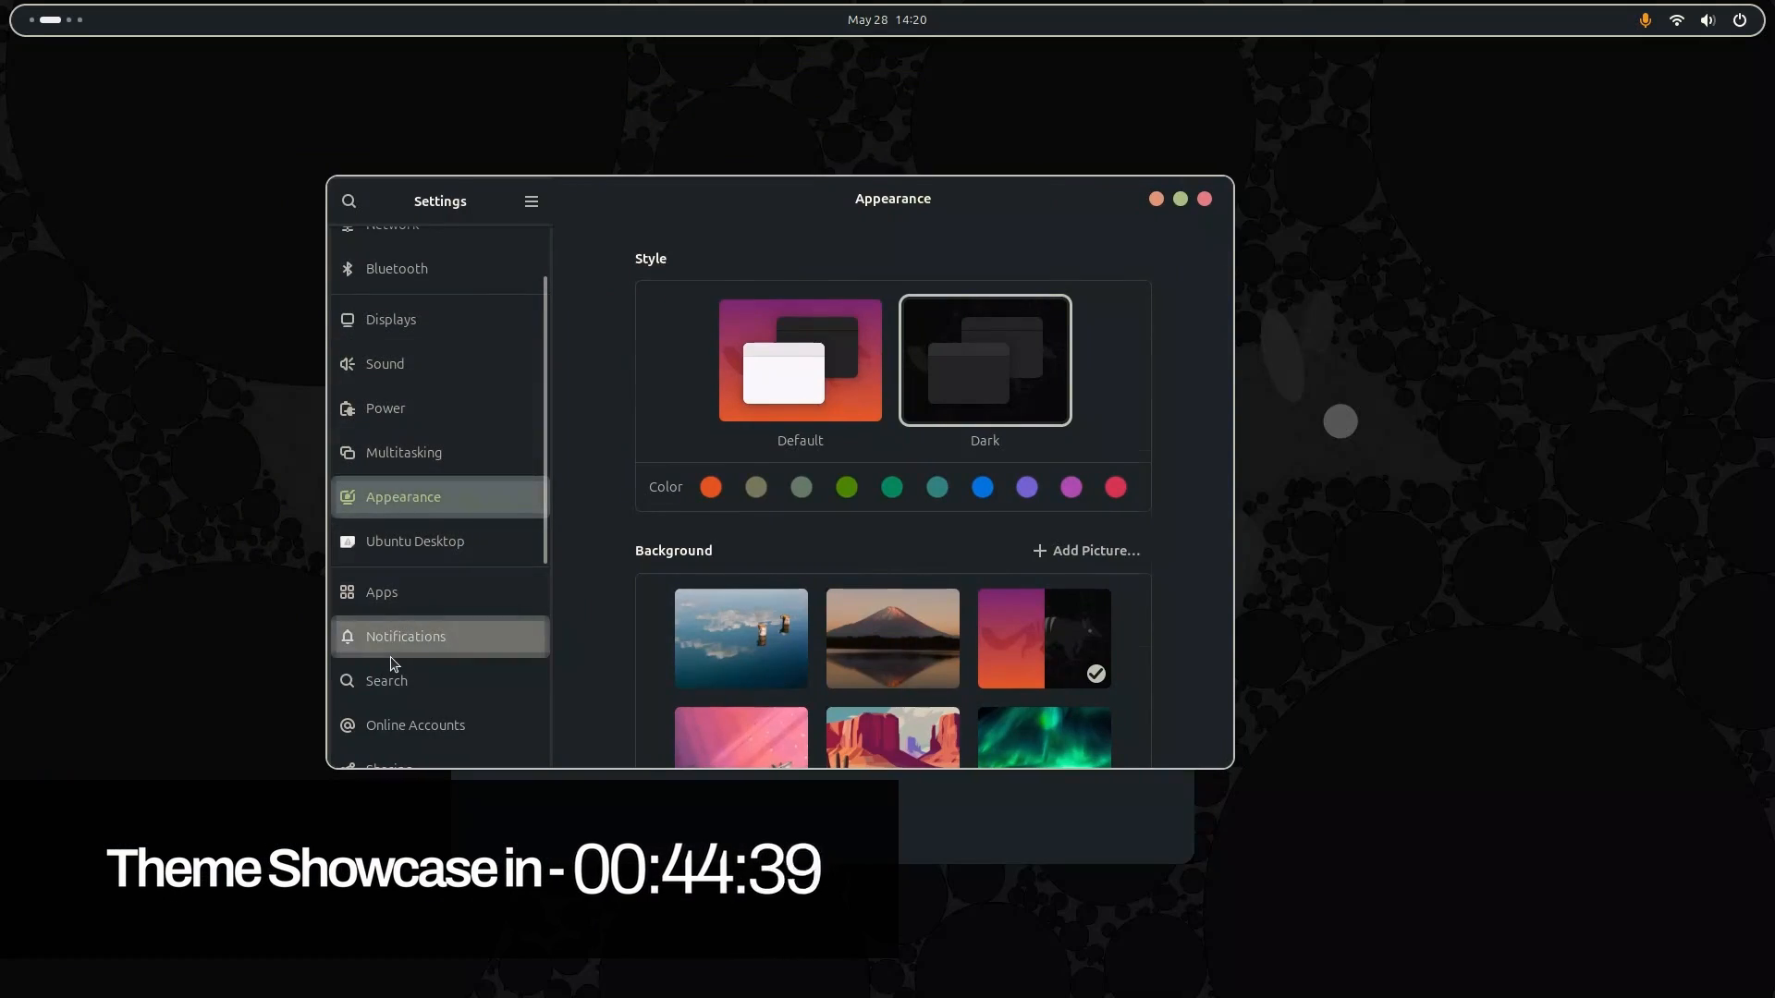
# Install Gruvbox Plus Dark icons with the ArcMenu extension, then close the finished Theme Installer.
pyautogui.click(403, 452)
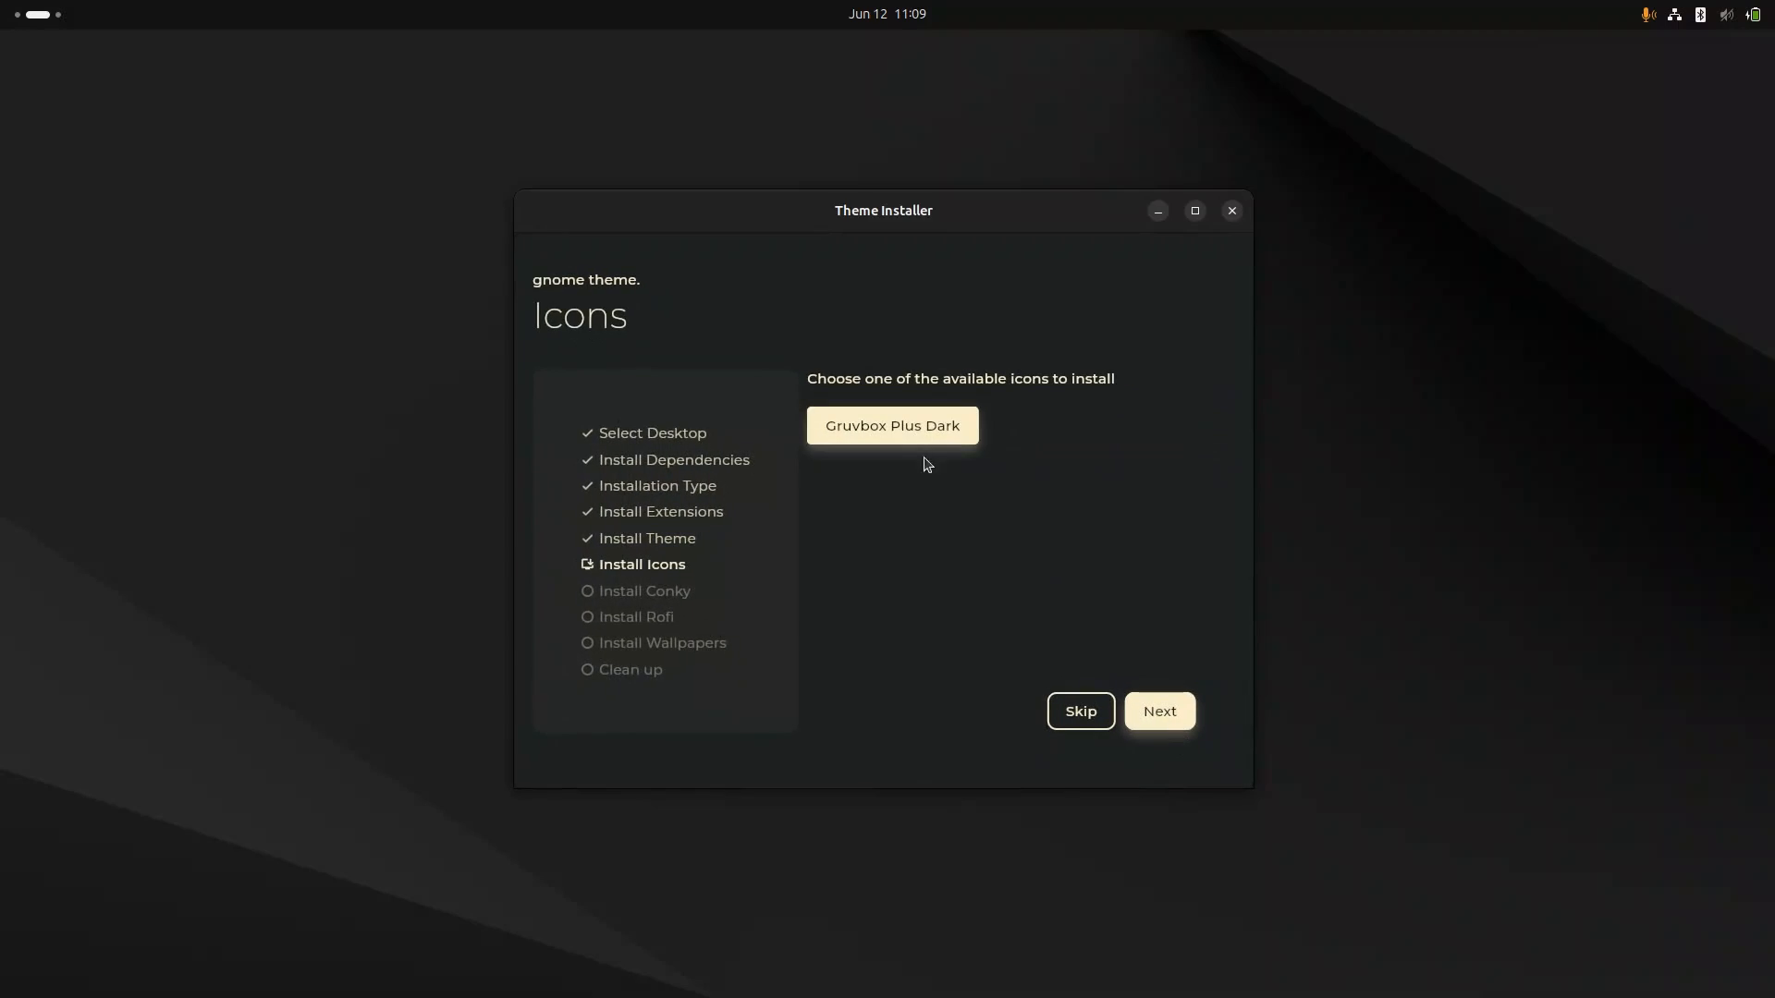
pyautogui.click(1157, 709)
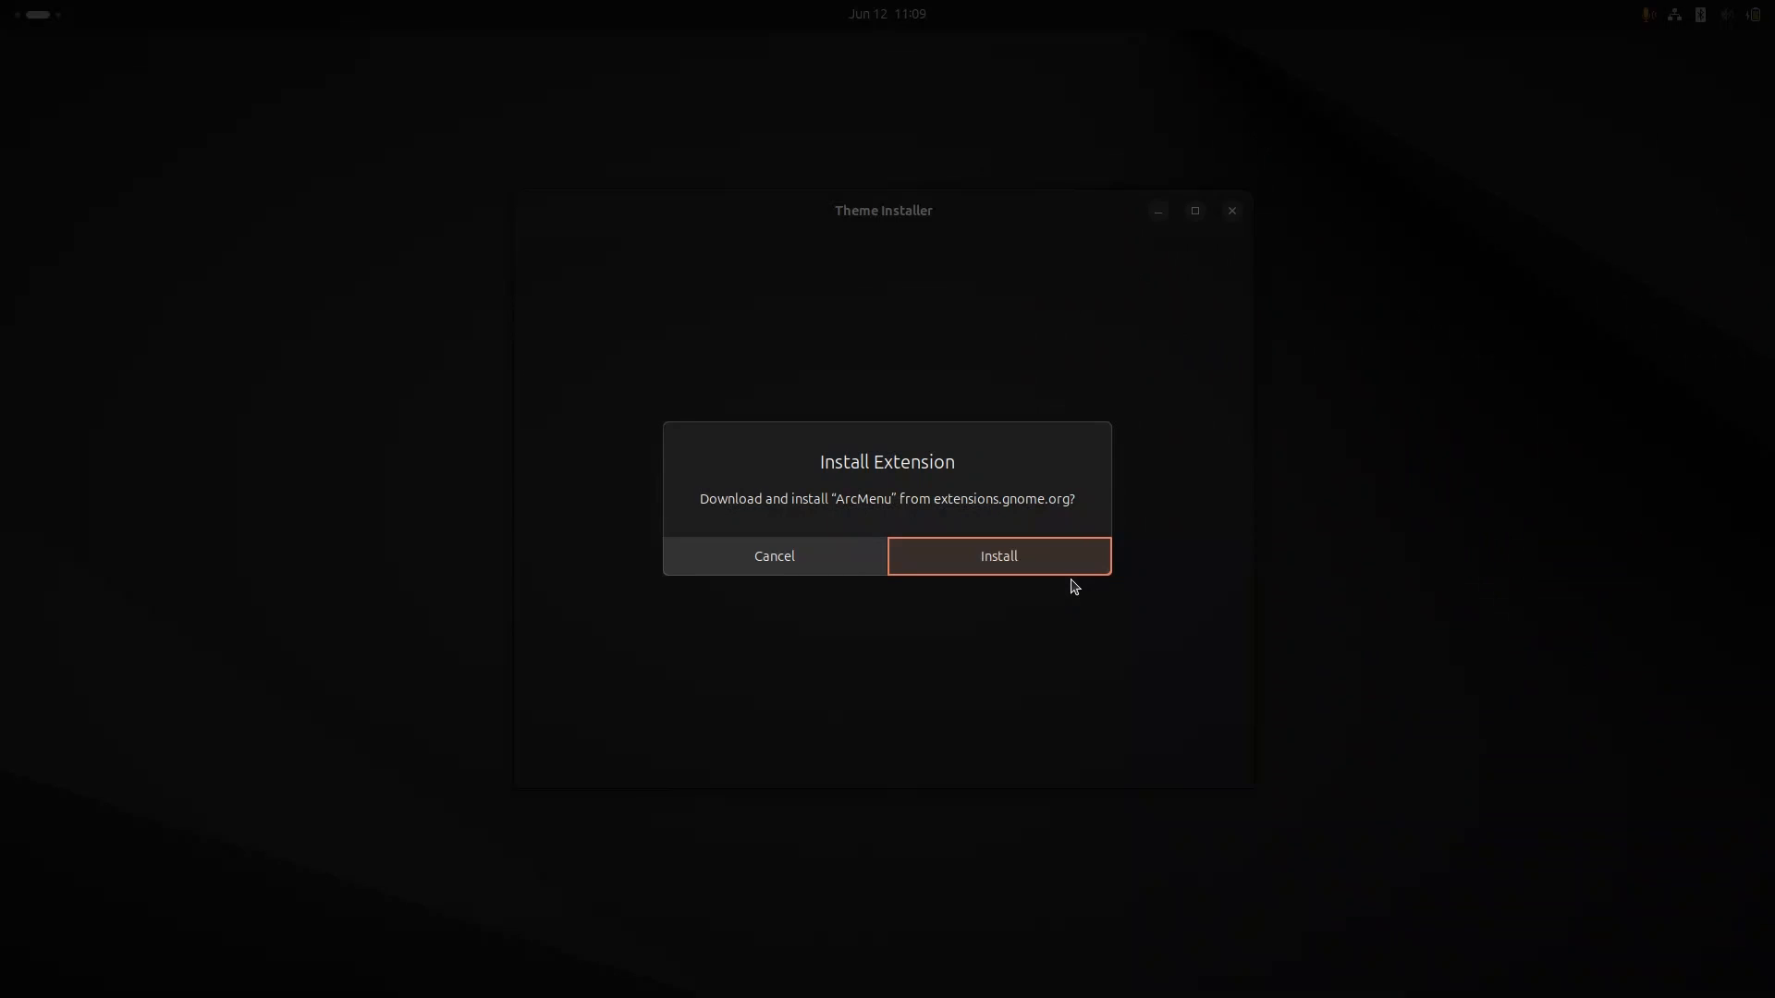
pyautogui.click(996, 556)
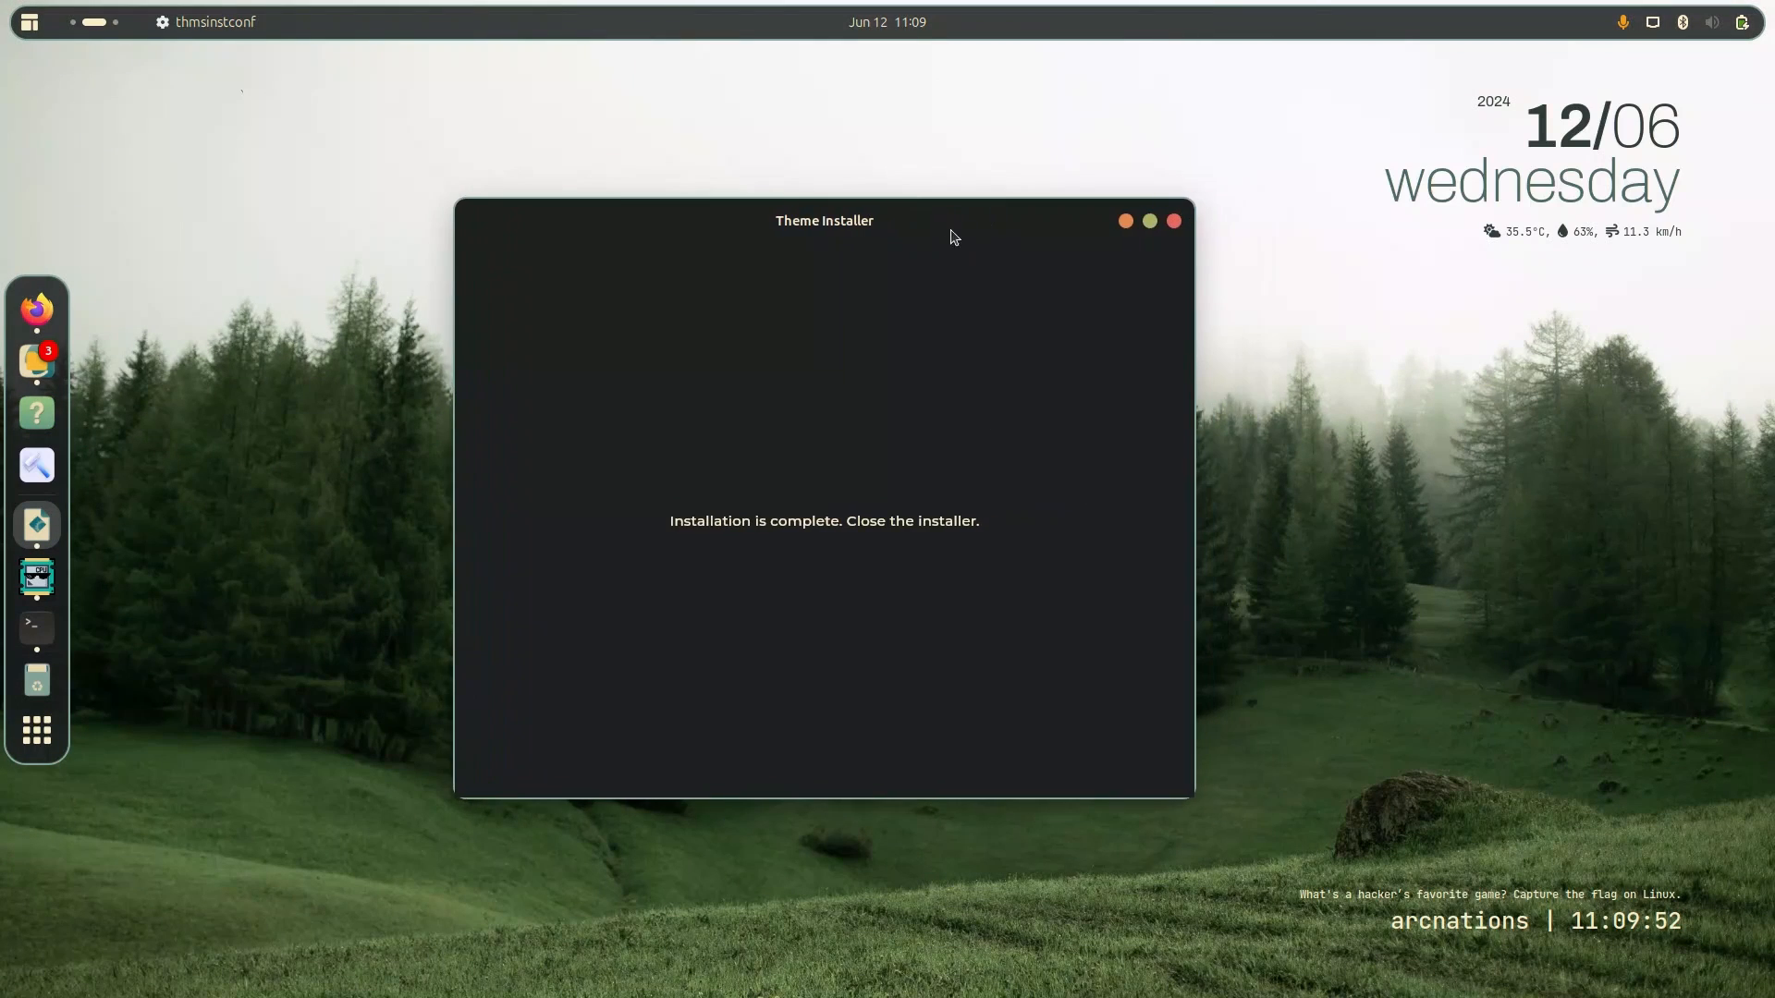
pyautogui.click(1174, 220)
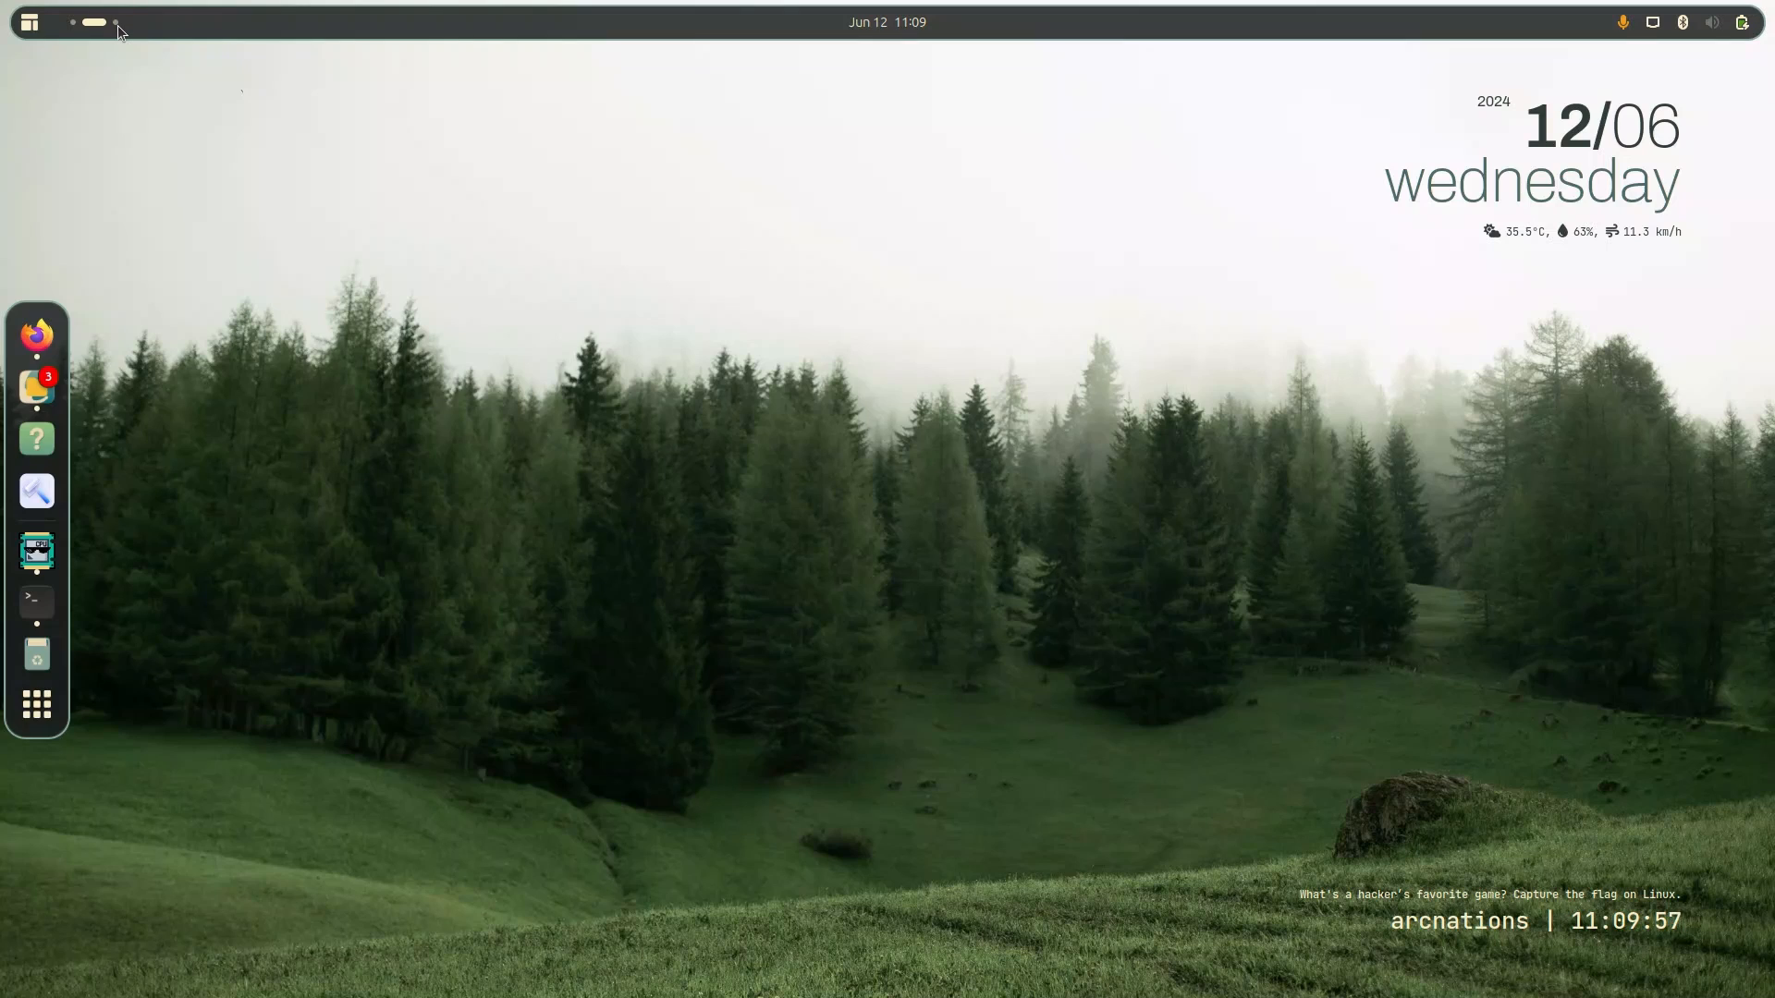
# From Evolve's Config section, apply a config.zip backup chosen in the file picker.
pyautogui.click(1712, 22)
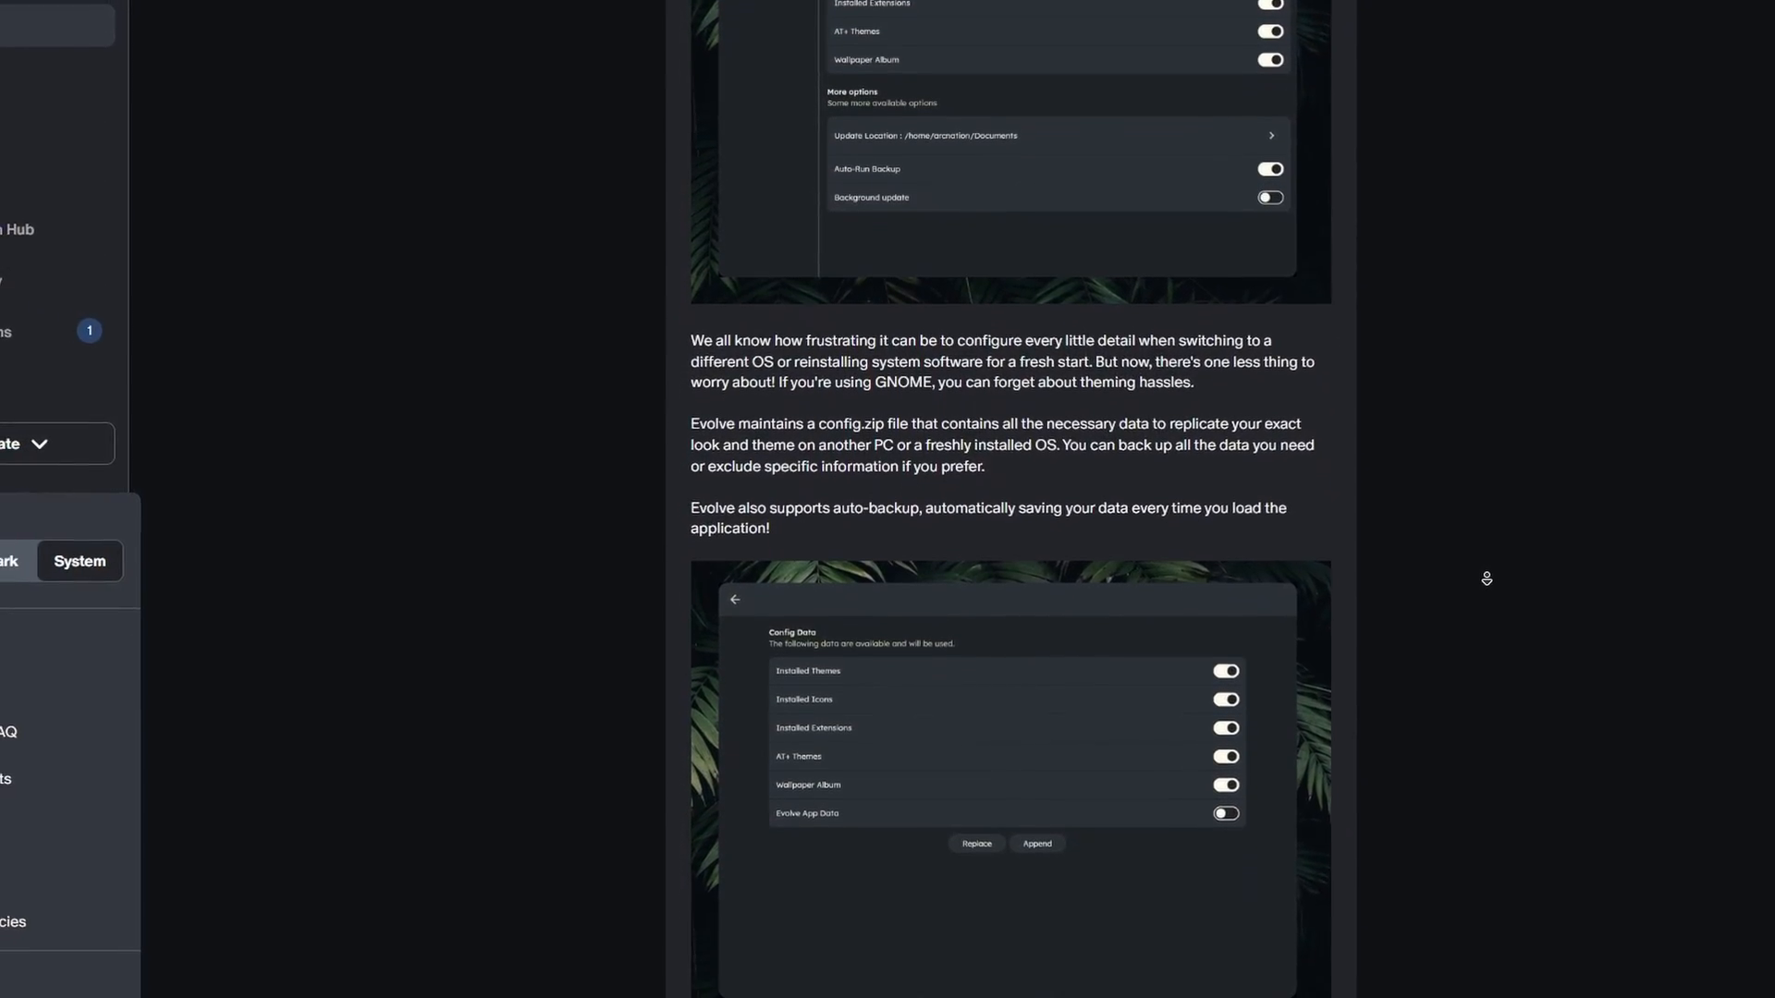
pyautogui.scroll(-3)
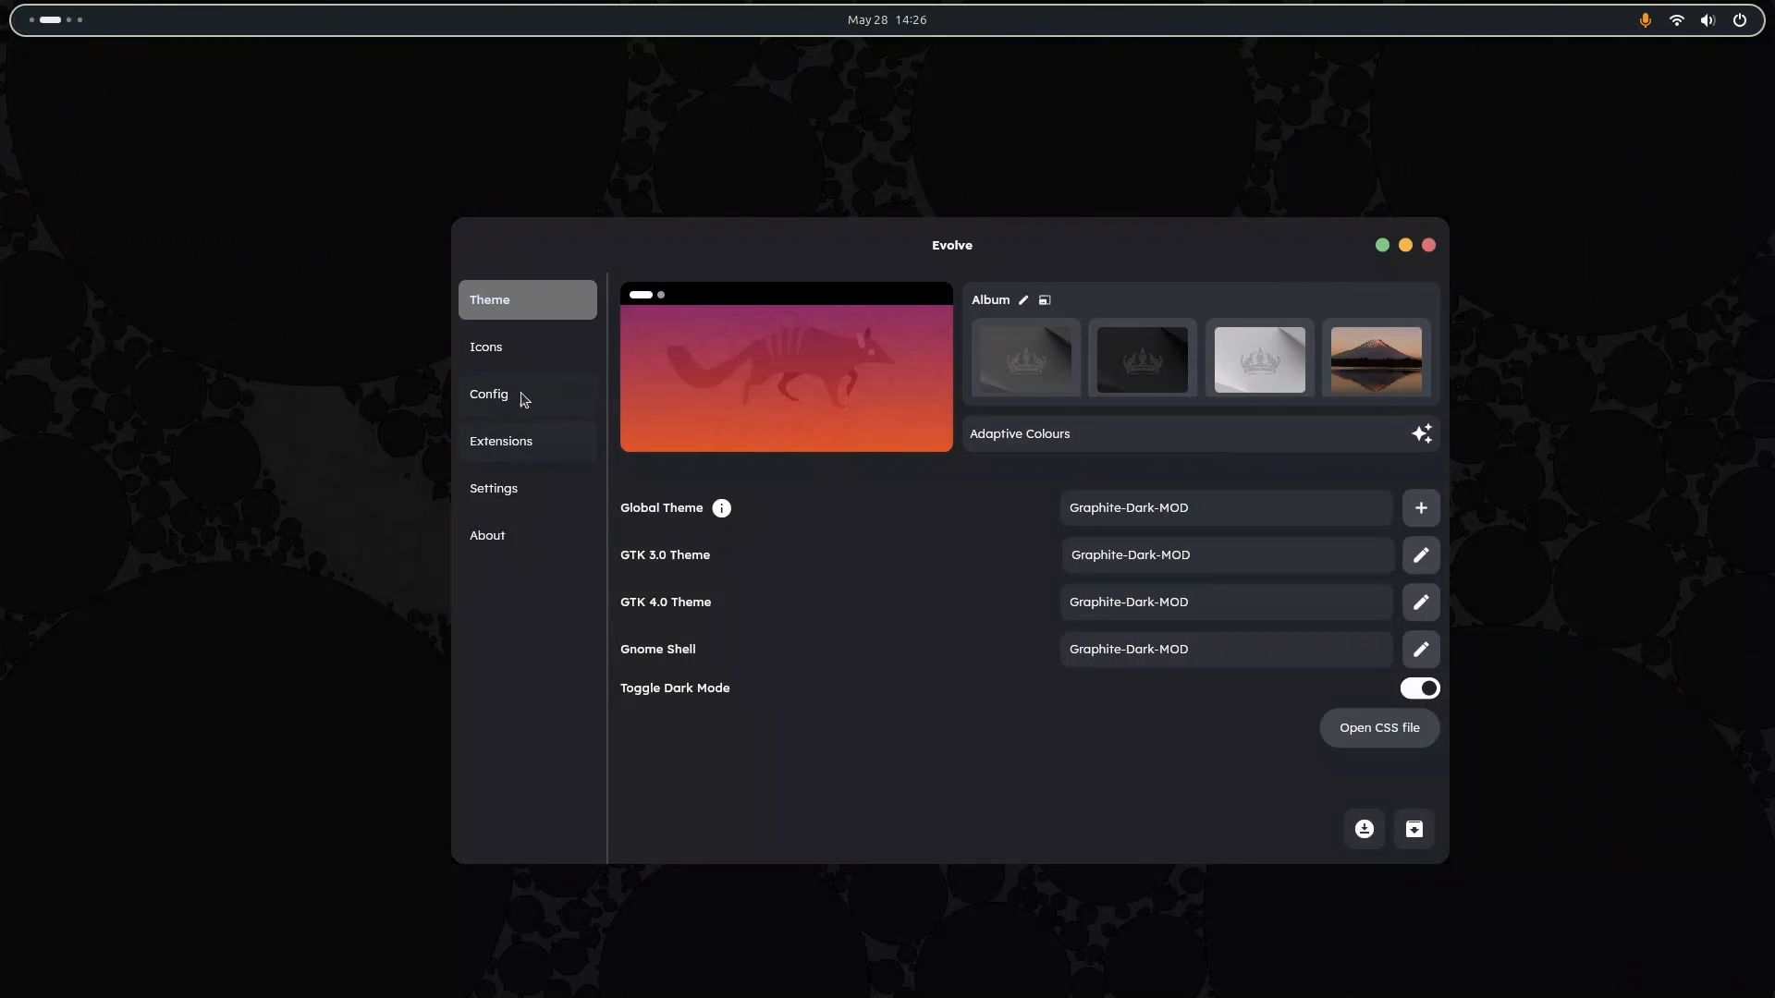
pyautogui.click(488, 394)
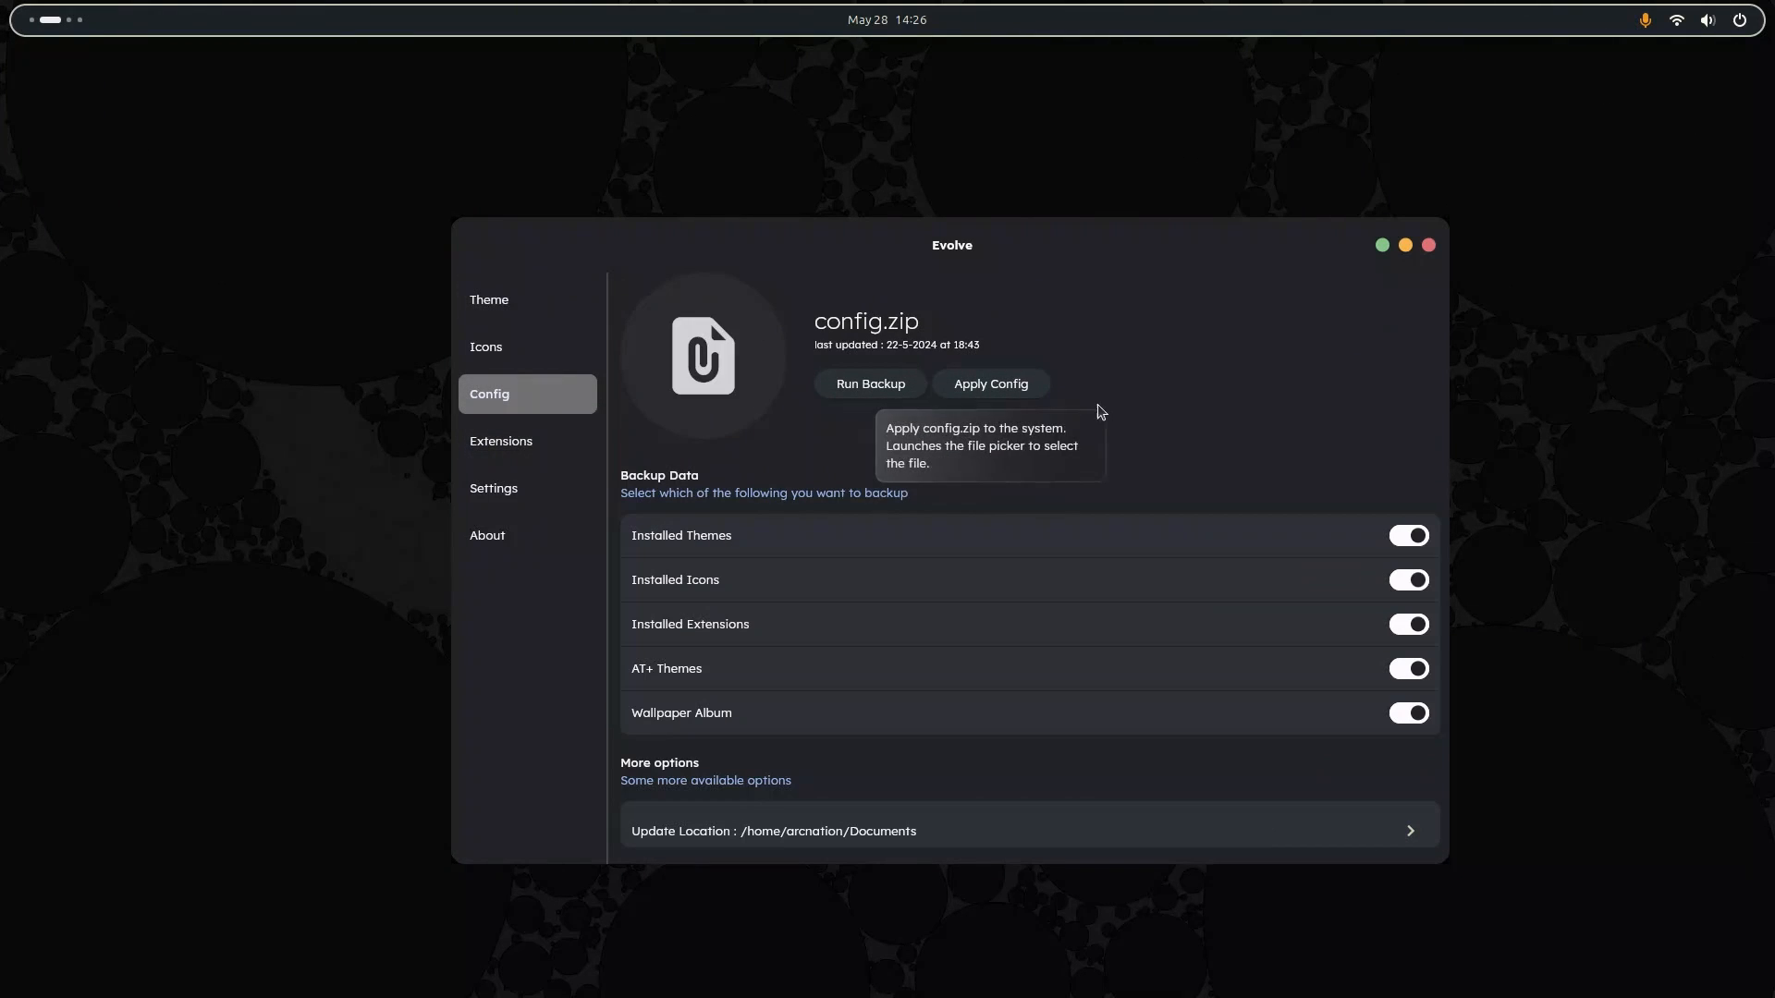
pyautogui.click(989, 385)
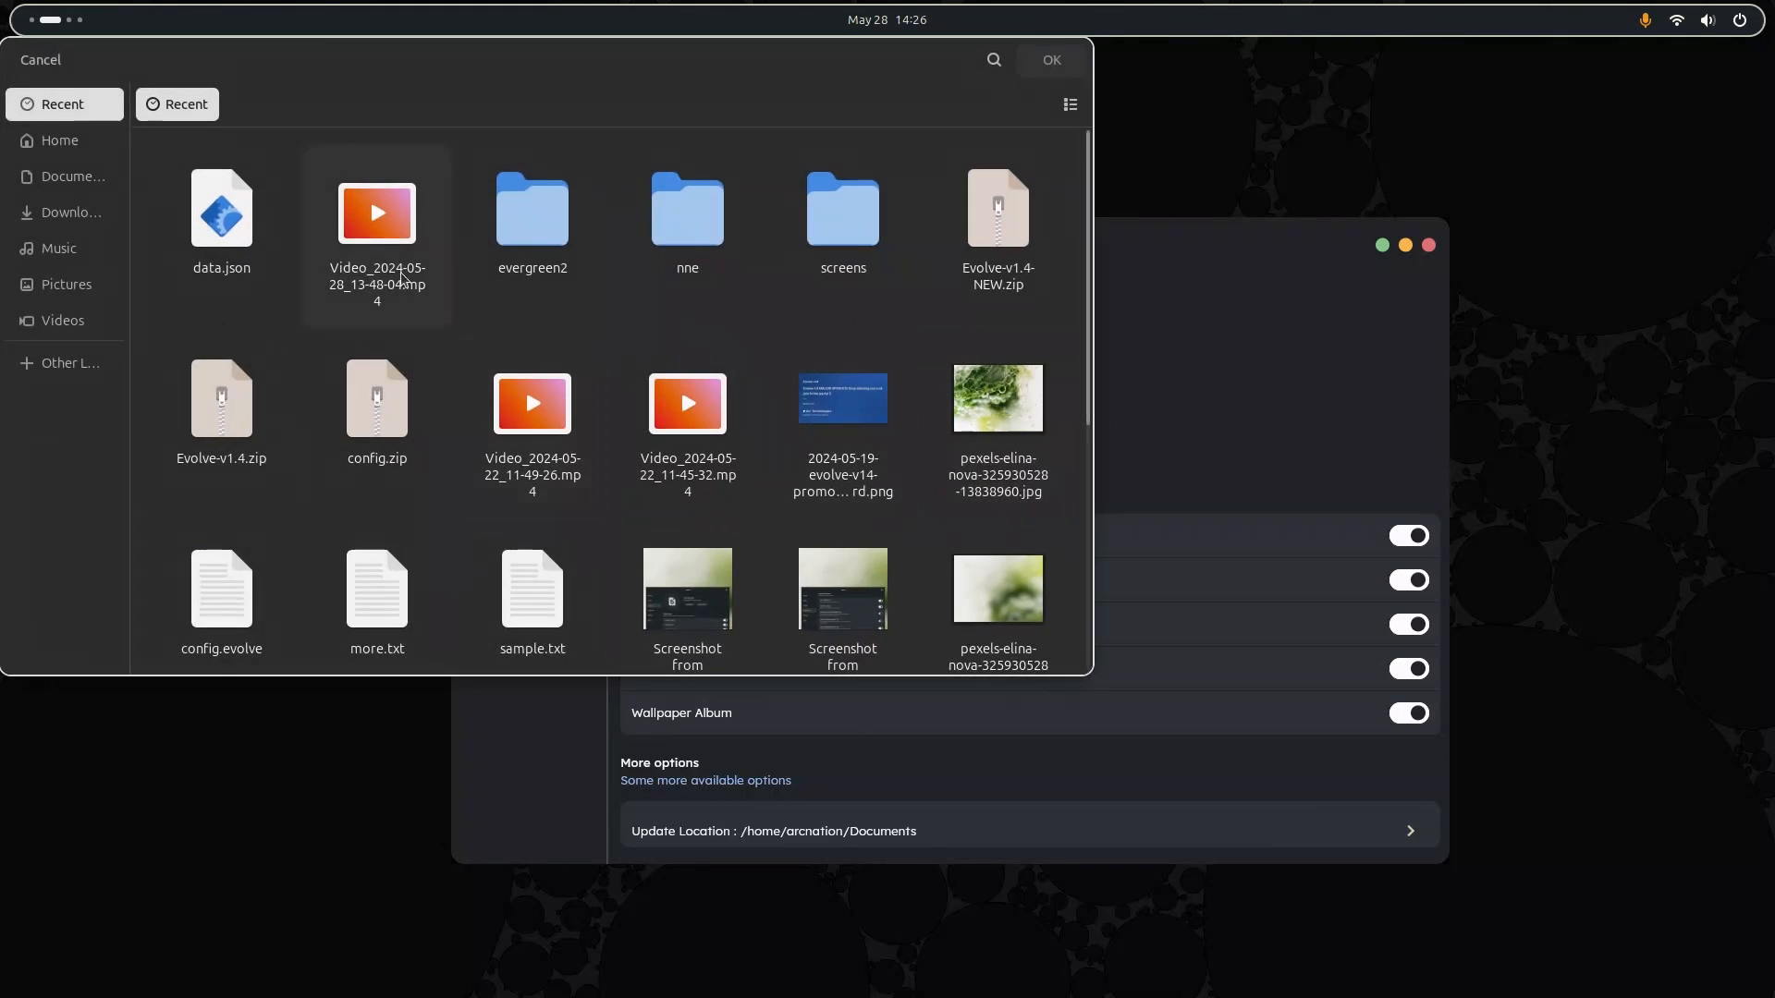
pyautogui.click(376, 412)
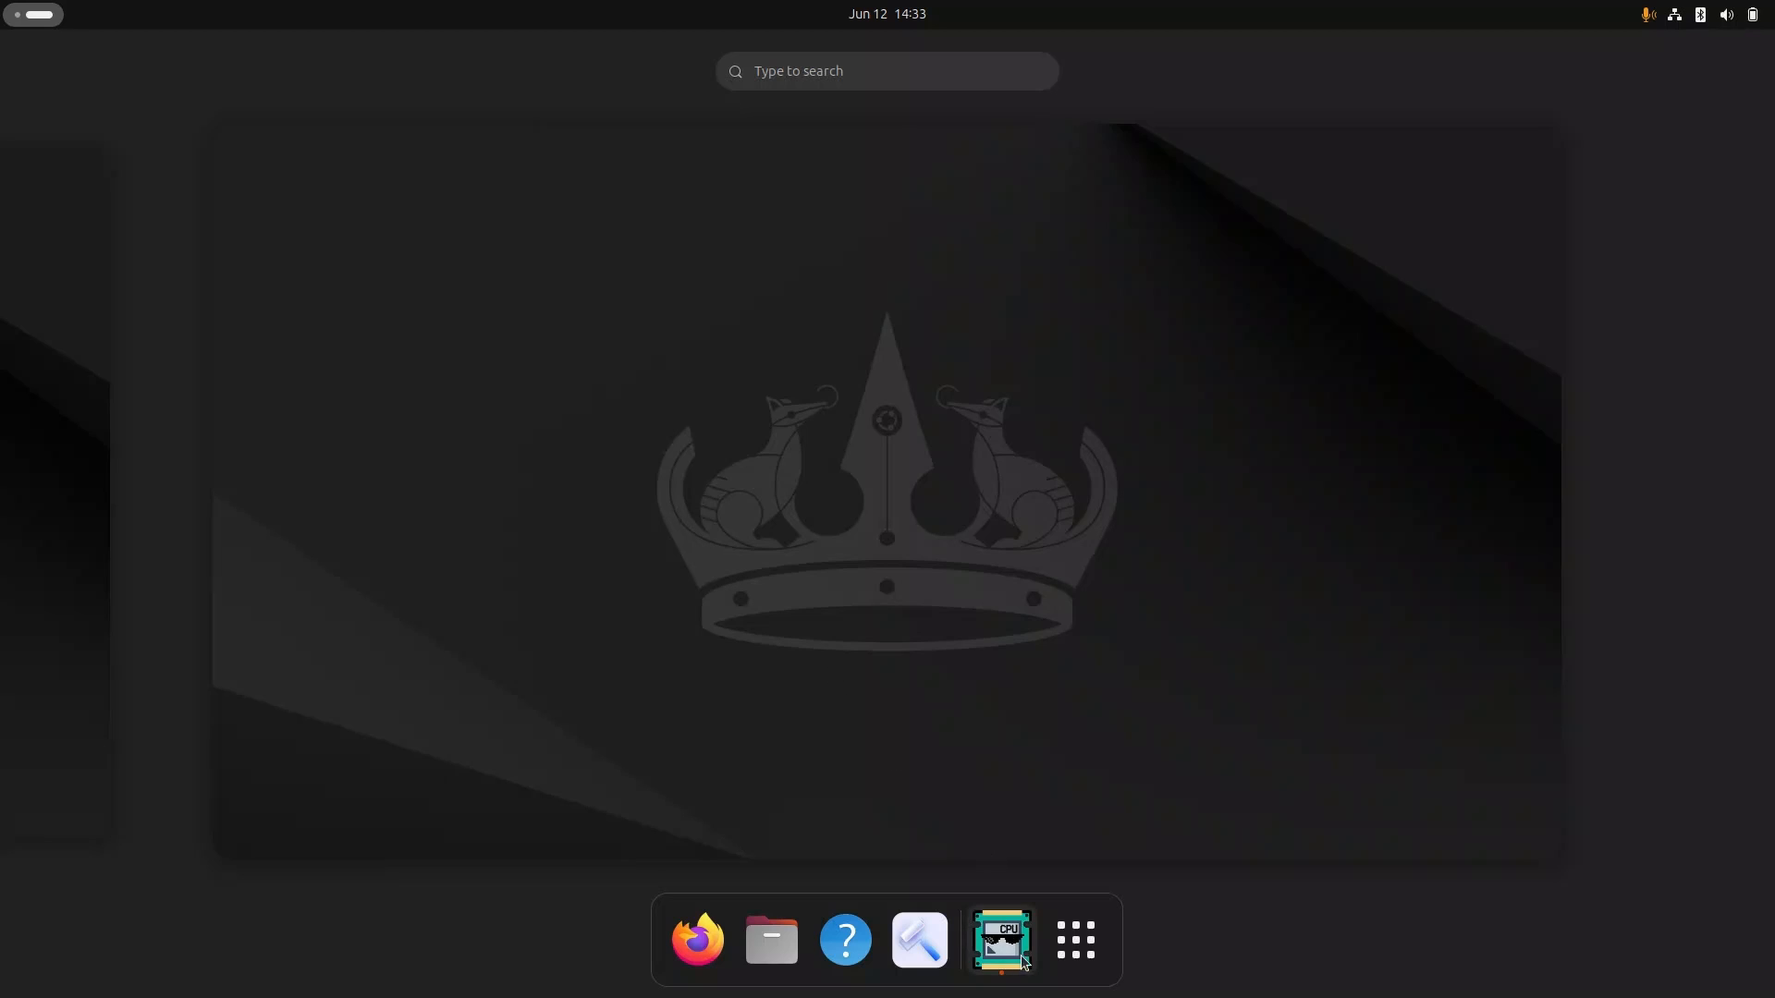
# Launch Firefox from Show Apps and search Google for 'evolve gtk theme manager'.
pyautogui.click(1073, 939)
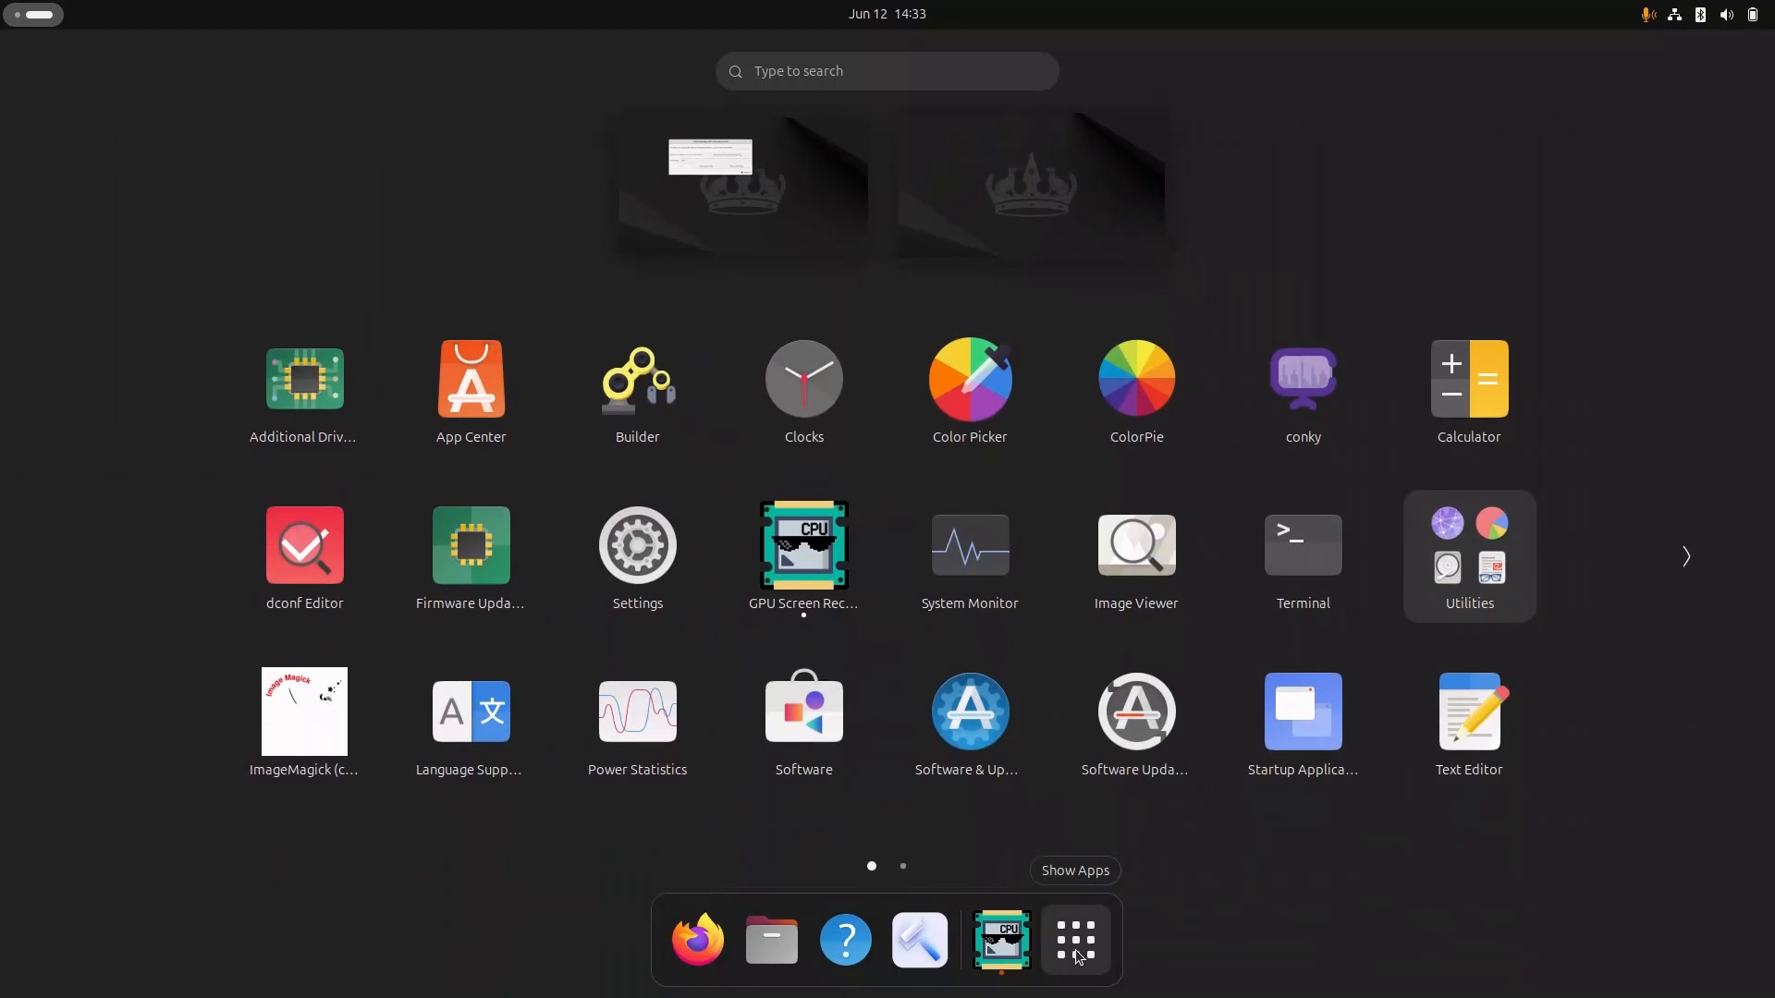
pyautogui.moveTo(697, 940)
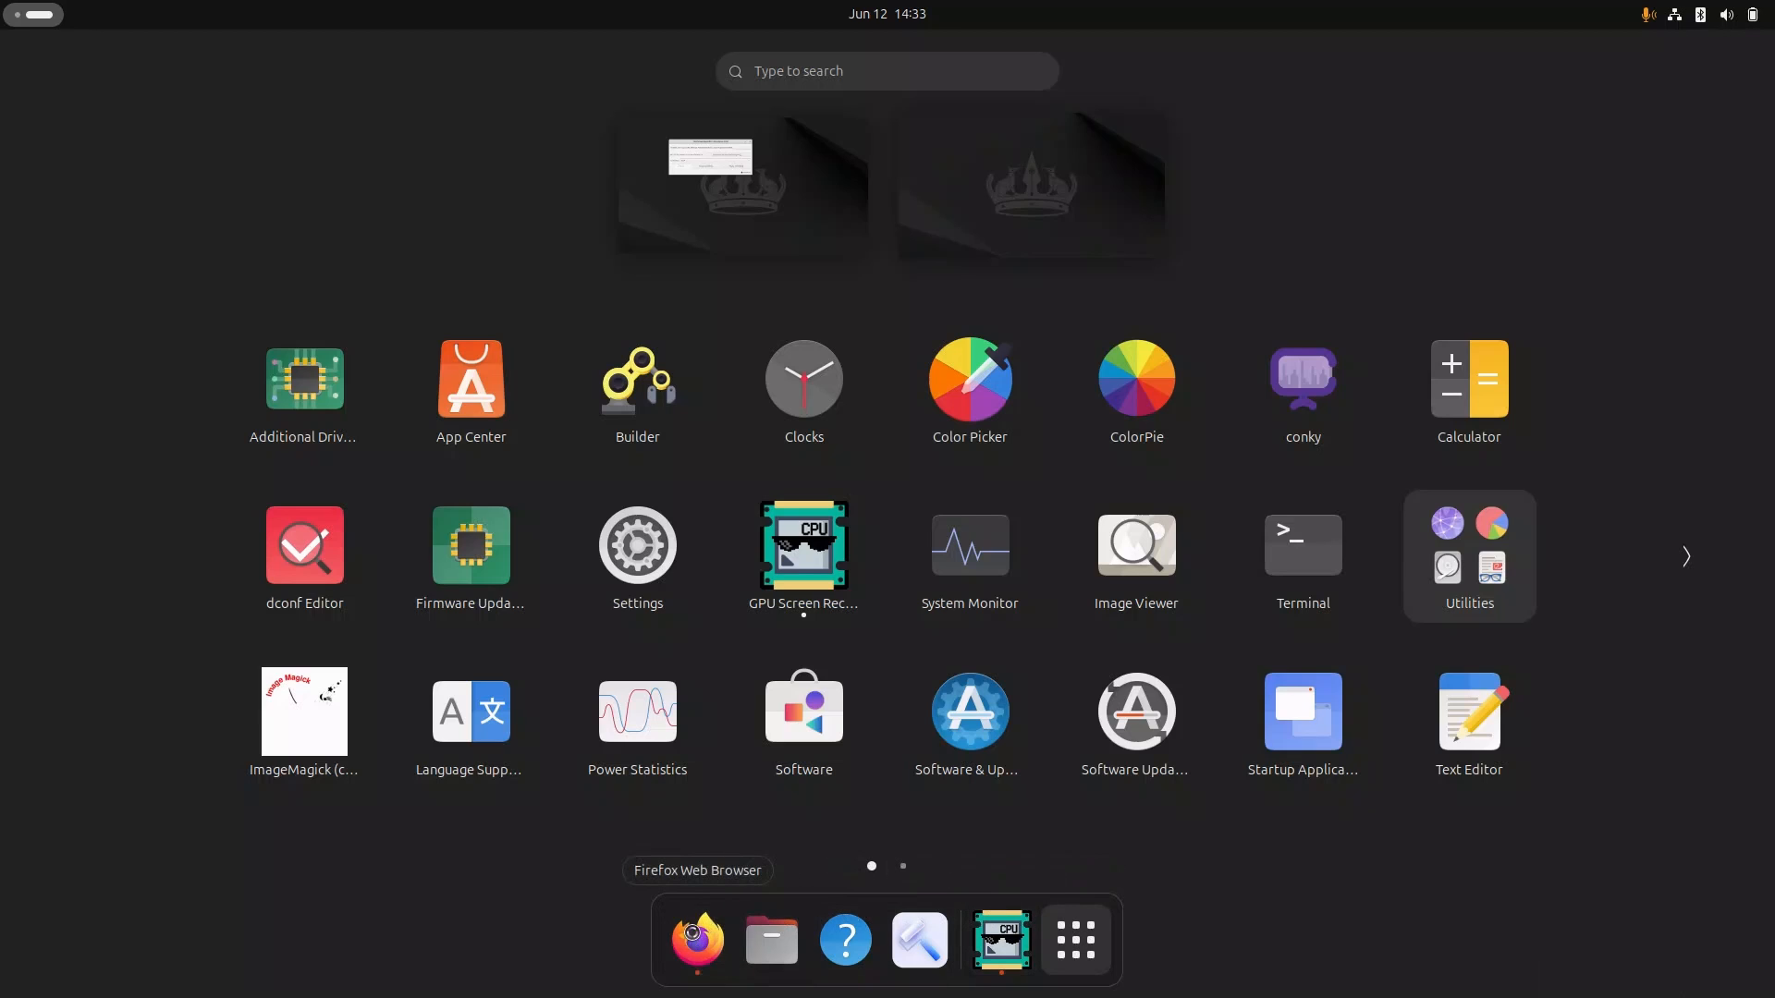
pyautogui.click(697, 939)
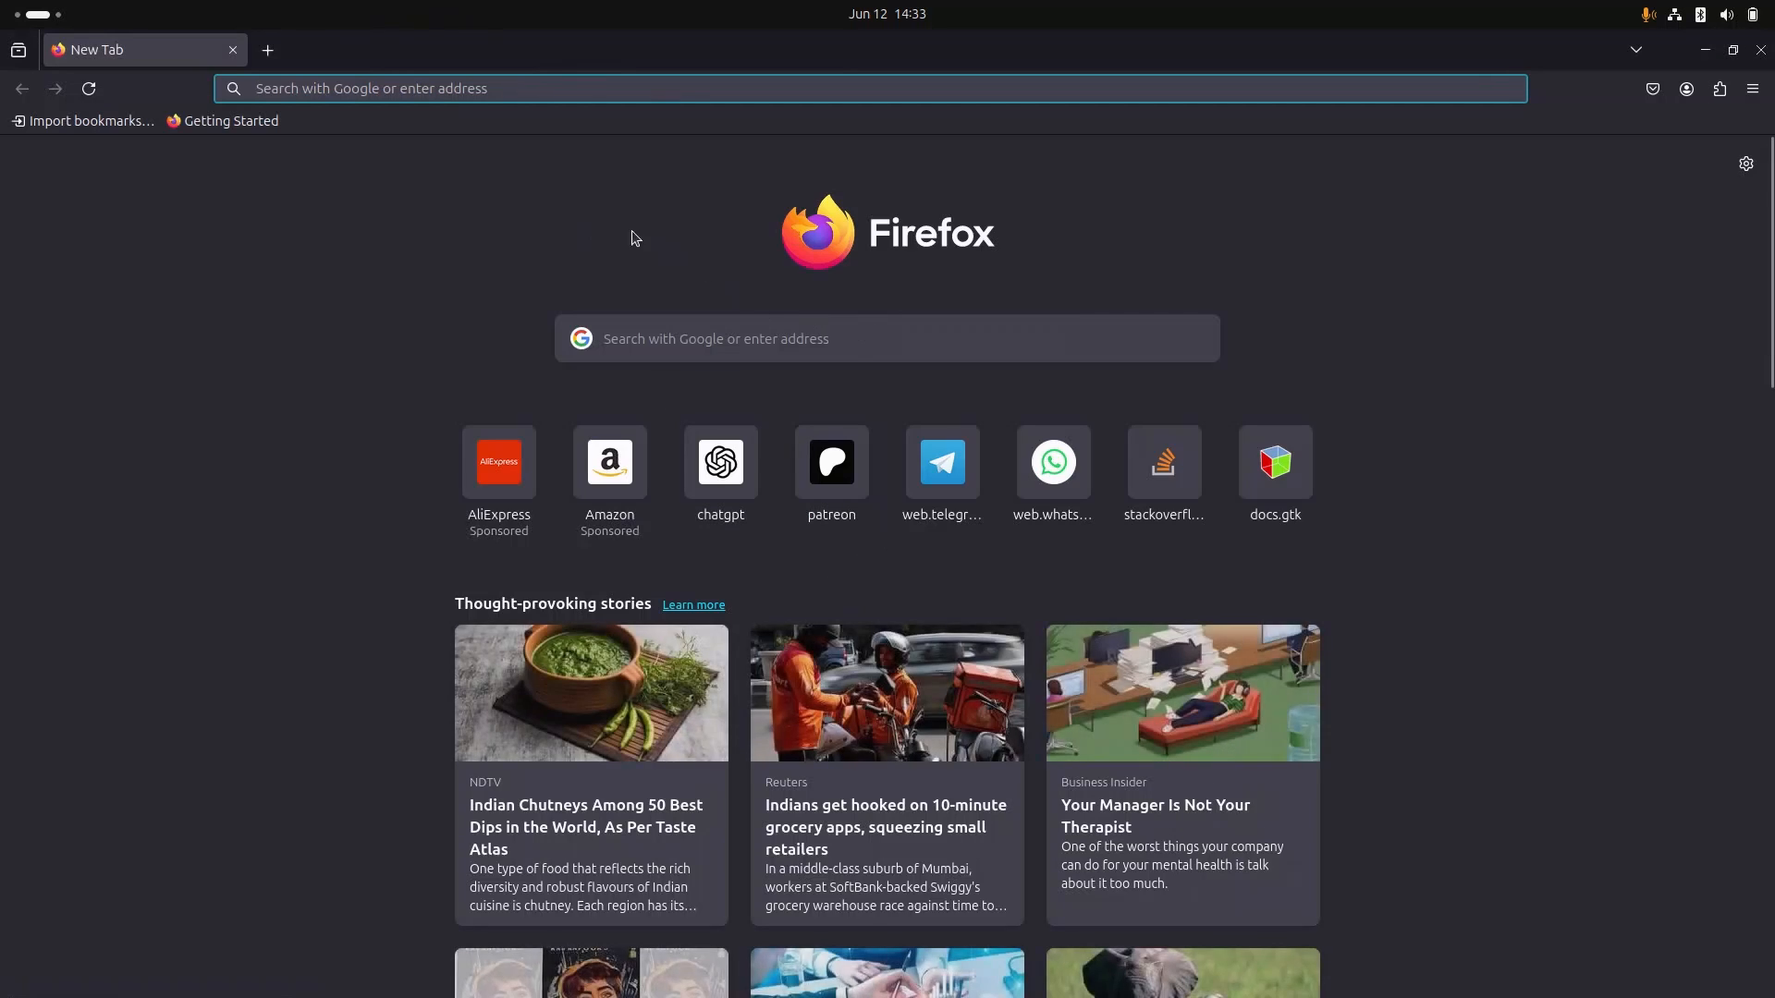
pyautogui.moveTo(594, 225)
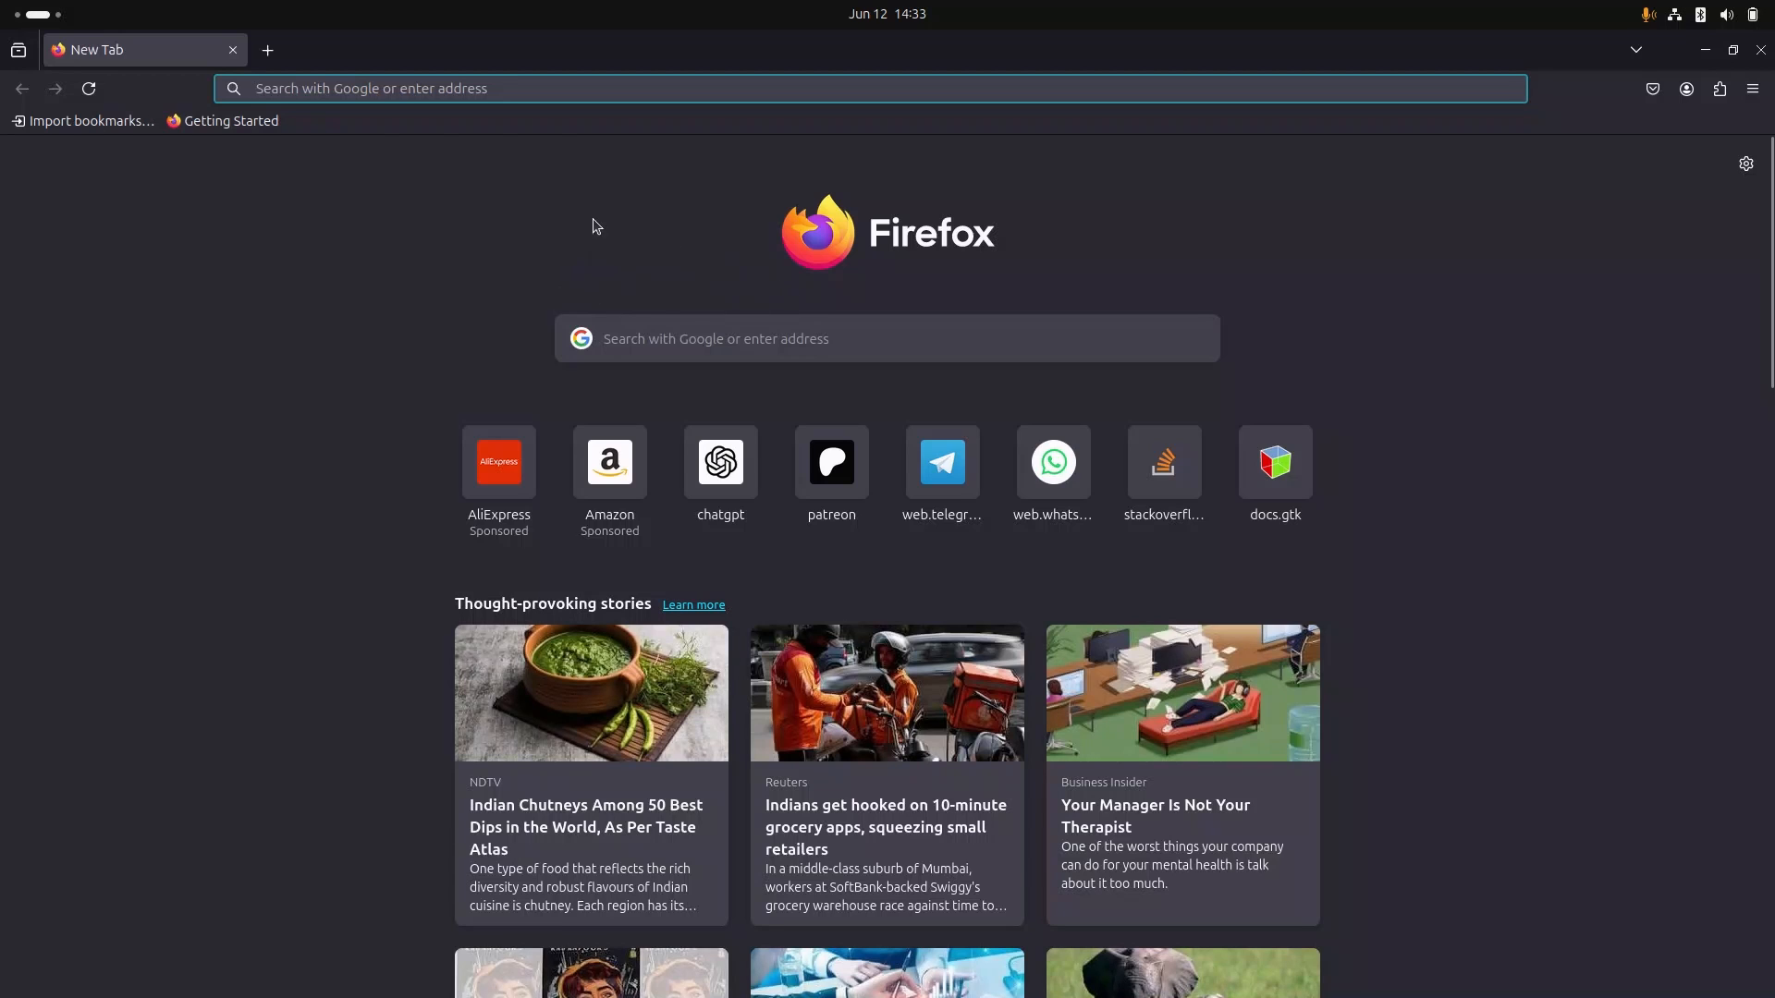
pyautogui.press('super')
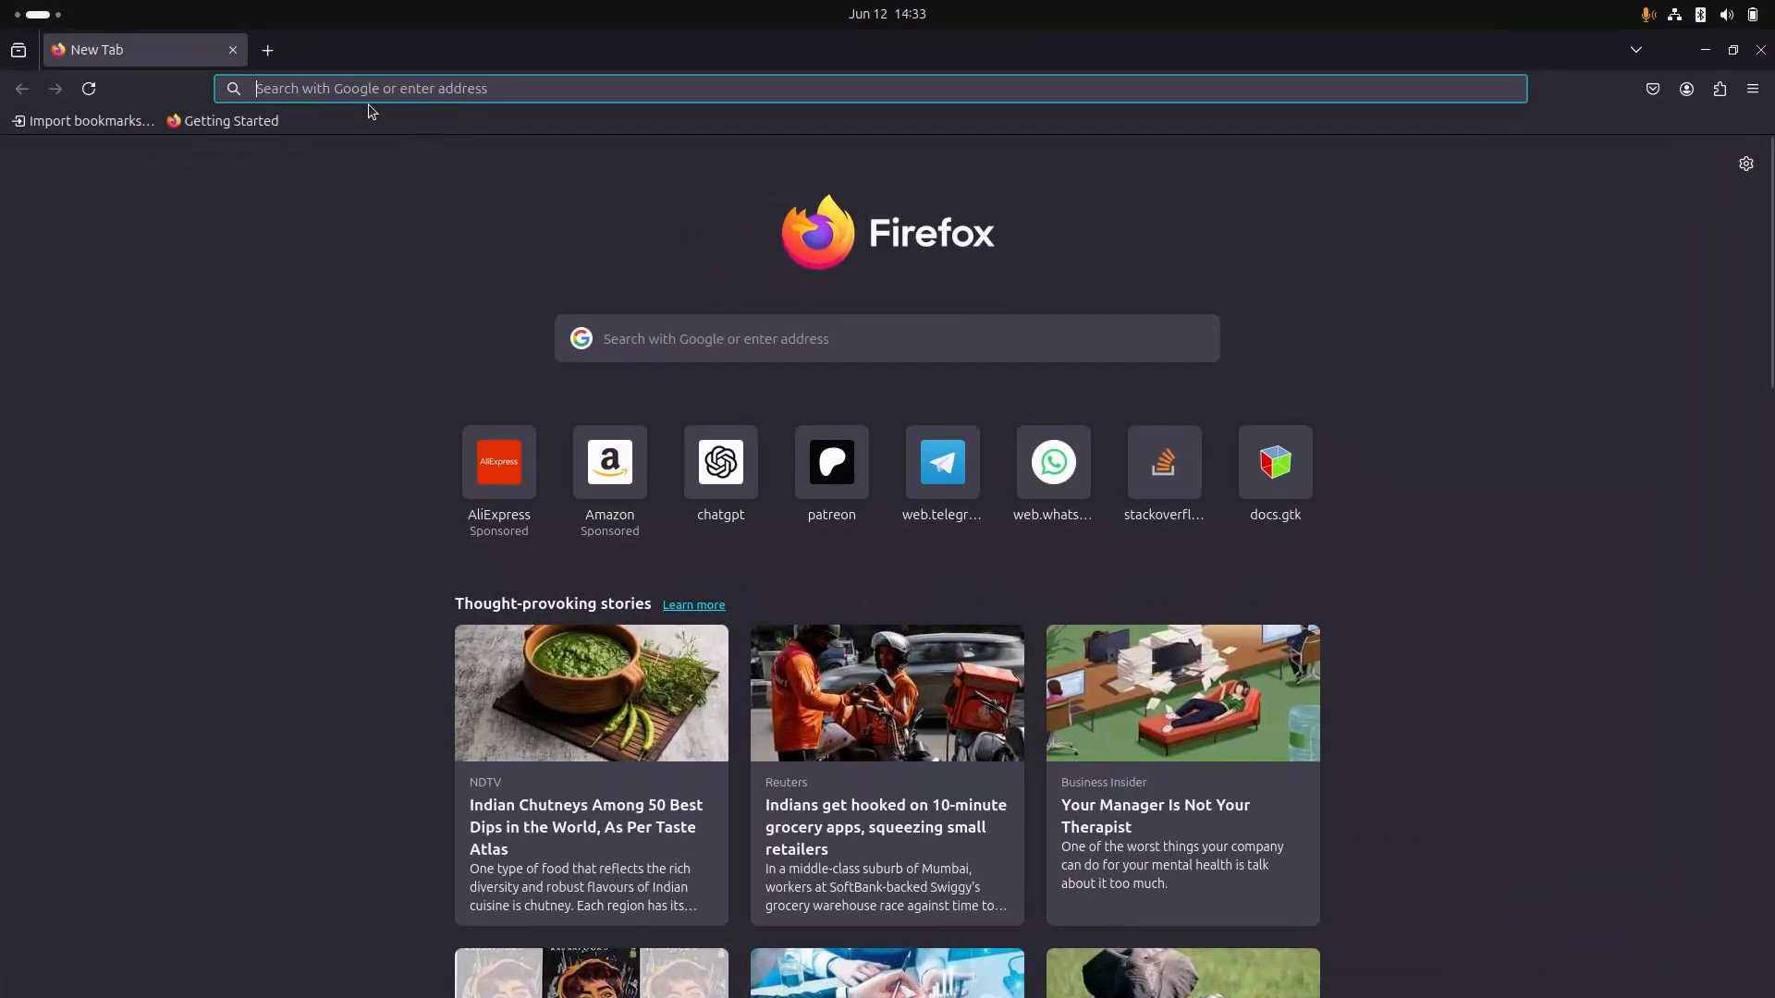
pyautogui.write('evolve gtk theme m')
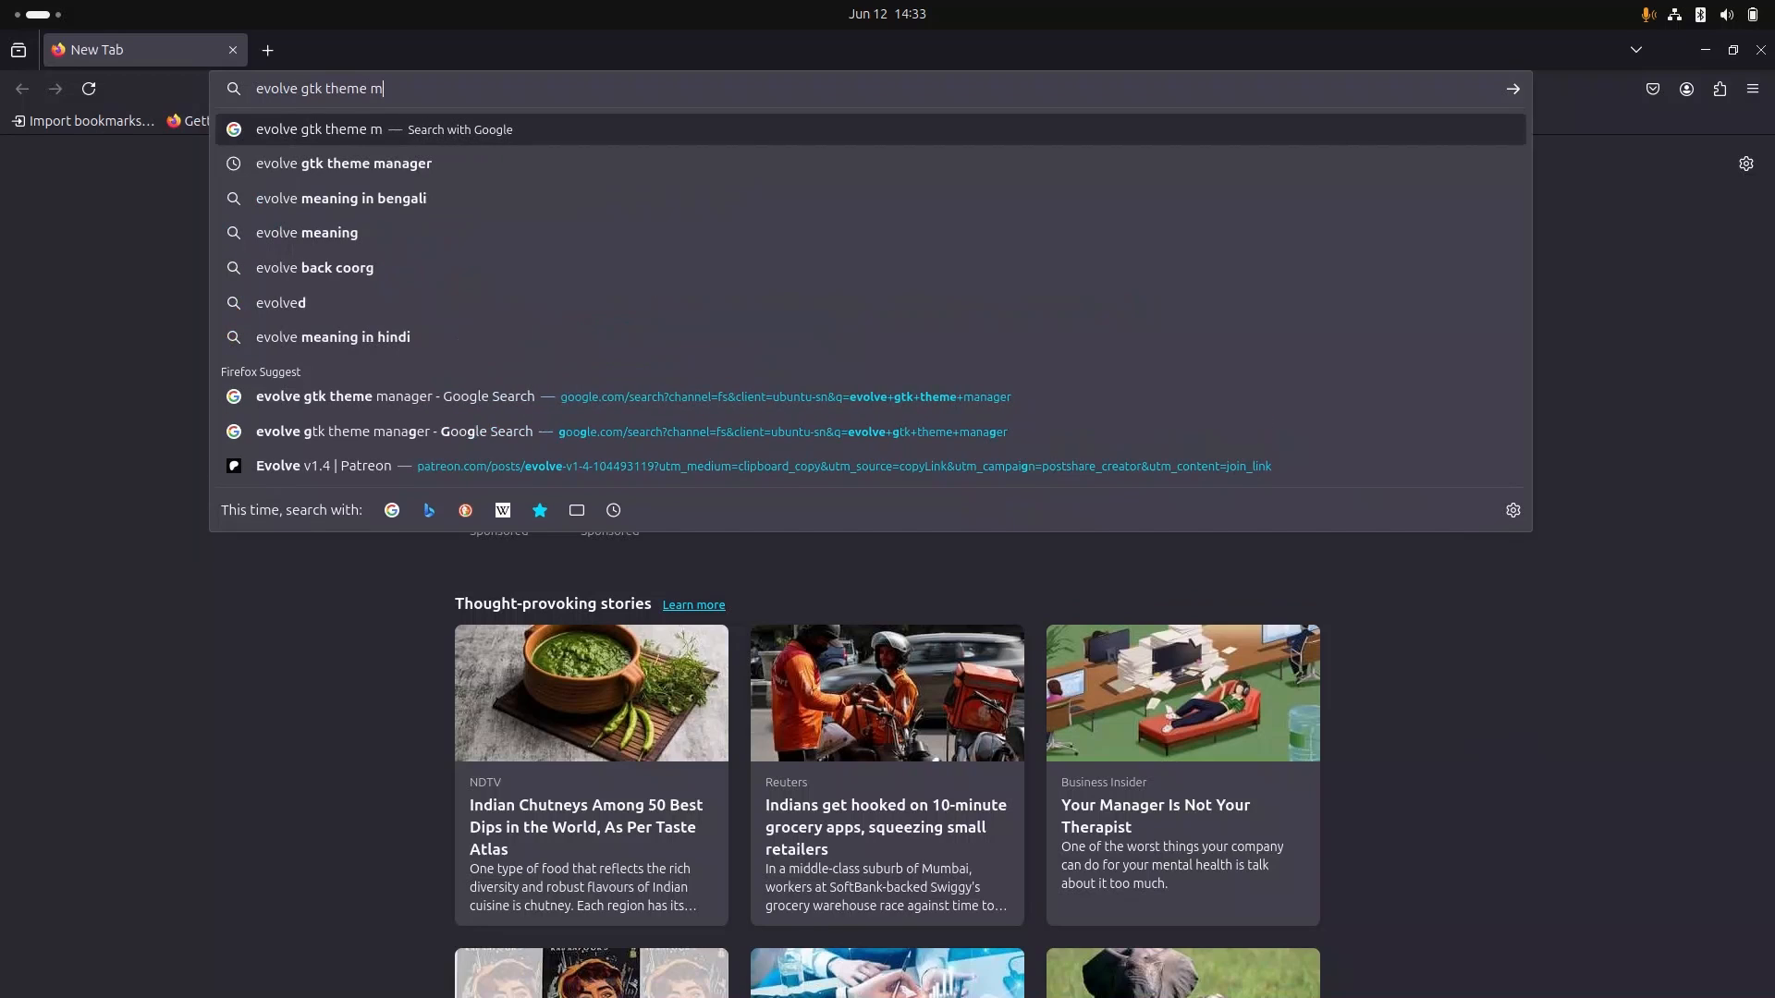
pyautogui.click(344, 163)
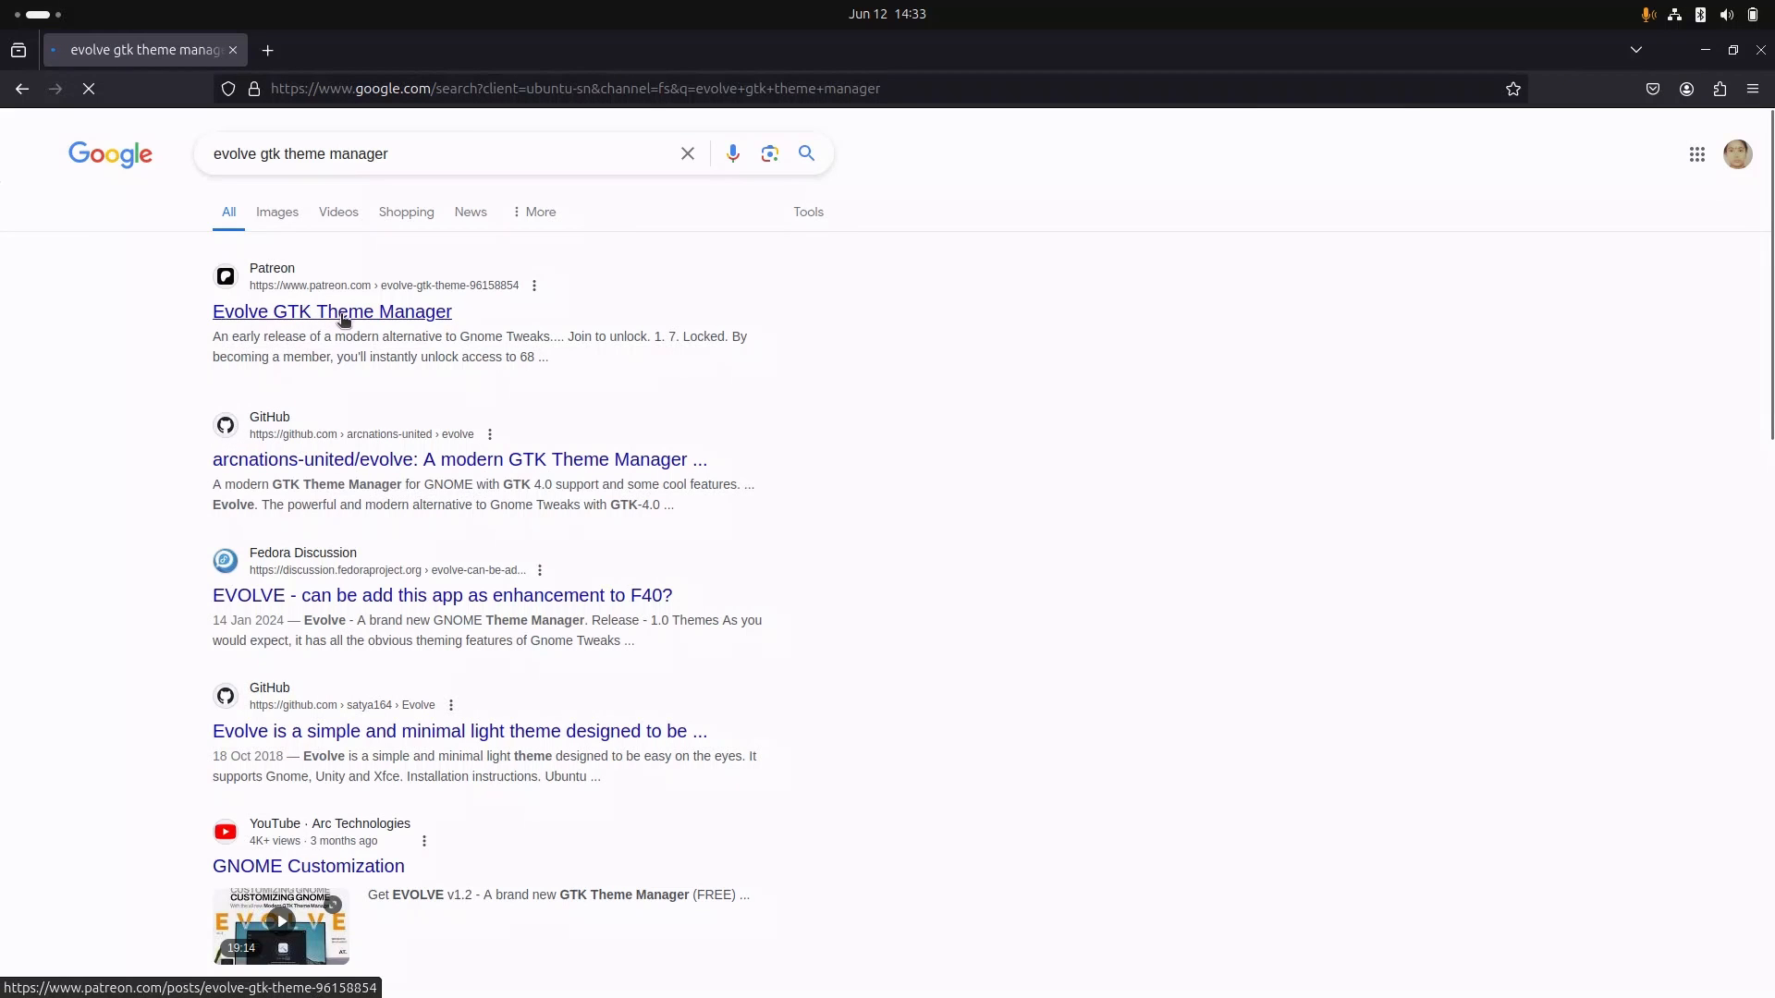
# Download Evolve-v1.4.2.zip from the Patreon Evolve post and reveal it in its folder.
pyautogui.click(331, 311)
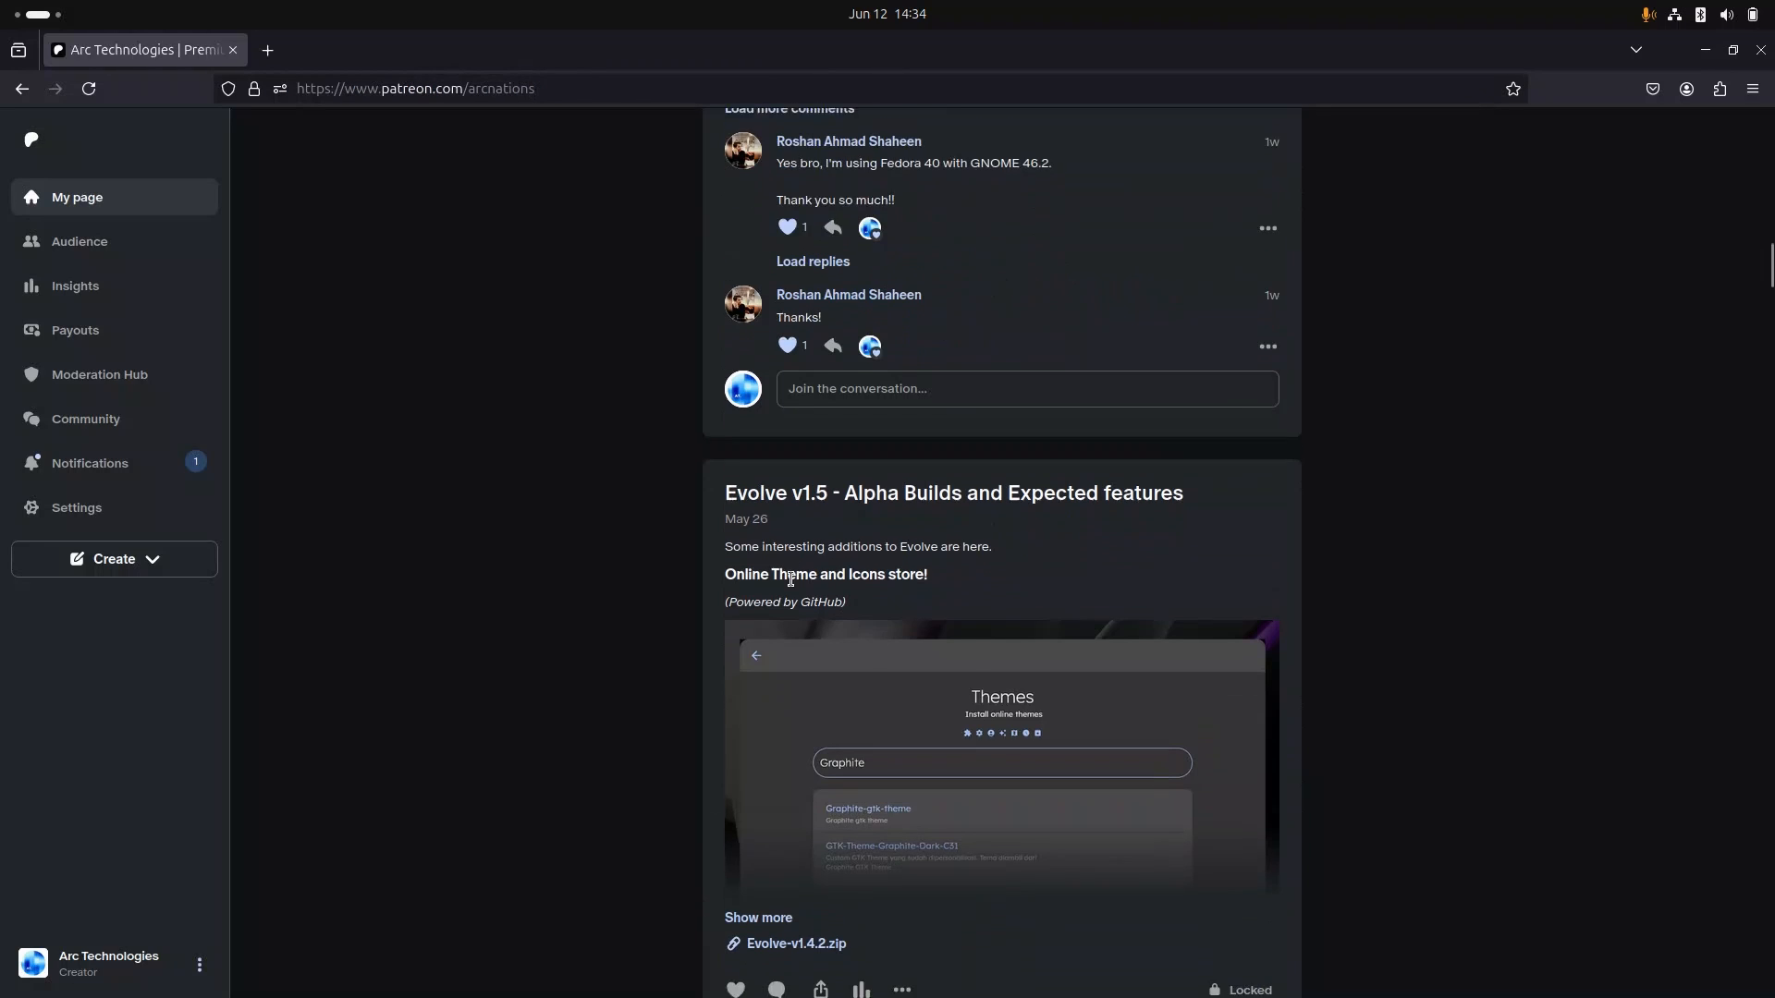
pyautogui.scroll(-3)
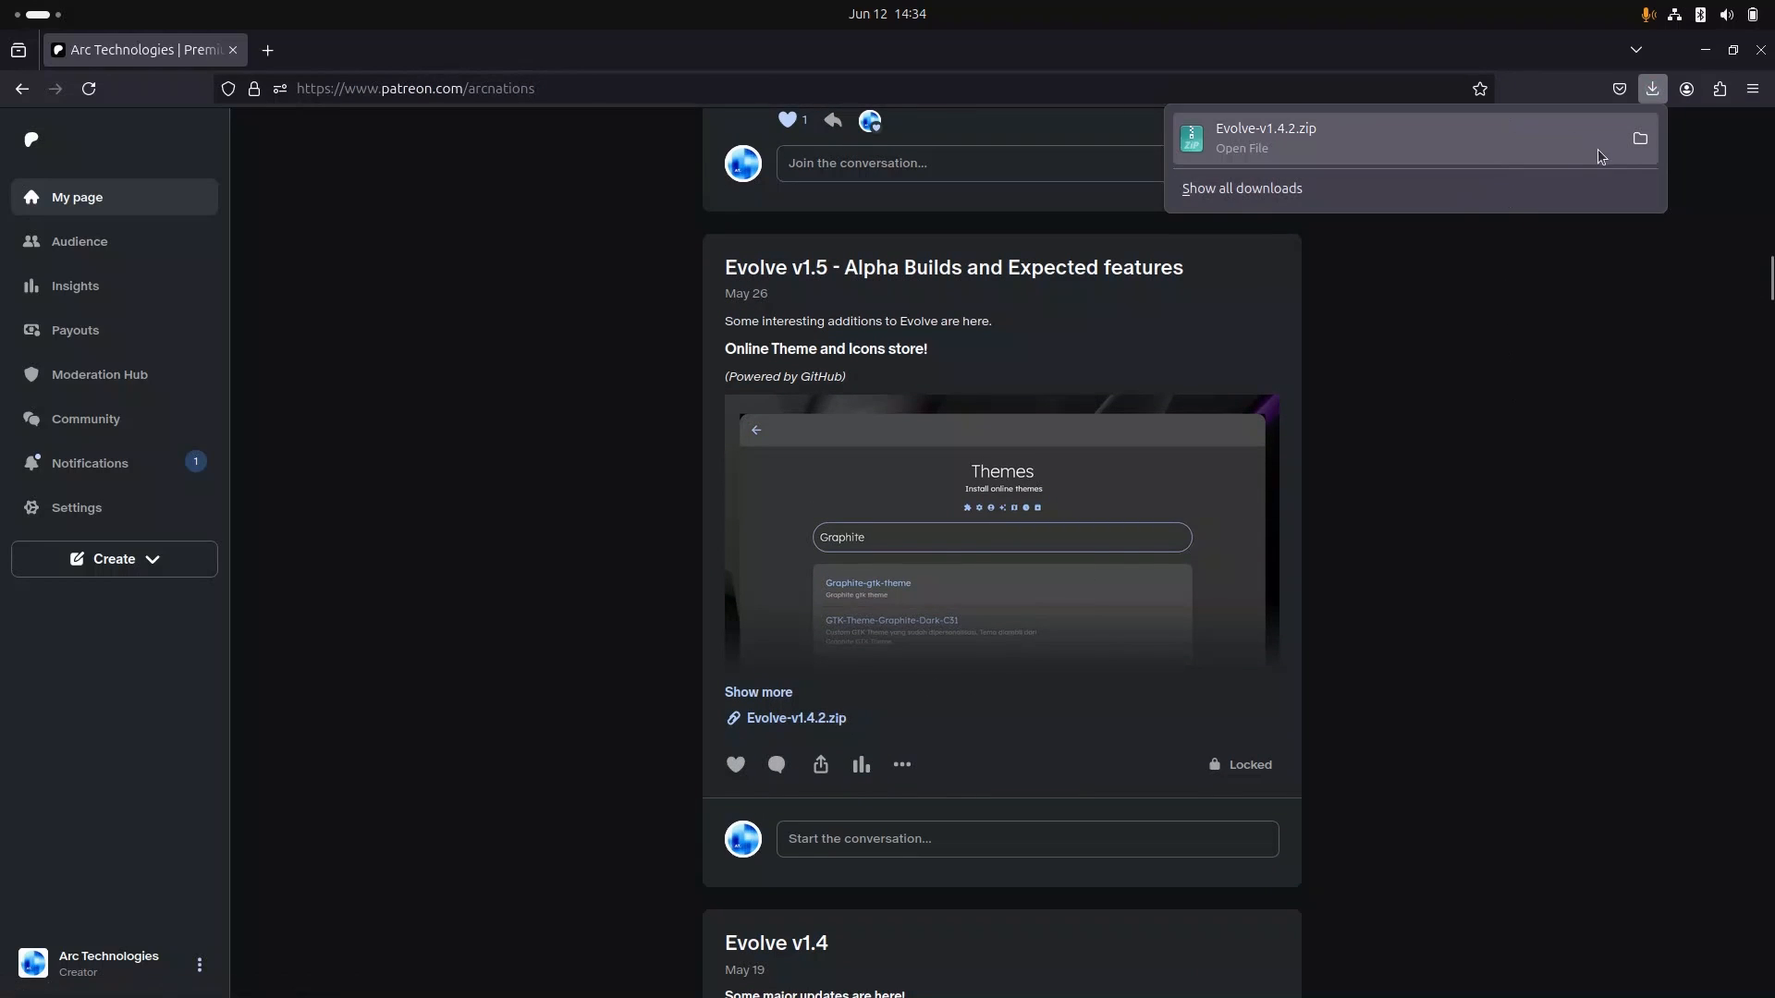
pyautogui.click(427, 320)
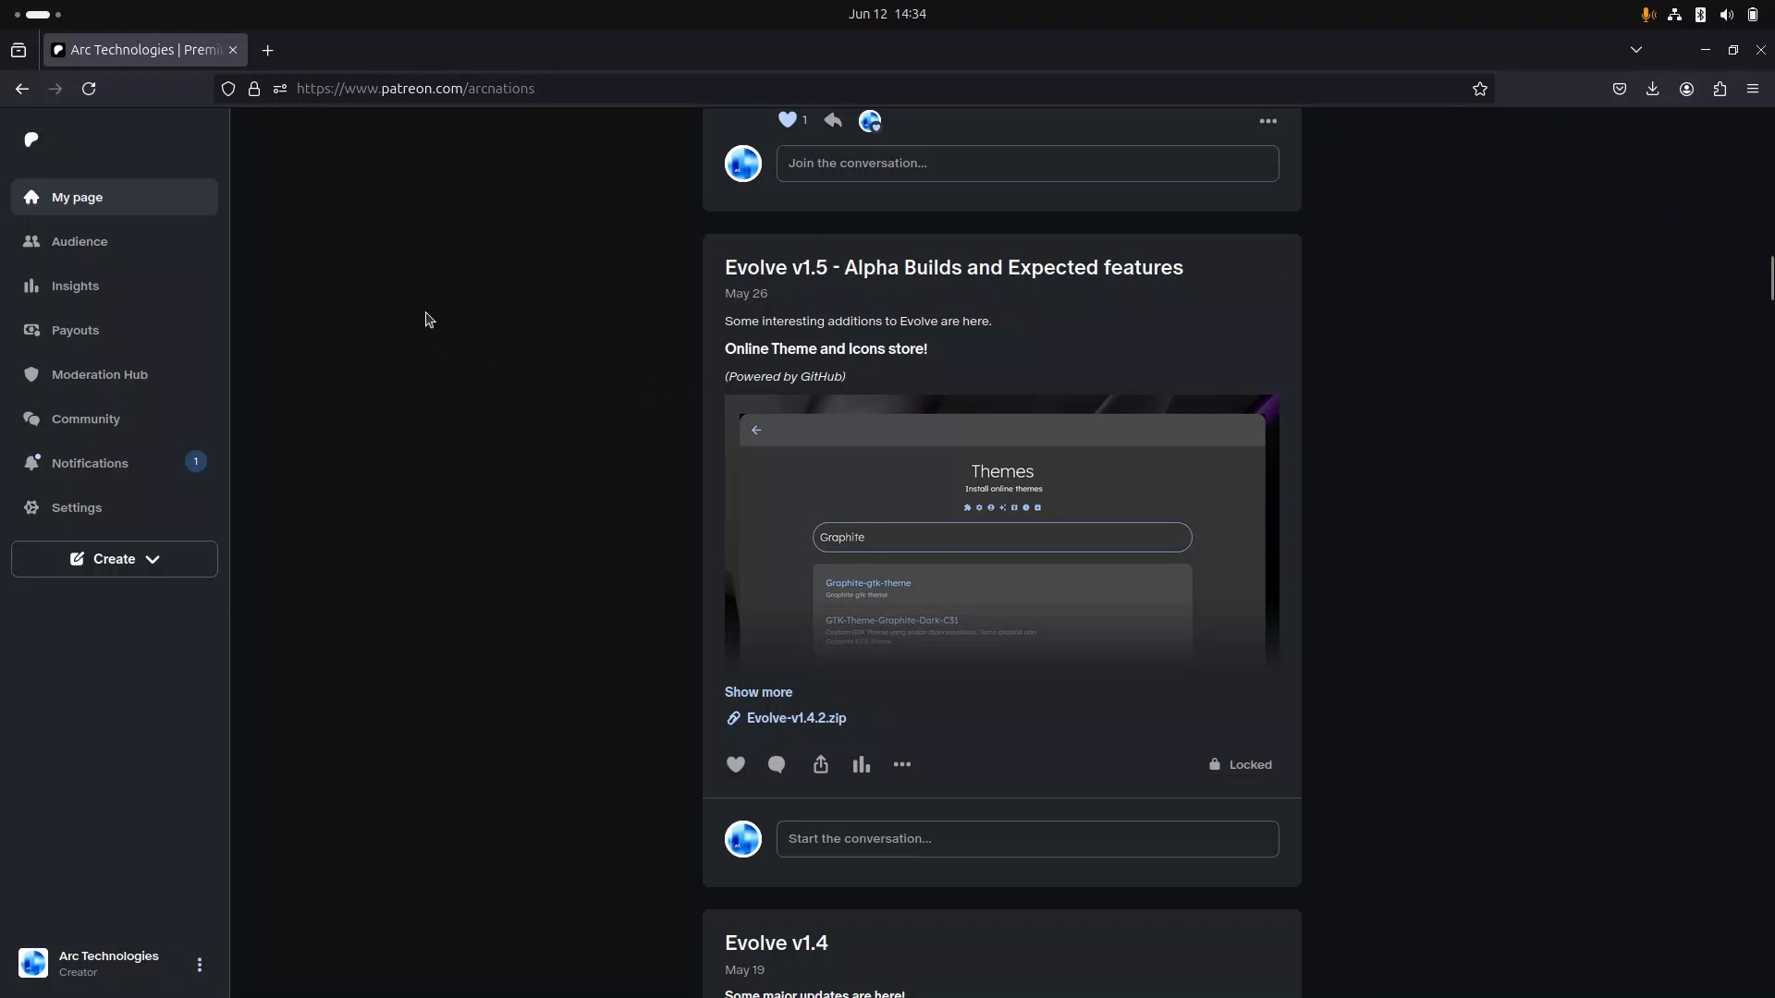
# Run ./install.sh in a terminal opened inside the extracted Evolve-v1.4.2 folder.
pyautogui.click(590, 181)
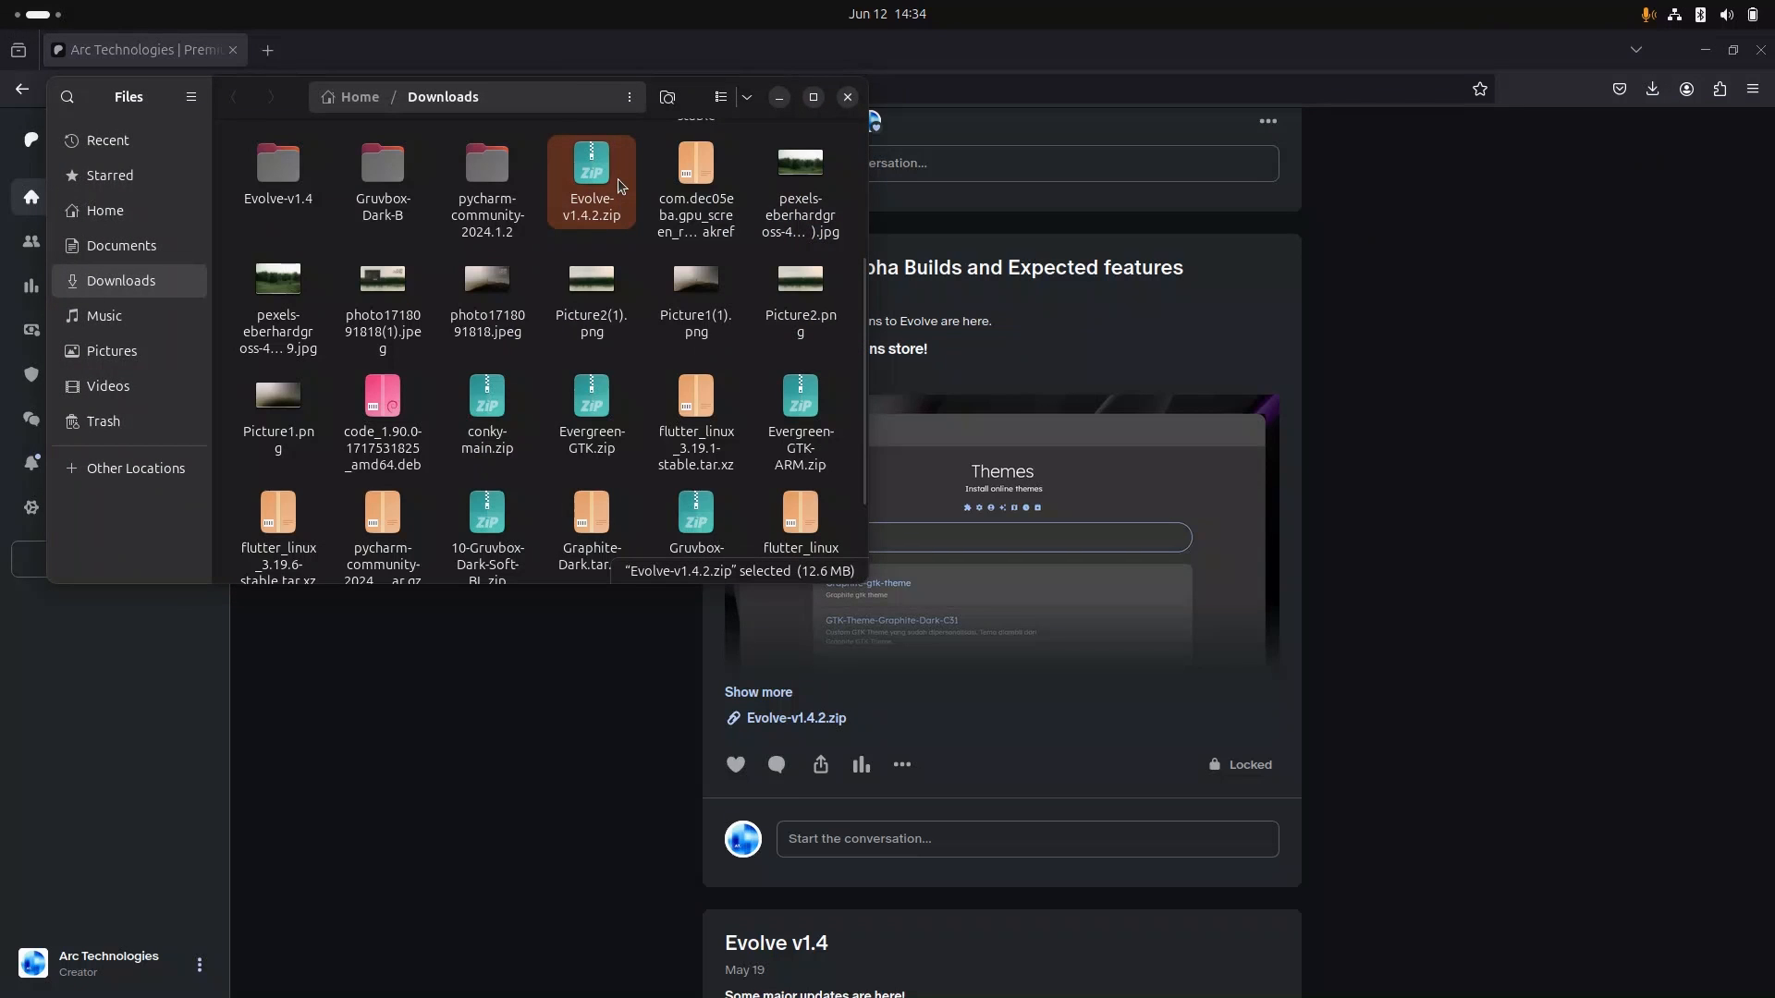
pyautogui.click(104, 316)
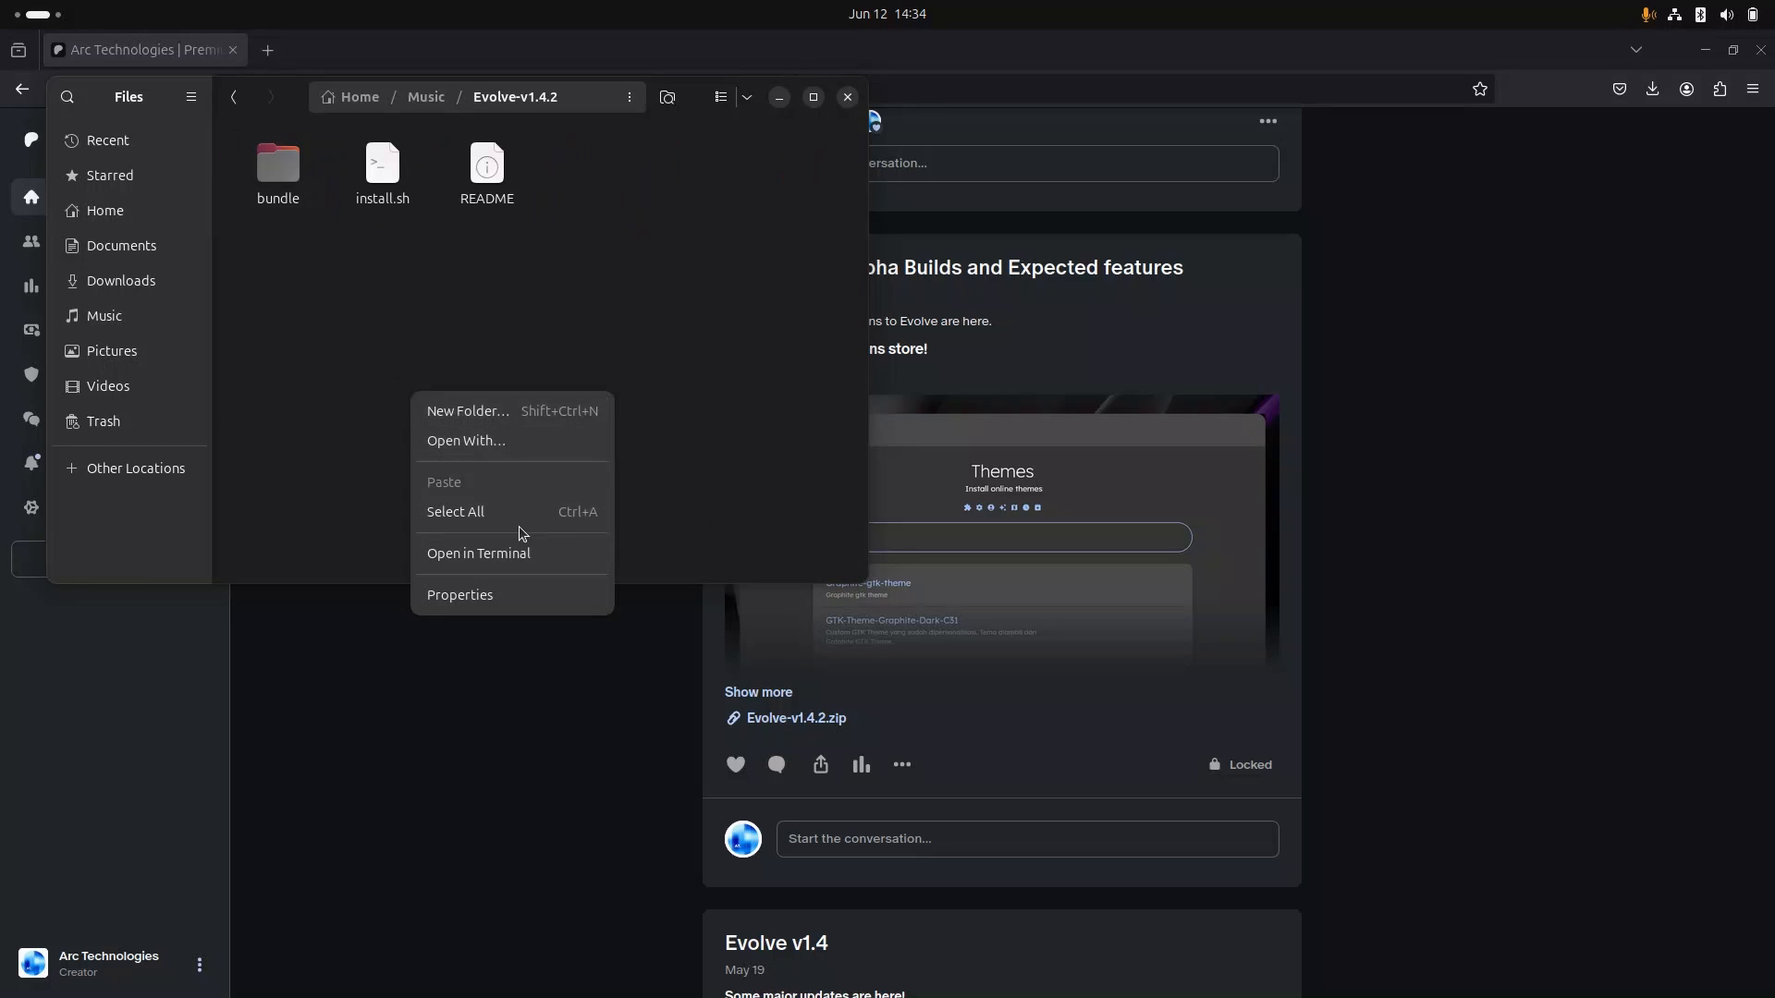
pyautogui.click(477, 552)
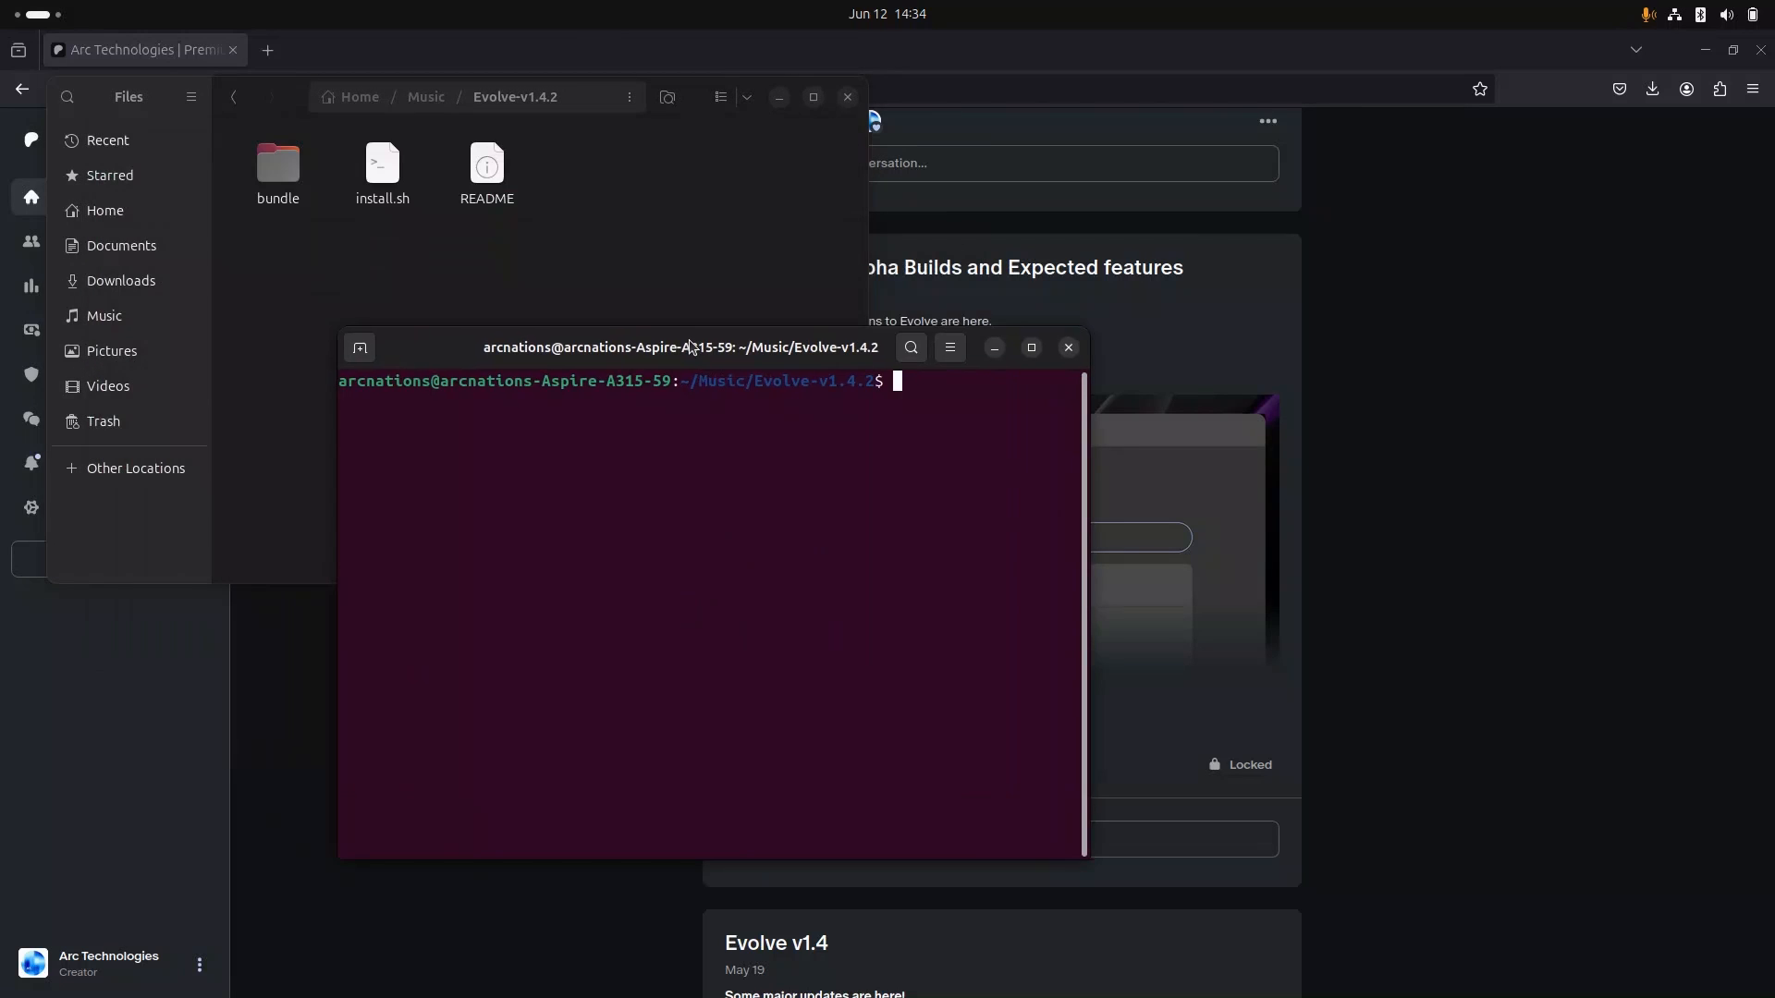
pyautogui.write('./install.s')
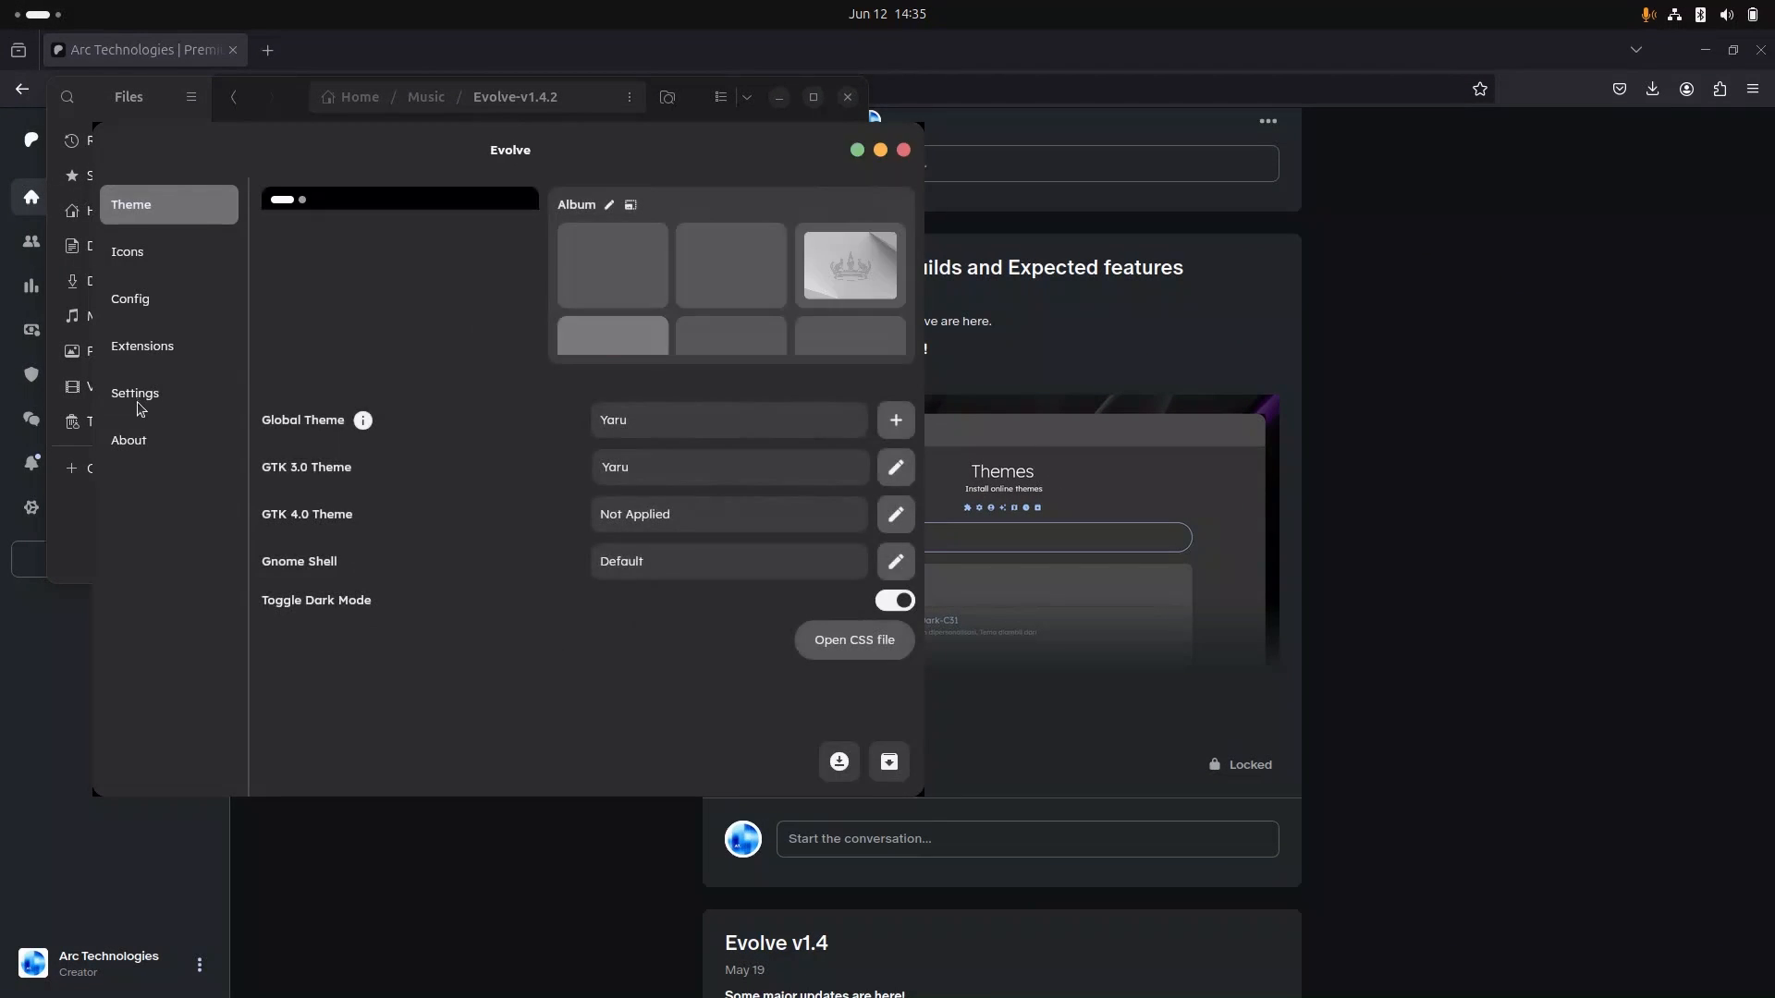
pyautogui.click(128, 440)
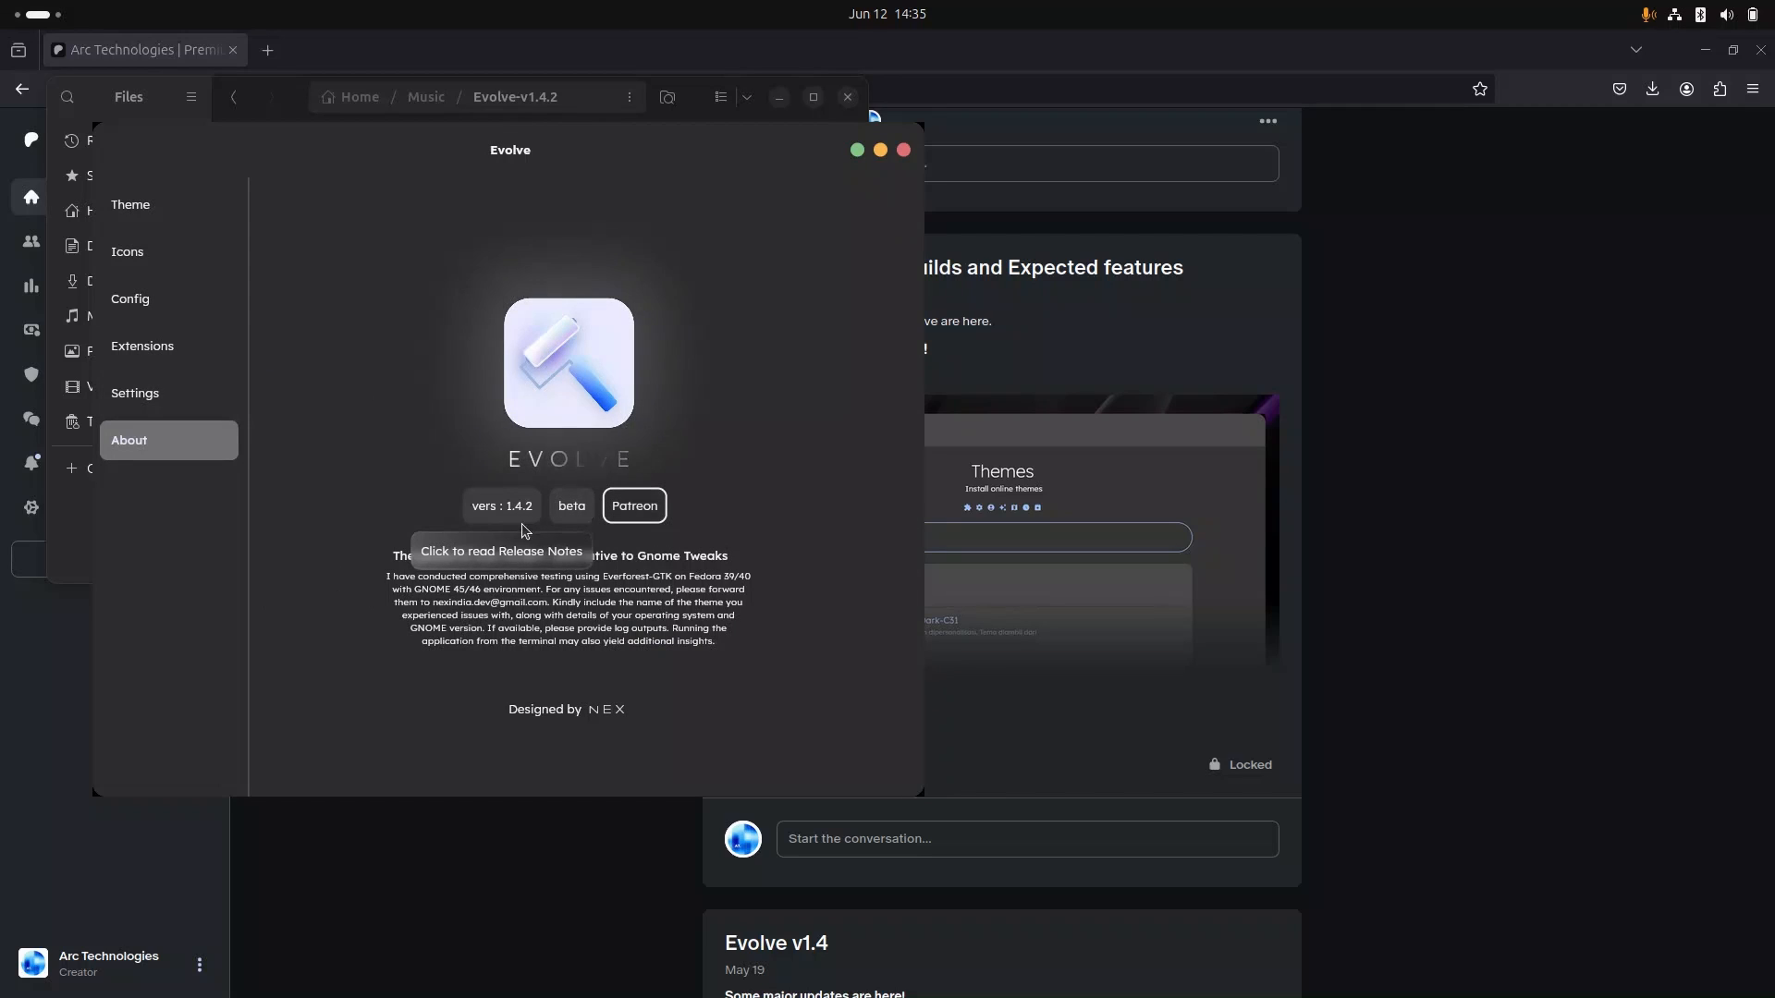
pyautogui.click(130, 205)
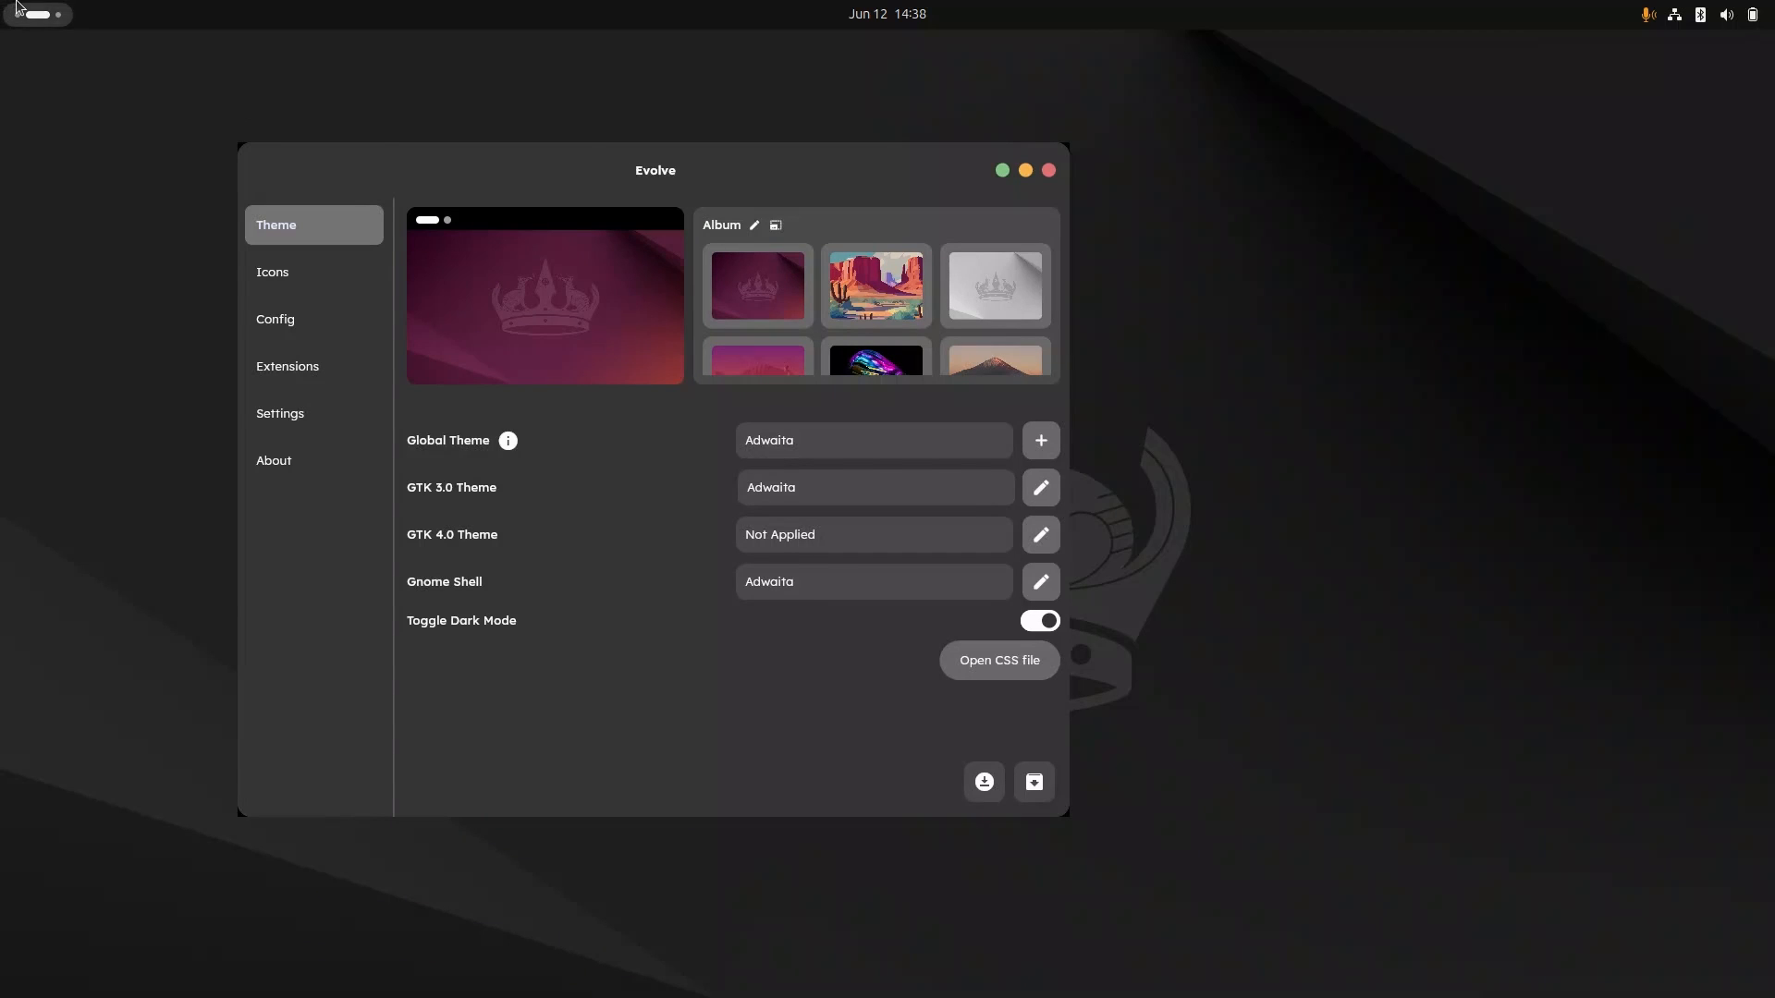
pyautogui.moveTo(178, 143)
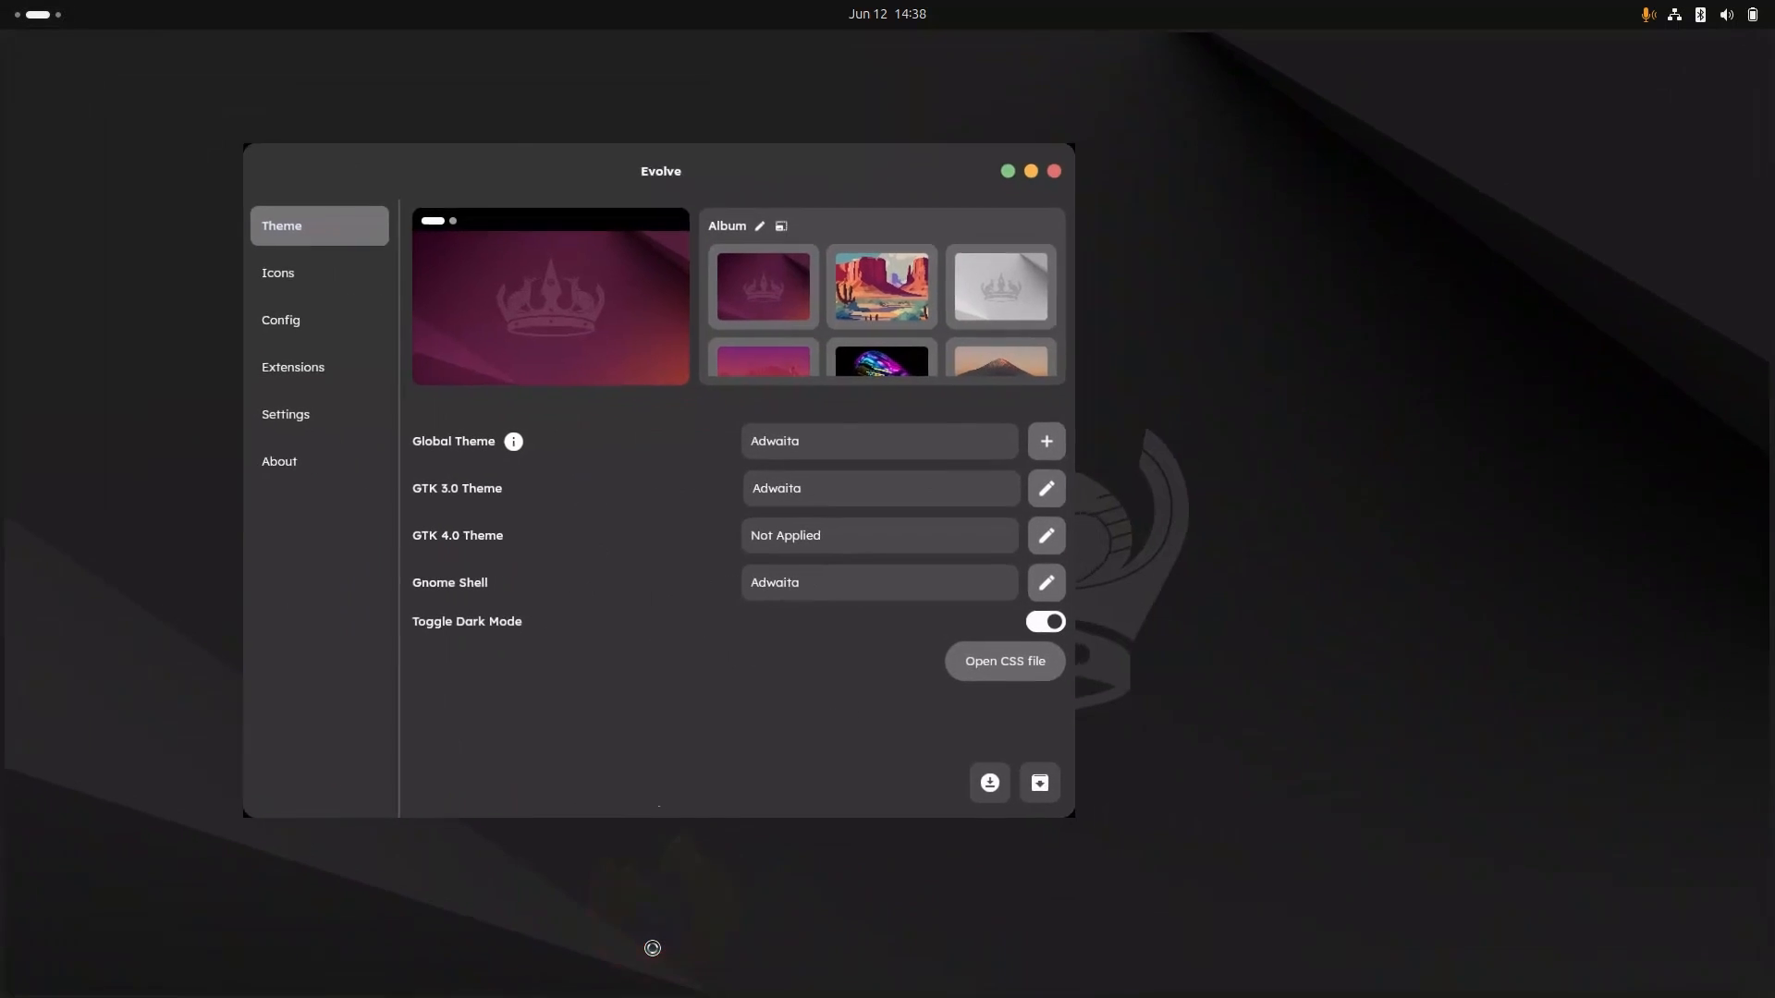
pyautogui.moveTo(614, 279)
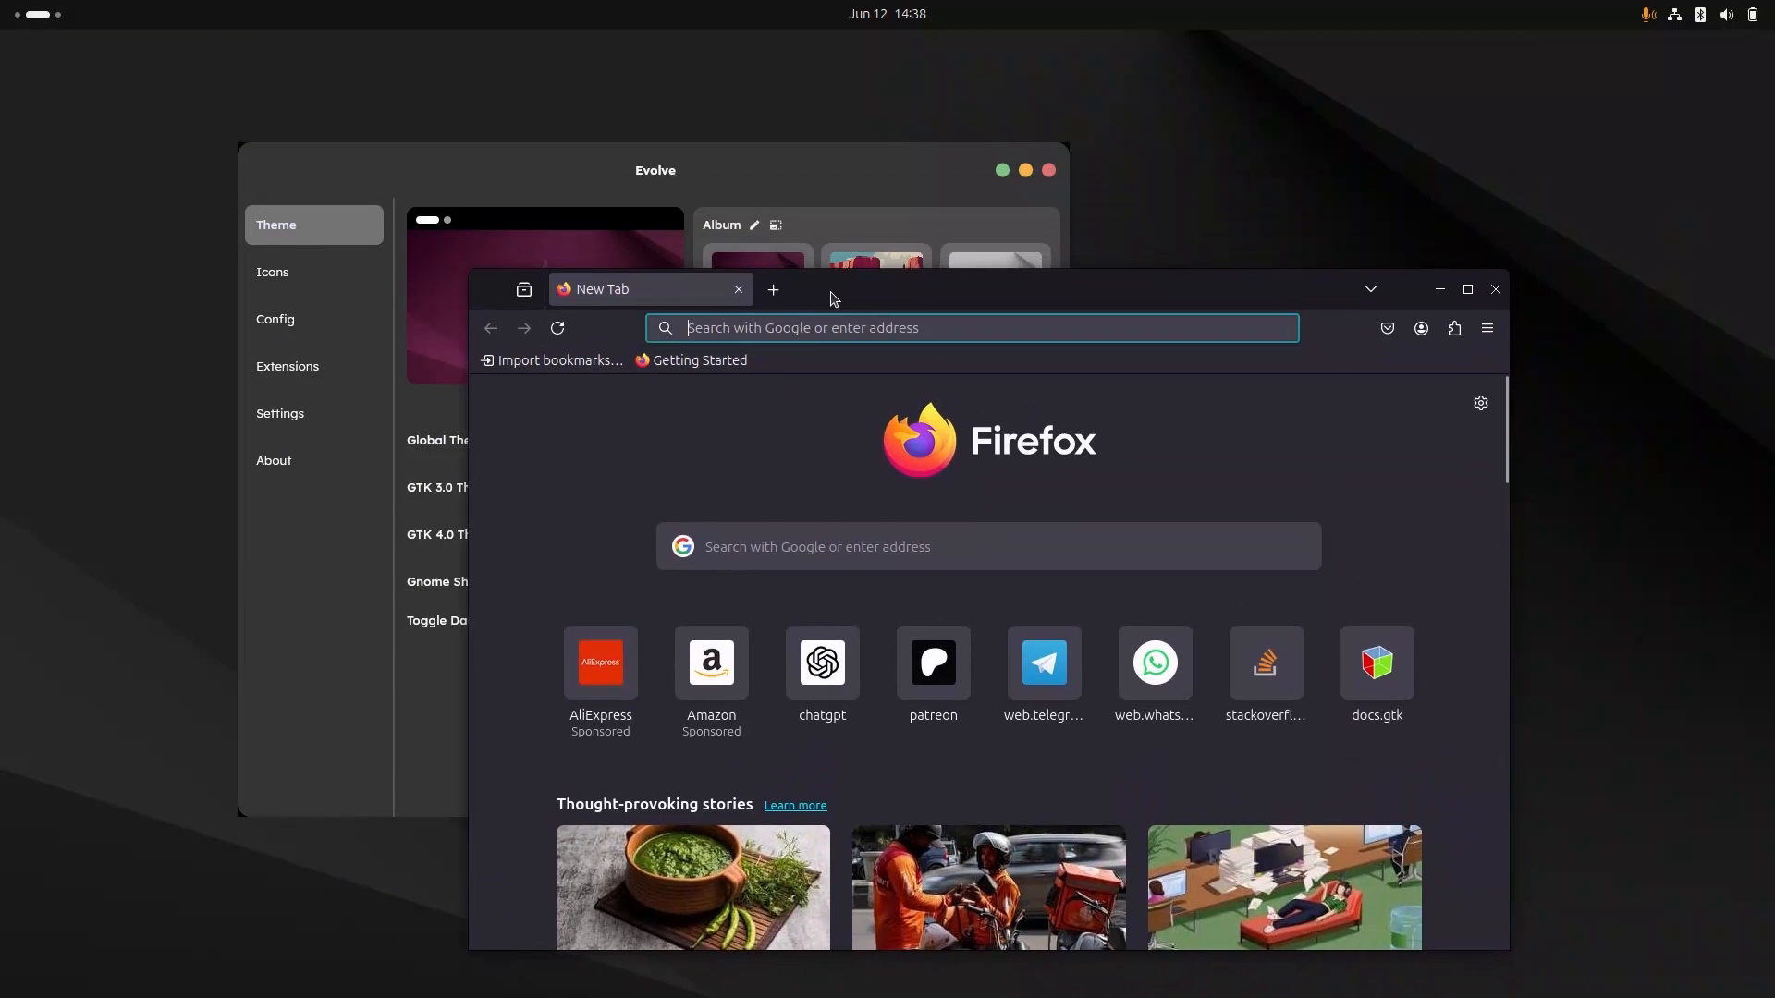
# Search 'gruvbox gtk' and show the Gruvbox GTK Theme download variants on GNOME-Look.org.
pyautogui.click(971, 327)
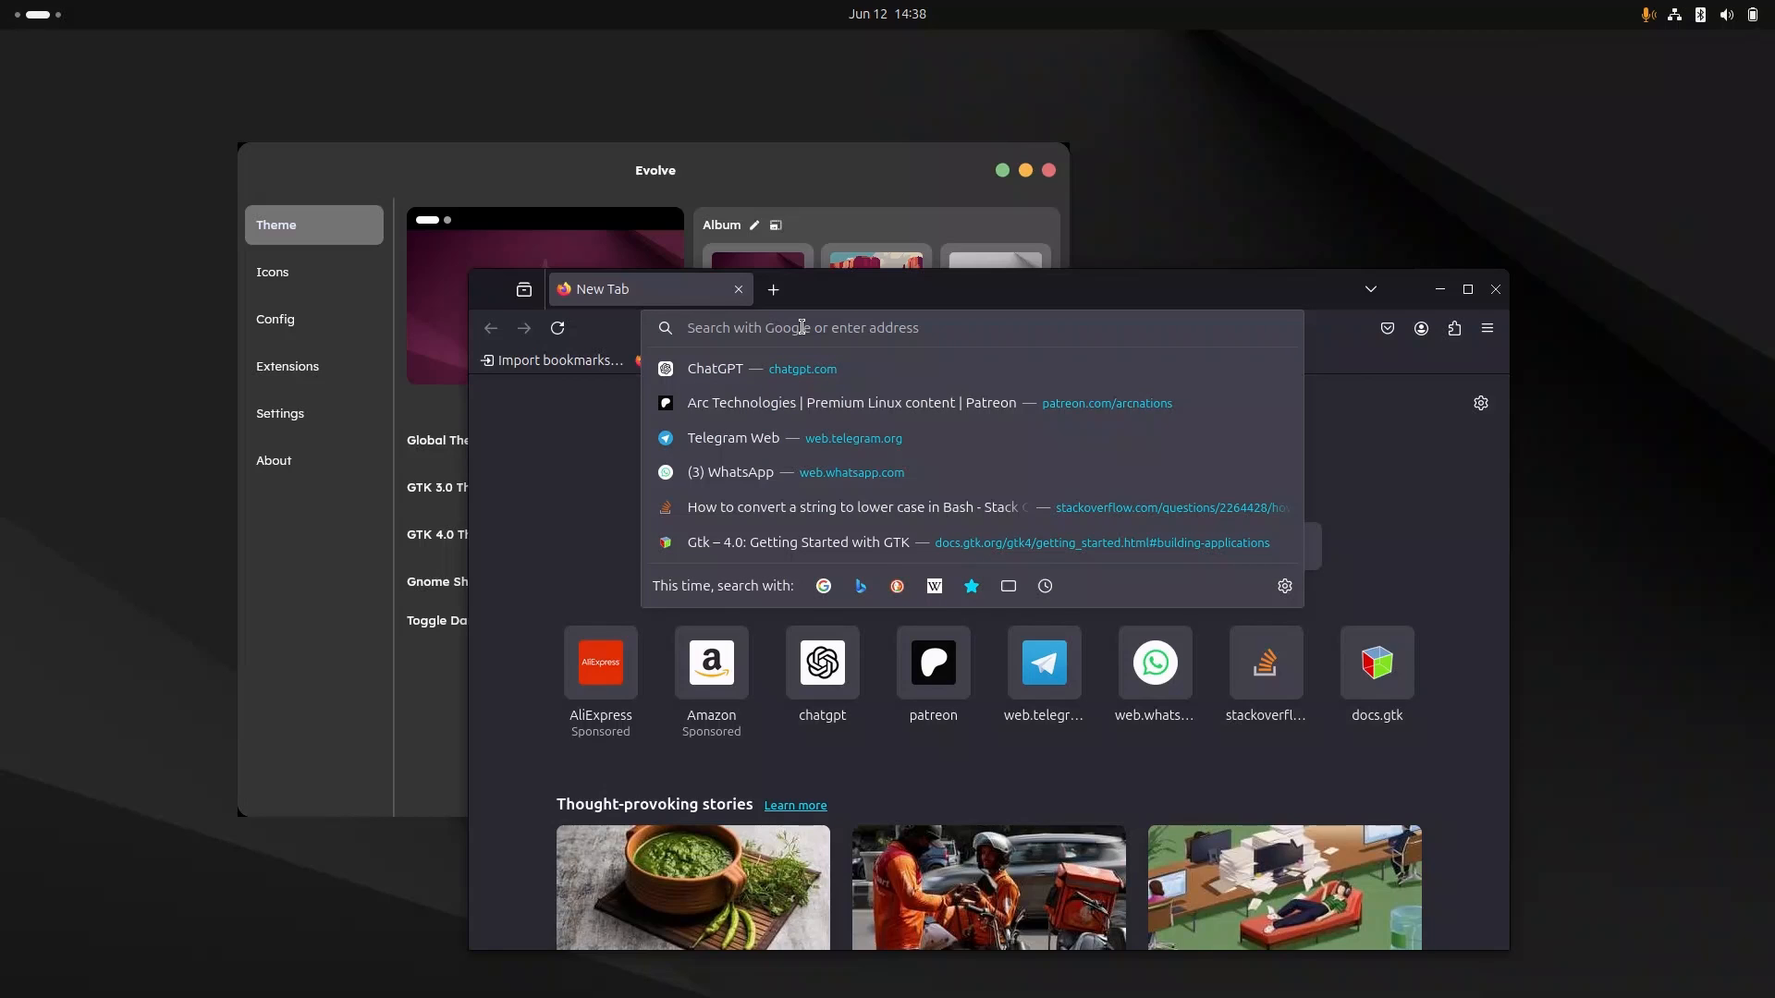
pyautogui.write('gruvbo')
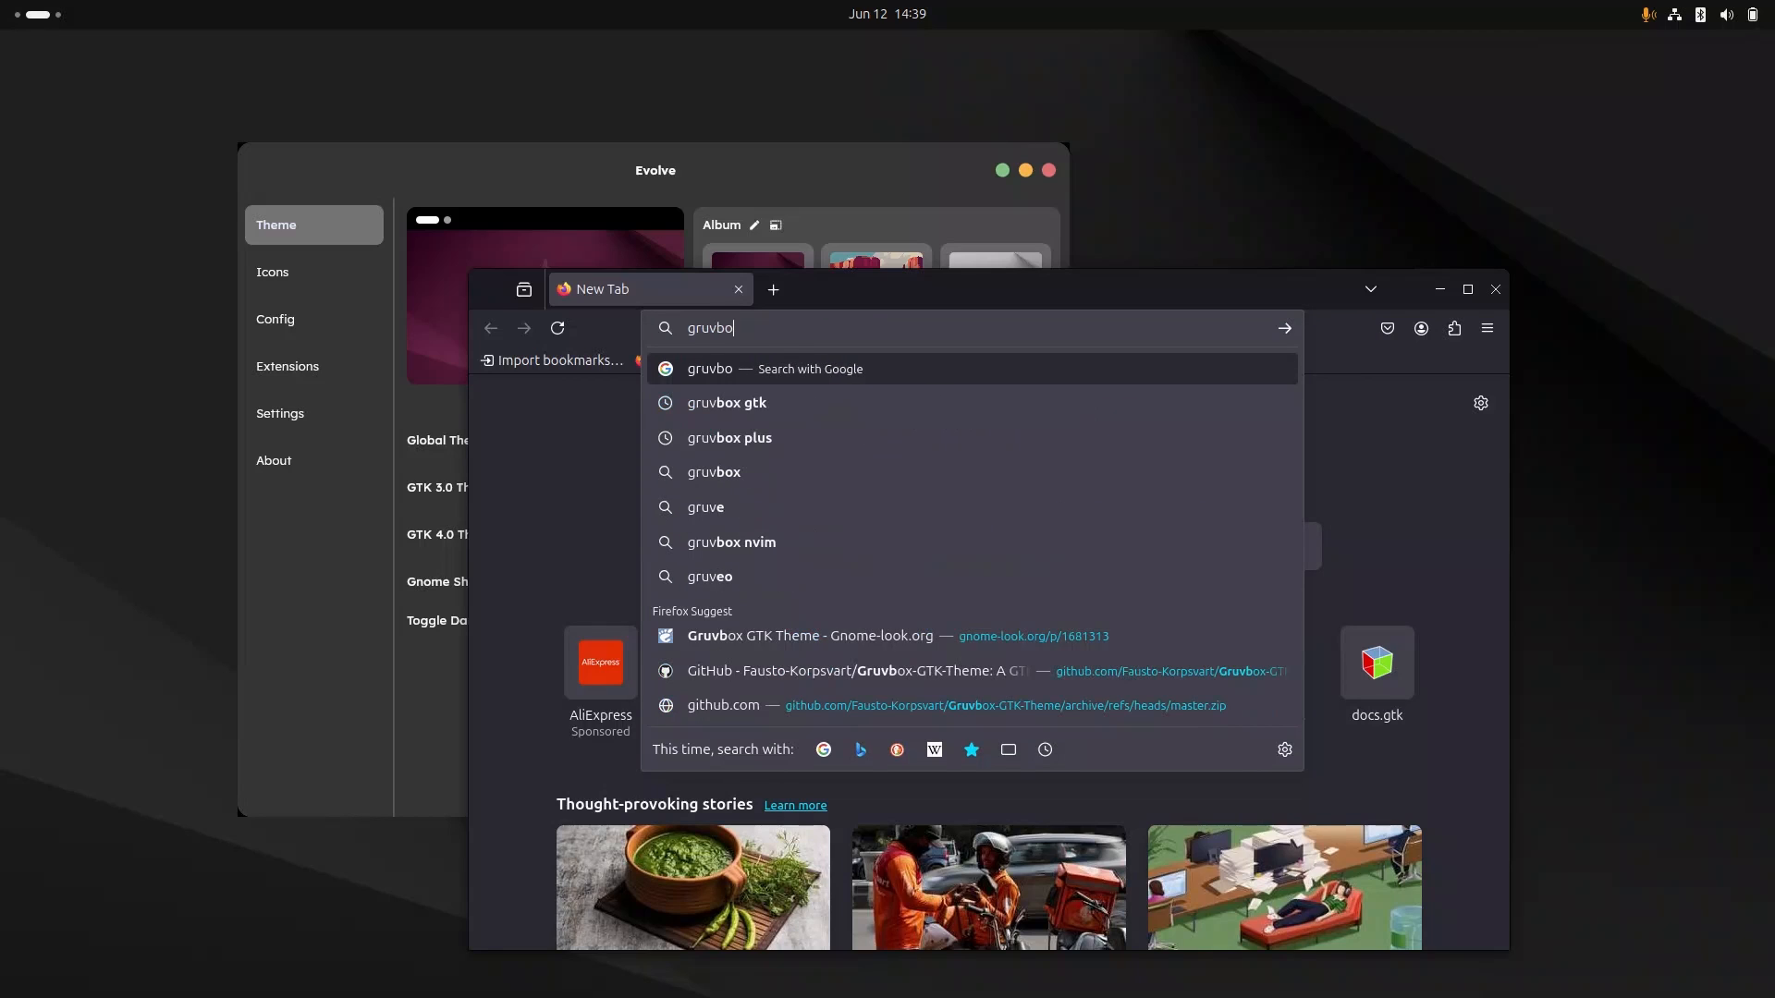
pyautogui.click(725, 401)
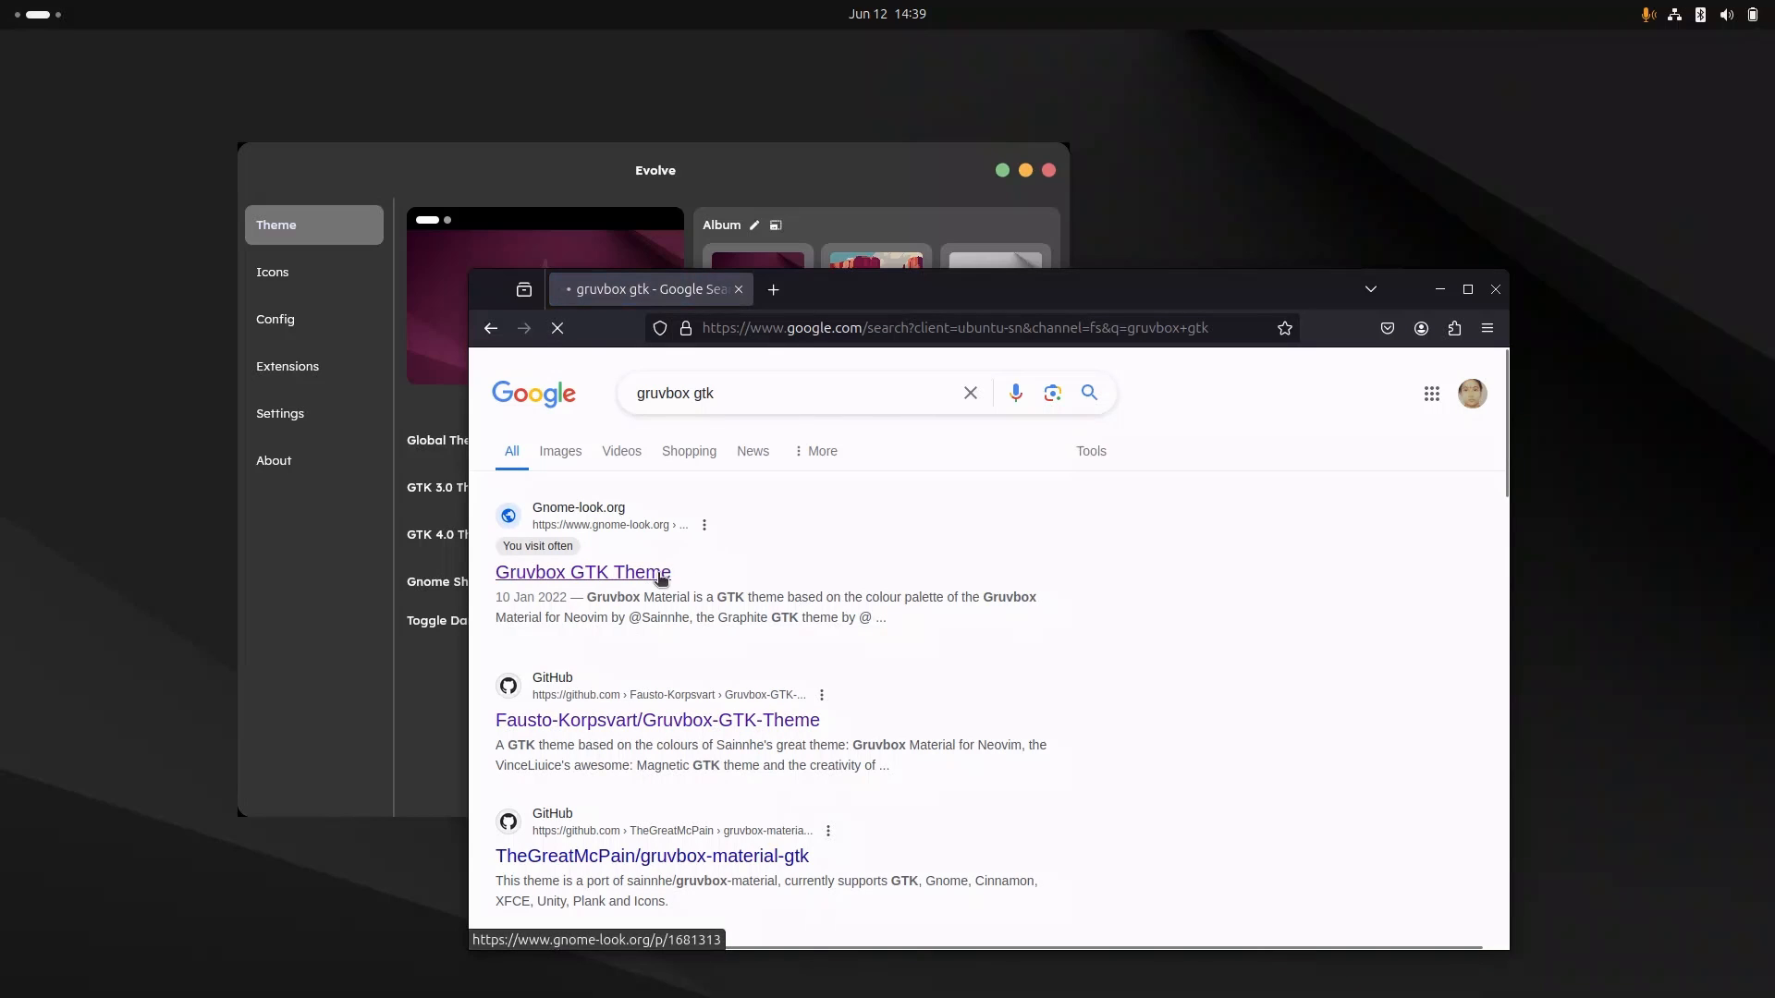
pyautogui.click(583, 574)
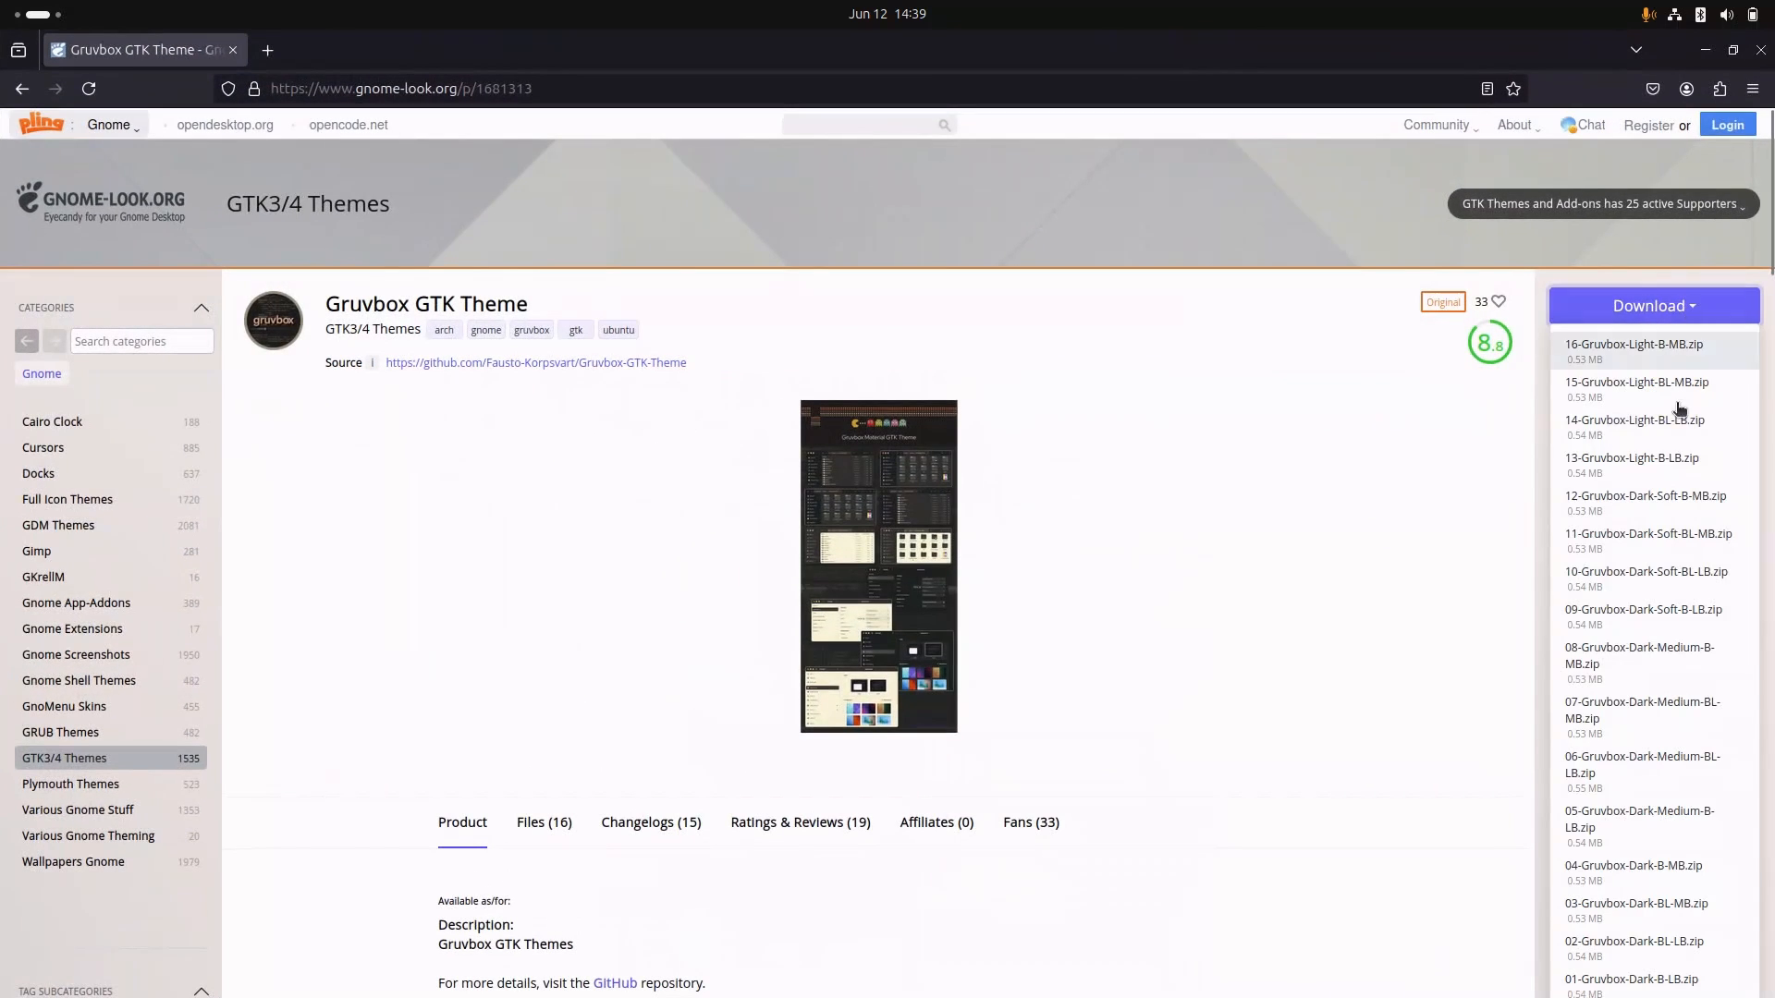
pyautogui.scroll(-3)
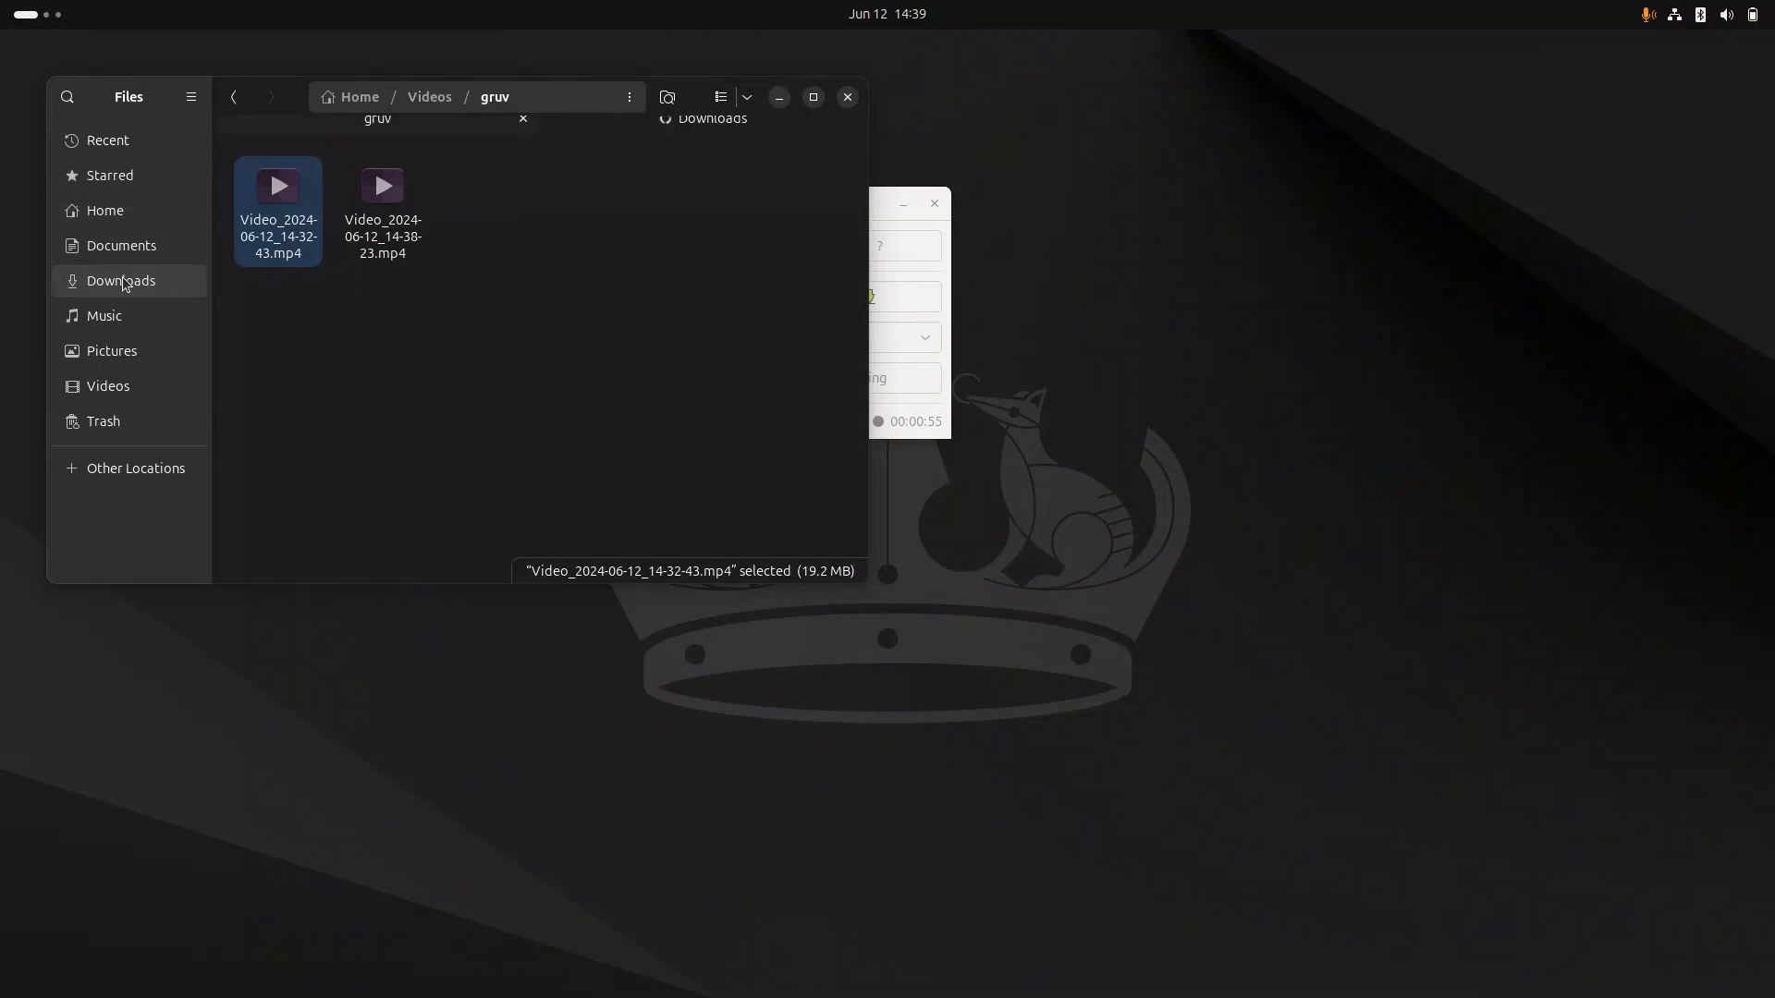
# Show Downloads in Files with other tabs closed, ready to install a new theme in Evolve.
pyautogui.click(121, 281)
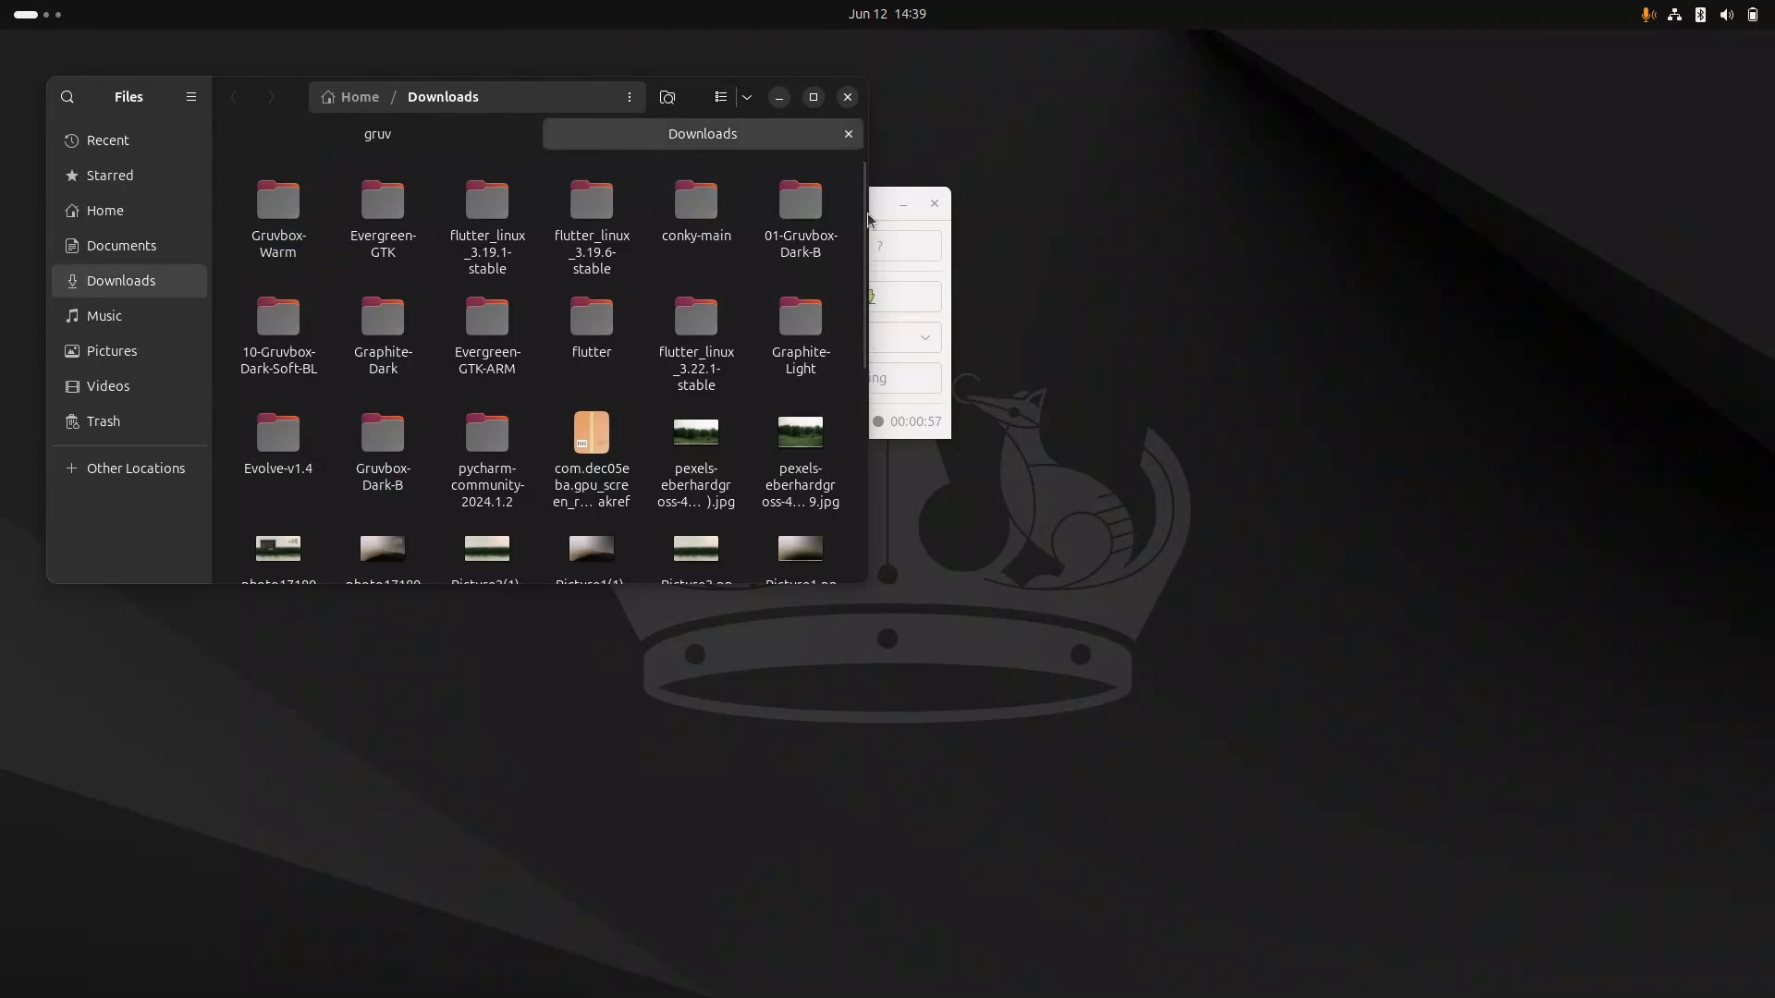
pyautogui.rightClick(703, 133)
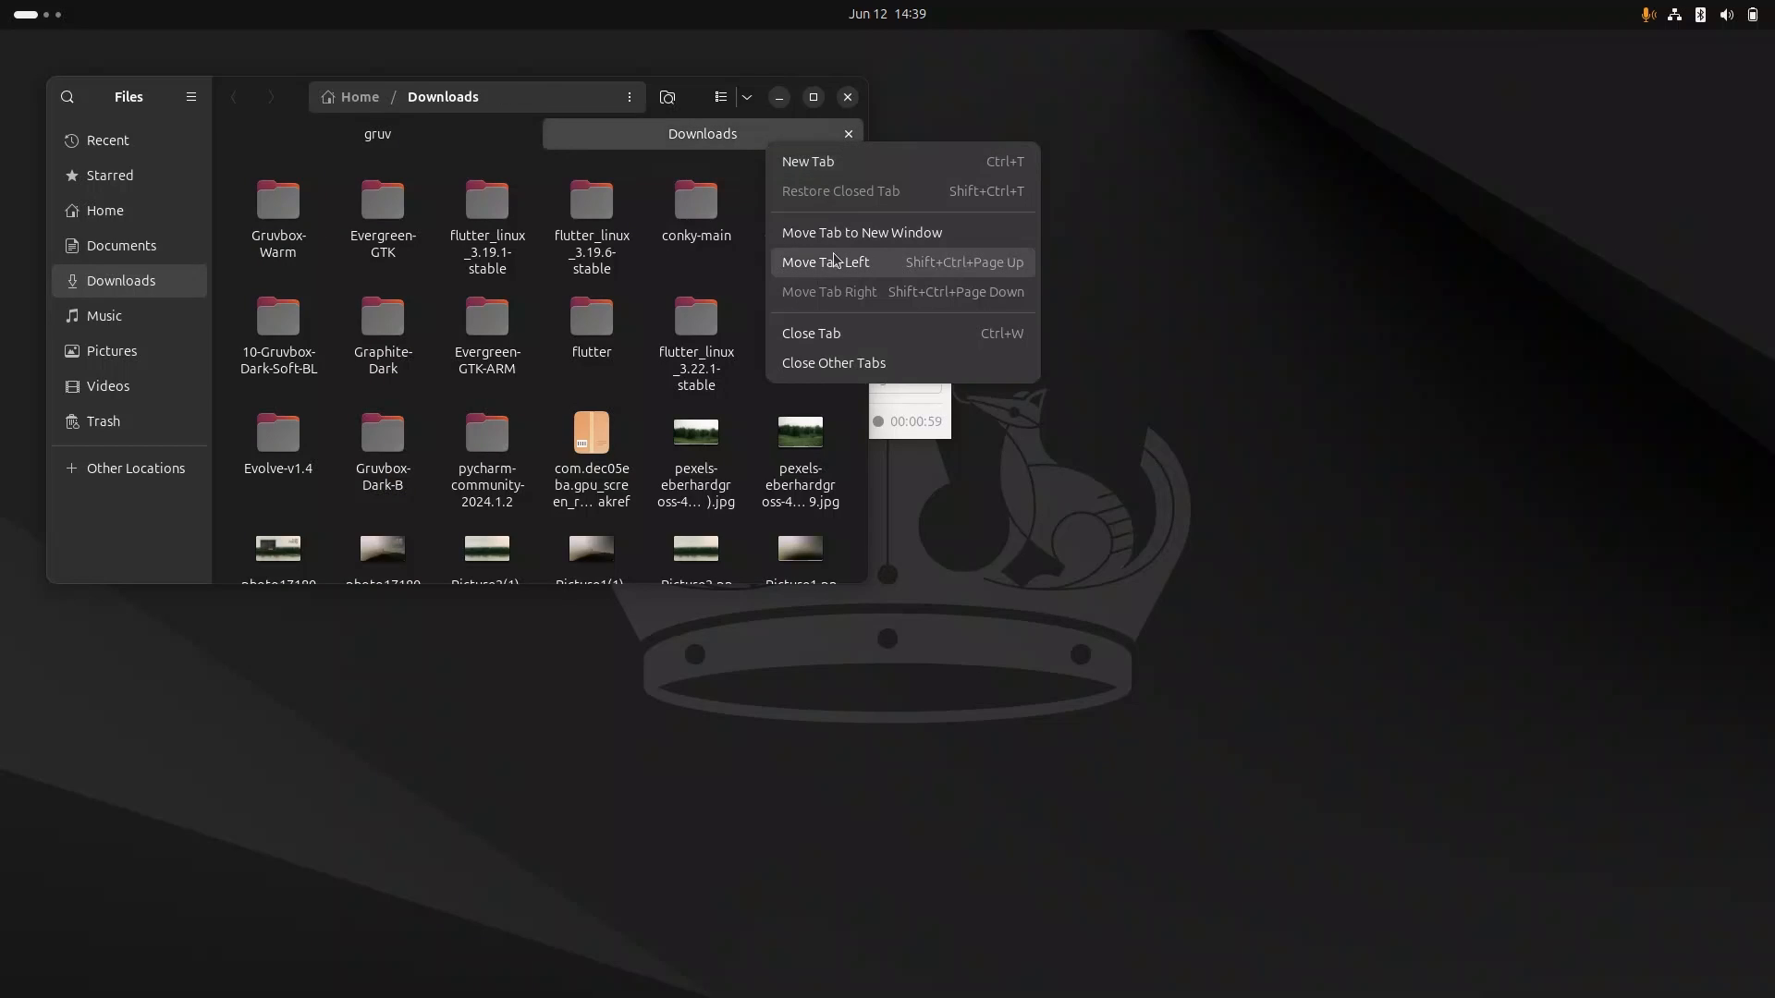
pyautogui.click(860, 233)
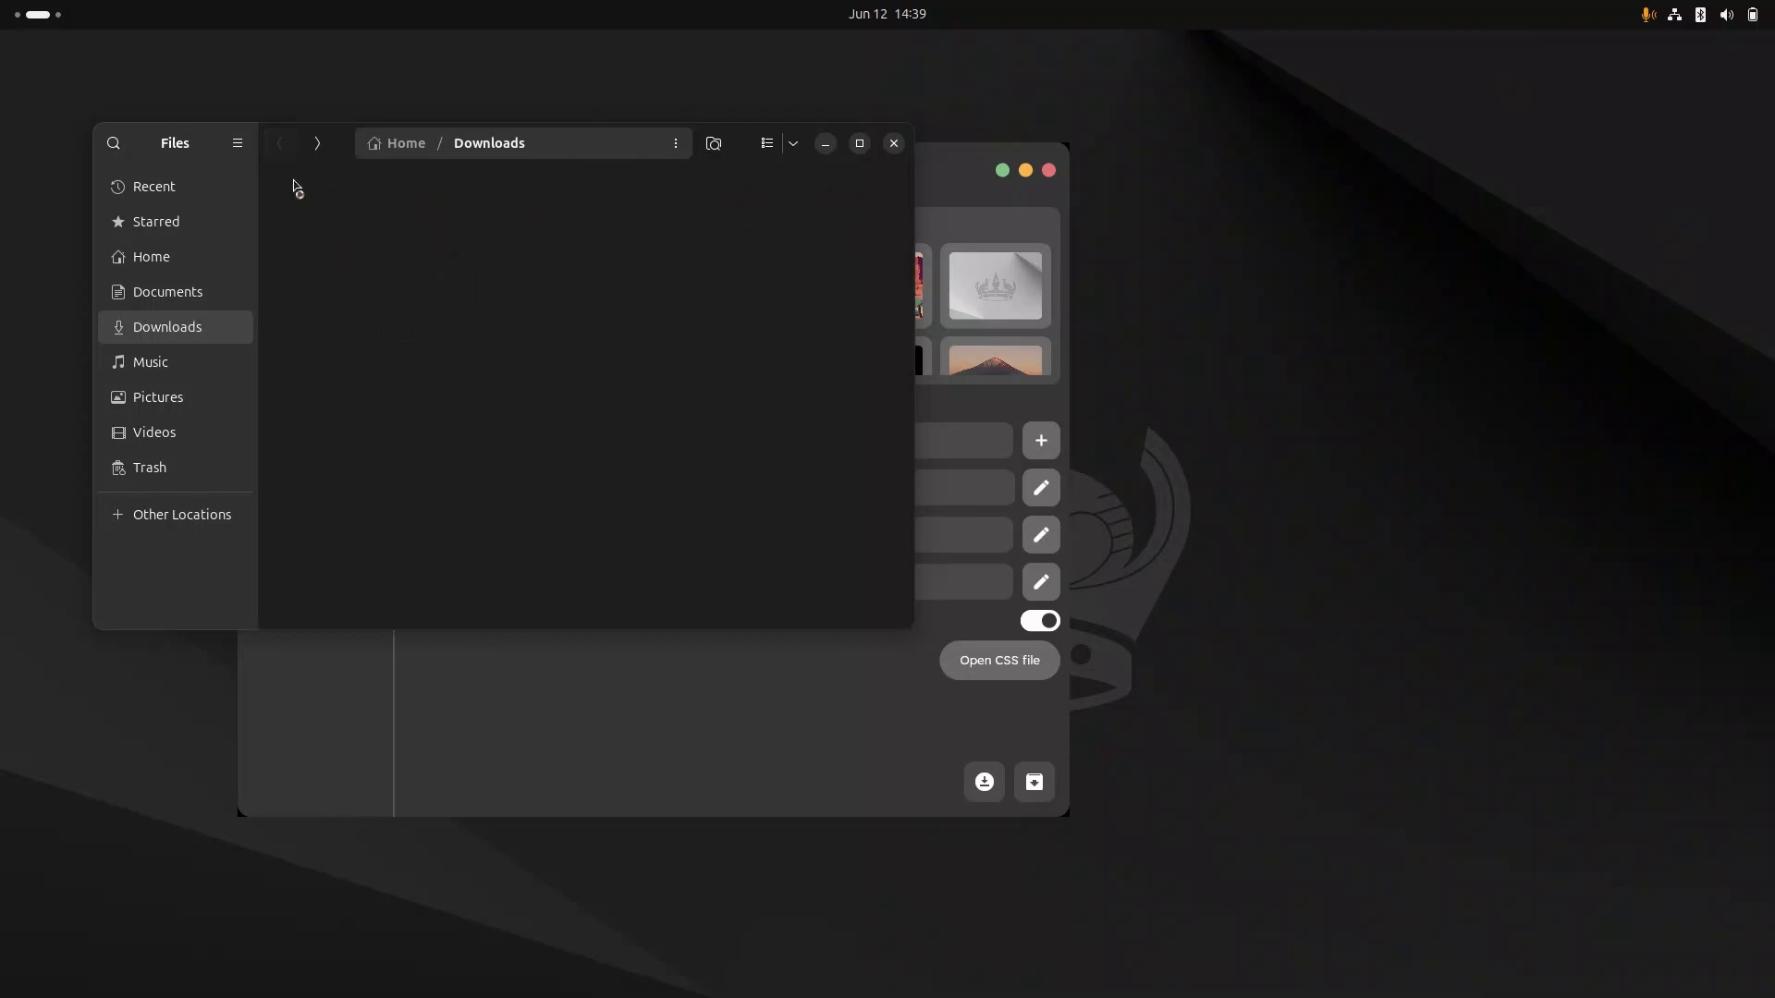
pyautogui.click(427, 356)
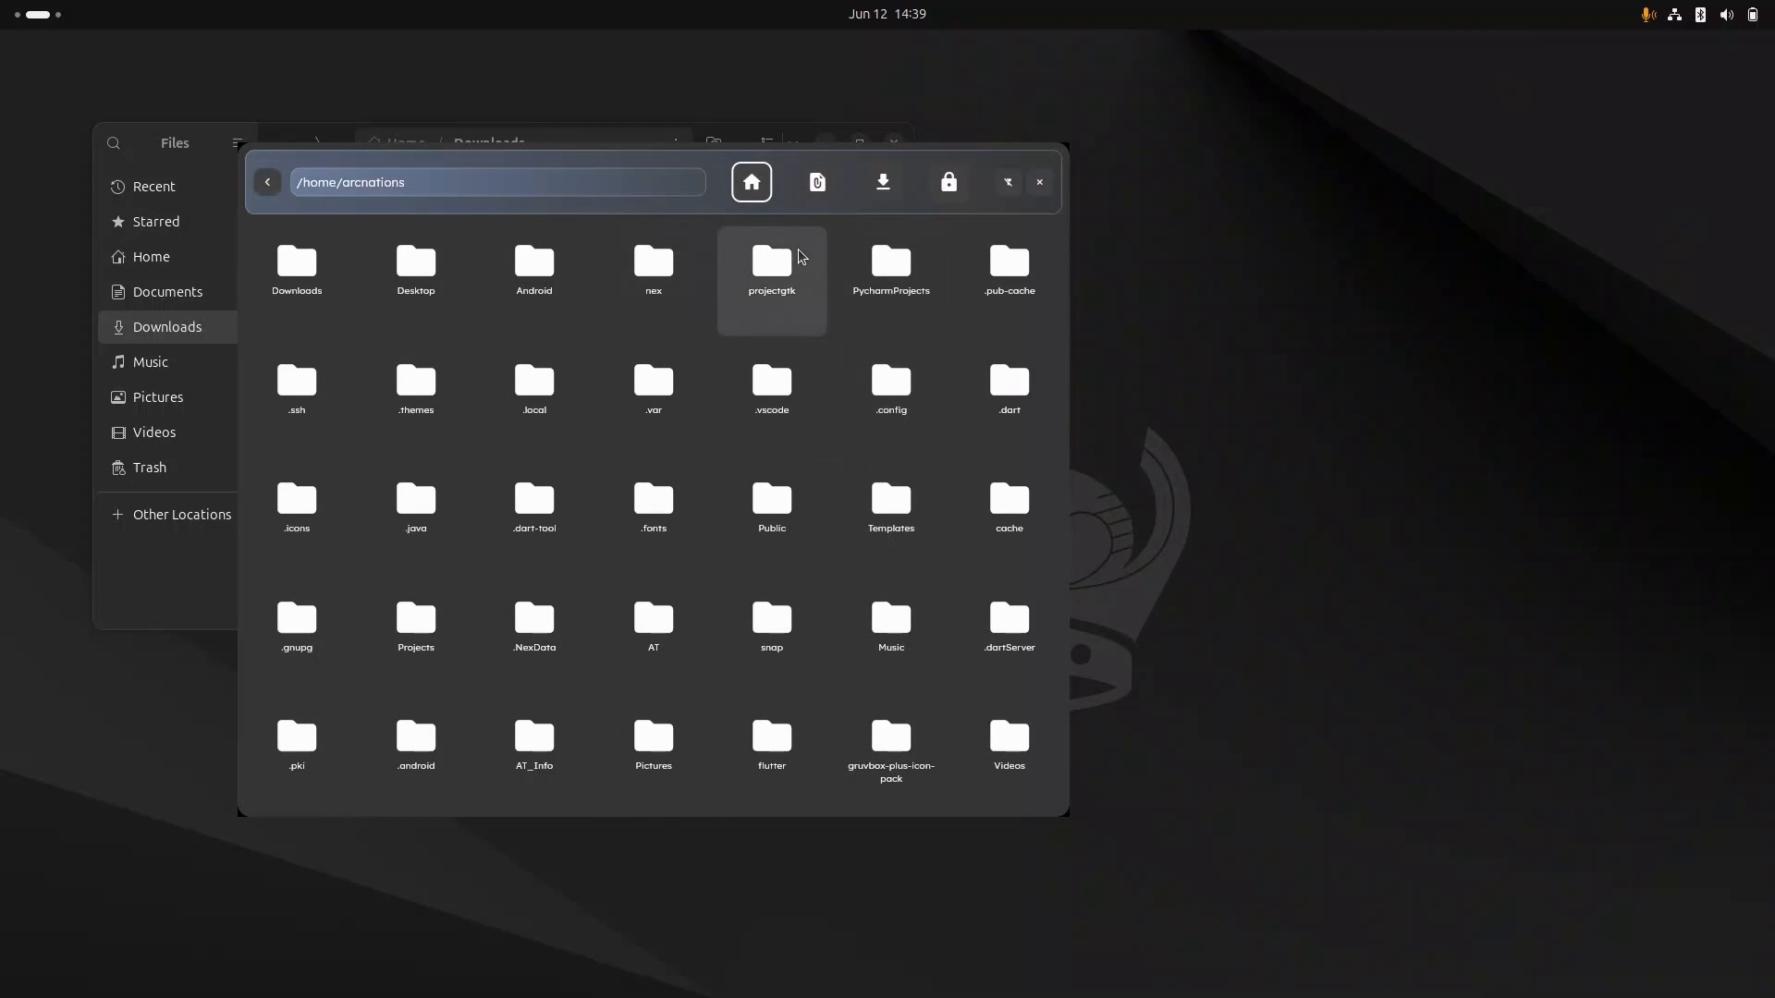
# Install Gruvbox-Dark-B from Downloads and apply it as global, GTK 3, GTK 4 and shell theme.
pyautogui.click(882, 181)
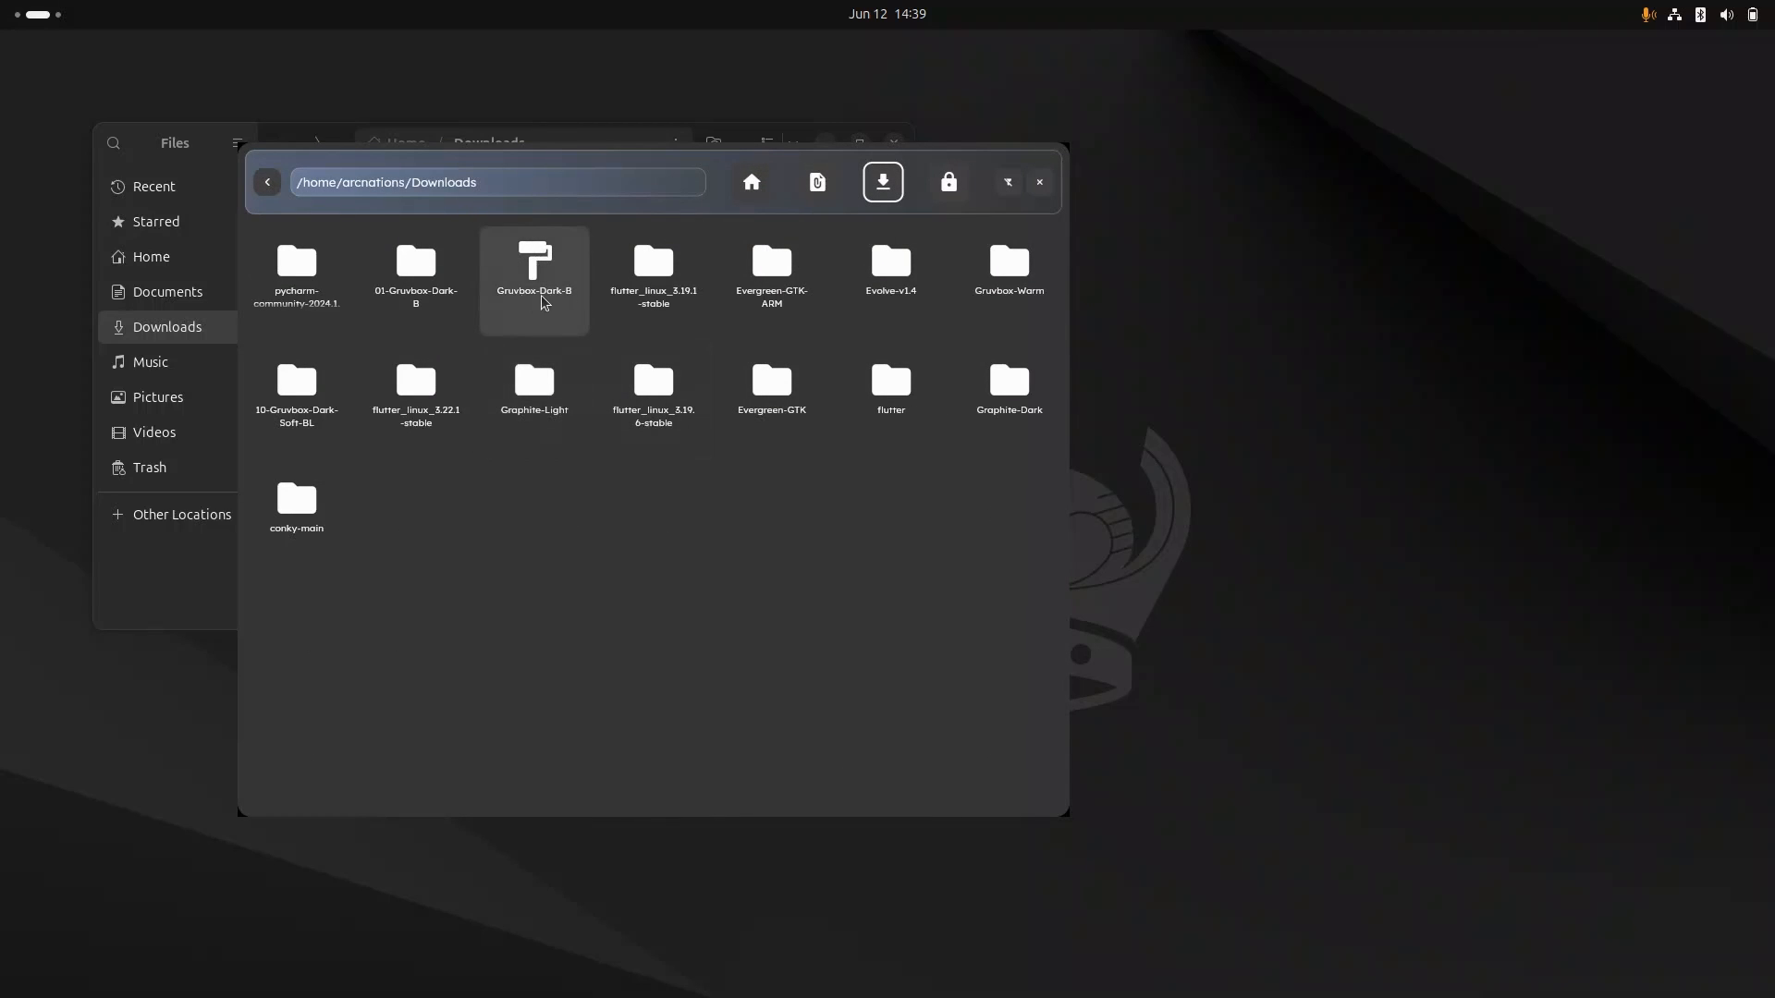
pyautogui.moveTo(542, 331)
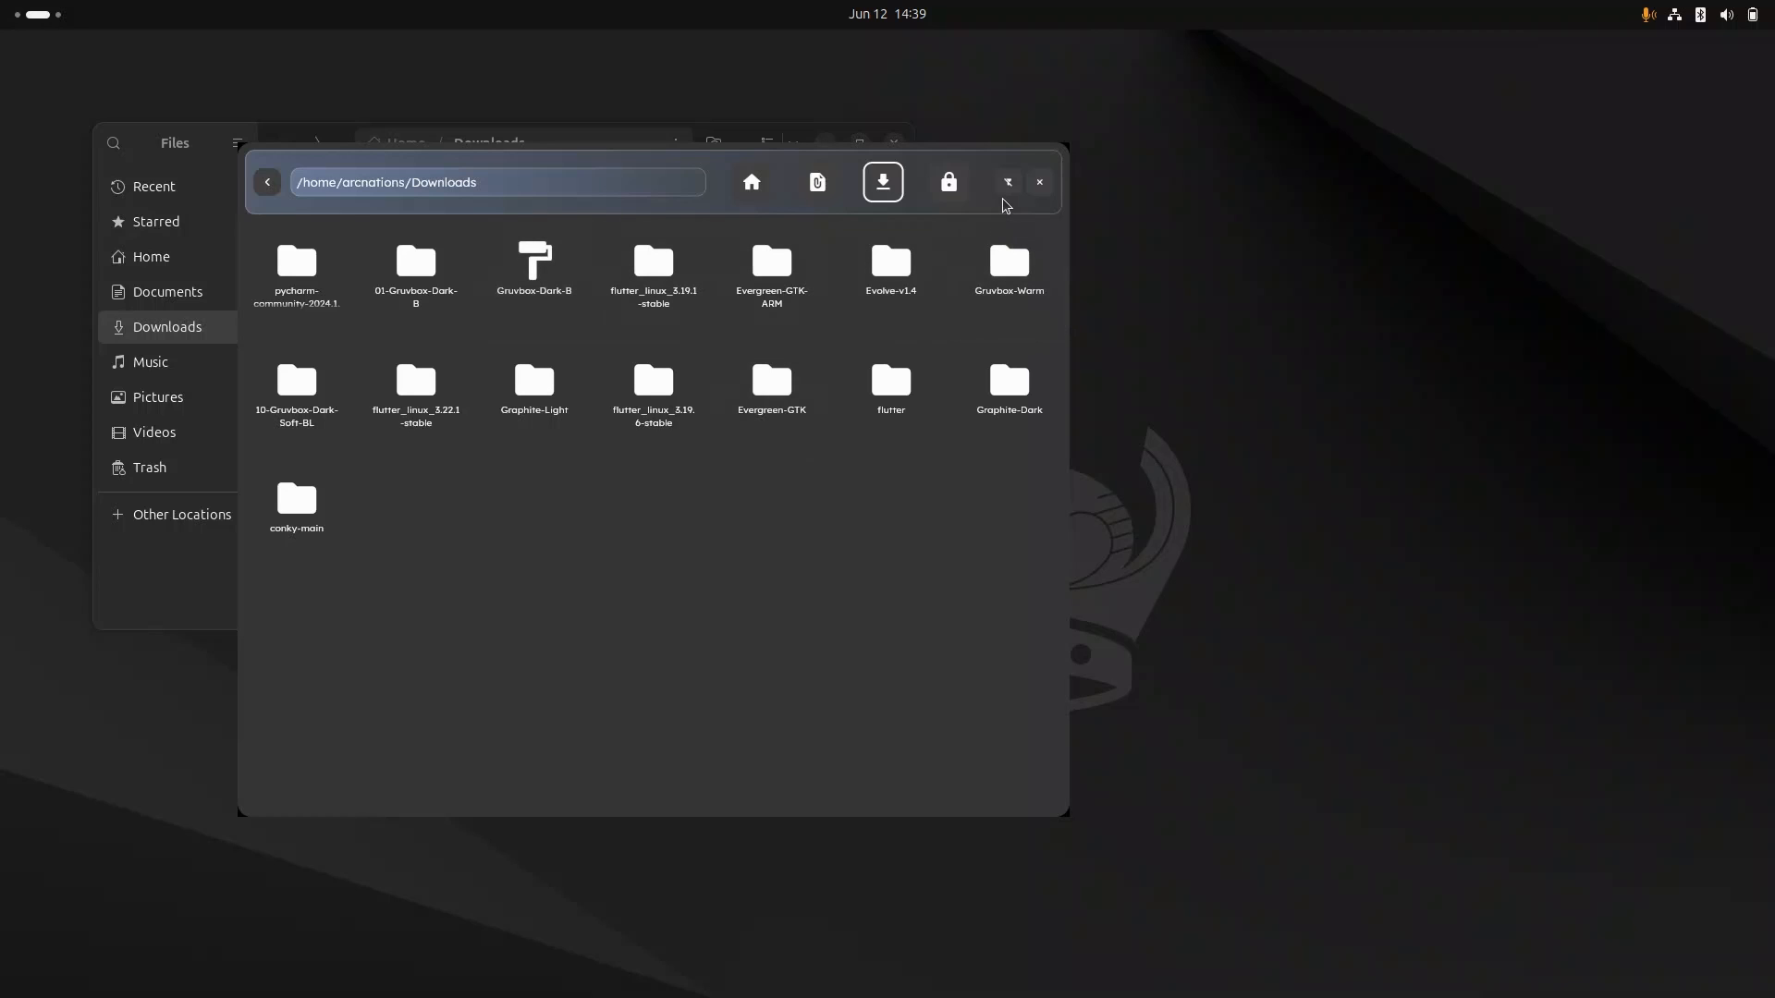
pyautogui.click(1006, 183)
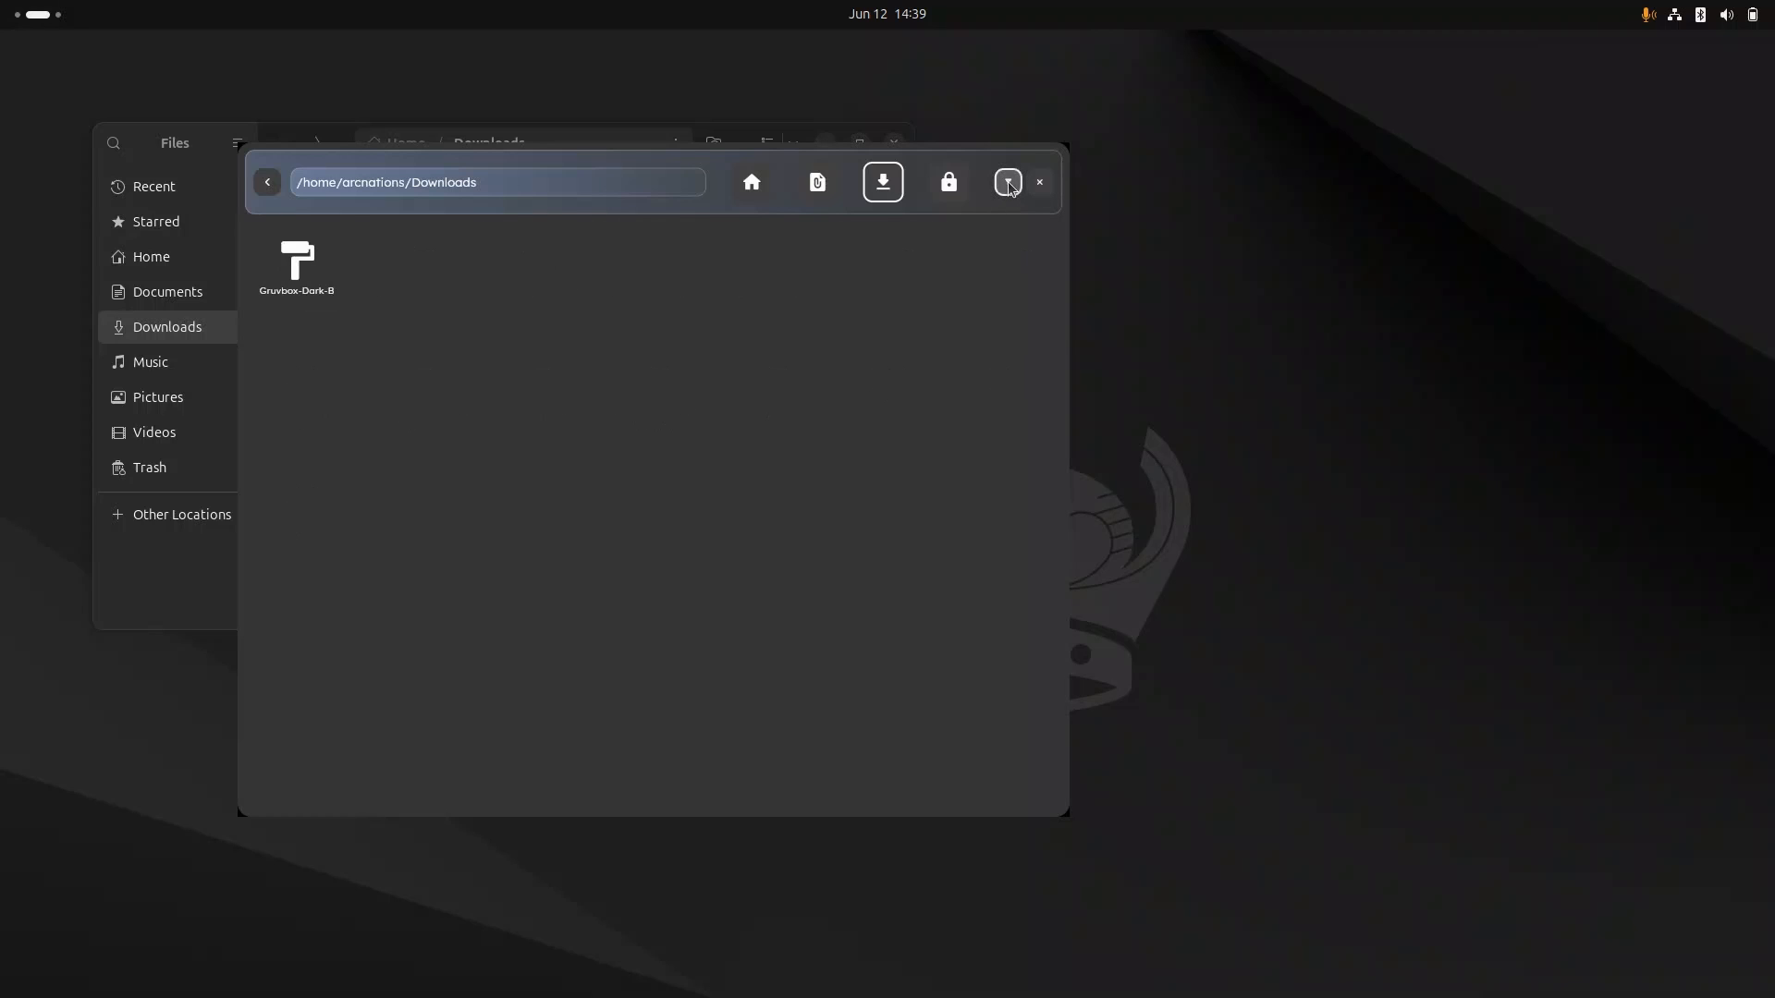
pyautogui.click(295, 269)
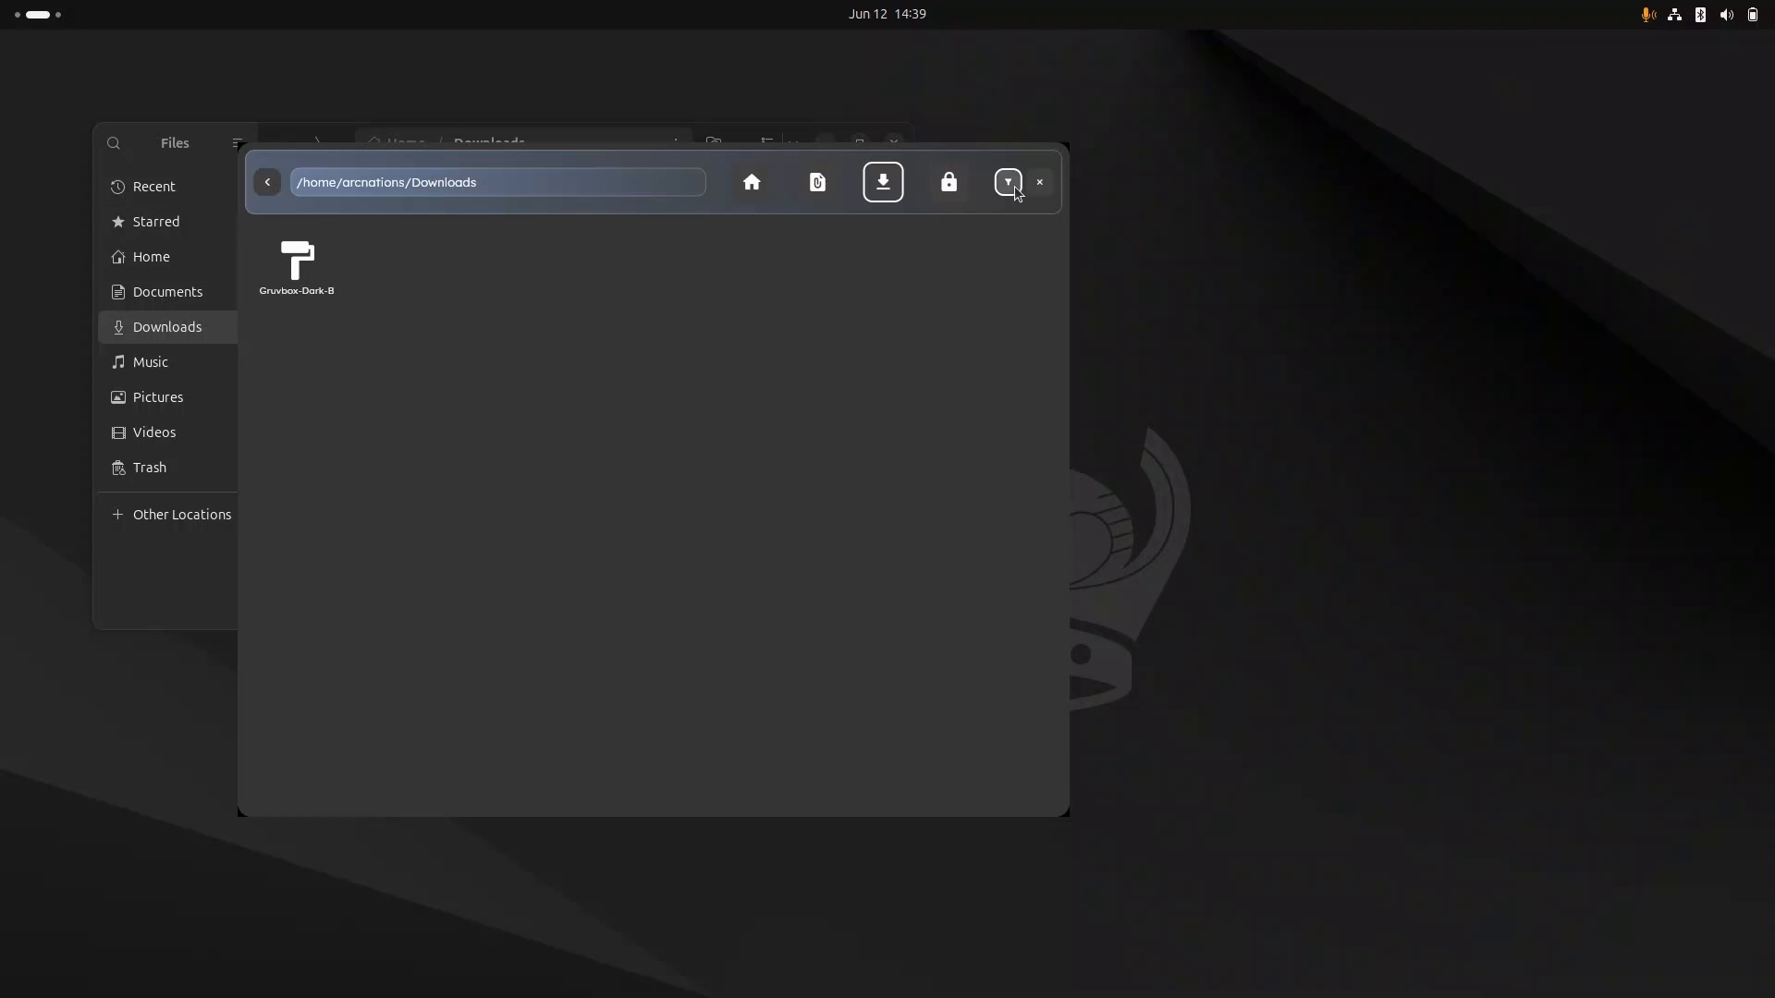
pyautogui.click(1006, 183)
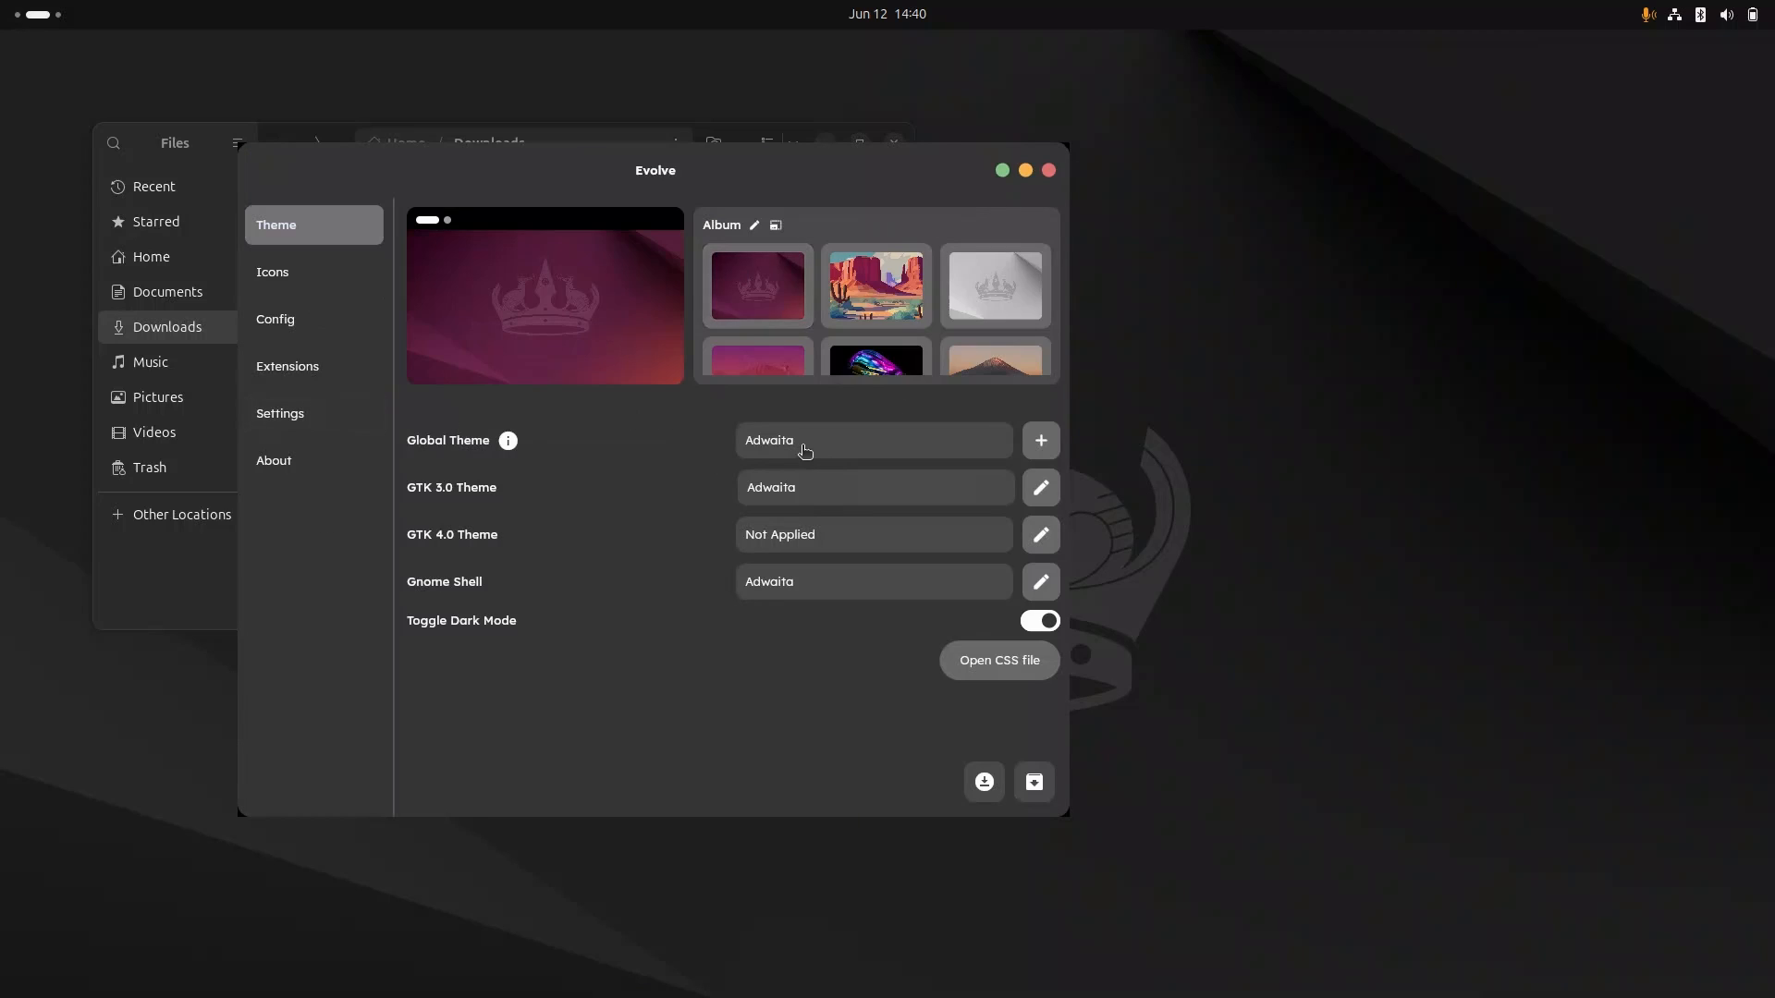
pyautogui.click(871, 440)
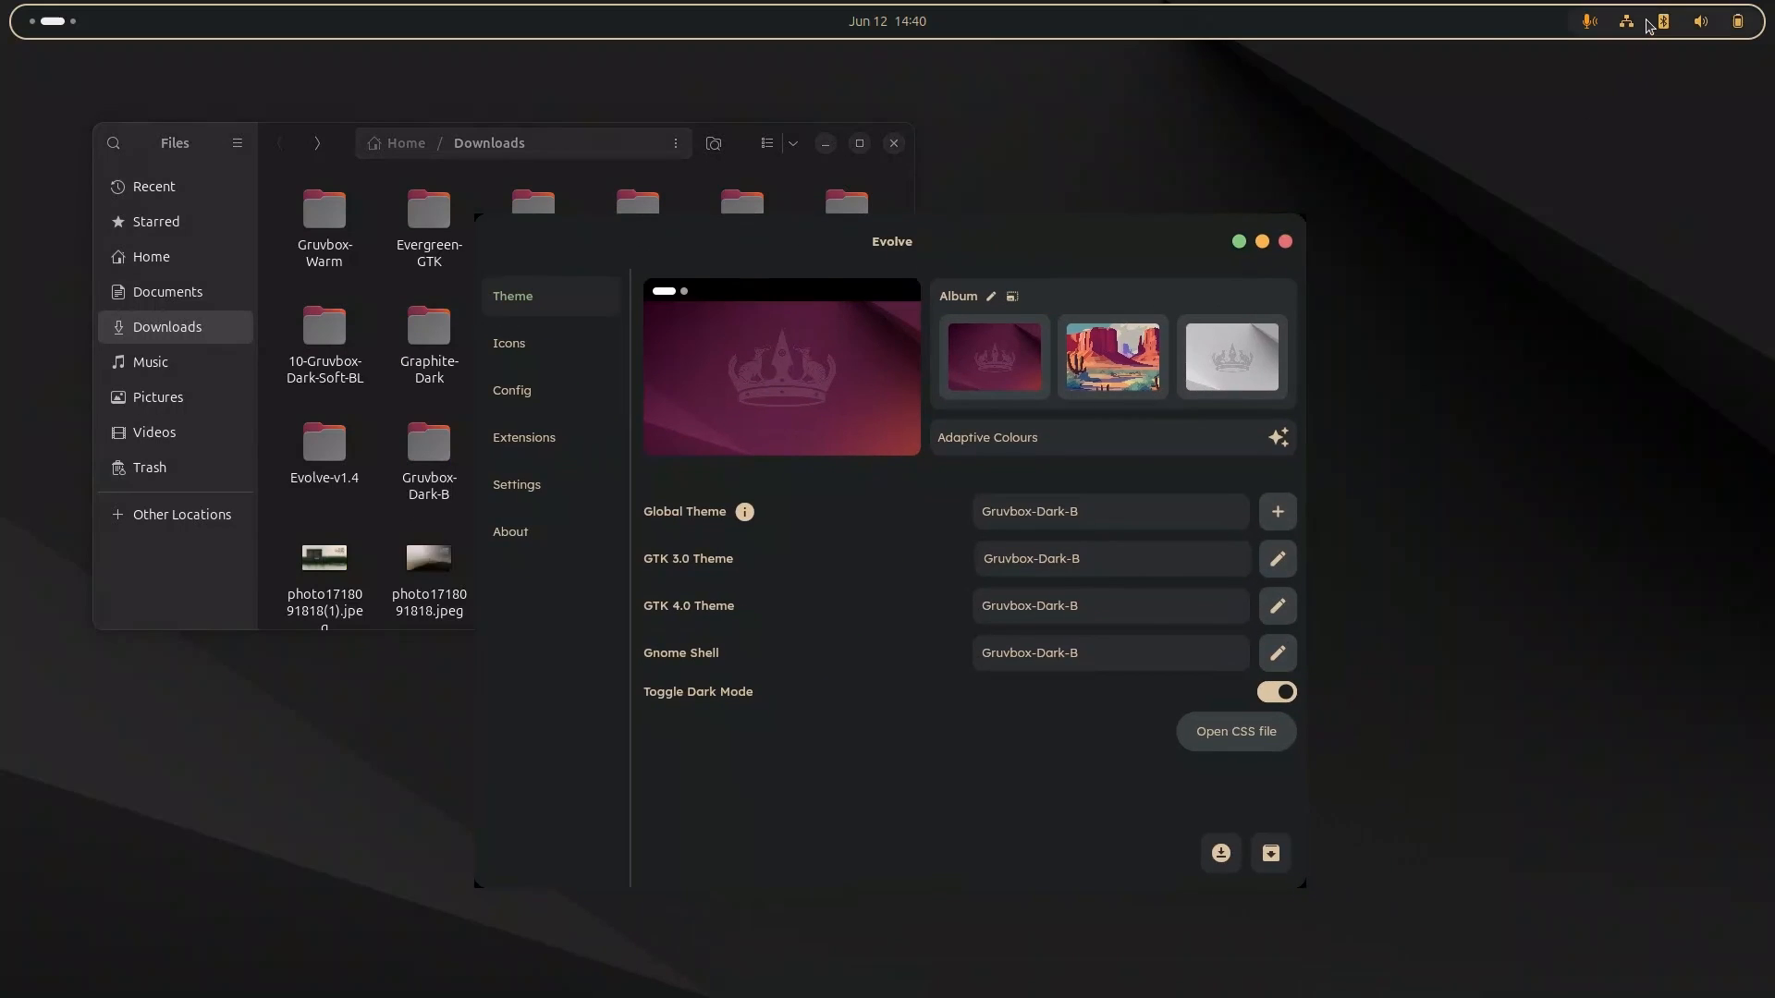
pyautogui.click(1662, 20)
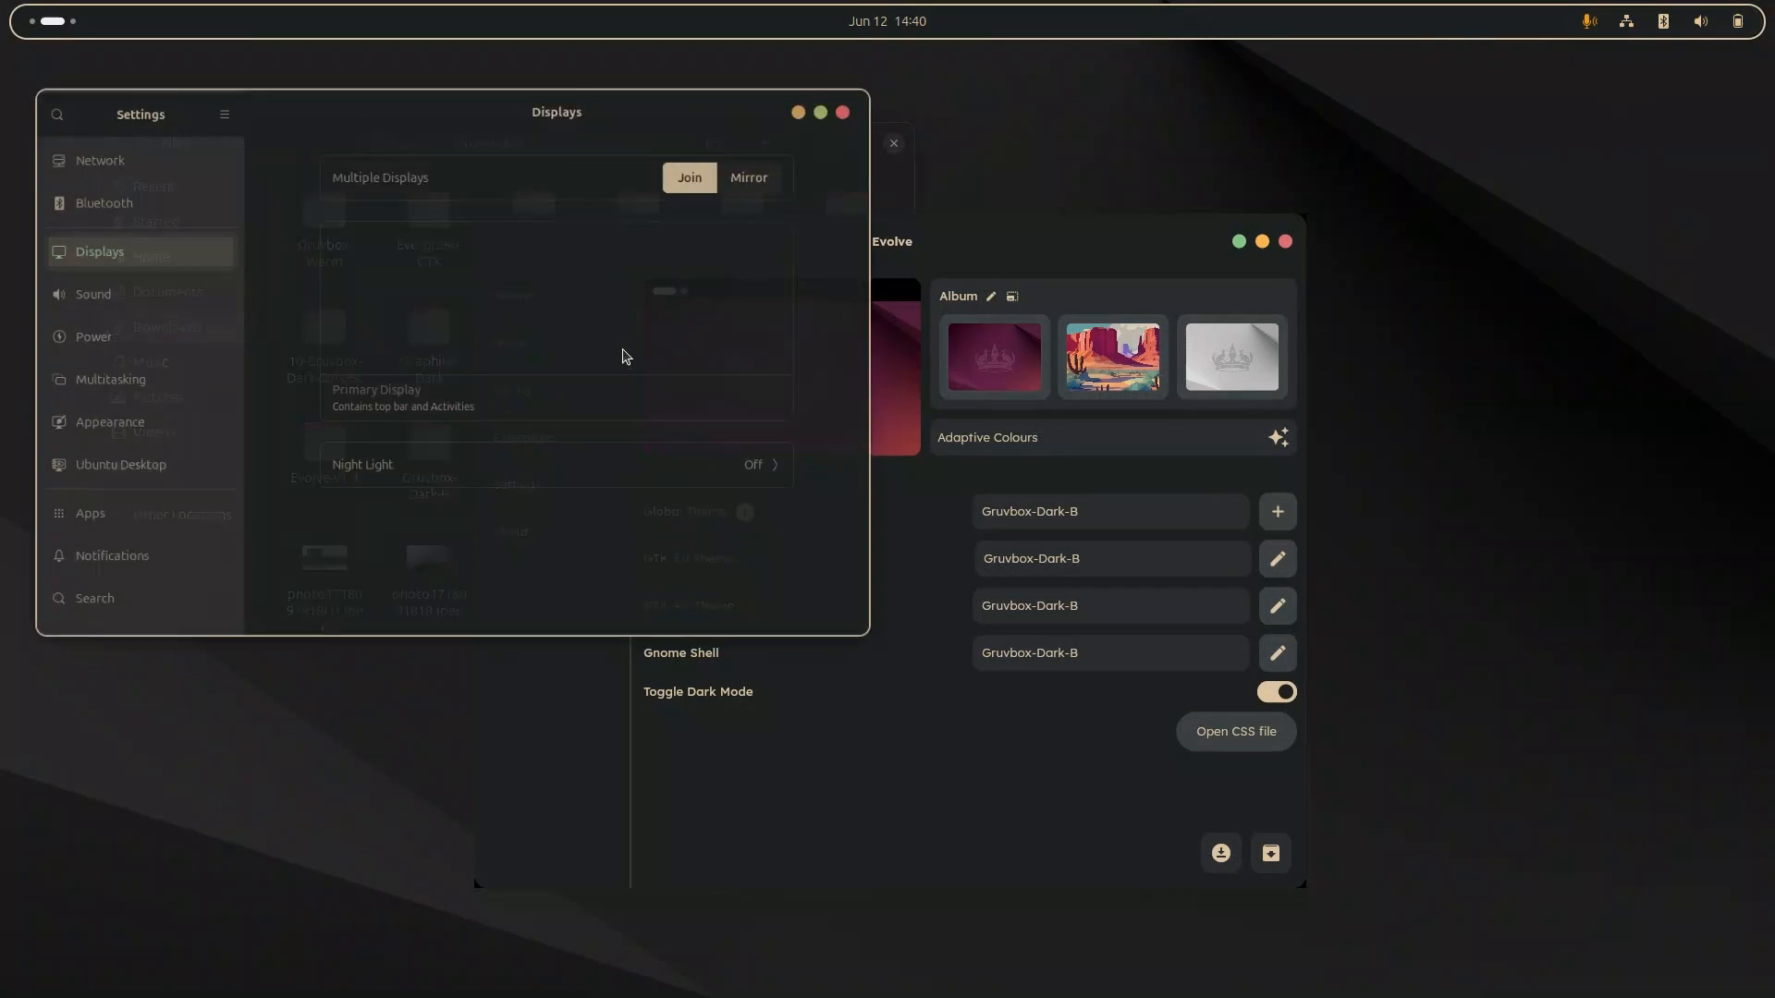
pyautogui.click(747, 177)
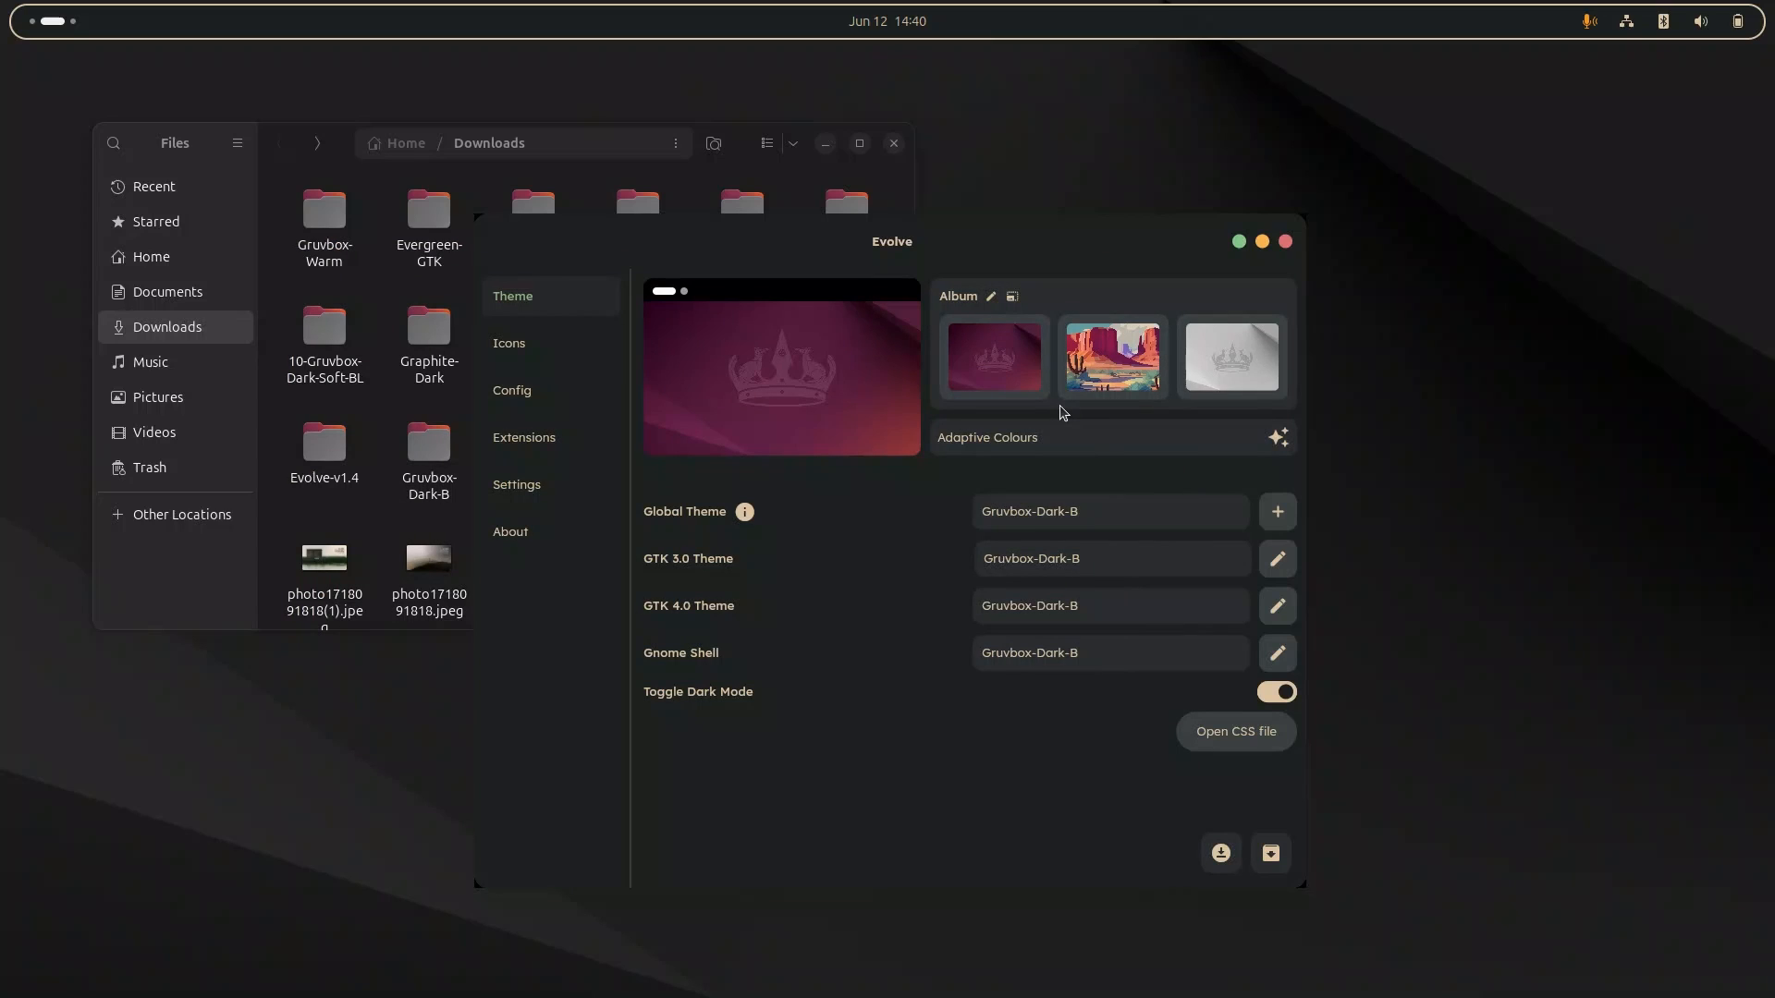
pyautogui.moveTo(1218, 747)
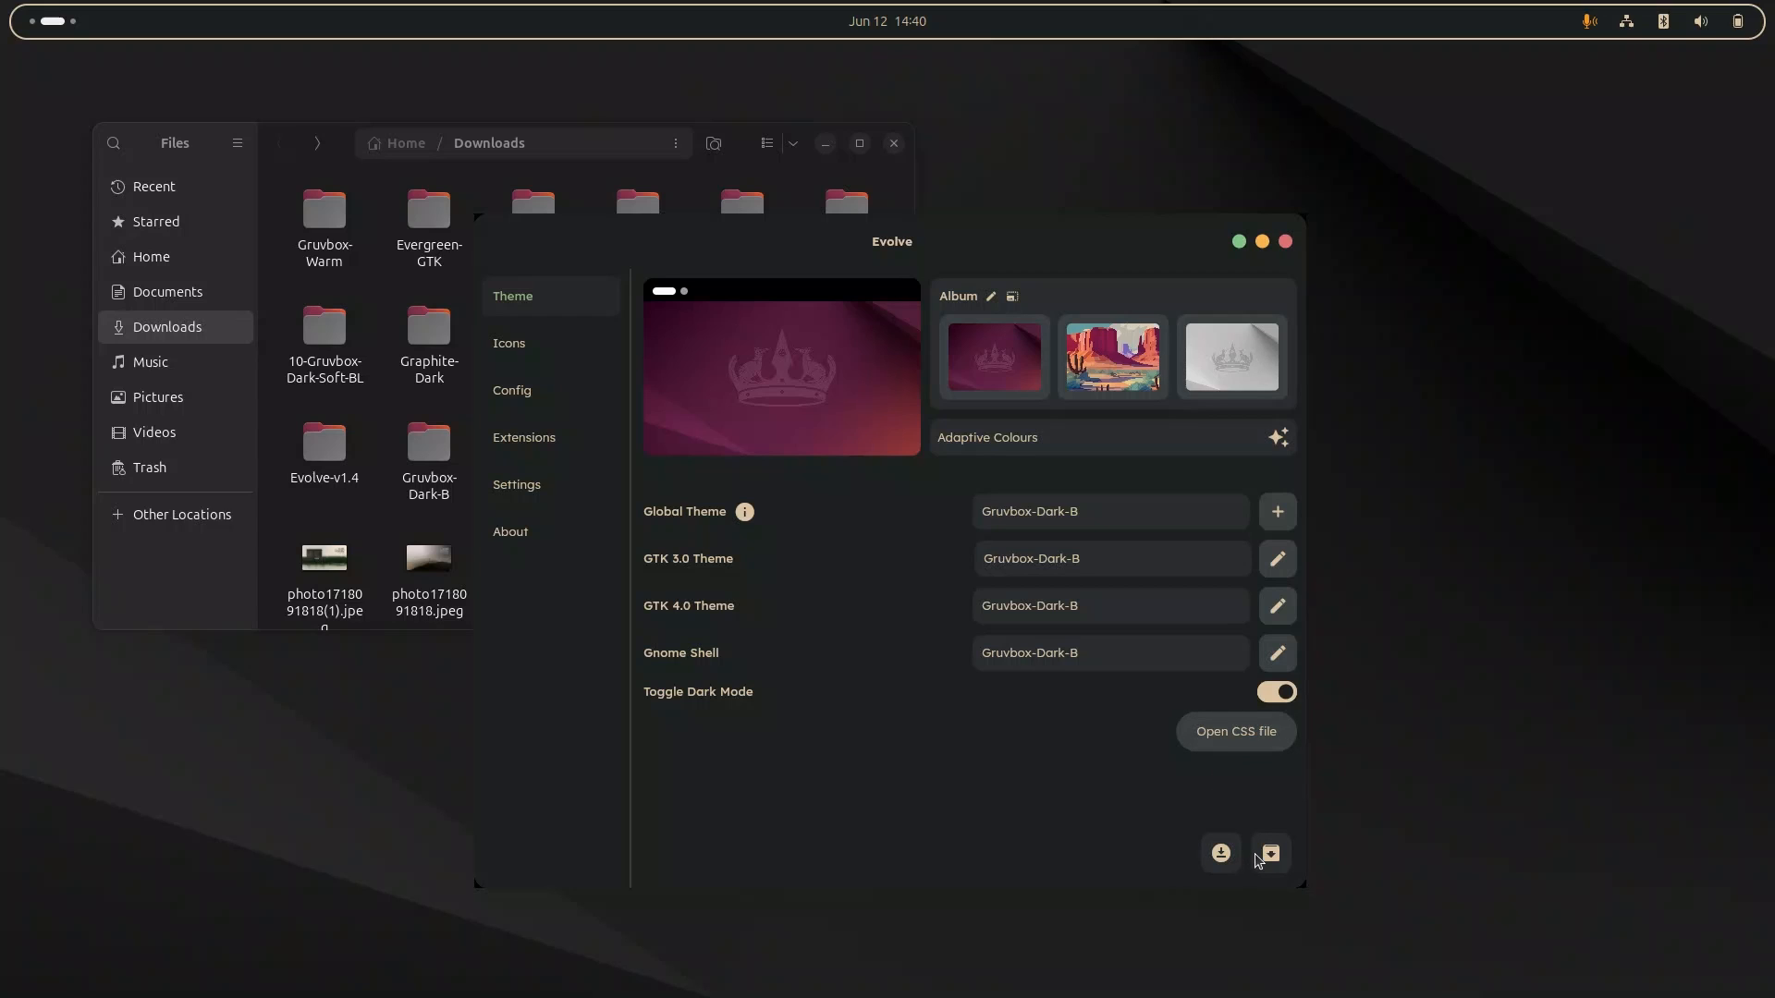
# Install the Gruvbox-Dark theme from the 01-Gruvbox-Dark-B folder in Downloads.
pyautogui.click(1268, 854)
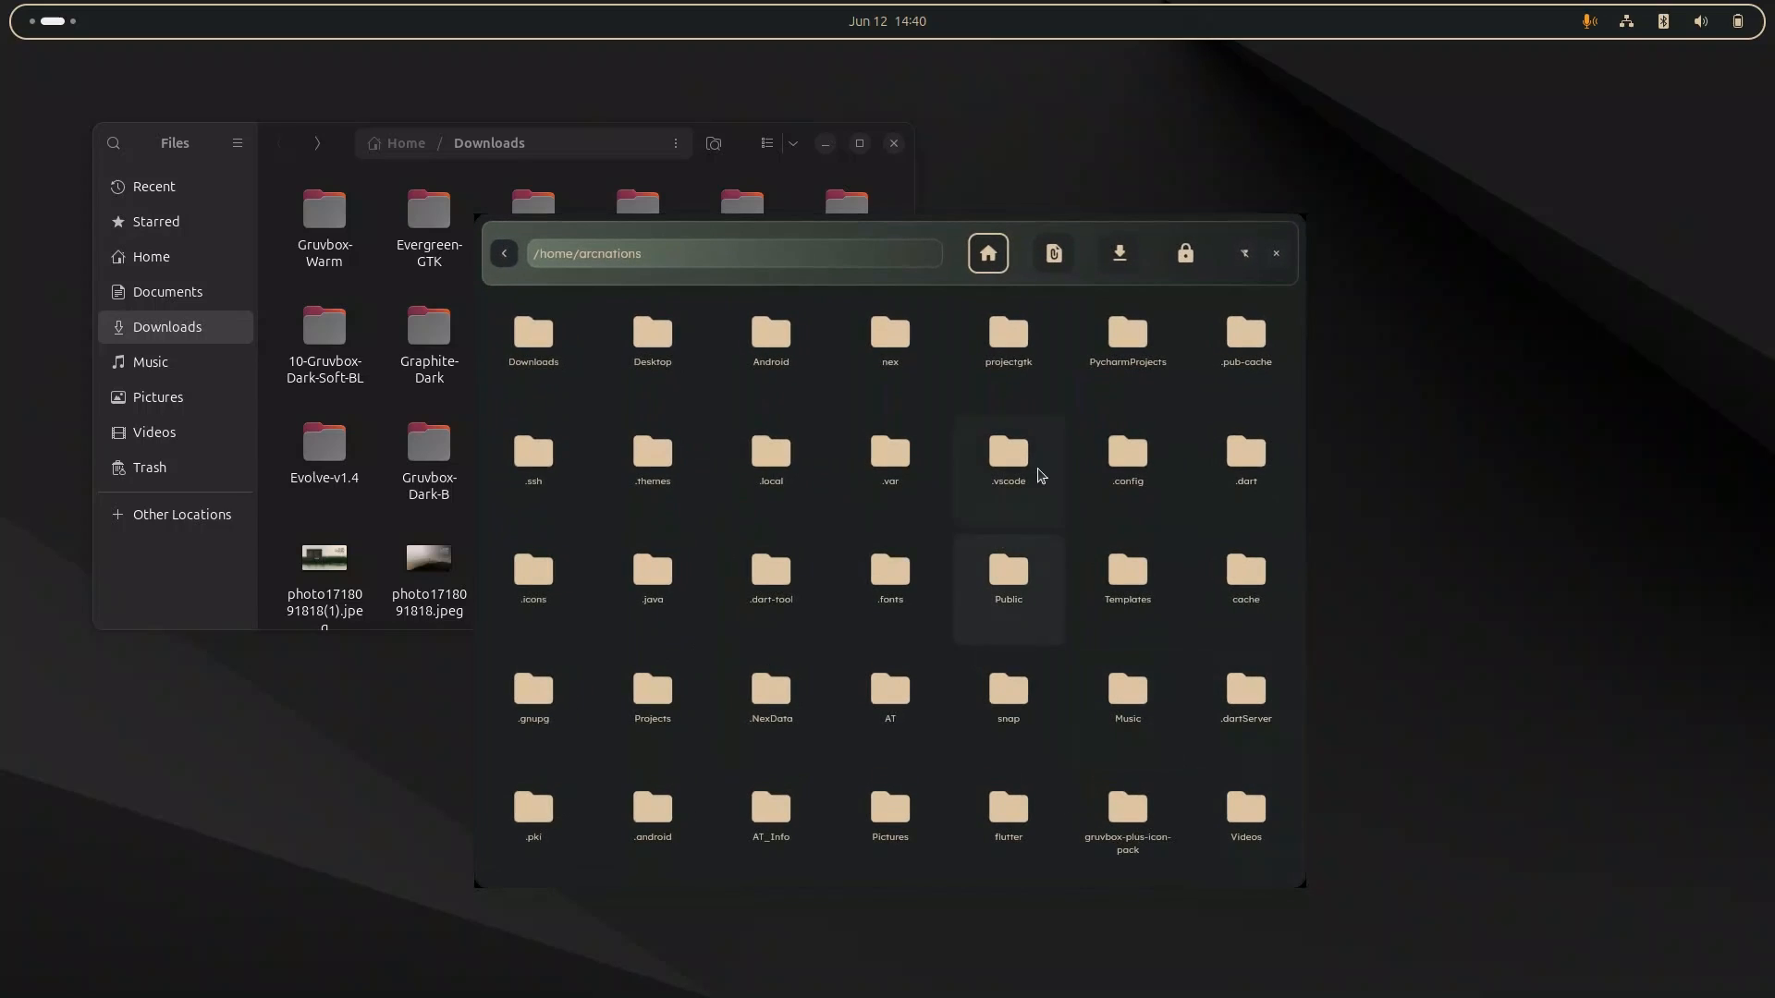
pyautogui.click(1117, 253)
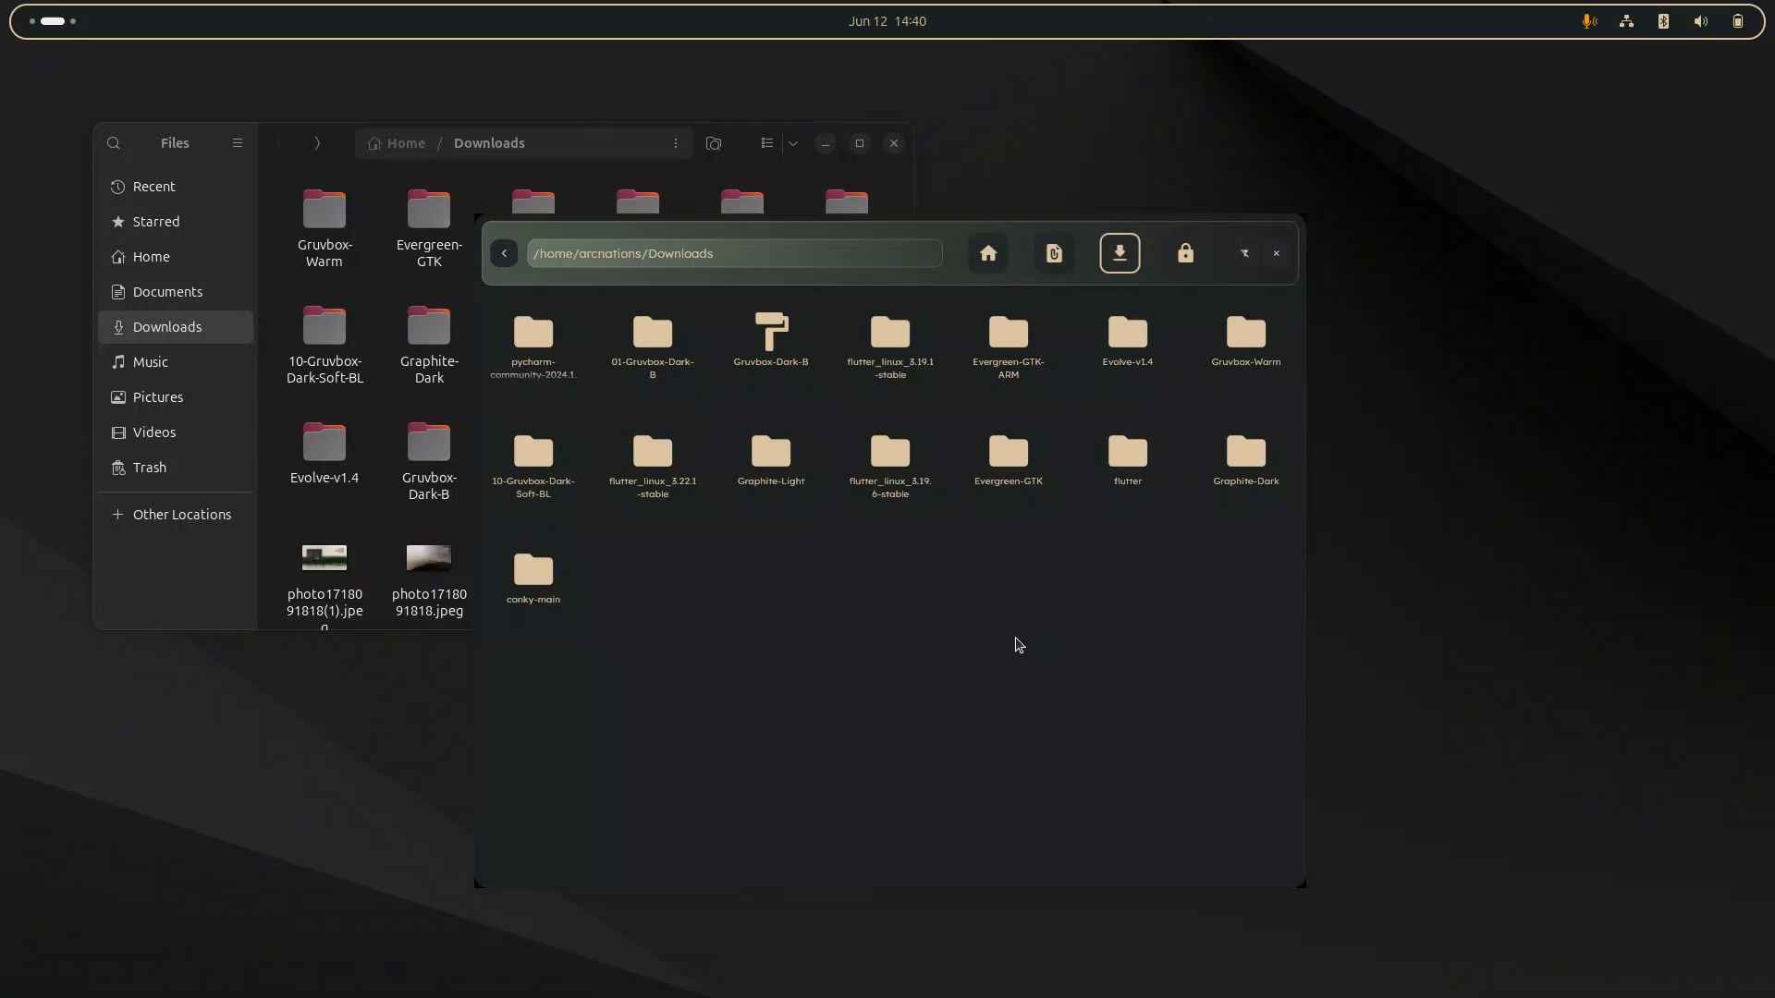
pyautogui.doubleClick(649, 336)
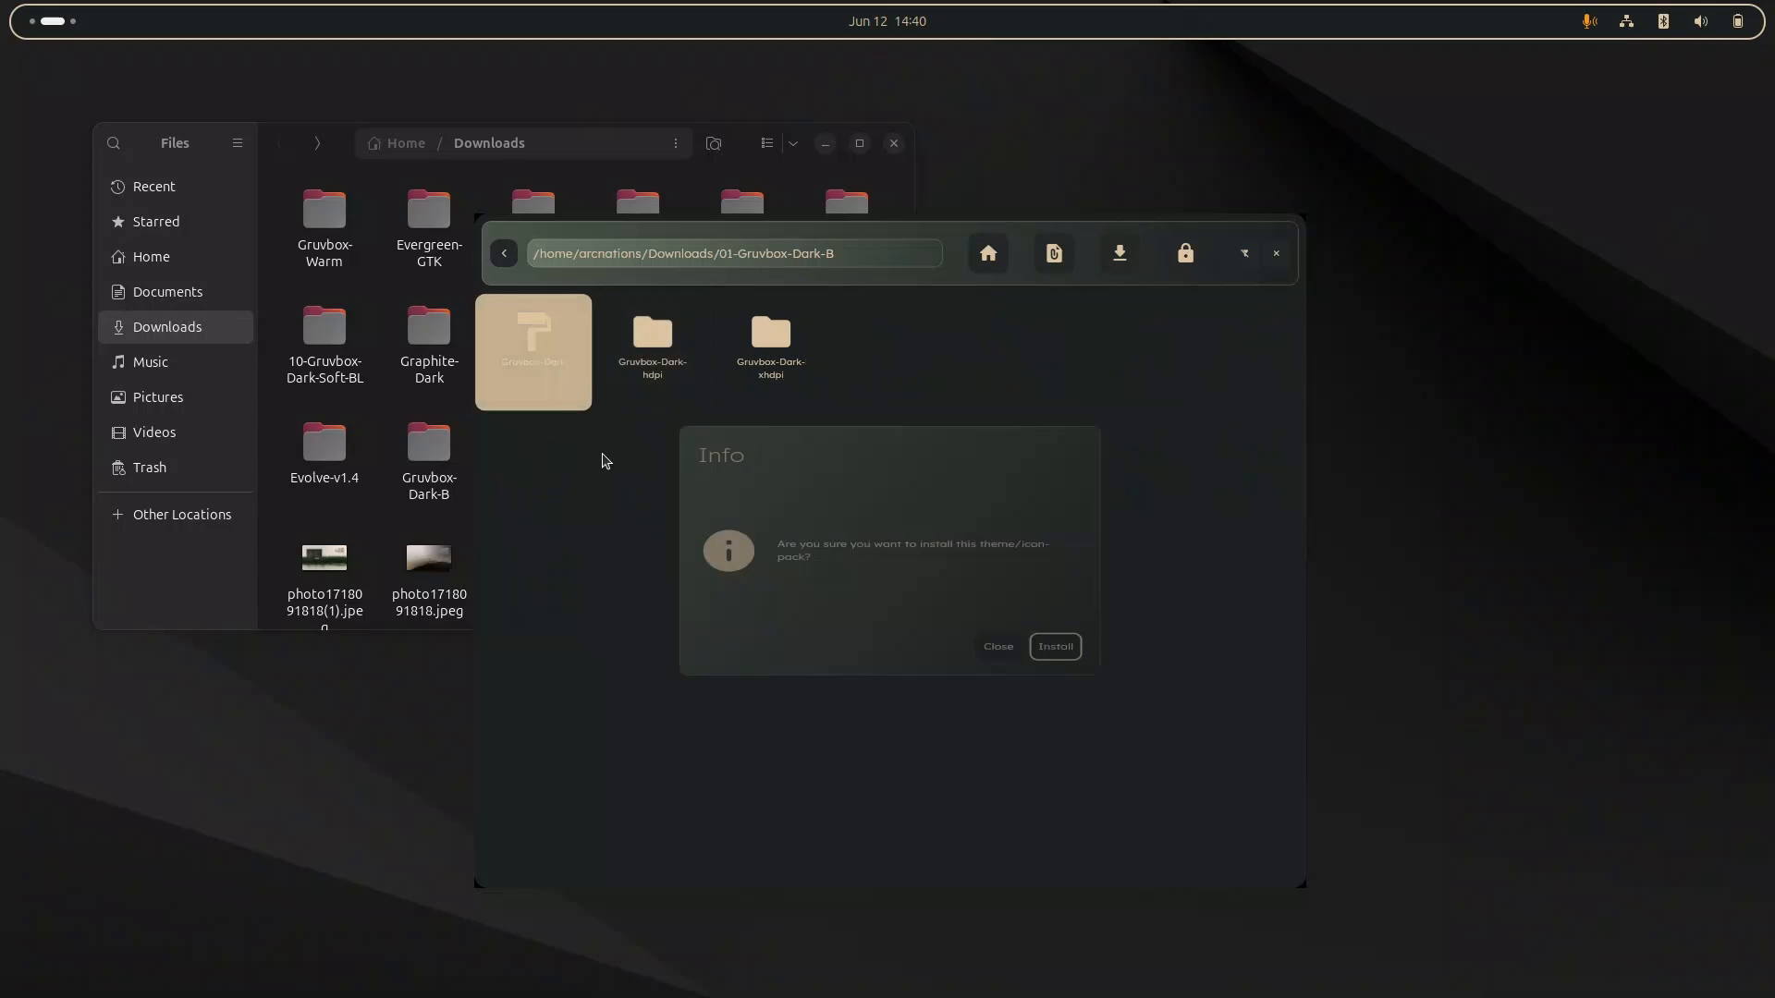
pyautogui.click(1053, 648)
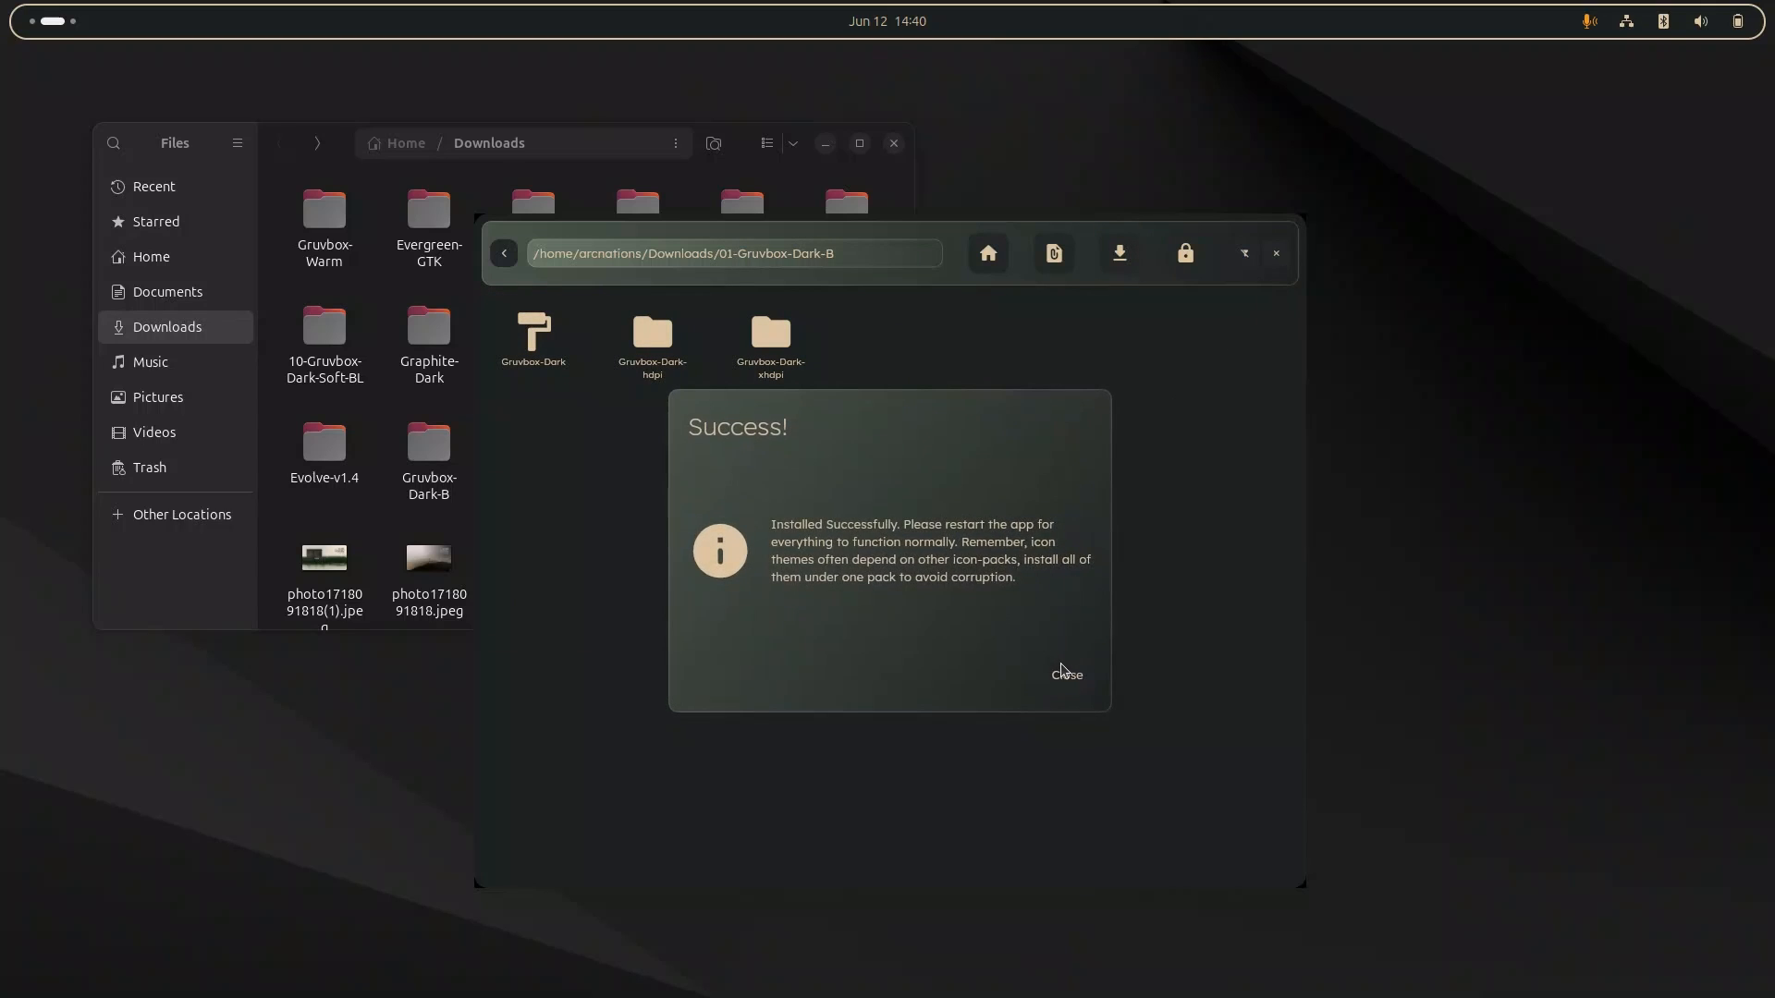
pyautogui.click(1065, 673)
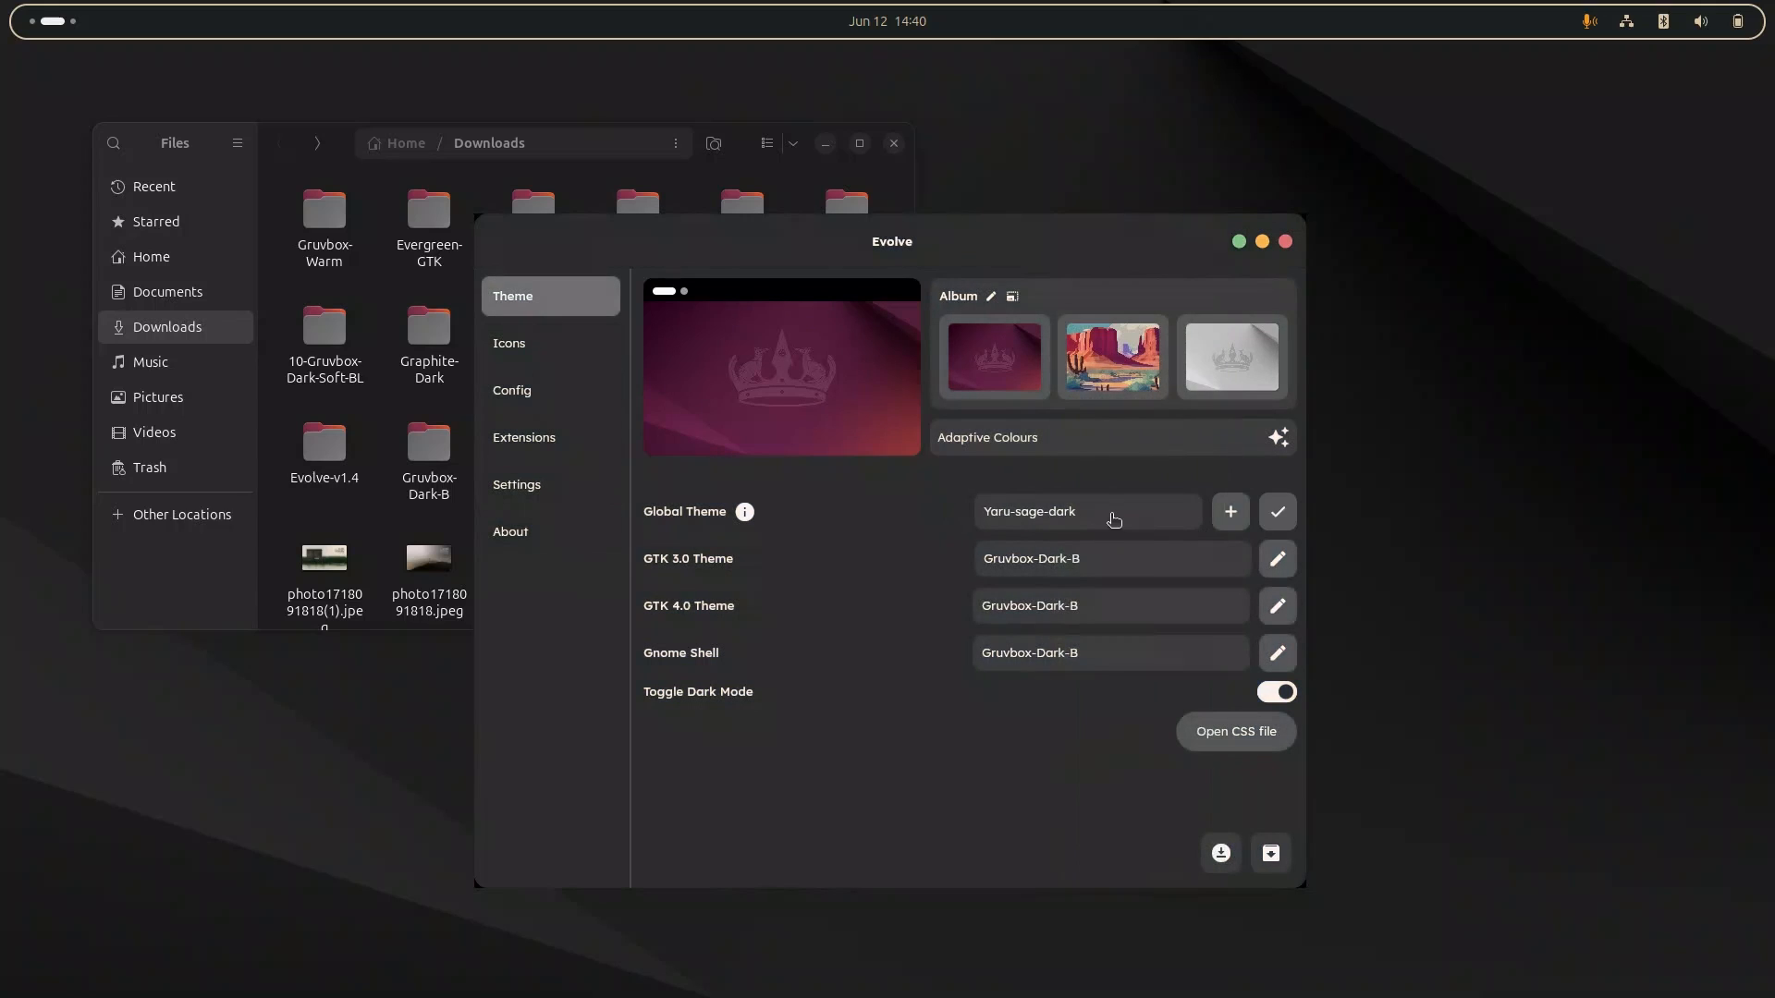
# Apply Gruvbox-Dark as the global, GTK 3, GTK 4 and shell theme.
pyautogui.click(1085, 513)
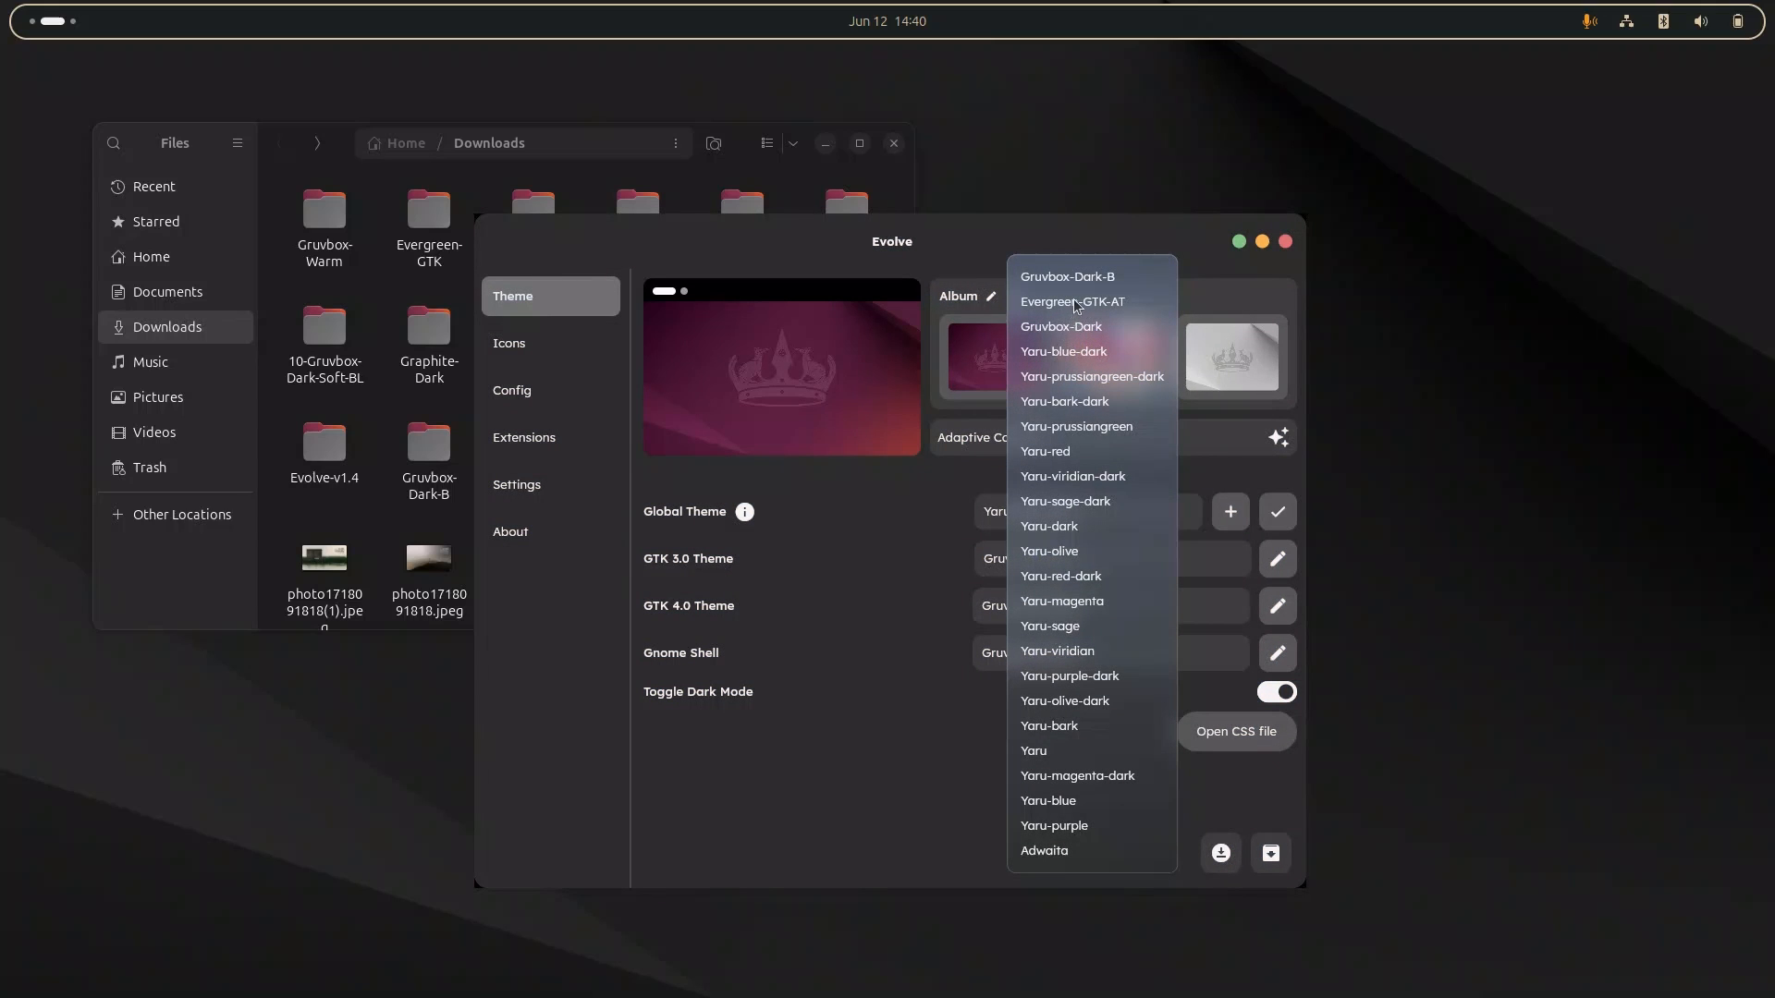
pyautogui.click(1072, 301)
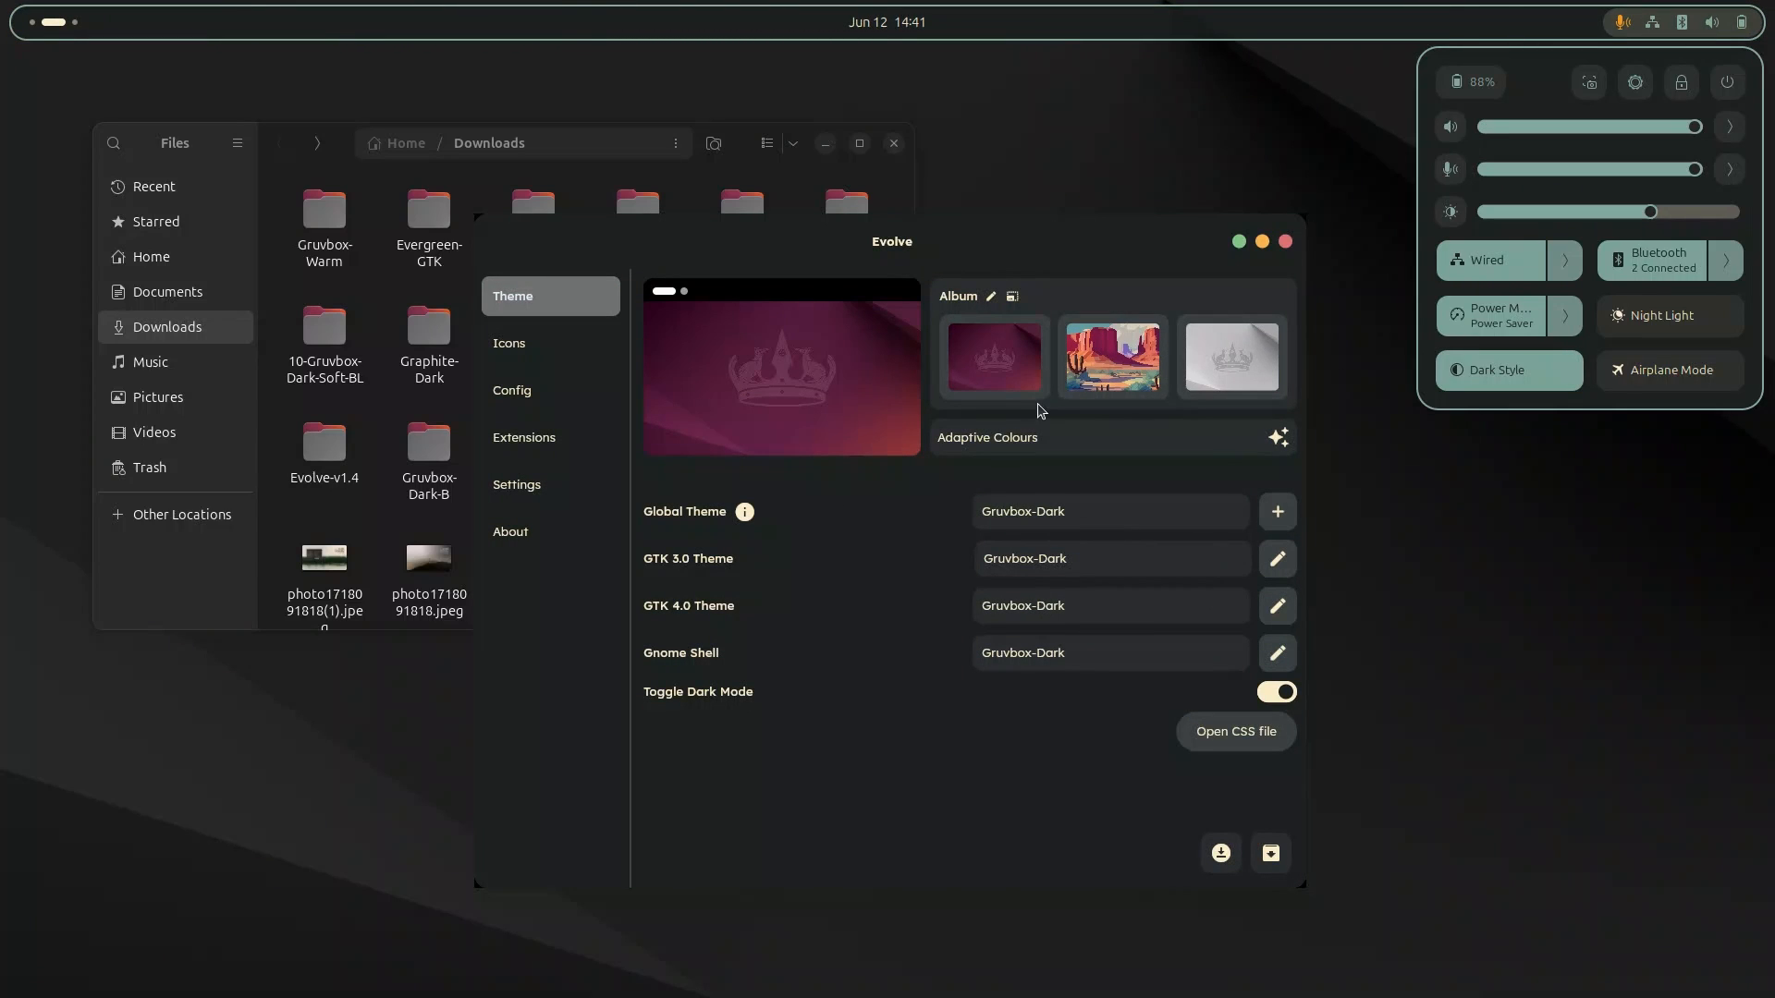
pyautogui.moveTo(830, 744)
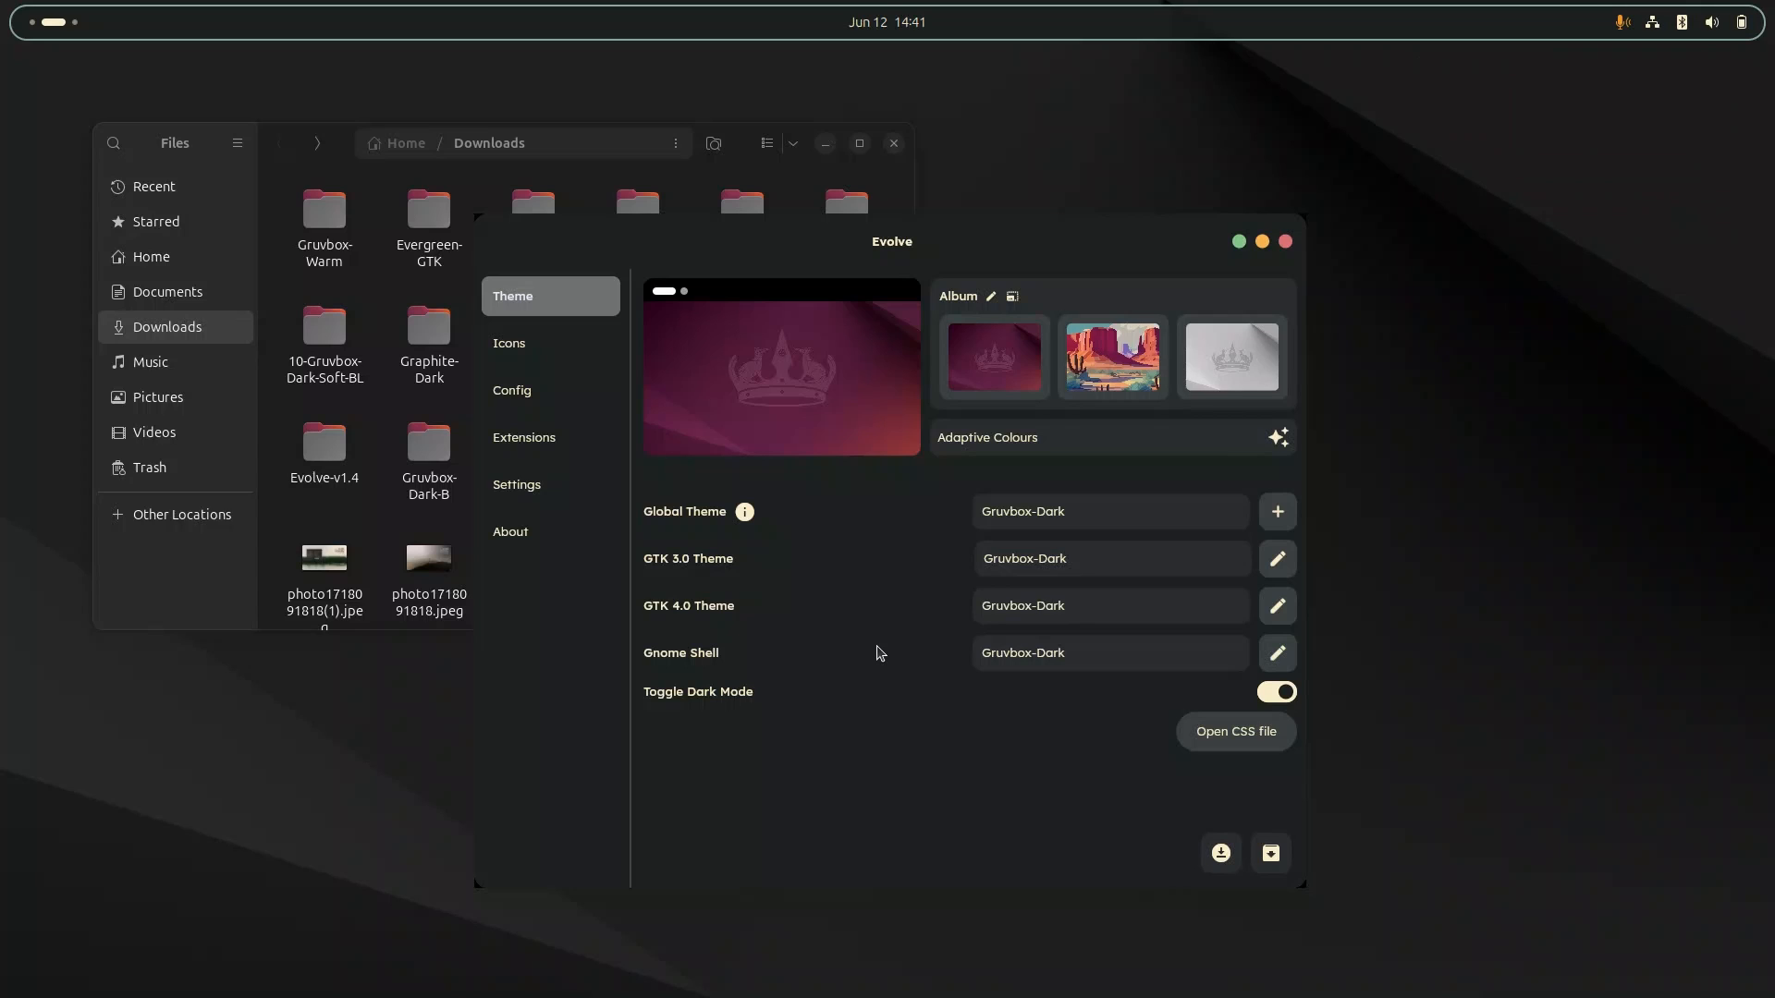
pyautogui.moveTo(895, 644)
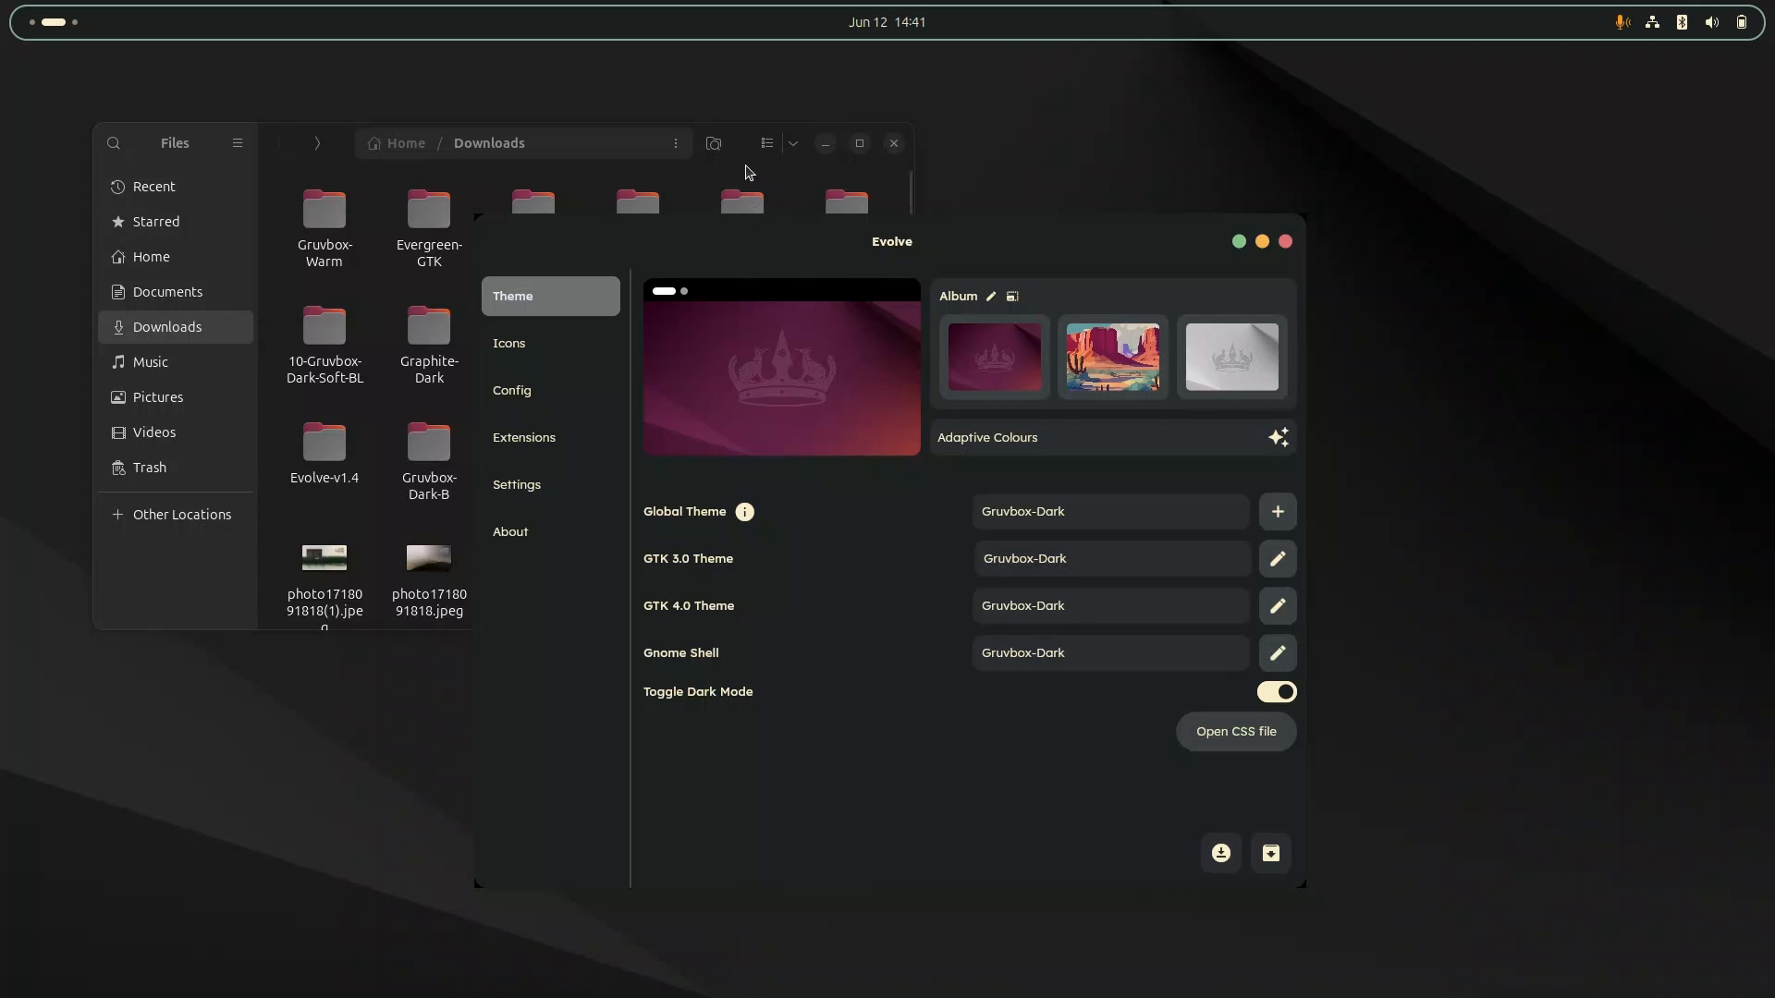
pyautogui.moveTo(1264, 538)
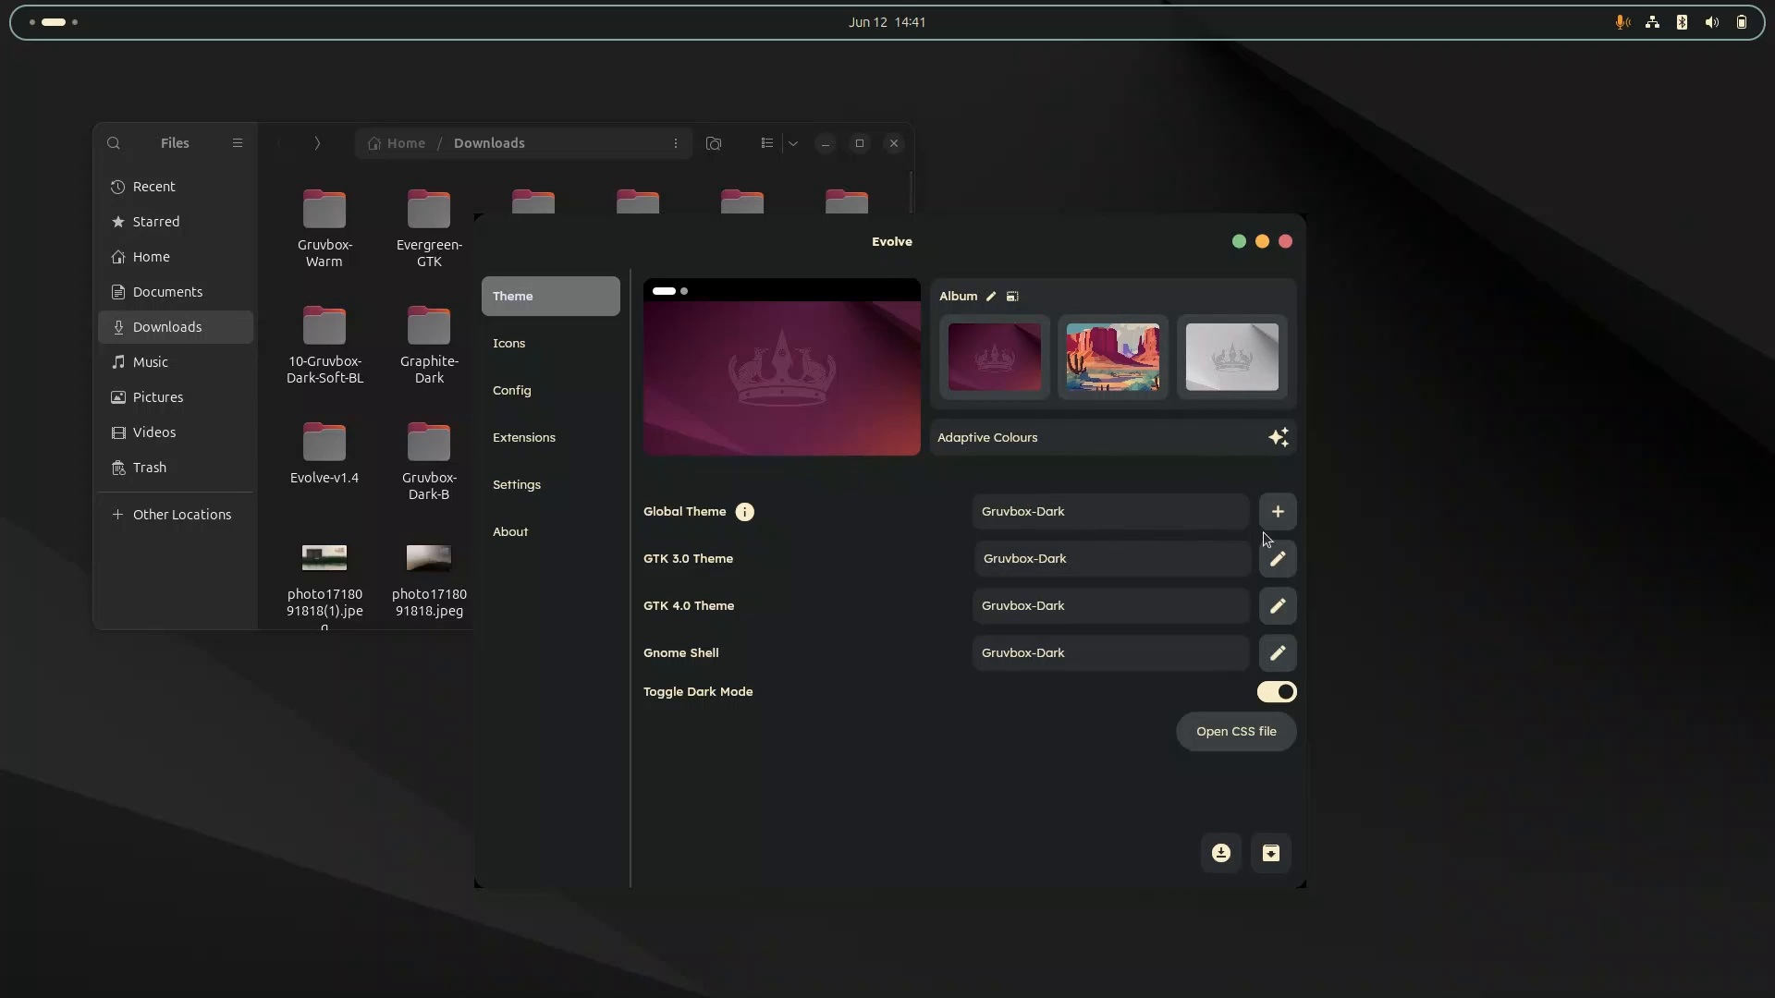
# Create Gruvbox-Dark-MOD based on Gruvbox-Dark and select it as the global theme.
pyautogui.click(1278, 512)
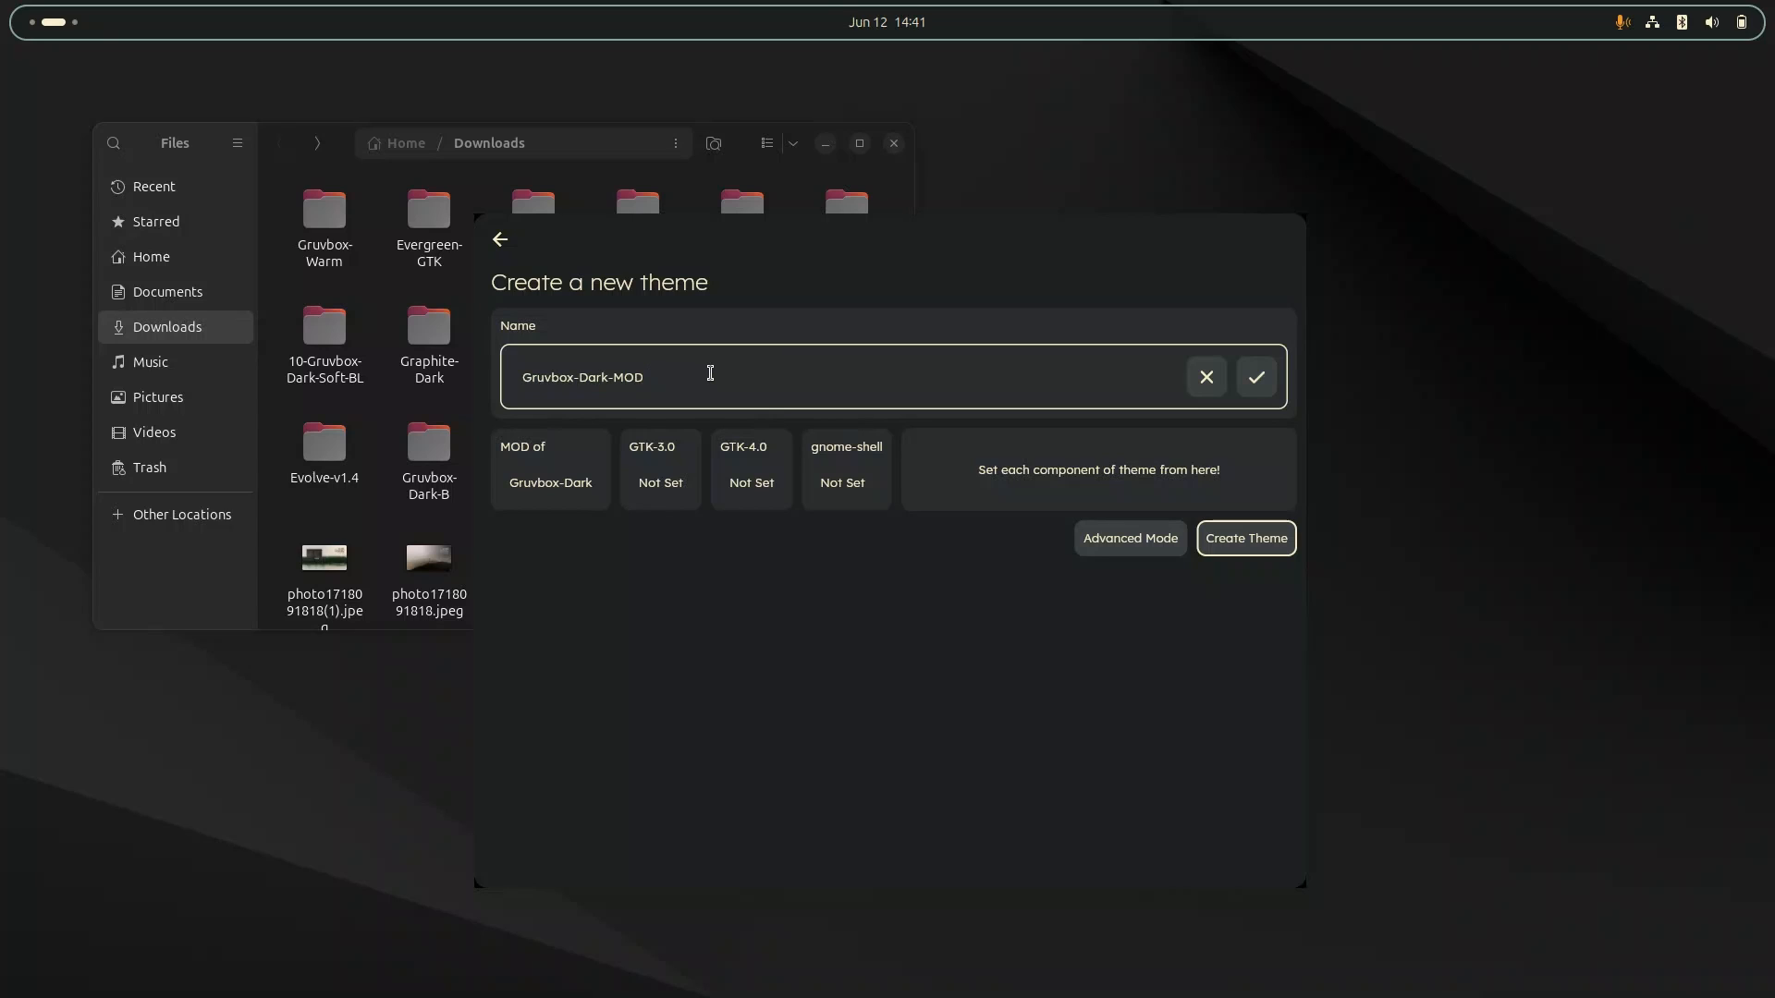
pyautogui.moveTo(1055, 419)
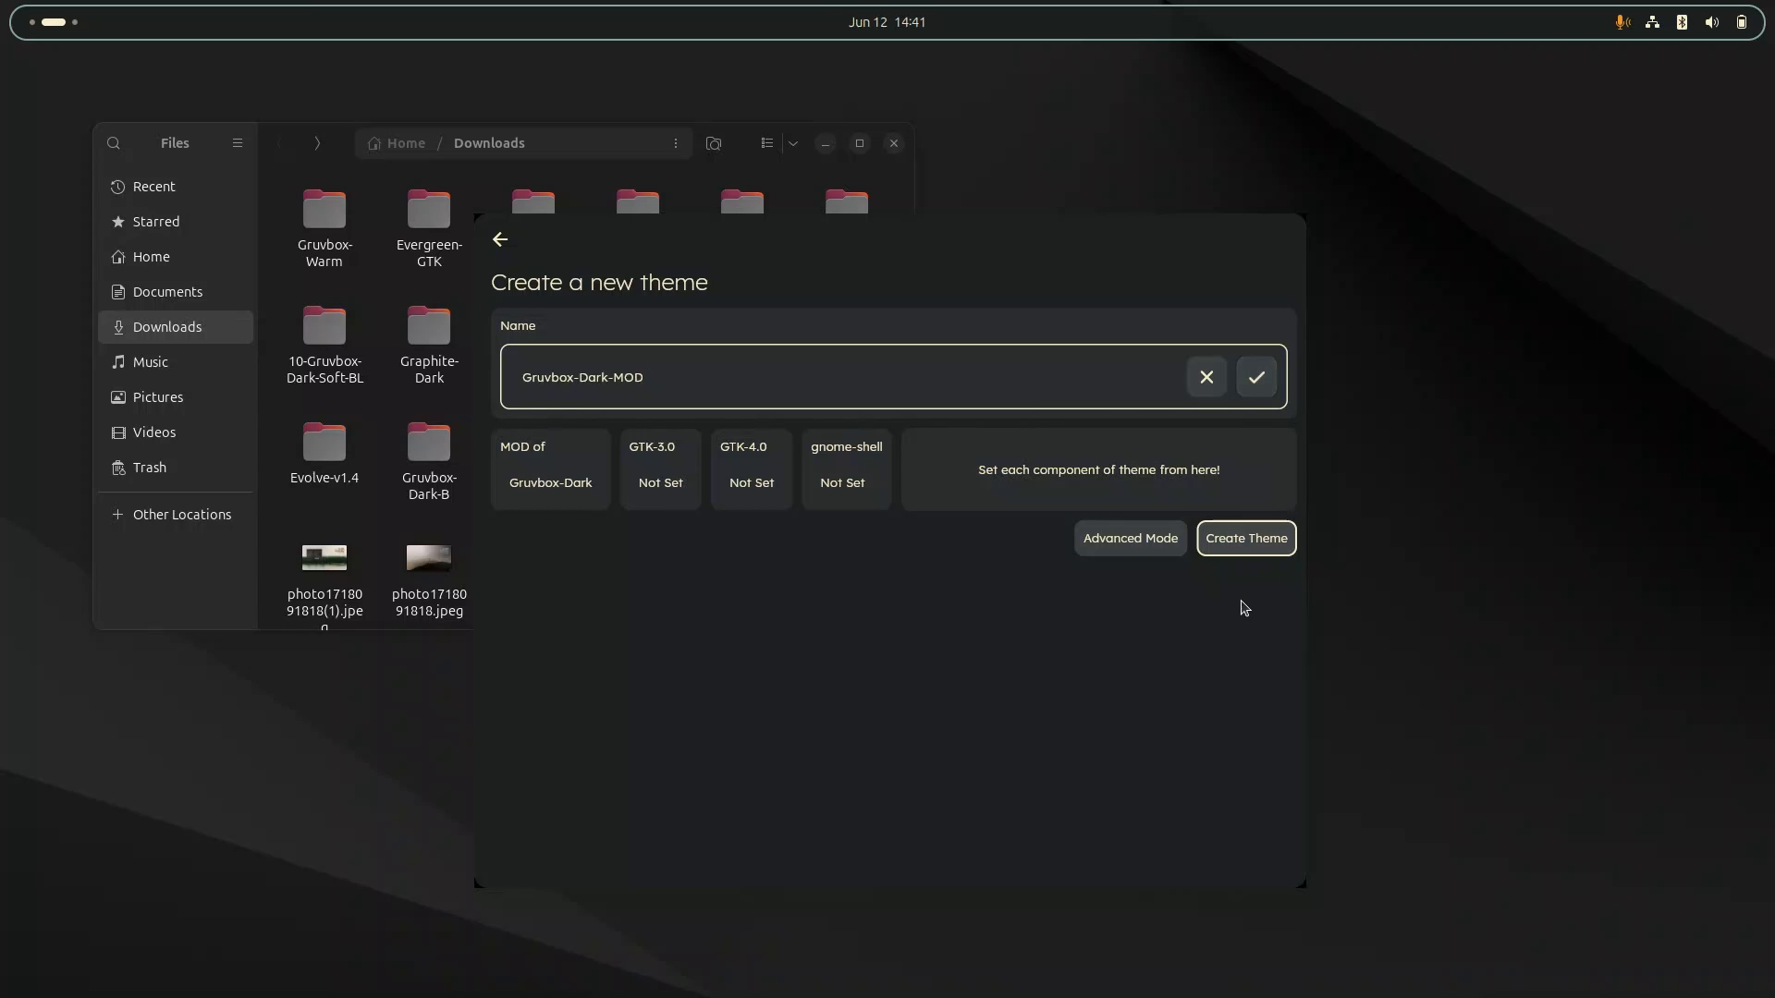
pyautogui.click(1244, 538)
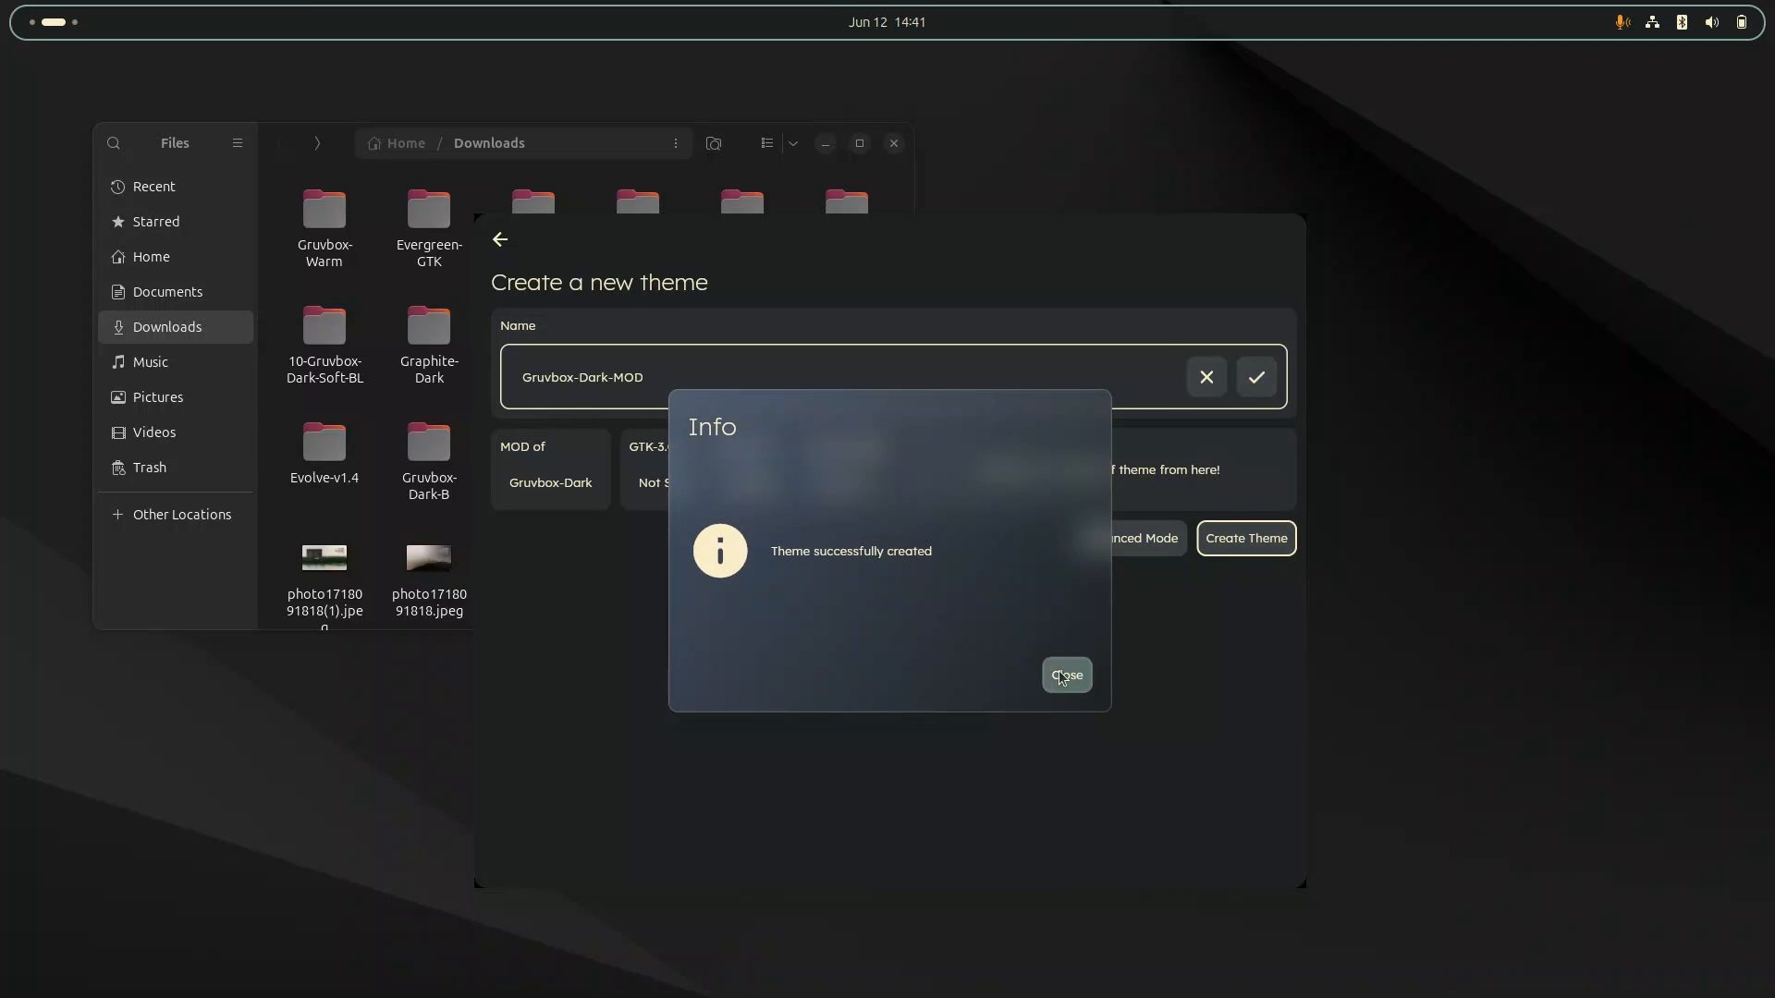
pyautogui.click(1065, 675)
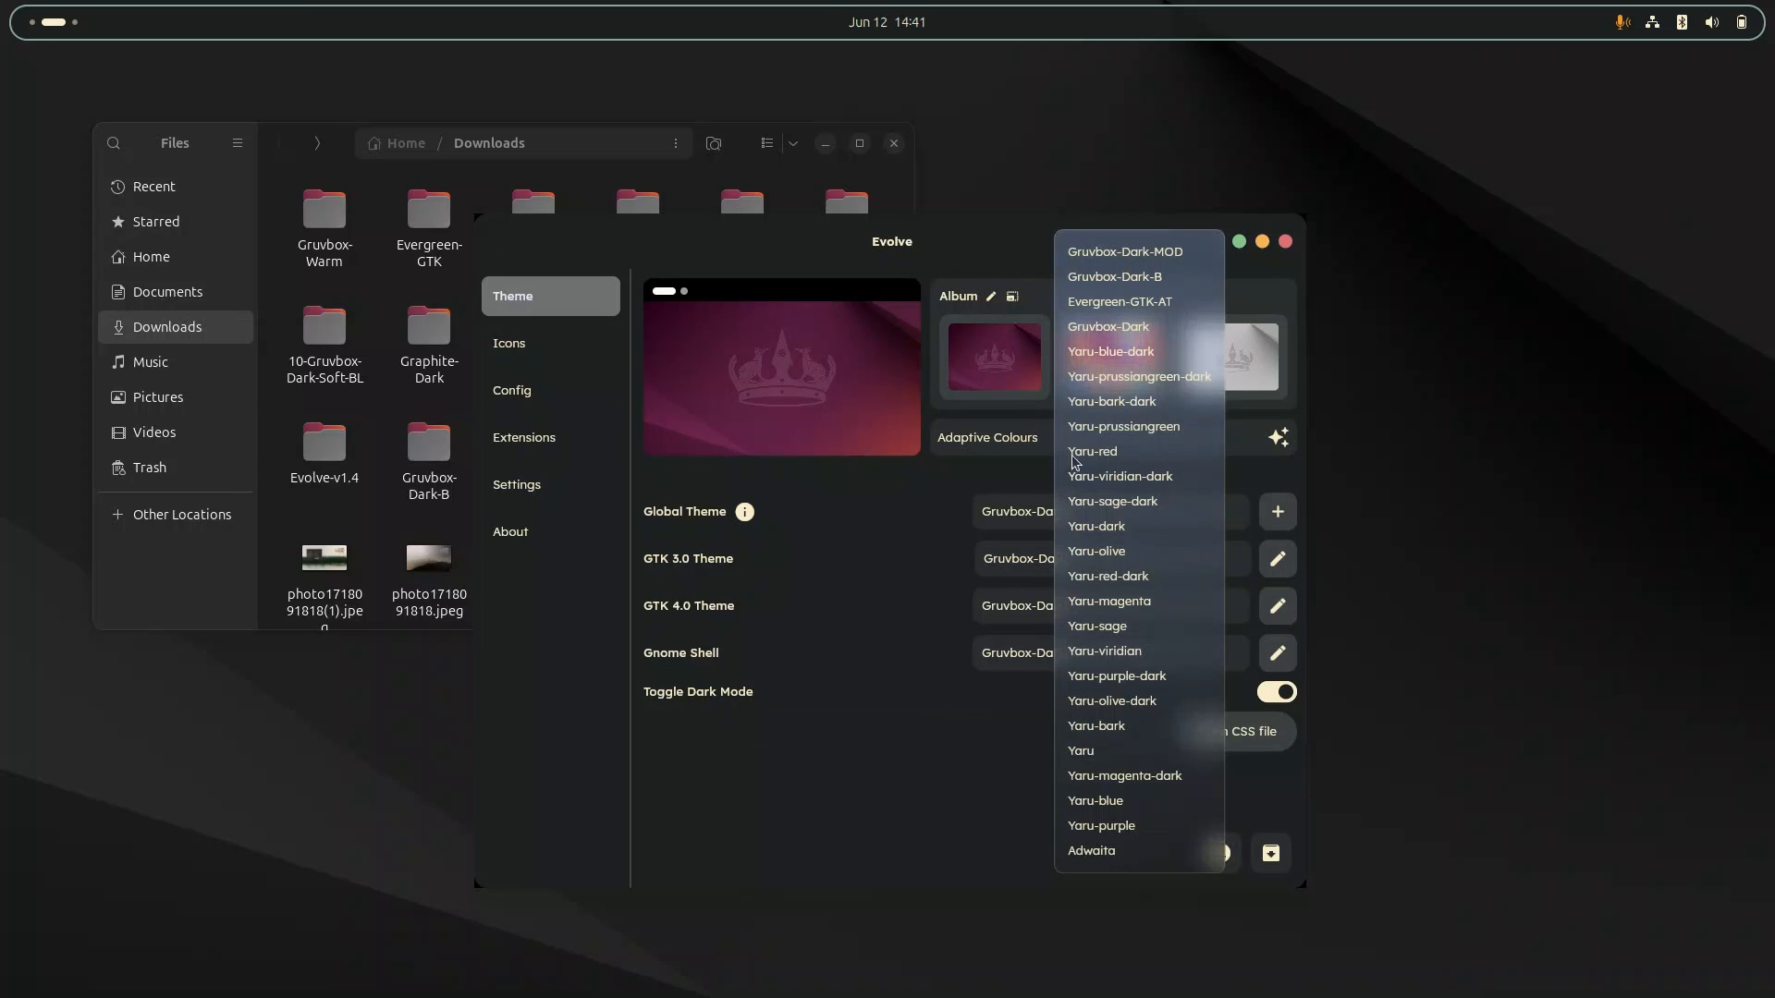
pyautogui.click(1122, 251)
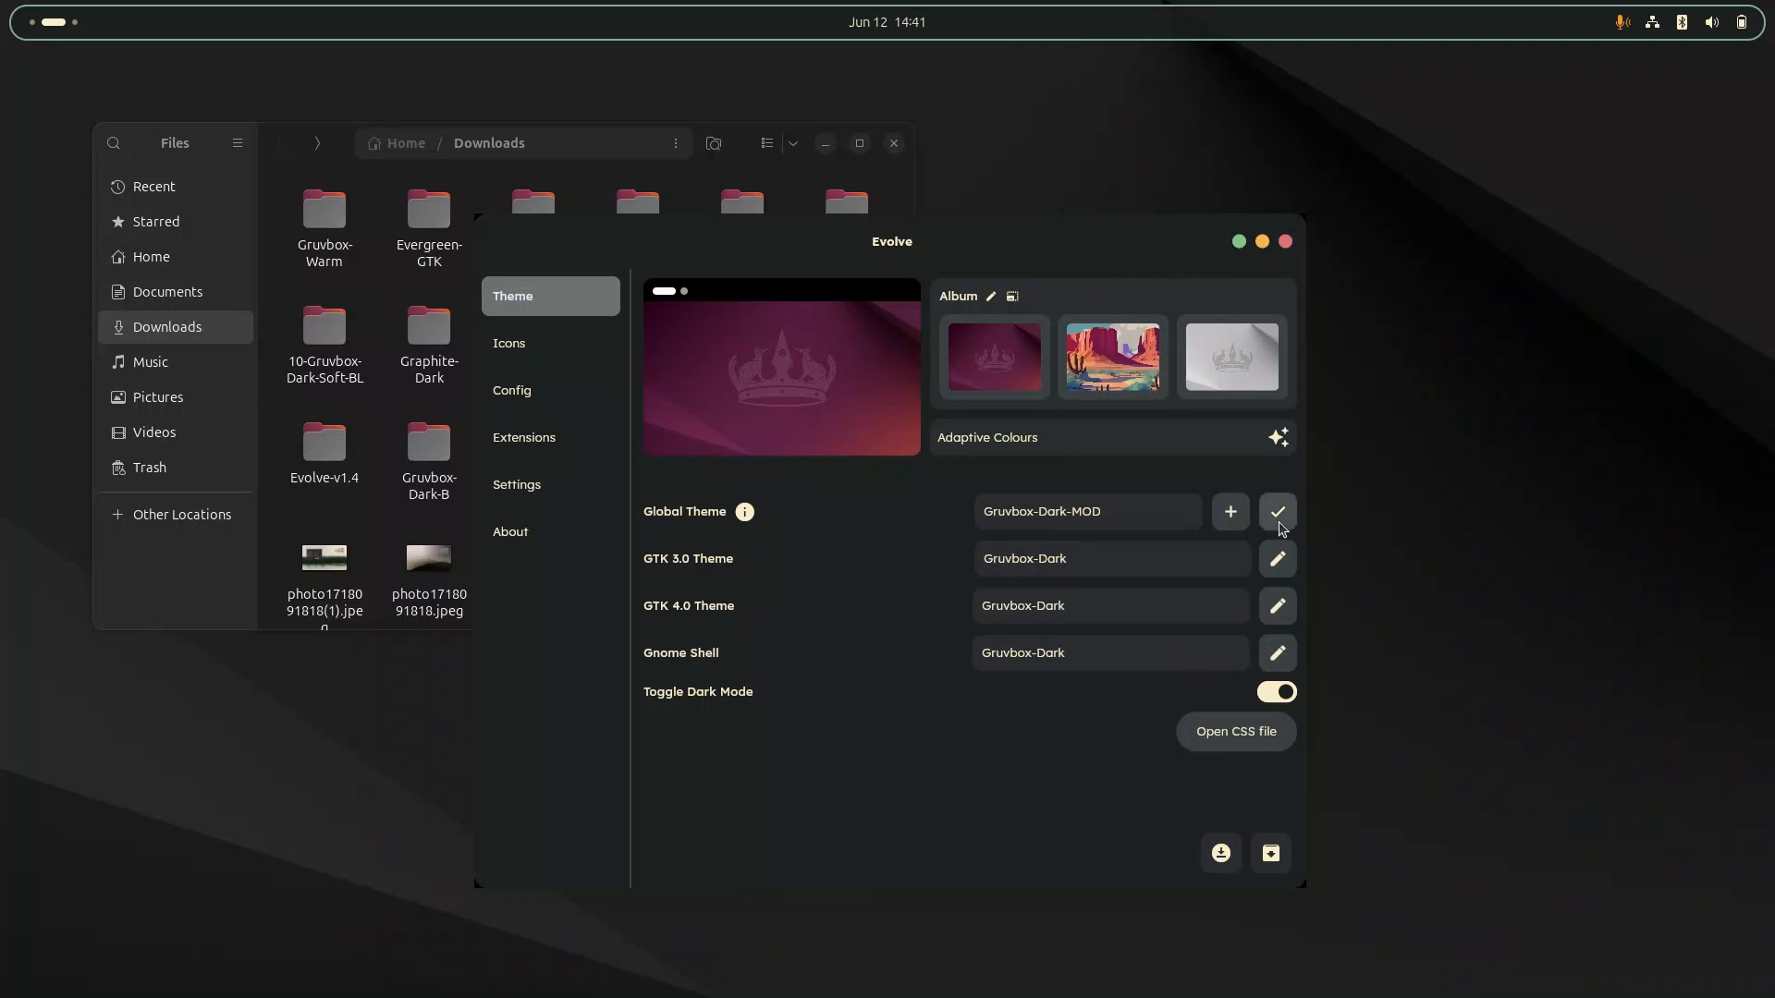
# Apply Gruvbox-Dark-MOD as the global theme, pass through the palette colour screen and return.
pyautogui.click(1278, 510)
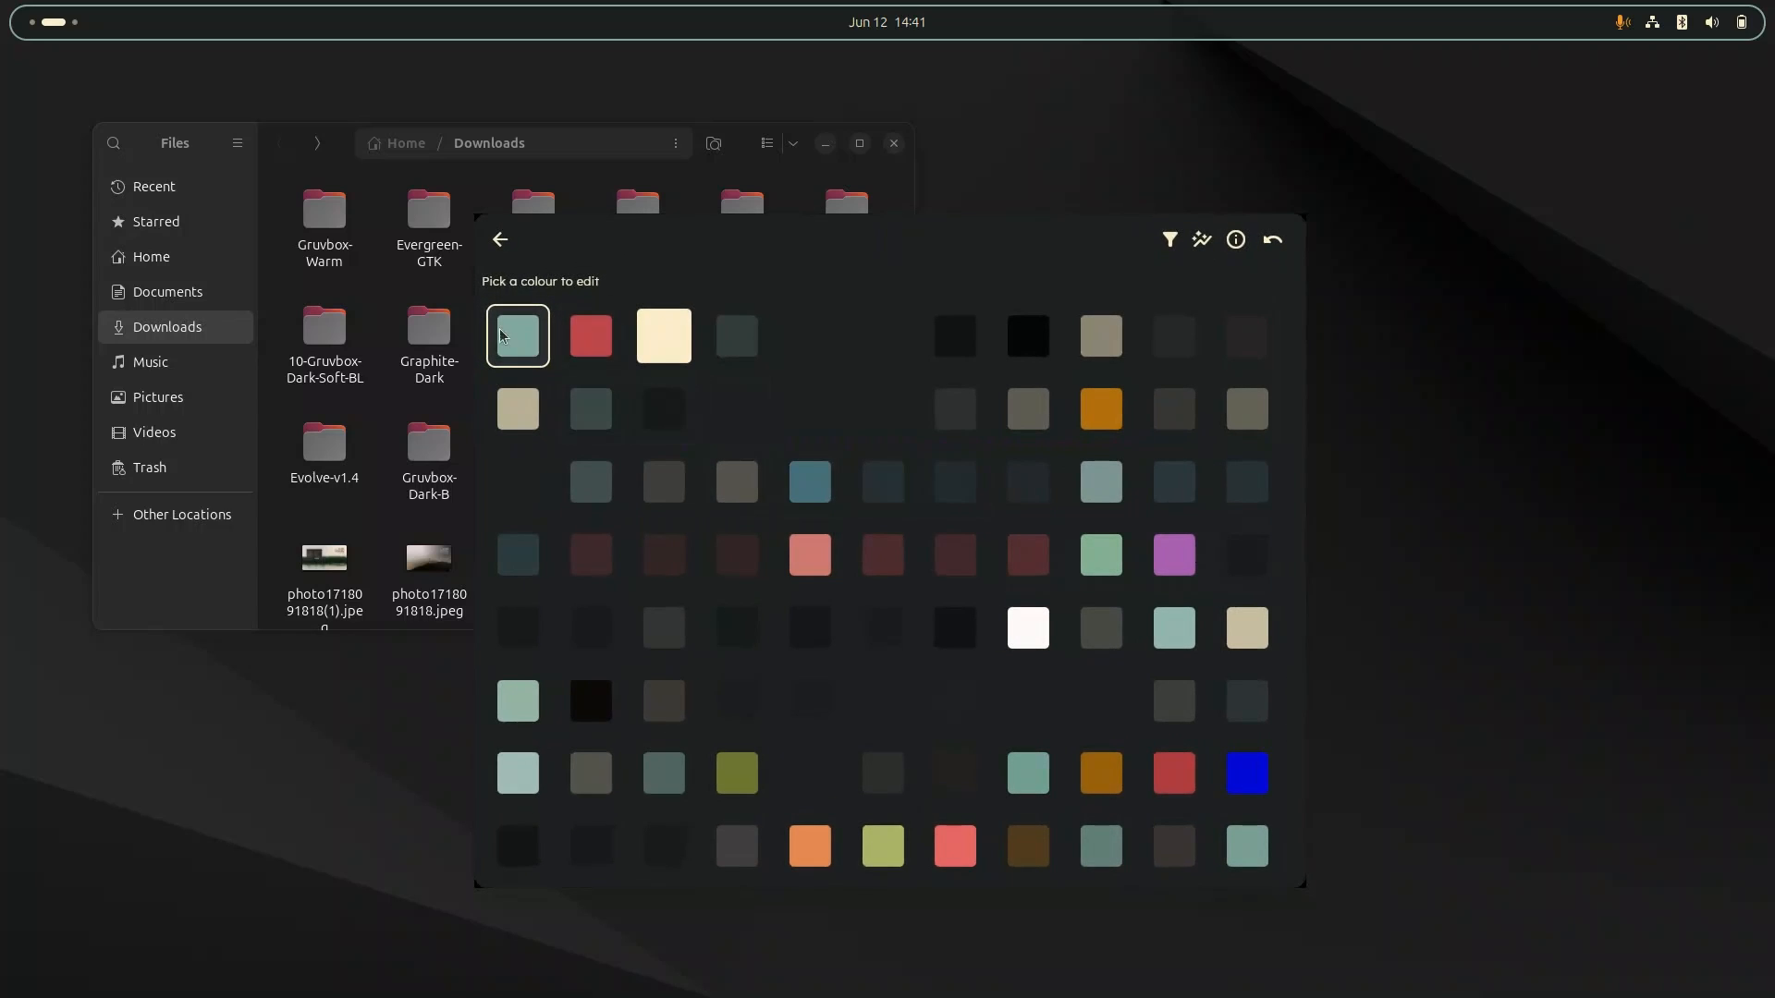
pyautogui.click(516, 335)
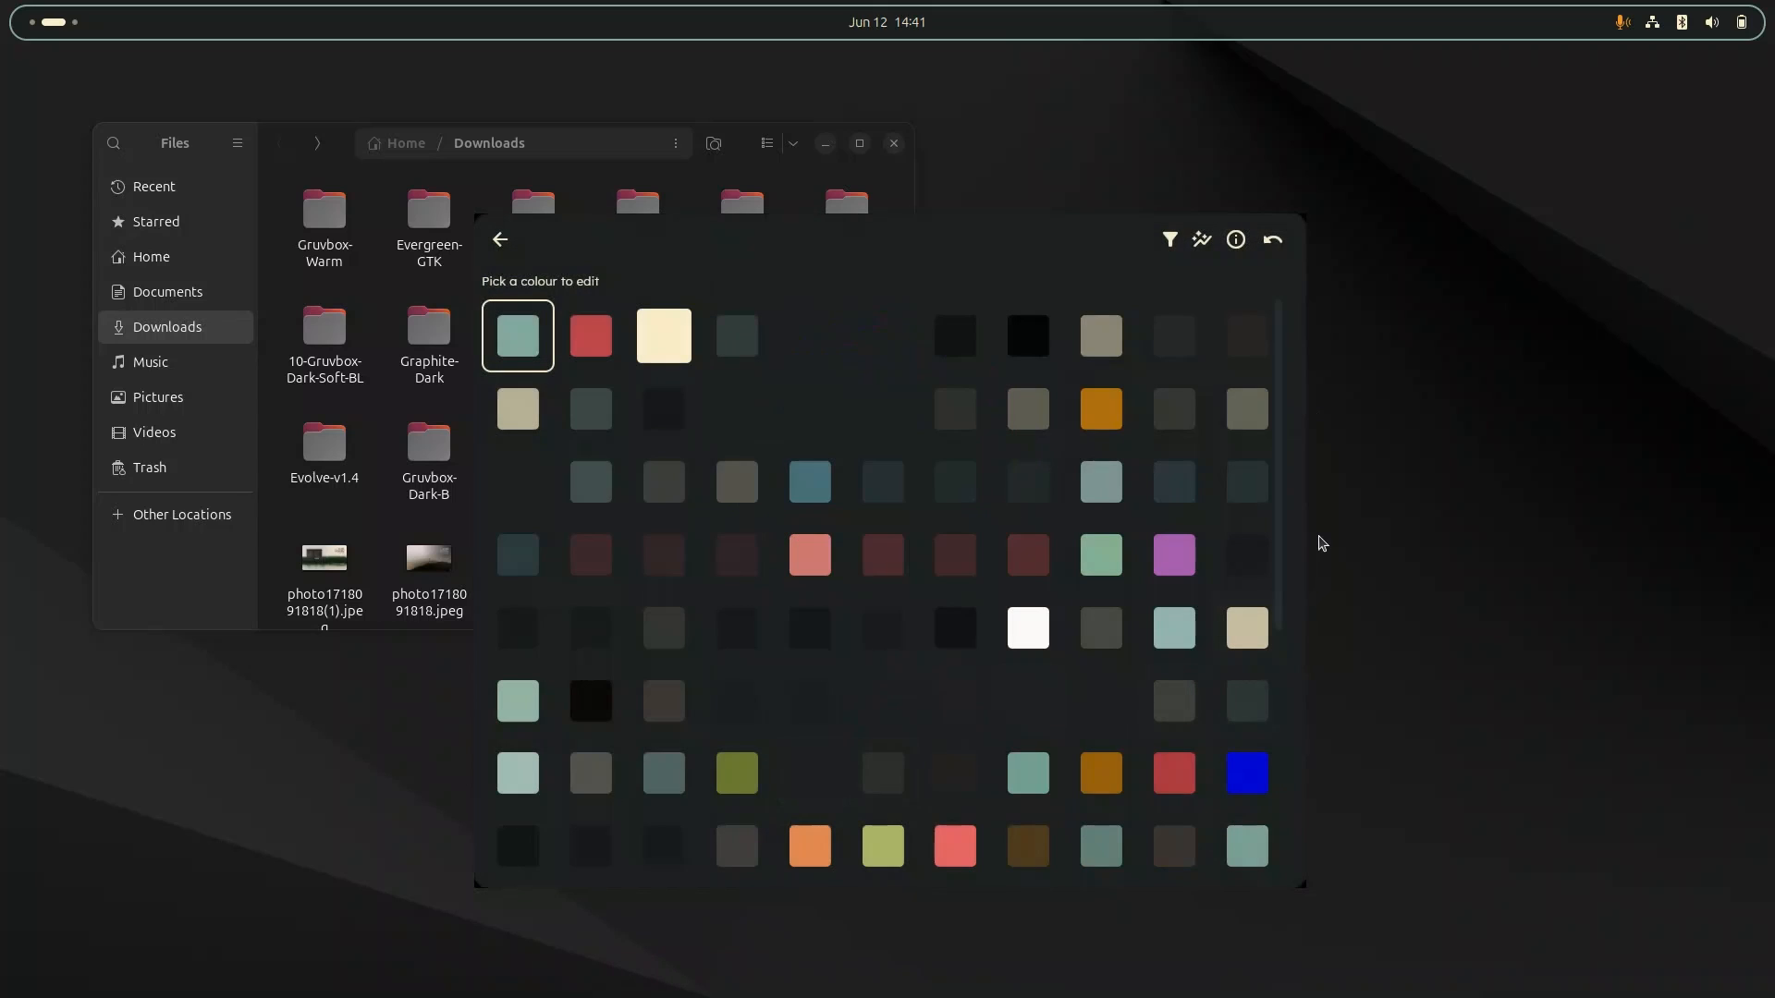
pyautogui.click(516, 335)
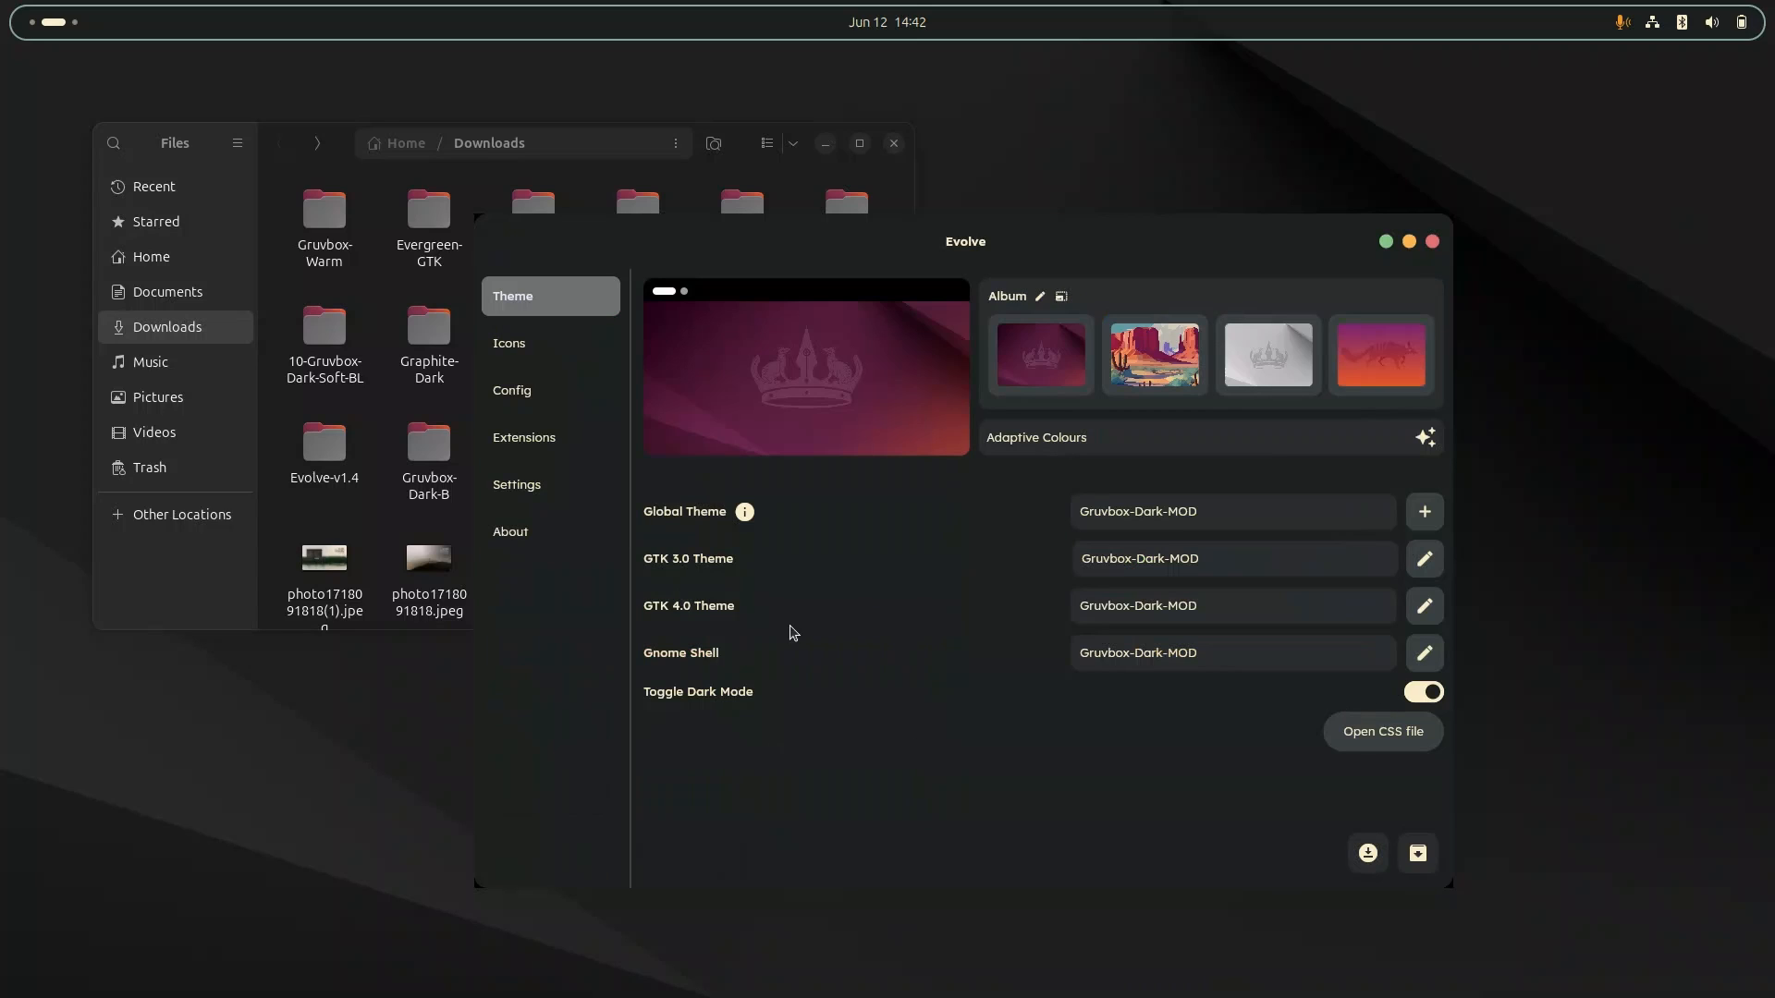
pyautogui.press('Super')
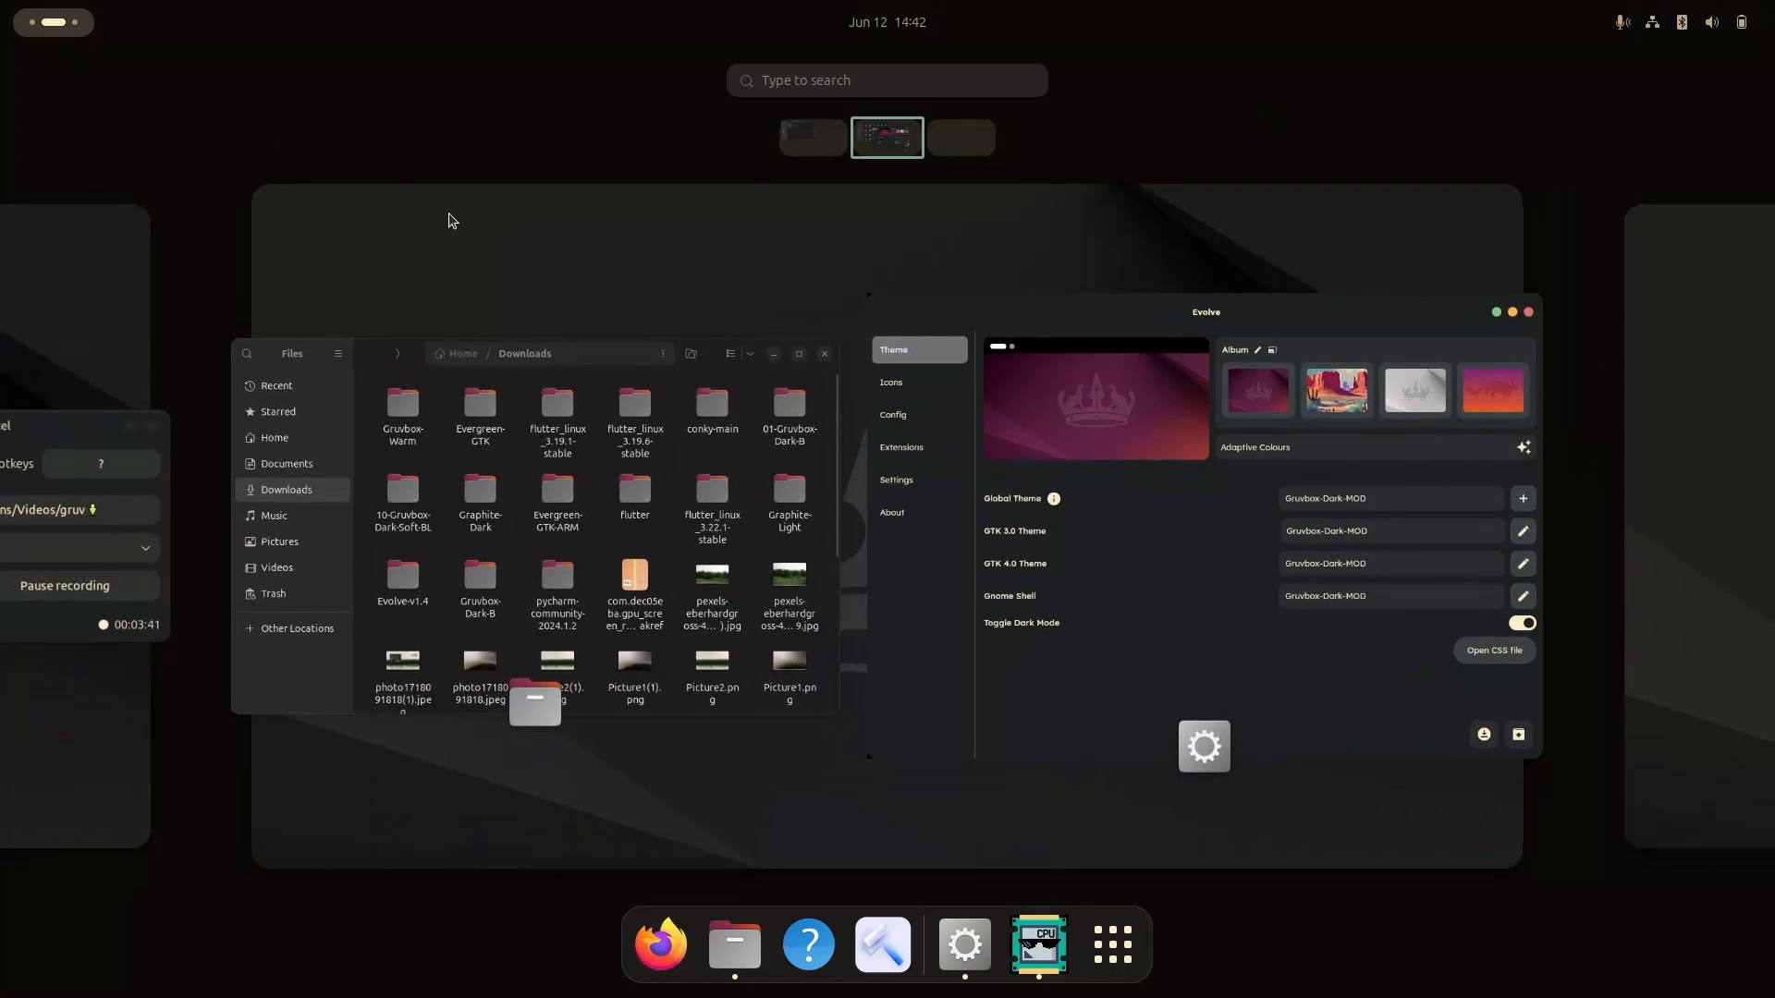
pyautogui.write('dco')
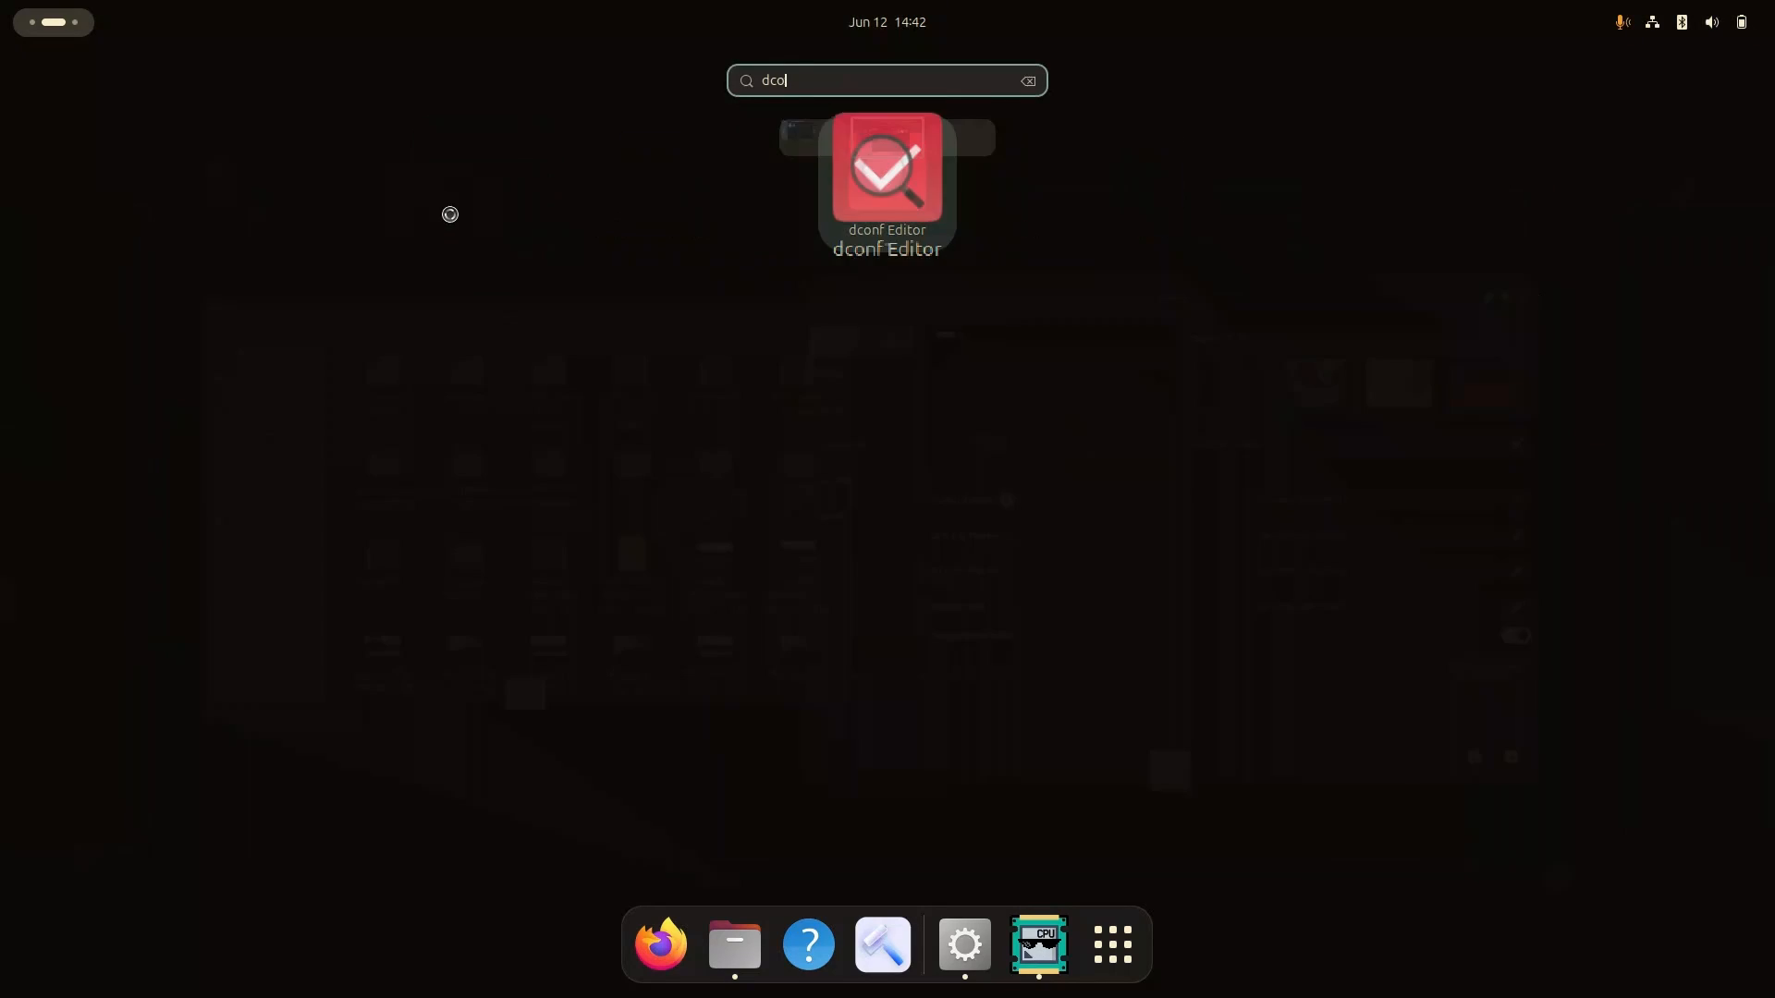
pyautogui.click(885, 170)
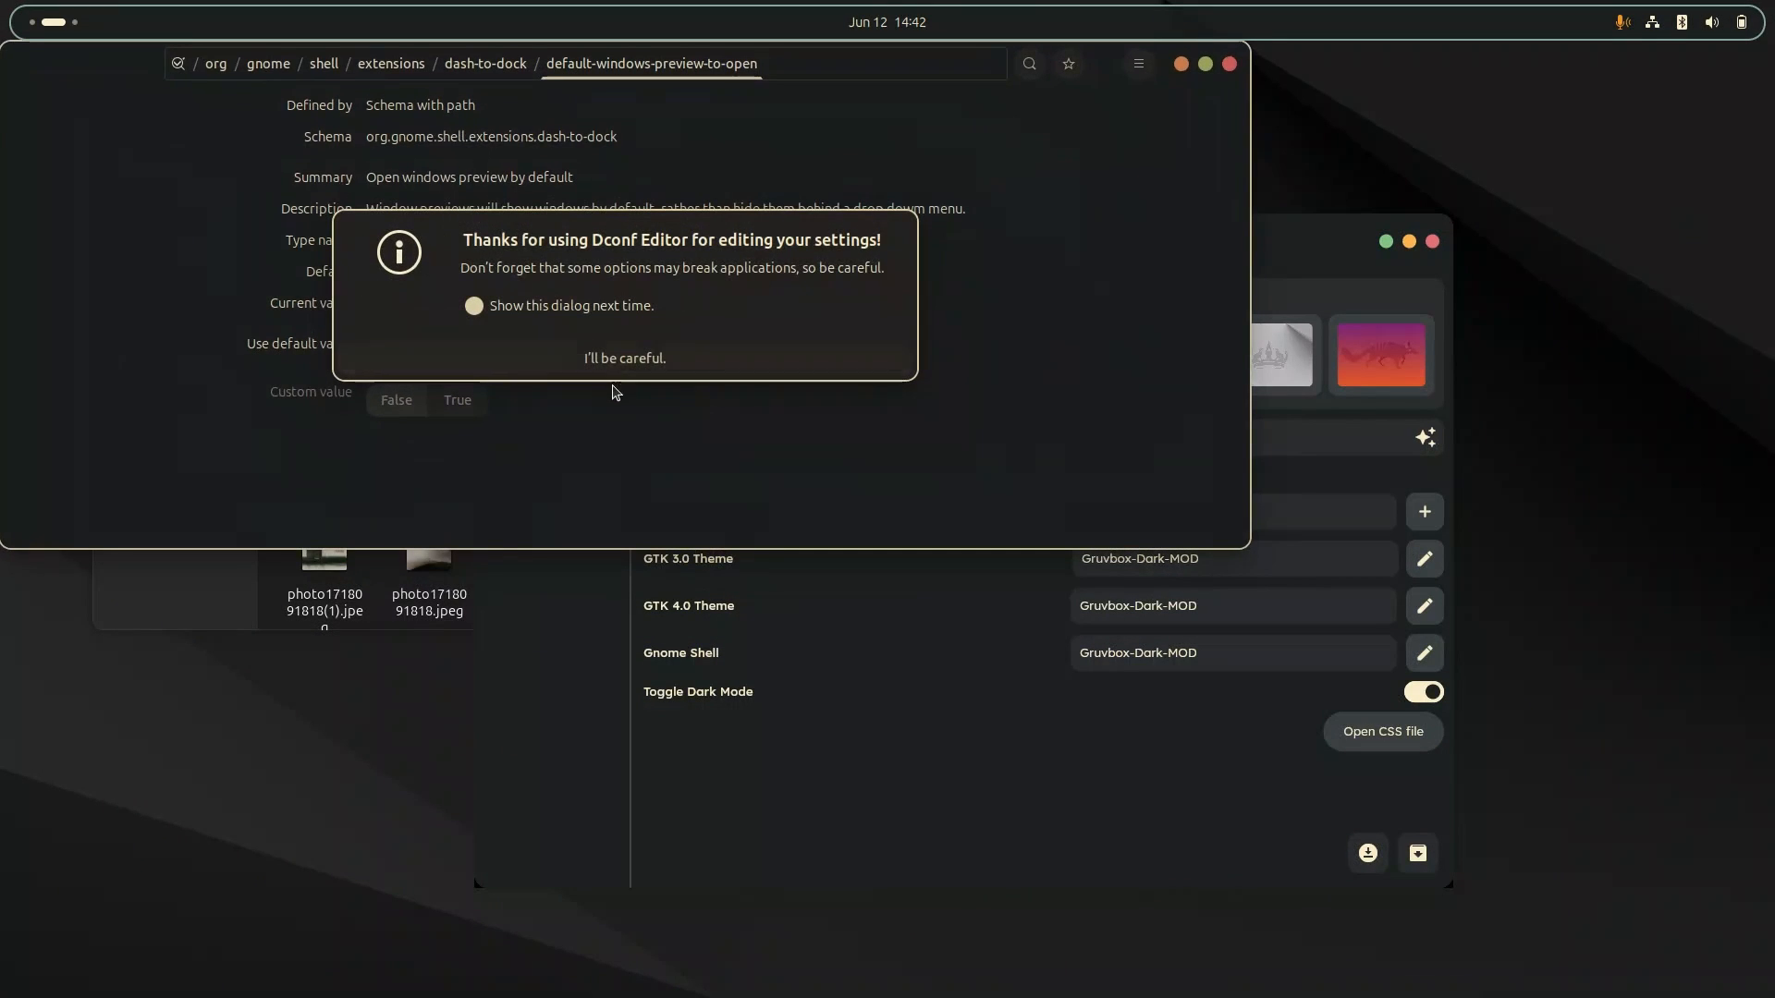
pyautogui.click(625, 357)
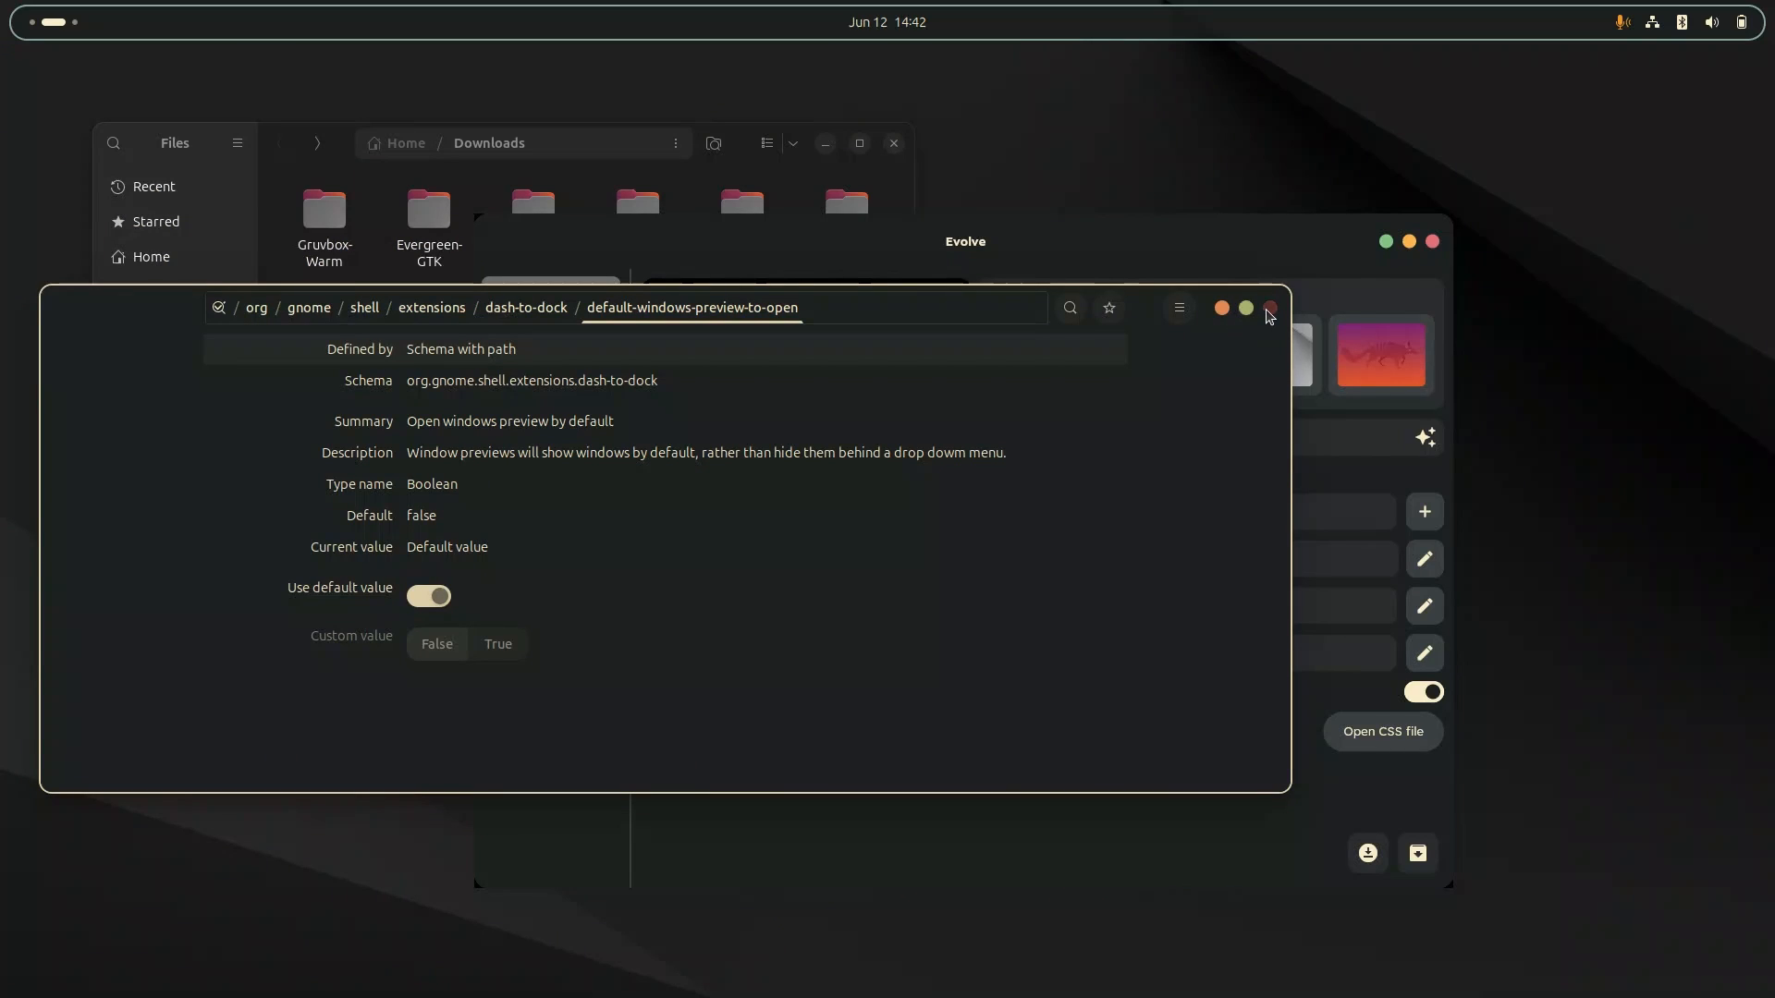
pyautogui.click(1269, 309)
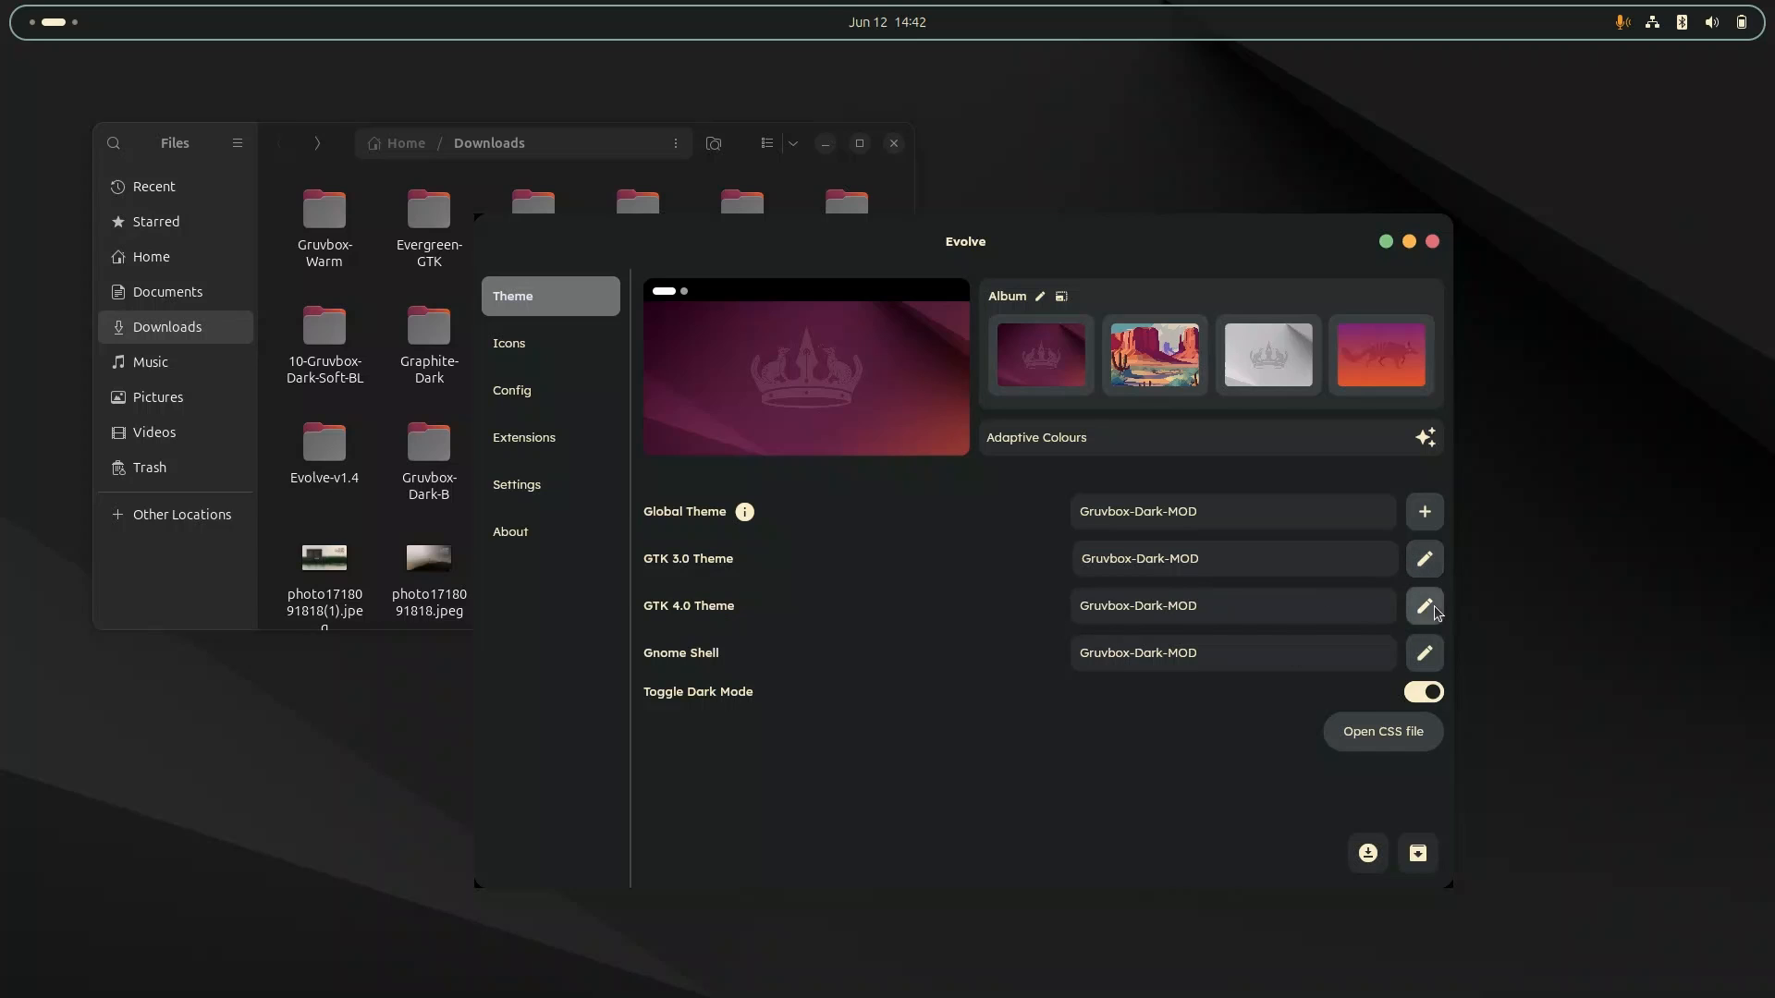
# Bring up the GNOME Shell theme's colour editor with its palette grid and picker.
pyautogui.click(1424, 607)
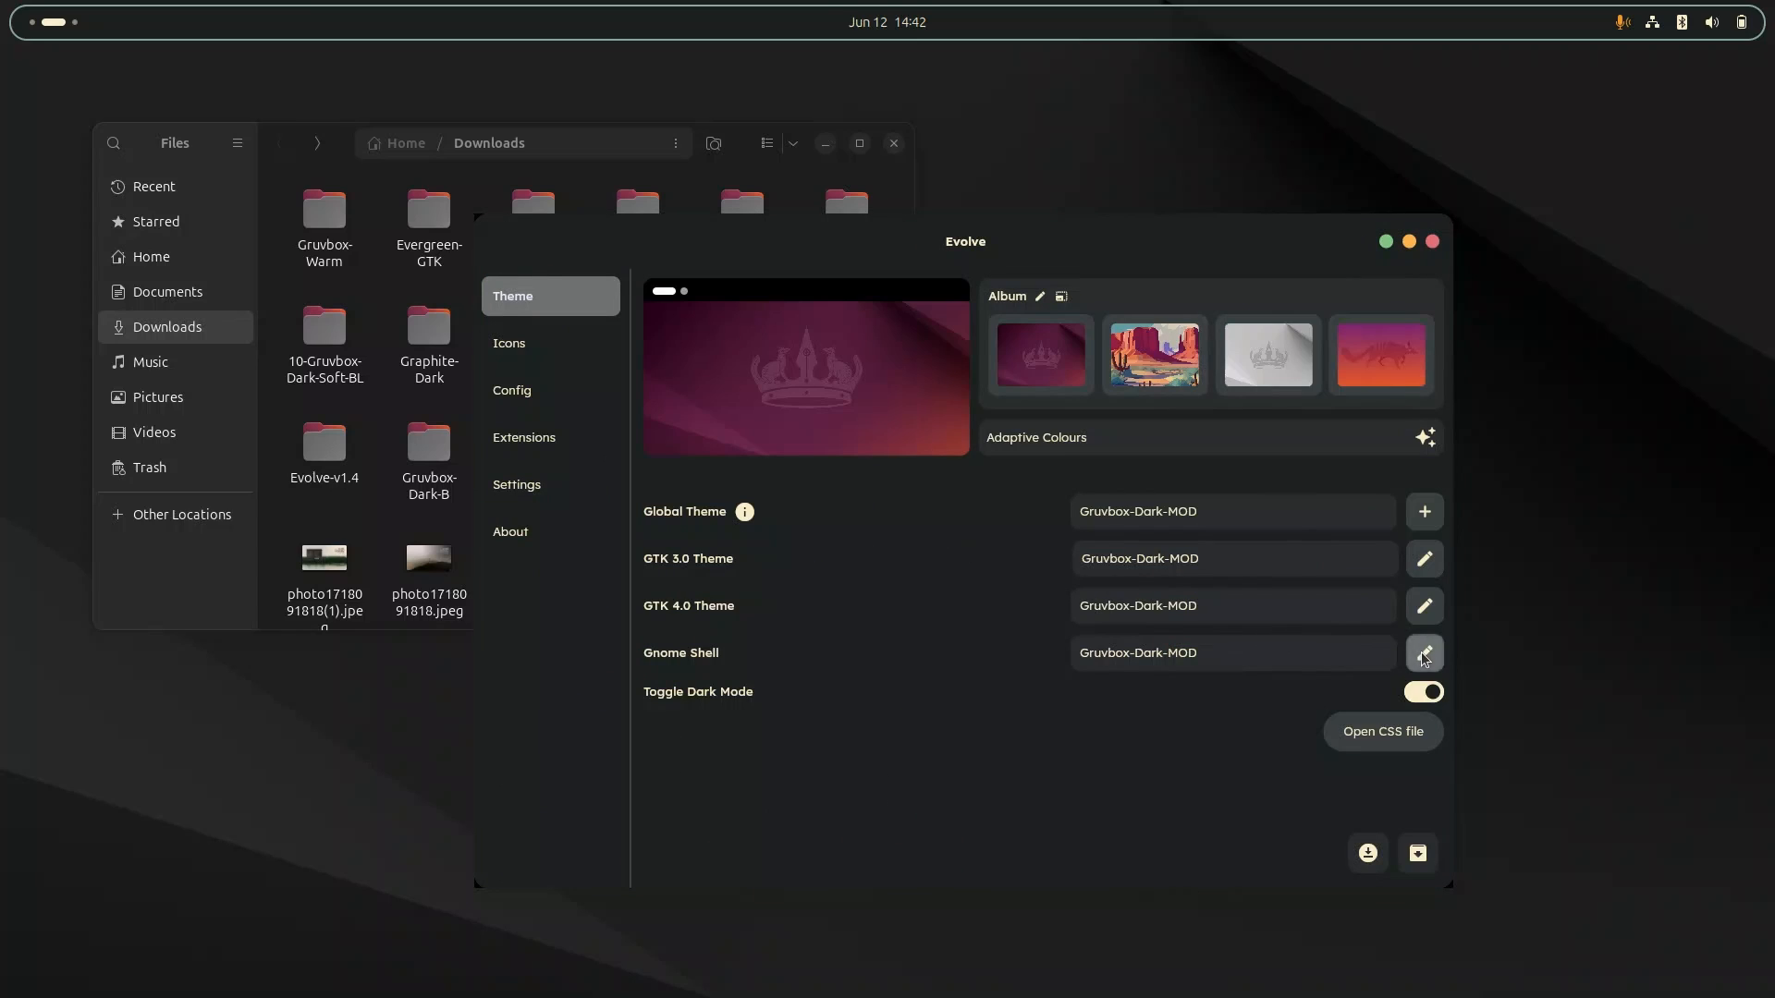
pyautogui.click(1424, 652)
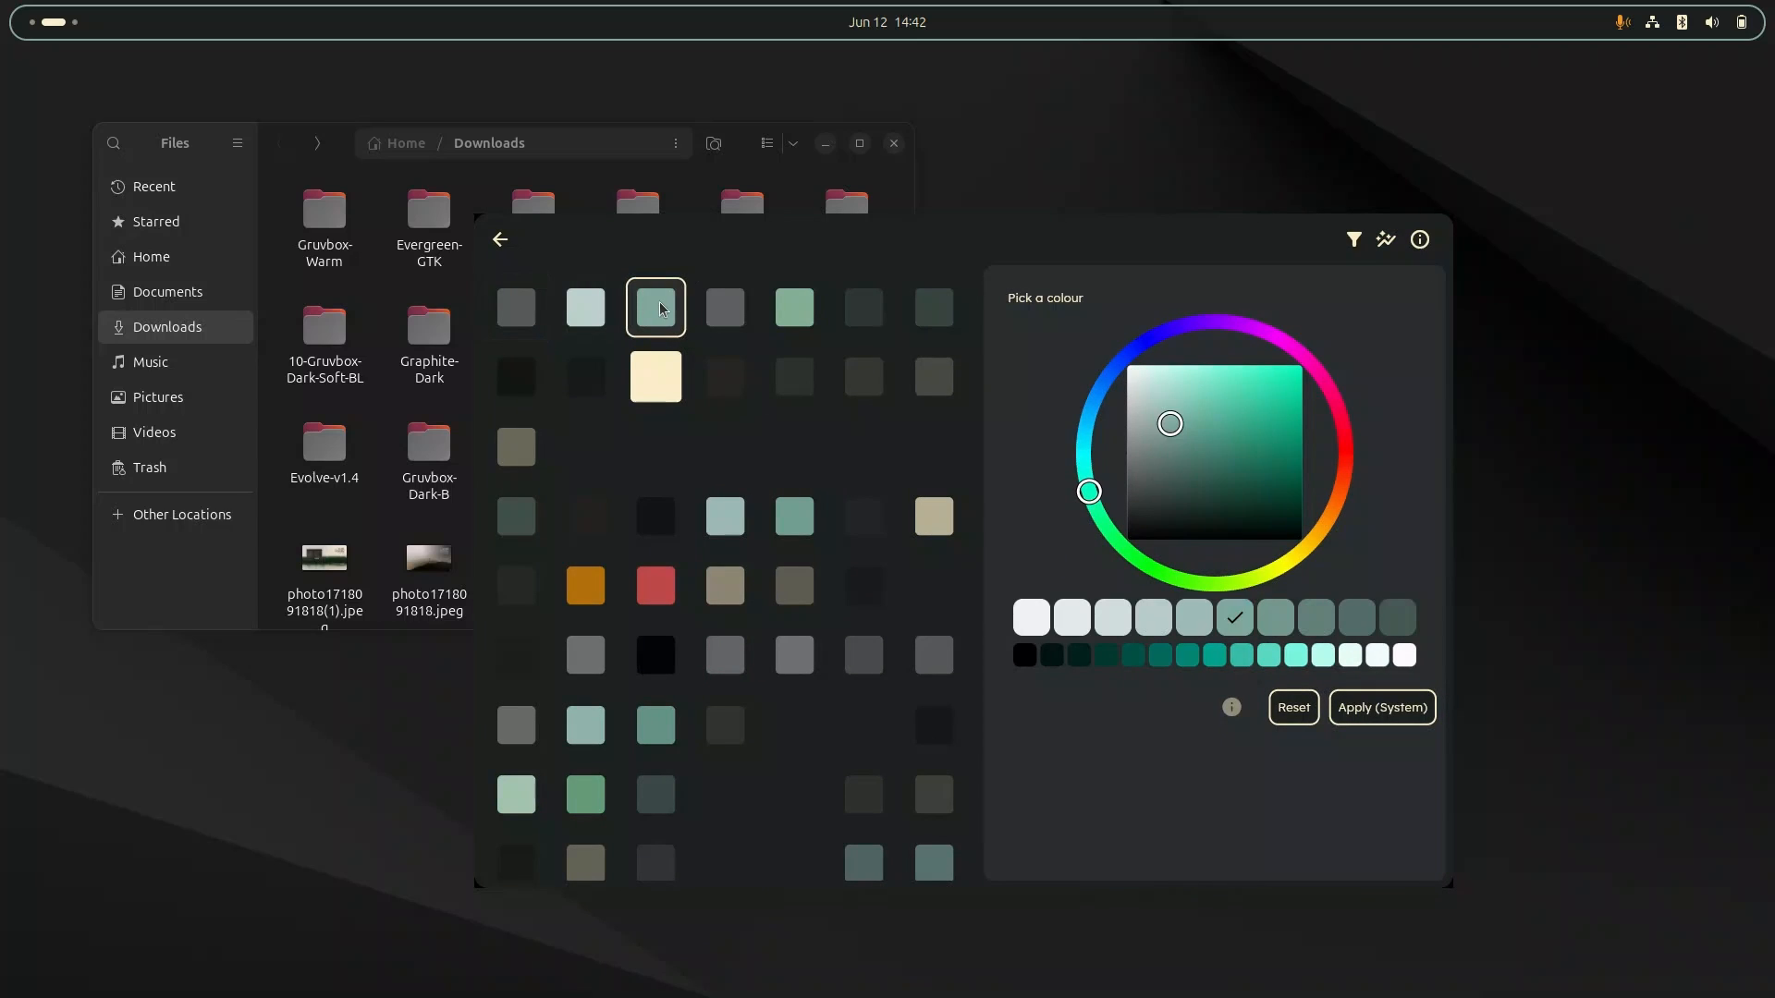
pyautogui.moveTo(501, 238)
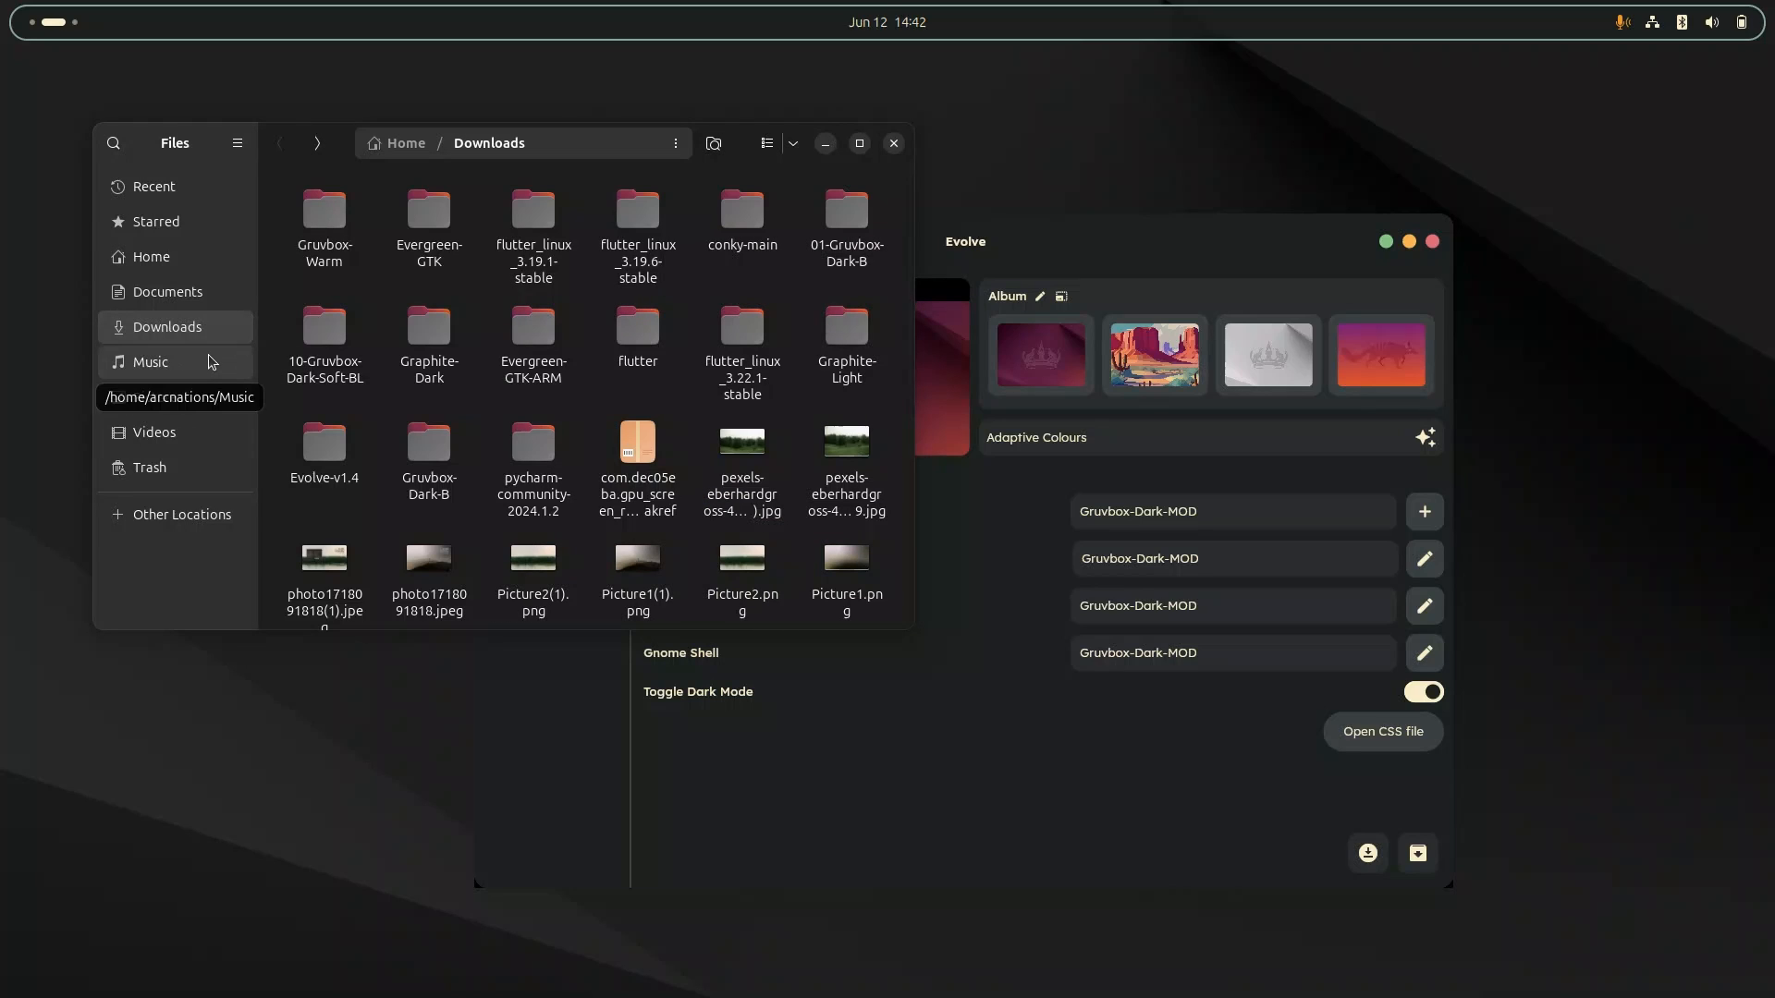
# Show Music in a new Files tab, select the Gruvbox-Dark folder, then raise Evolve again.
pyautogui.click(148, 363)
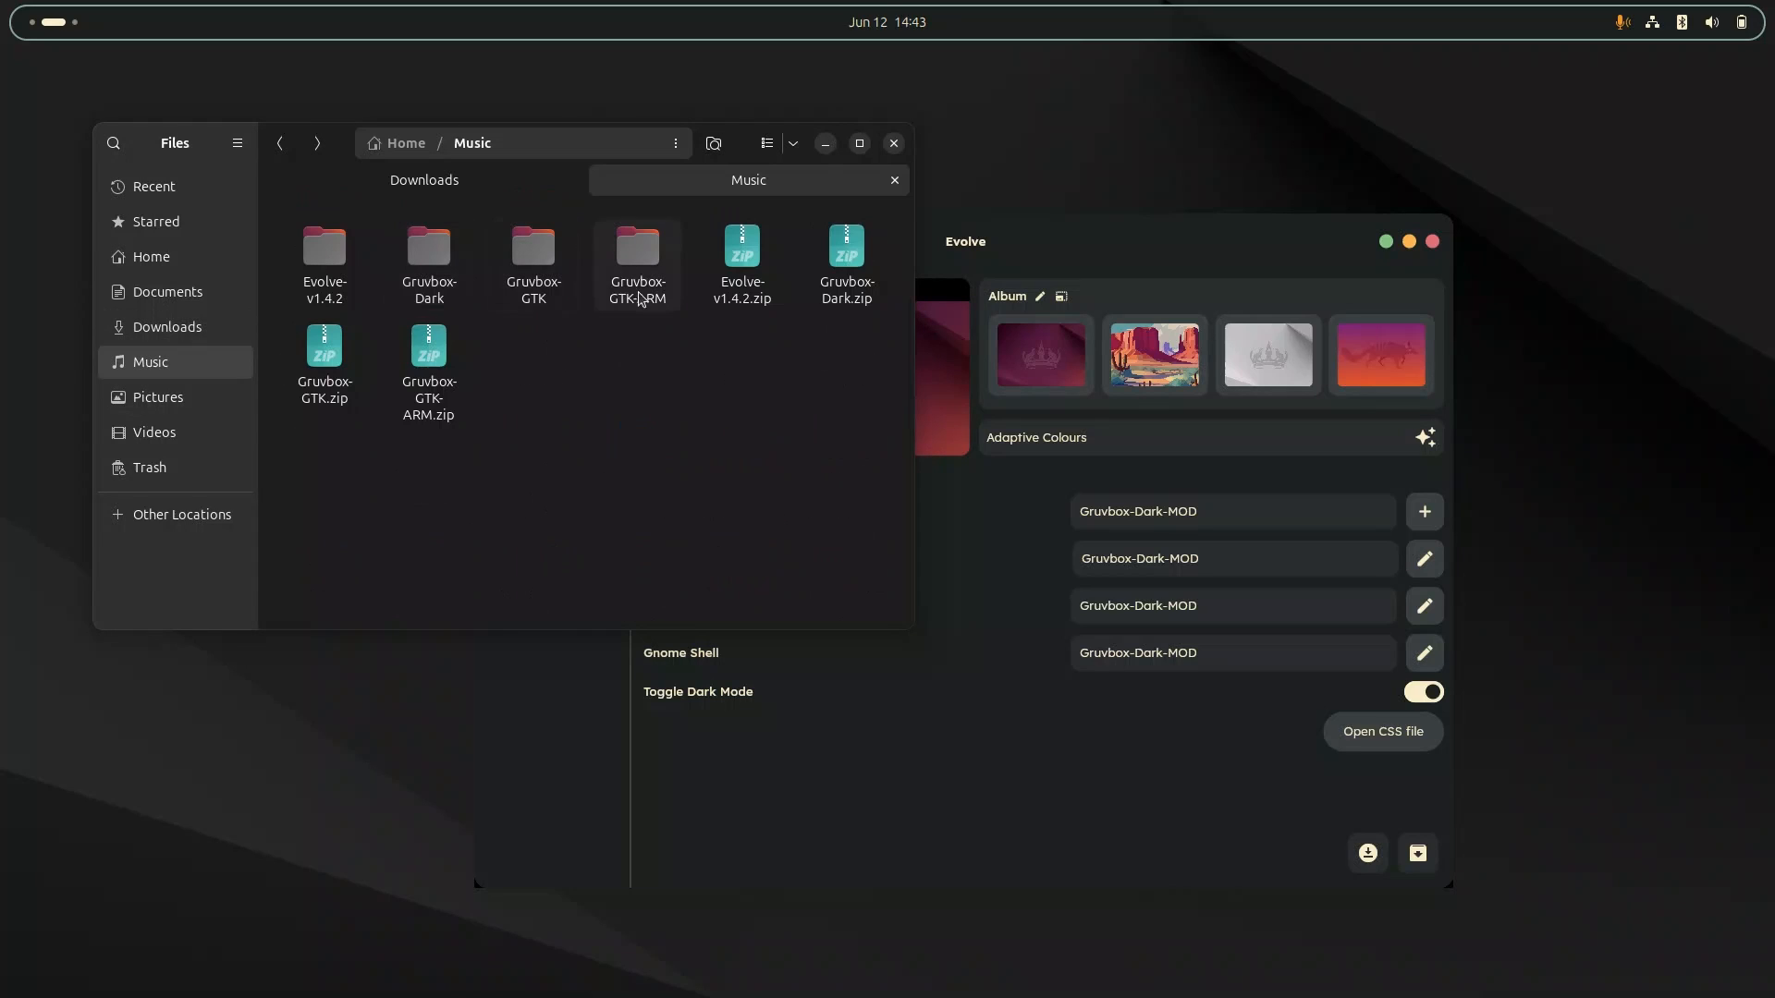
pyautogui.doubleClick(427, 254)
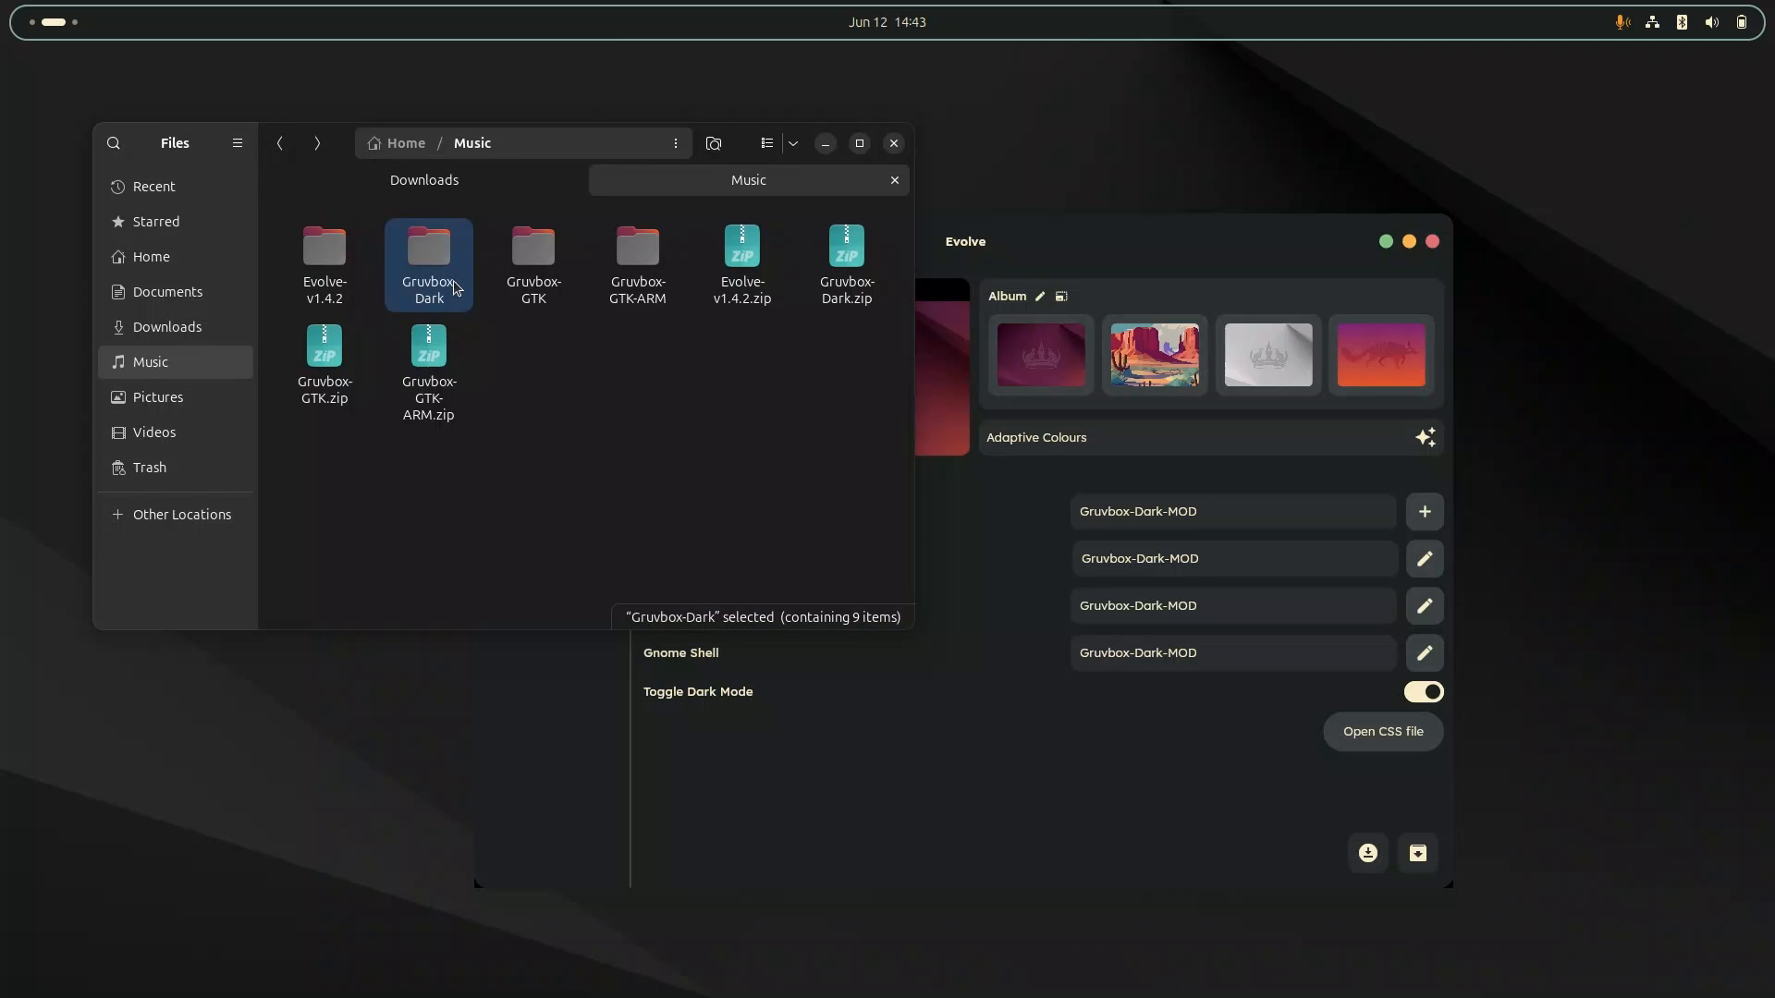
pyautogui.moveTo(964, 775)
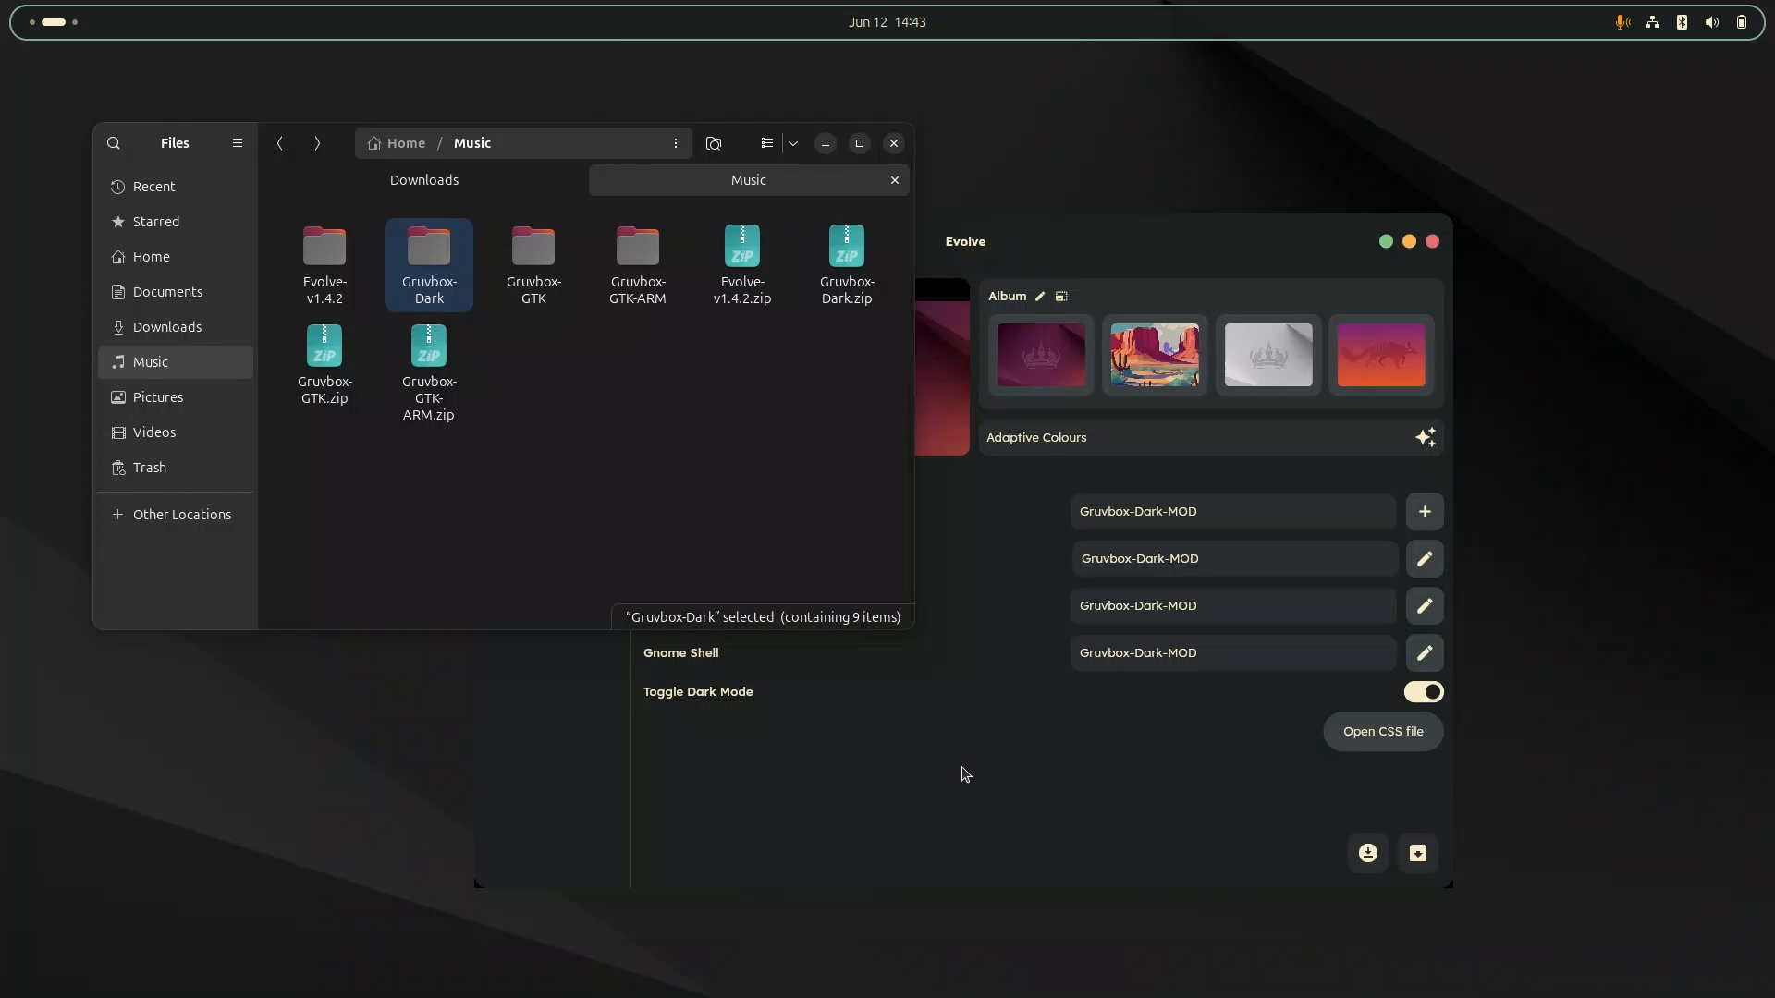
pyautogui.click(1418, 852)
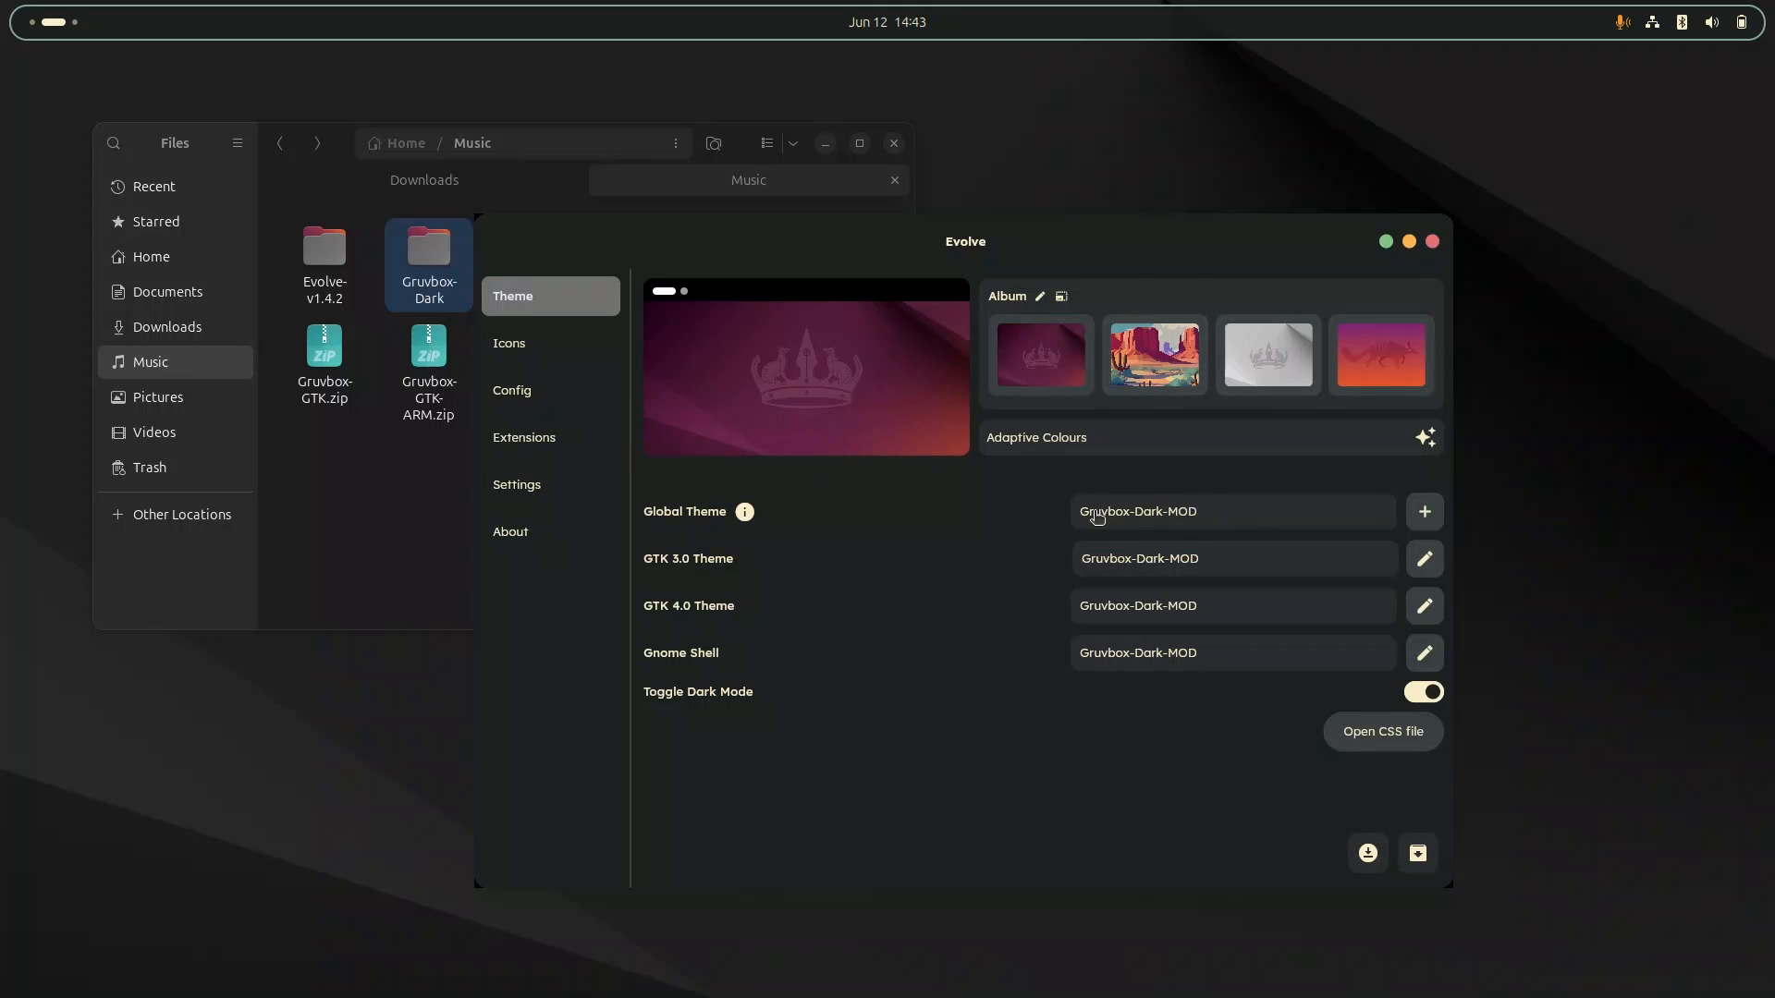
# Choose Gruvbox-Dark from the Global Theme list so all theme parts use it, glancing at Quick Settings.
pyautogui.click(1231, 510)
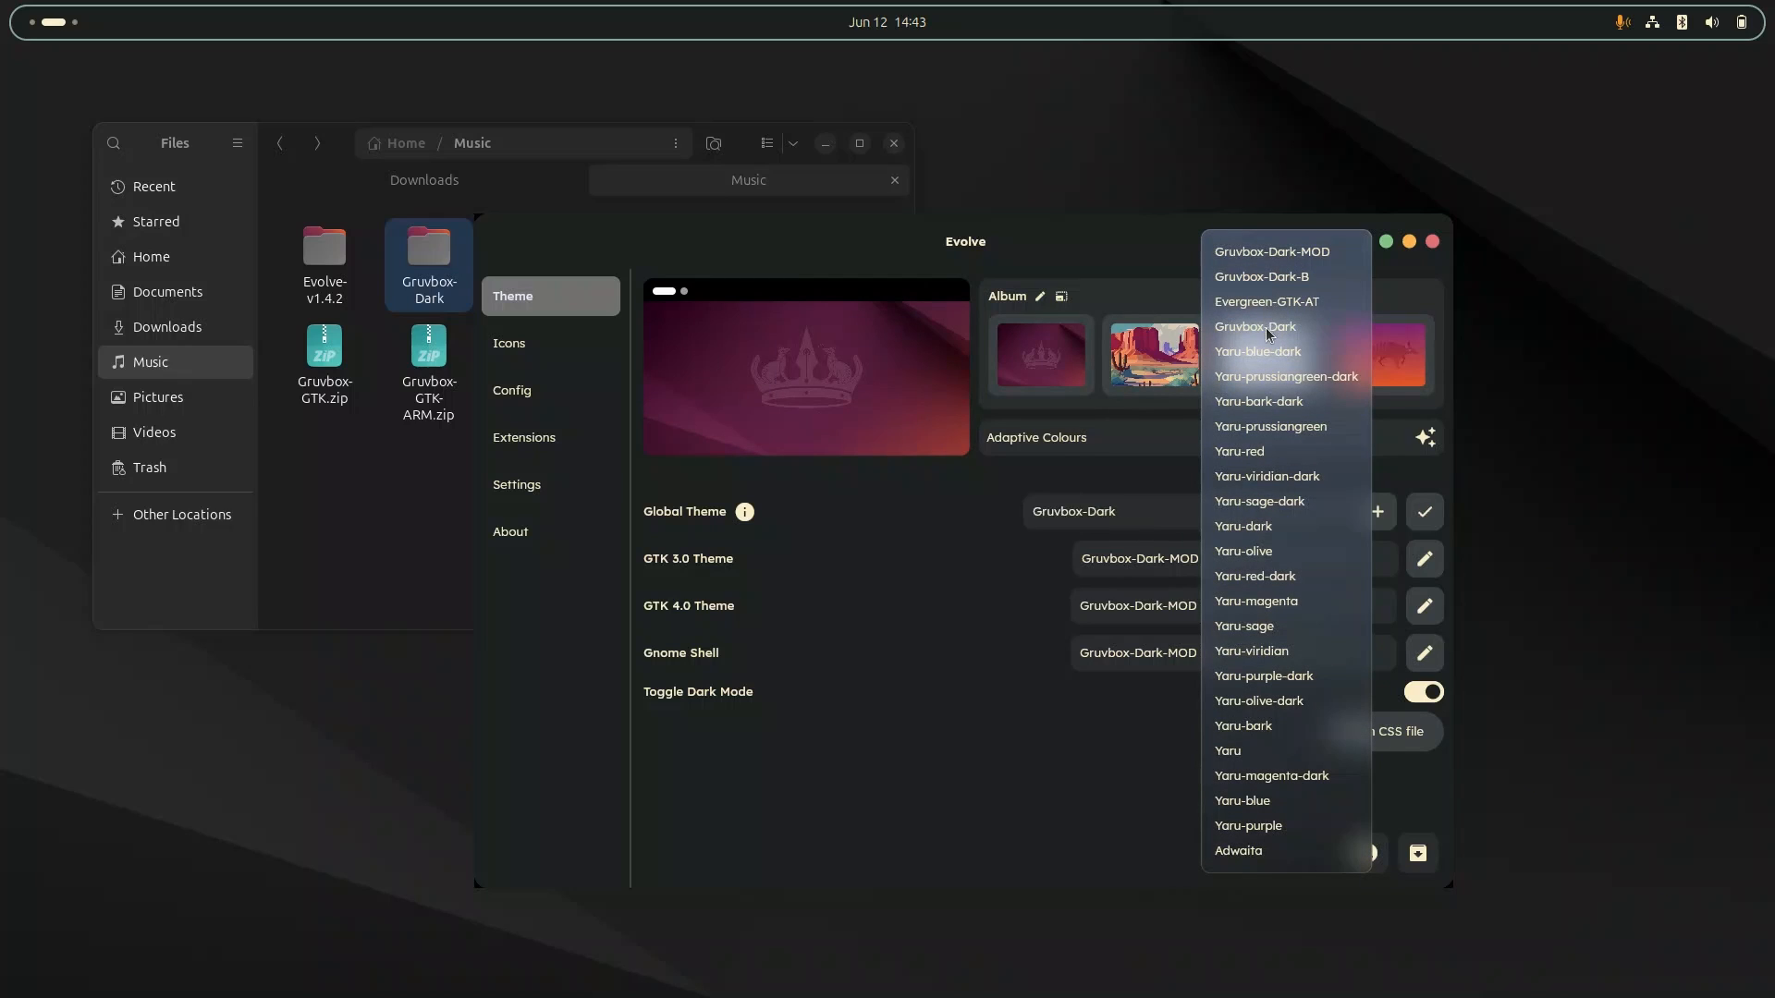
pyautogui.click(1256, 327)
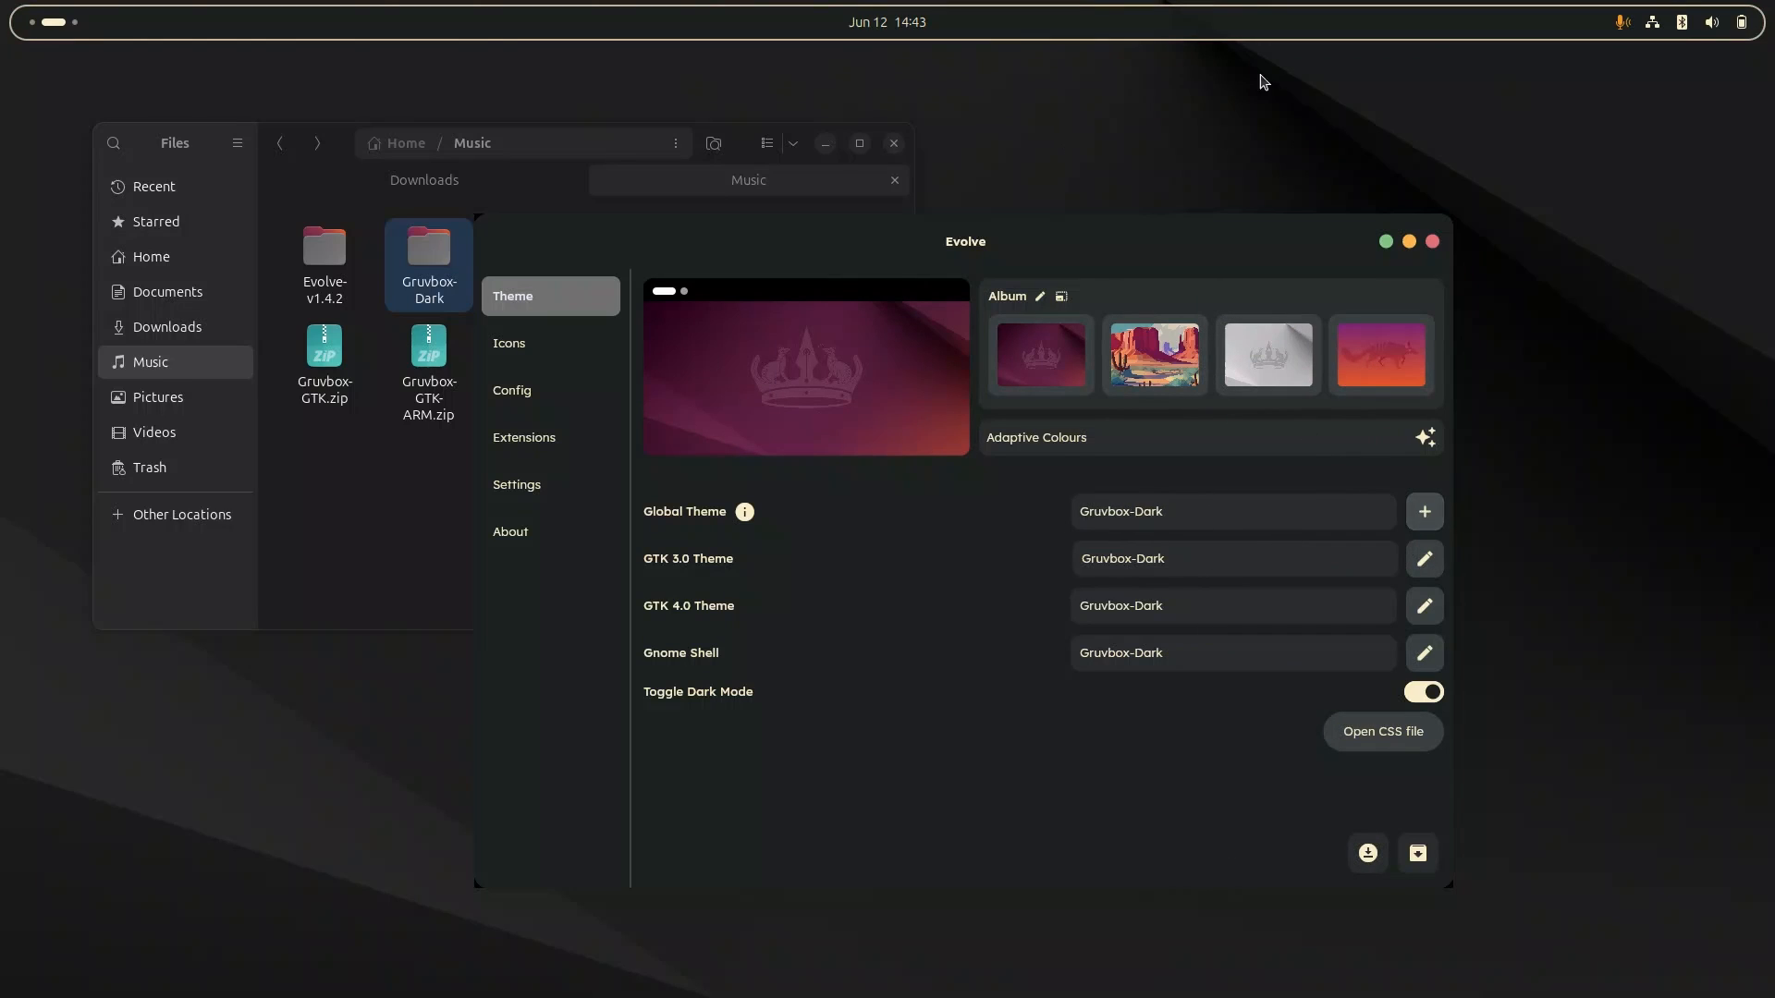
pyautogui.click(1742, 22)
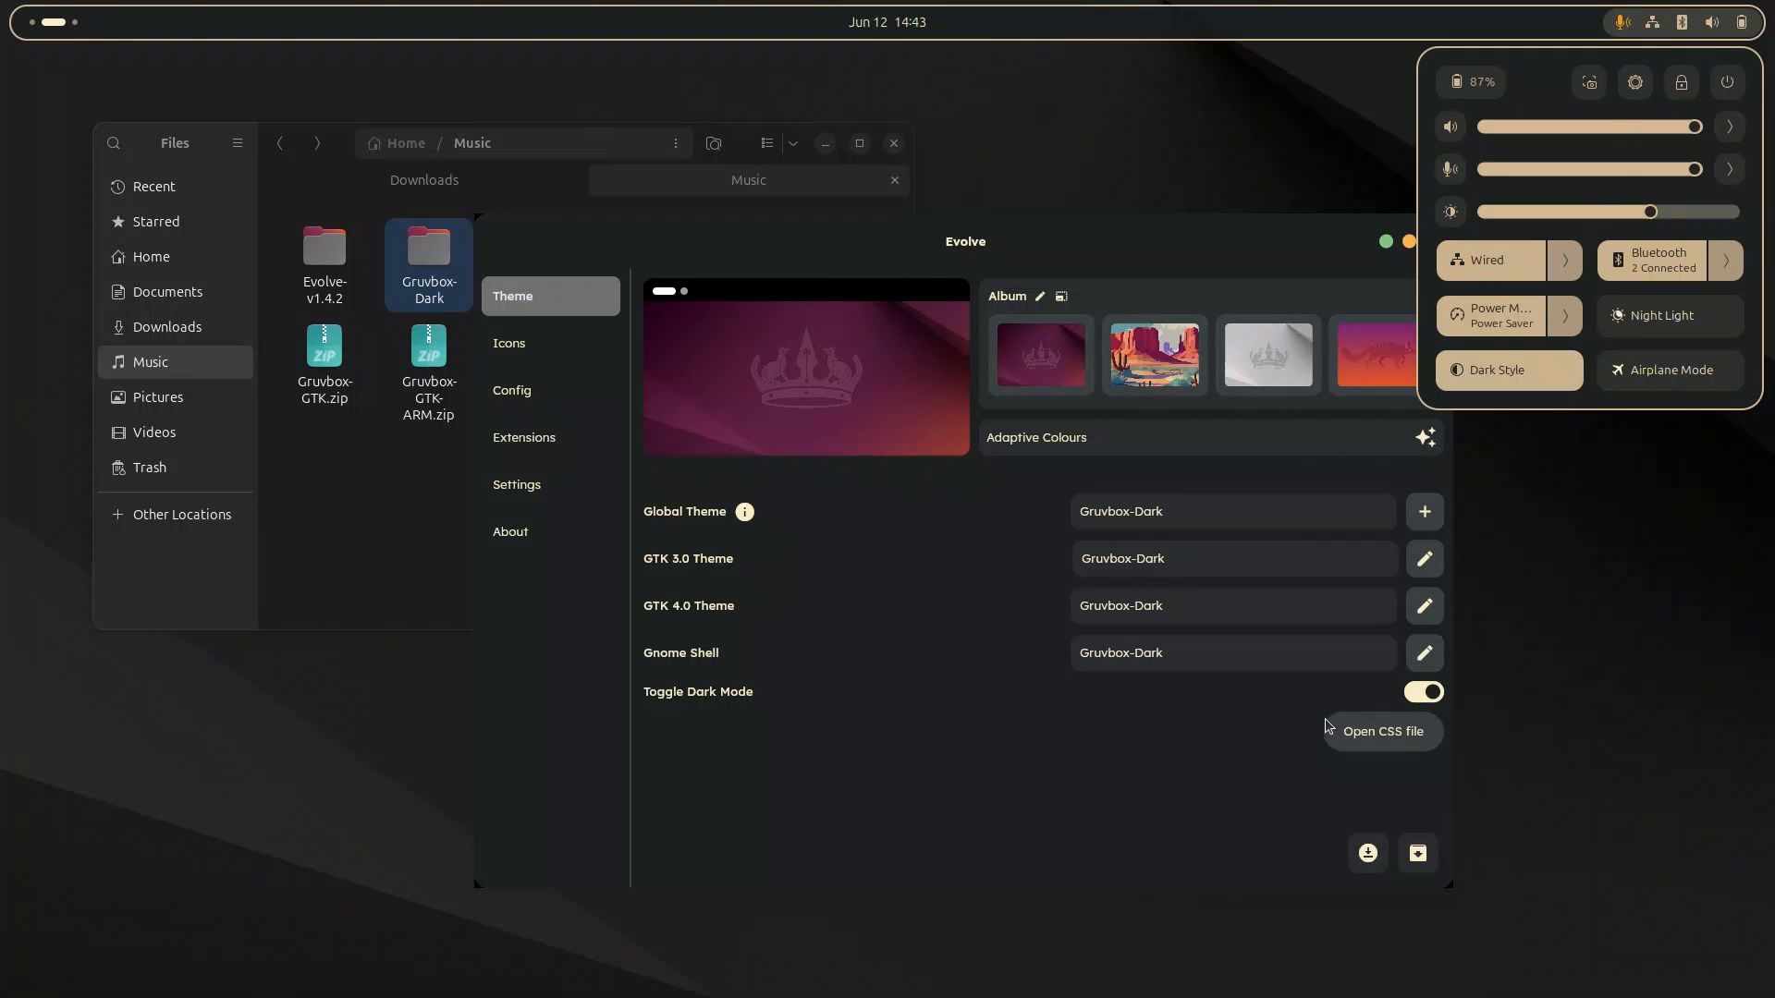
pyautogui.click(144, 60)
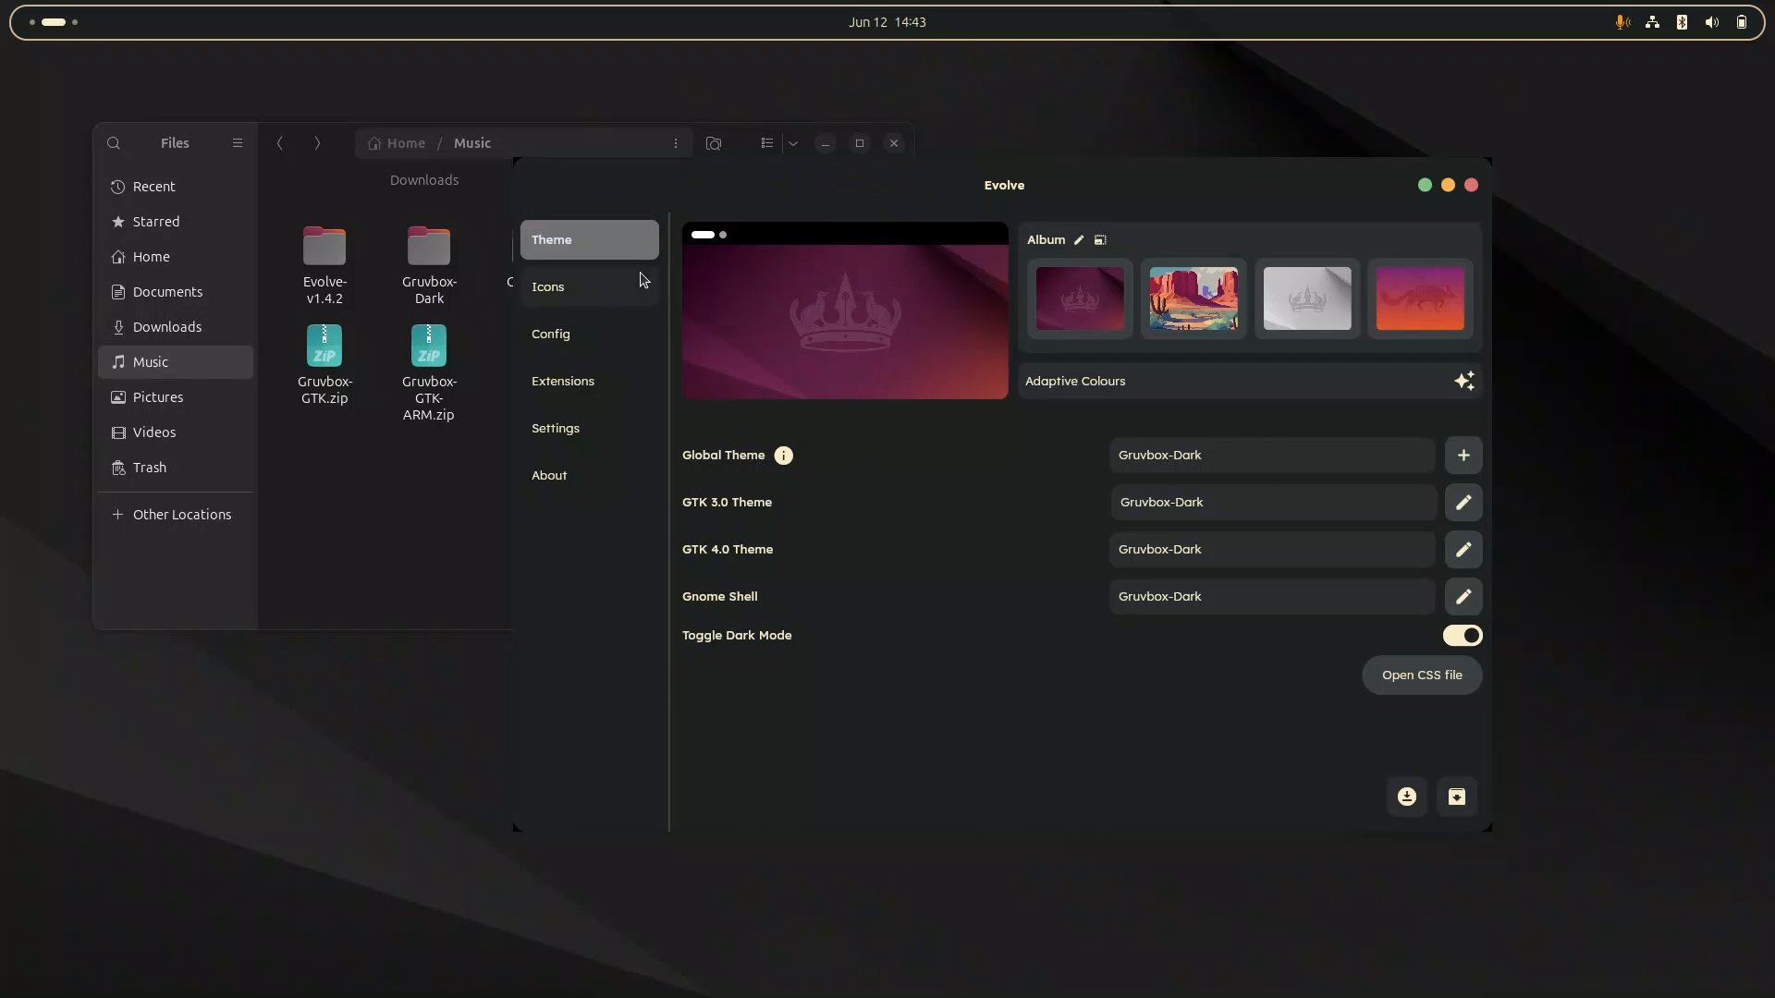
pyautogui.click(547, 285)
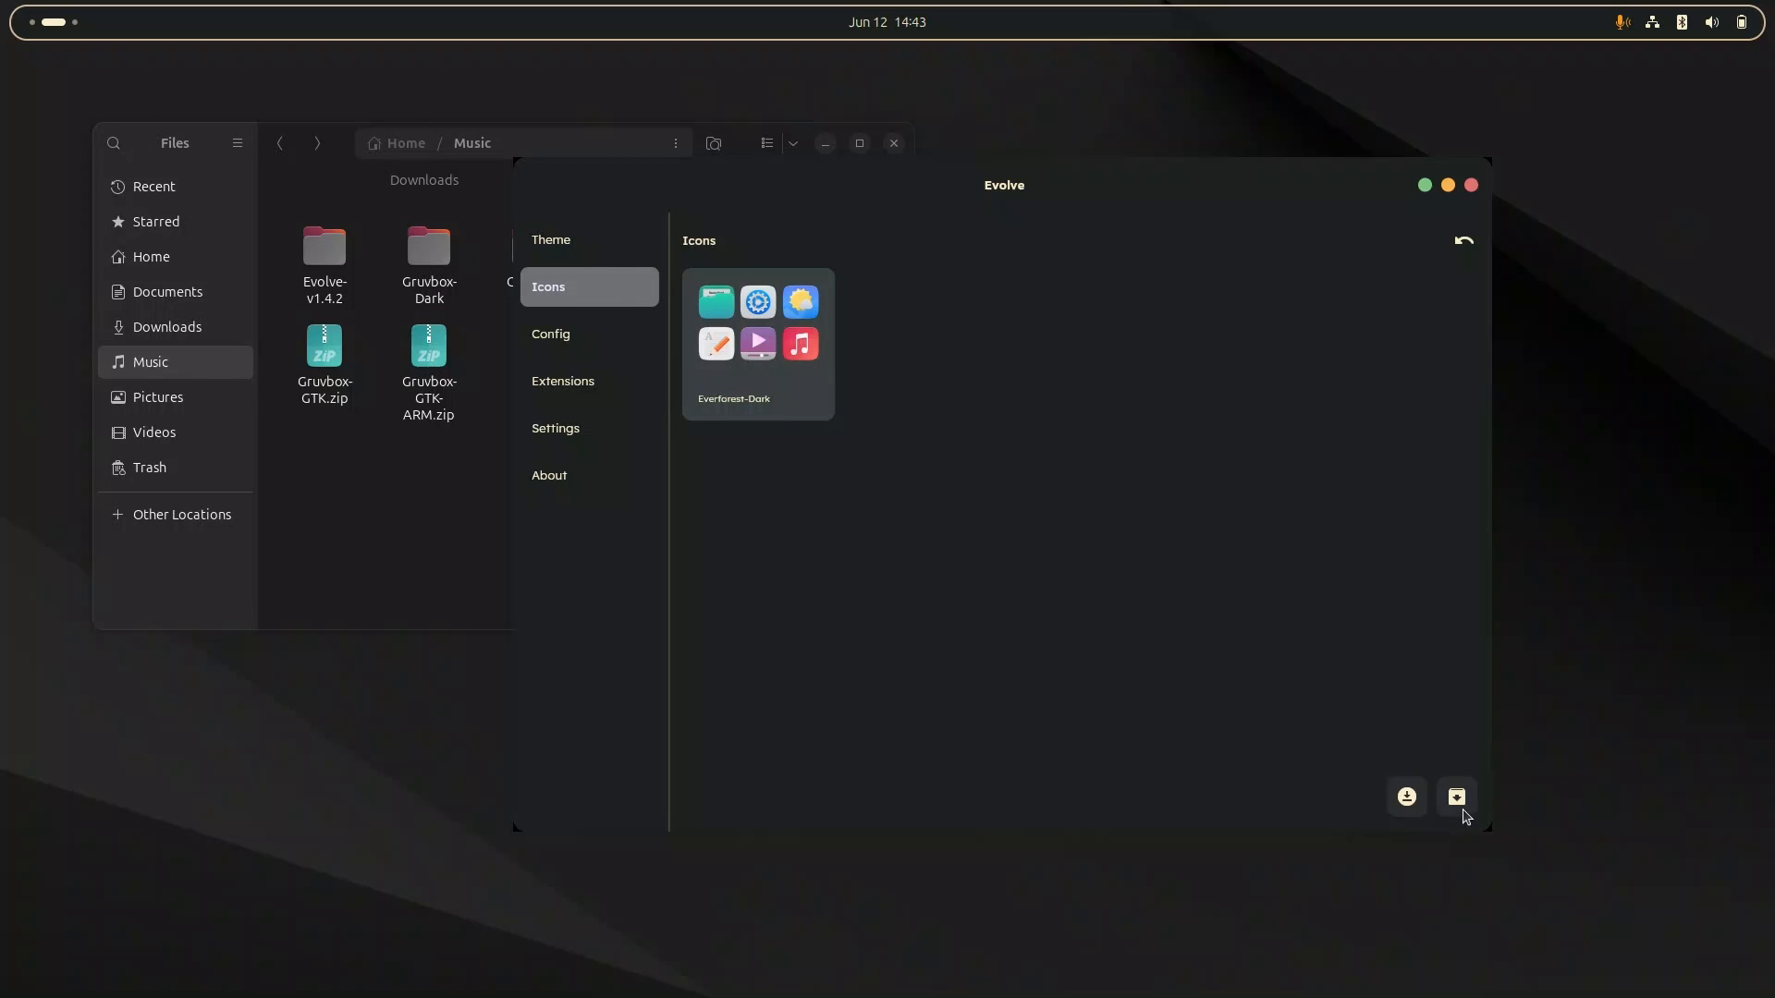
# From the Icons page listing Everforest-Dark, go to the online icon theme store.
pyautogui.click(1455, 795)
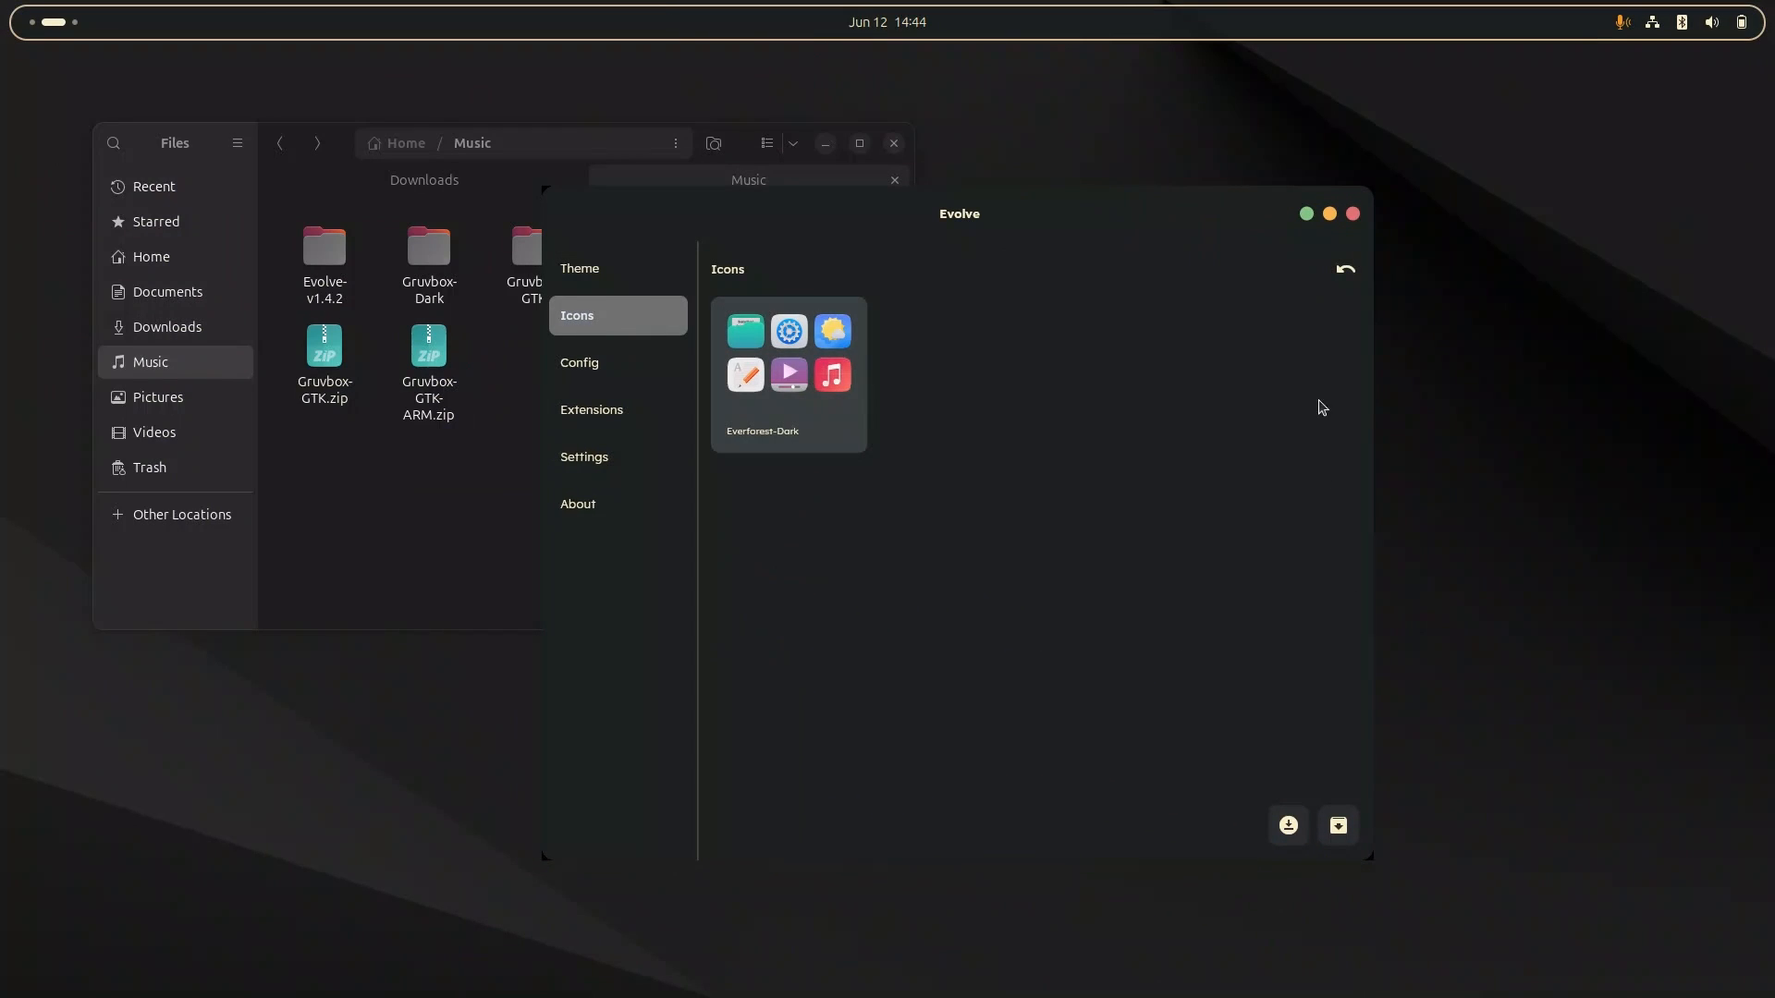
# Search the icon store for 'gruvbo' and install the Gruvbox-Plus-Dark package of gruvbox-plus-icon-pack.
pyautogui.click(1337, 824)
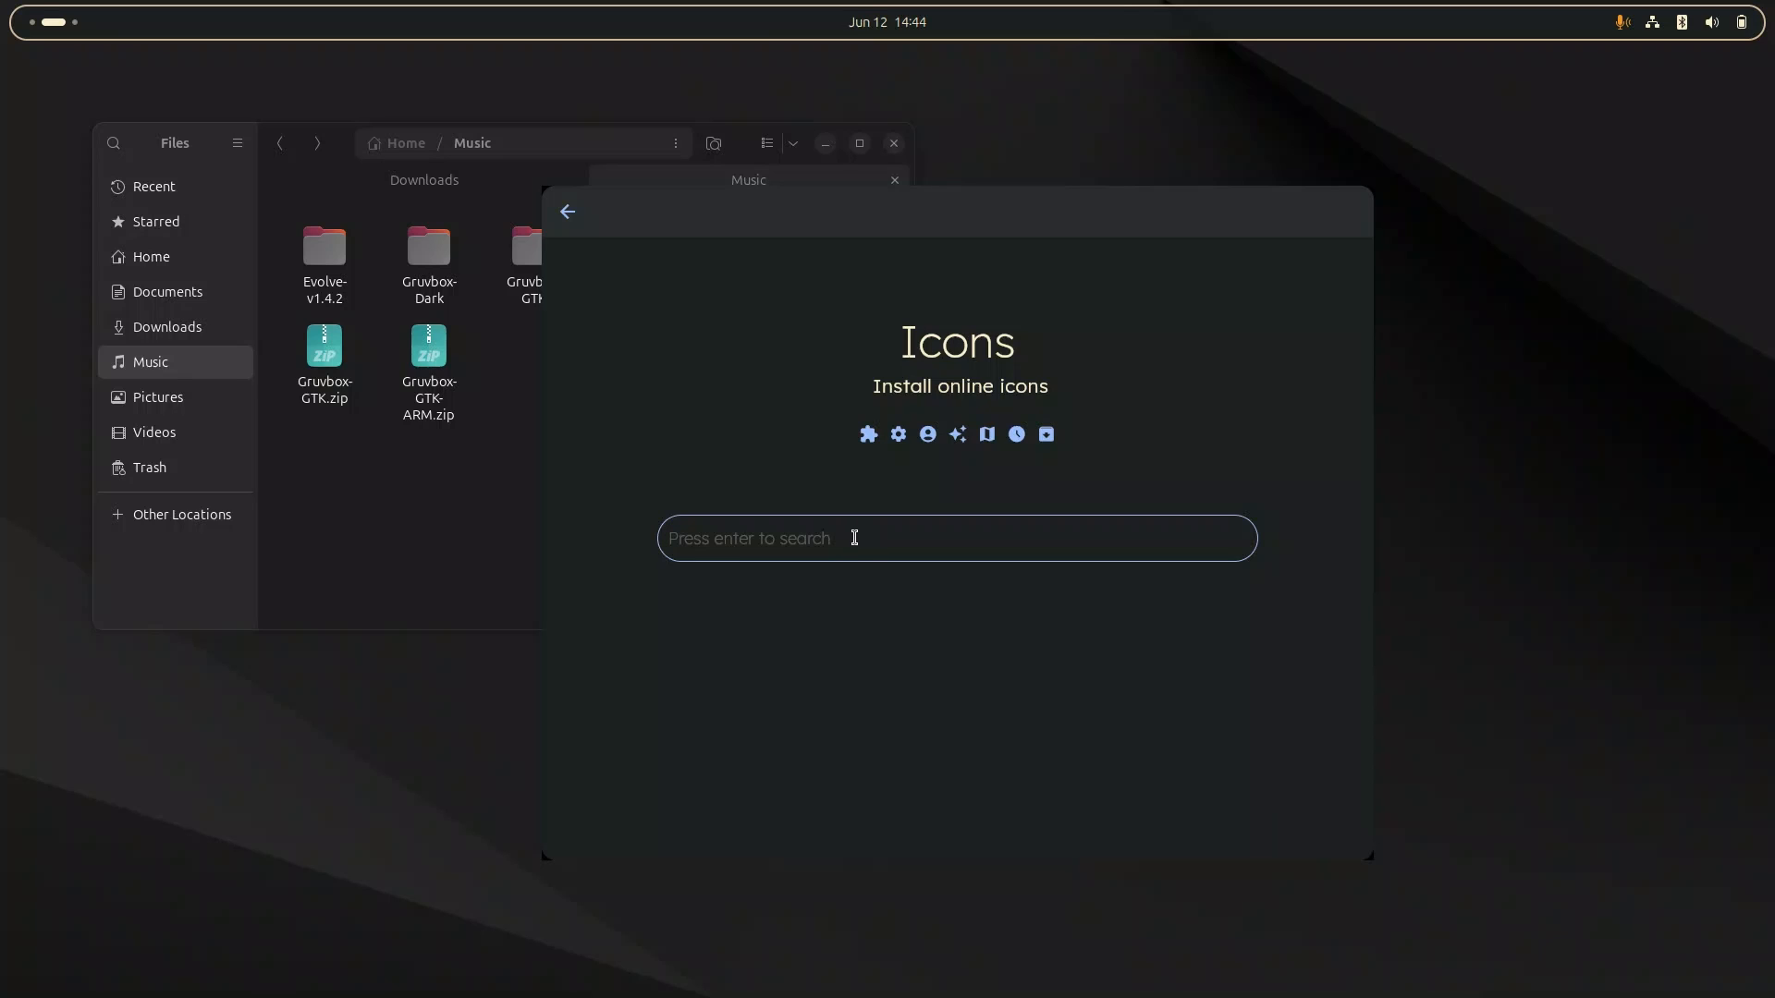
pyautogui.write('gruvbox')
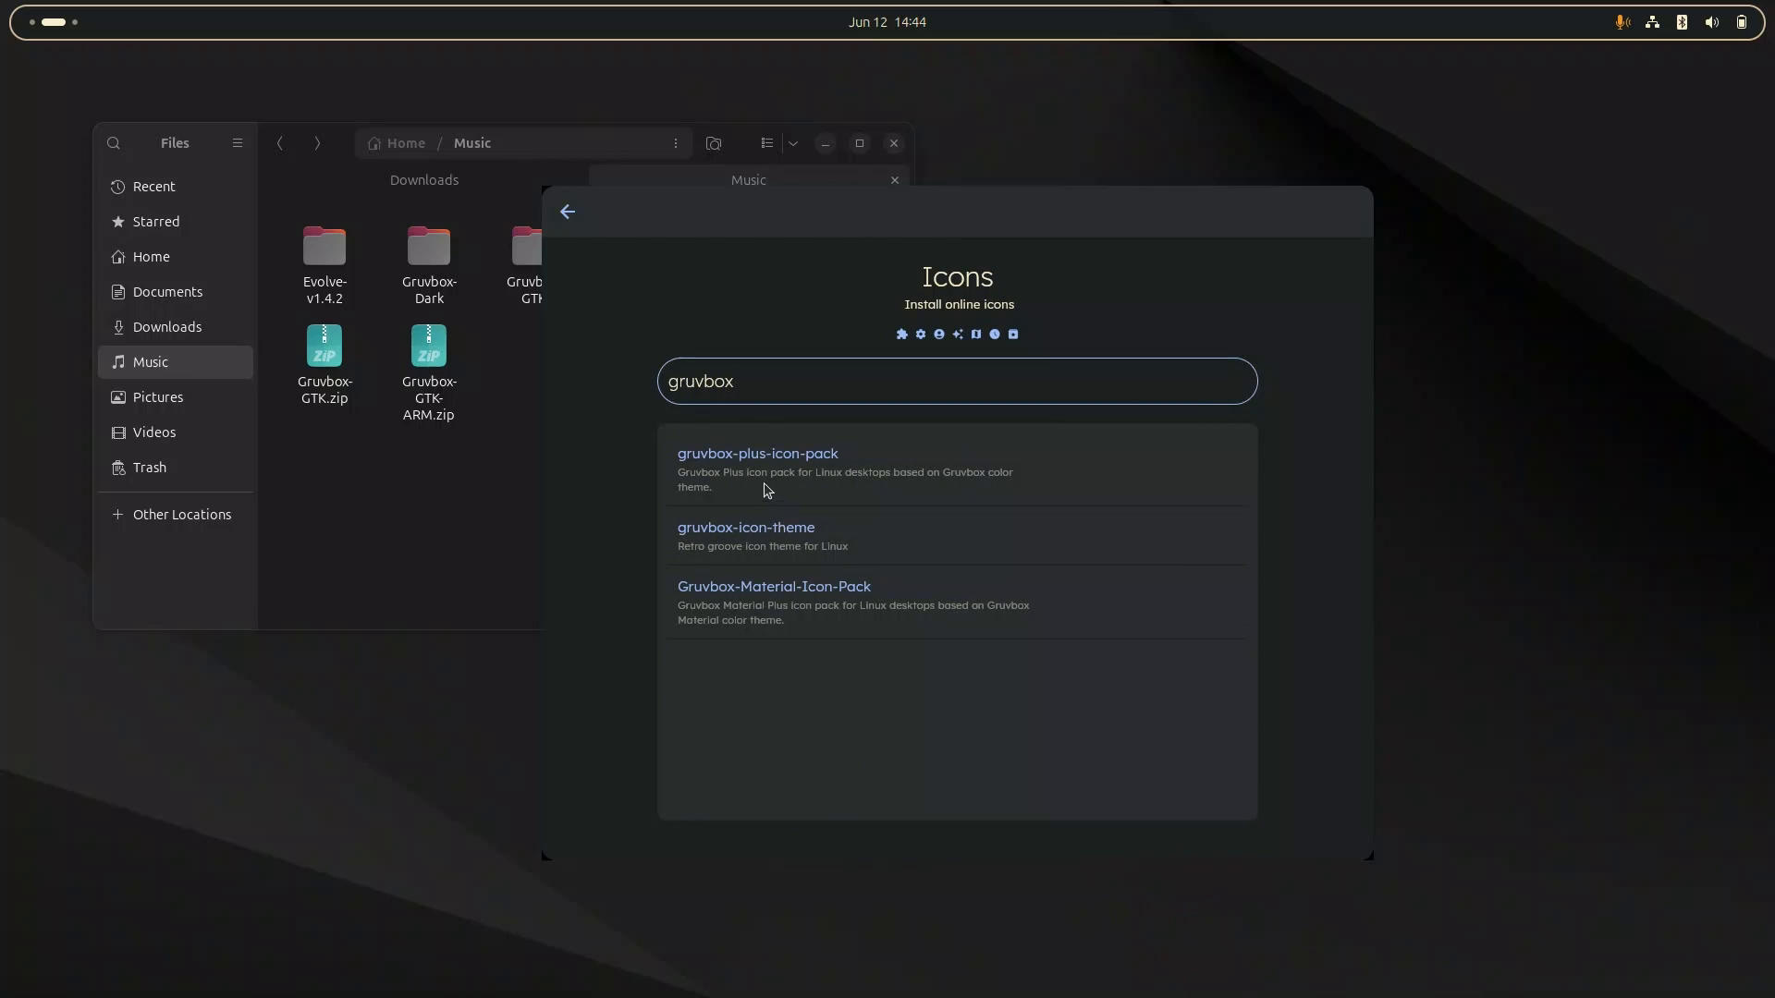
pyautogui.click(757, 455)
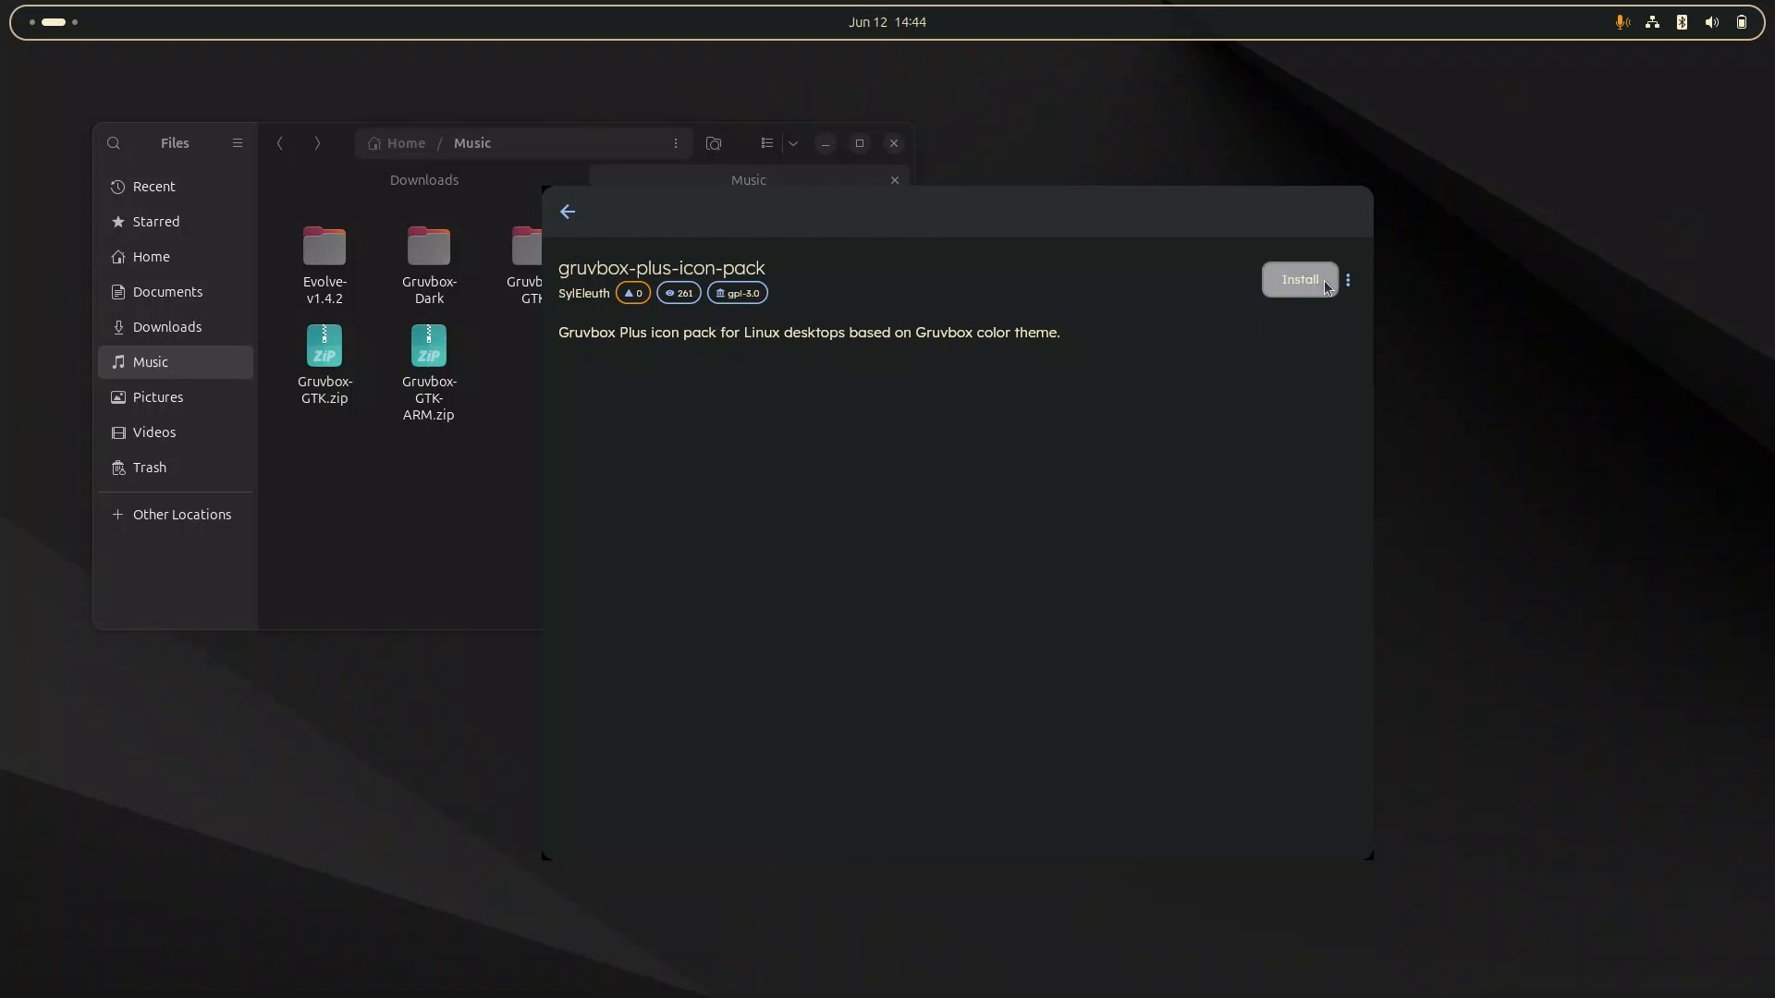
pyautogui.click(1298, 279)
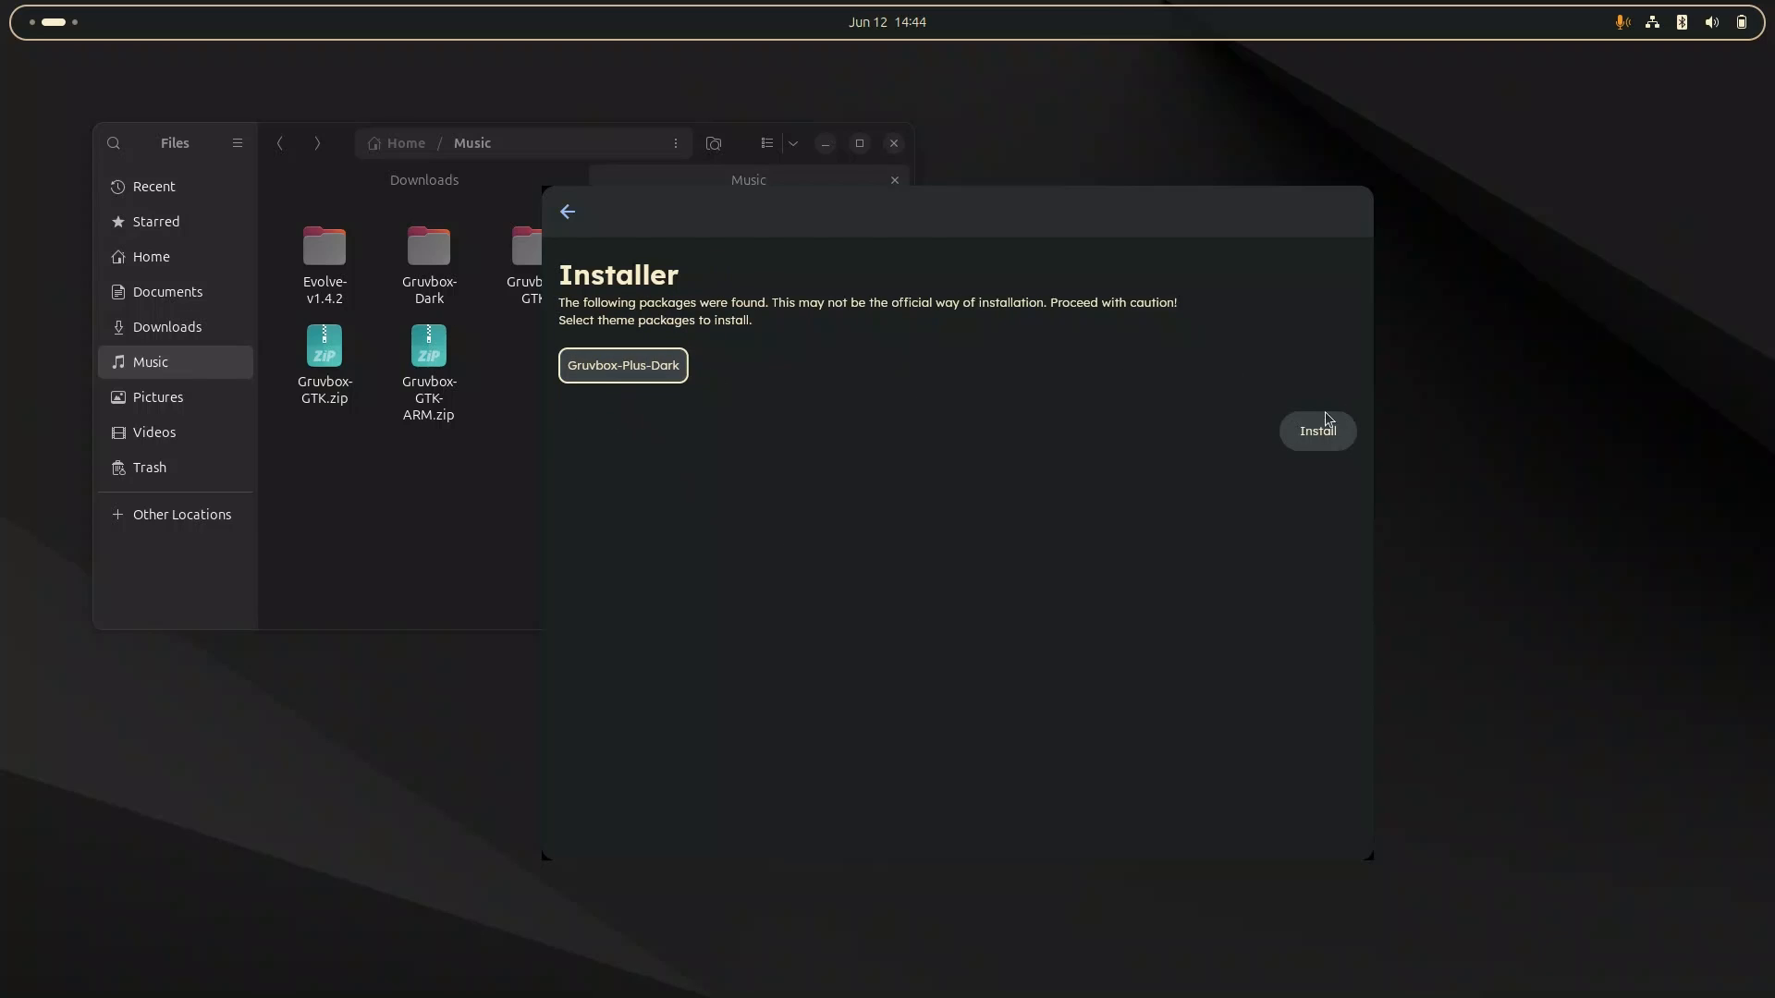
pyautogui.click(1316, 431)
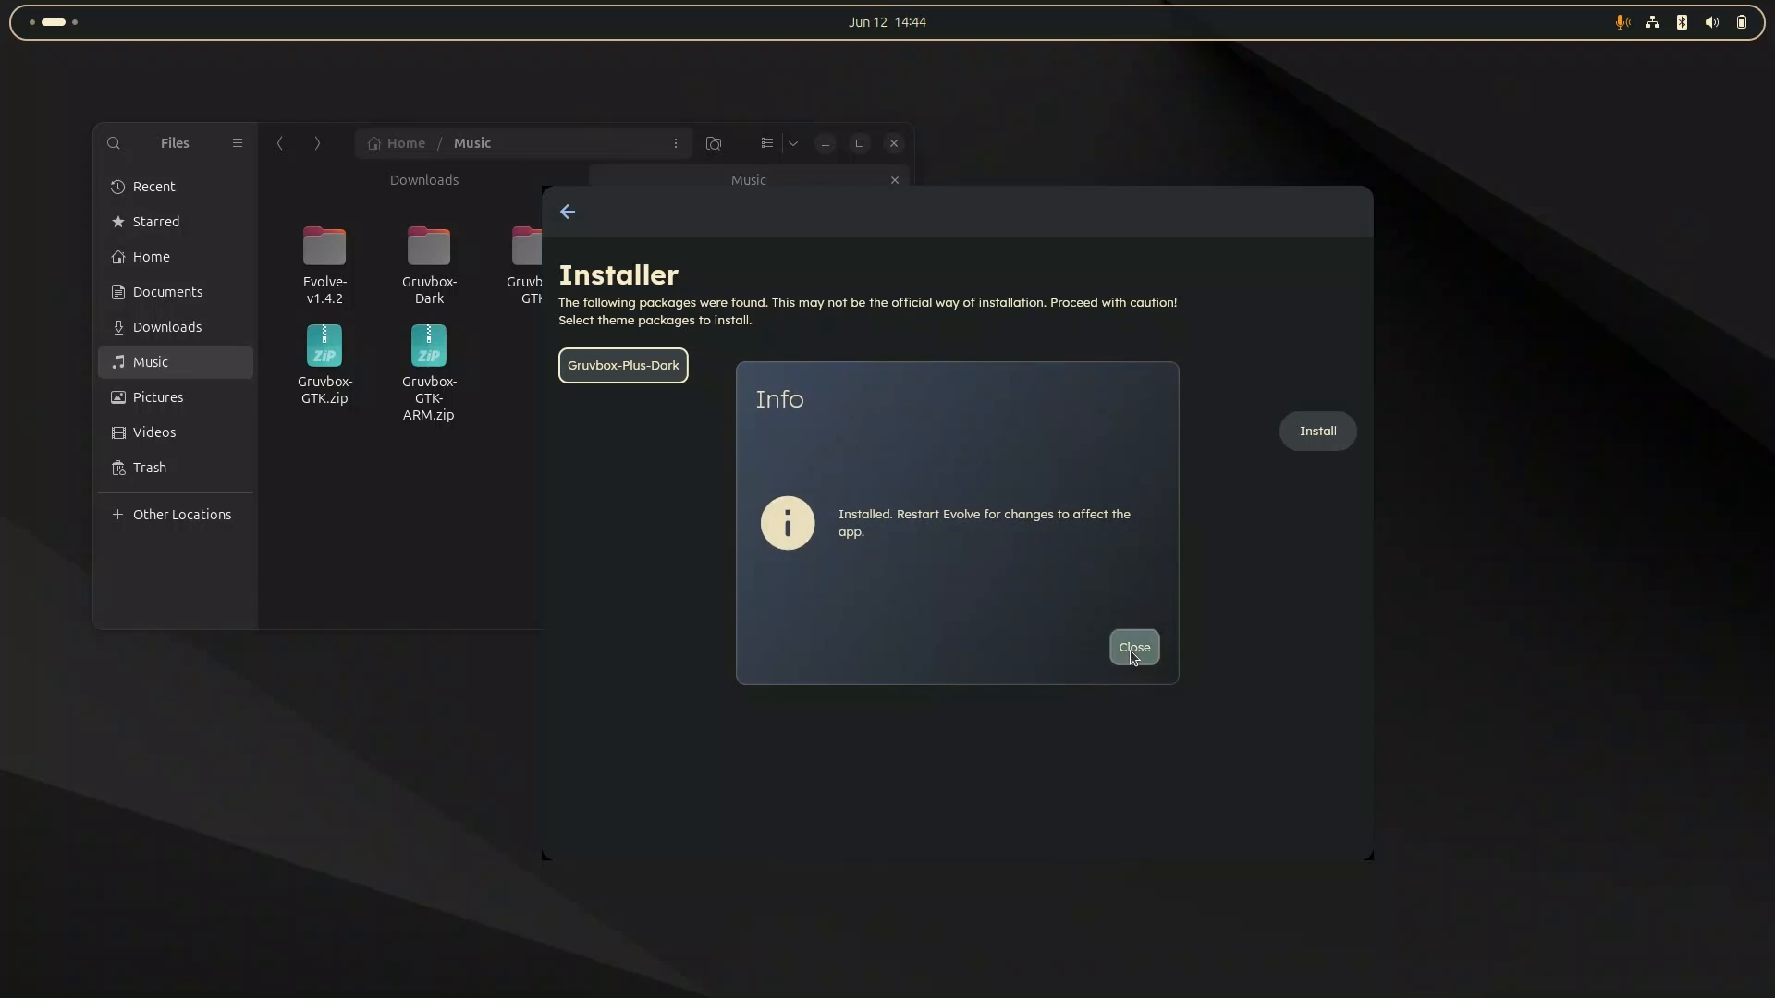
pyautogui.click(1133, 647)
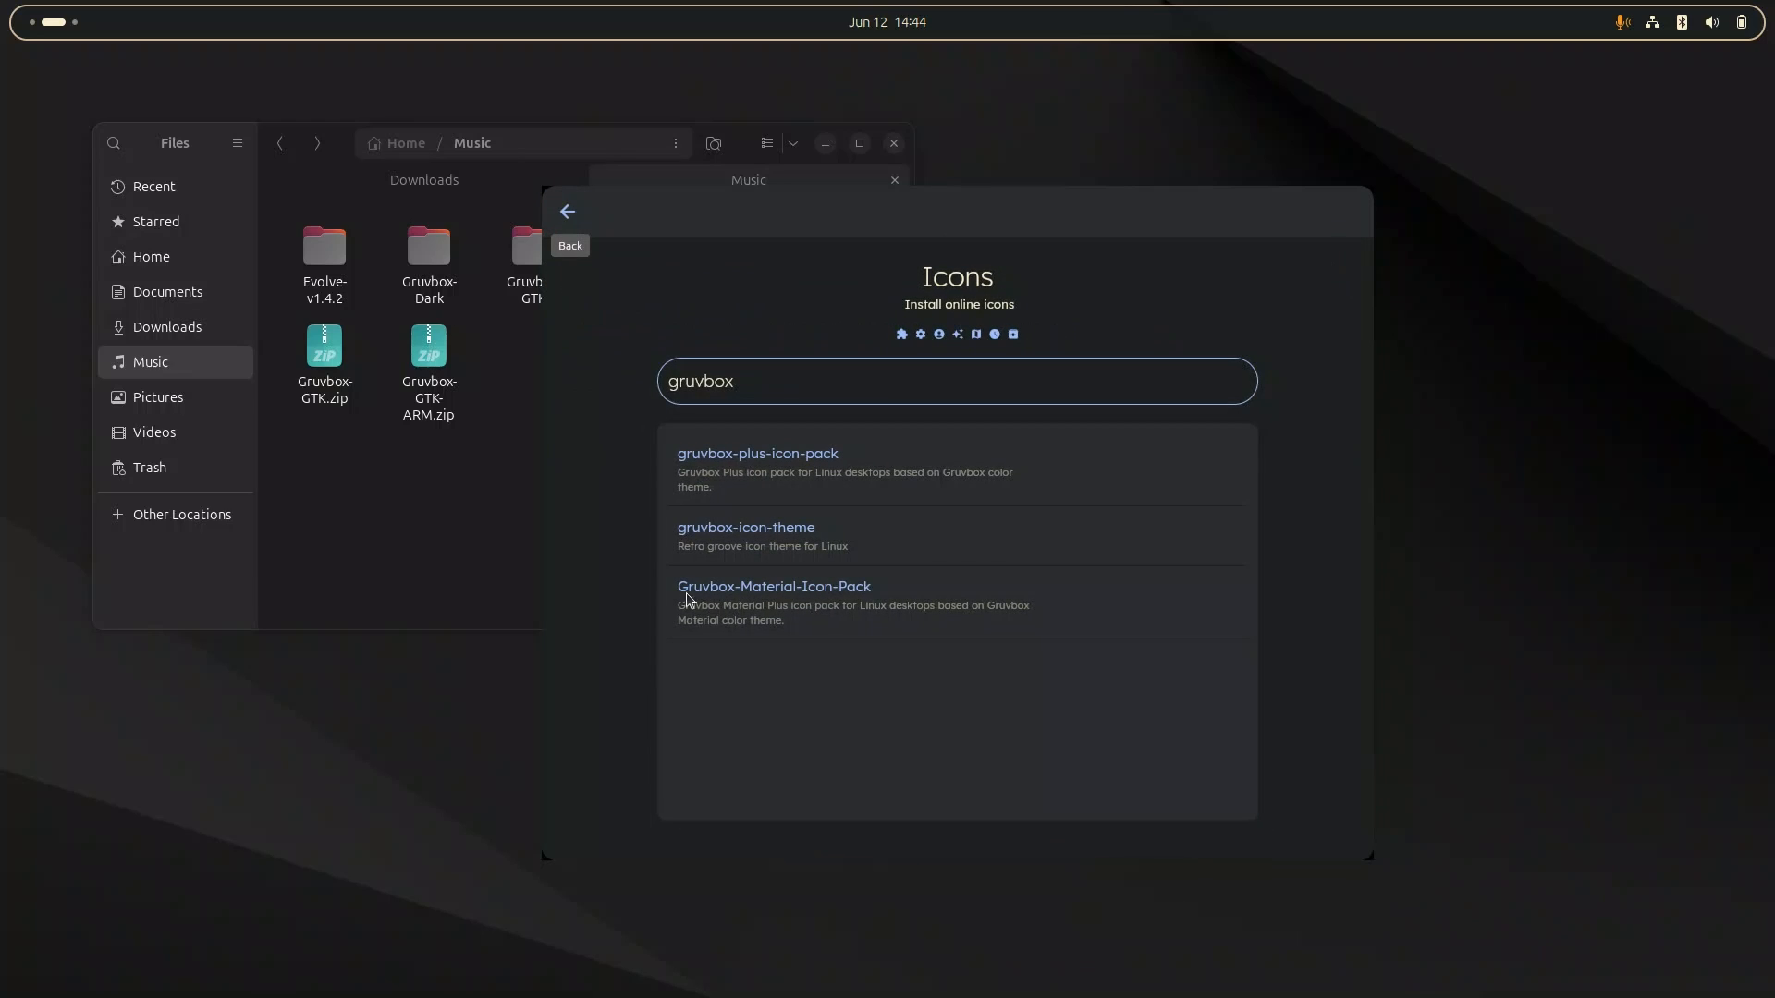
# Restart Evolve and apply the newly listed Gruvbox-Plus-Dark icon theme.
pyautogui.click(578, 360)
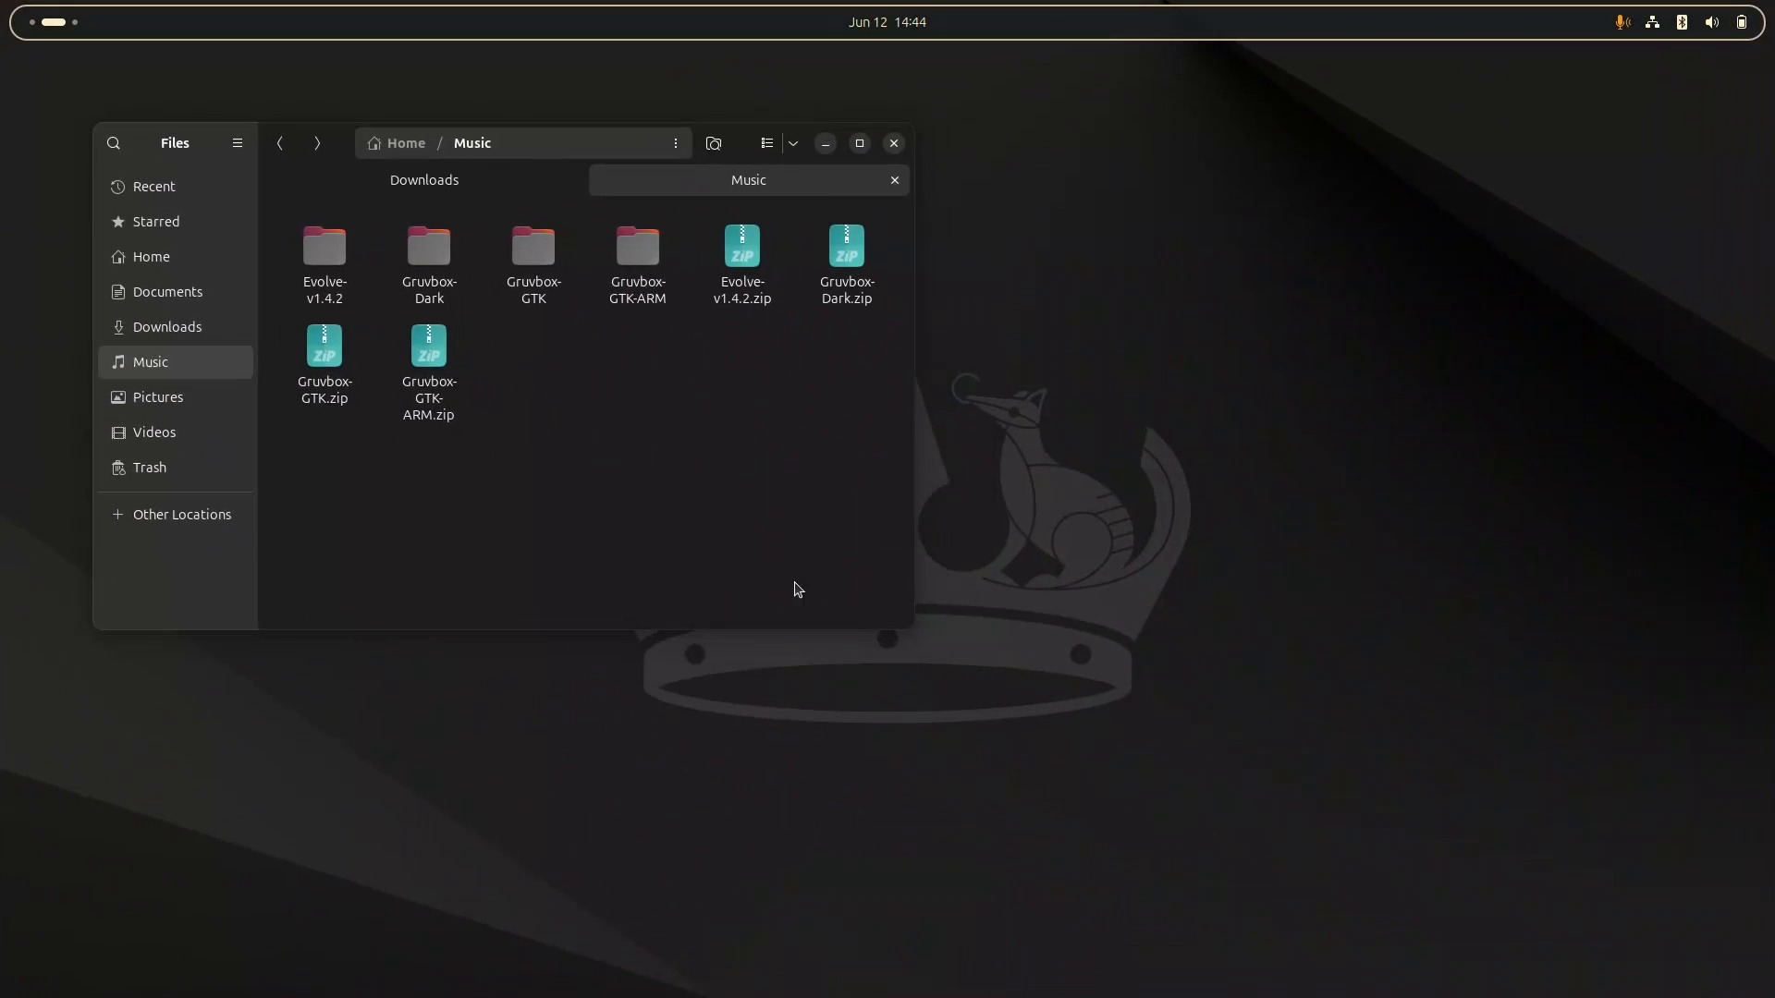
pyautogui.doubleClick(324, 249)
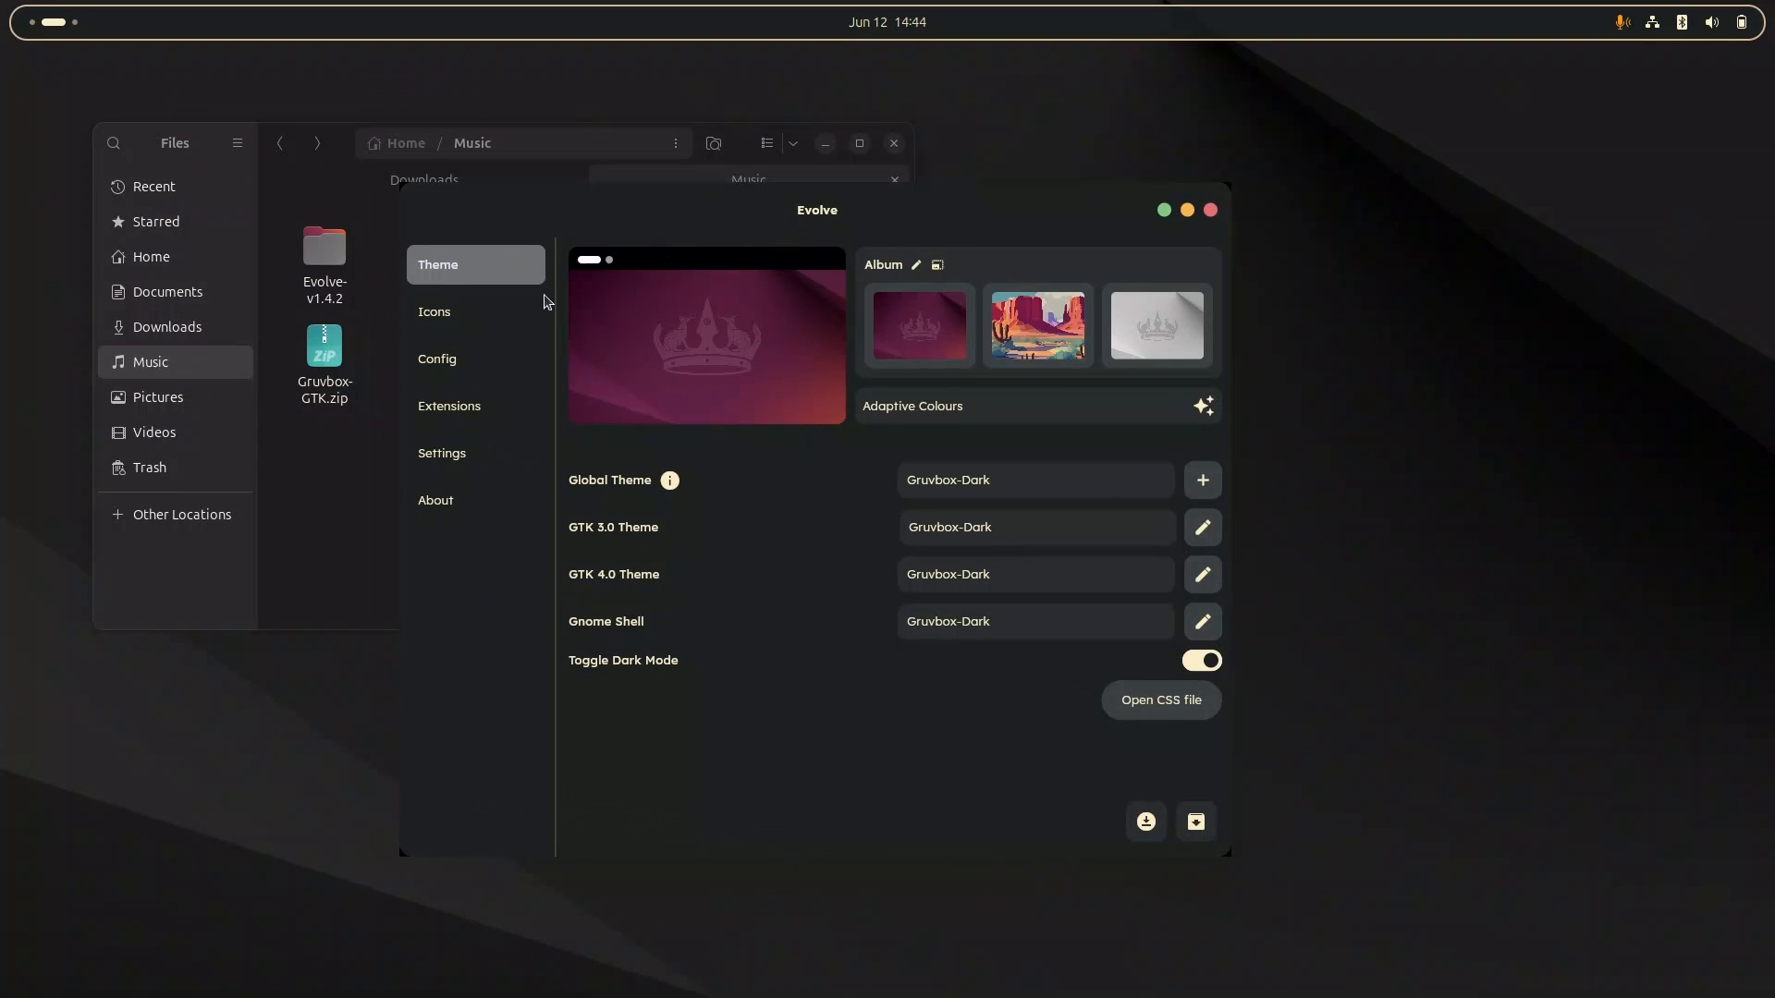
pyautogui.click(474, 311)
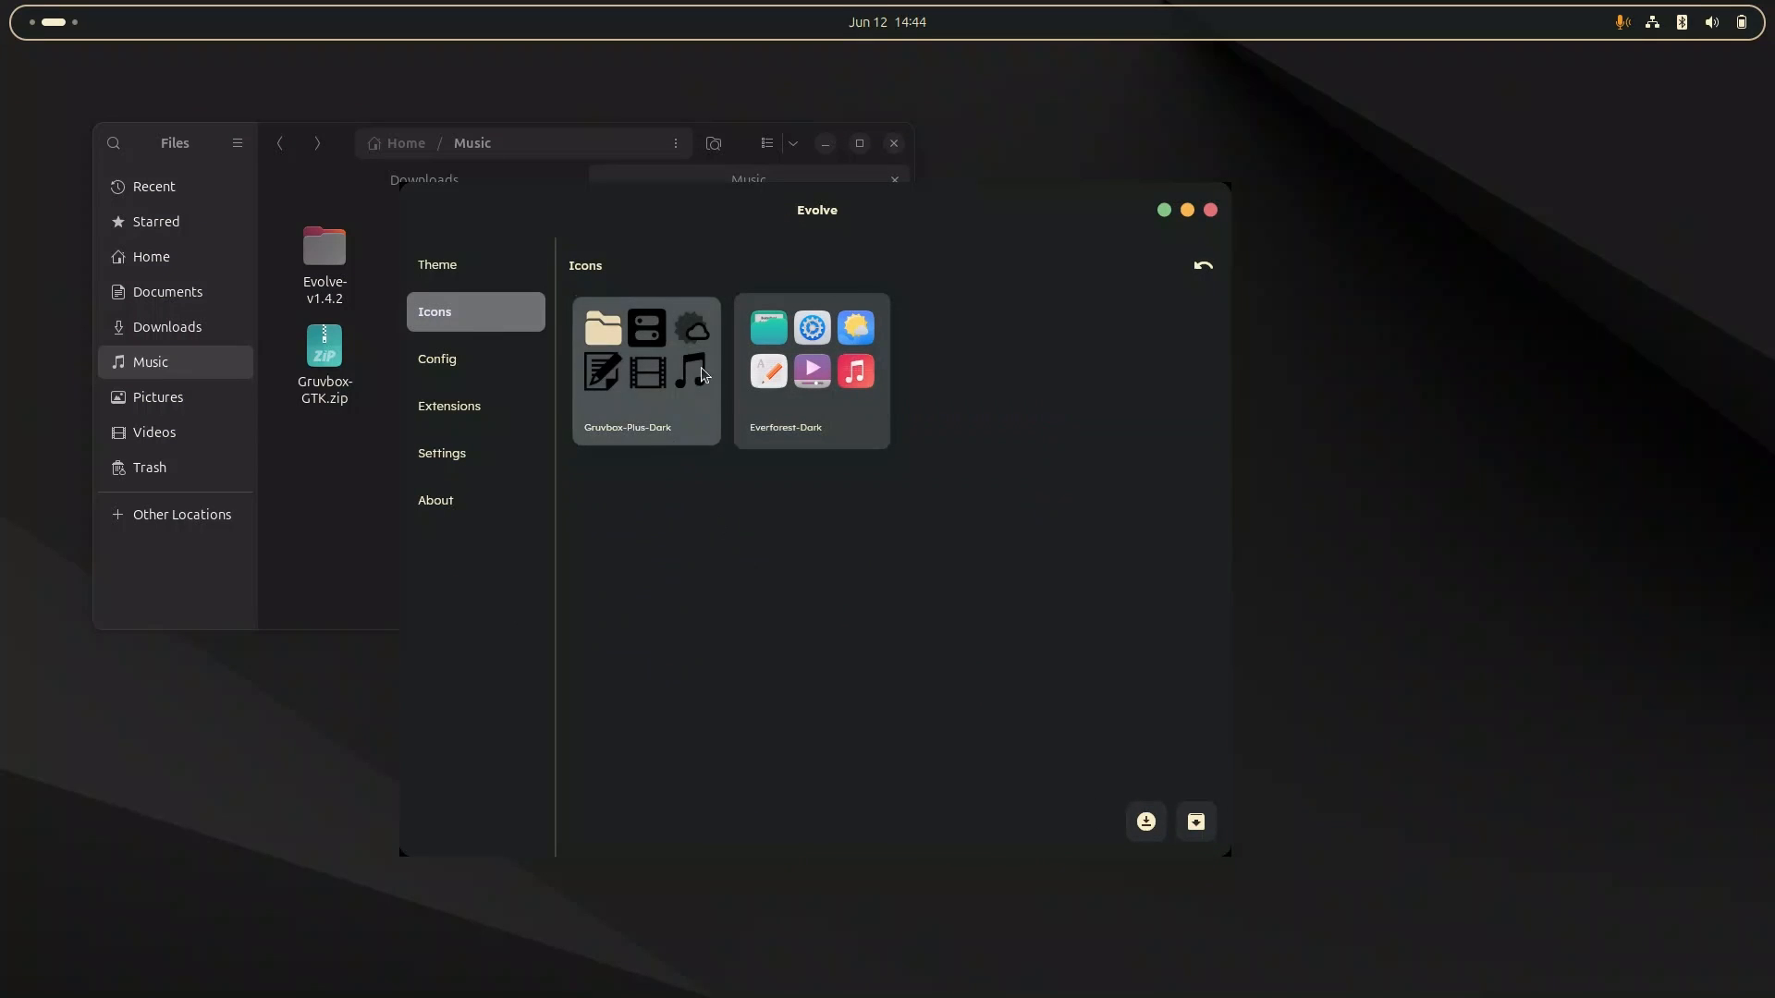
pyautogui.click(645, 371)
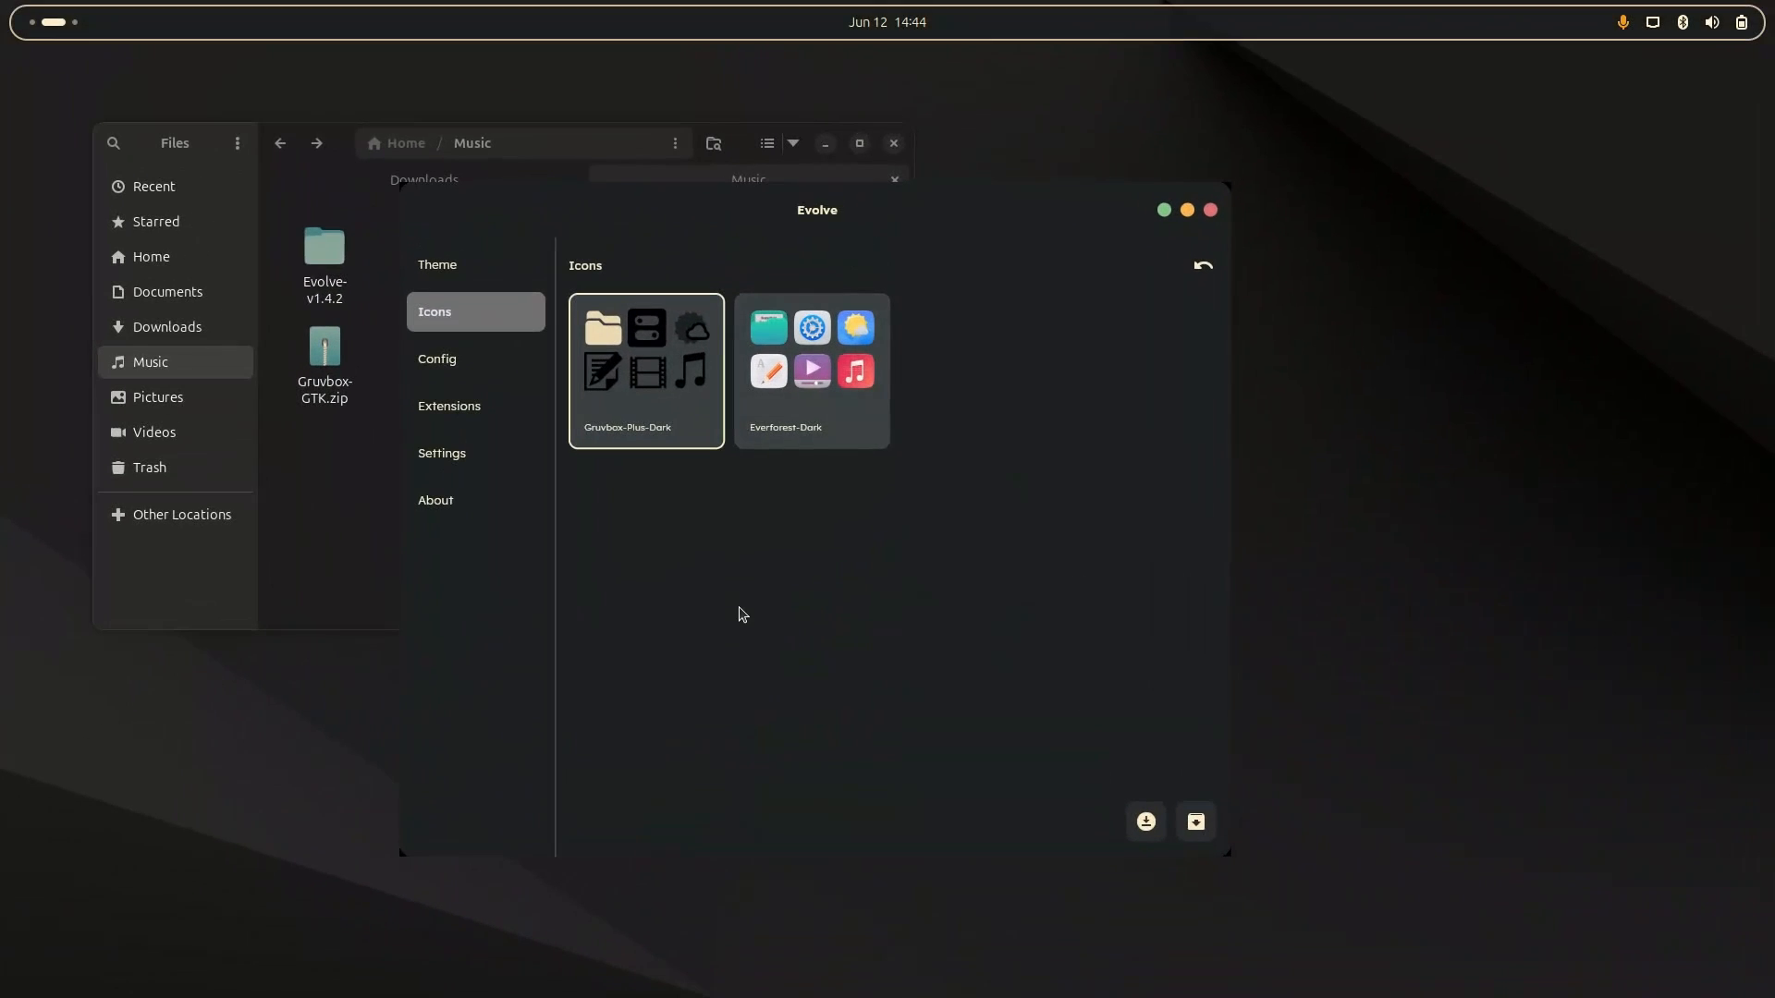
pyautogui.moveTo(835, 608)
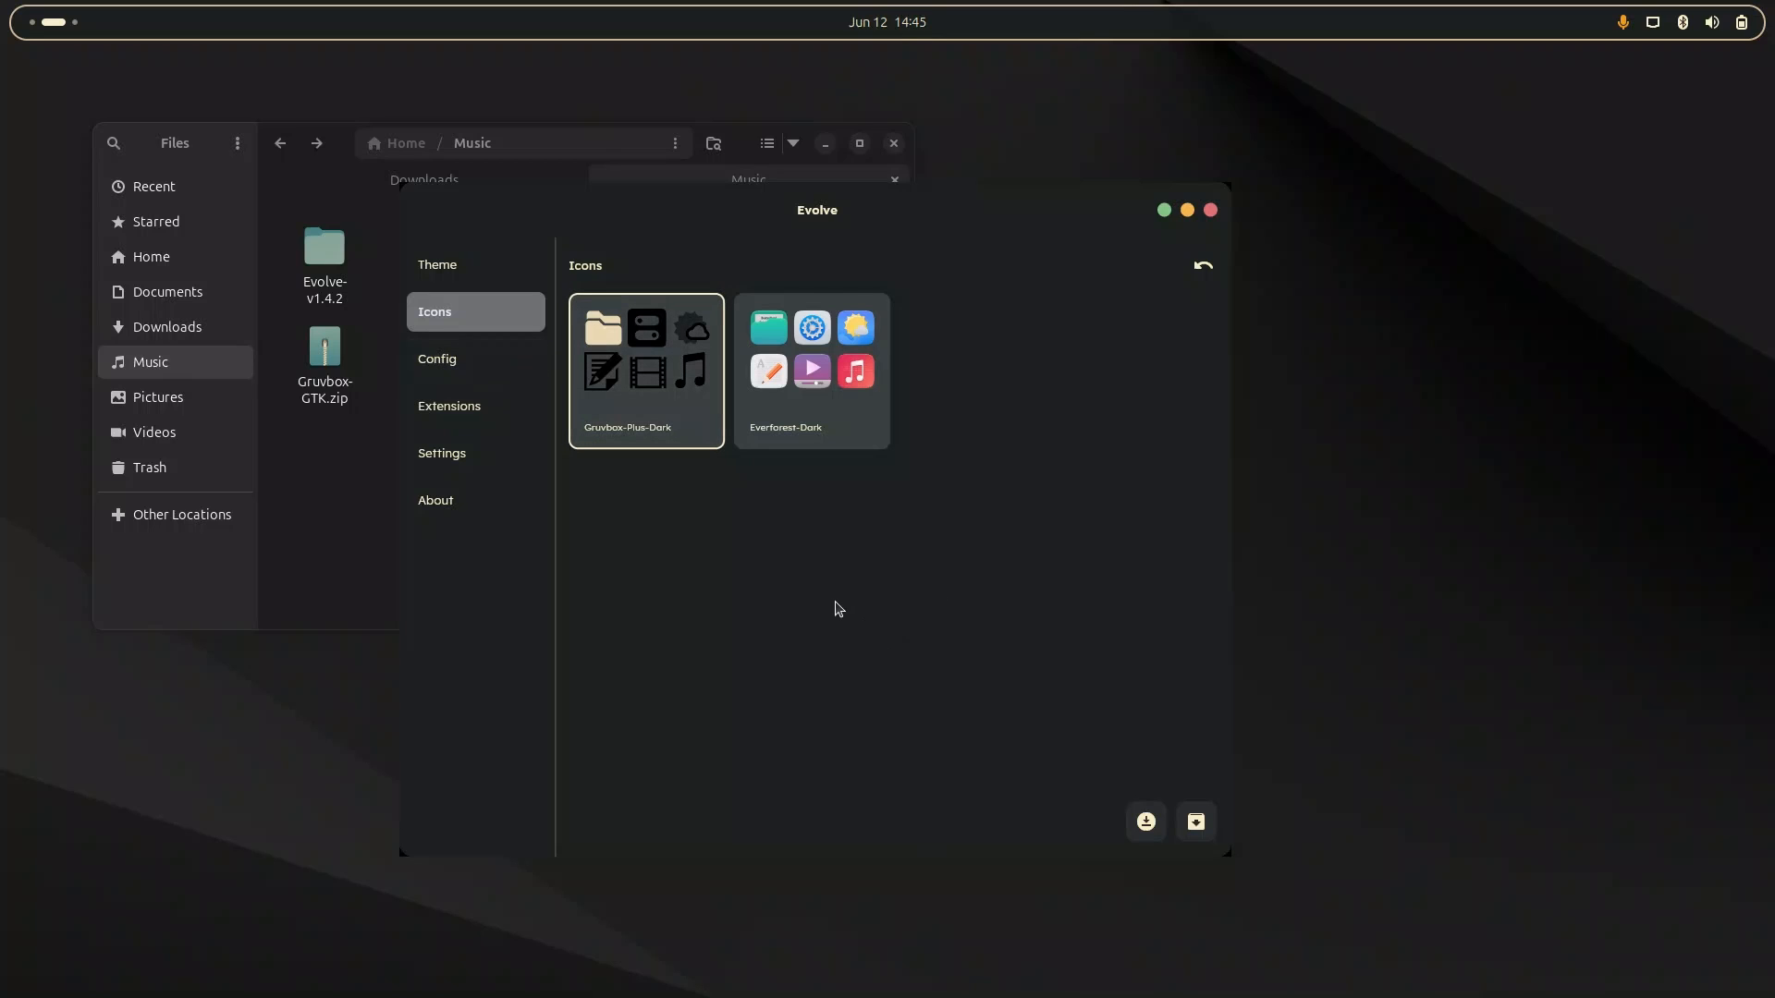
# Show the installed GNOME extensions such as User Themes and Ubuntu Dock.
pyautogui.click(447, 405)
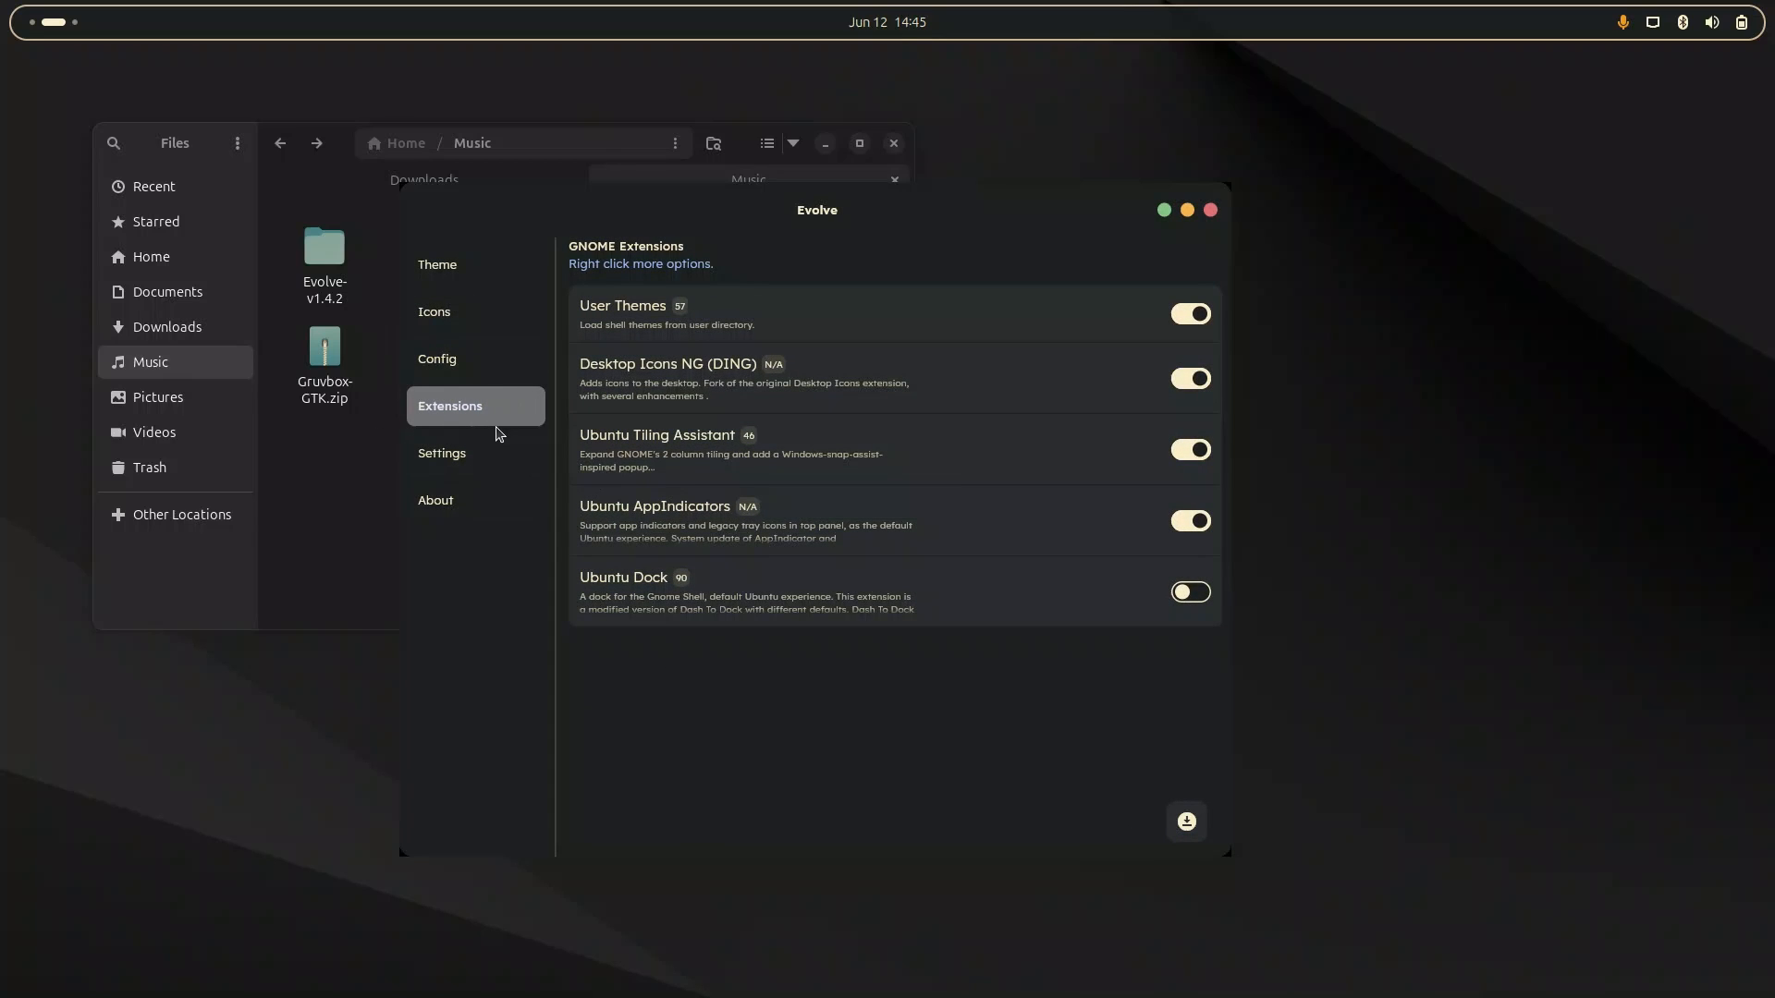
pyautogui.moveTo(1187, 821)
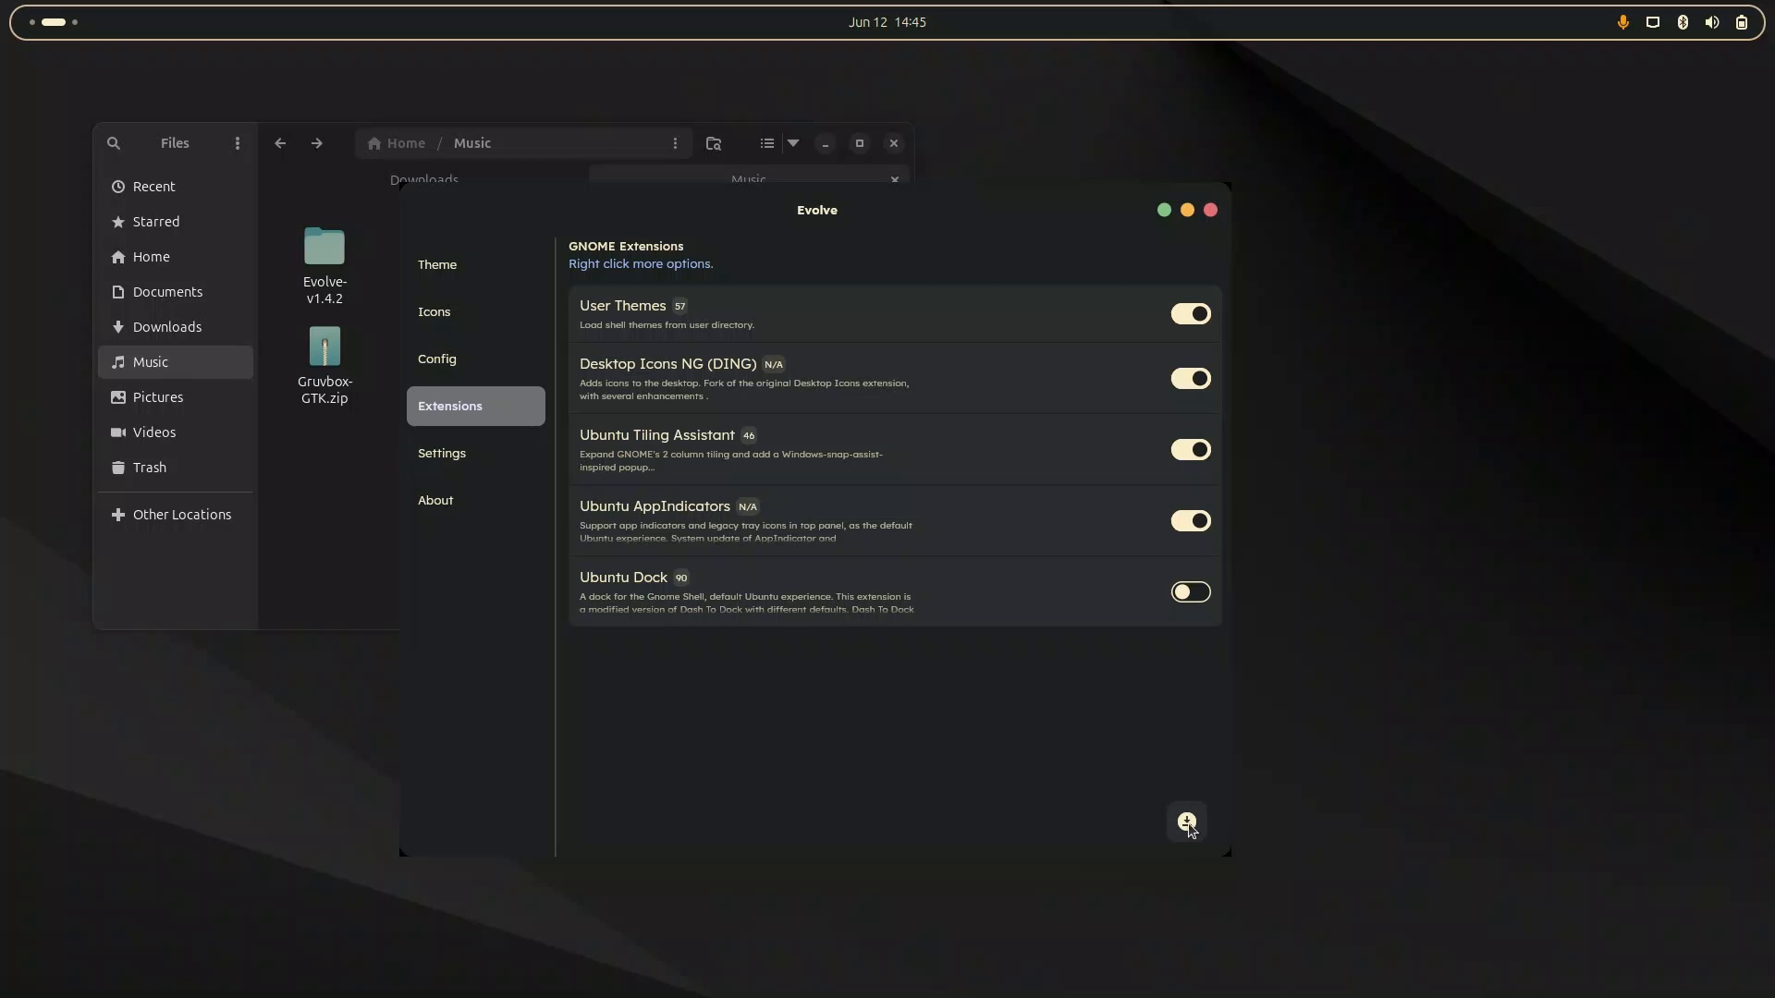
pyautogui.moveTo(1109, 721)
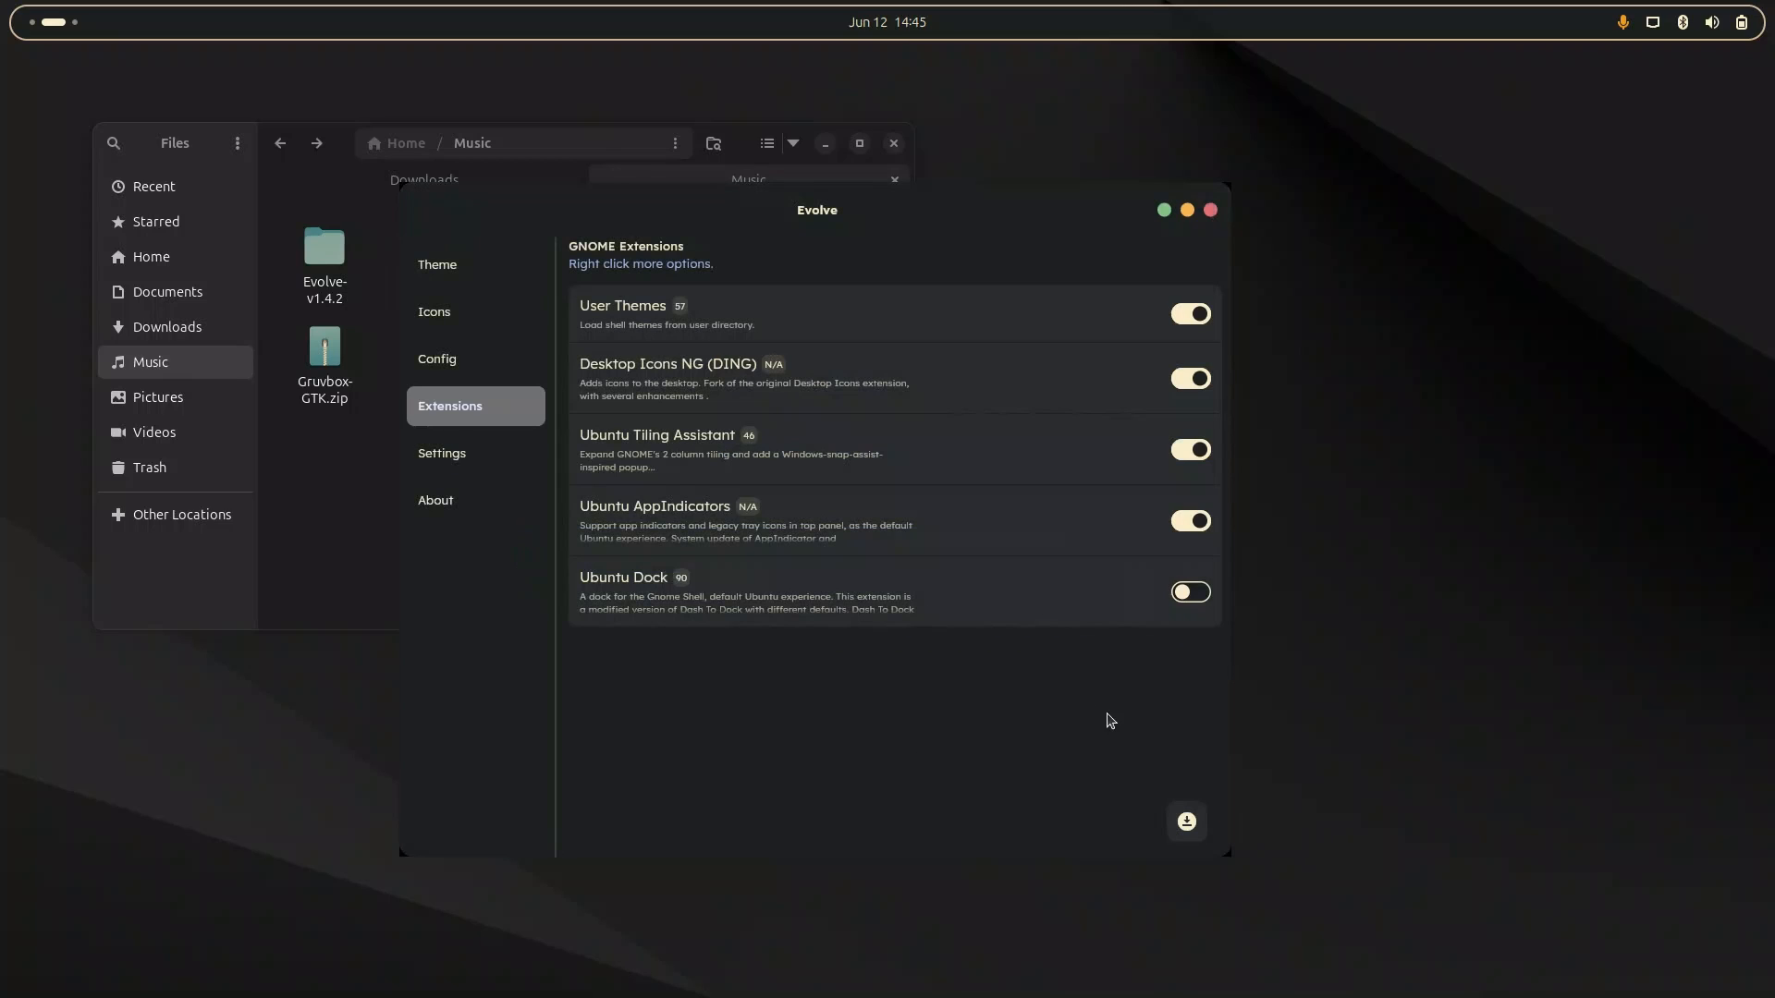
pyautogui.moveTo(1185, 821)
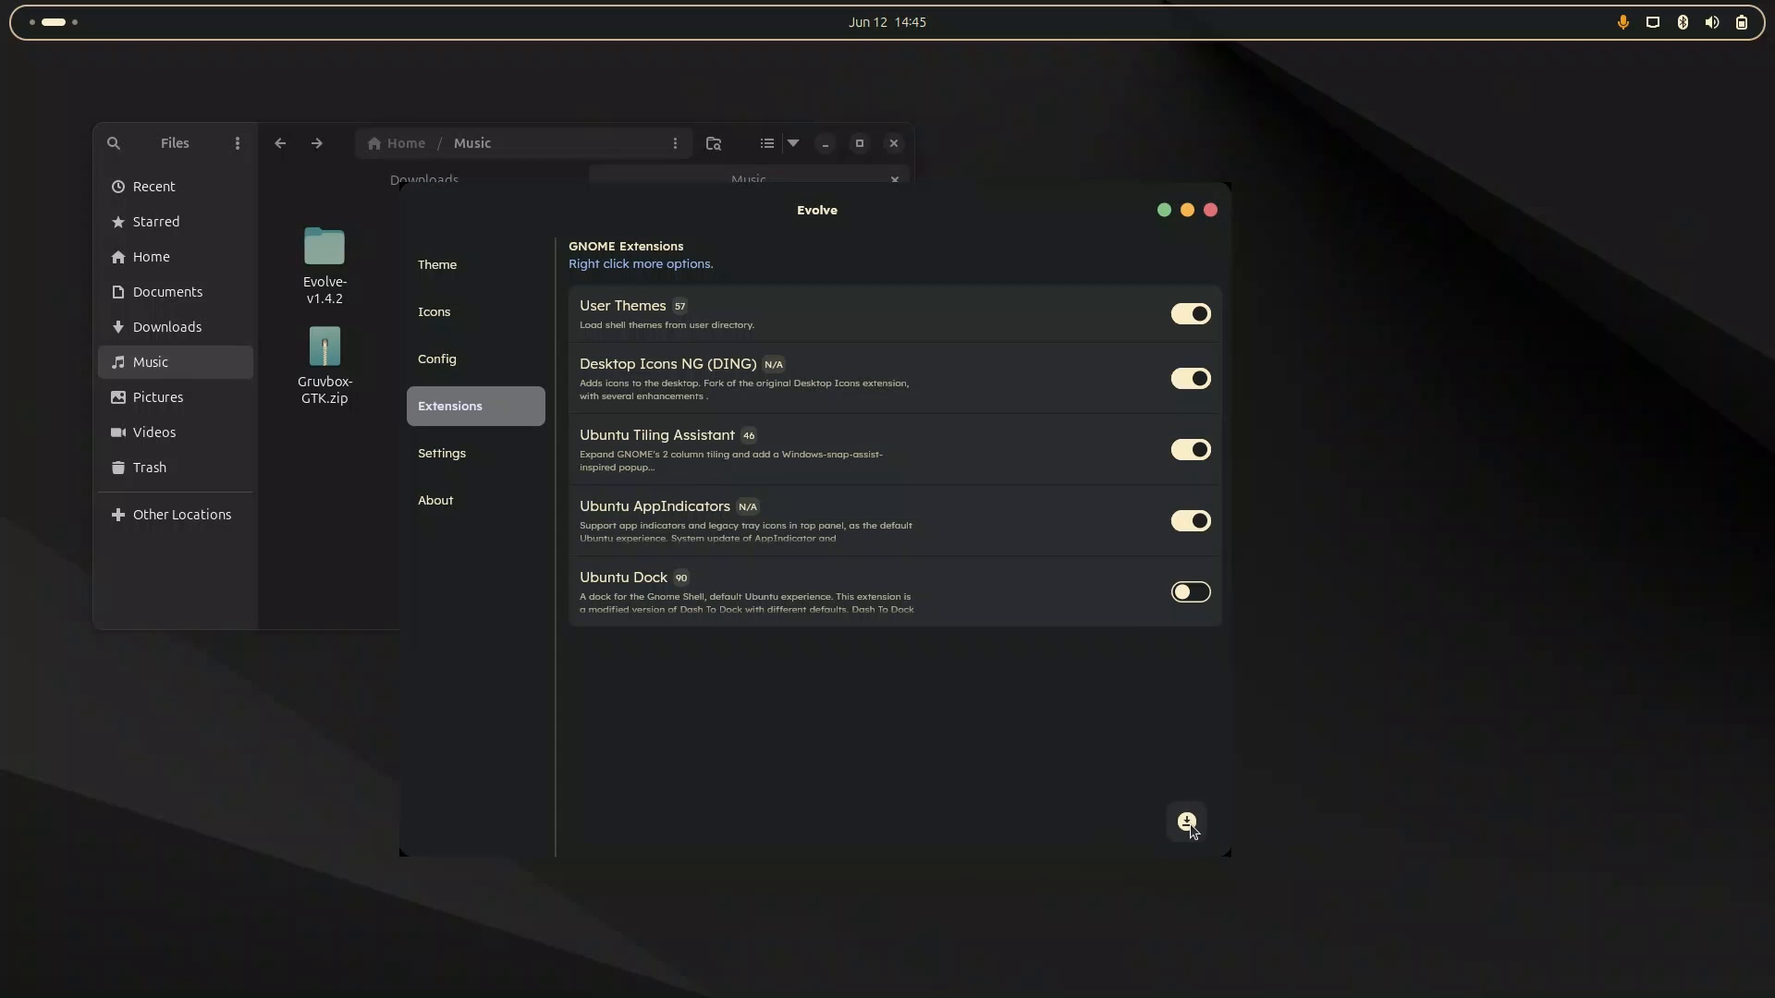
pyautogui.moveTo(1191, 834)
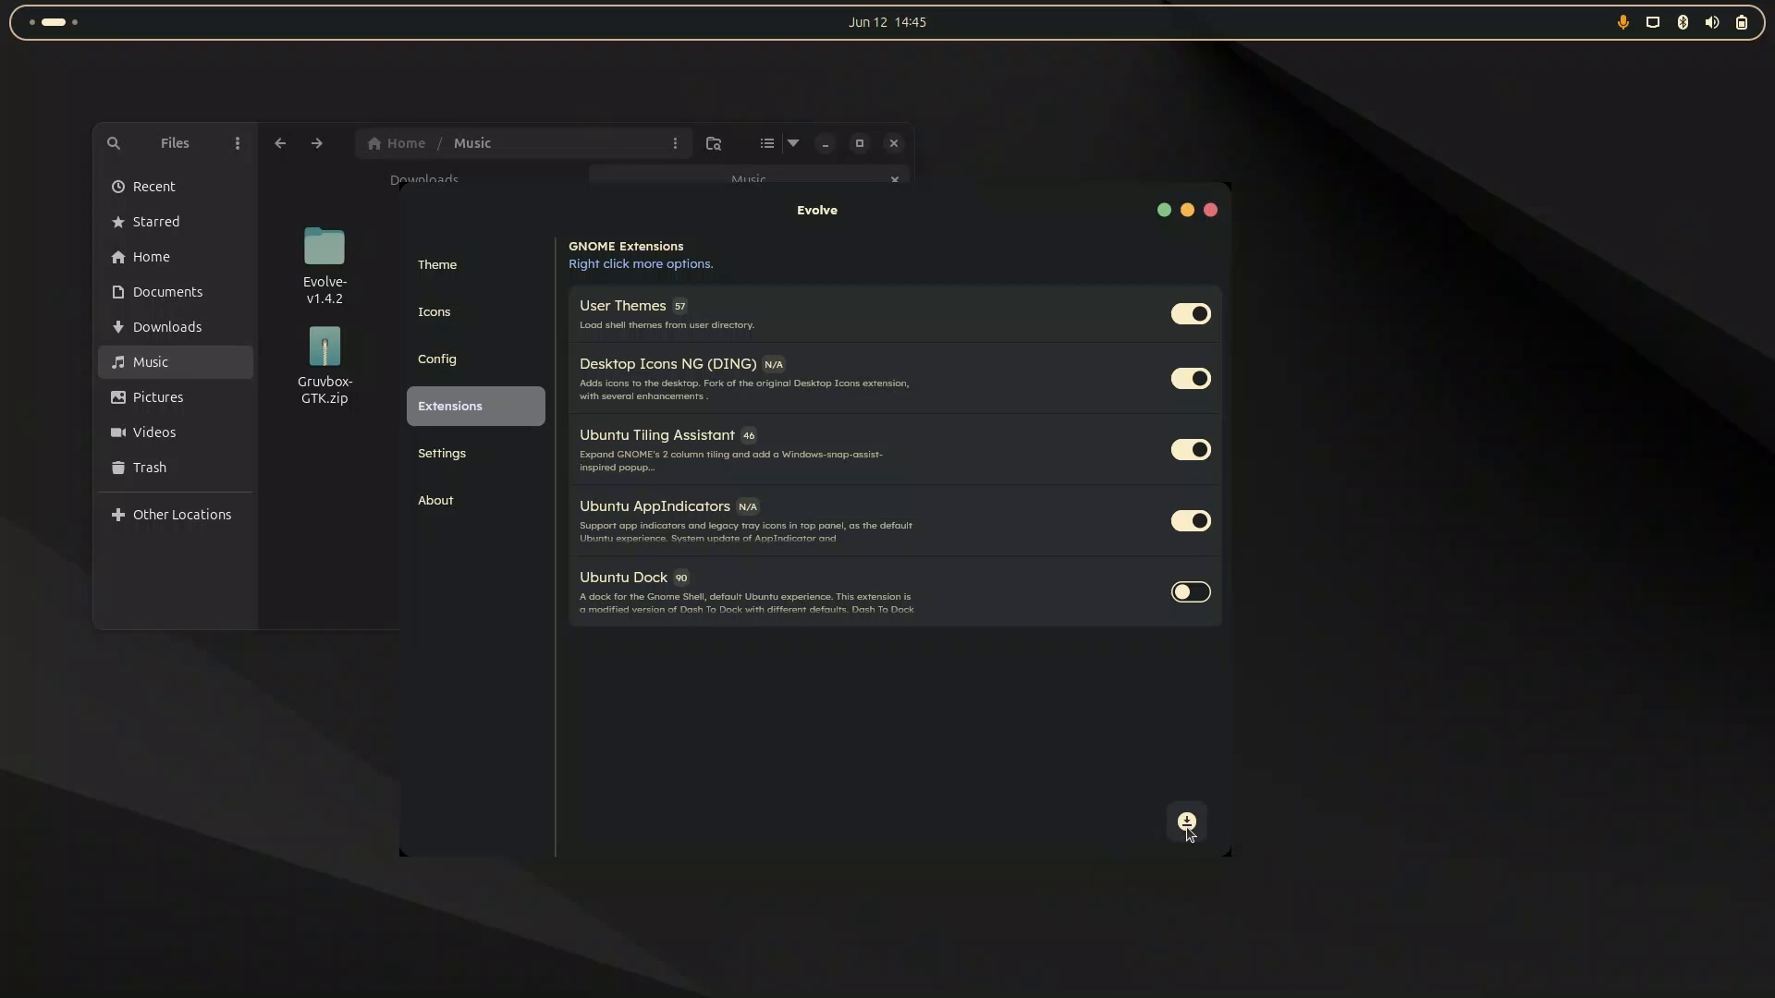
# Search the online extensions for 'arcmenu', install ArcMenu and return to the results.
pyautogui.click(1187, 823)
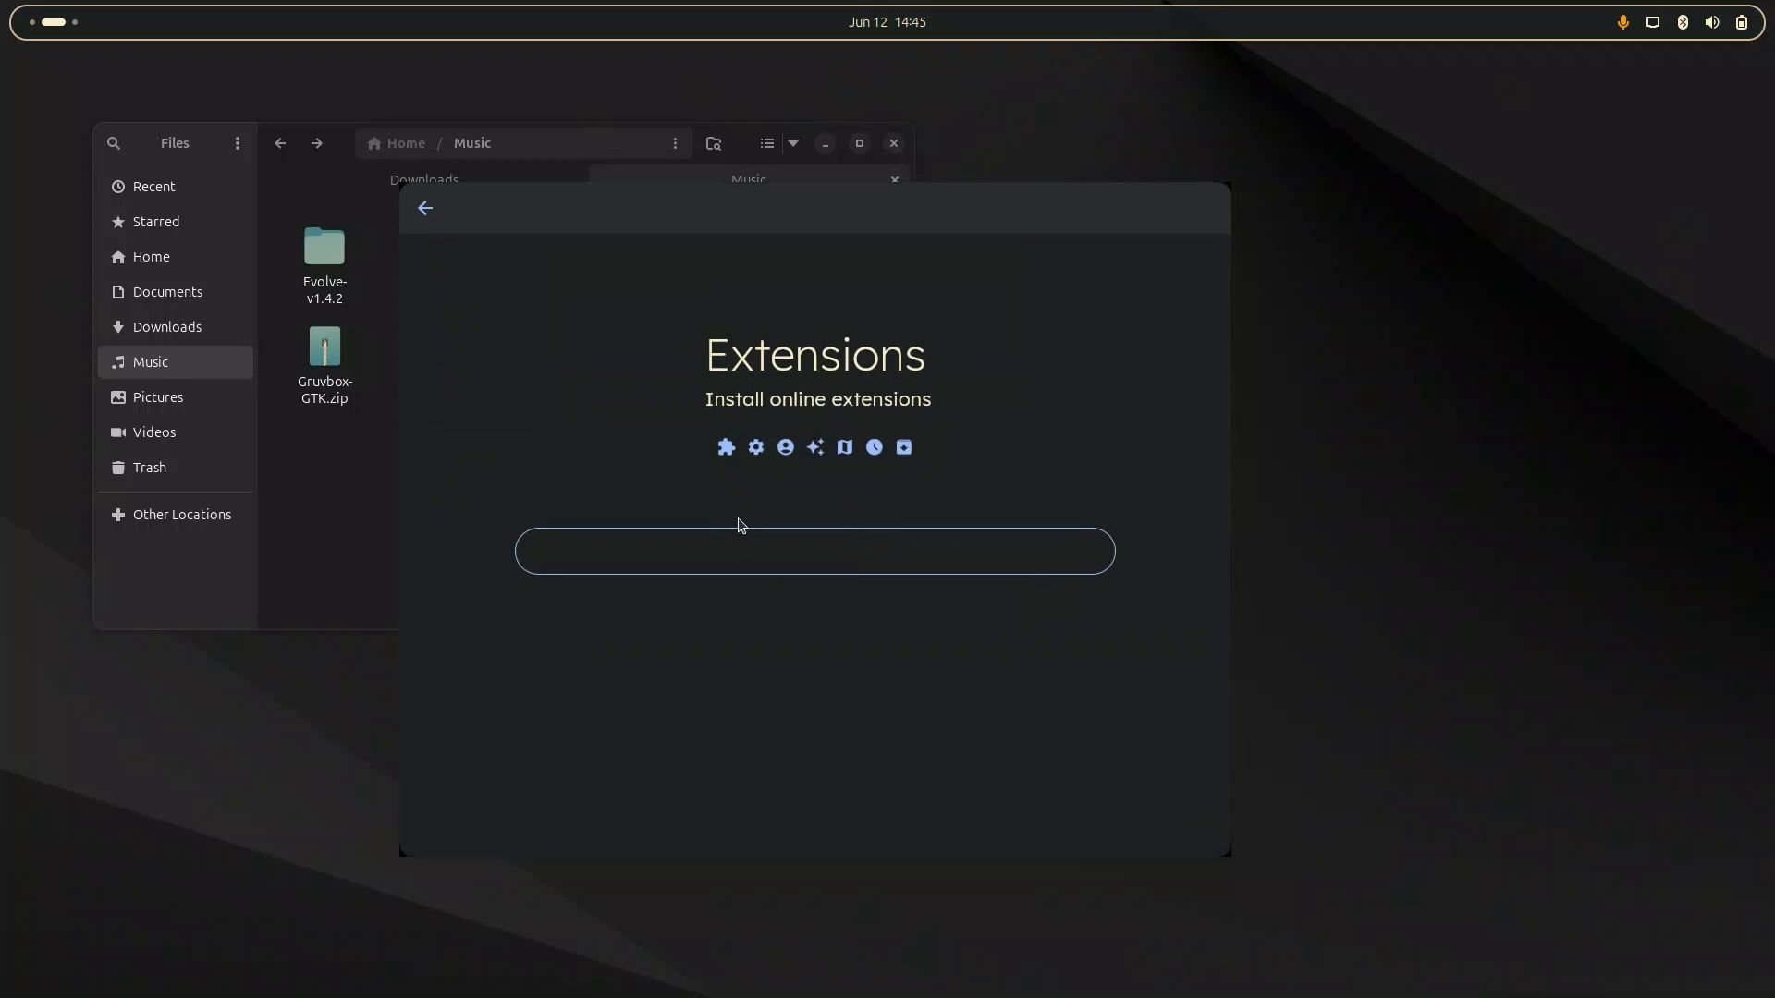
pyautogui.write('arc')
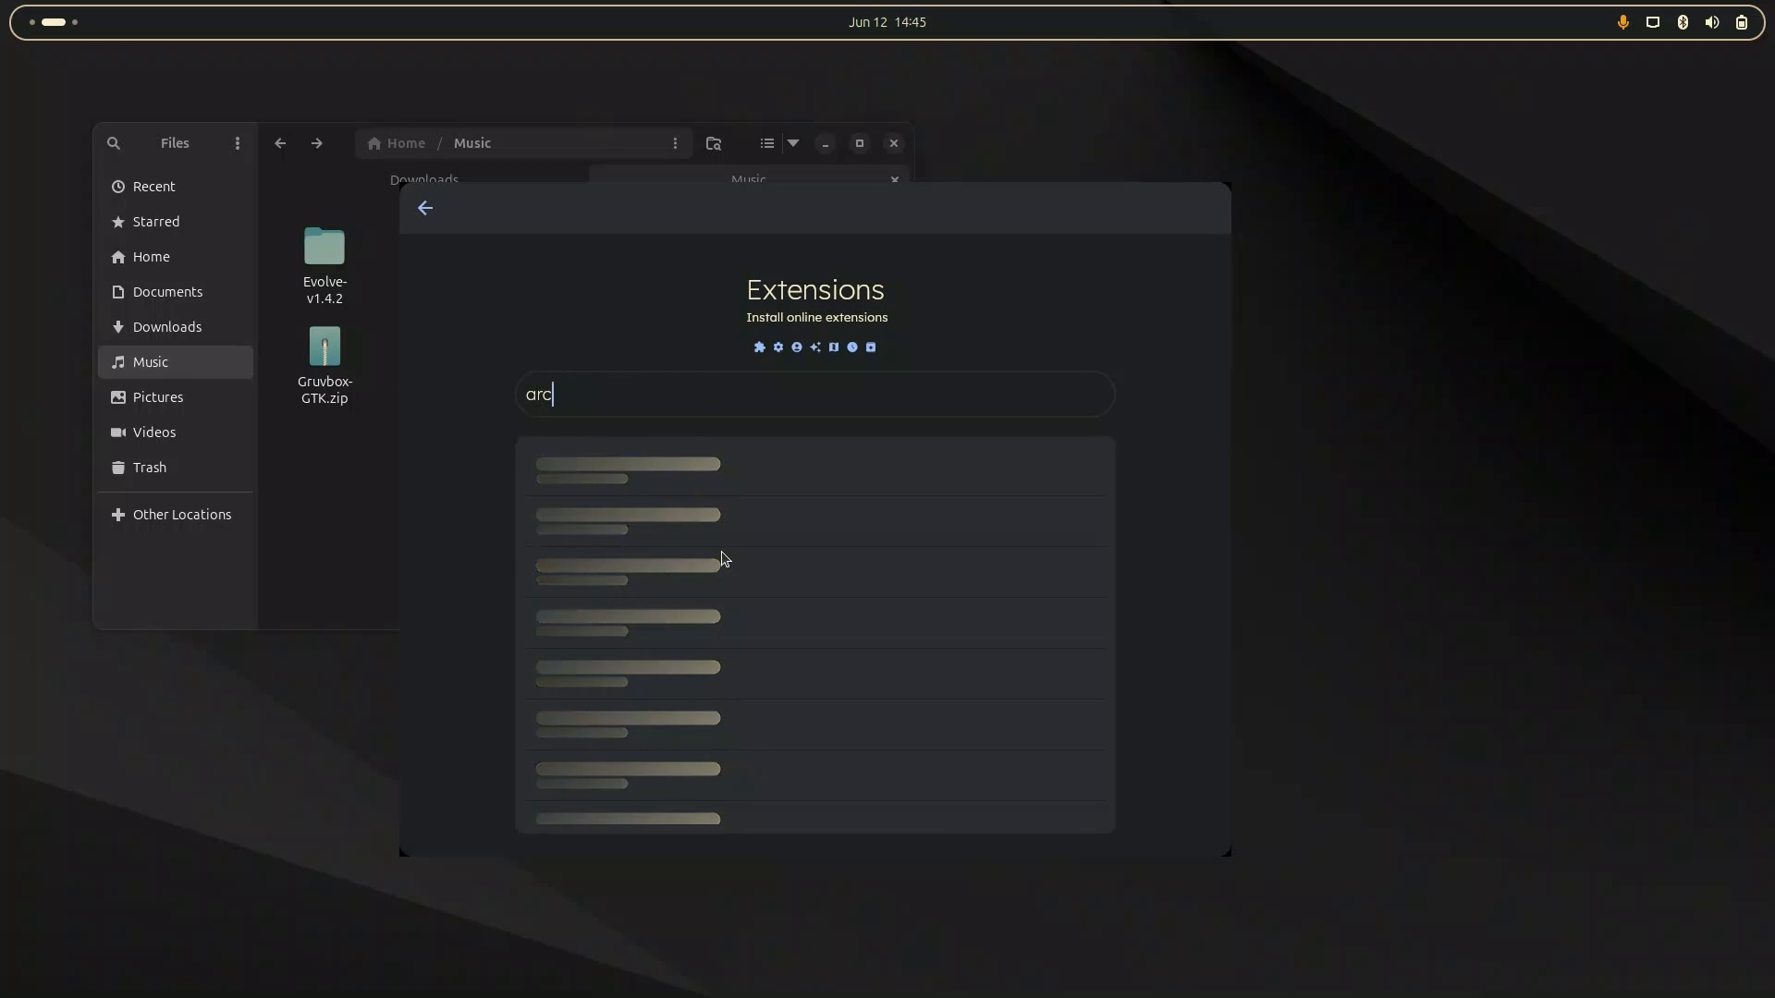
pyautogui.write('menu')
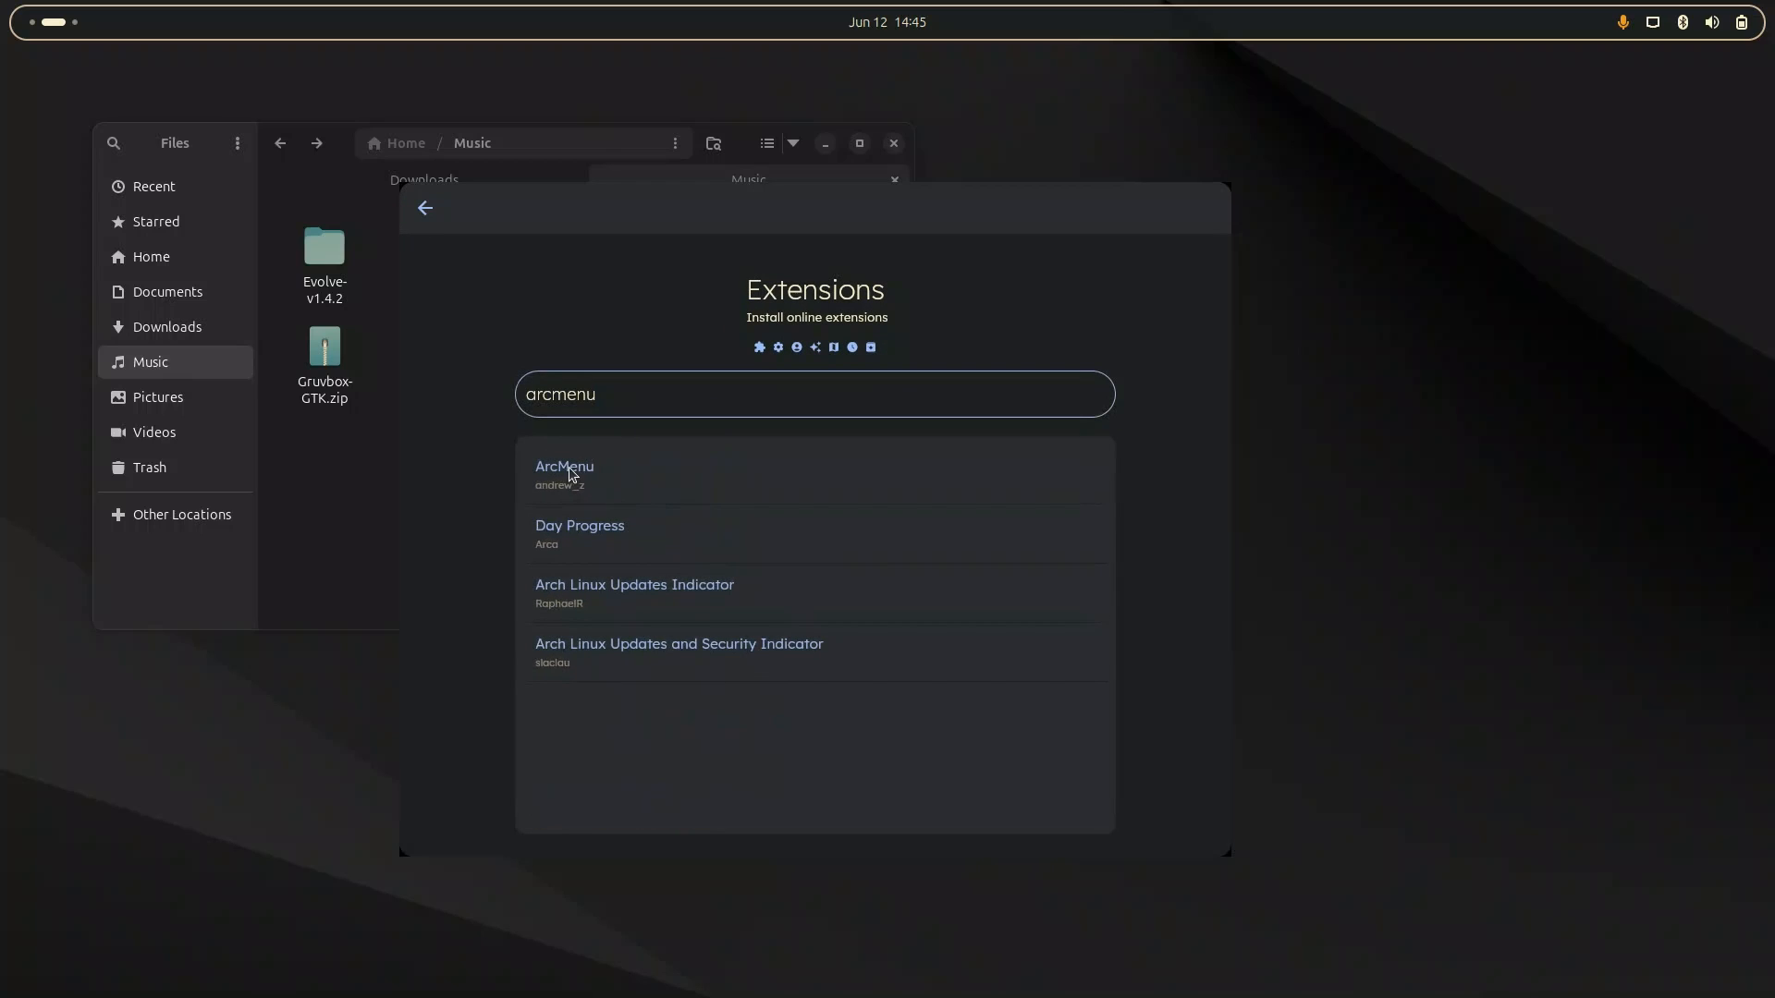
pyautogui.click(564, 467)
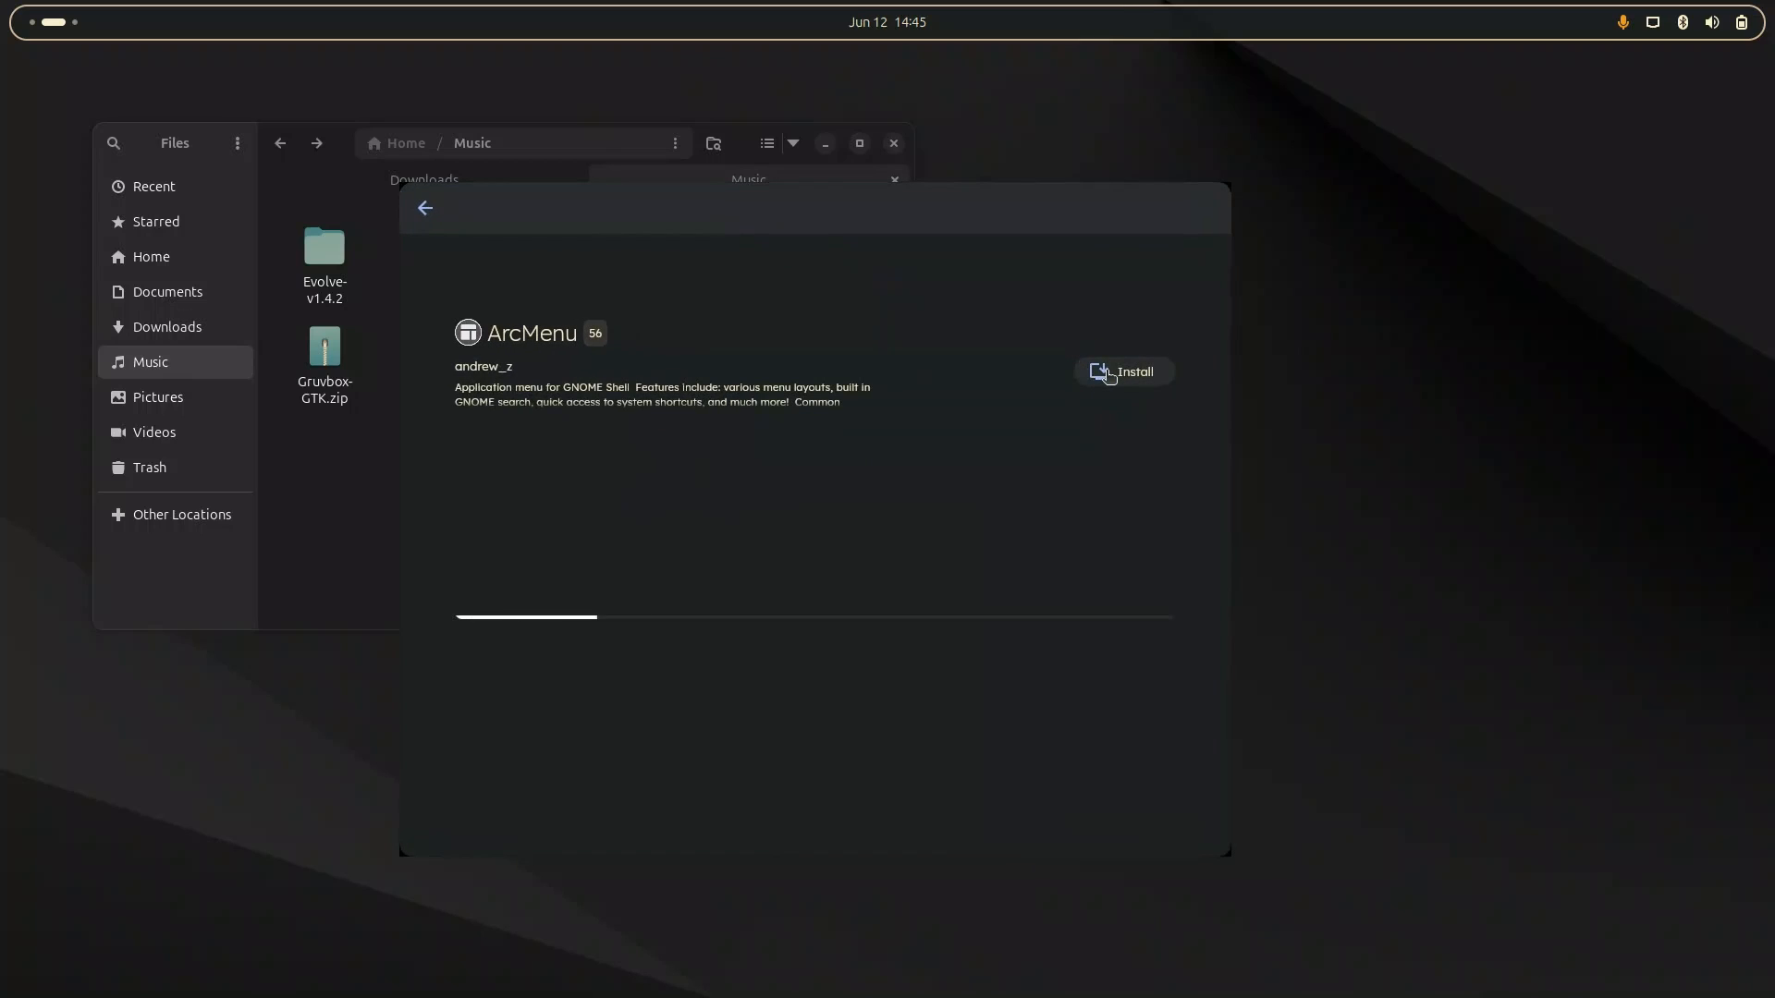
pyautogui.click(1122, 372)
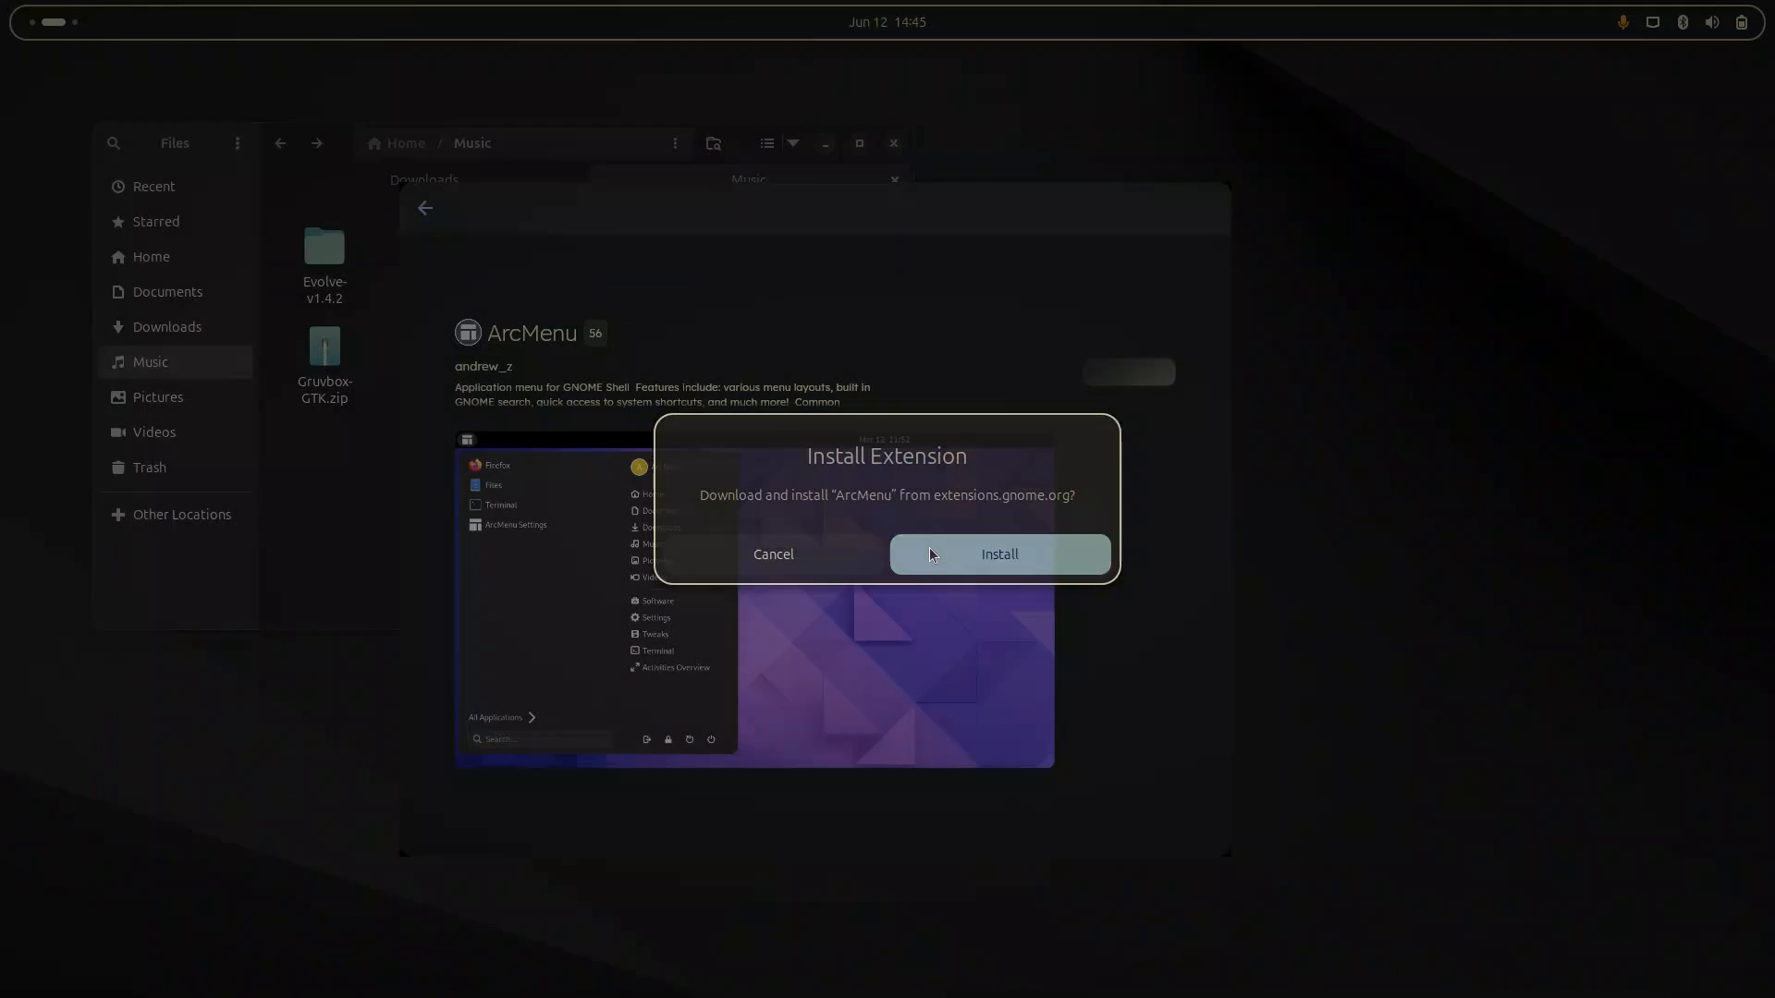
pyautogui.click(998, 553)
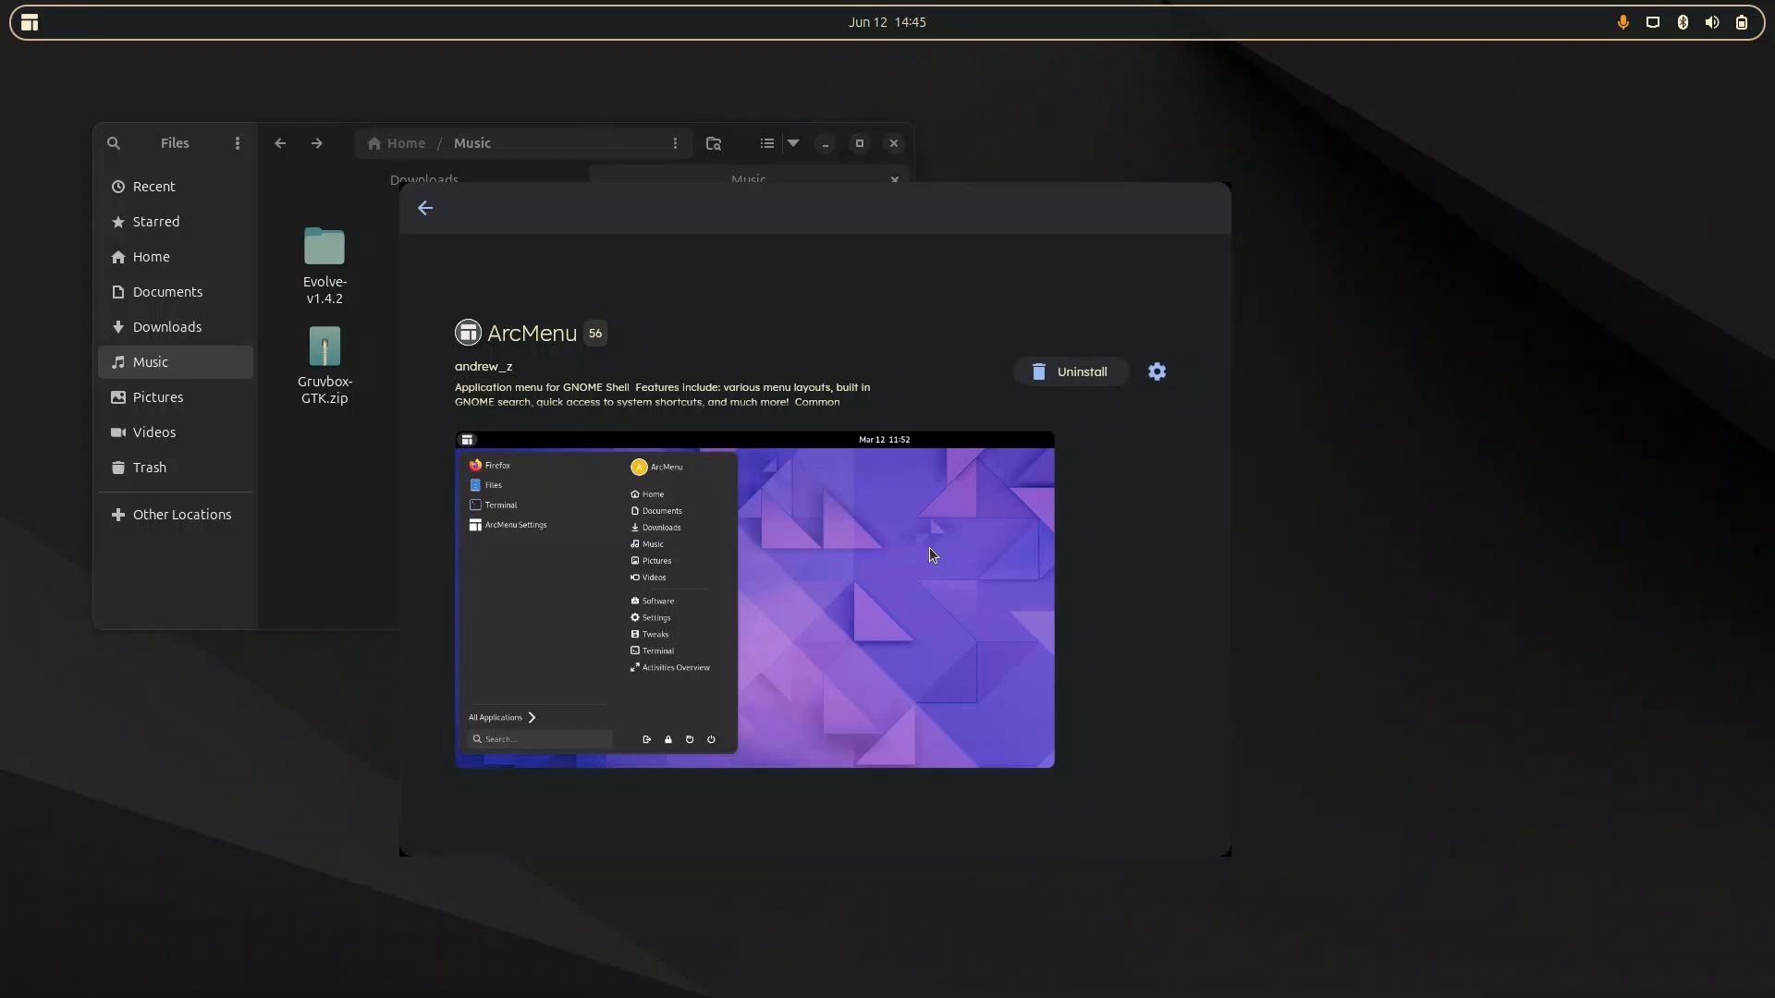
pyautogui.click(425, 207)
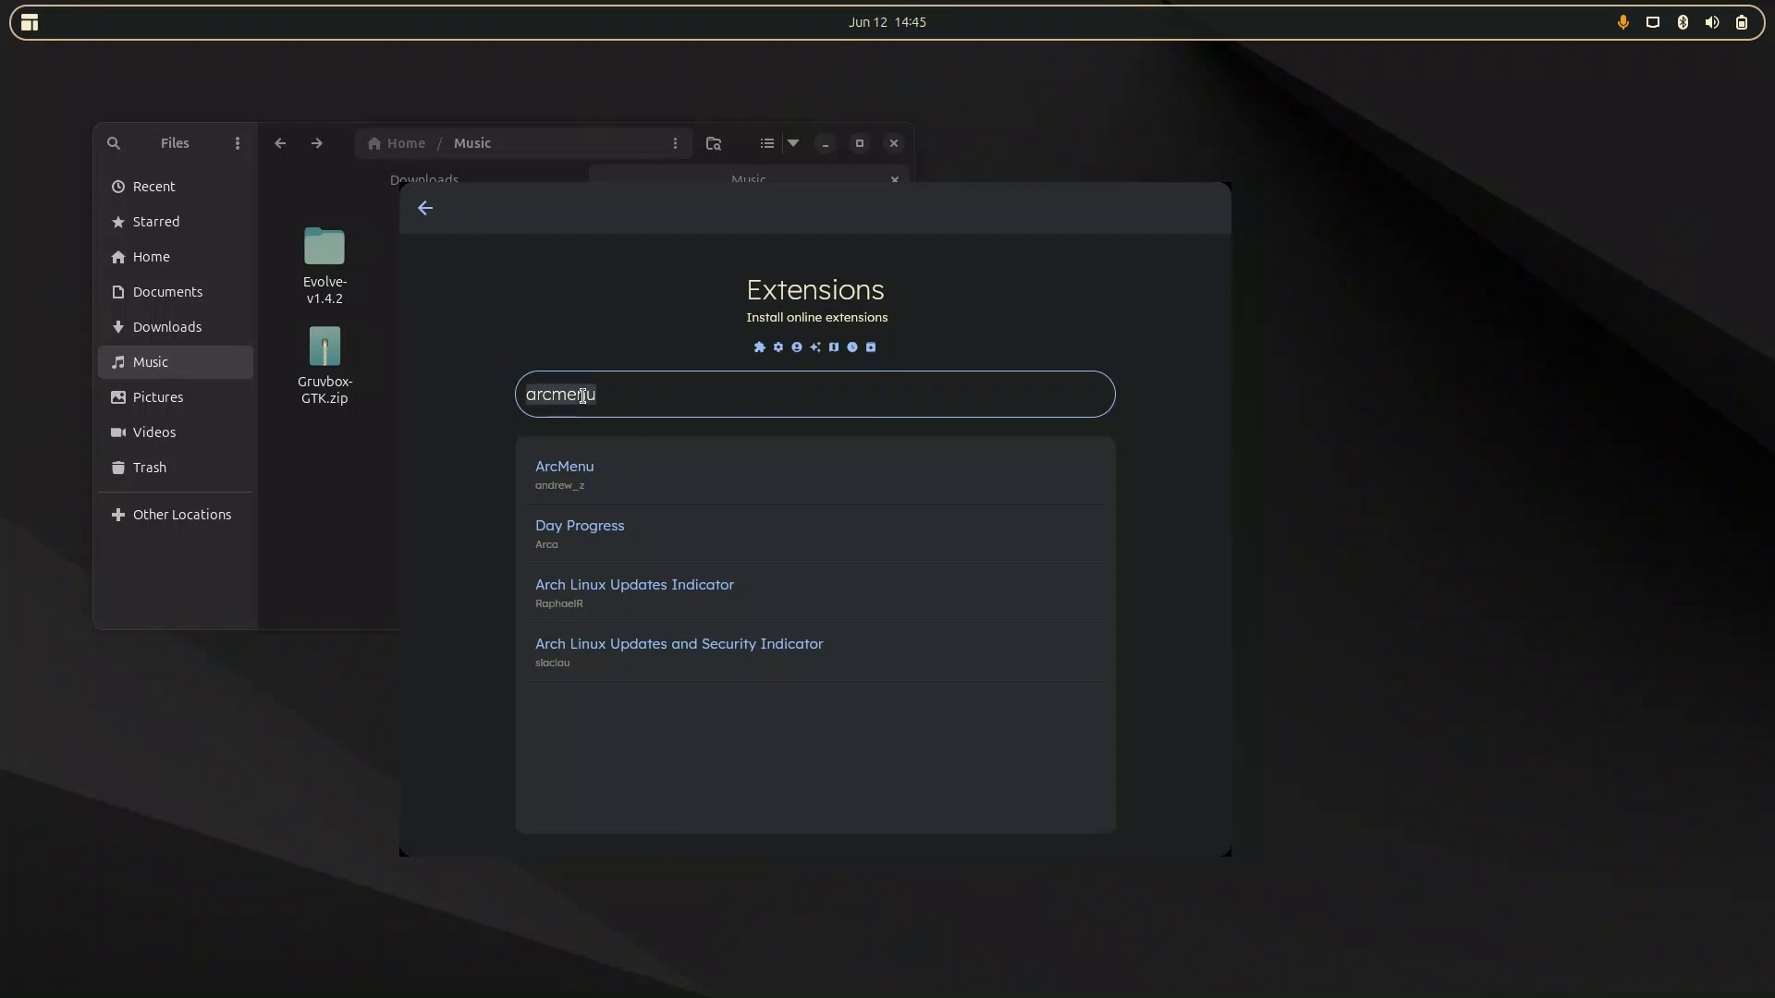
# Search 'app m', install the App menu is back extension and return to the search.
pyautogui.write('app m')
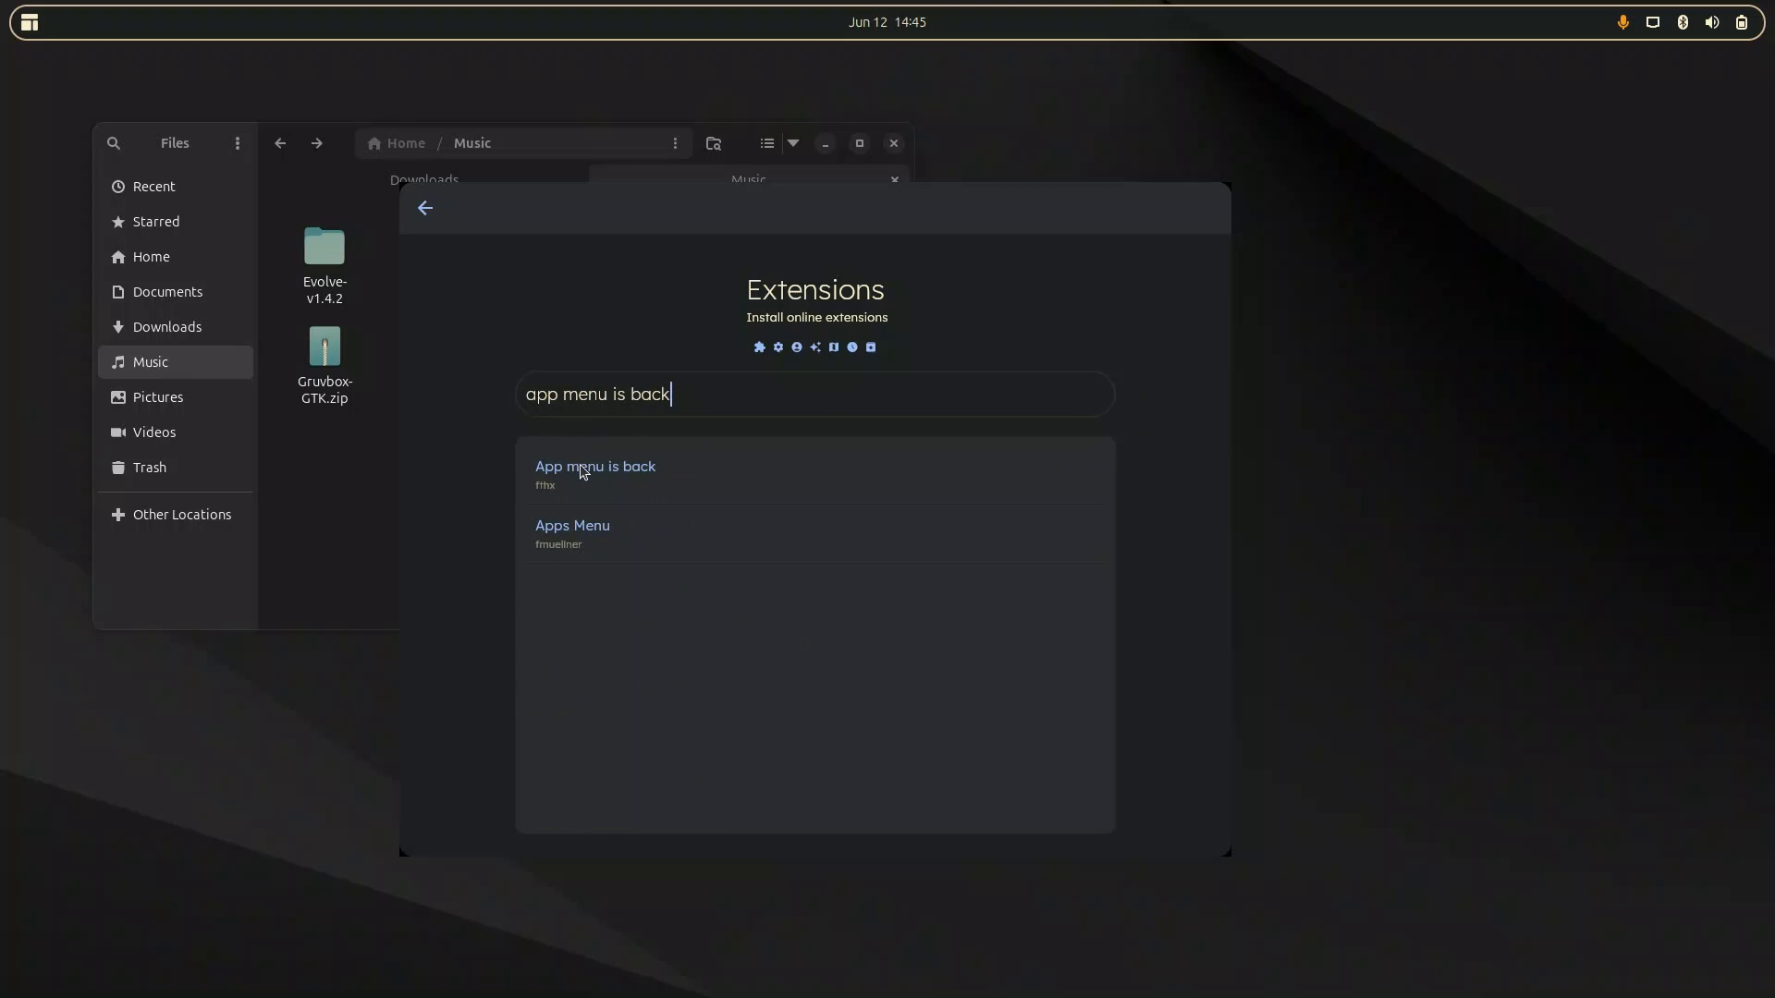
pyautogui.click(593, 466)
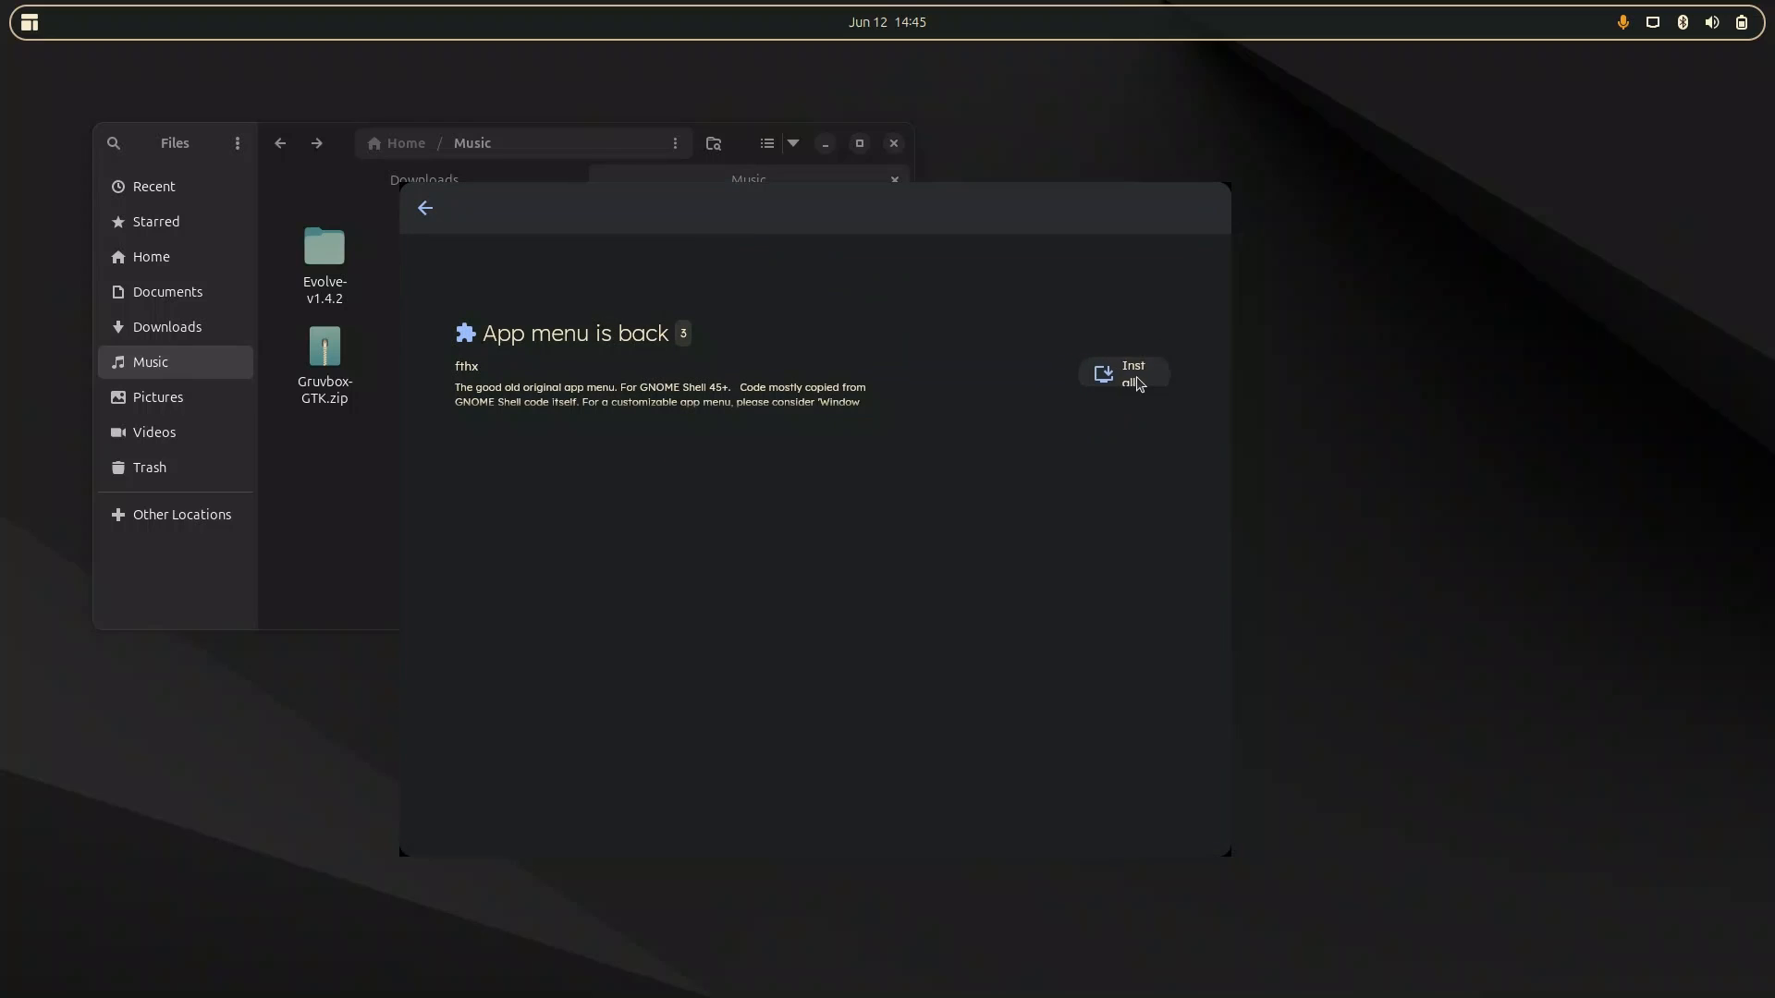
pyautogui.click(1122, 373)
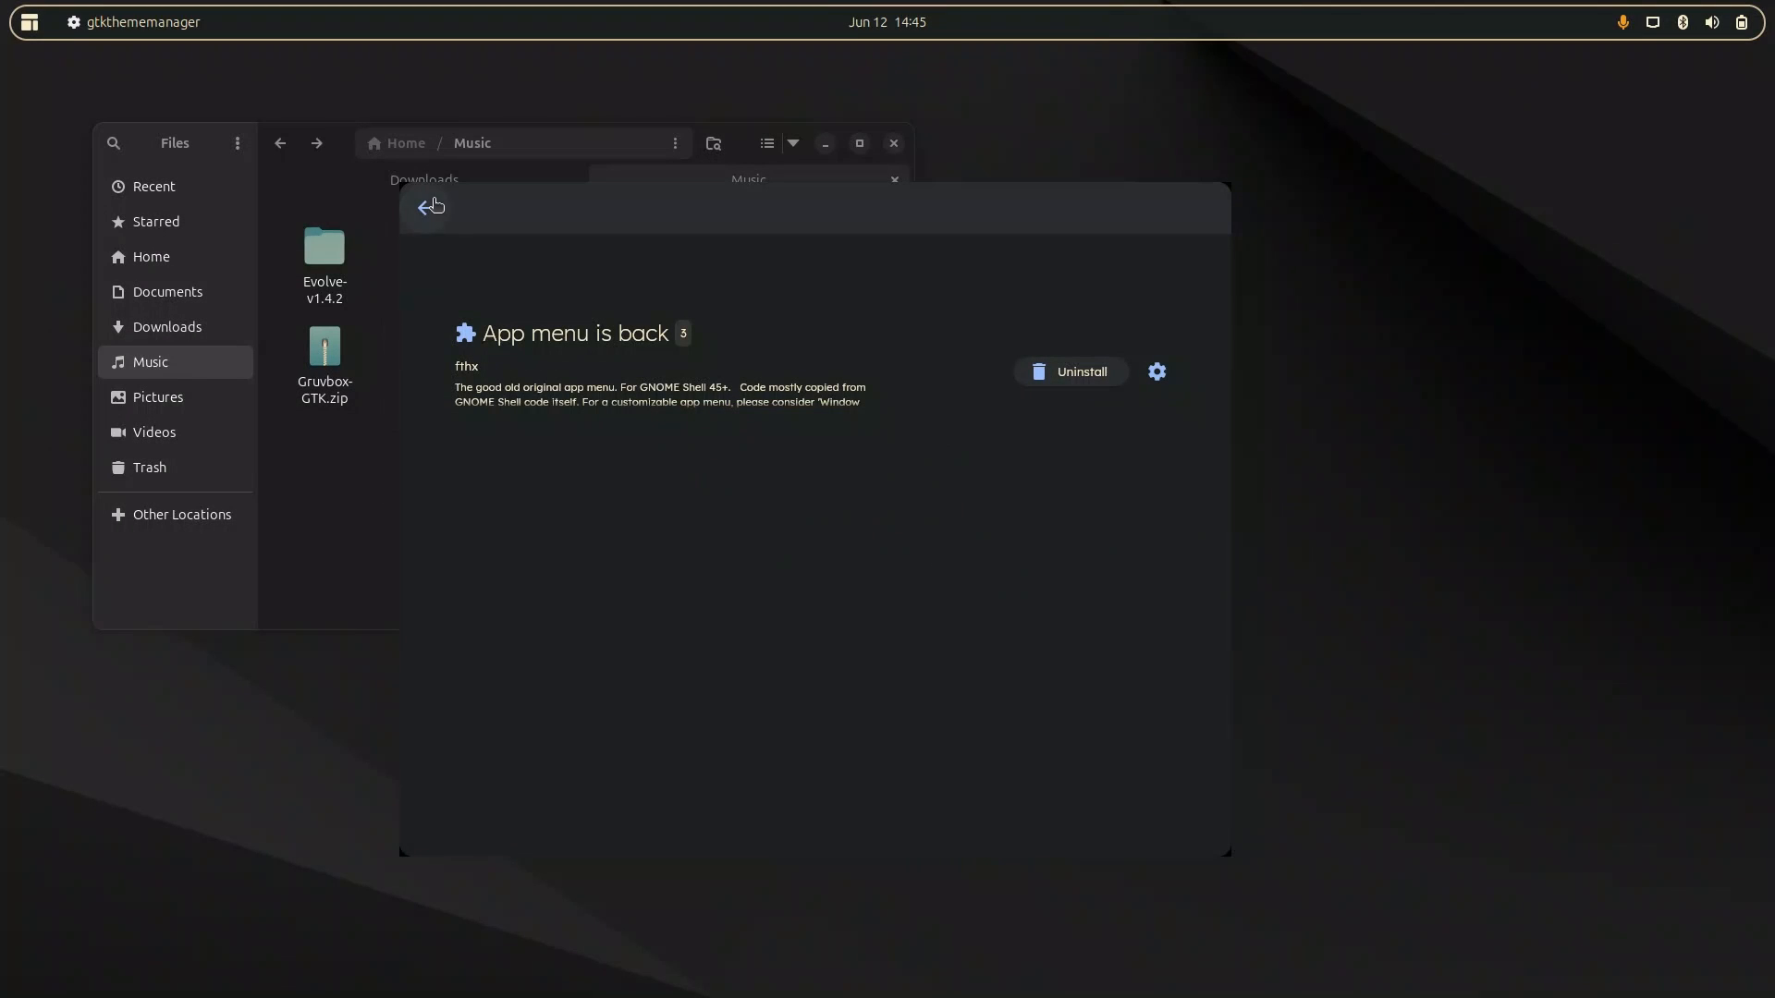
pyautogui.click(425, 207)
pyautogui.write('dash to')
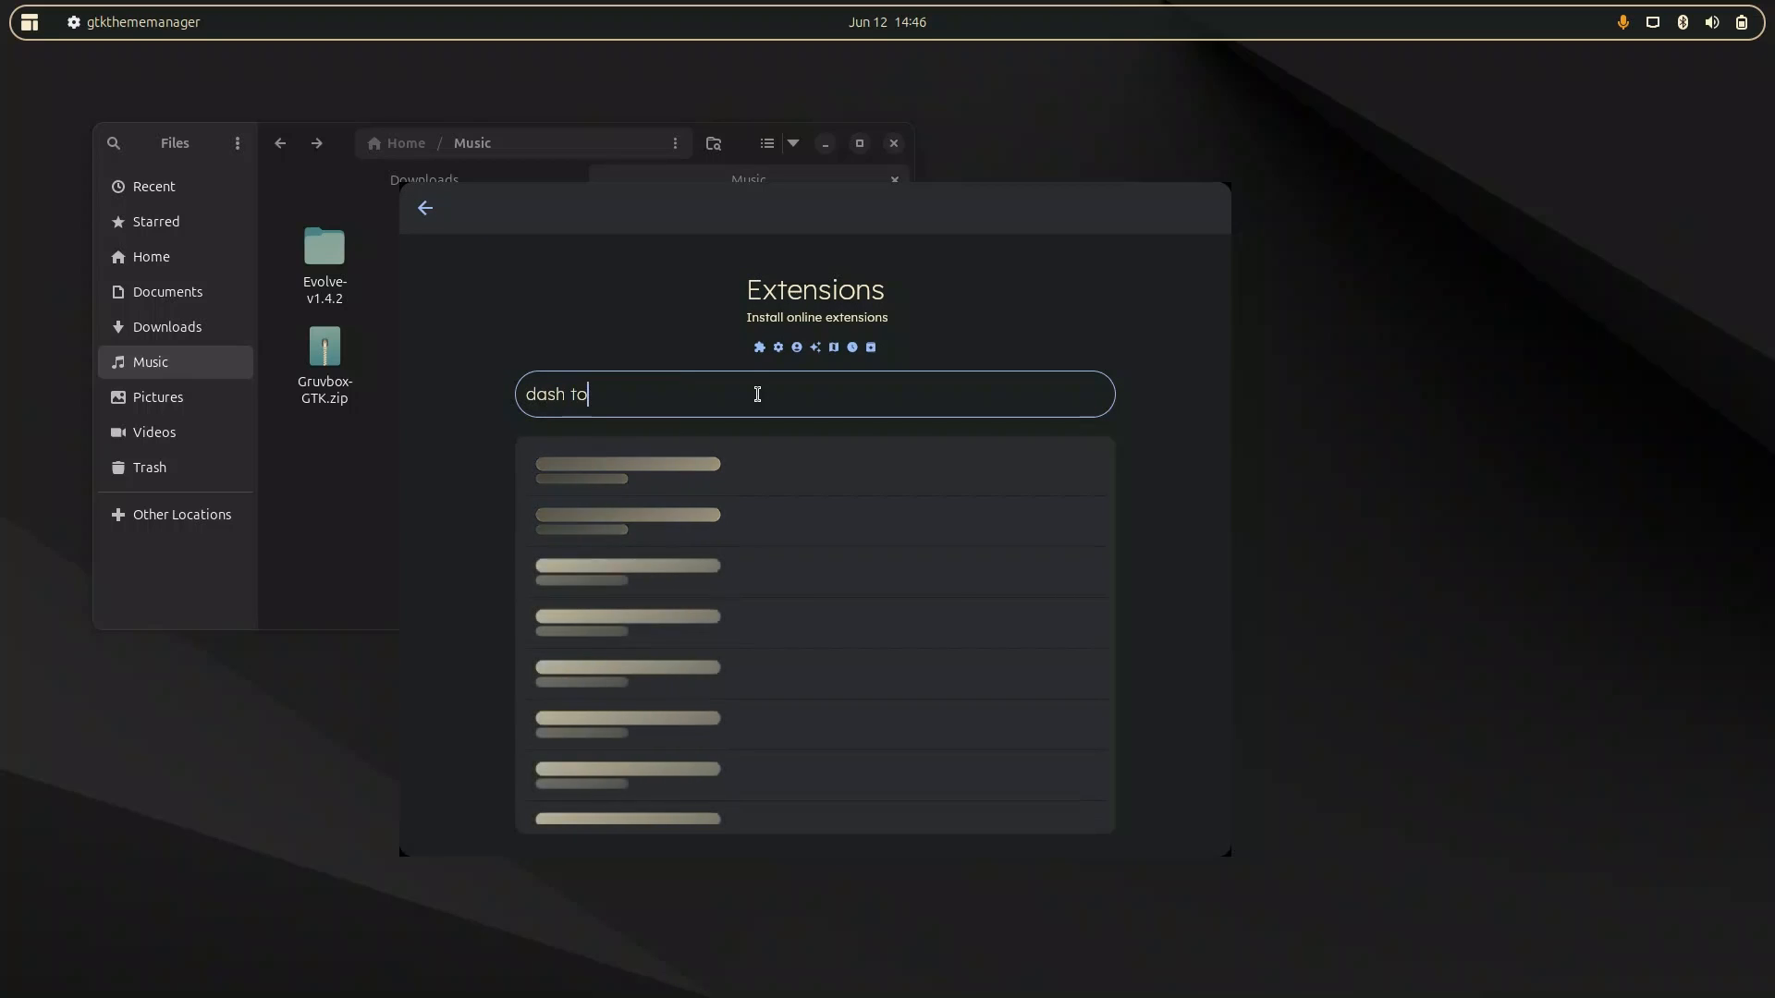
# Search Evolve's extensions for 'dock' and install Dash to Dock.
pyautogui.write('dock')
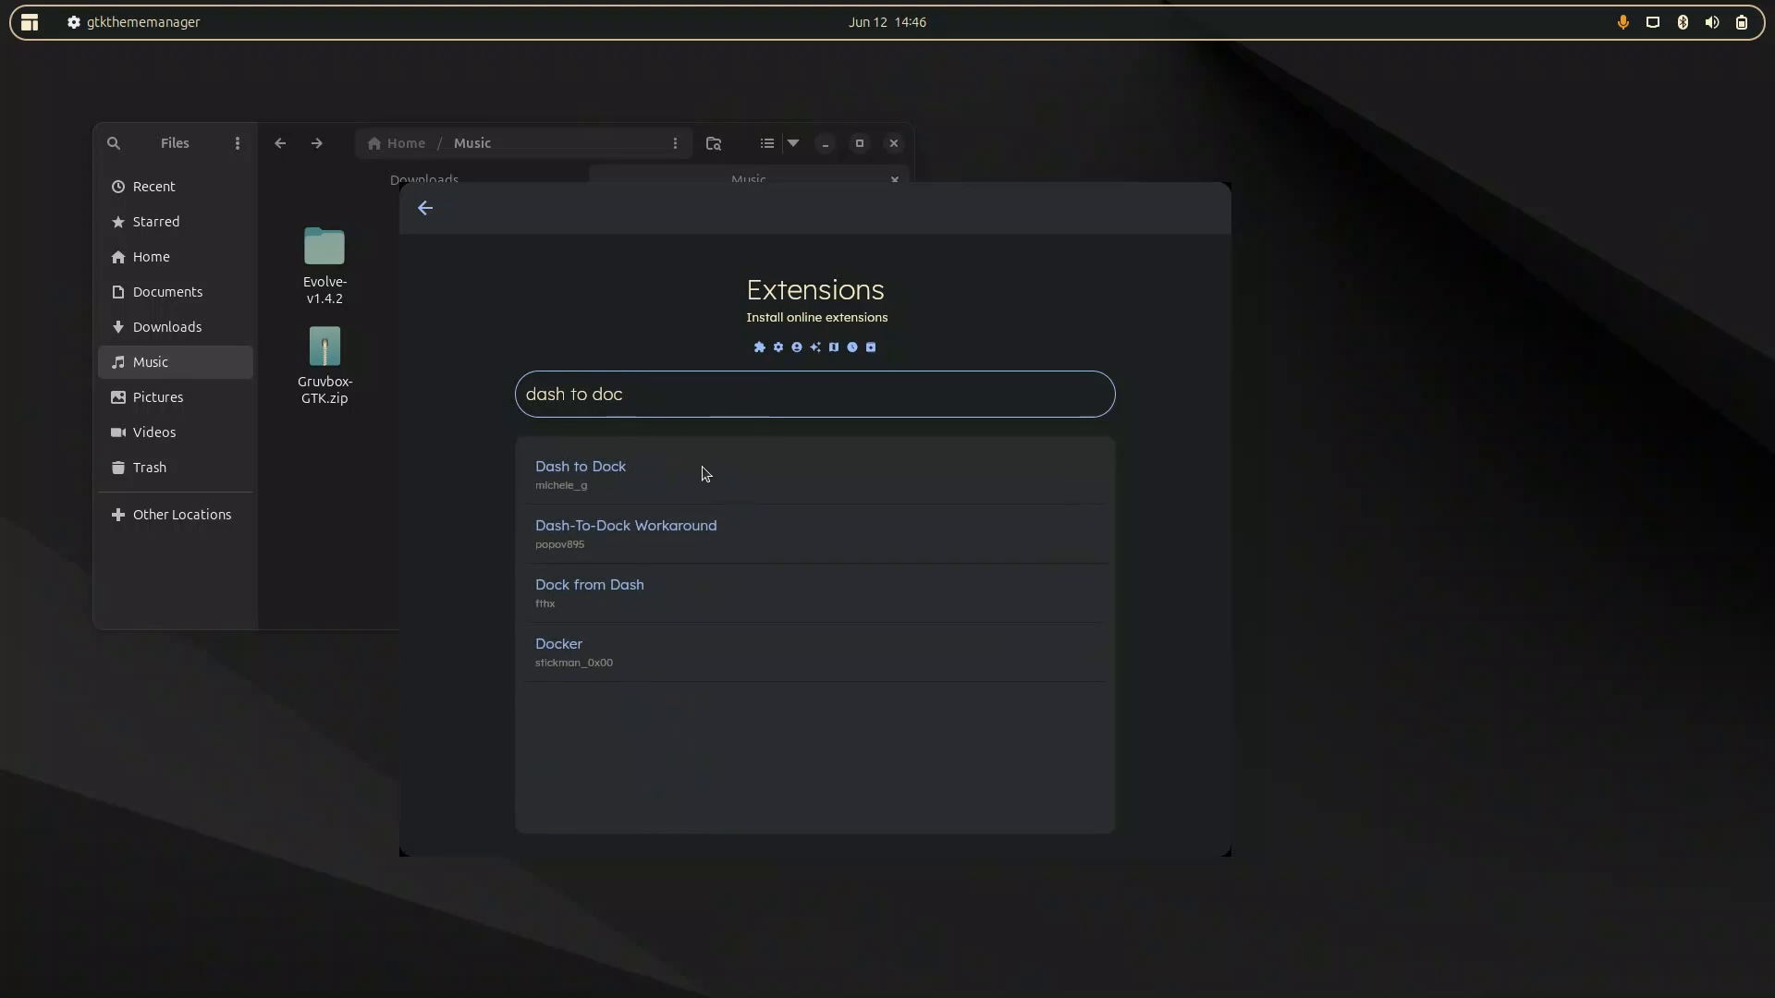
pyautogui.moveTo(641, 493)
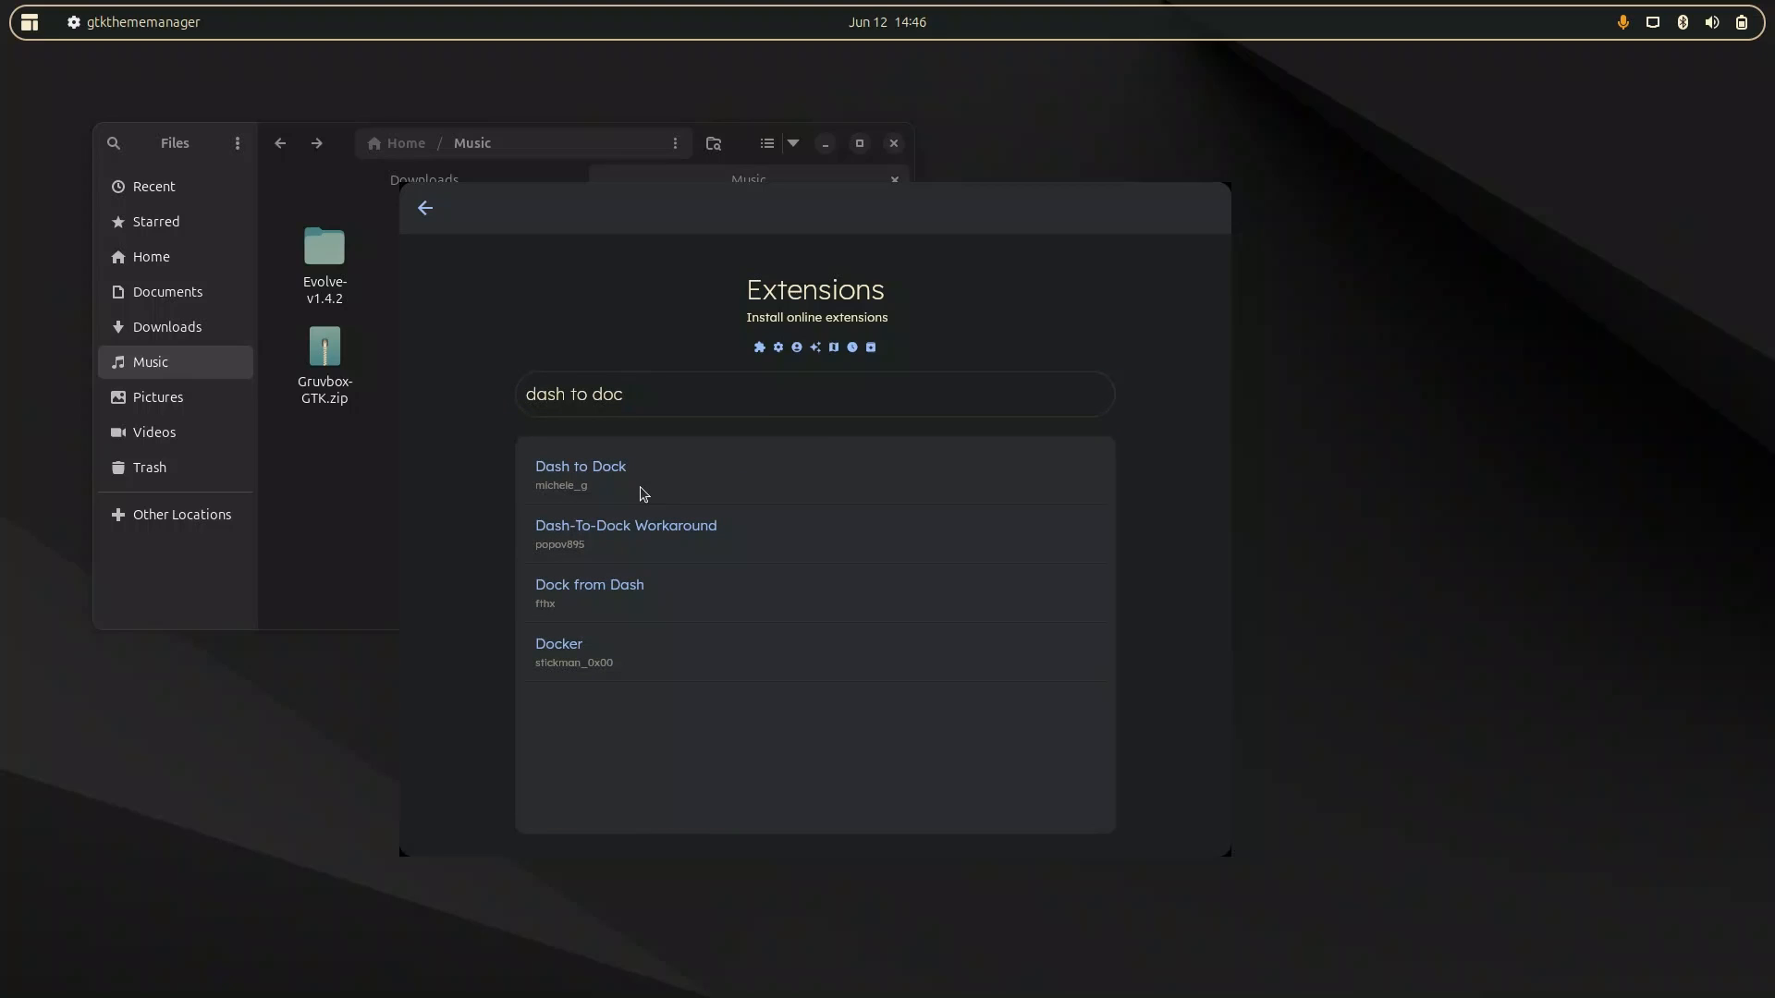
pyautogui.click(578, 466)
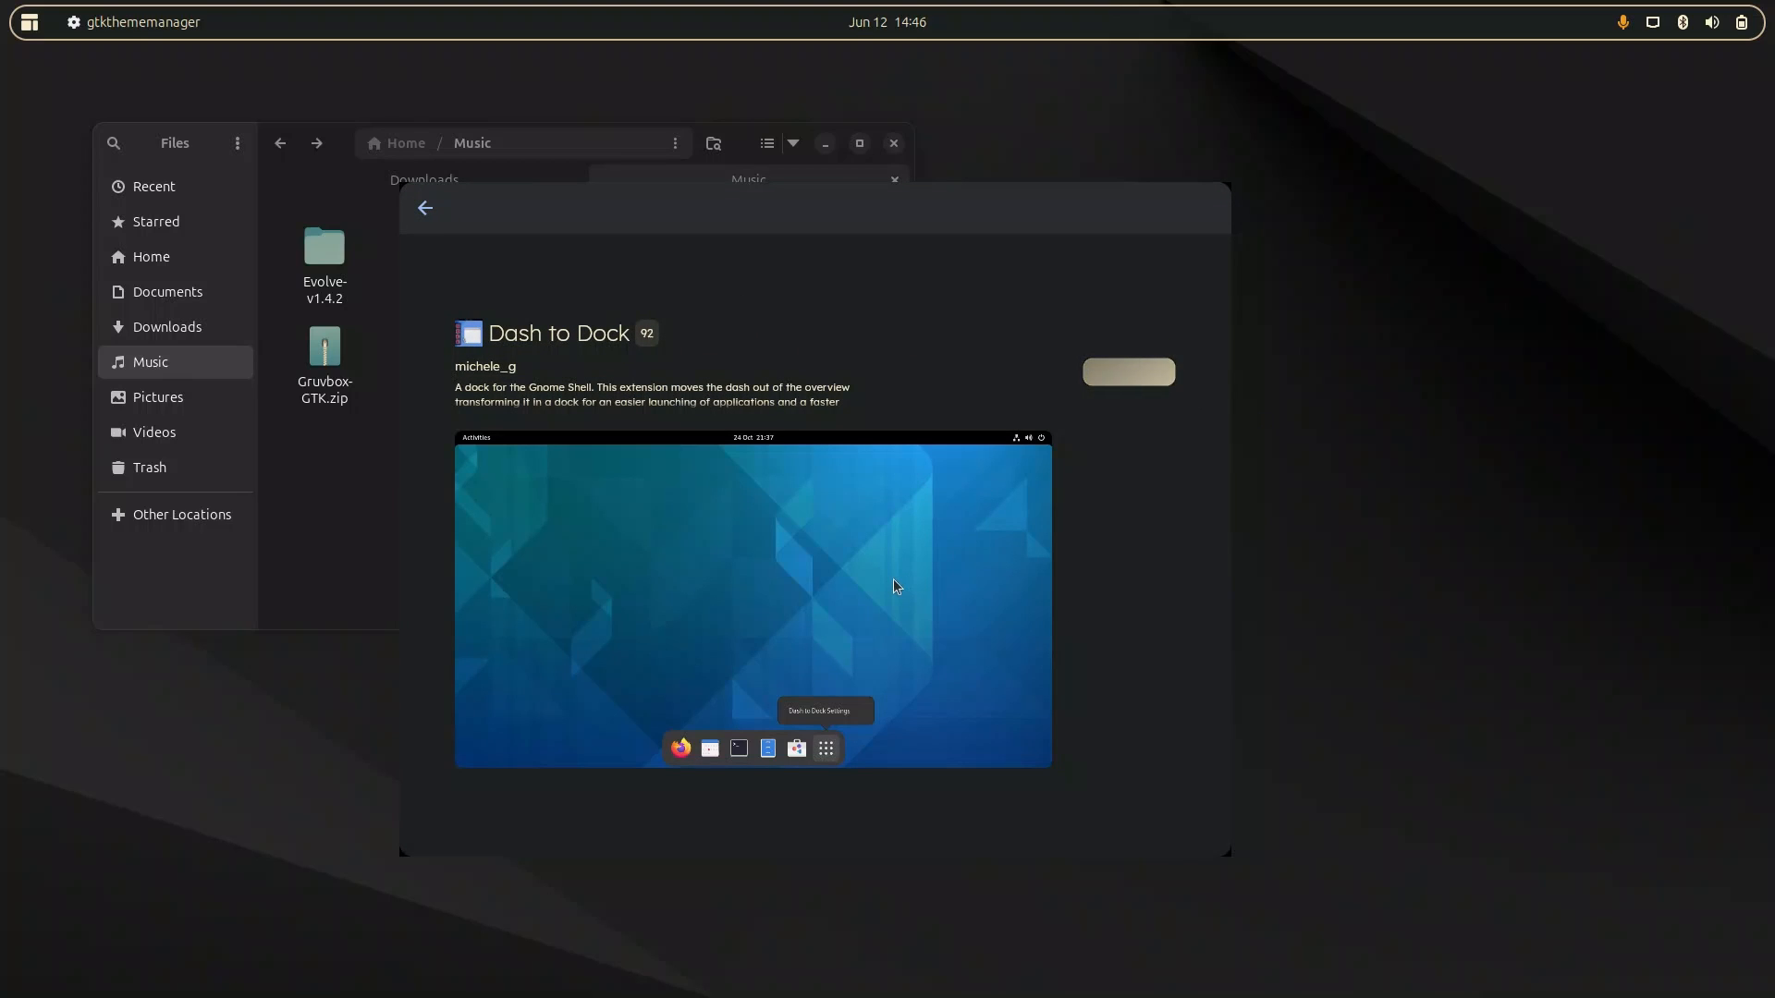
pyautogui.click(1126, 372)
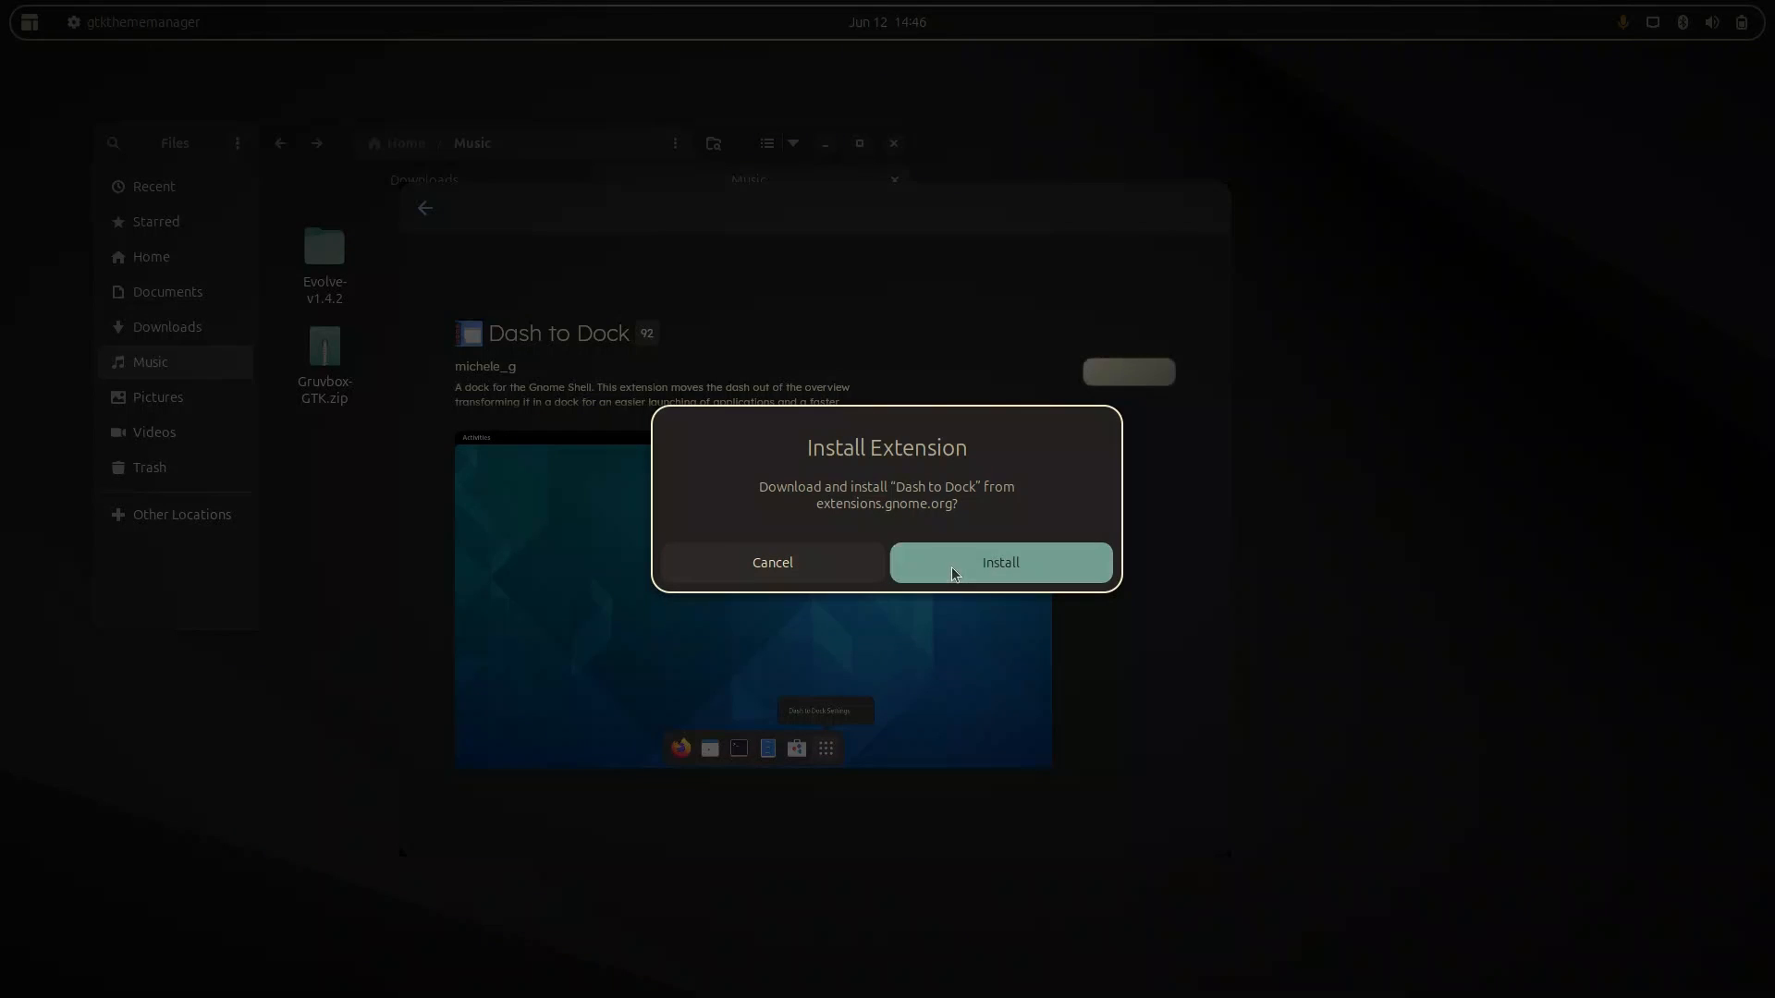
pyautogui.click(999, 562)
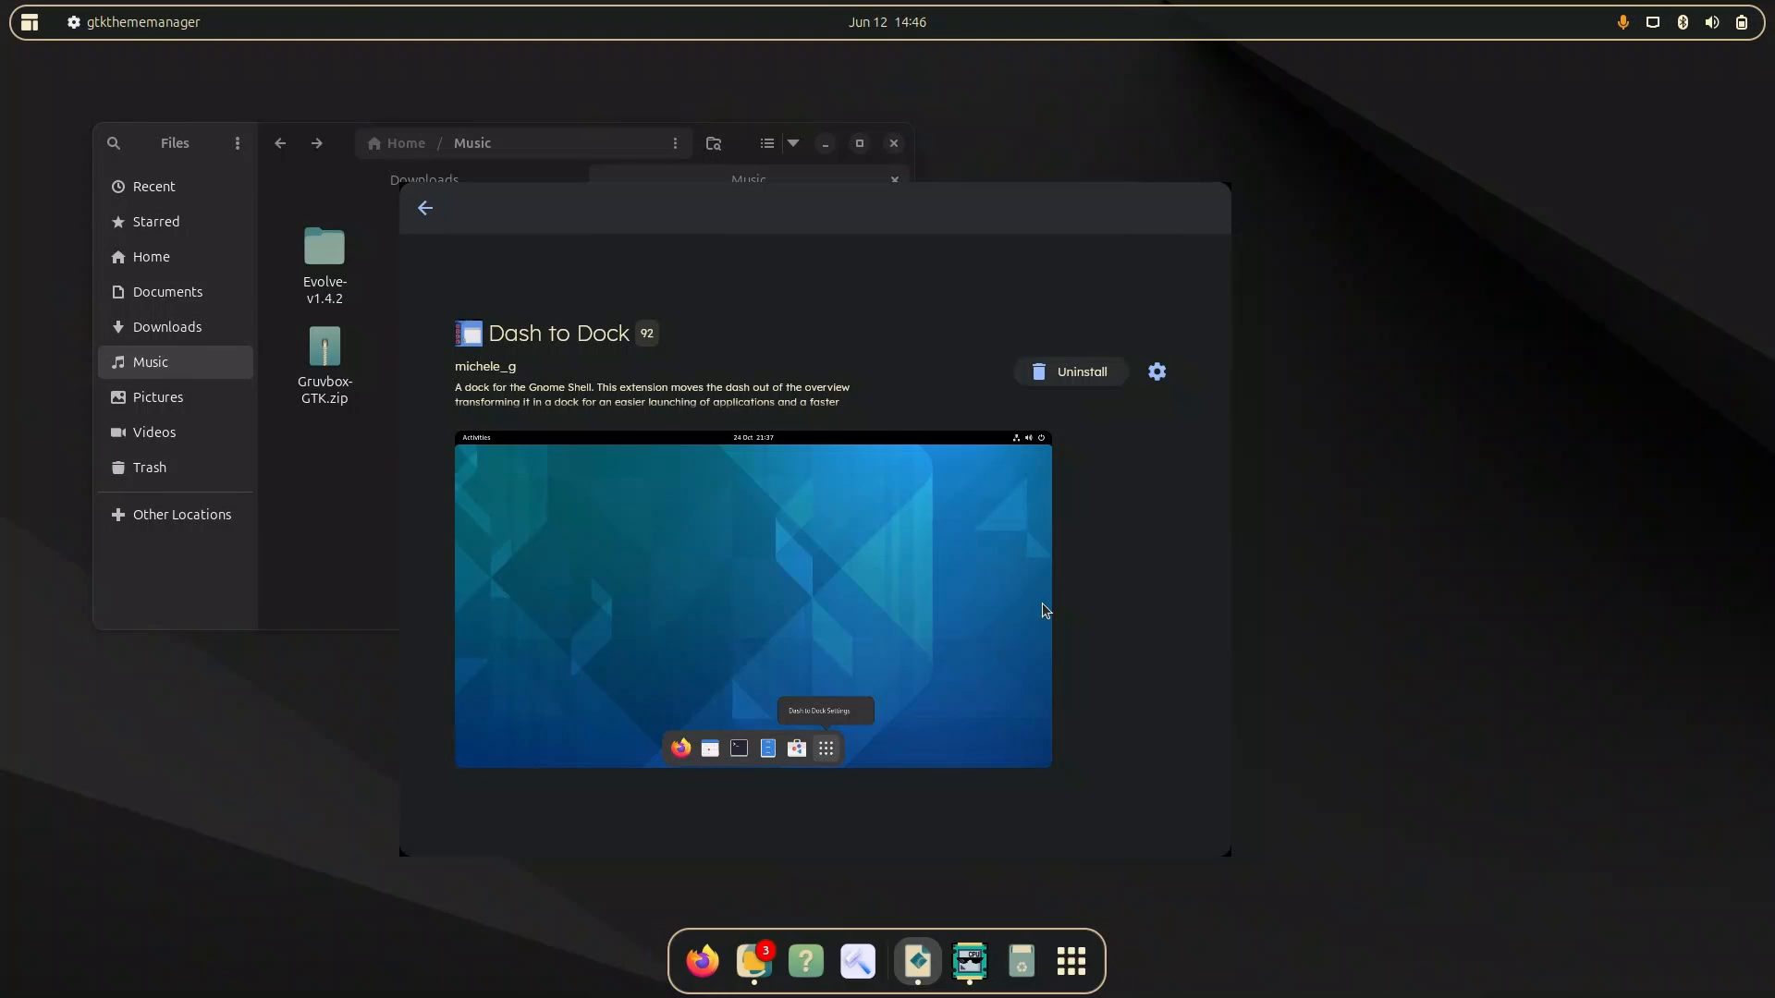
pyautogui.moveTo(1082, 746)
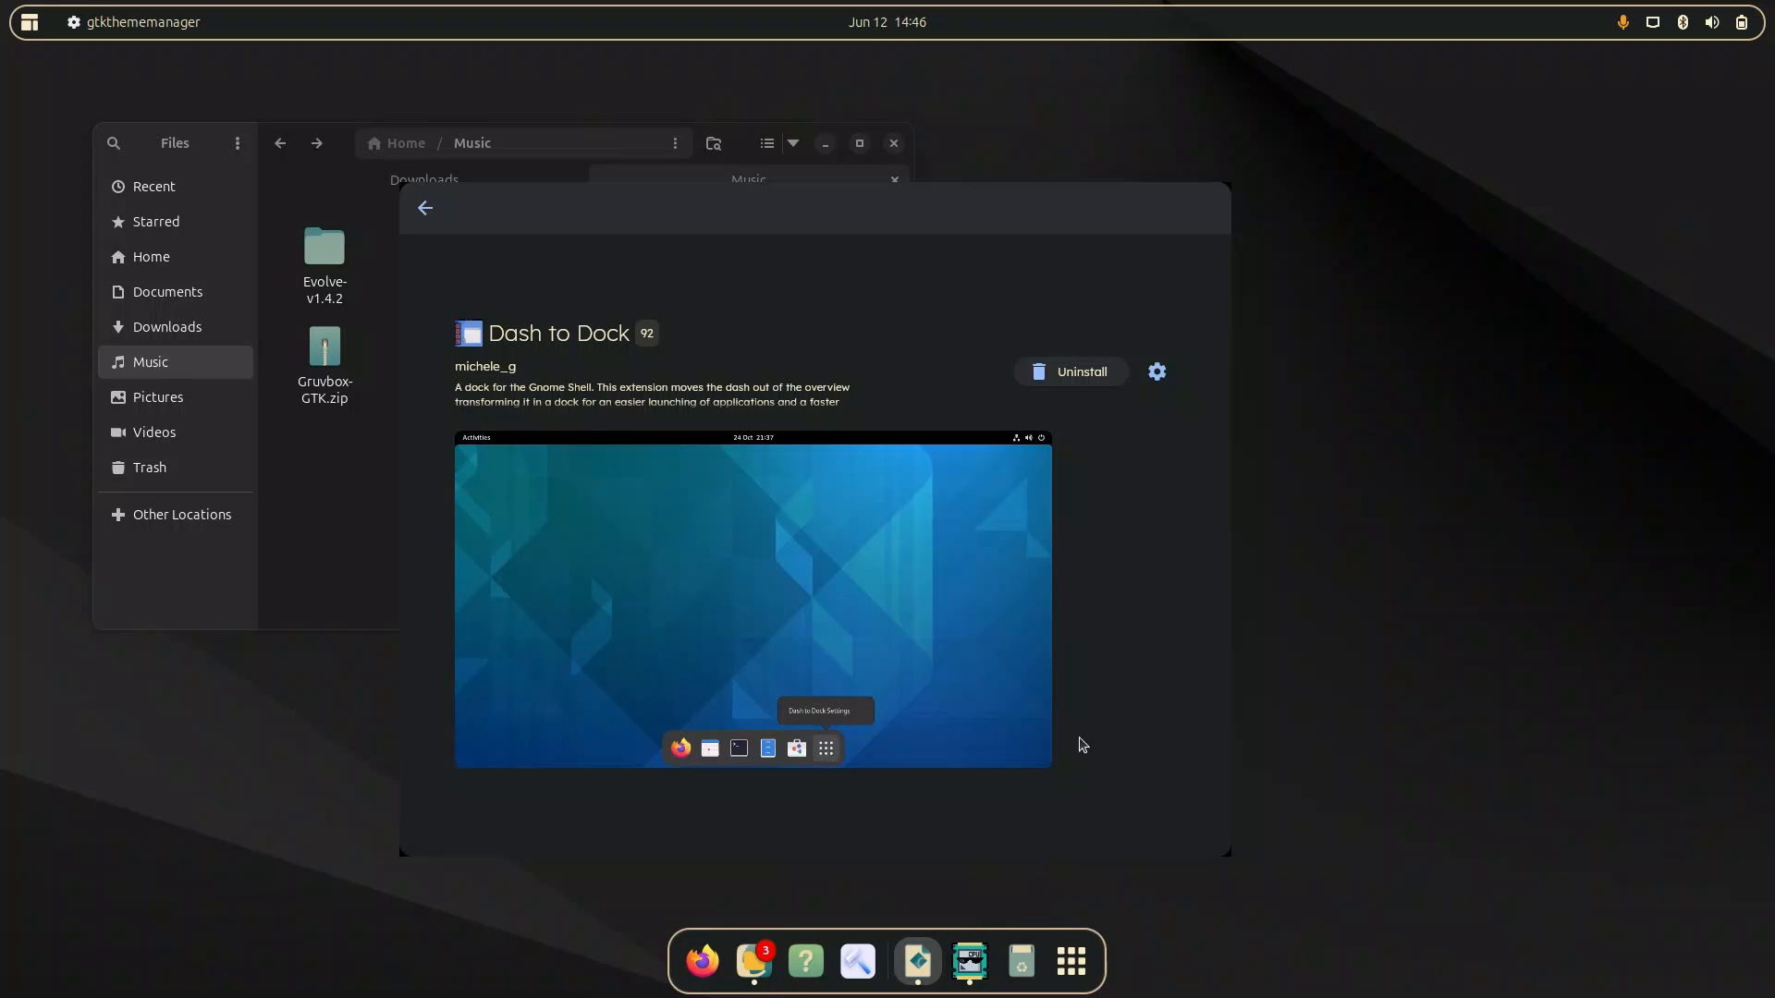
pyautogui.moveTo(1156, 371)
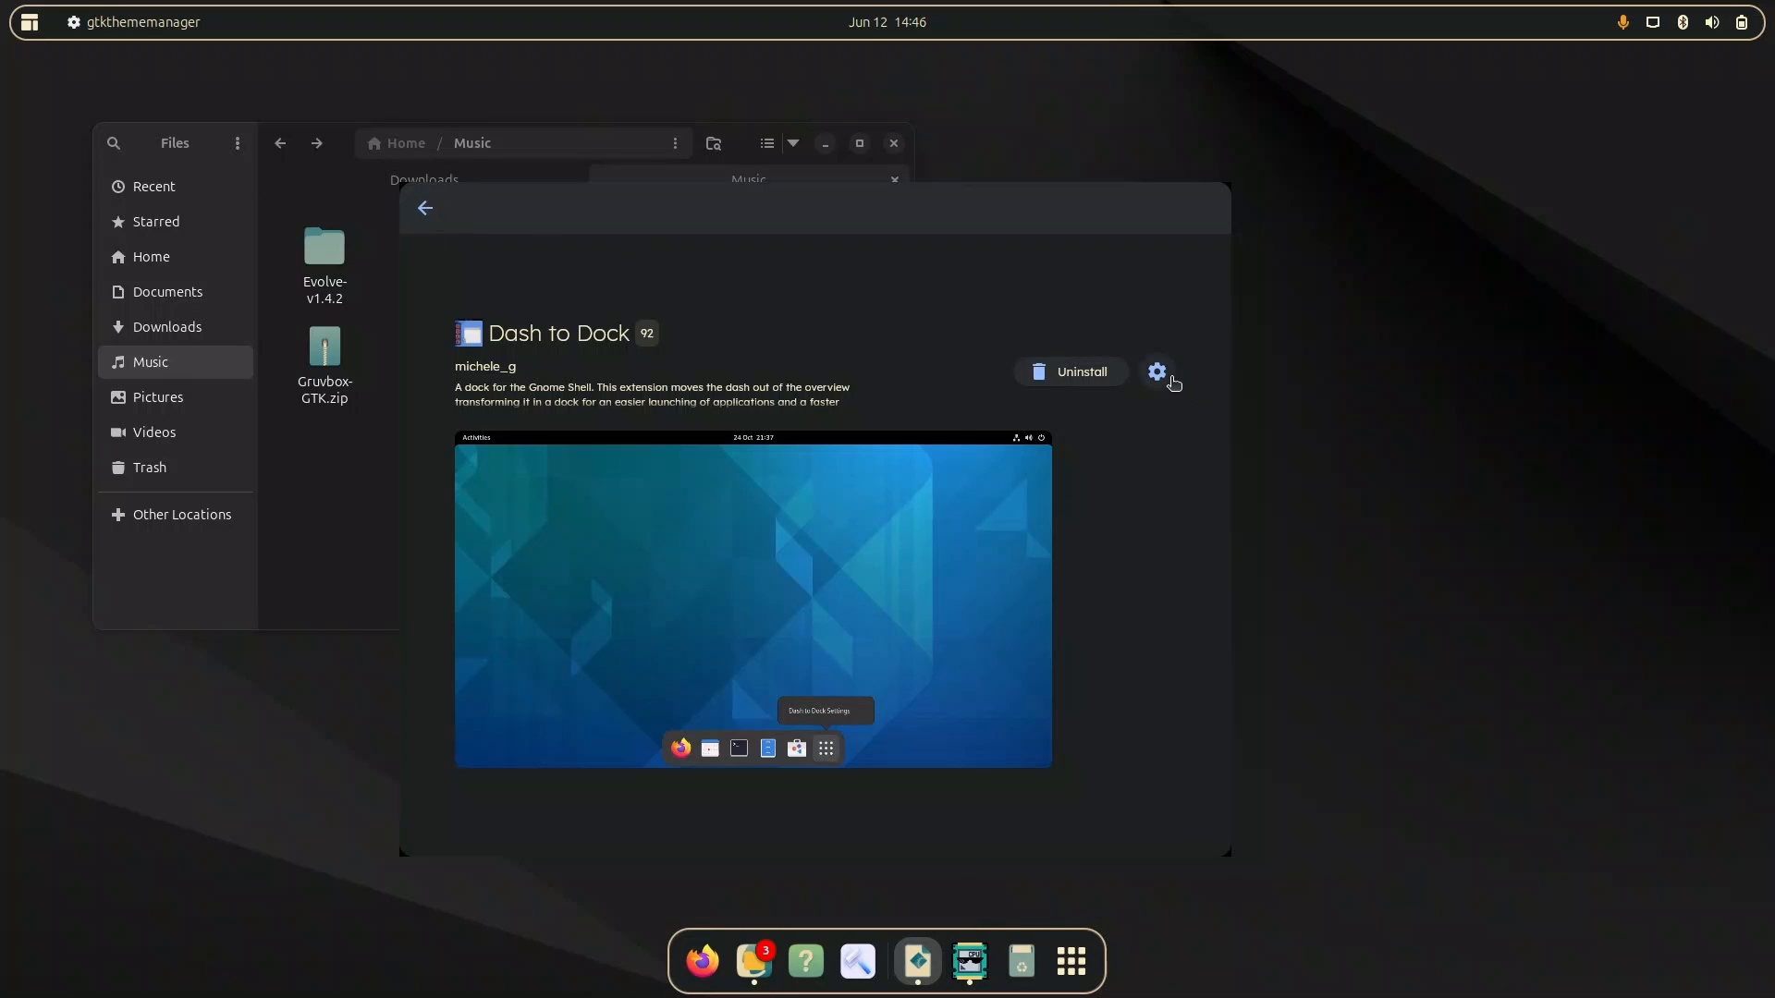
# In Dash to Dock settings, set Position on screen to Left.
pyautogui.click(1156, 372)
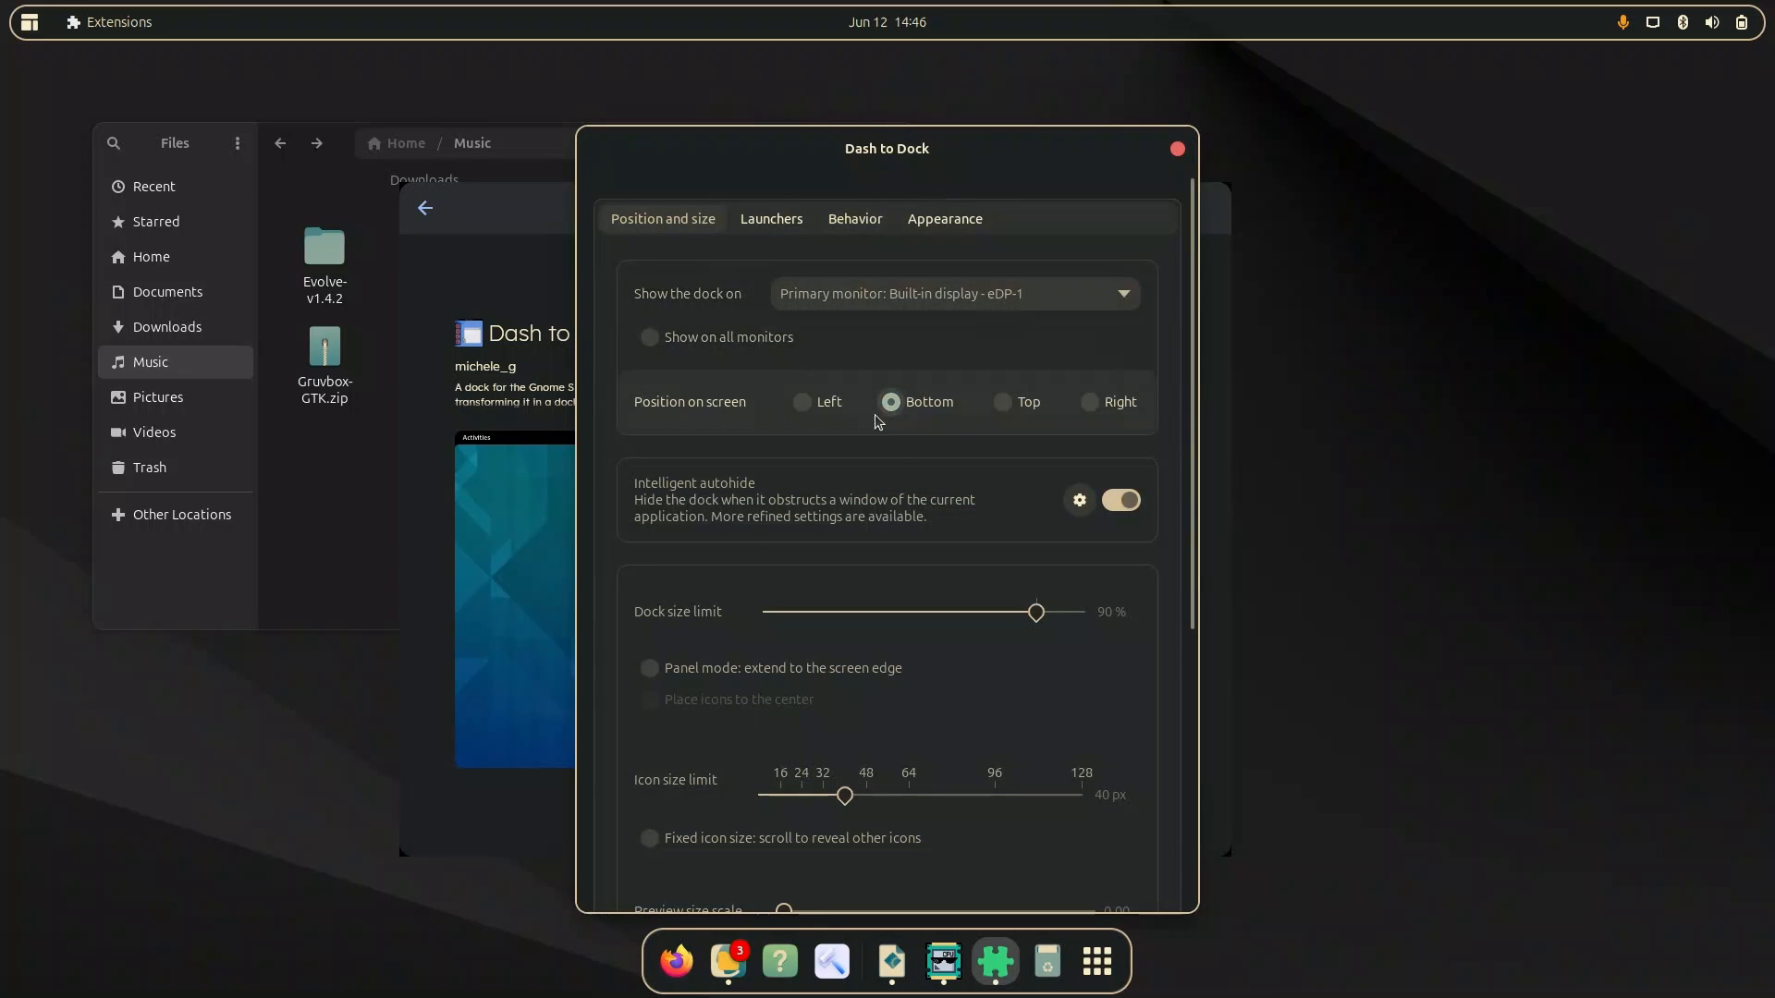
pyautogui.click(1175, 148)
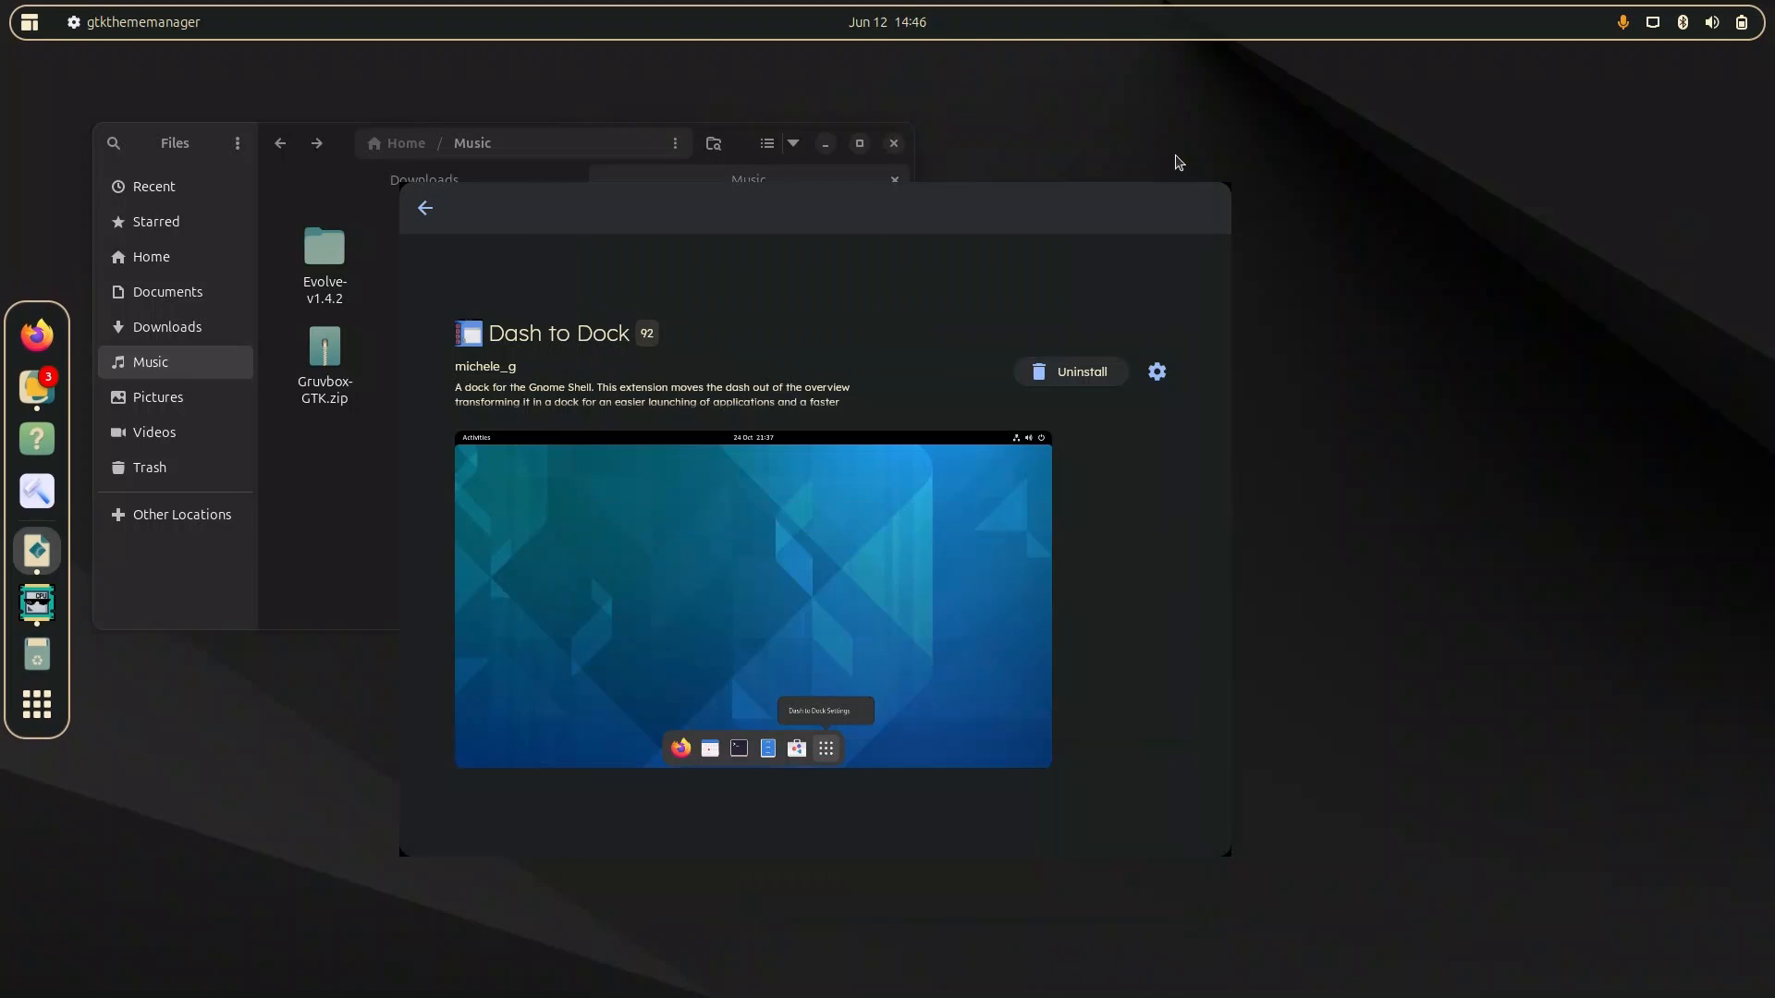
# Open ArcMenu's settings from Evolve and enable Show Activities Button.
pyautogui.click(425, 207)
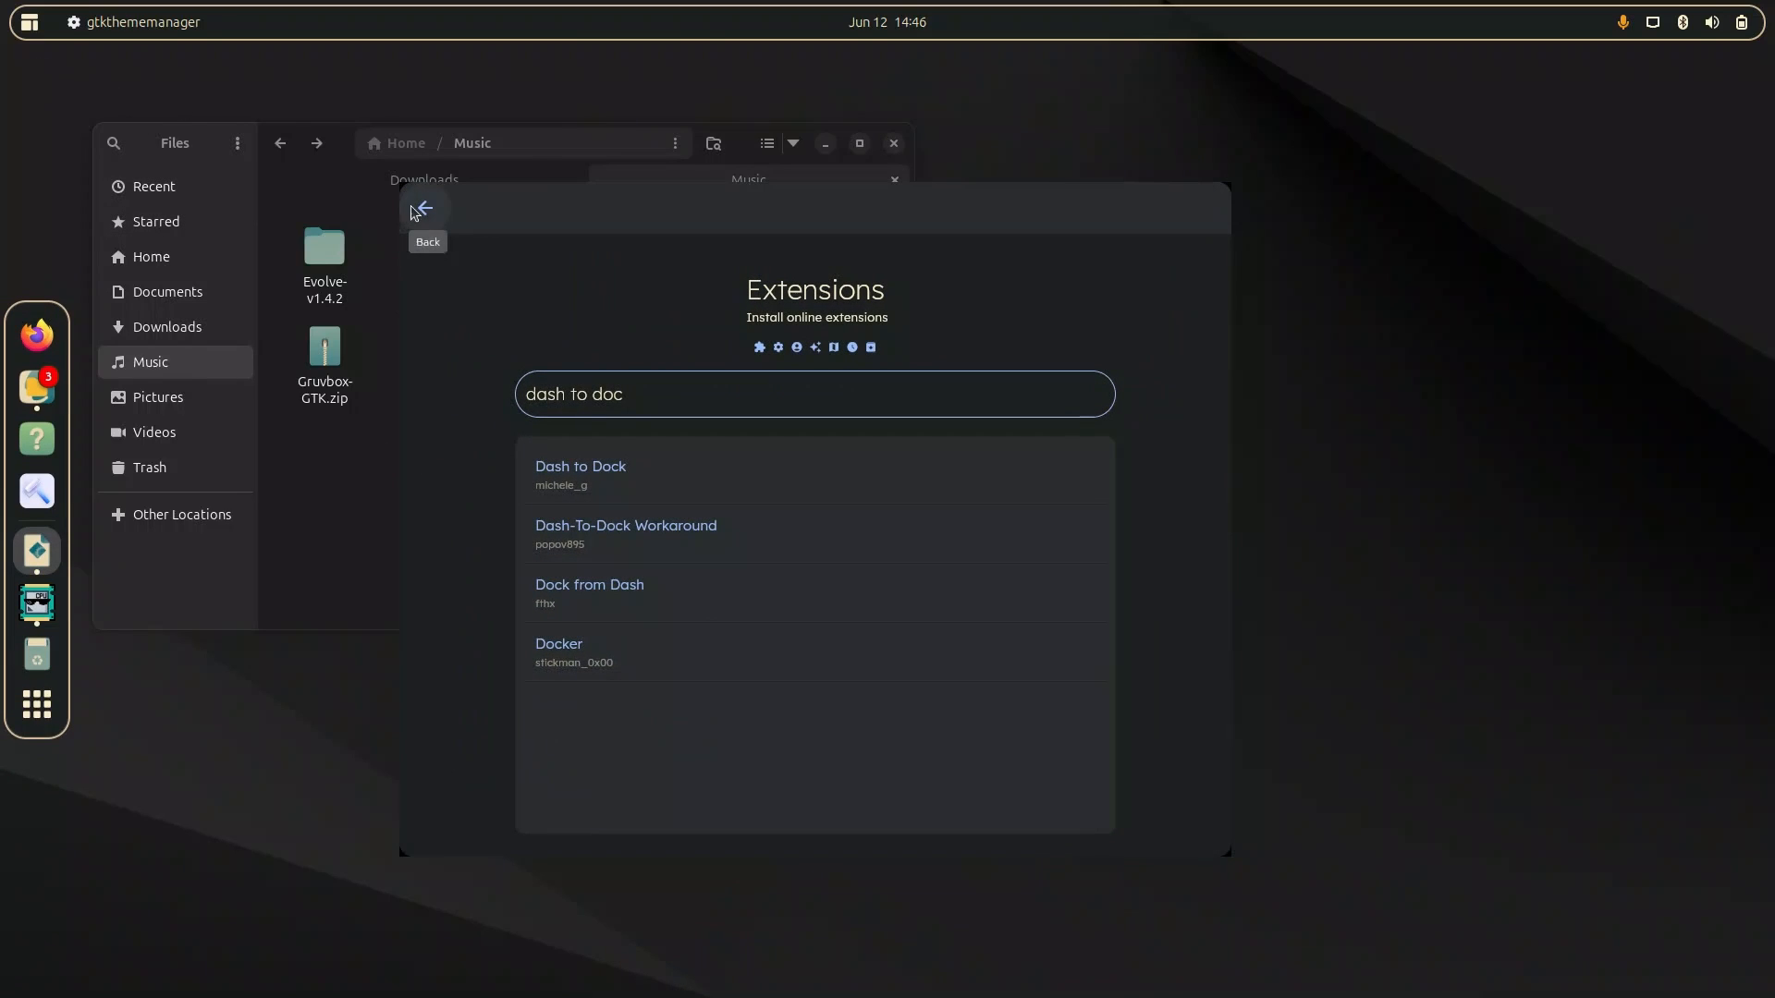
pyautogui.click(421, 209)
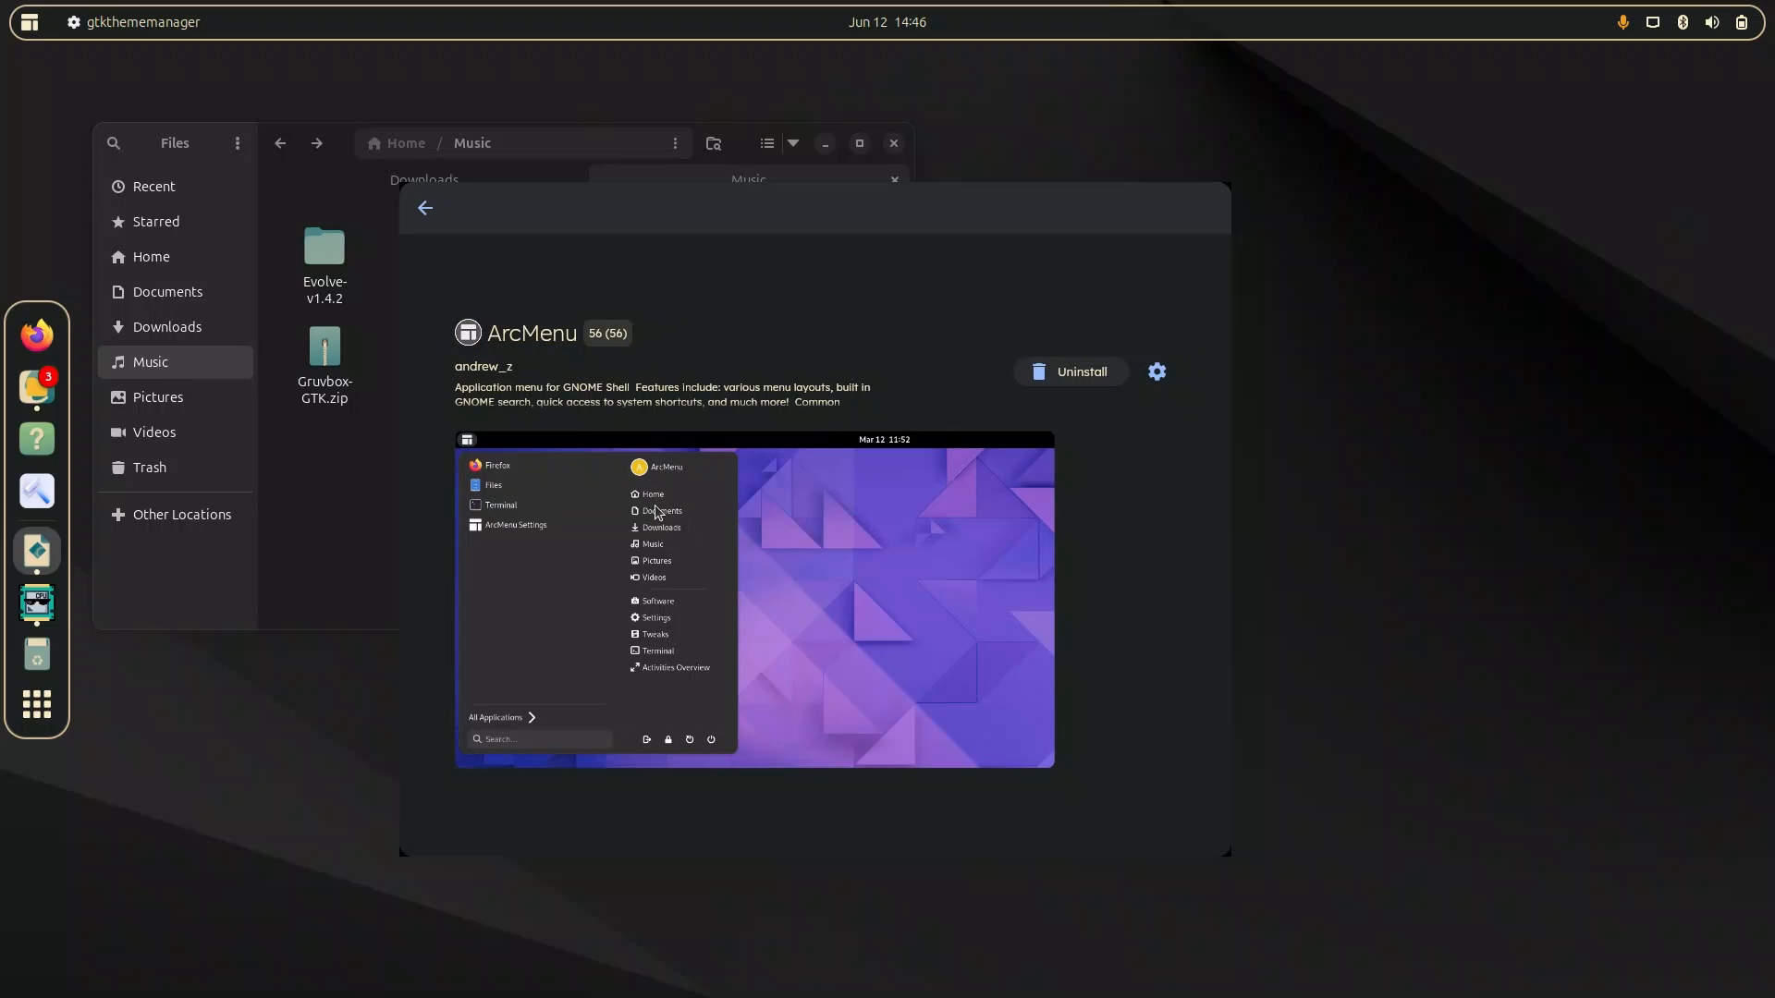
pyautogui.click(1156, 370)
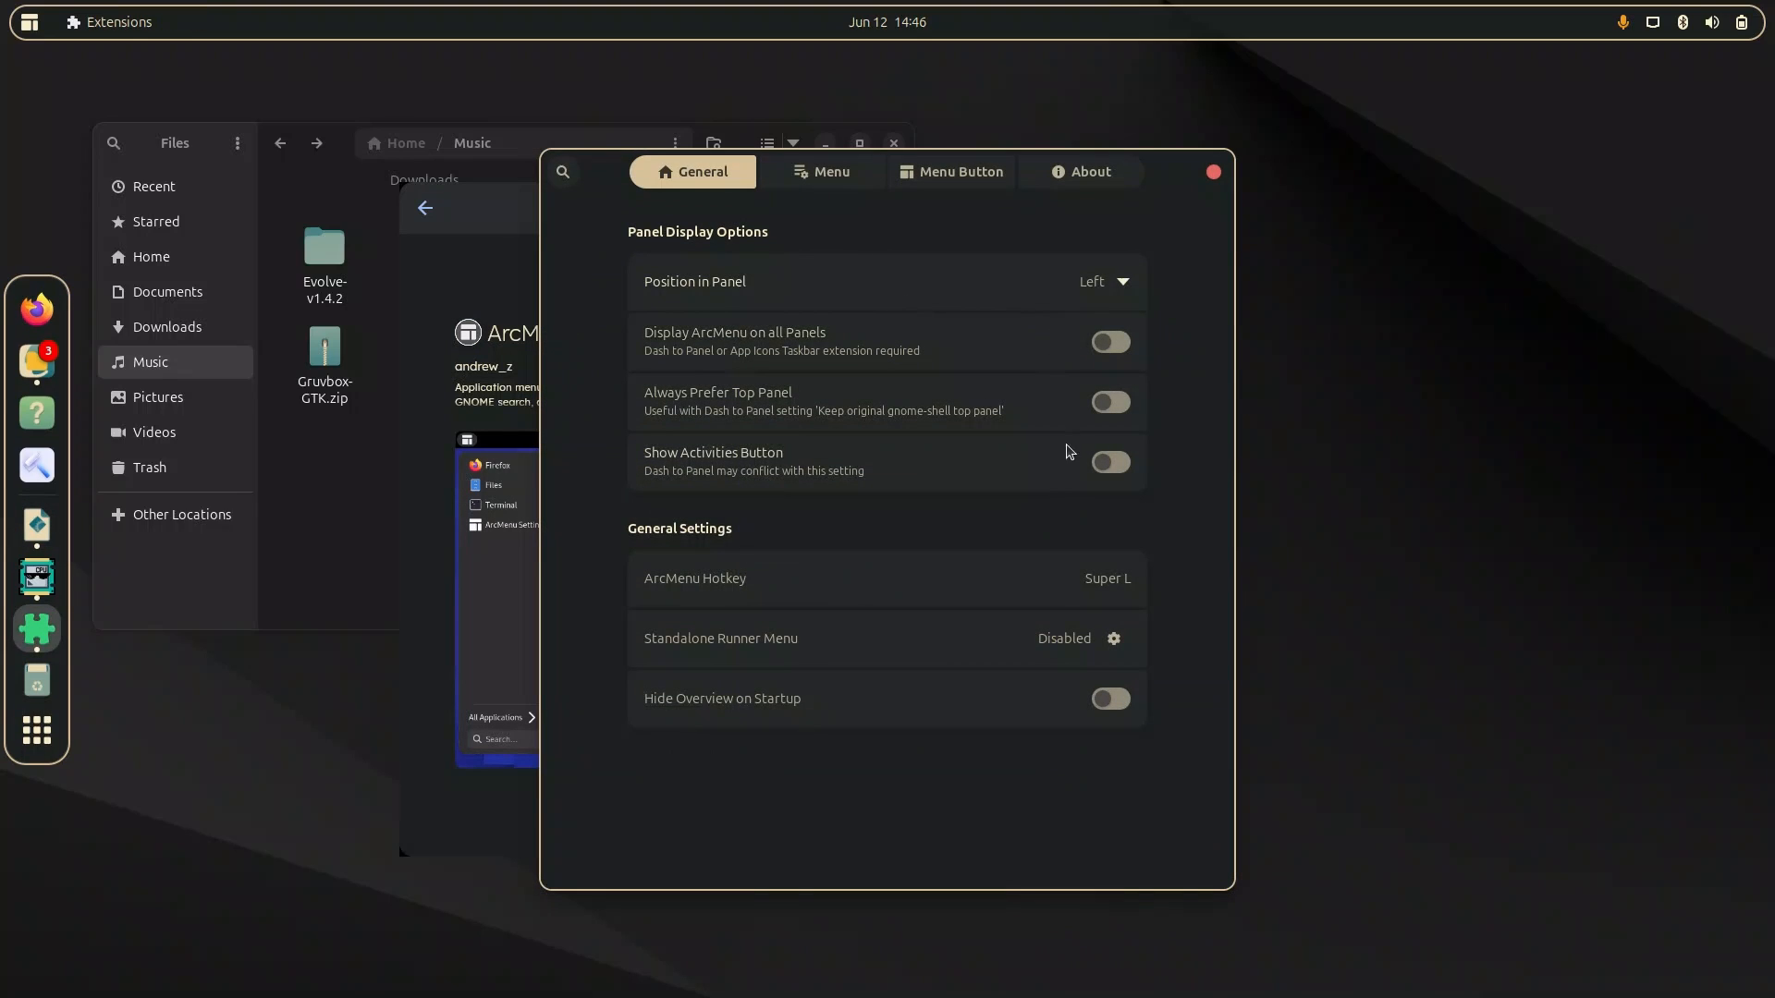
pyautogui.click(1109, 462)
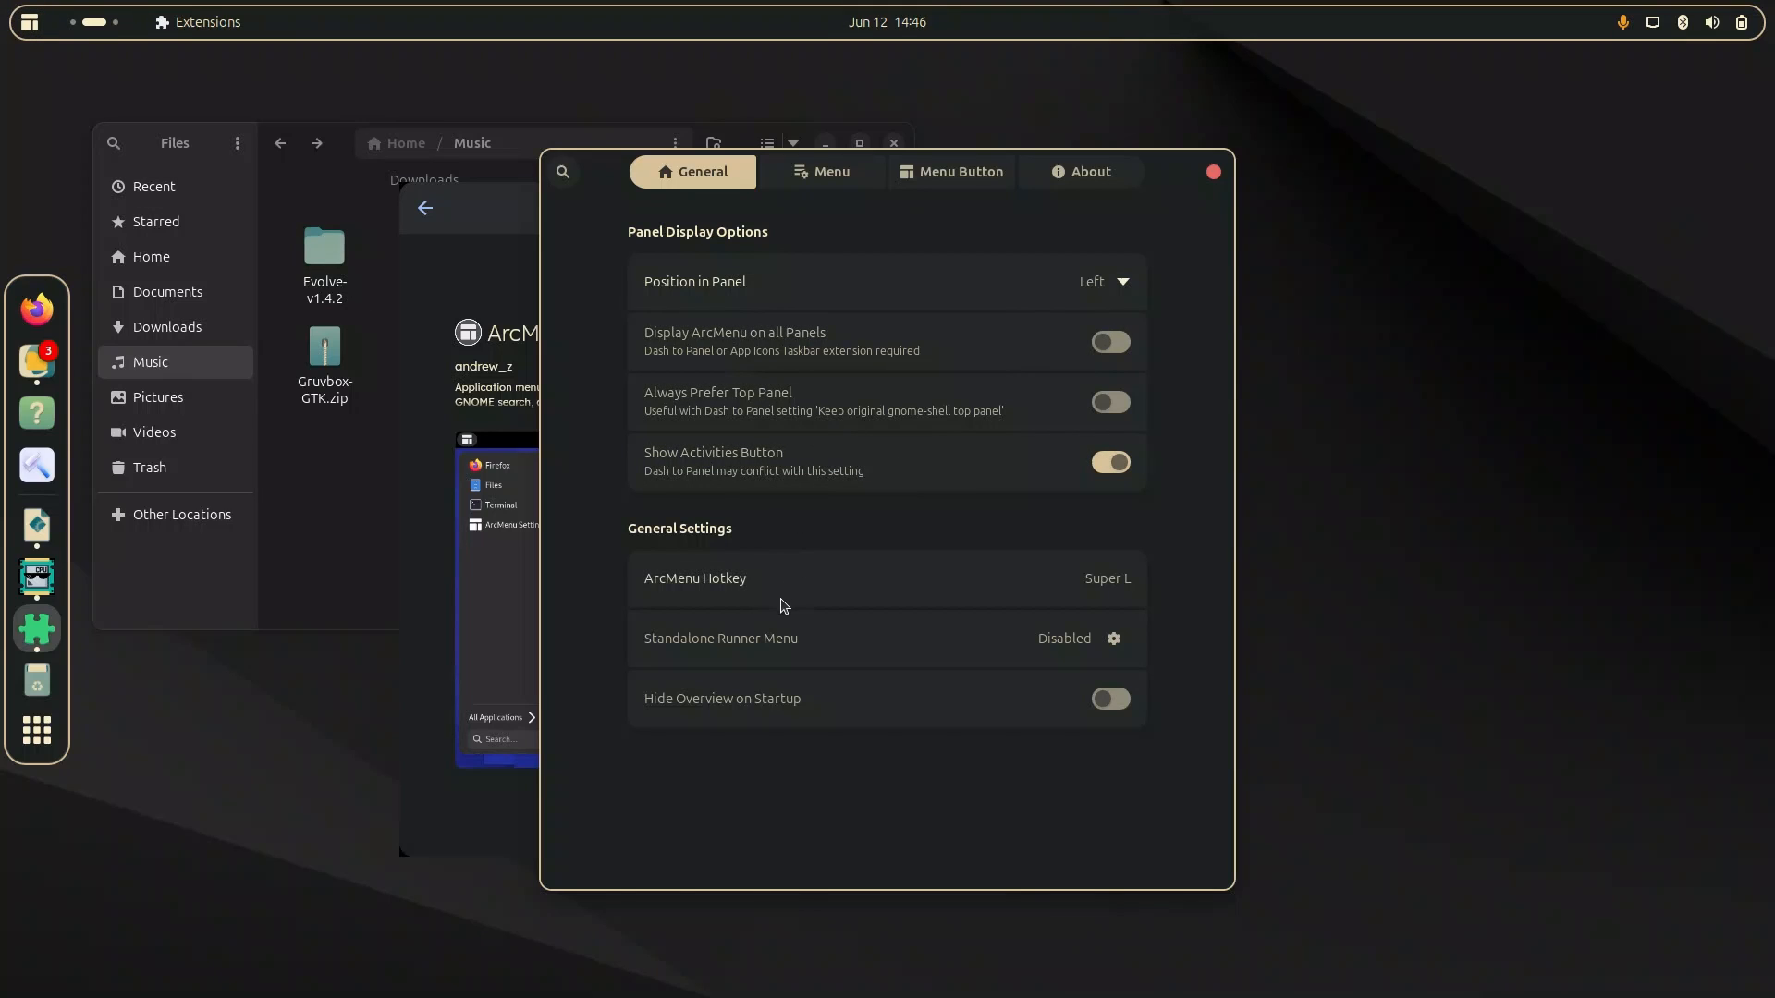
# Bring up ArcMenu's menu button appearance options, searching for 'icon'.
pyautogui.click(820, 170)
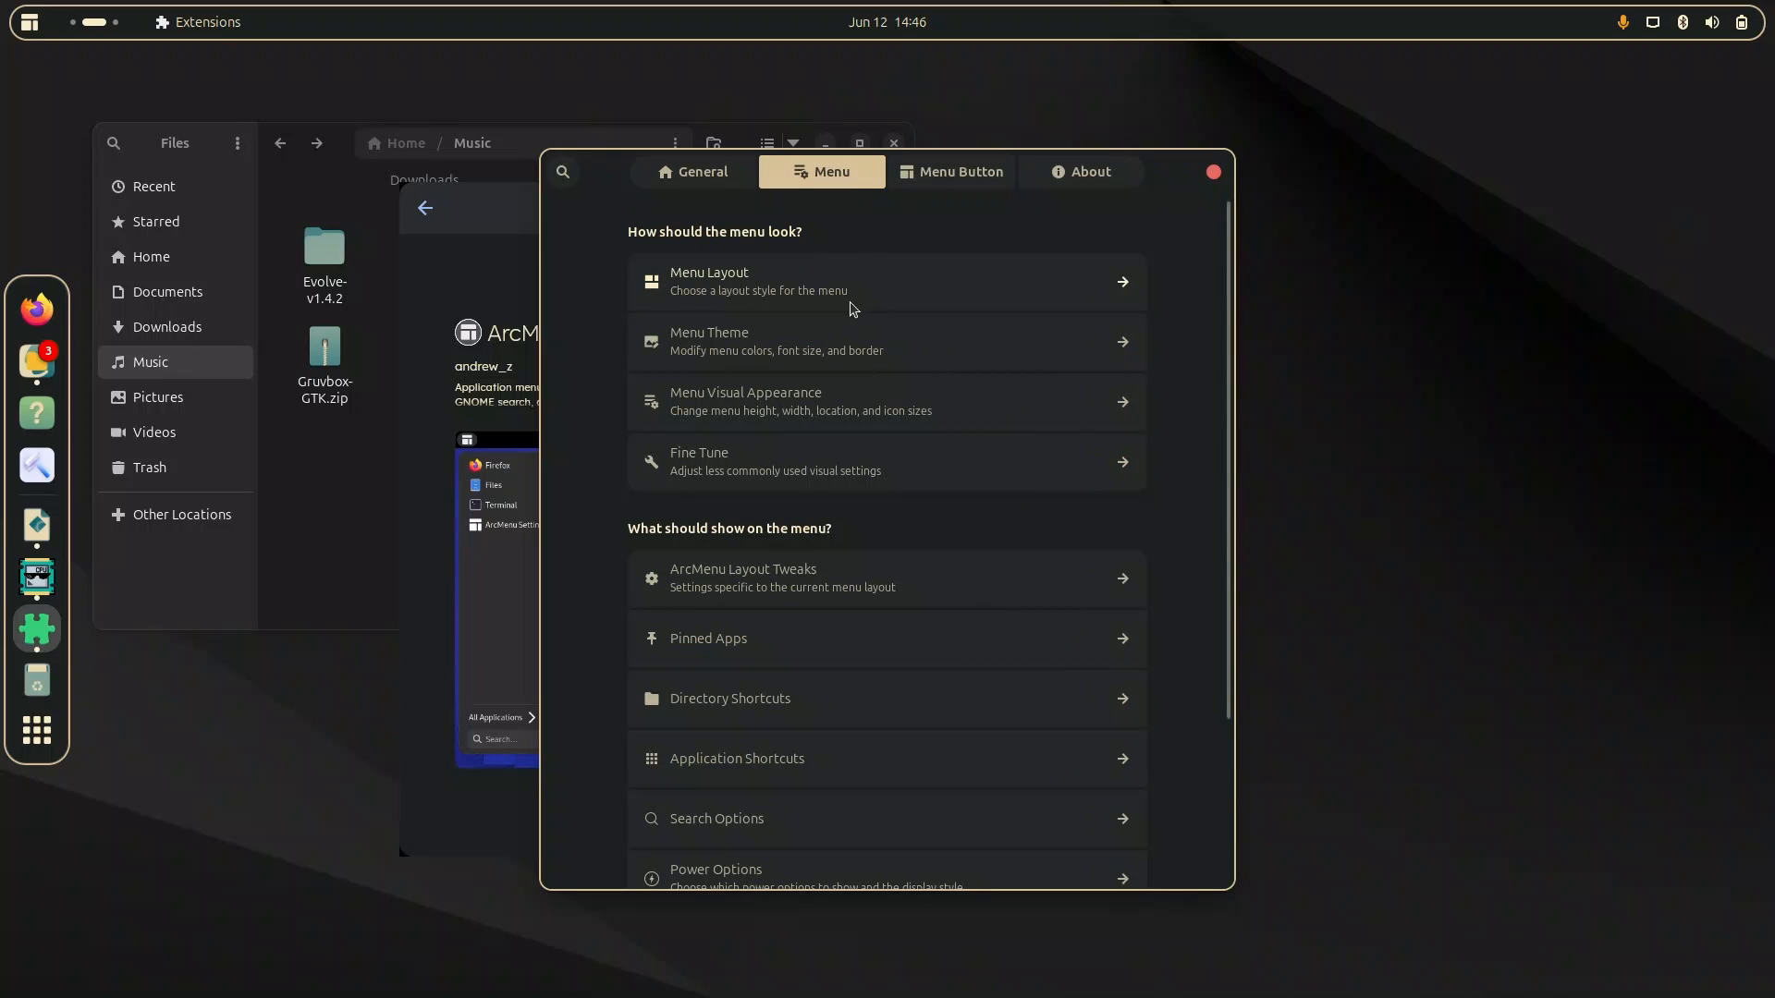
pyautogui.write('icon')
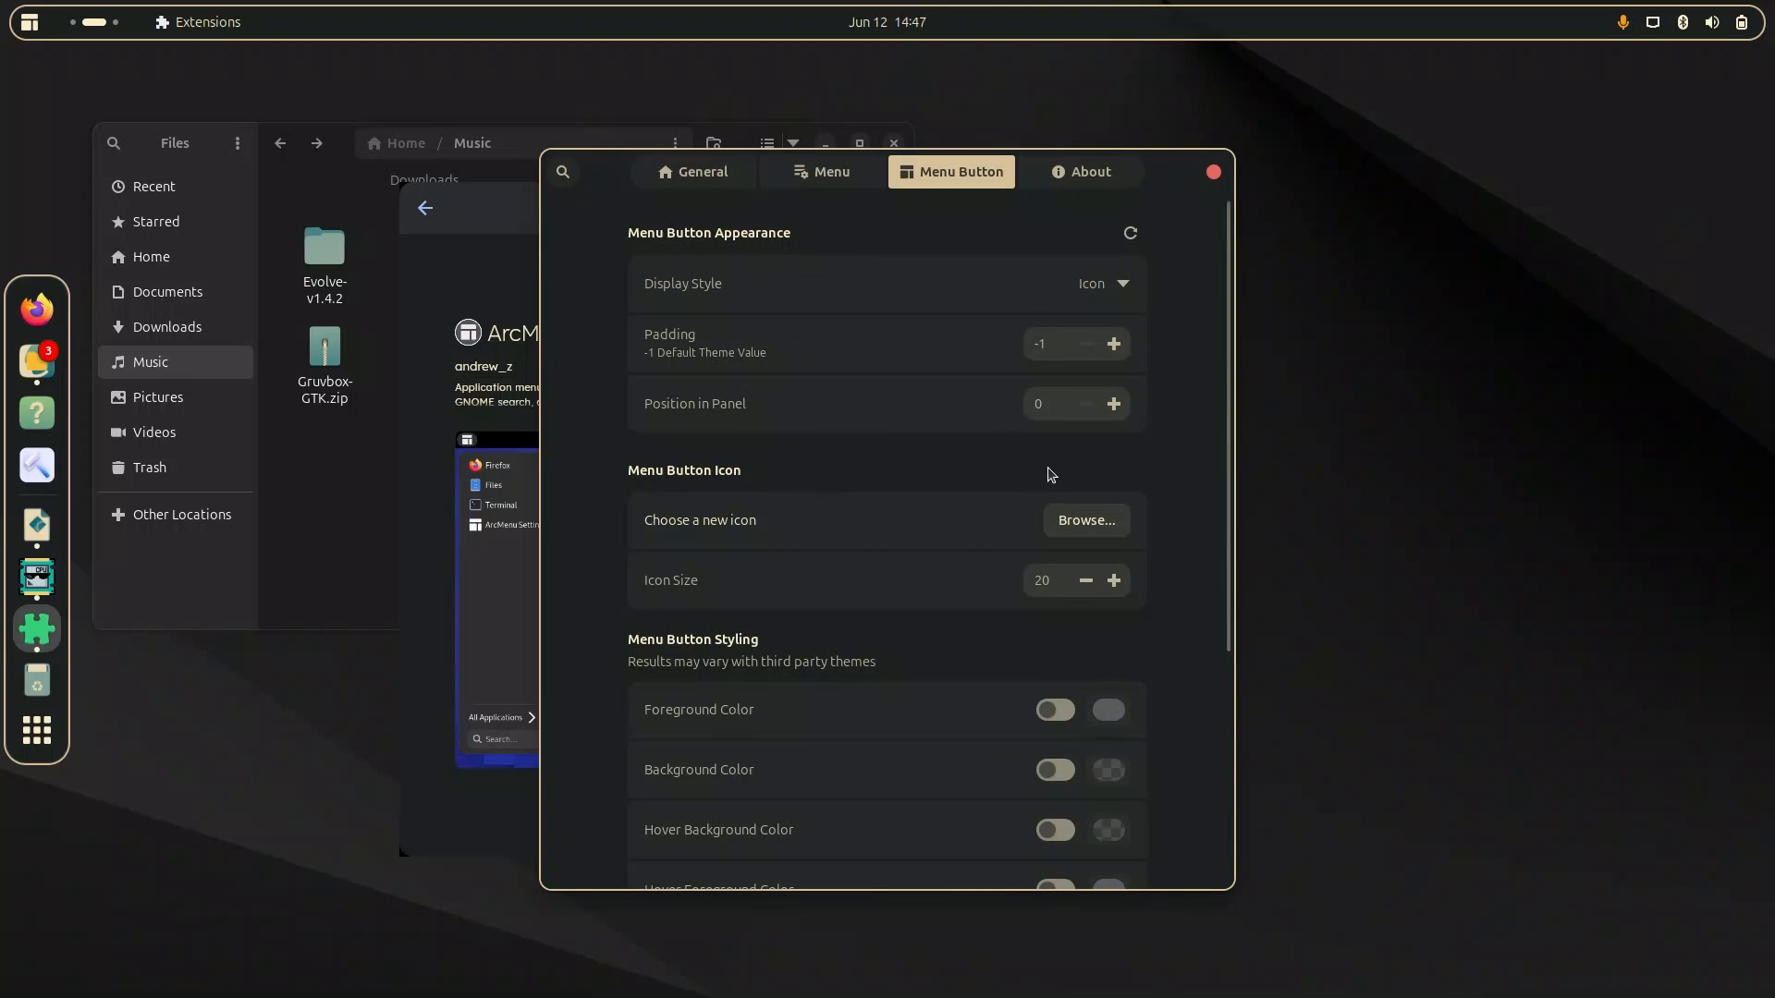
# Set ArcMenu's menu button icon to the Ubuntu logo from the Distros icons.
pyautogui.click(1083, 519)
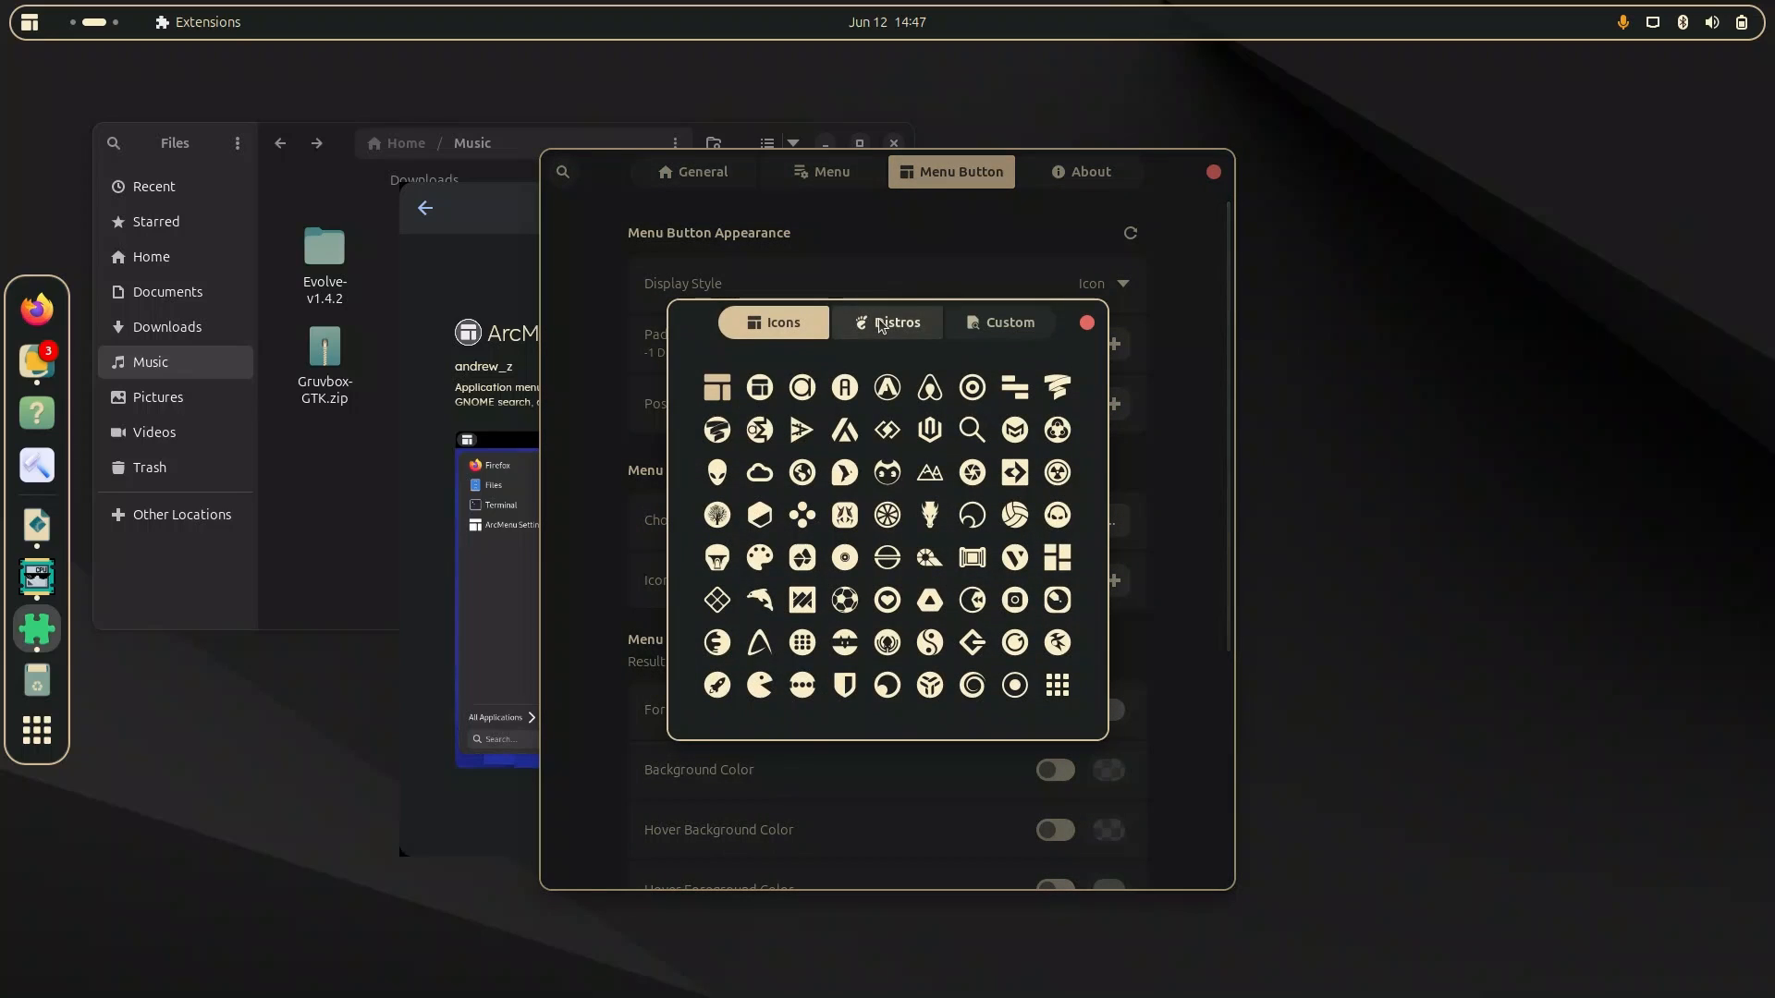
pyautogui.click(895, 321)
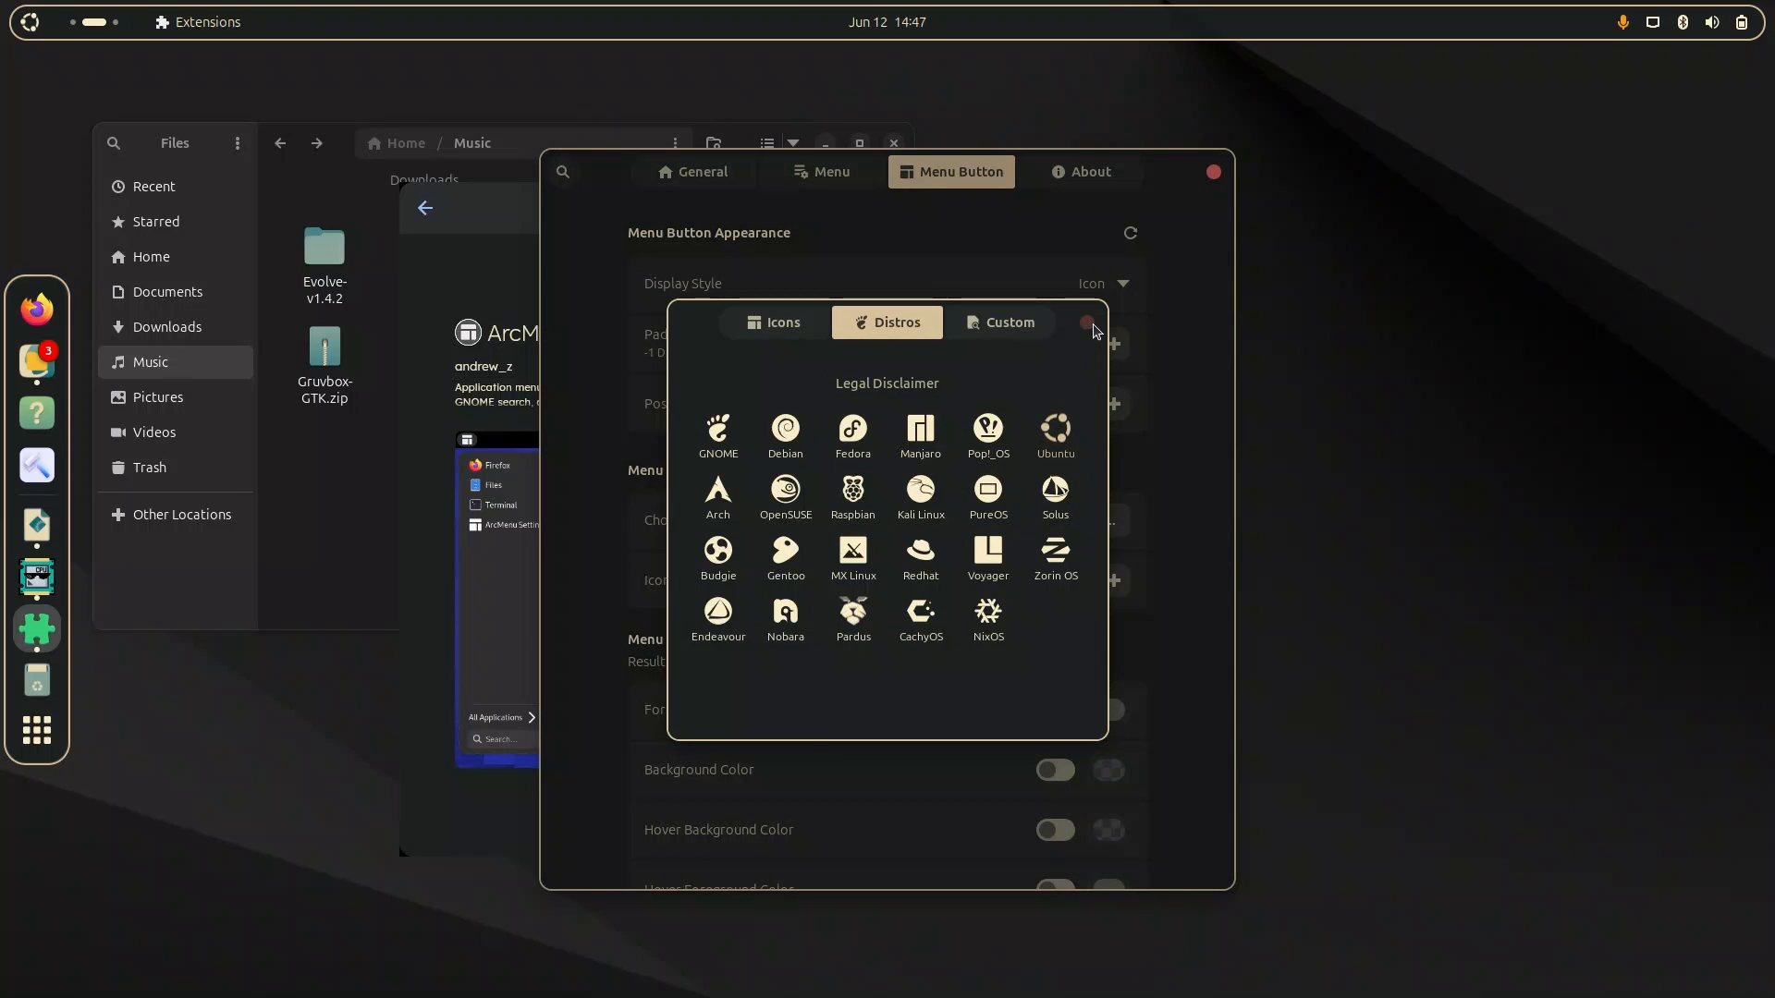
pyautogui.click(1089, 321)
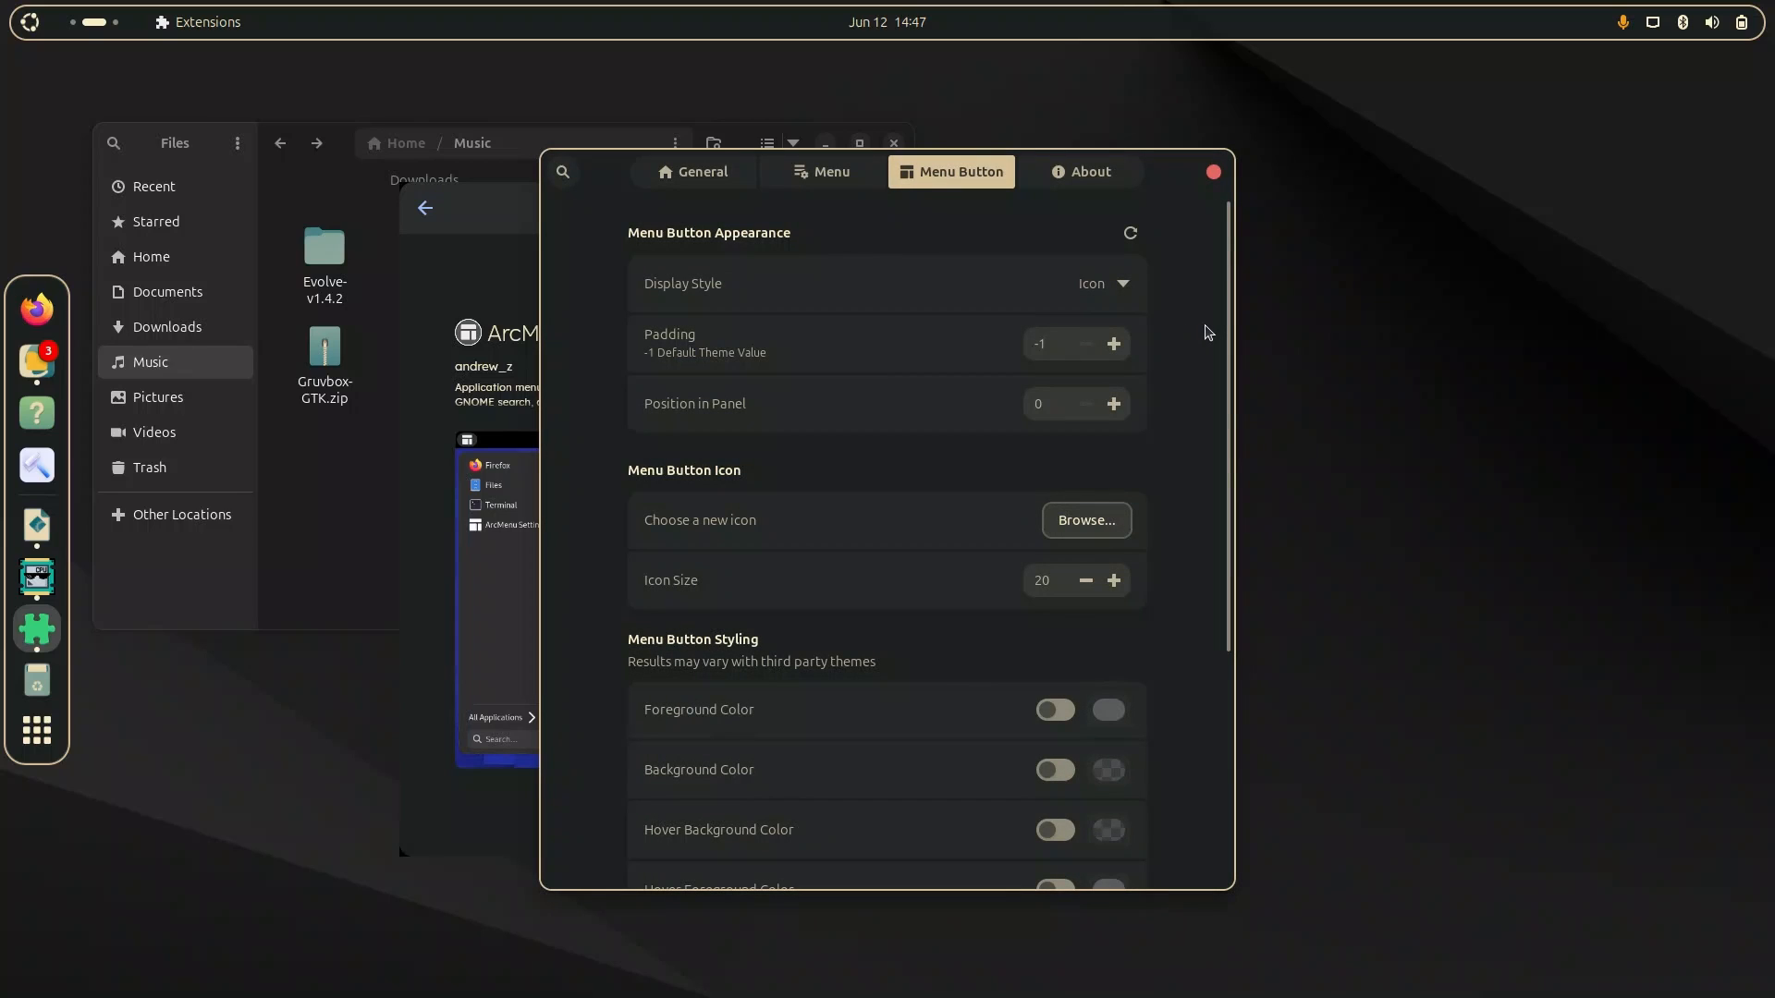
pyautogui.moveTo(1203, 244)
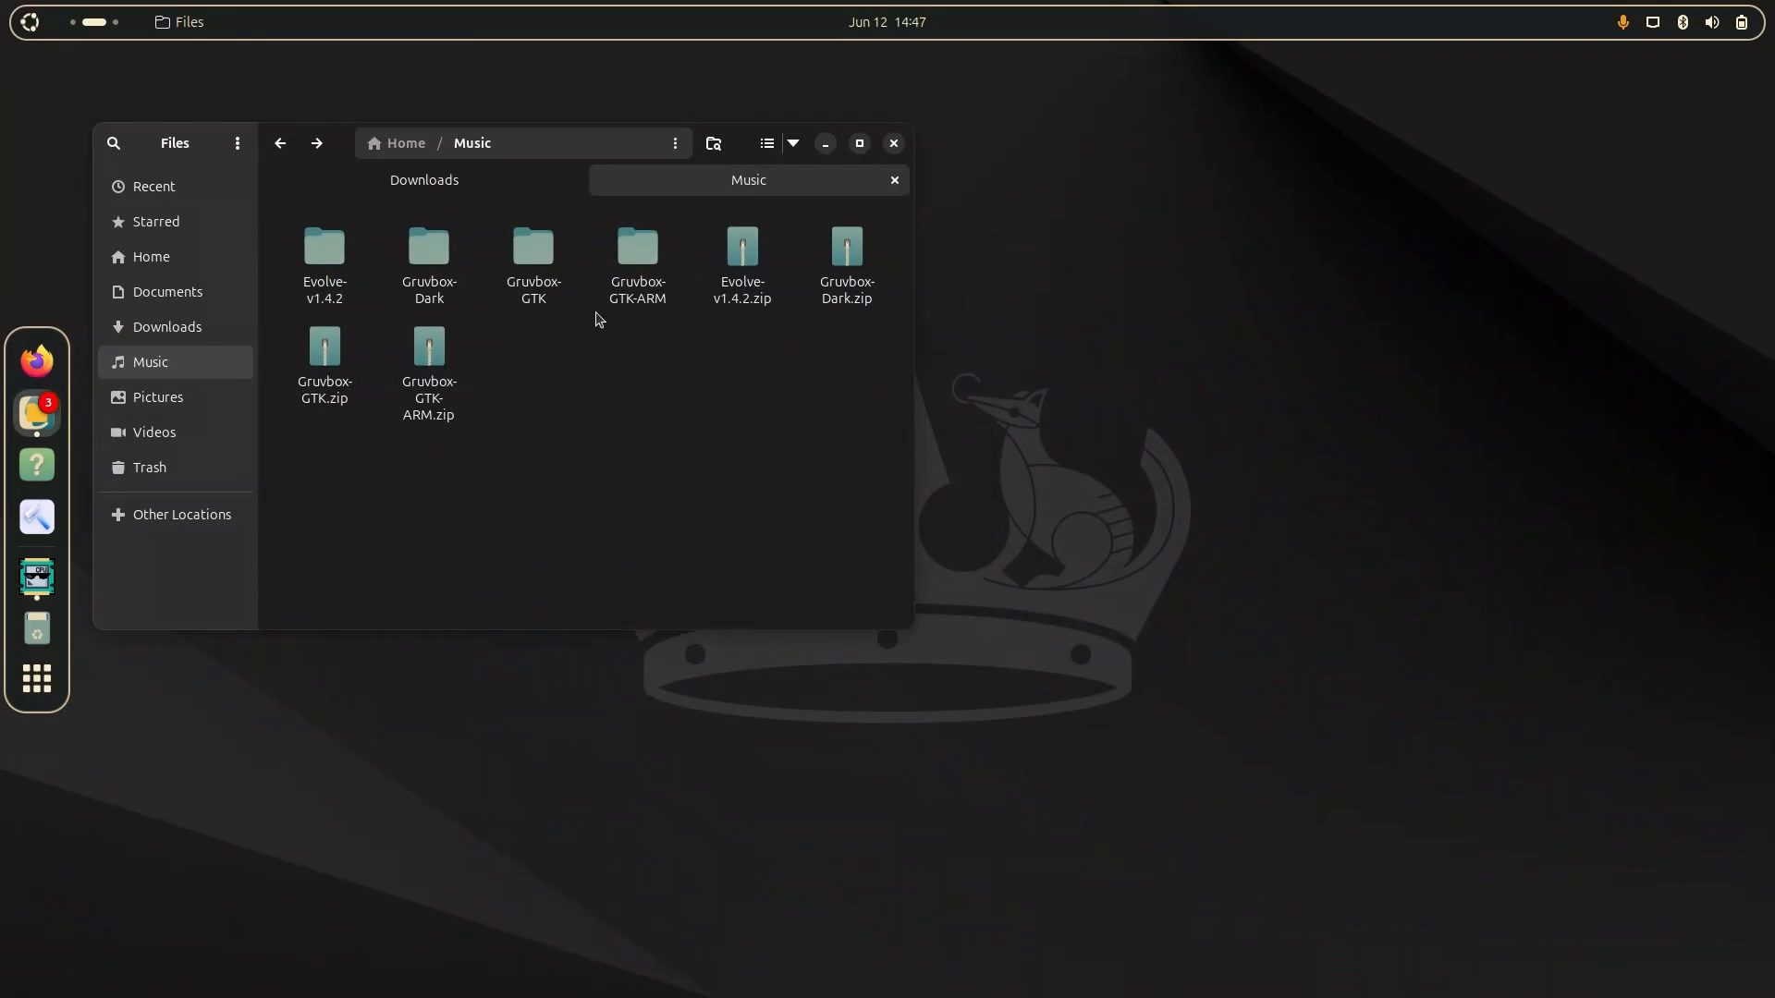
# Search Firefox add-ons for 'gruvbox' and install the Gruvbox theme by Yeet Frog.
pyautogui.click(37, 361)
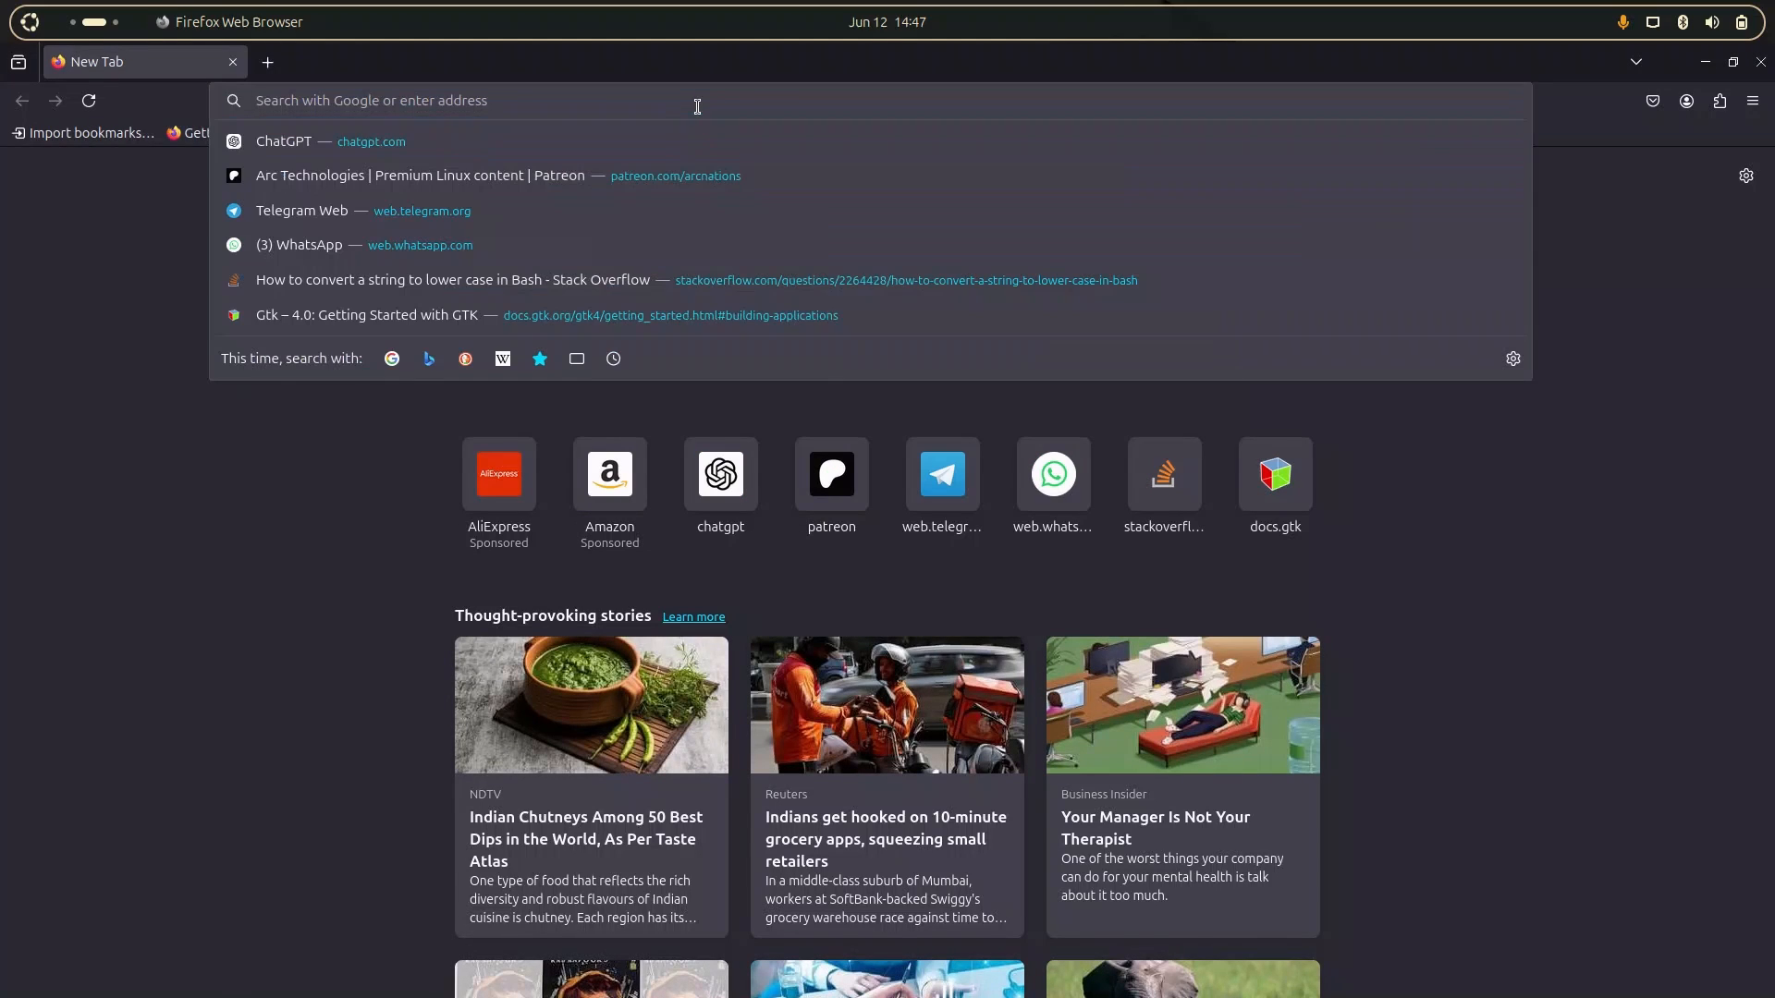
pyautogui.click(1751, 100)
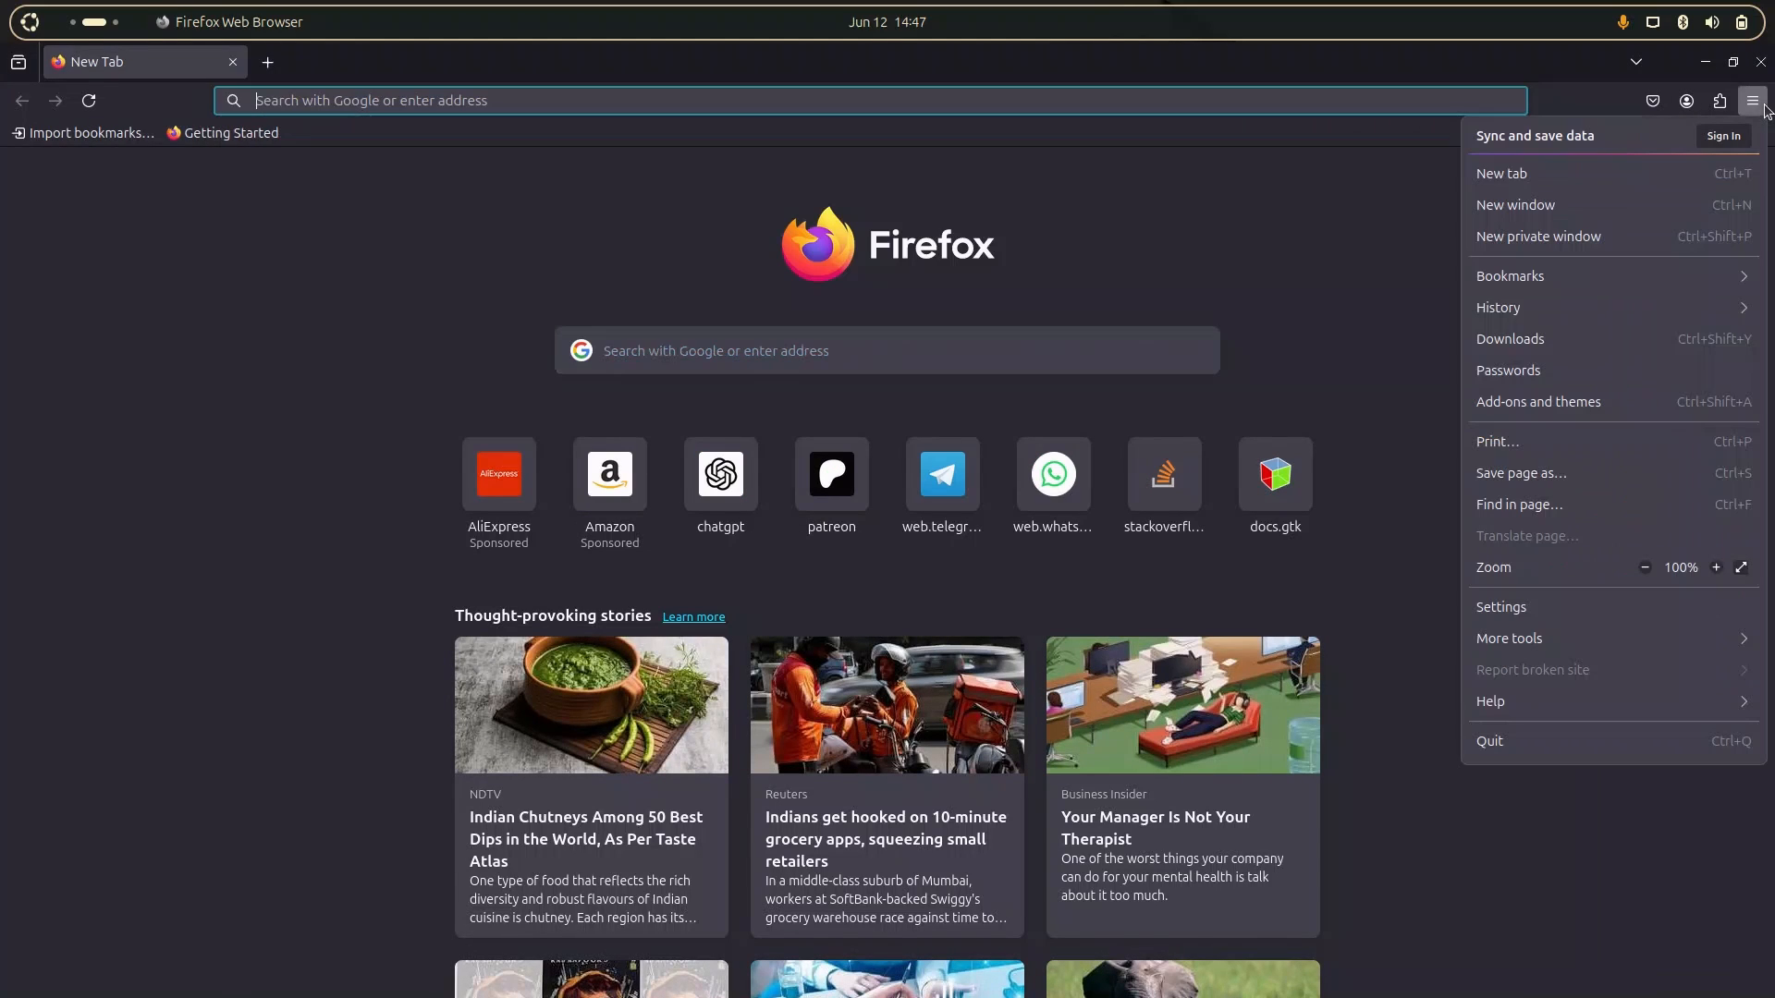
pyautogui.moveTo(1591, 409)
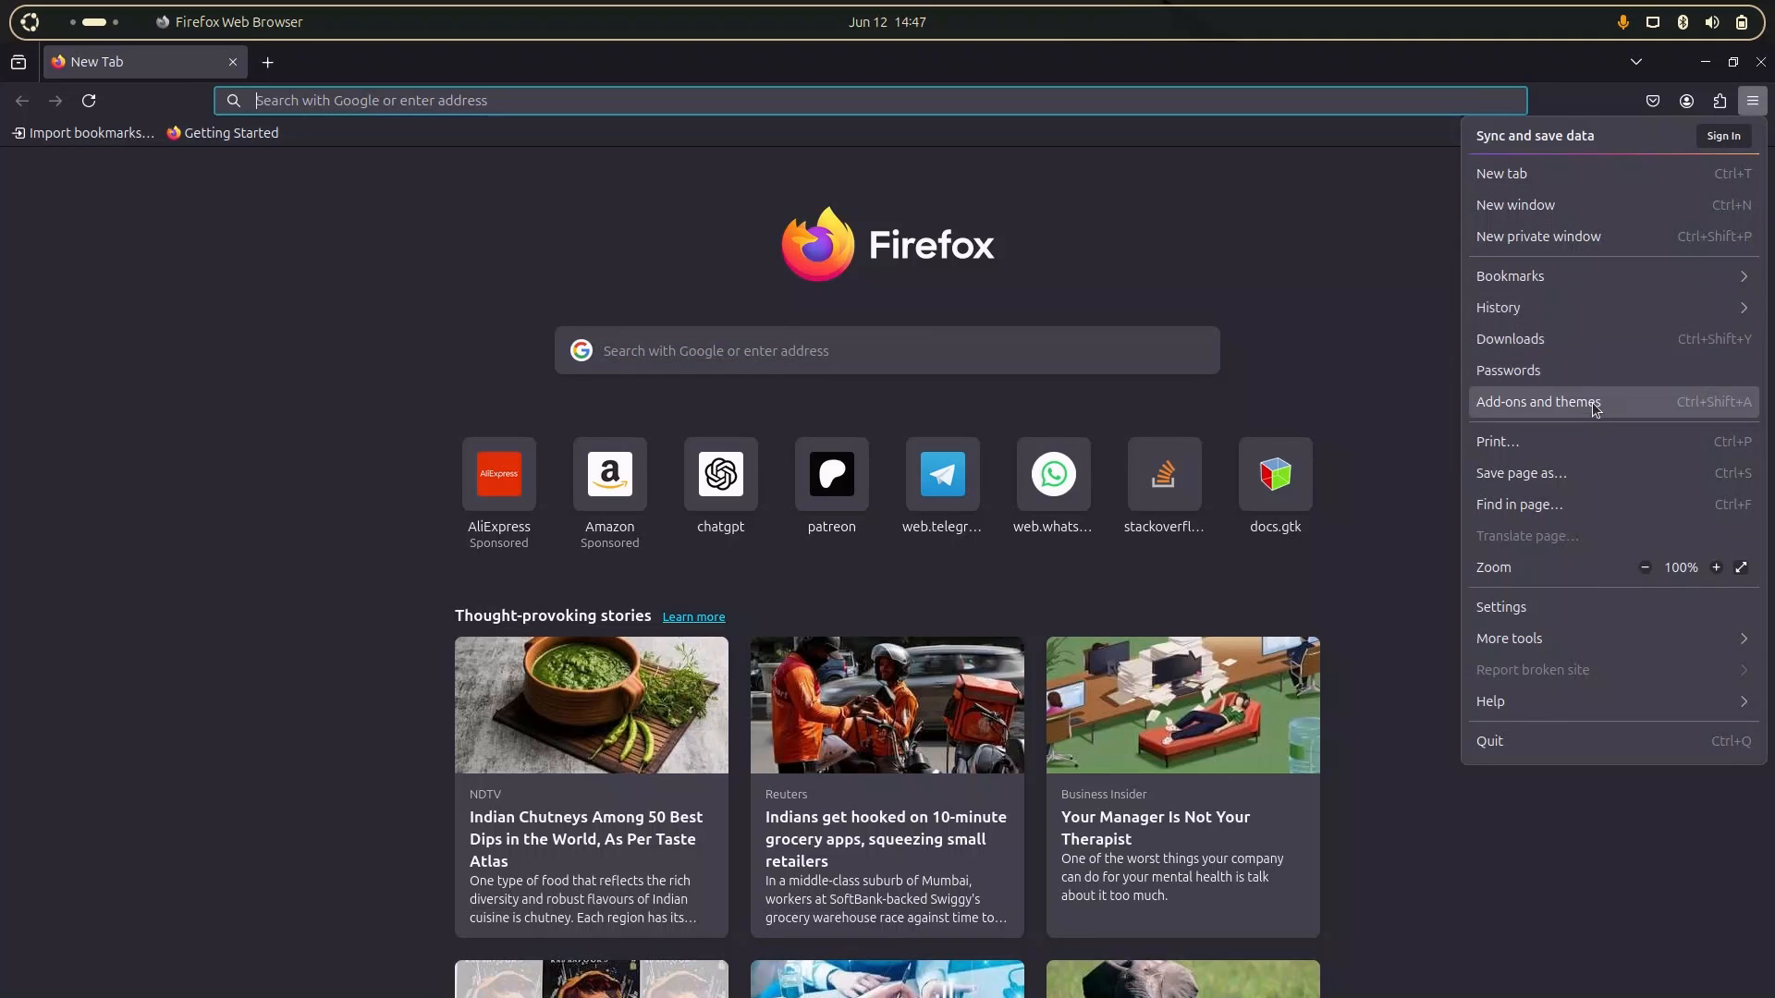
pyautogui.moveTo(1542, 645)
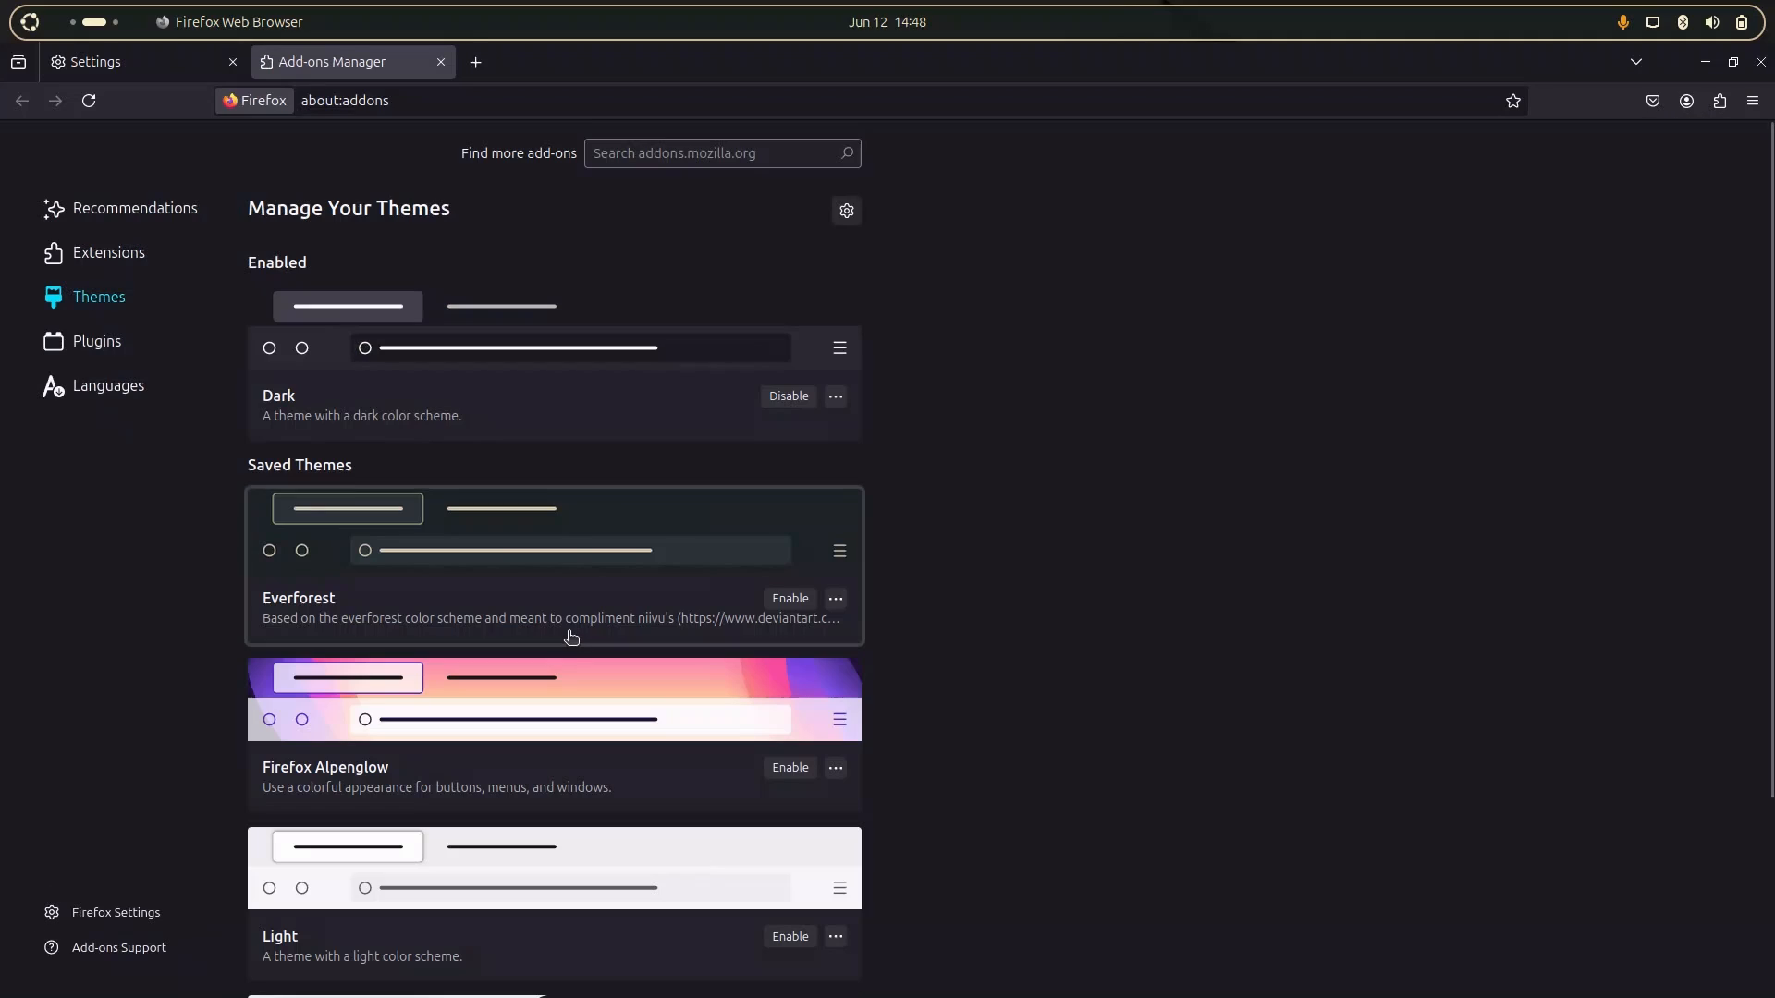
pyautogui.click(721, 154)
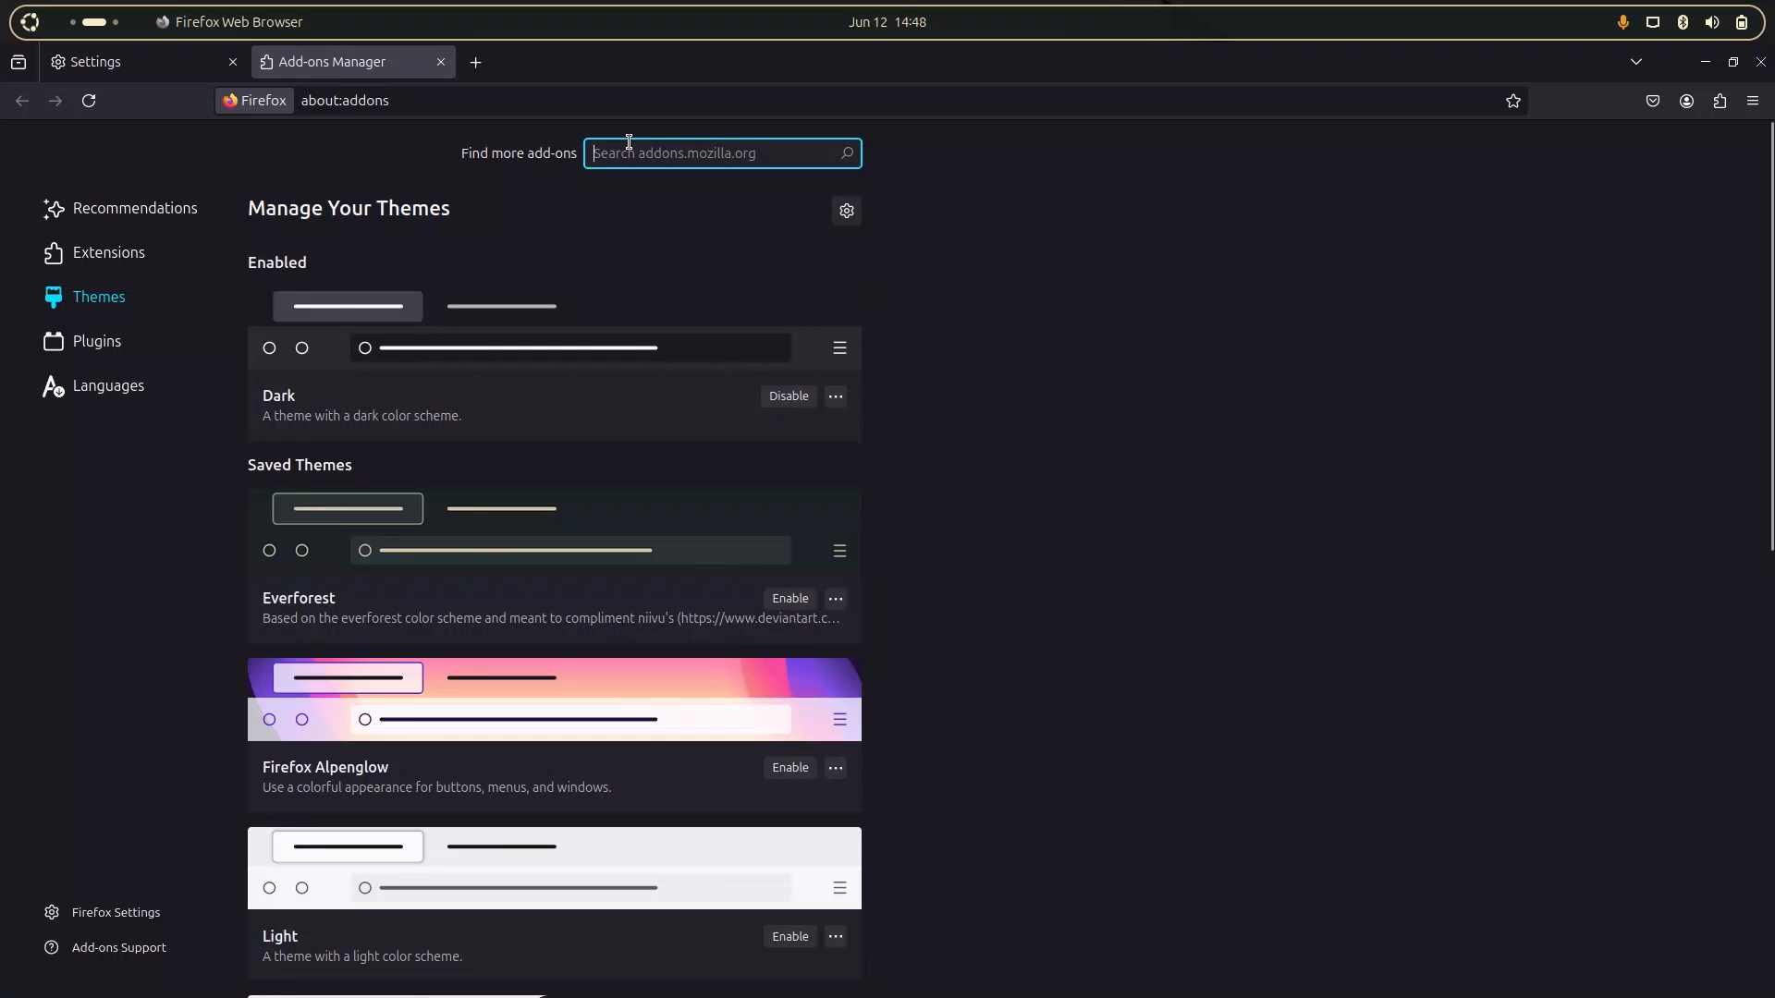
pyautogui.write('gruvbo')
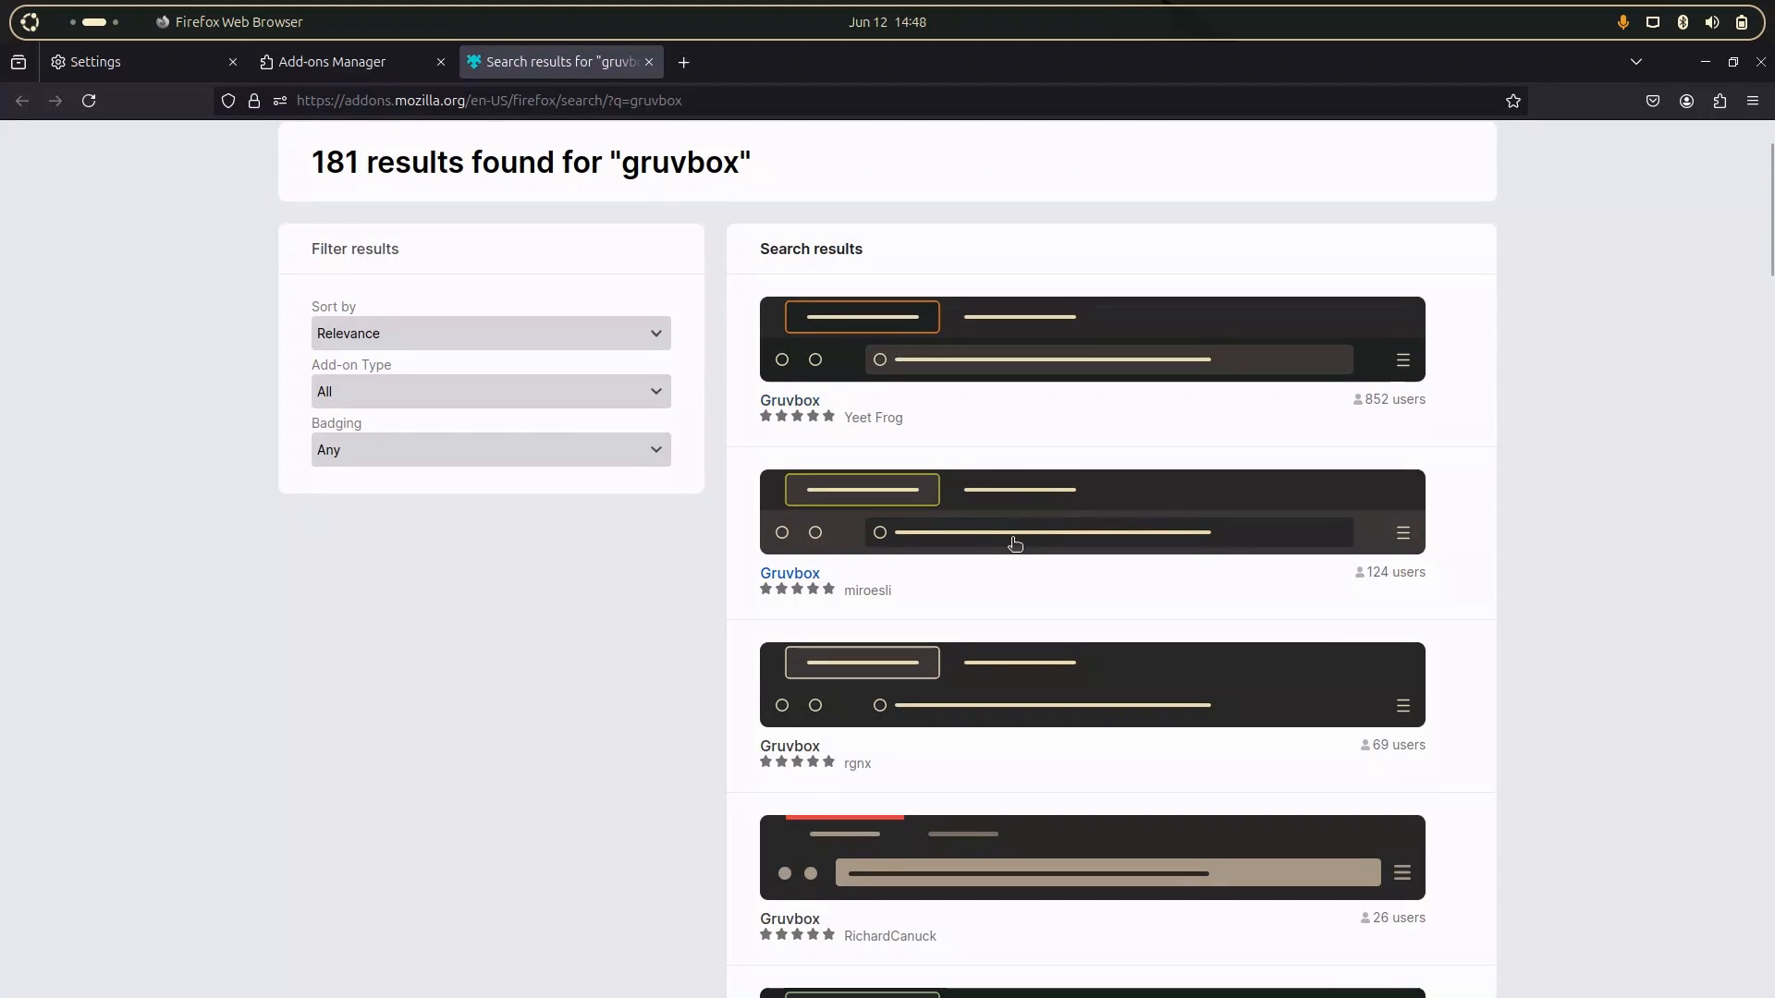
pyautogui.moveTo(1006, 544)
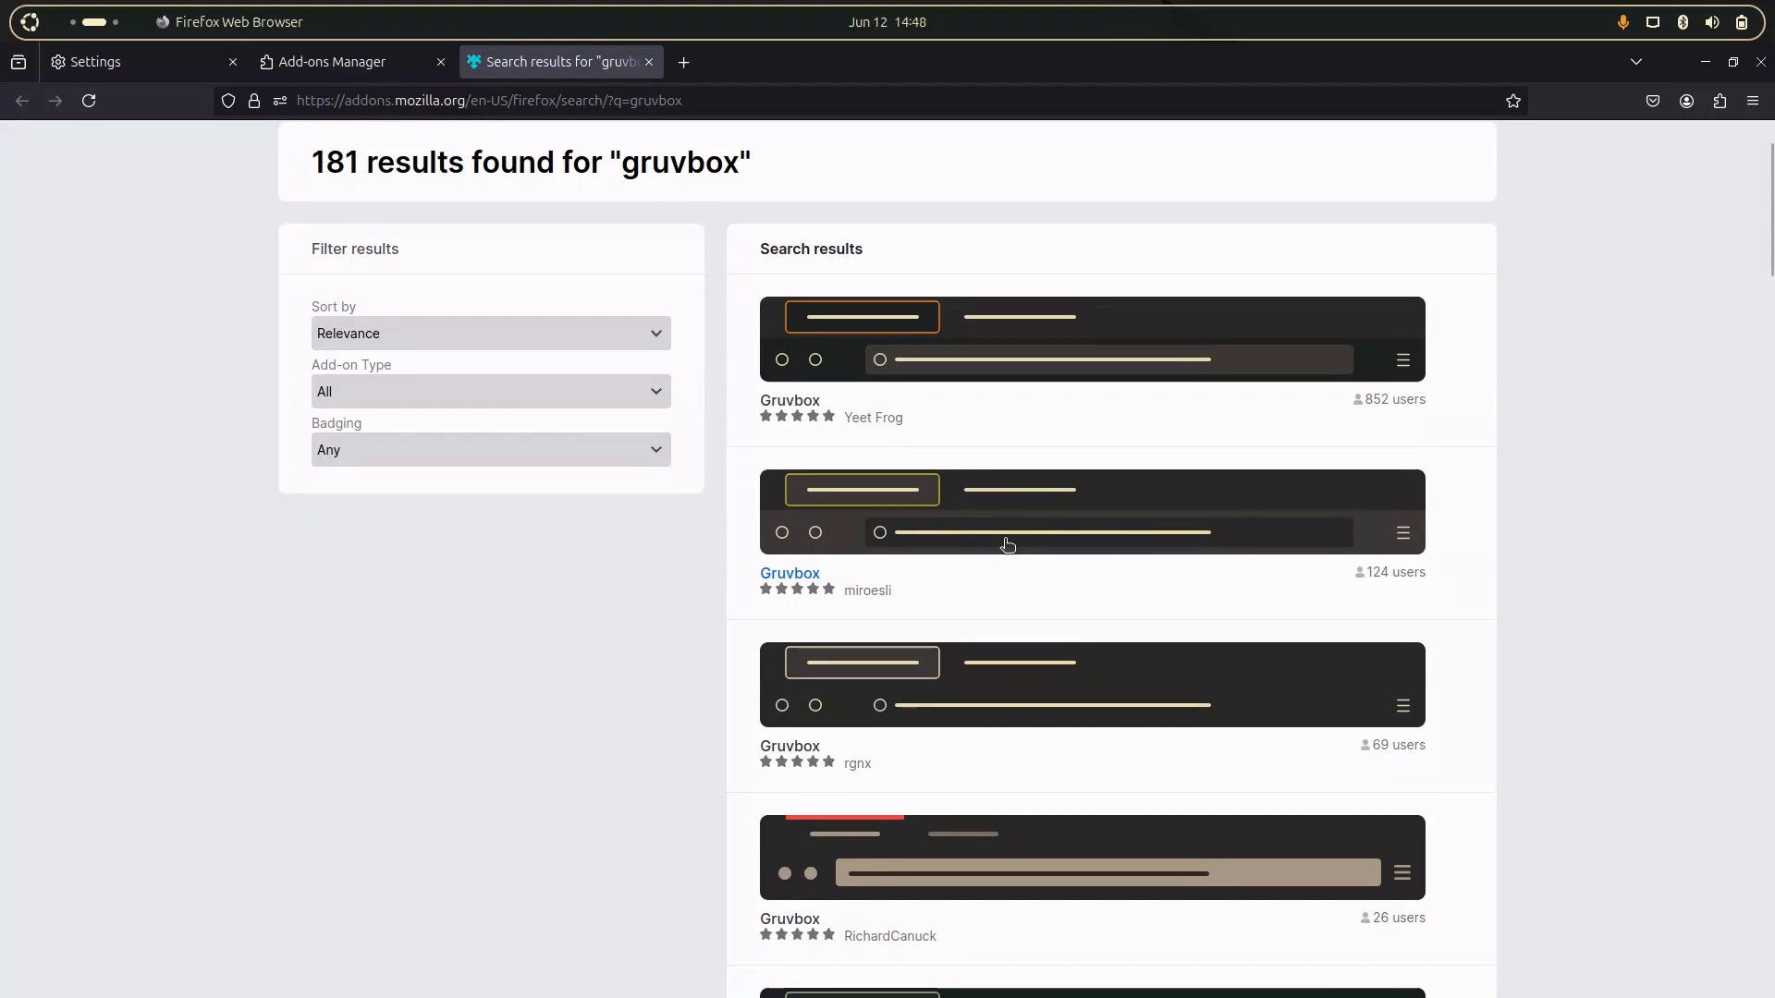
pyautogui.scroll(-3)
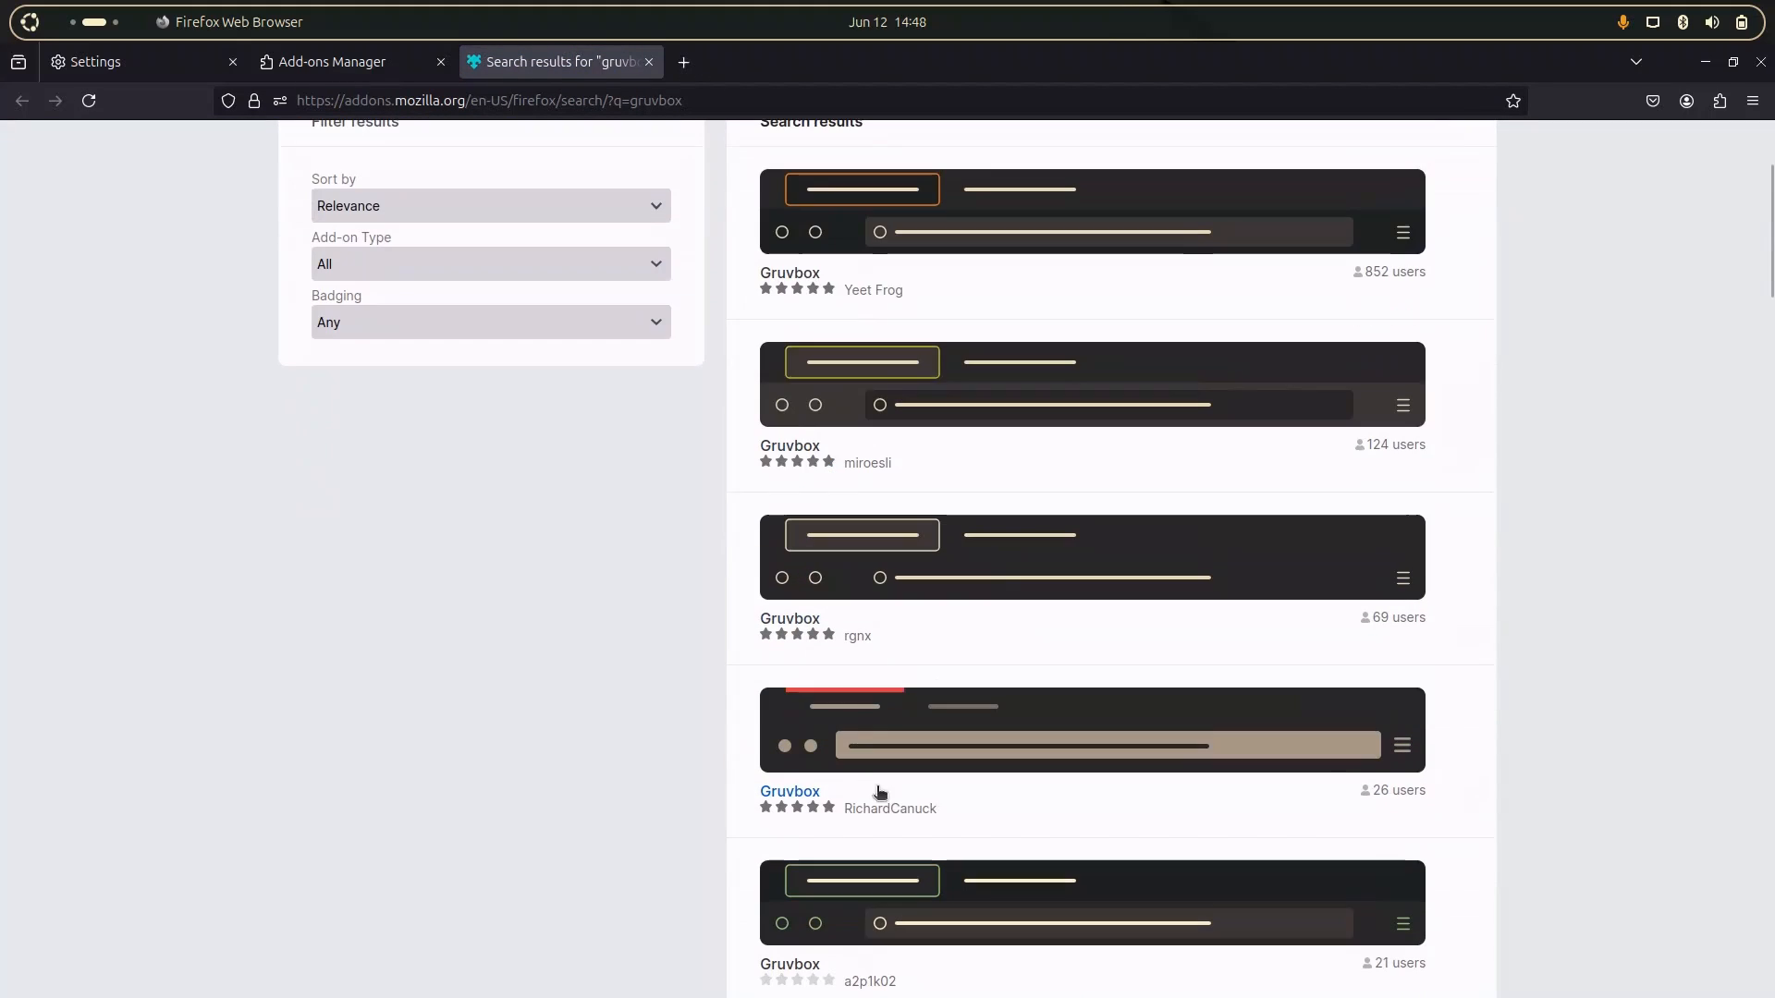
pyautogui.moveTo(1037, 763)
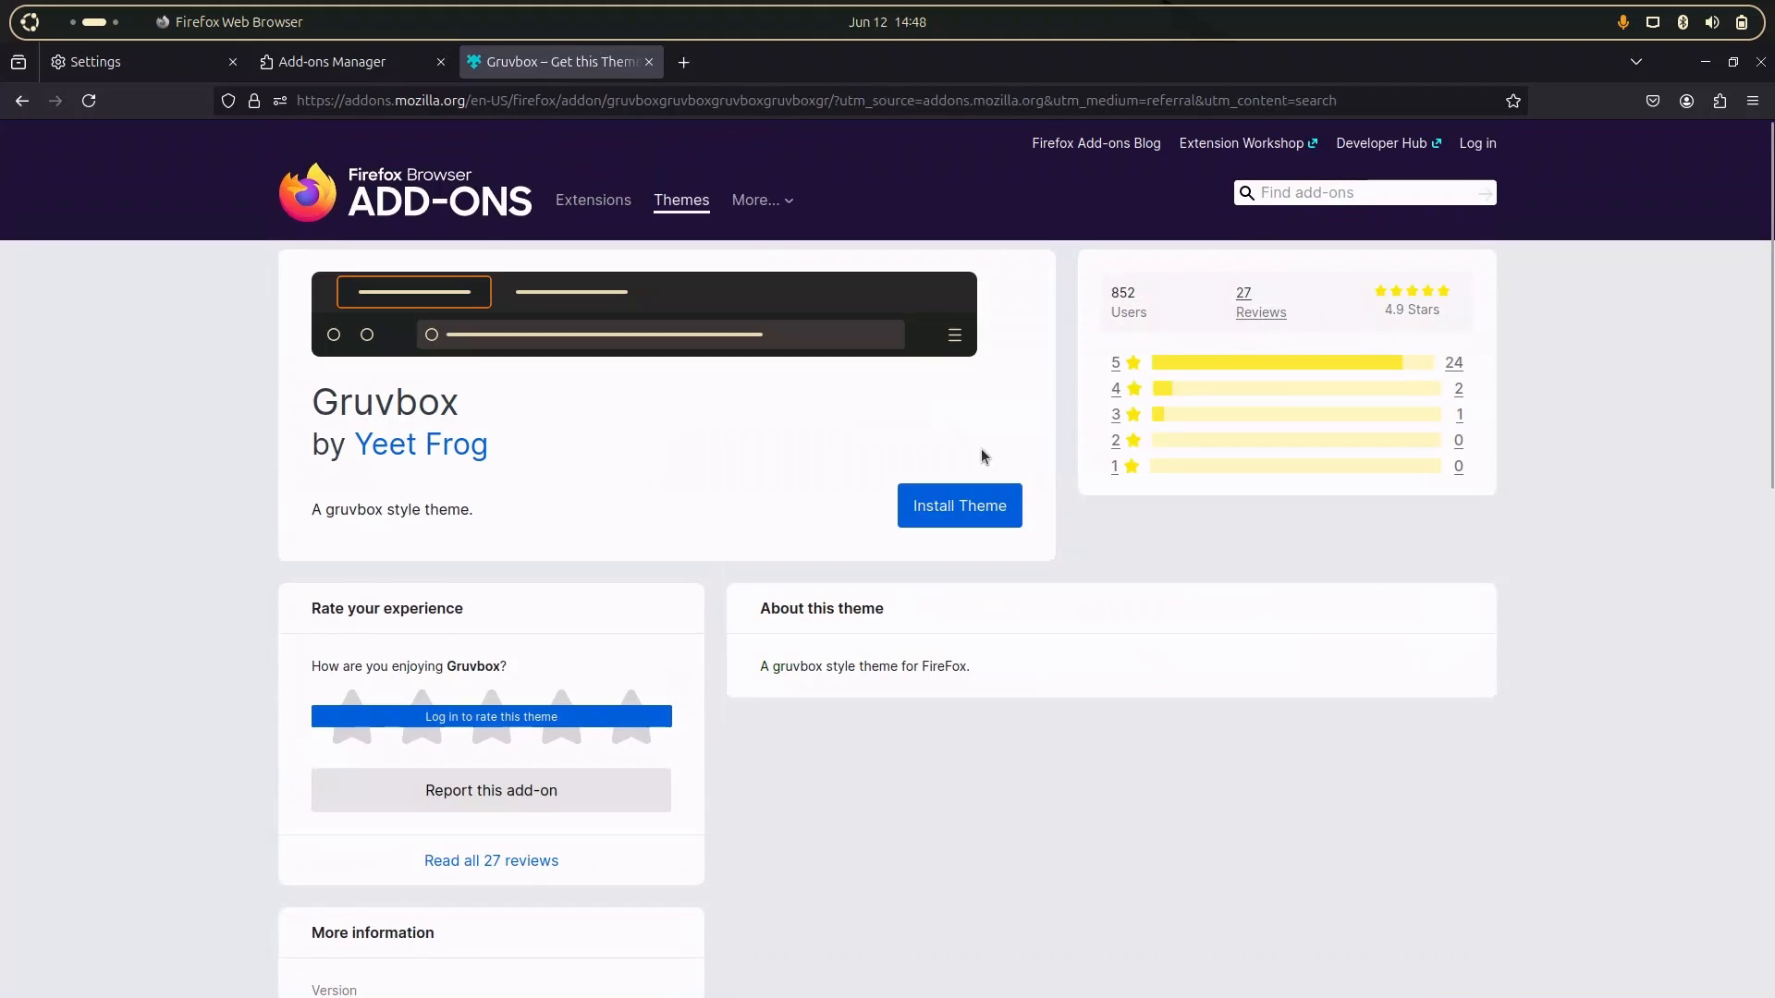
pyautogui.click(958, 507)
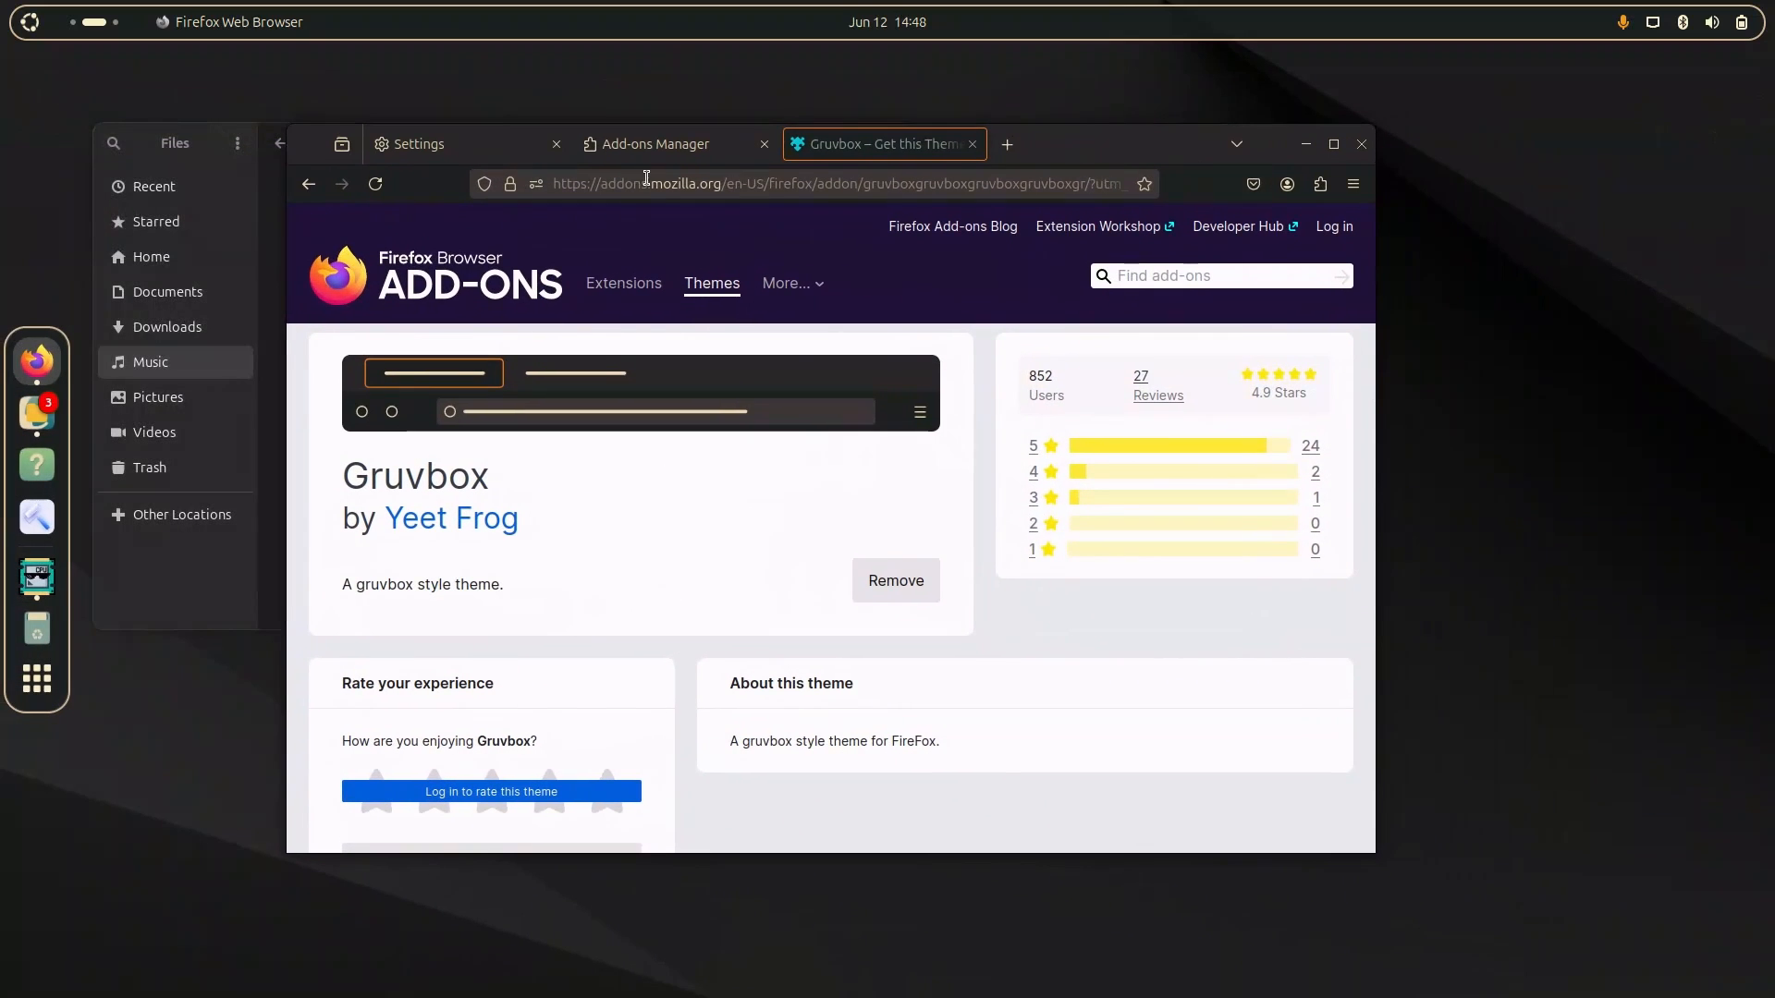
# Open the Pexels website and search its photos for 'dull'.
pyautogui.click(464, 144)
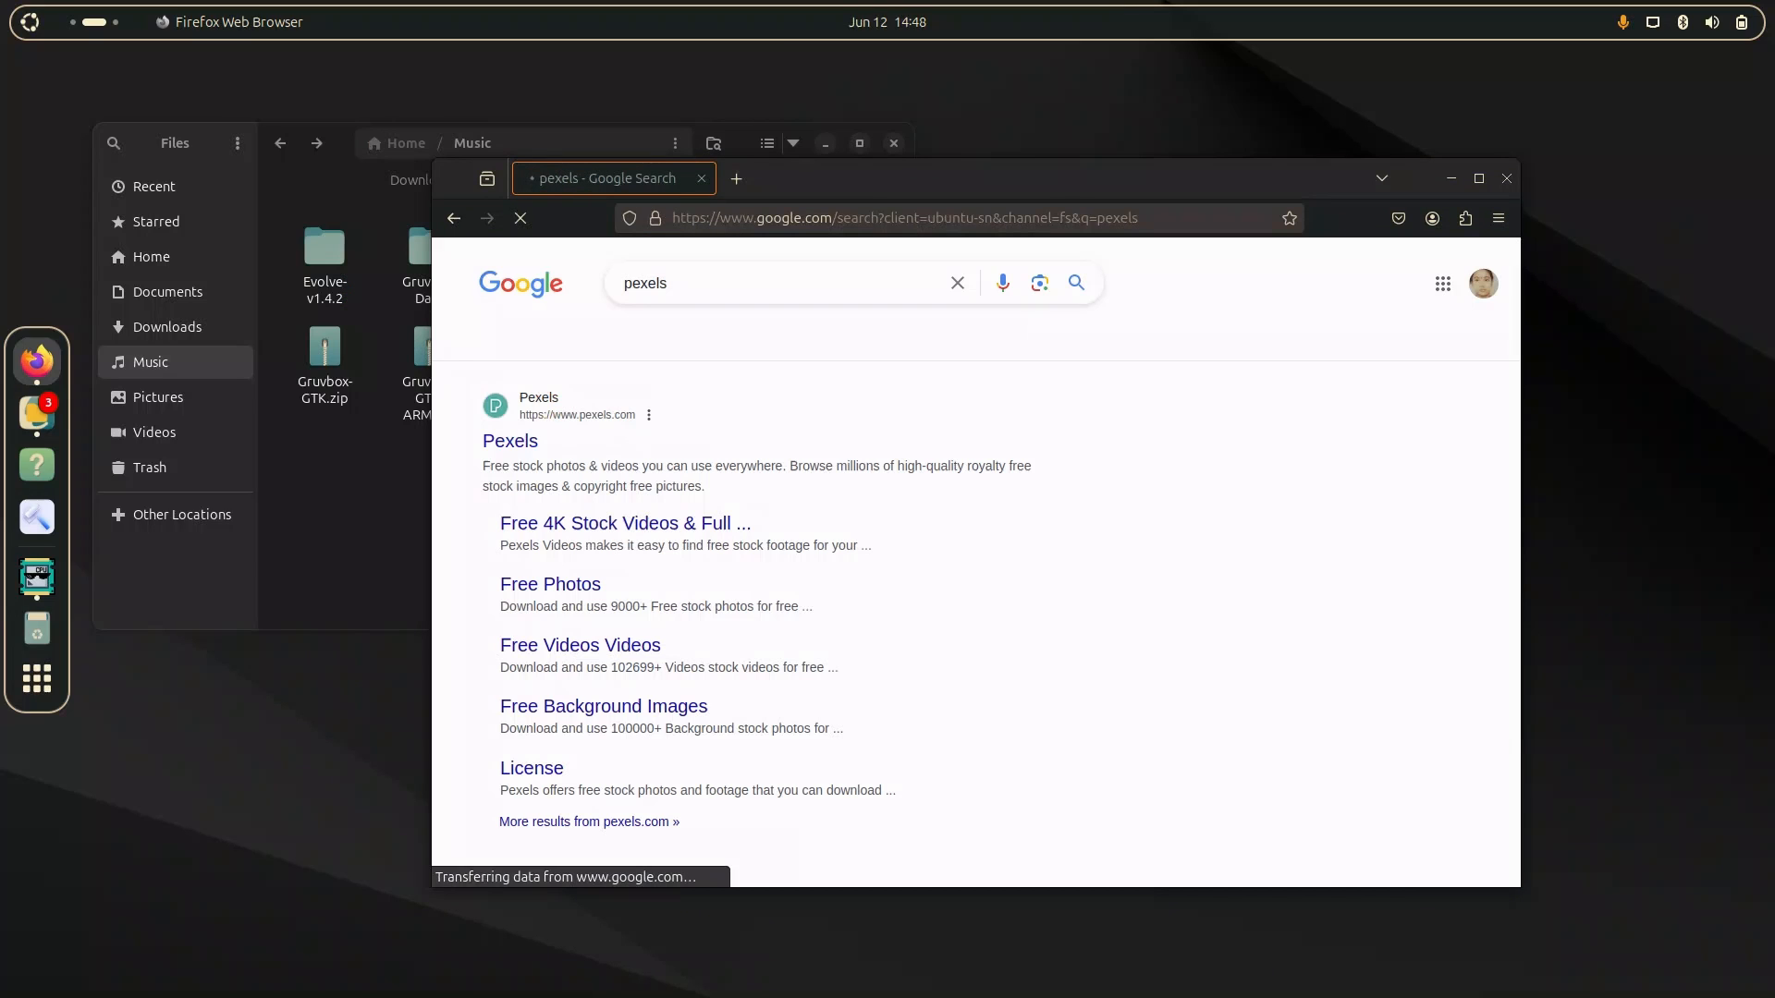
pyautogui.click(510, 440)
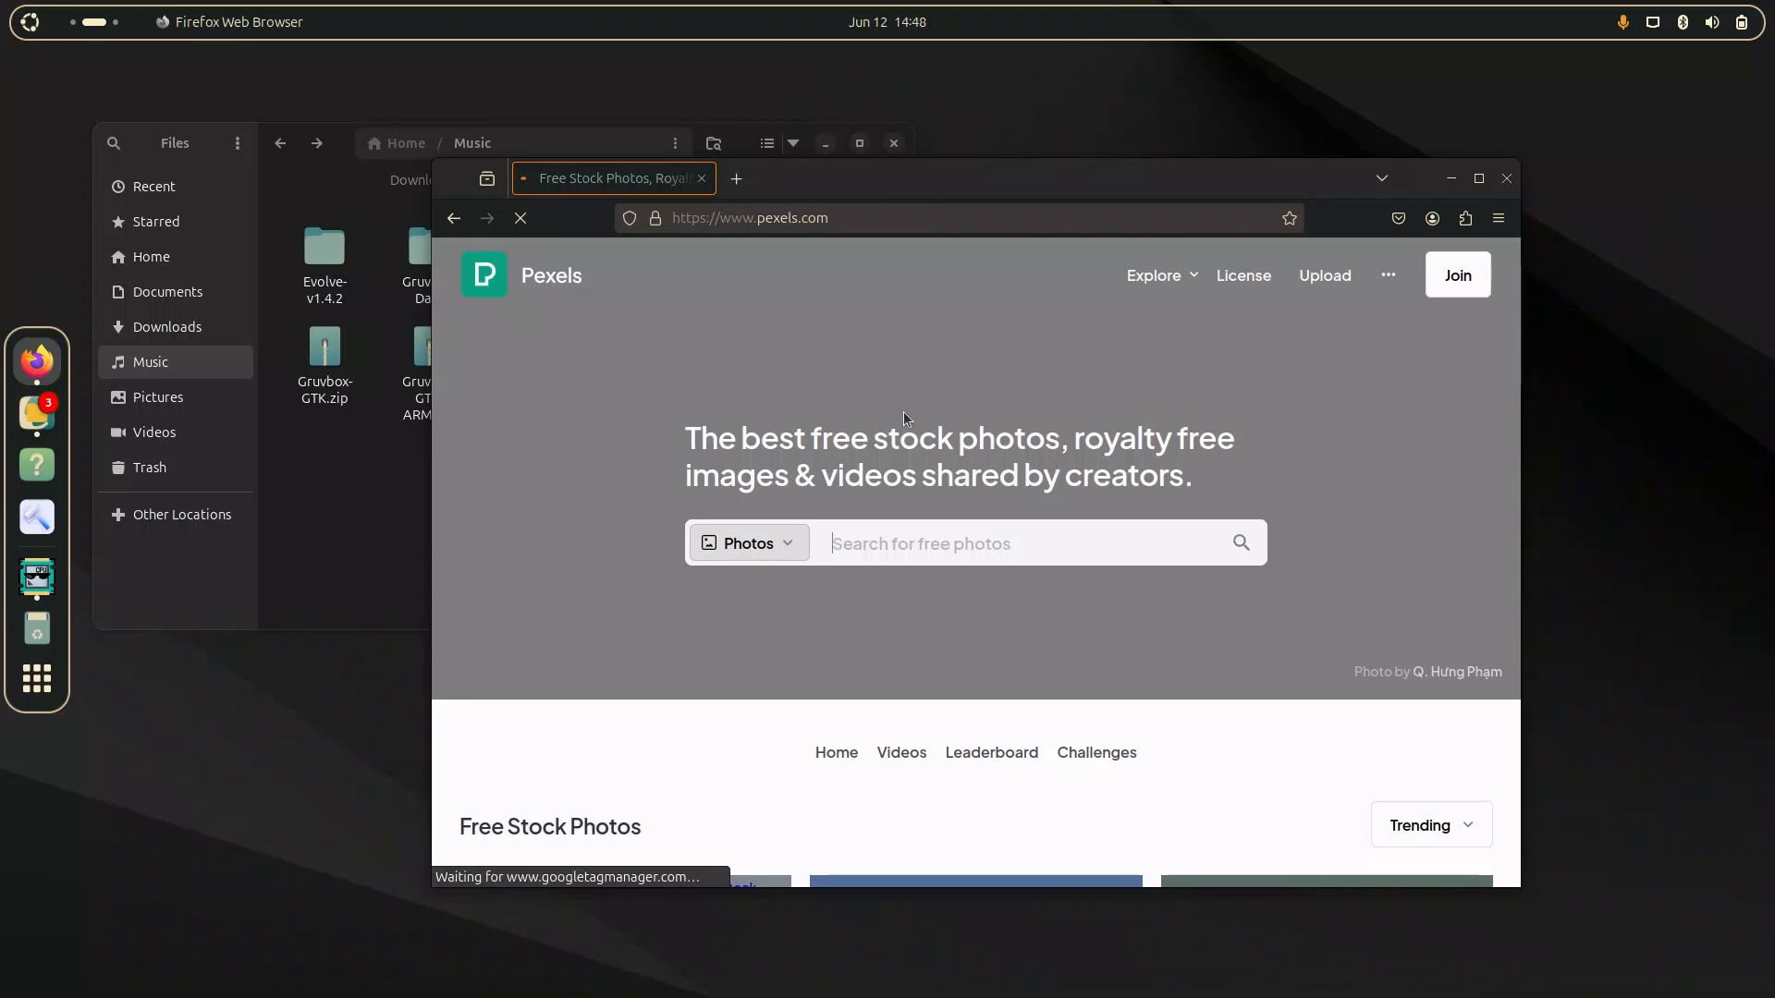
pyautogui.write('dull')
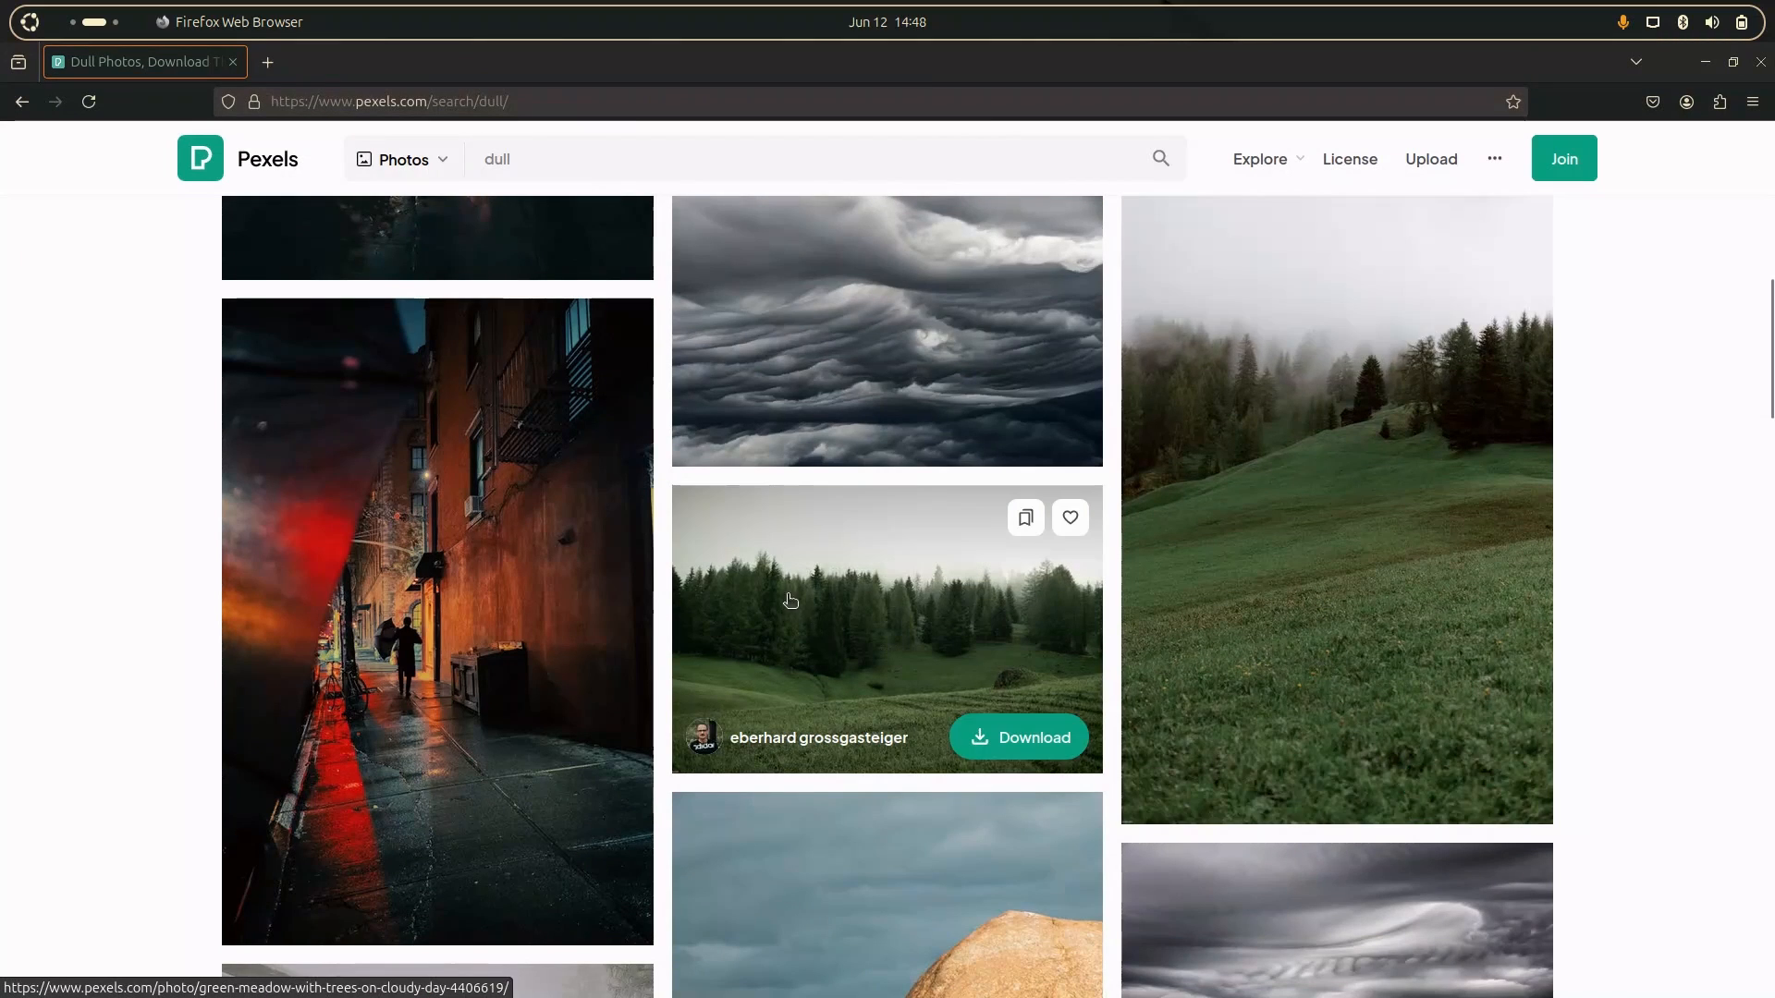
# Scroll the results and download the lone-figure misty hilltop photo.
pyautogui.scroll(-3)
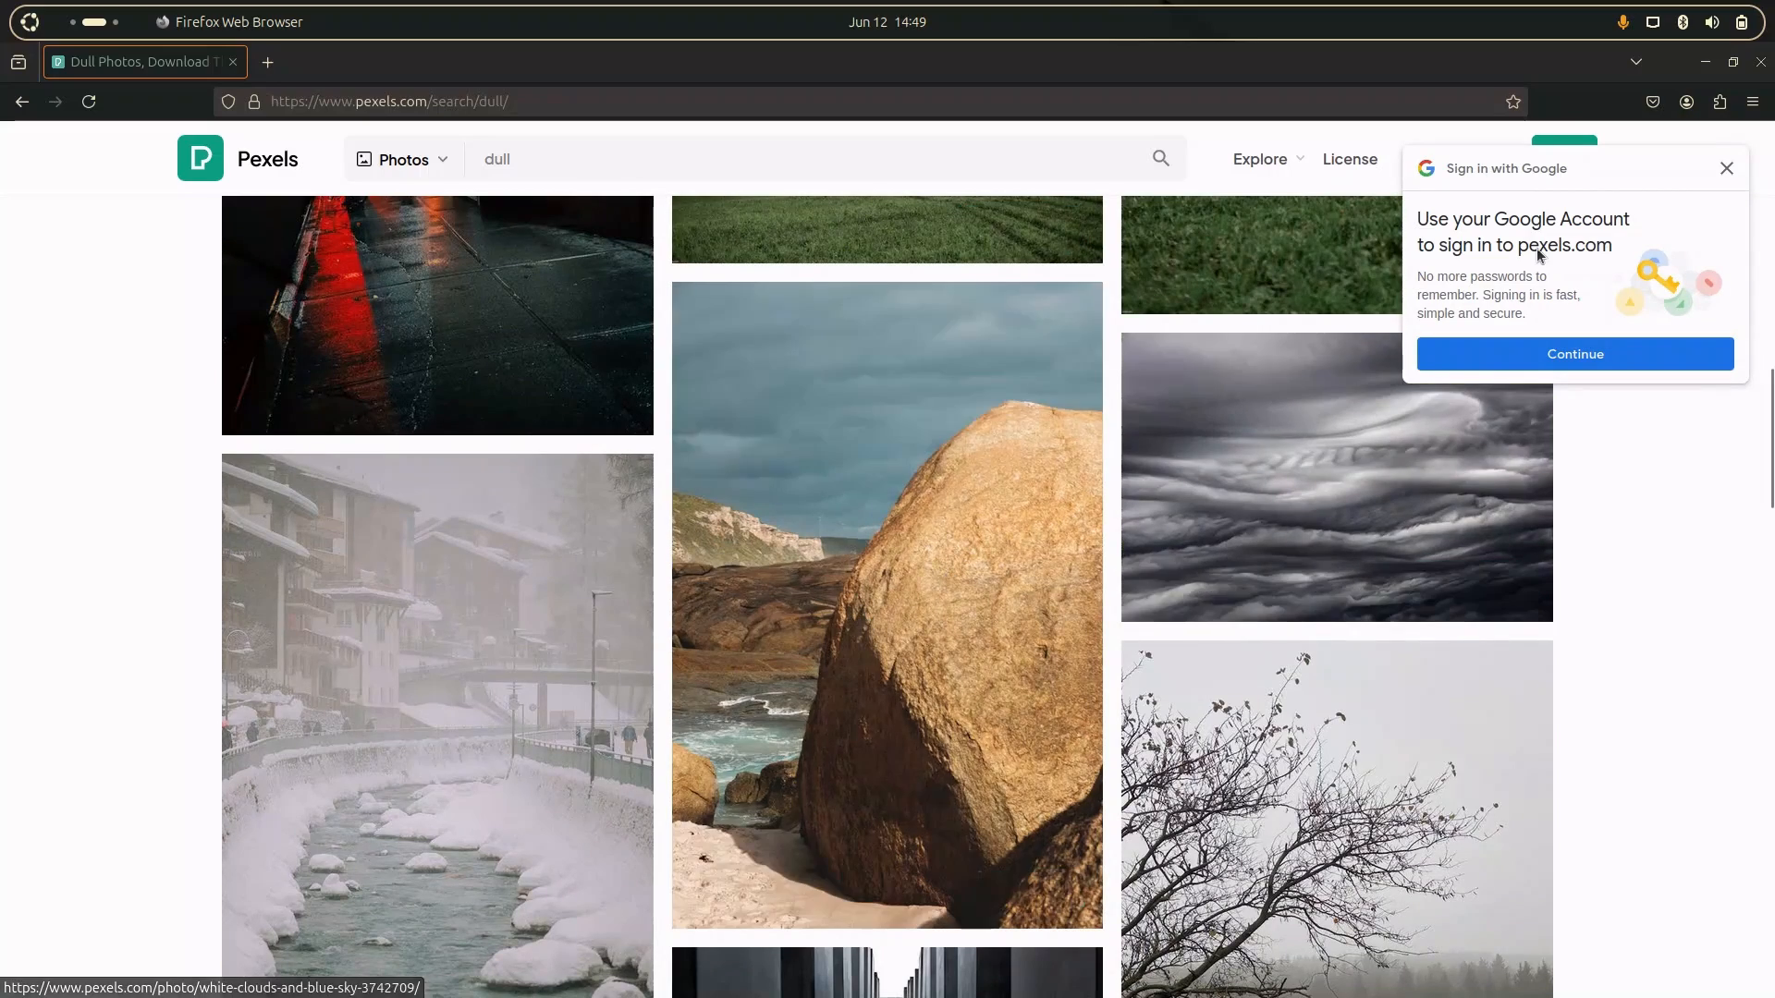
pyautogui.scroll(-3)
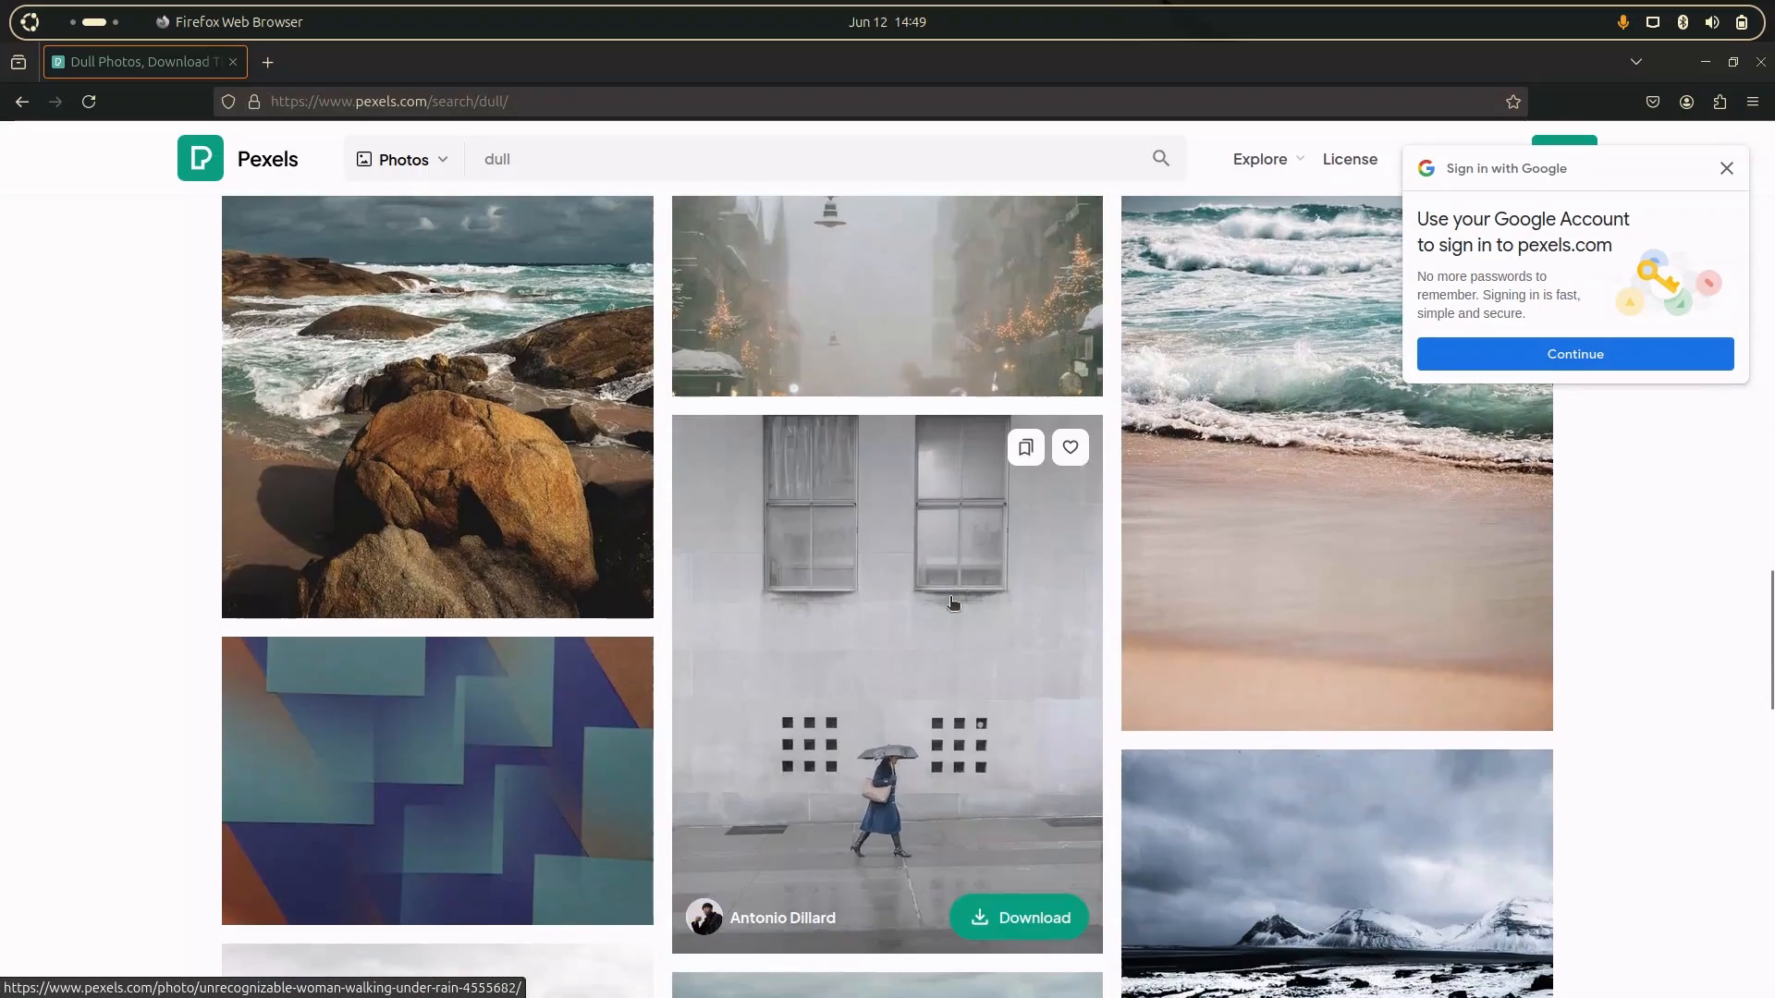
pyautogui.scroll(-3)
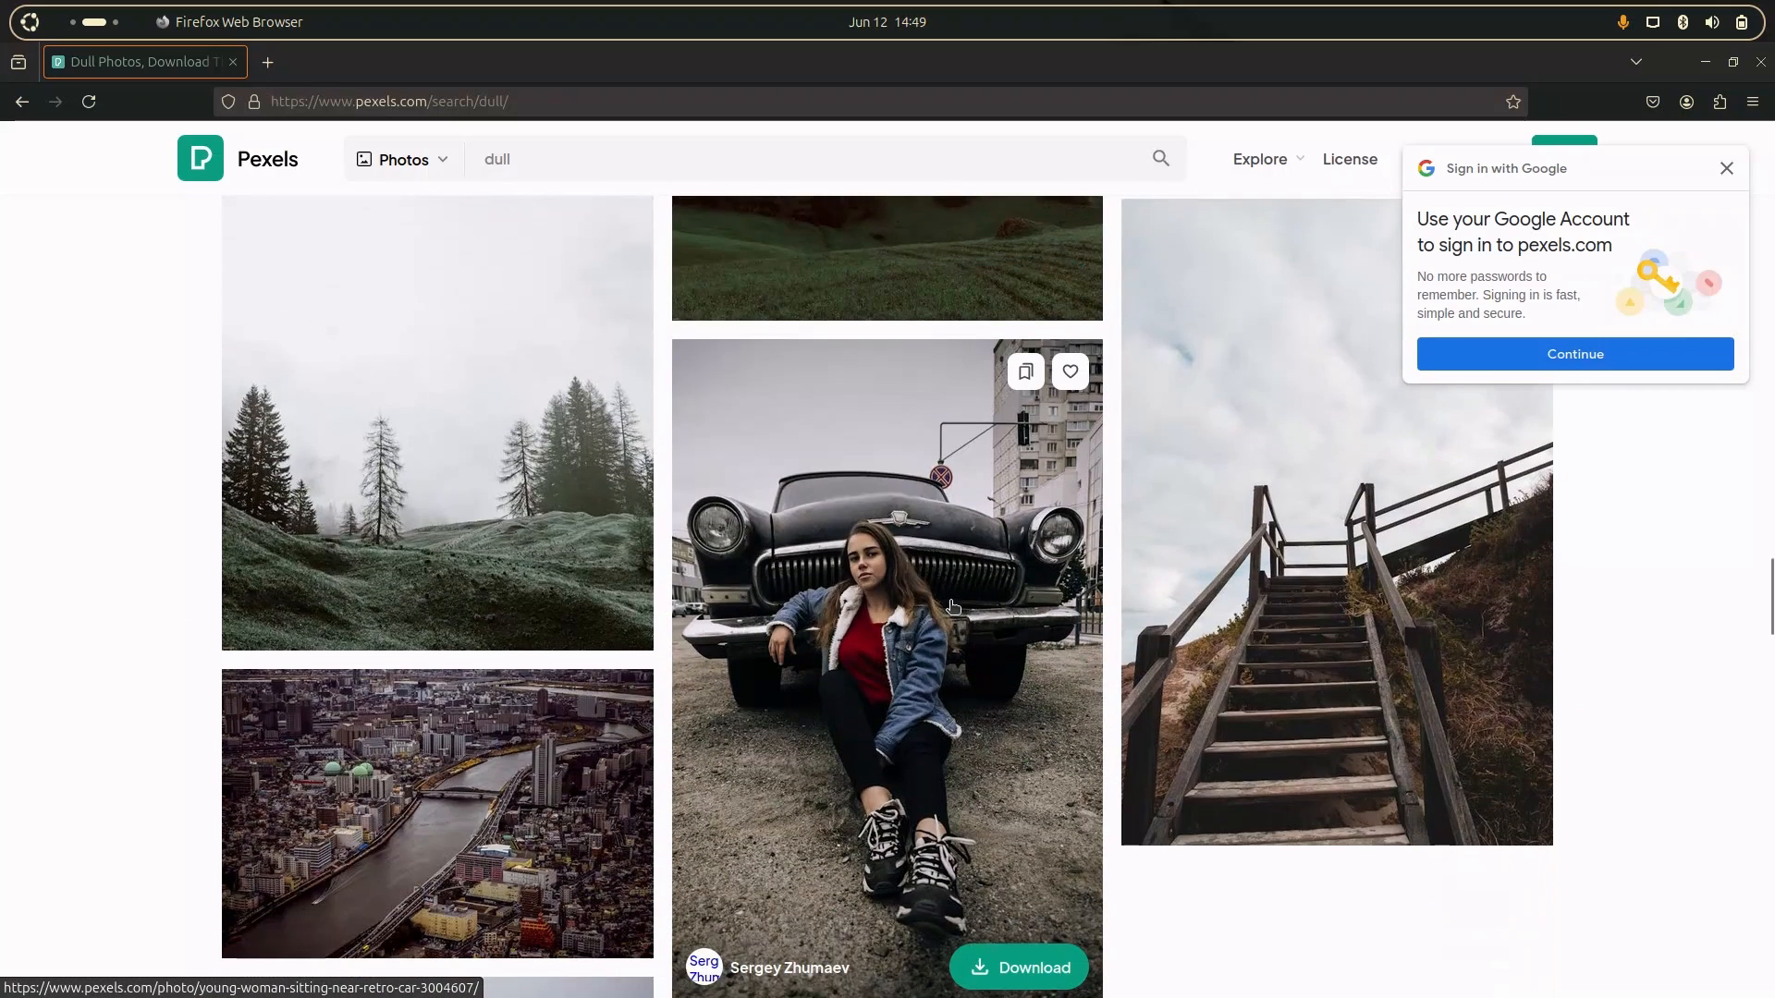
pyautogui.scroll(-3)
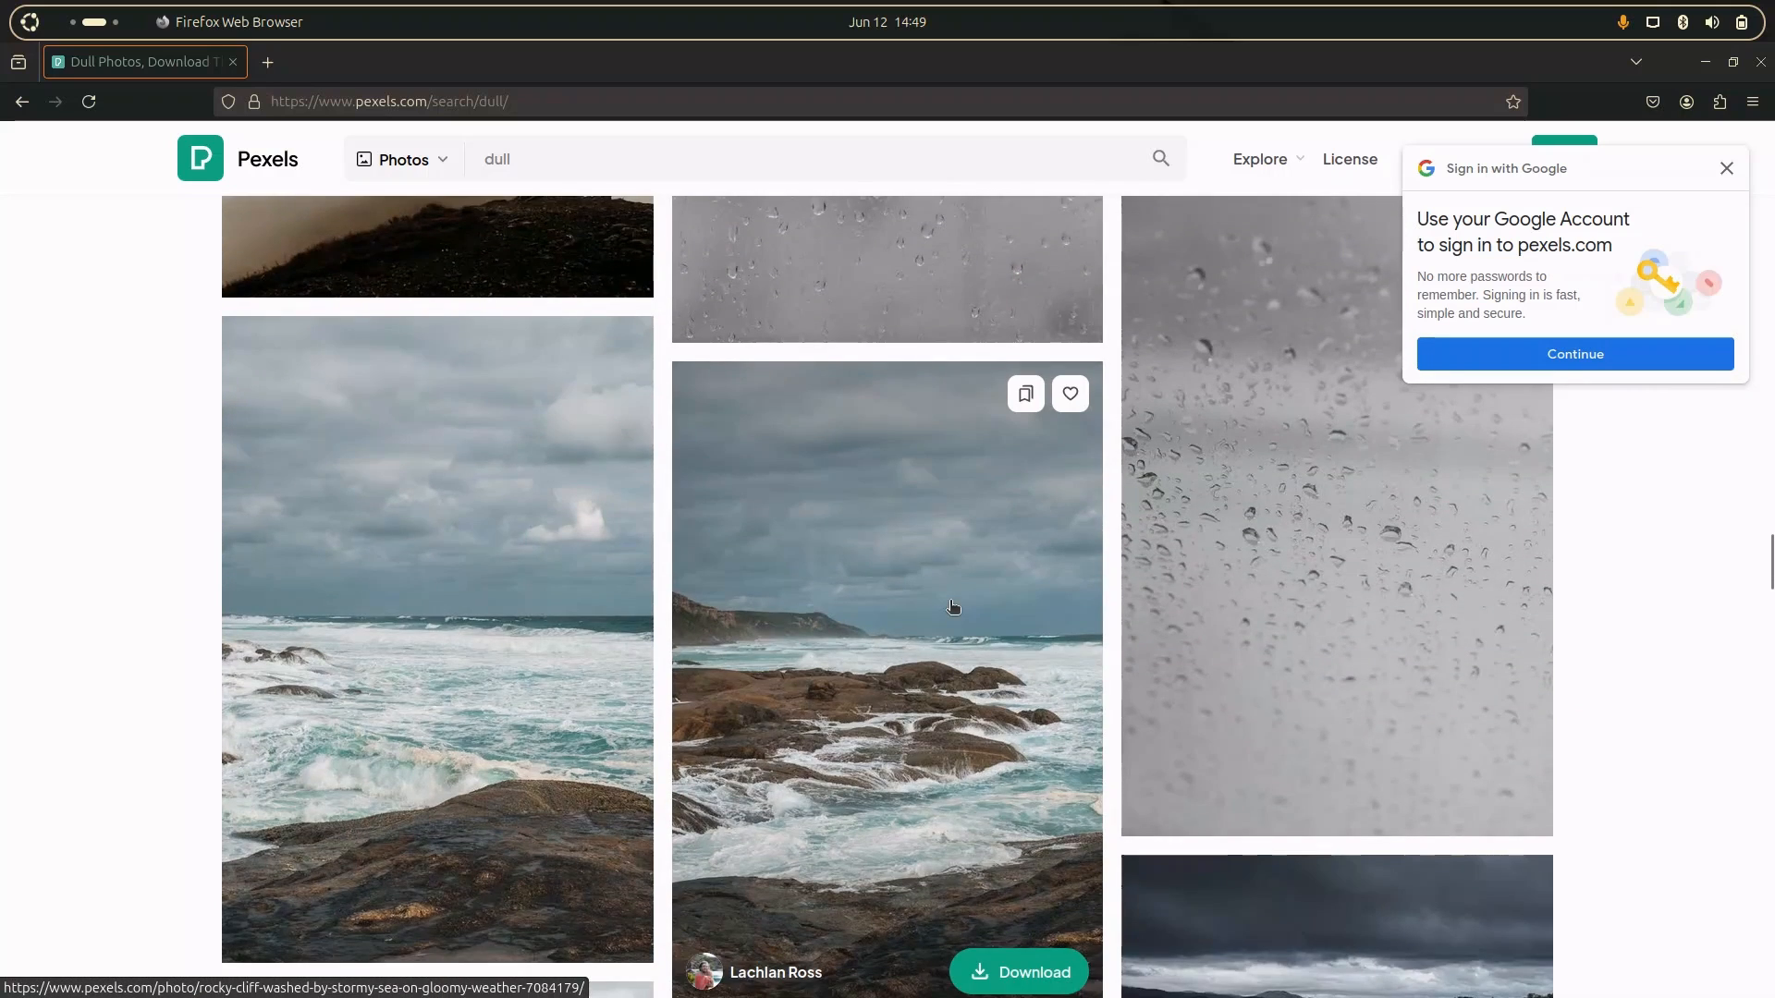
pyautogui.scroll(-3)
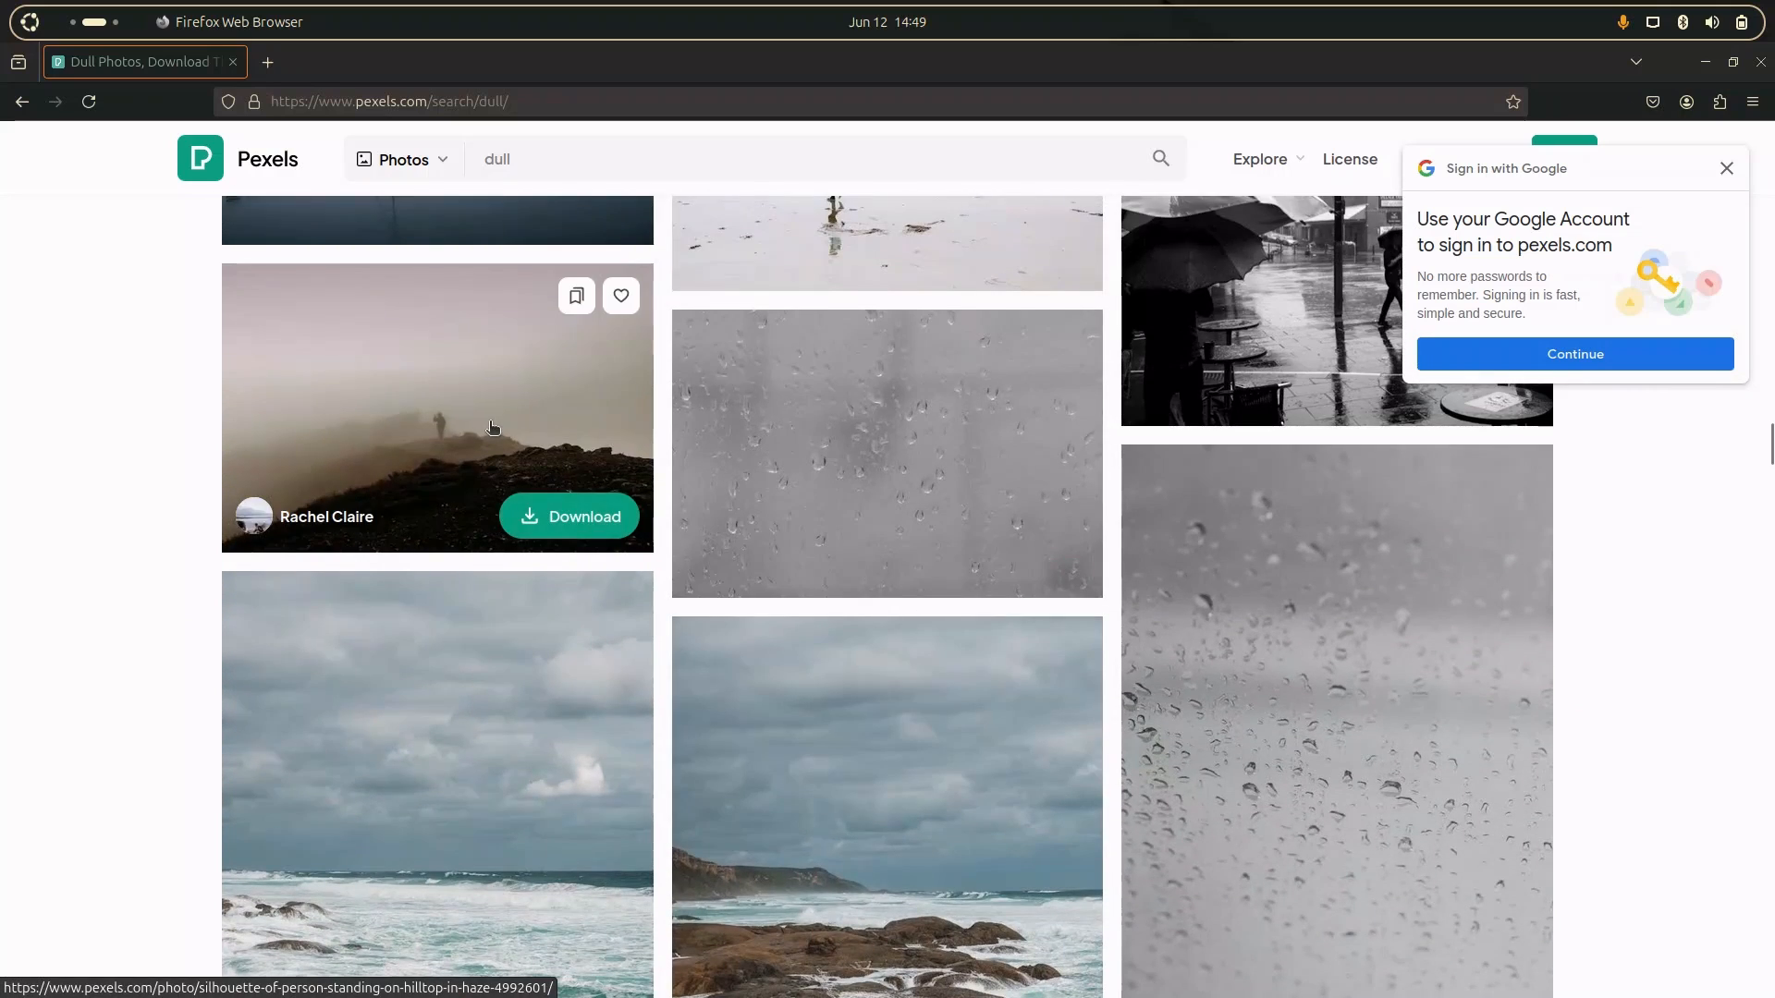
pyautogui.click(568, 516)
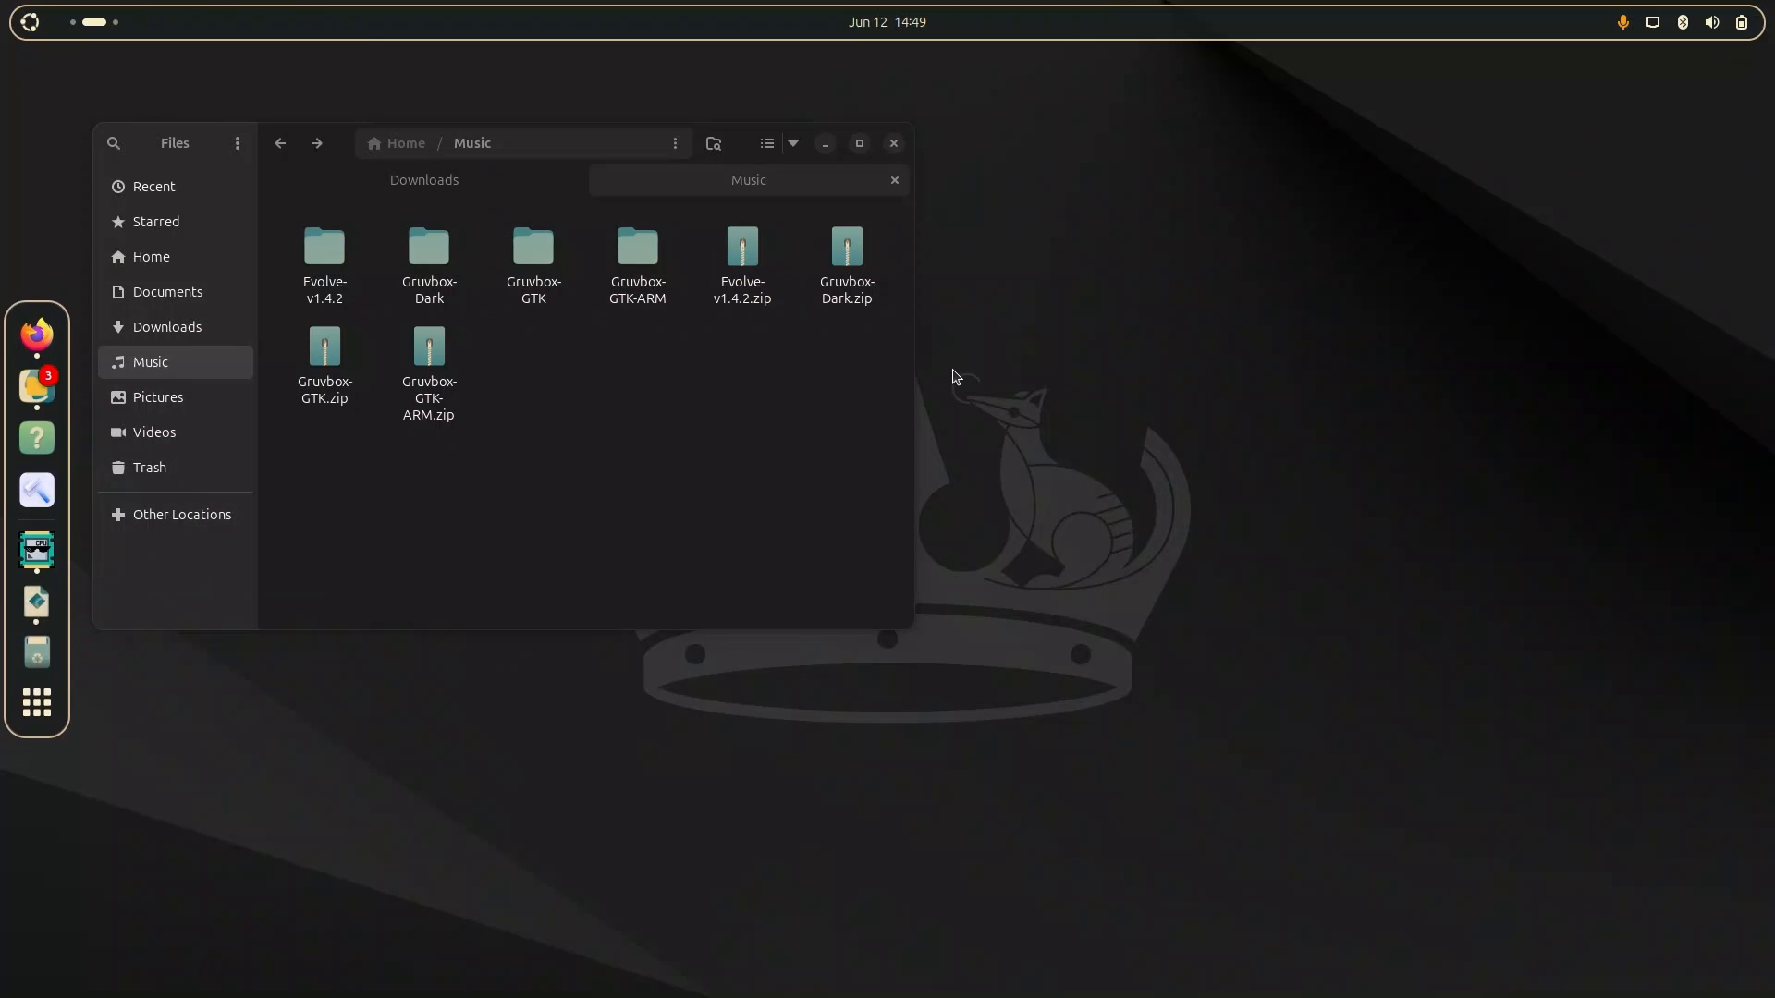
# Set the downloaded misty hilltop photo from Downloads as the wallpaper via Evolve's Album.
pyautogui.click(37, 602)
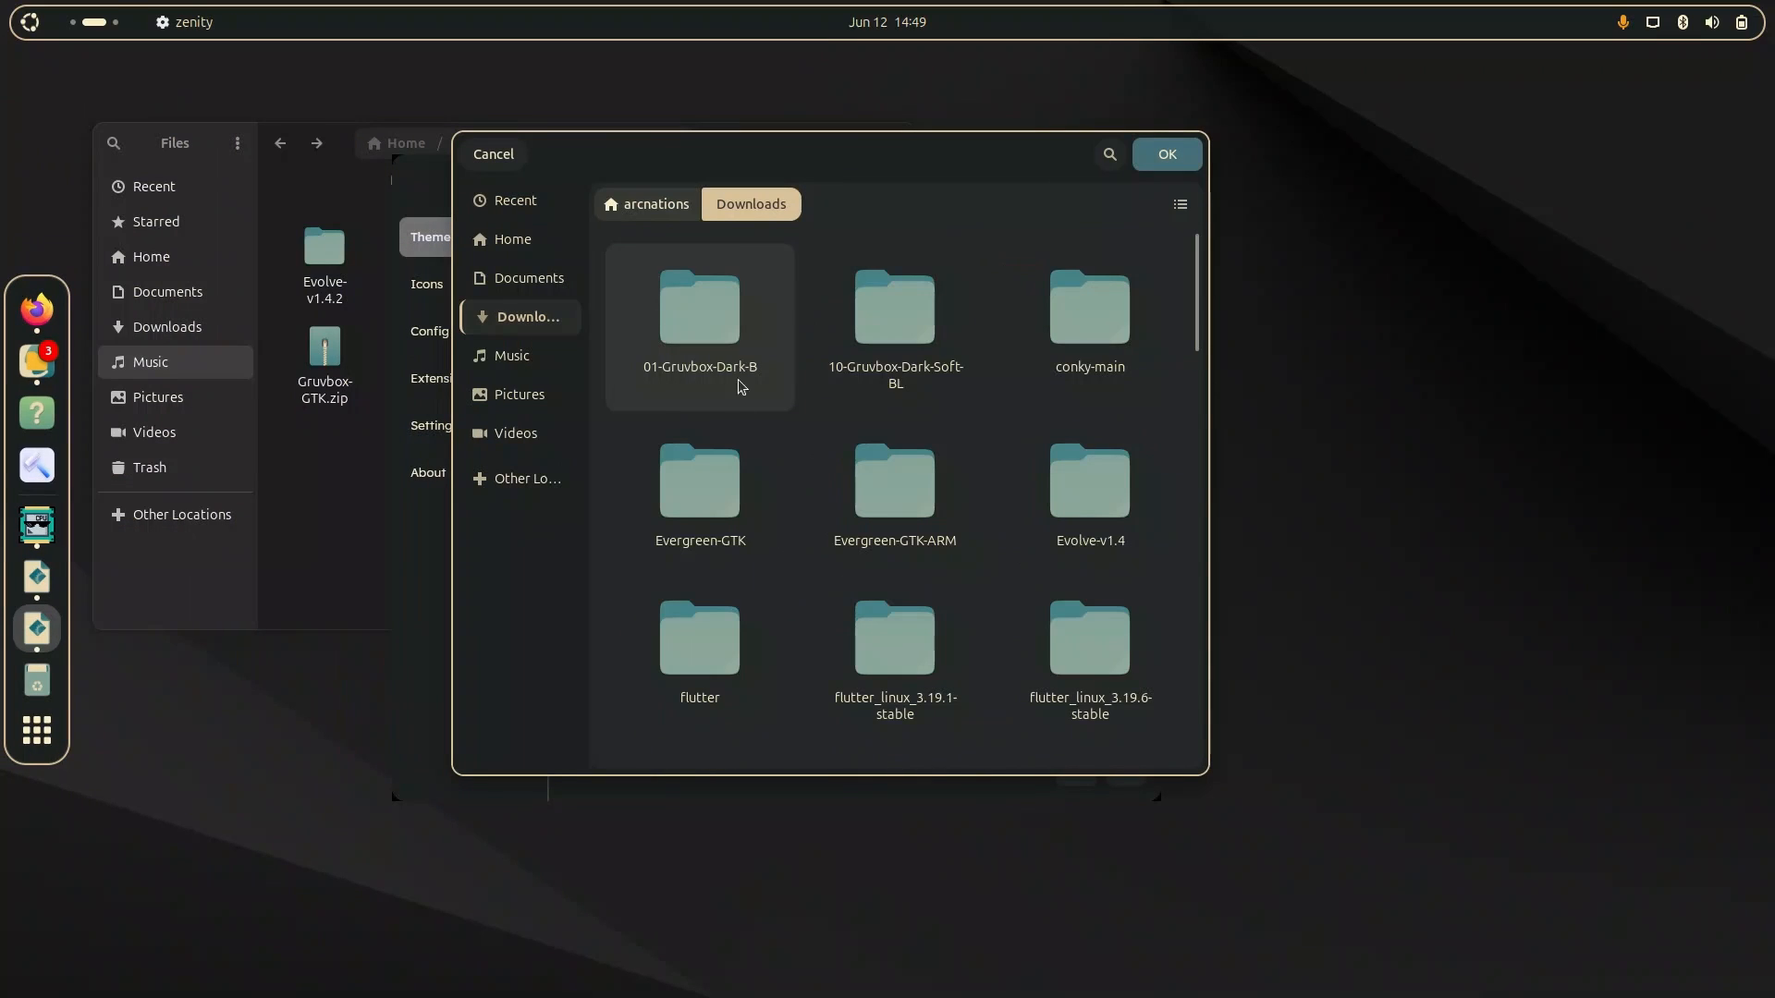
pyautogui.scroll(-3)
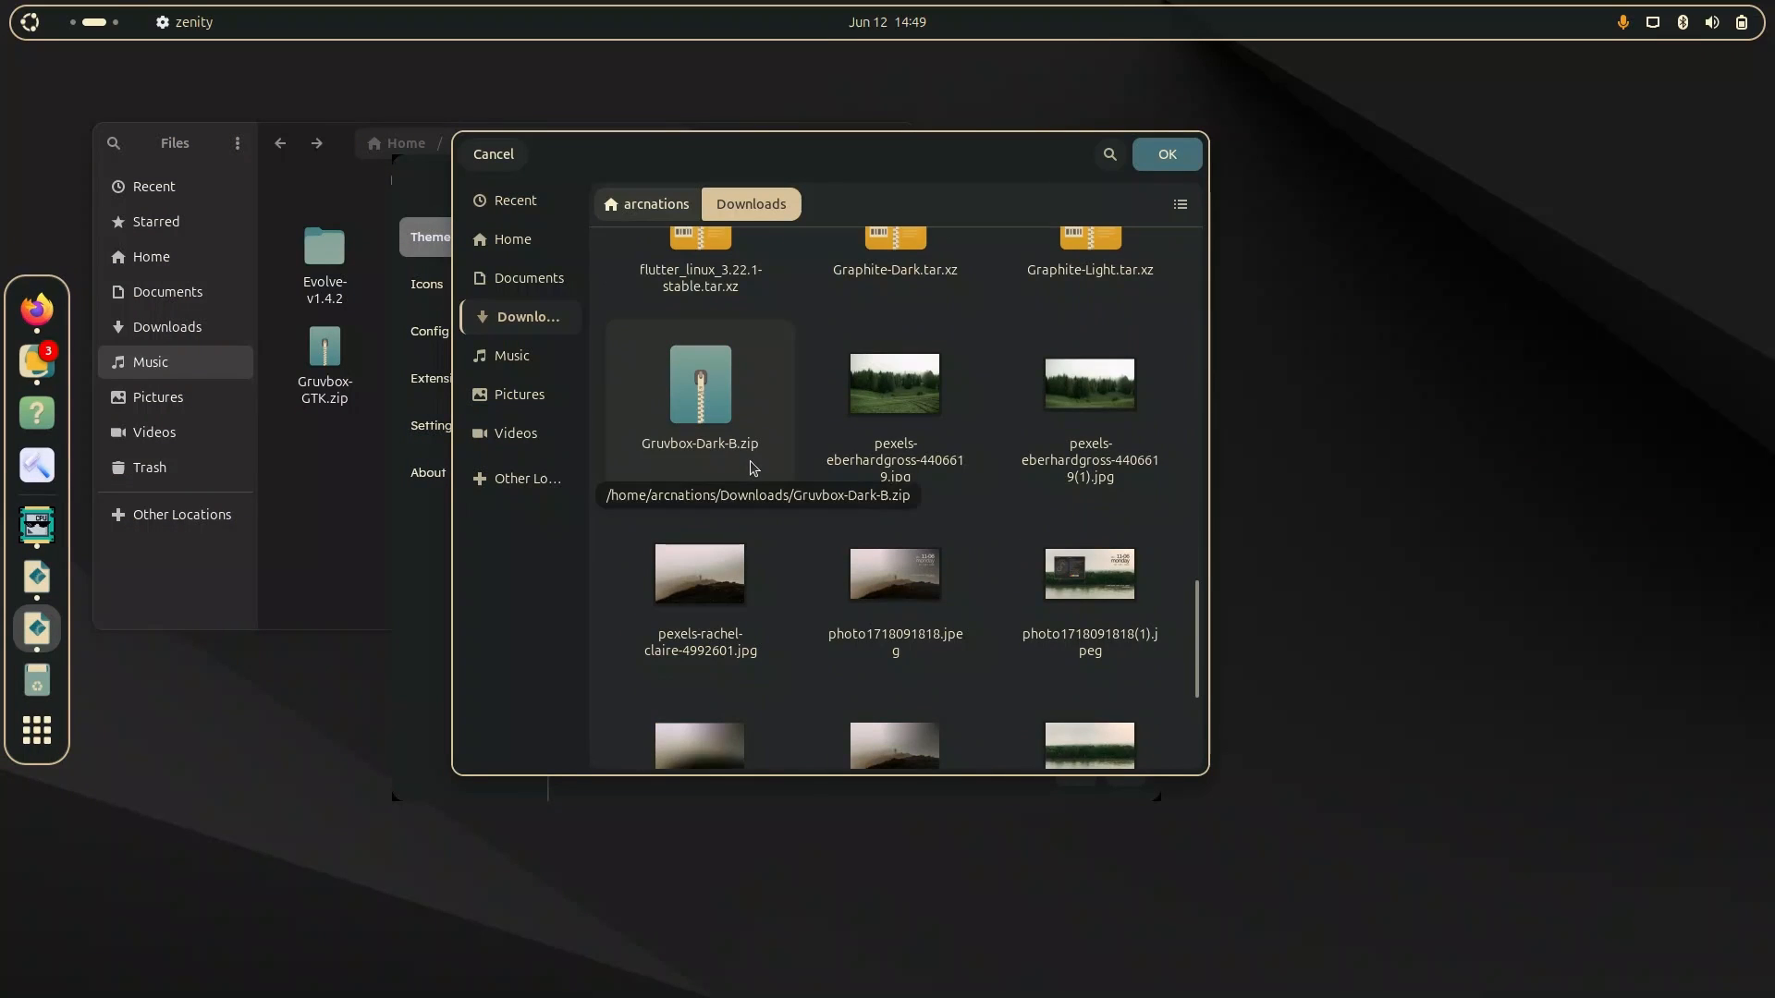
pyautogui.scroll(-3)
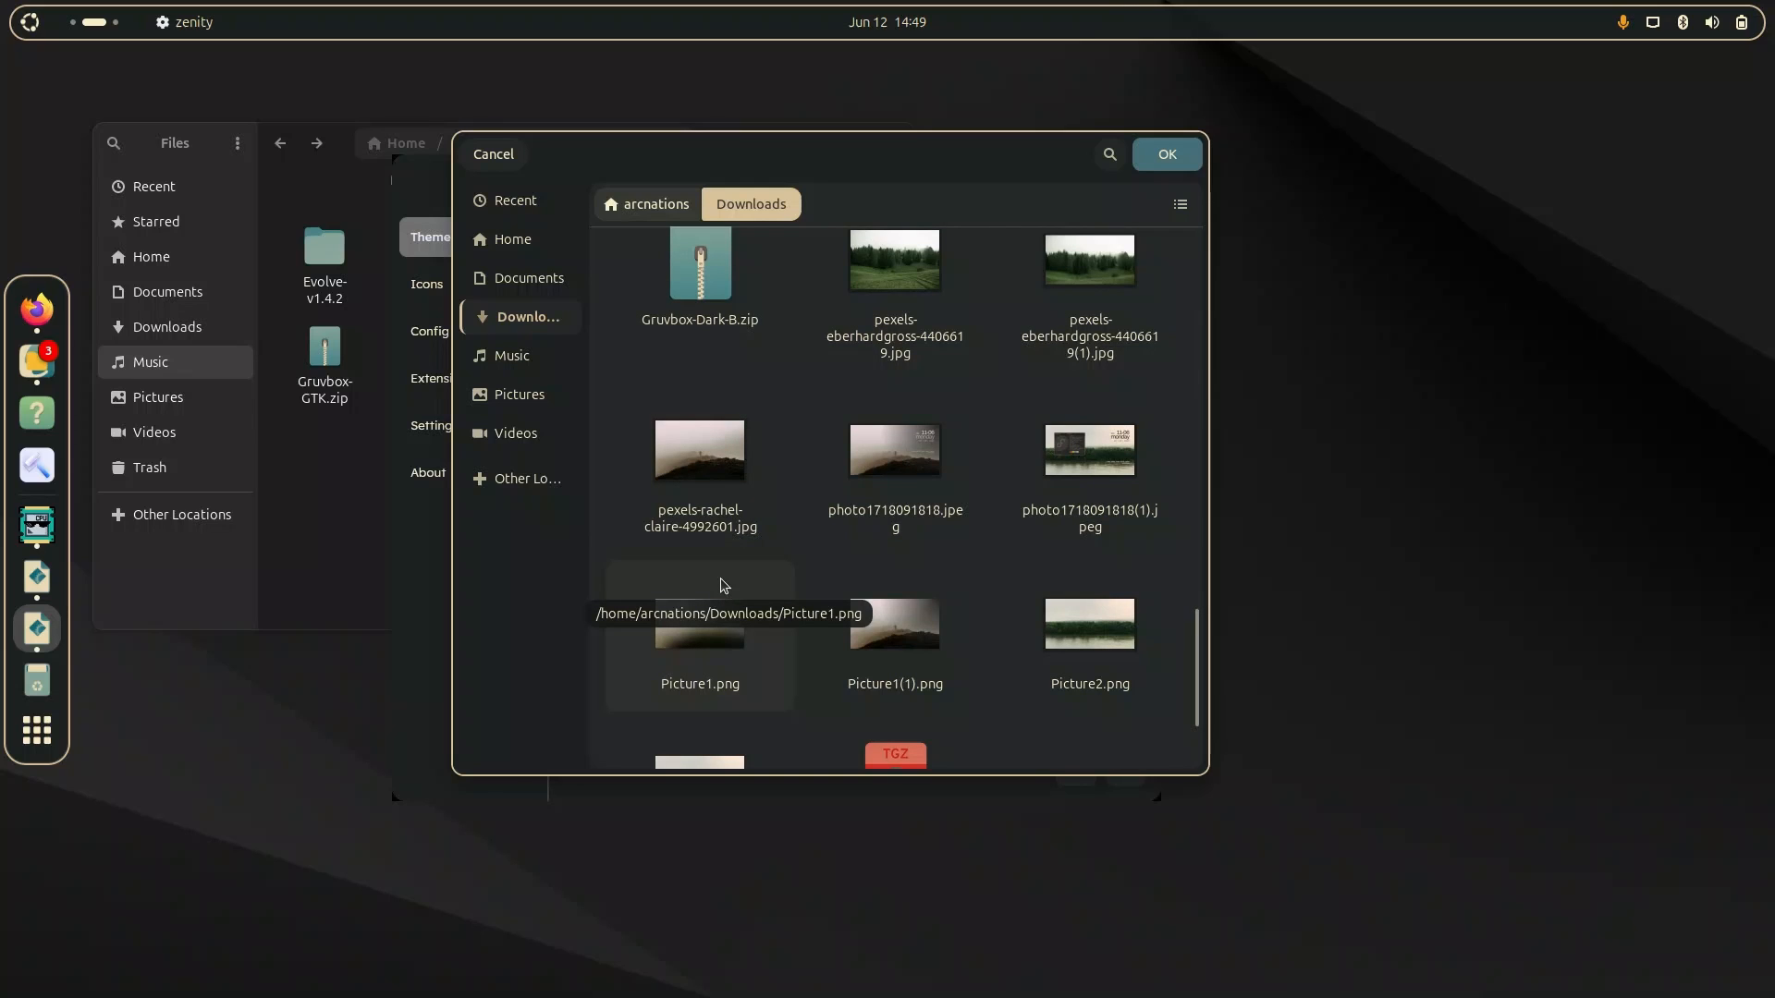
pyautogui.scroll(-3)
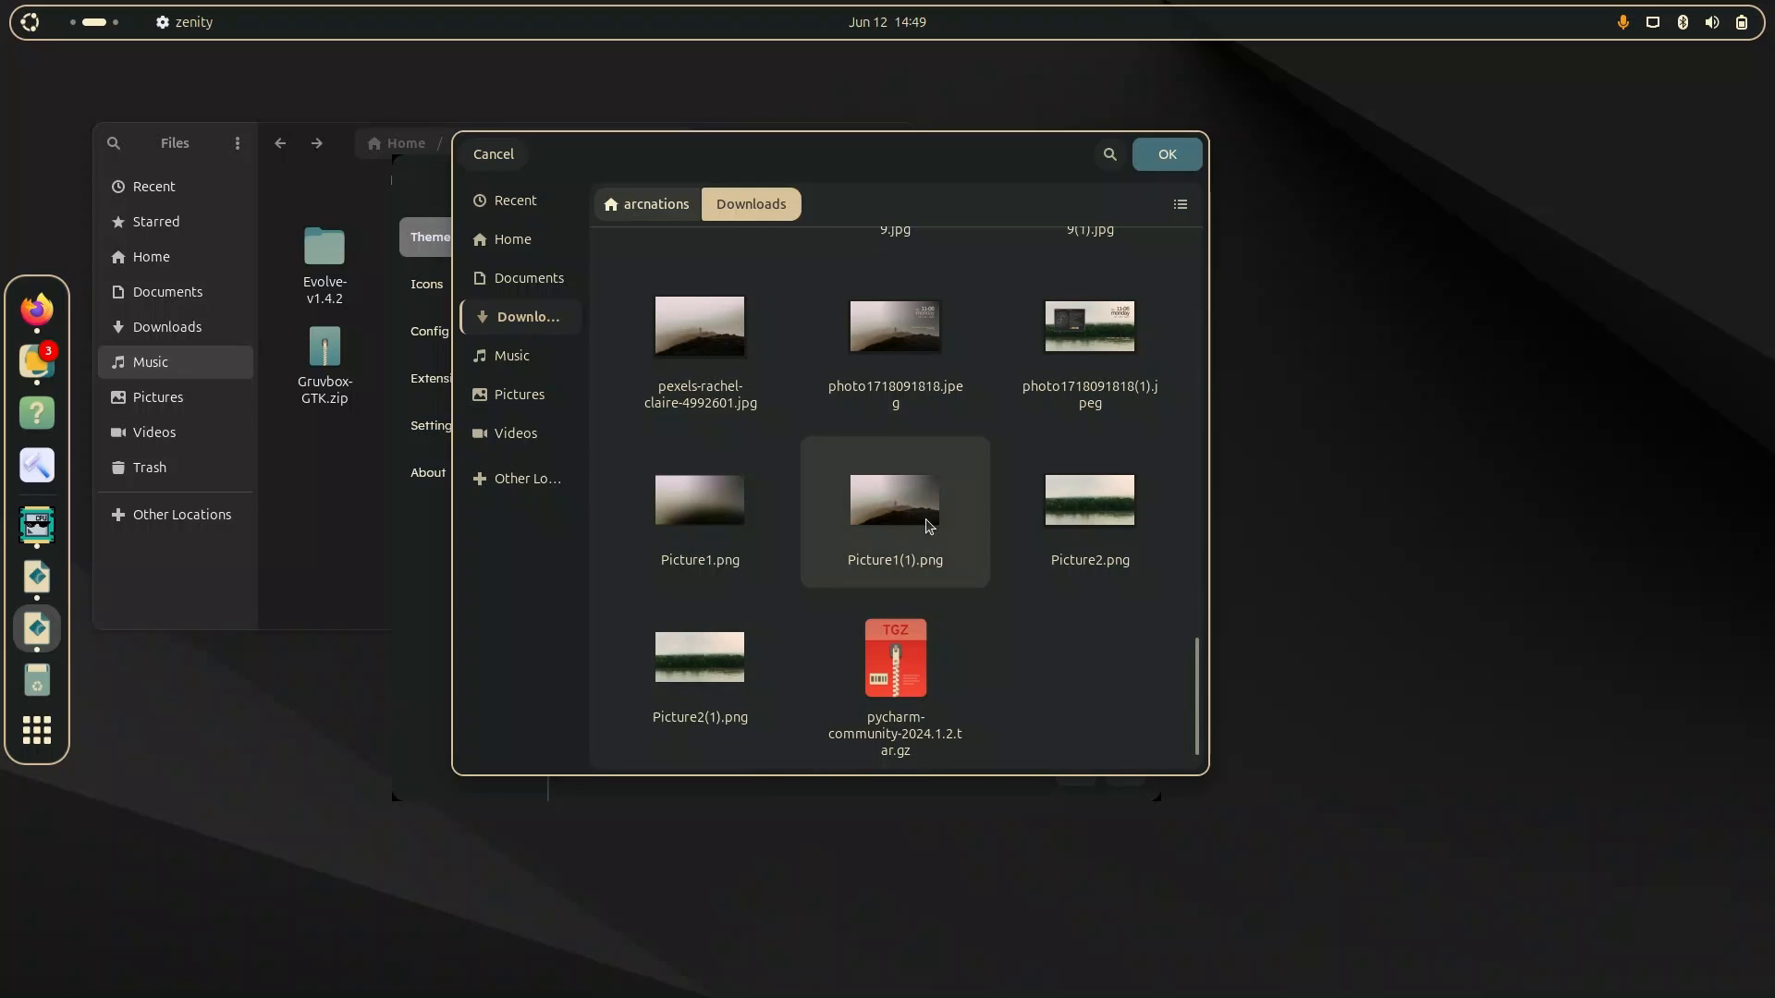
pyautogui.click(1165, 153)
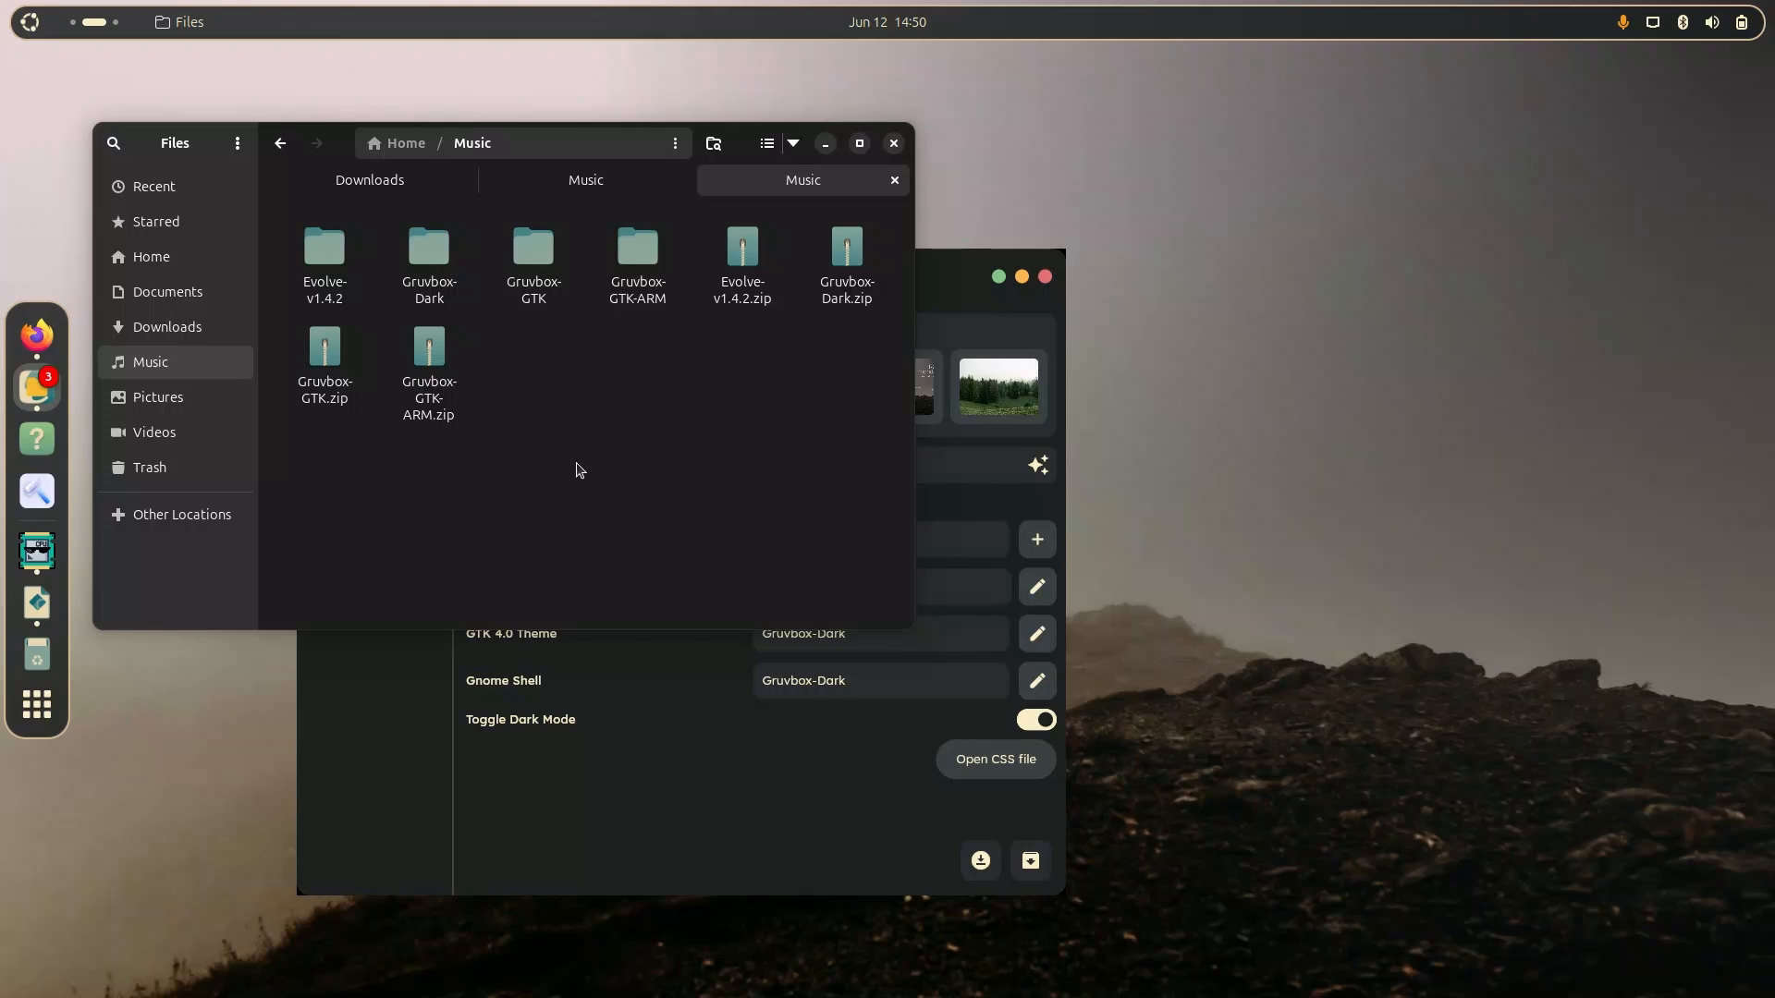
# Open a terminal in the Gruvbox-GTK folder and run ./run.sh to launch the Theme Installer.
pyautogui.doubleClick(533, 250)
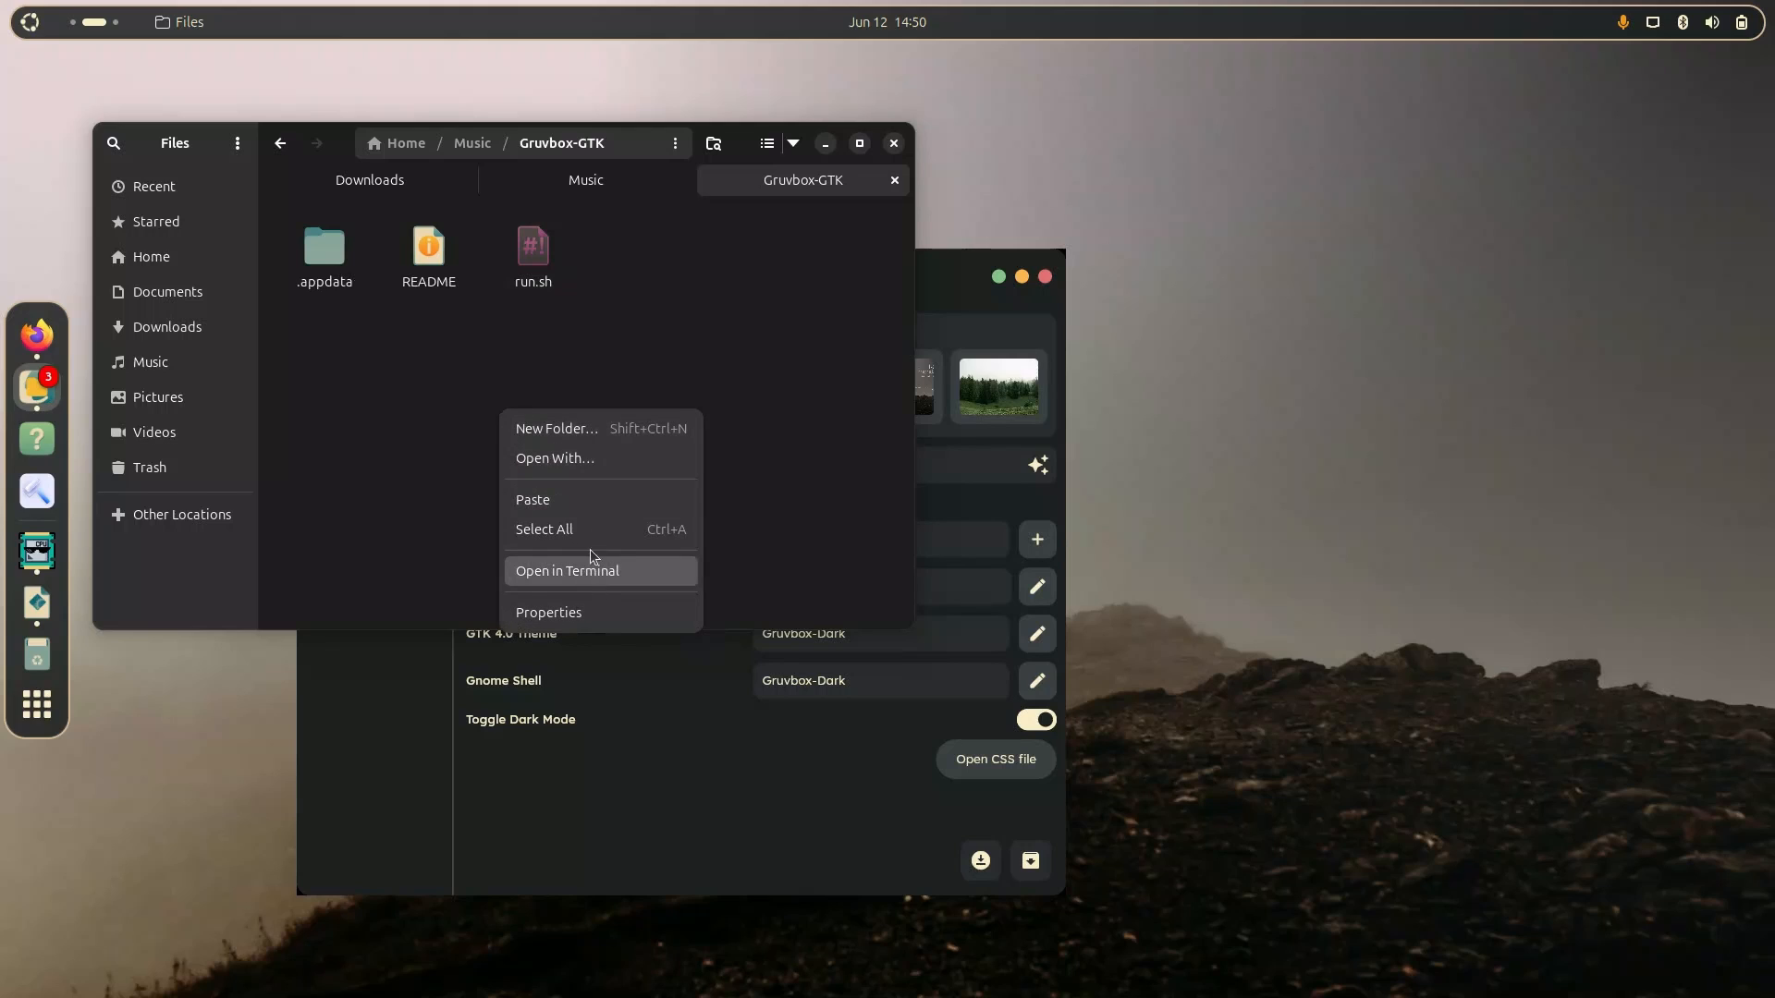
pyautogui.click(567, 572)
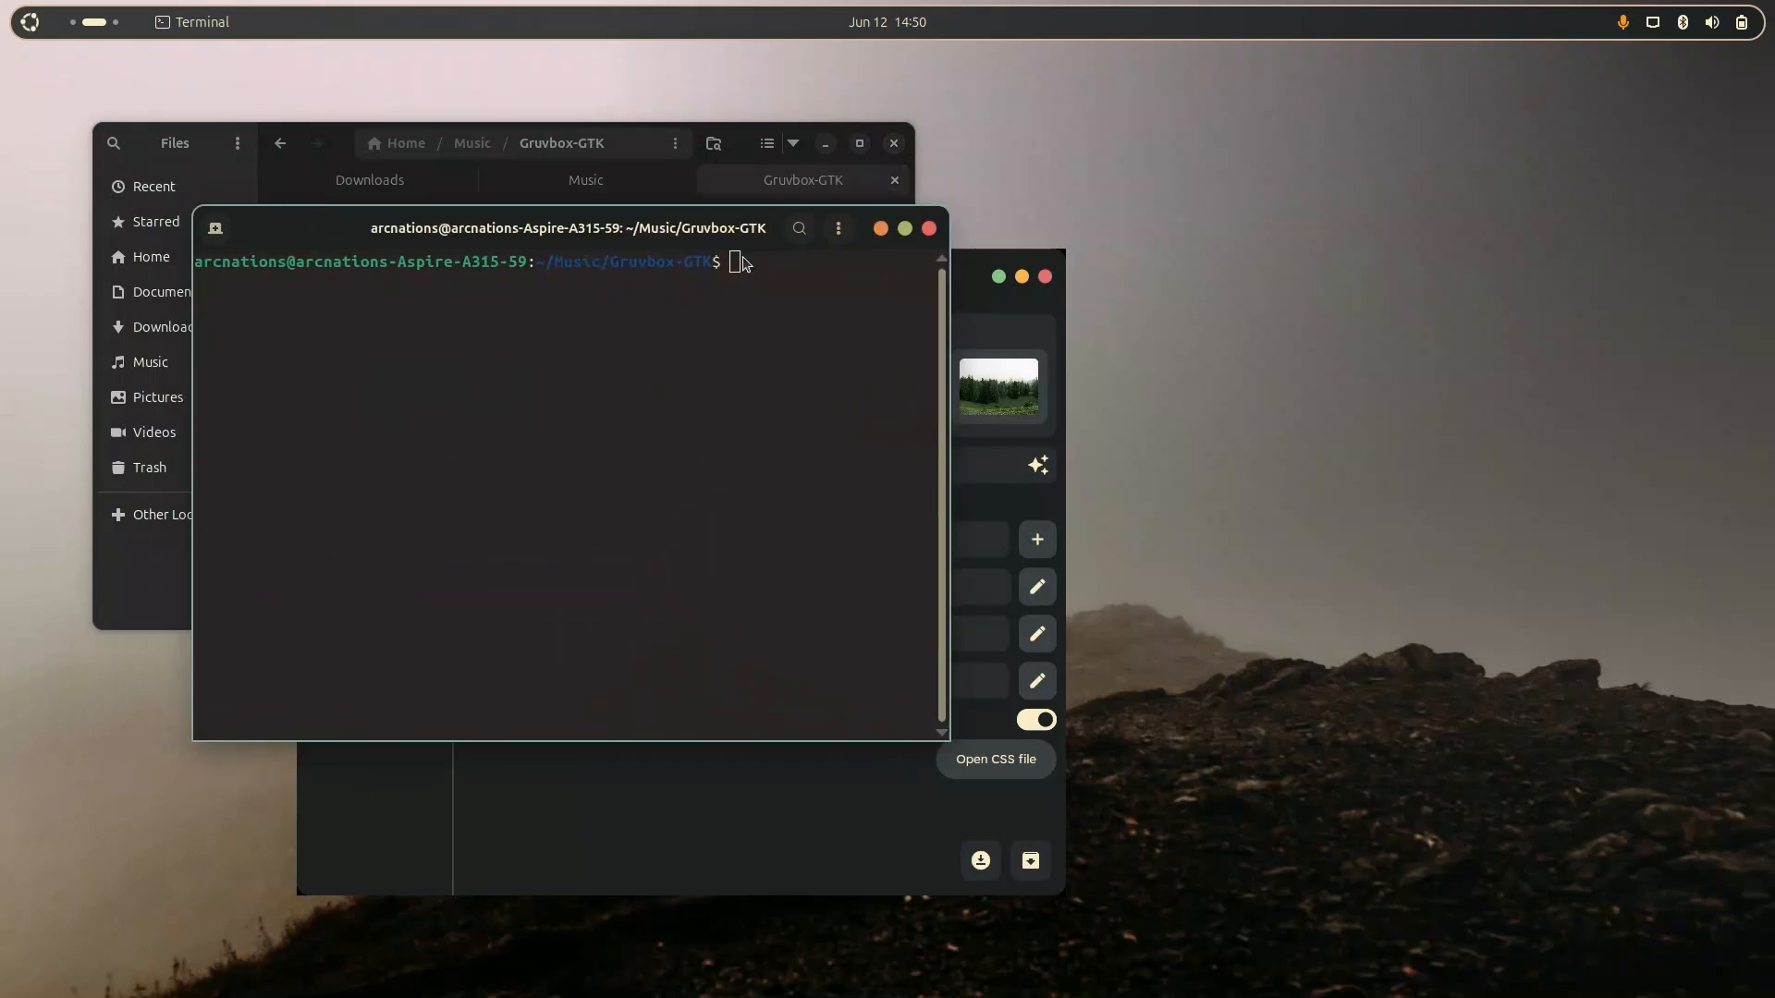
pyautogui.write('./run.s')
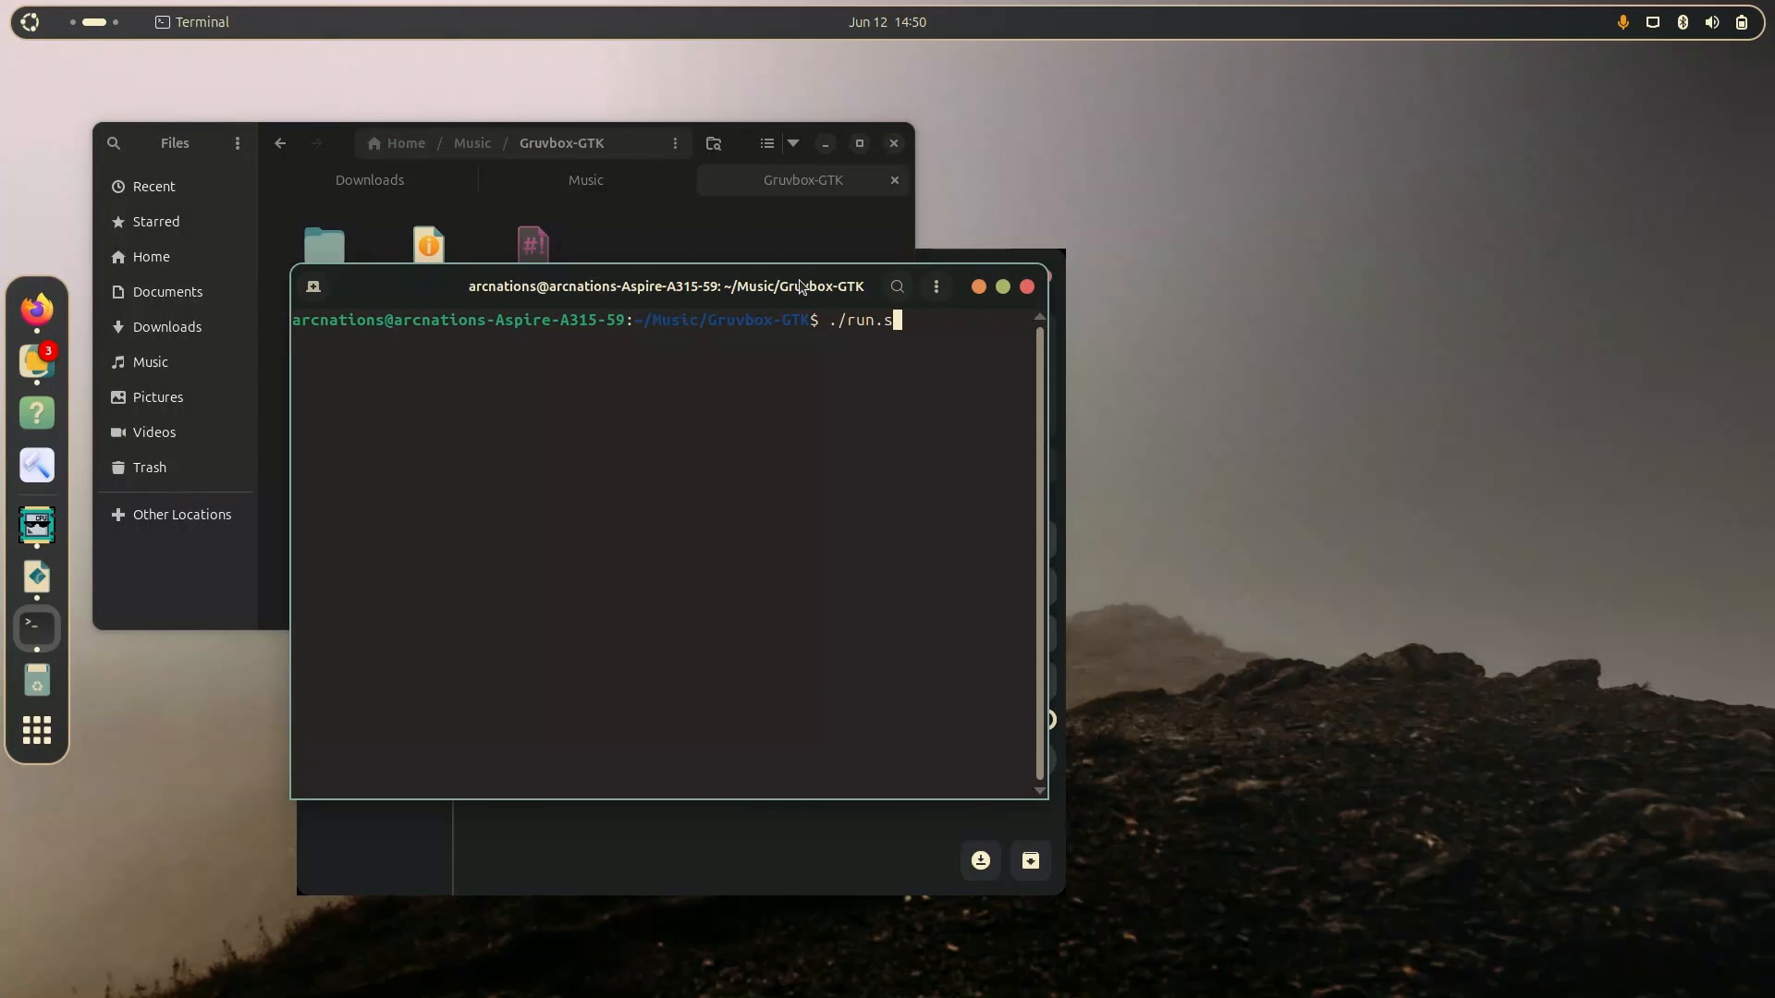
pyautogui.press('Return')
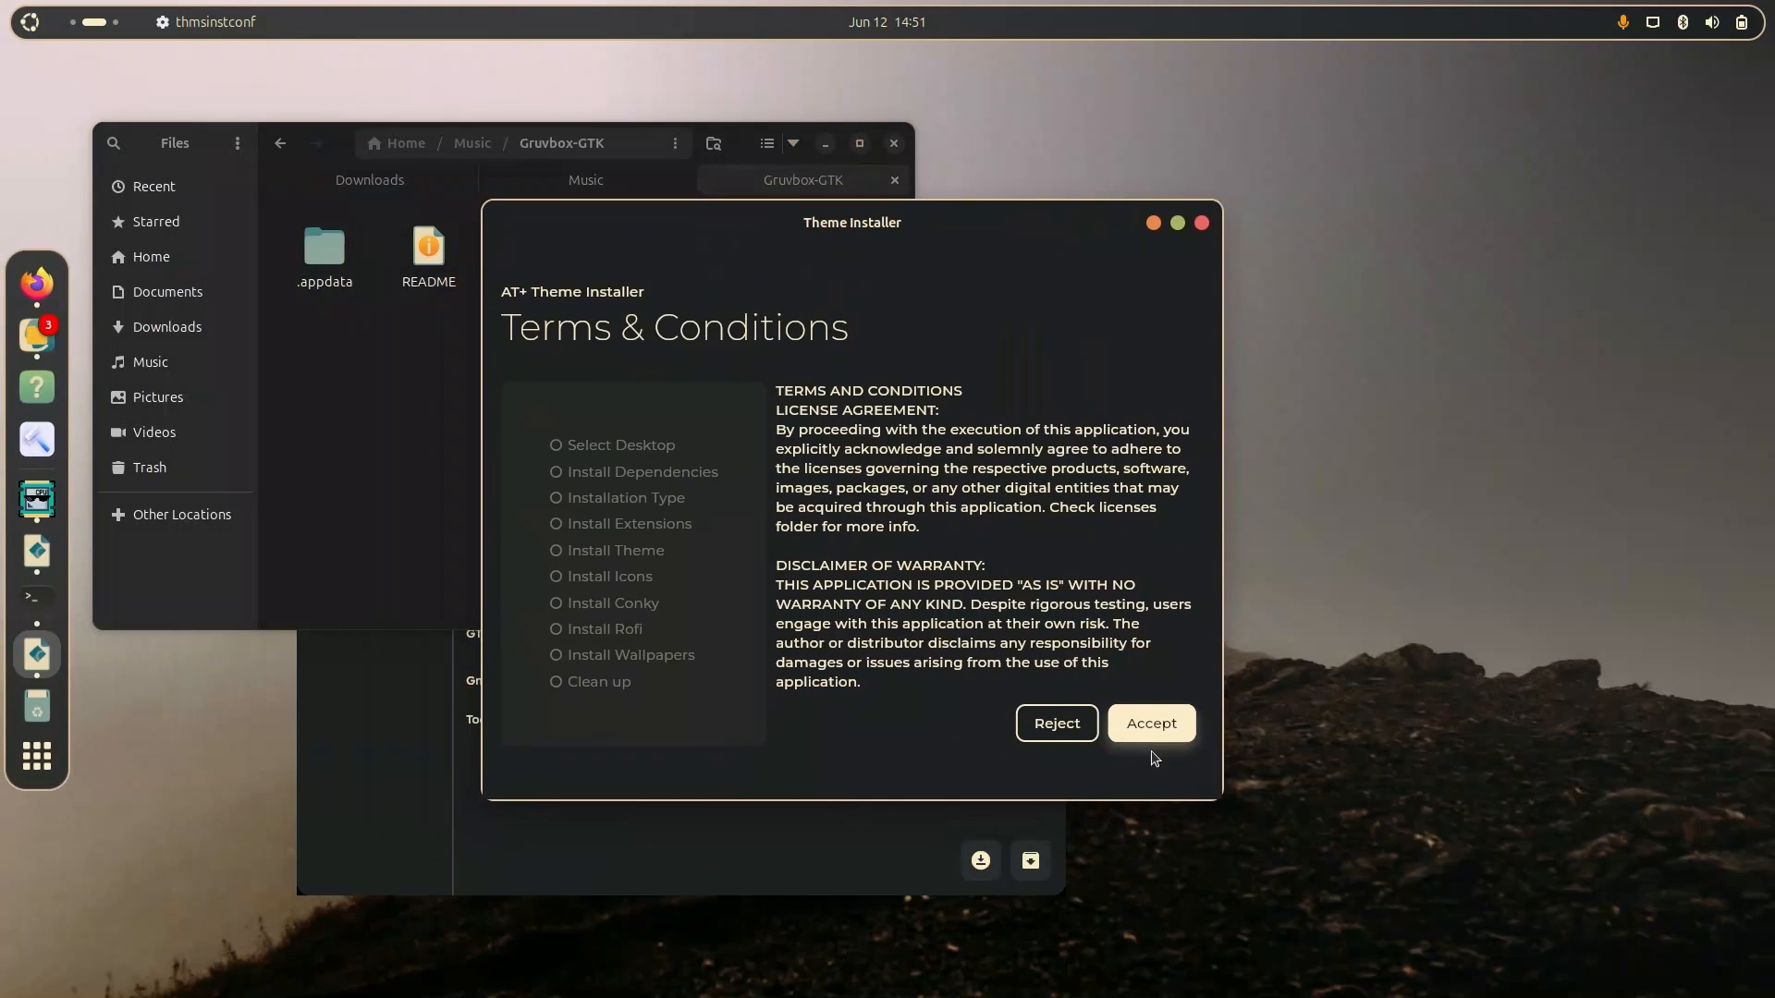
# Accept the licence, pass dependencies, choose Custom install and continue through to the wallpaper step.
pyautogui.click(1148, 723)
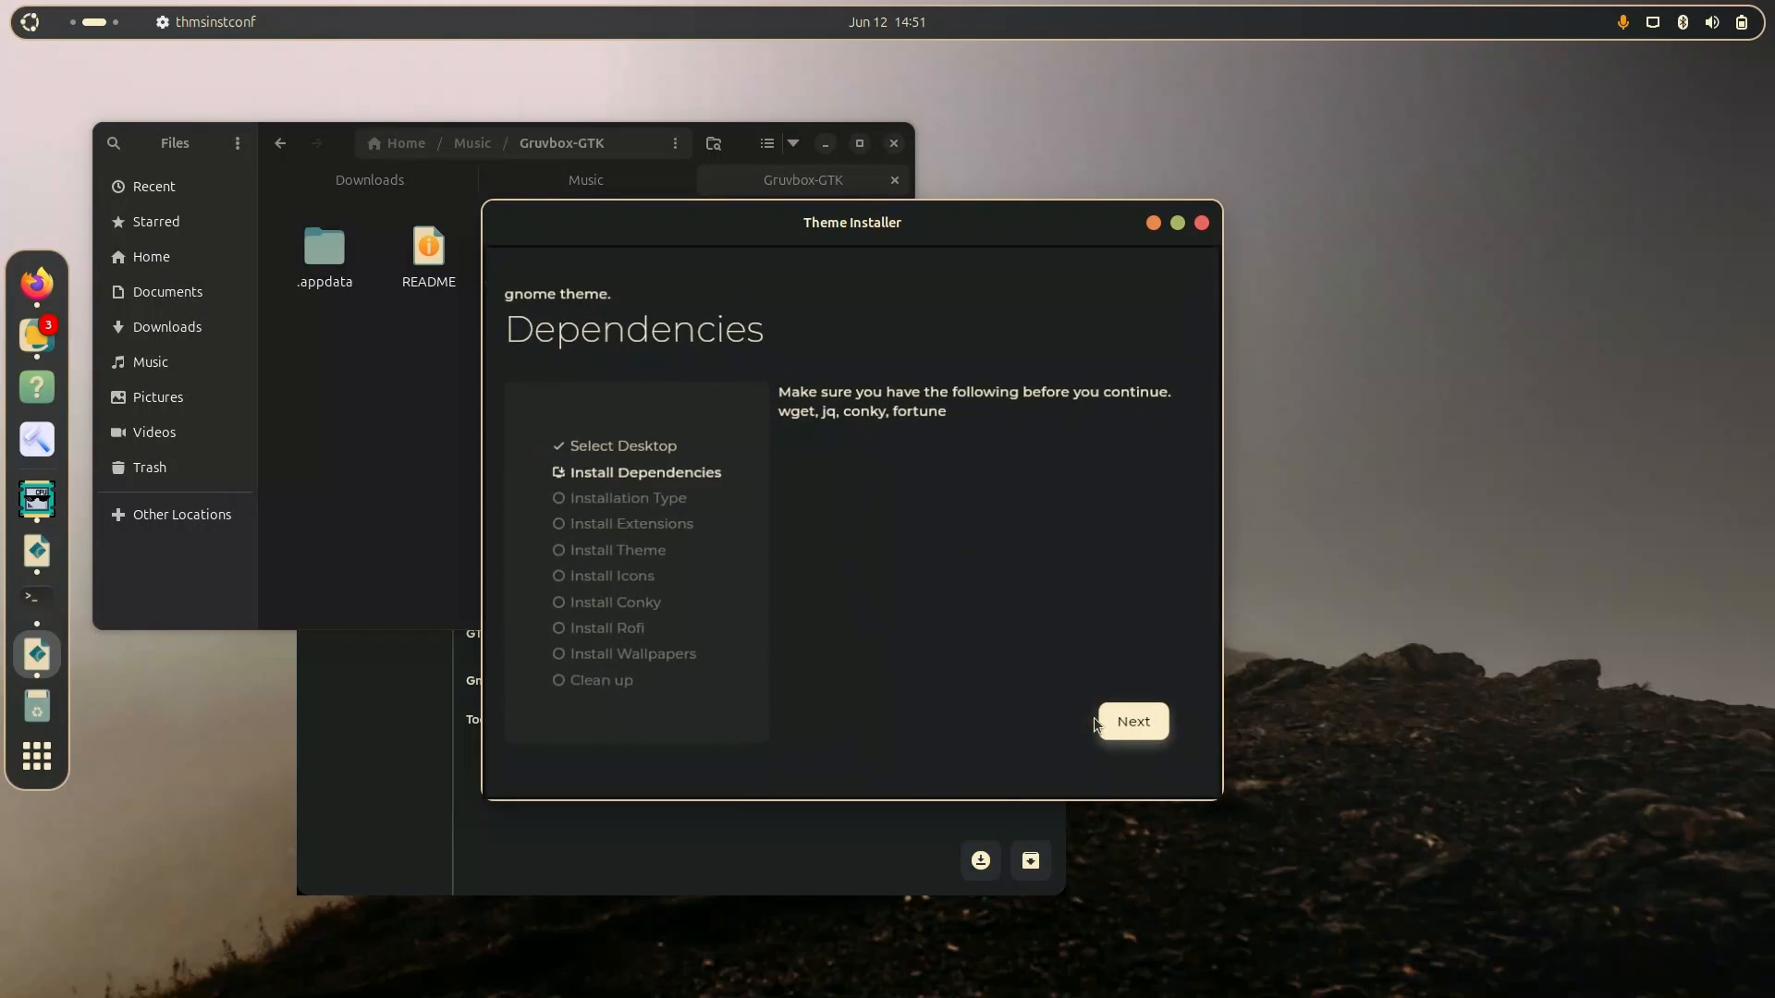
pyautogui.click(1132, 721)
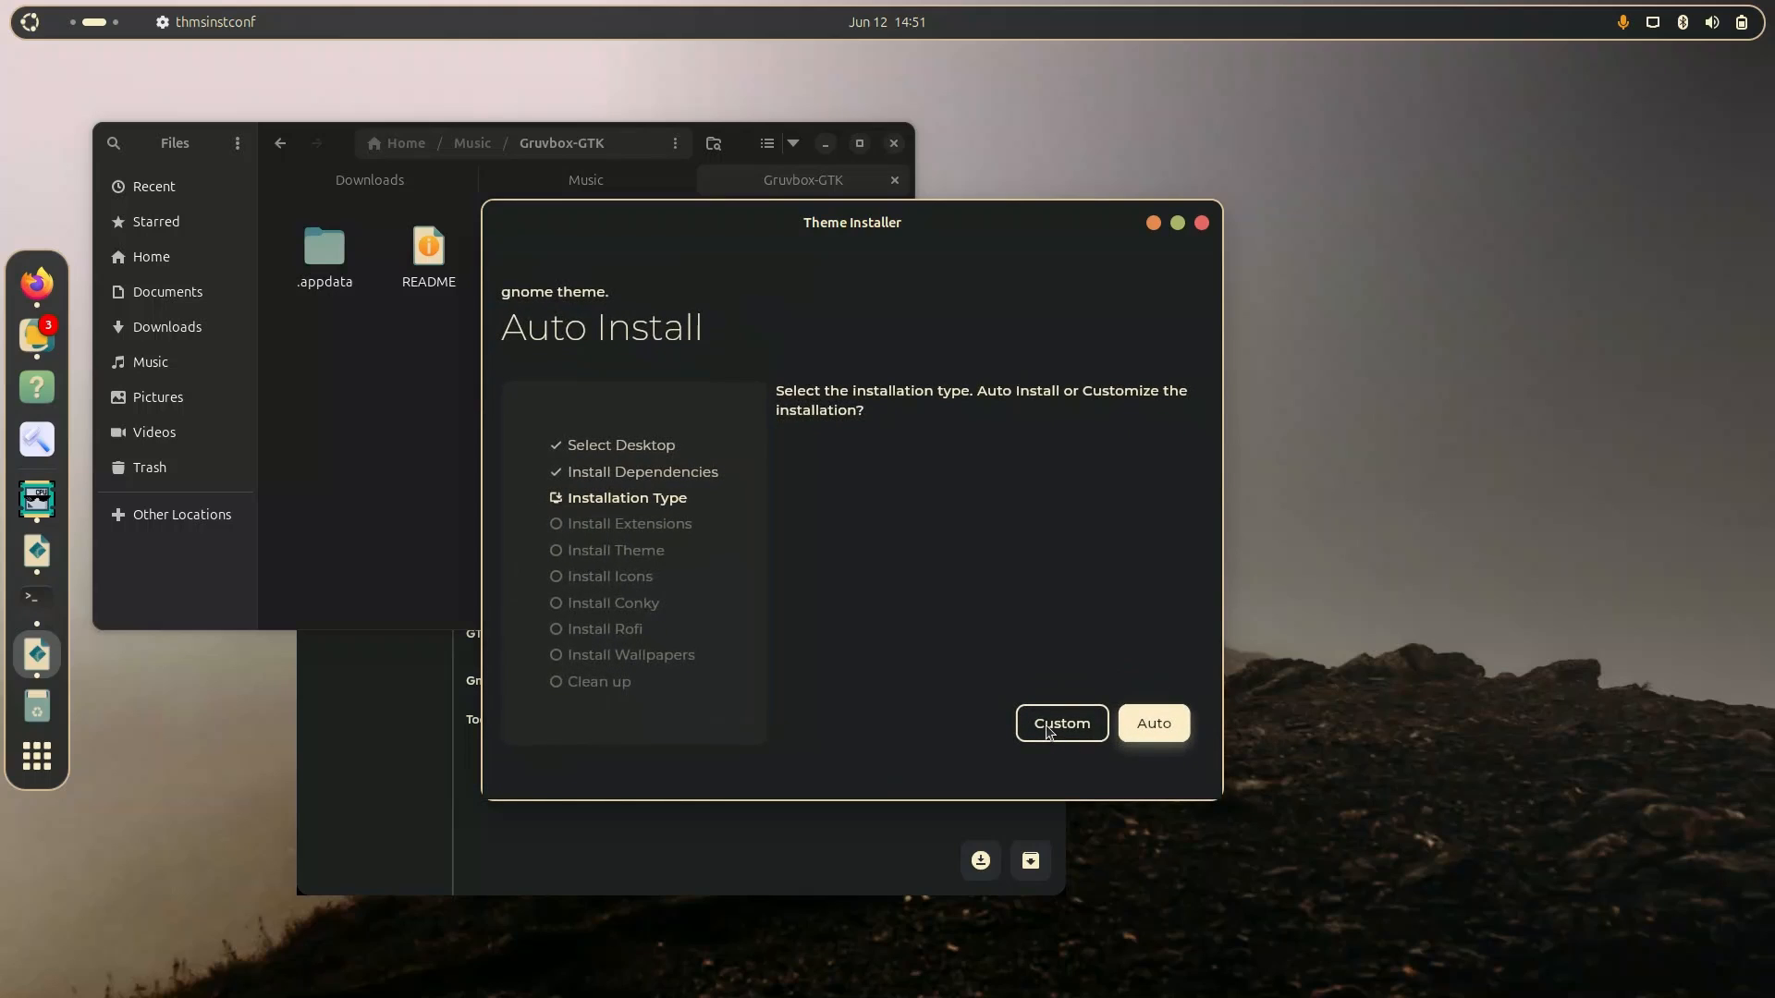
pyautogui.click(1060, 723)
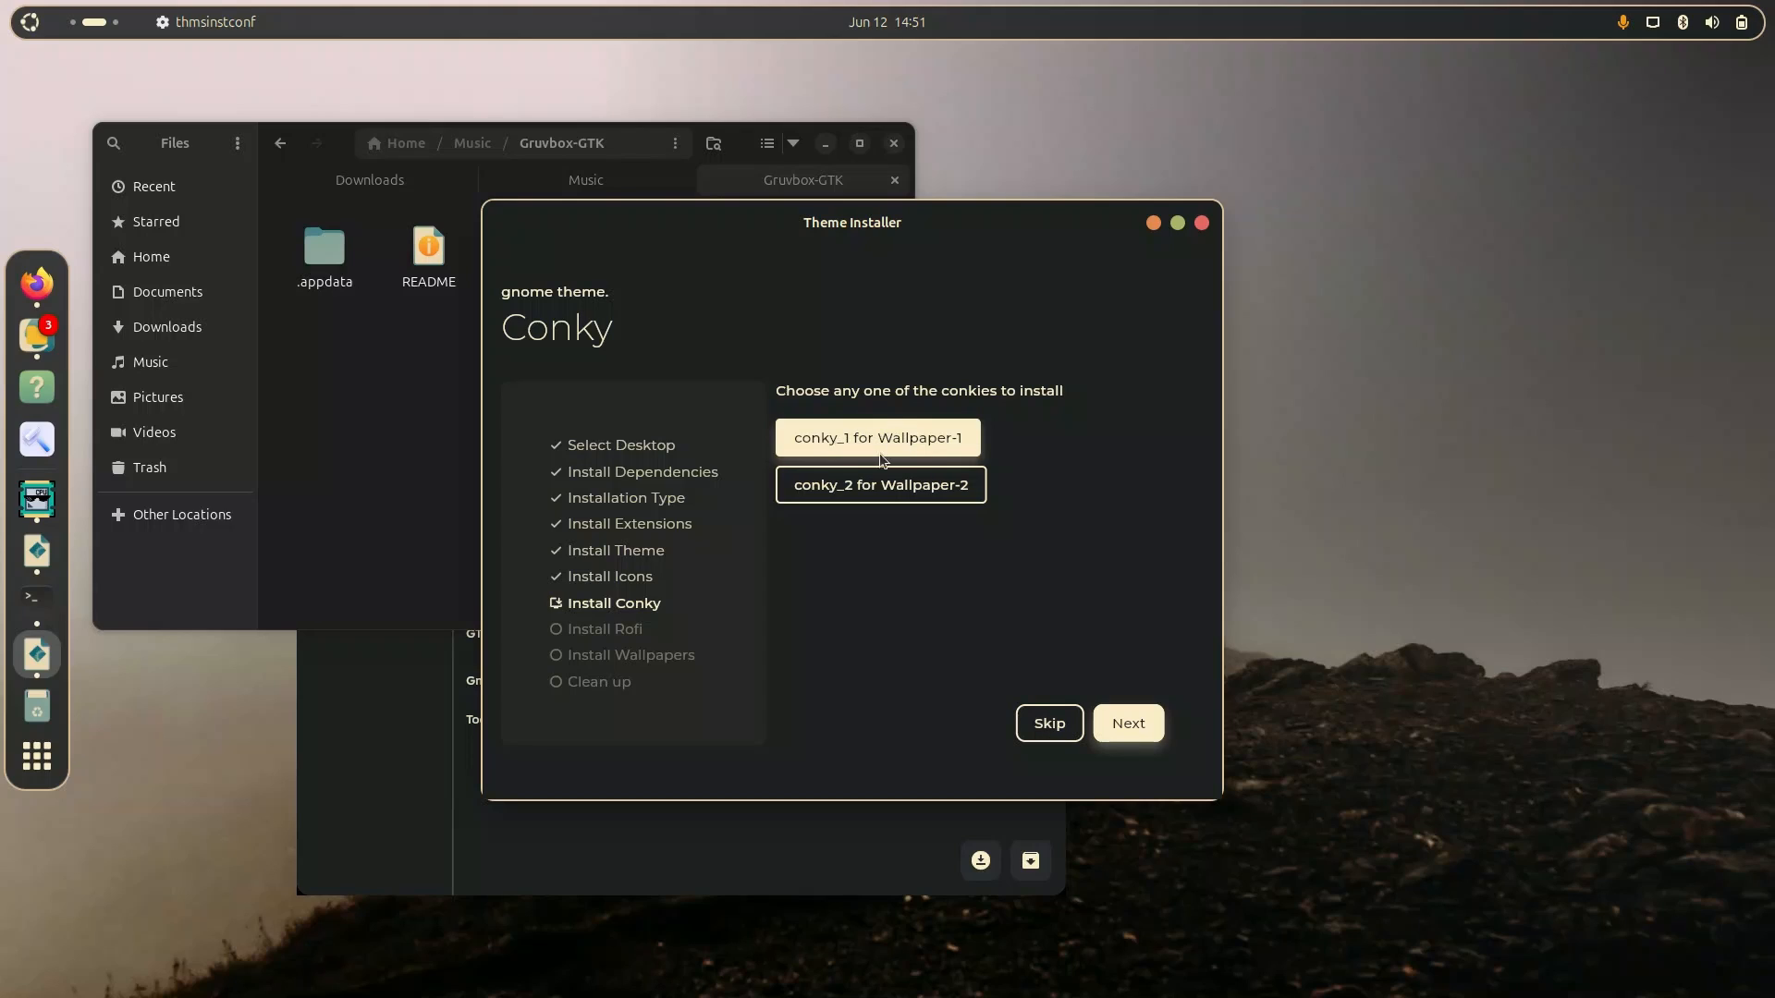
pyautogui.moveTo(1640, 205)
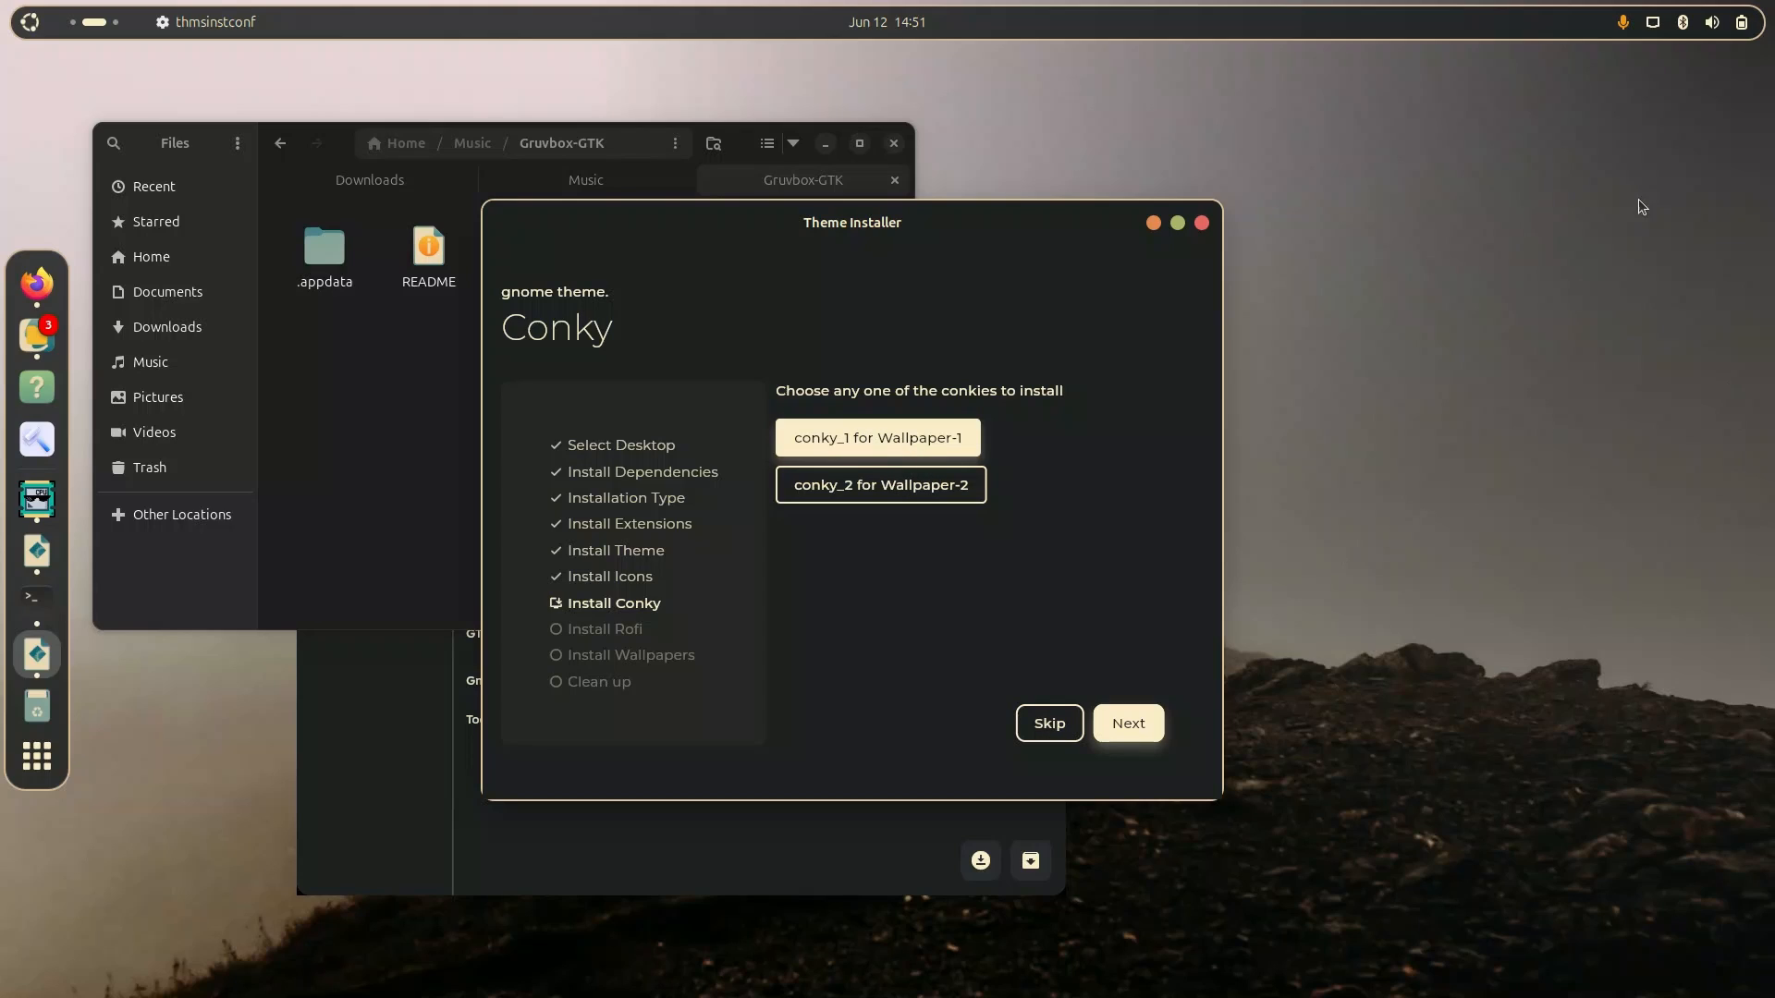
pyautogui.click(1126, 722)
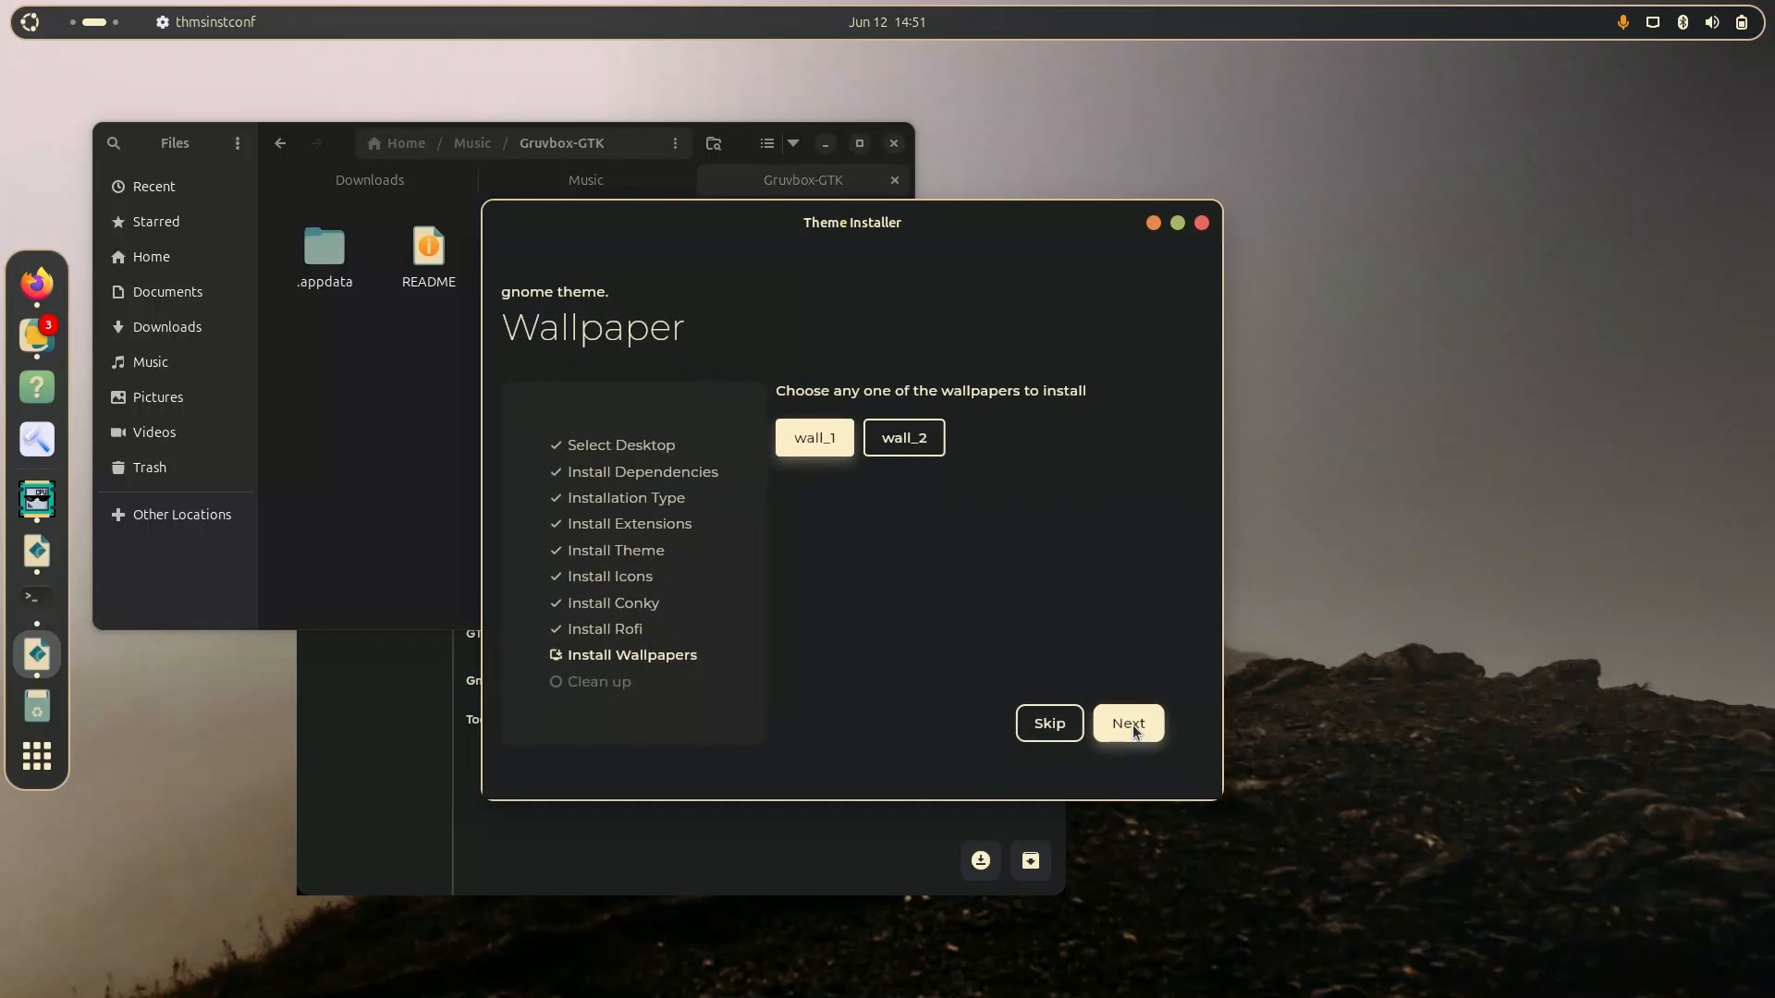
# Accept the wallpaper choice to finish the Theme Installer, bringing up the conky widgets.
pyautogui.click(1125, 723)
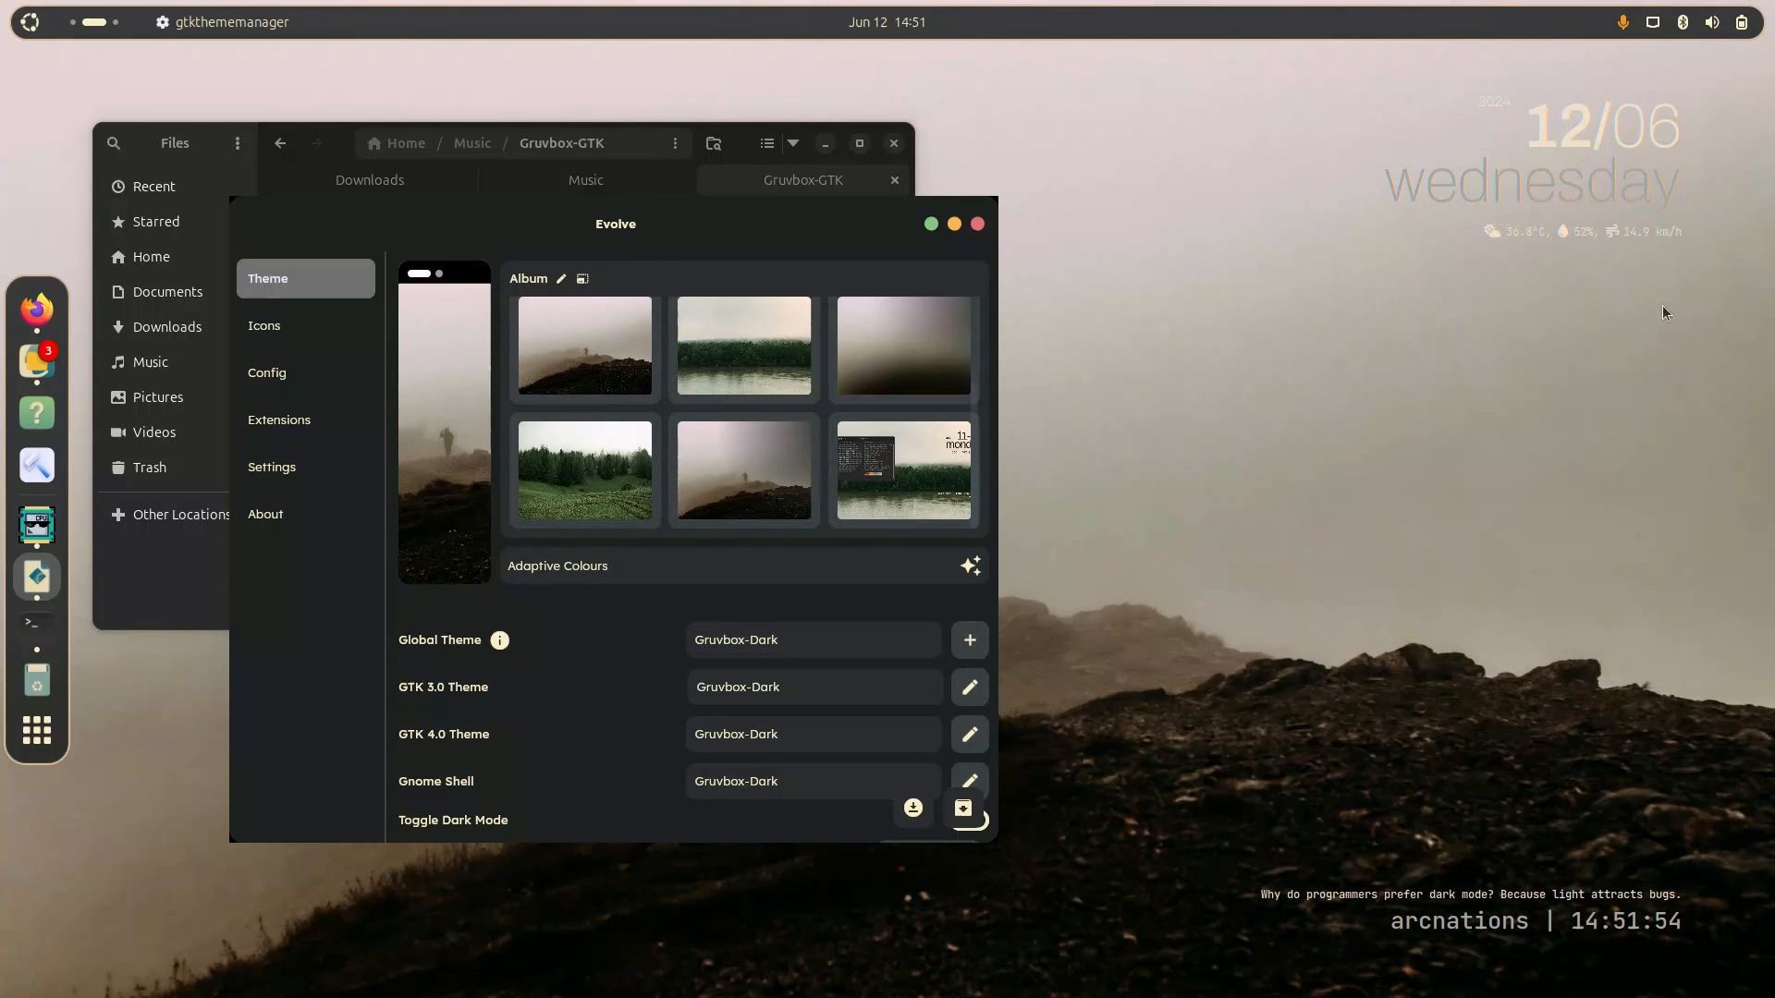
pyautogui.moveTo(1364, 340)
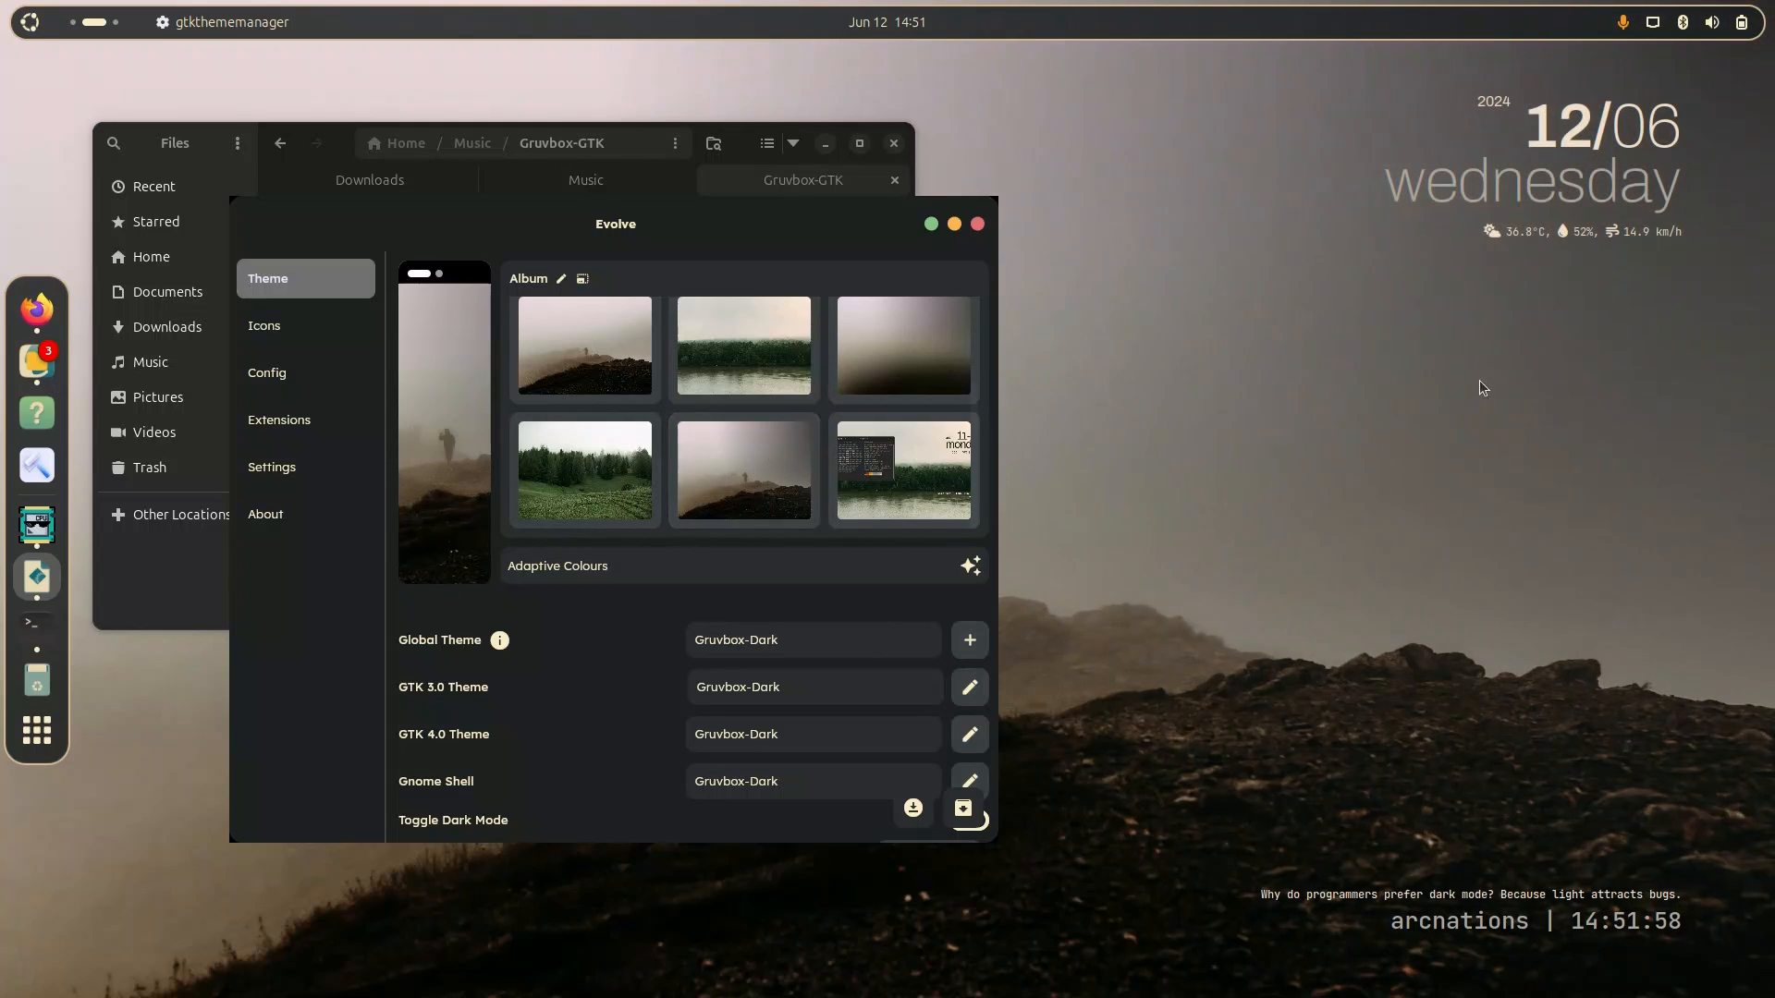
pyautogui.moveTo(1680, 267)
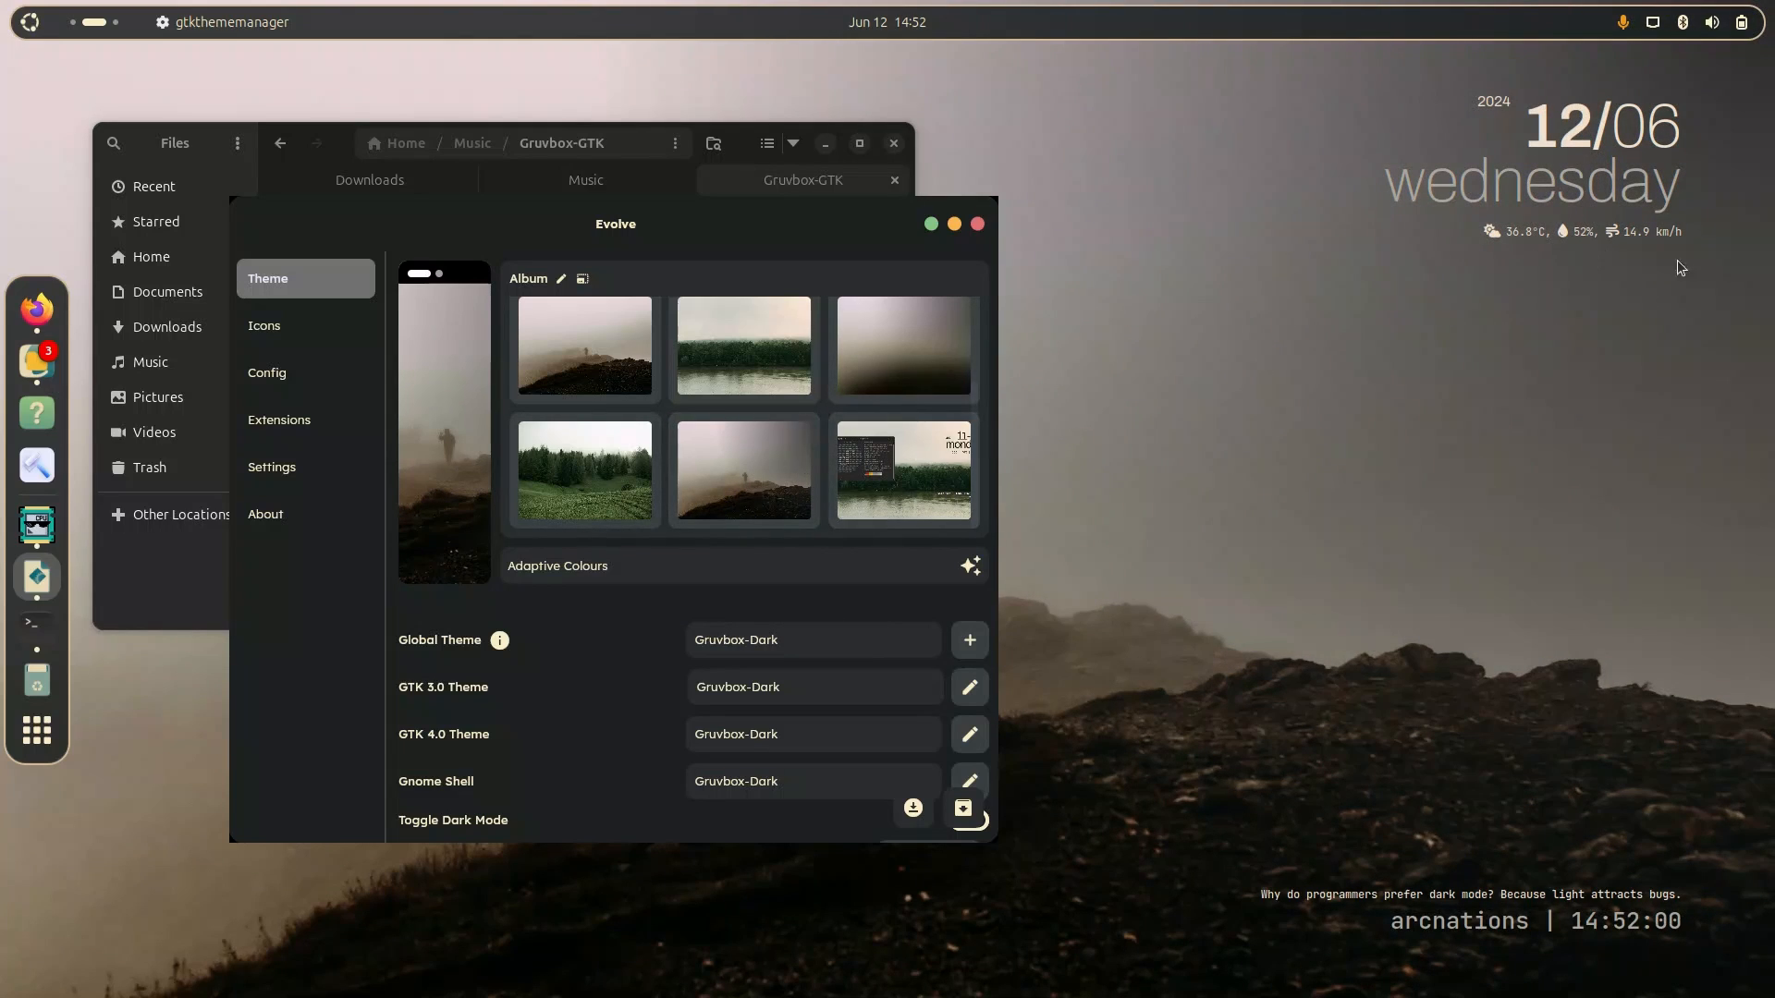
pyautogui.moveTo(1339, 396)
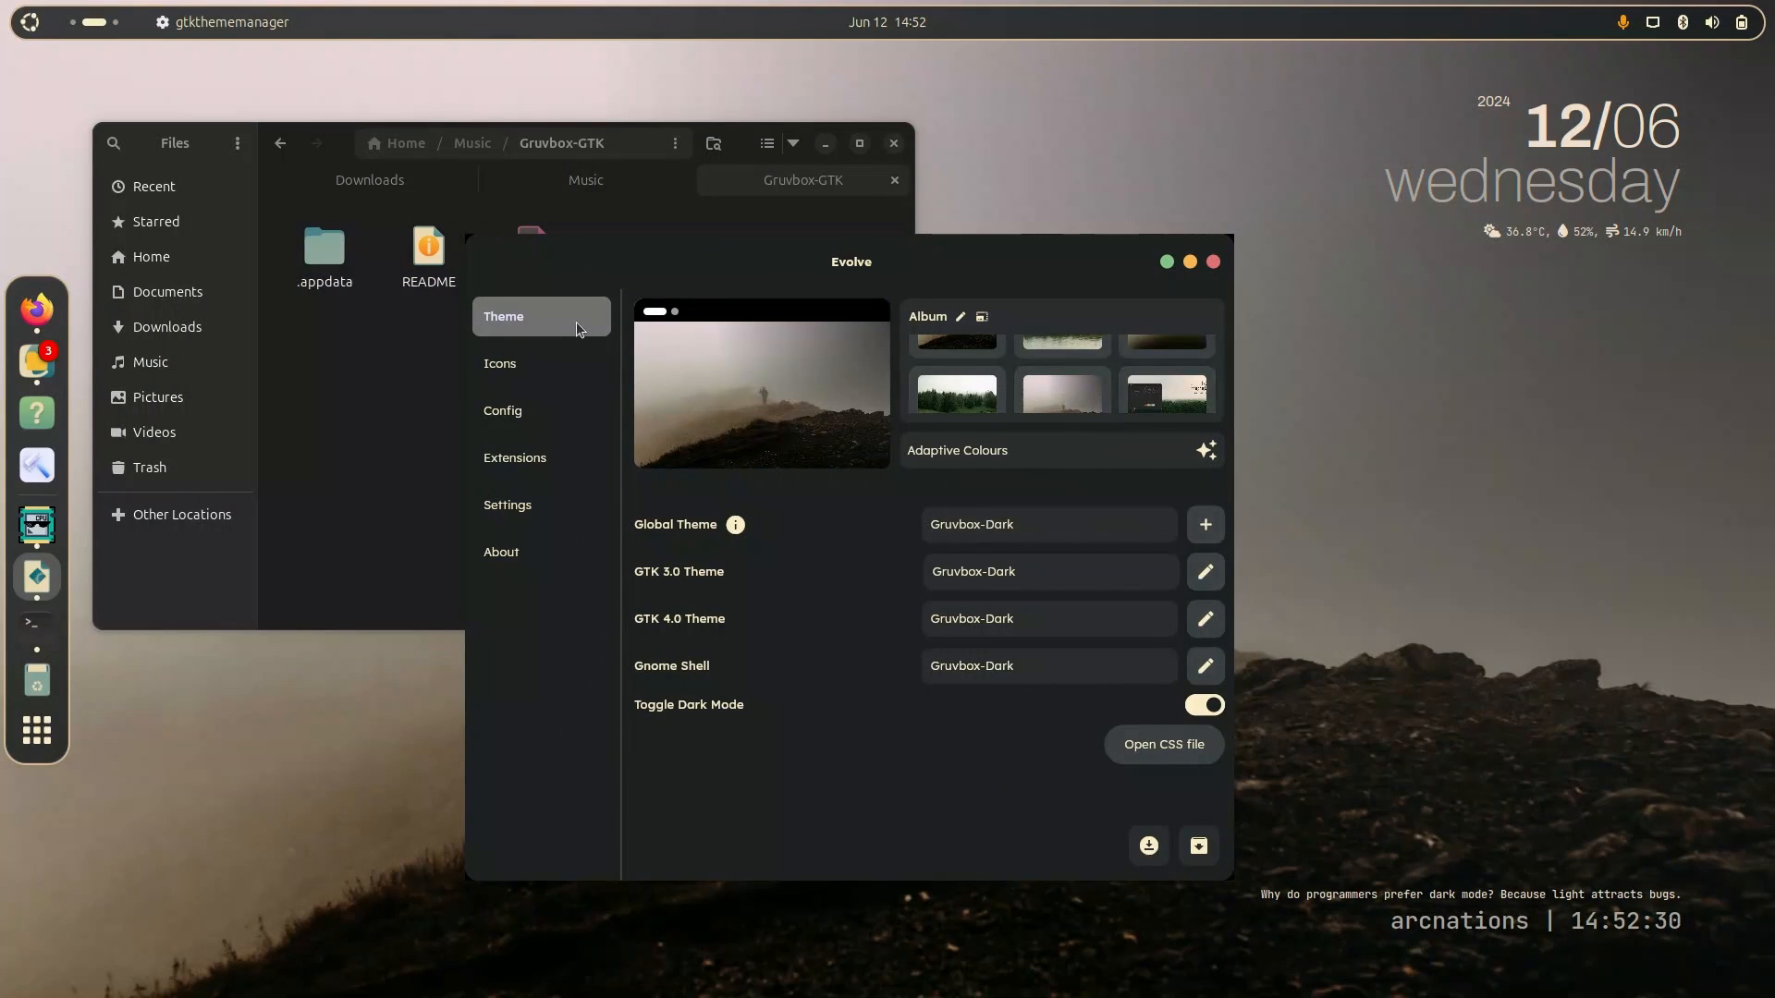
pyautogui.moveTo(1348, 614)
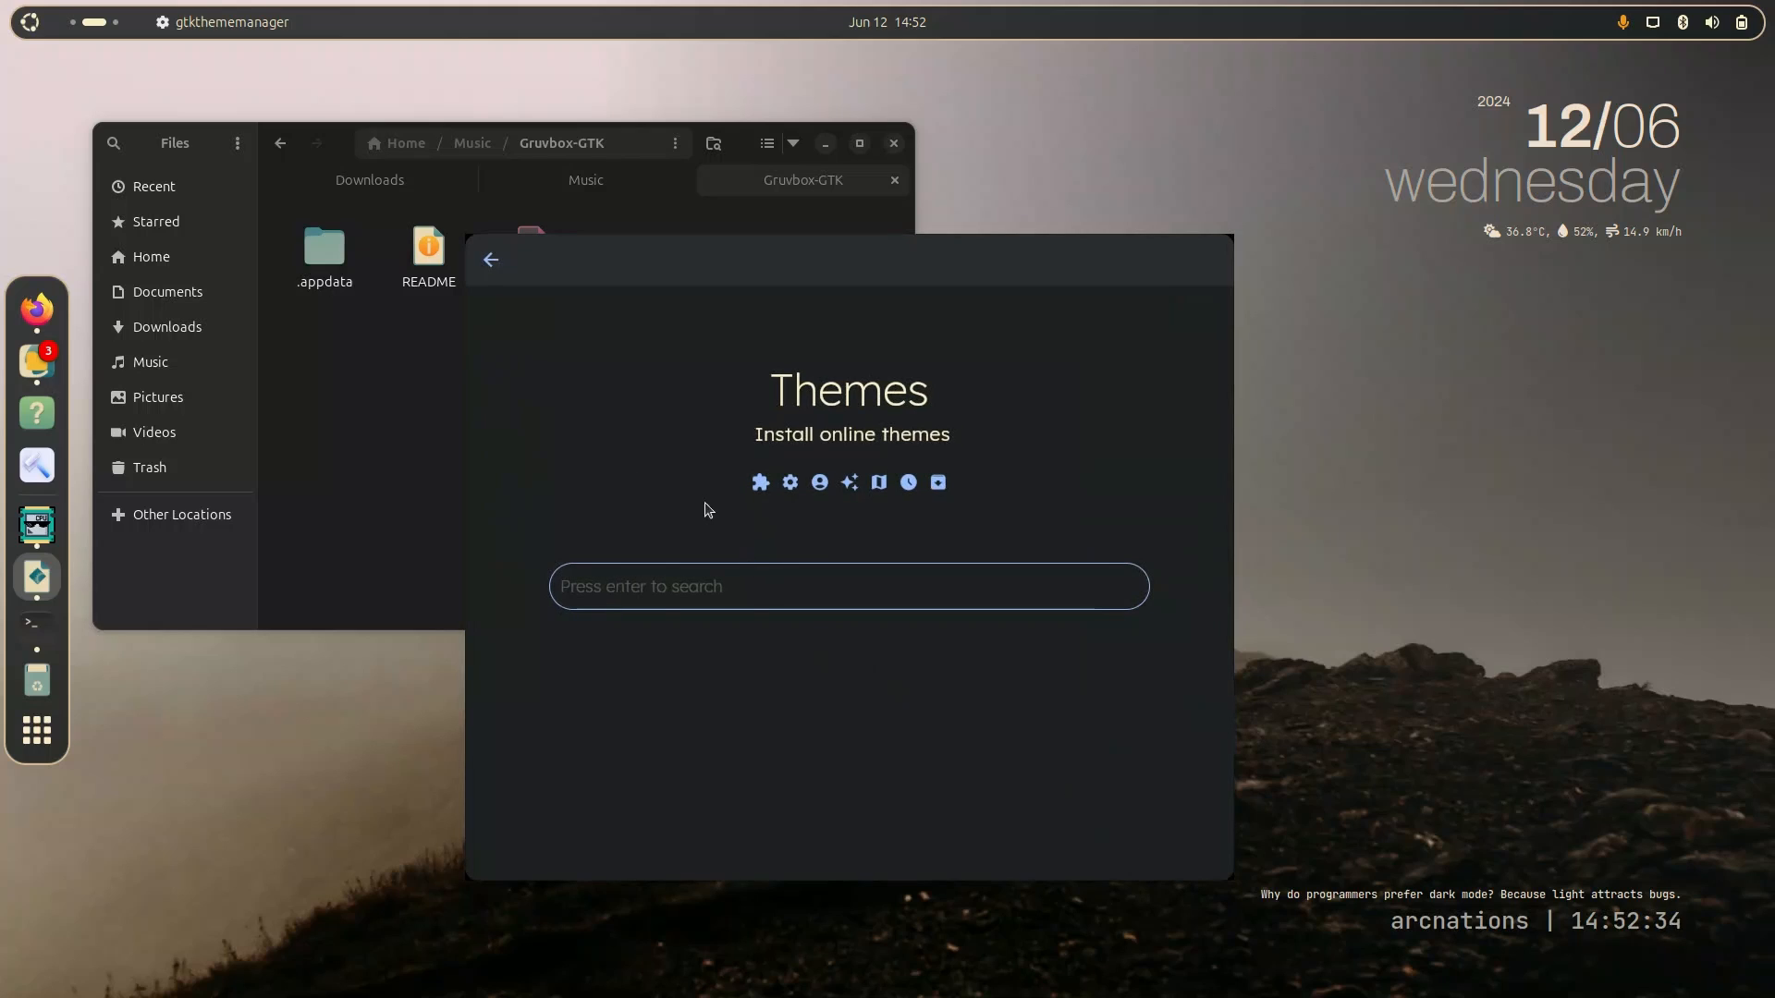
# Install the 01-Gruvbox-Dark-B theme folder from Downloads and dismiss the Success dialog.
pyautogui.click(490, 259)
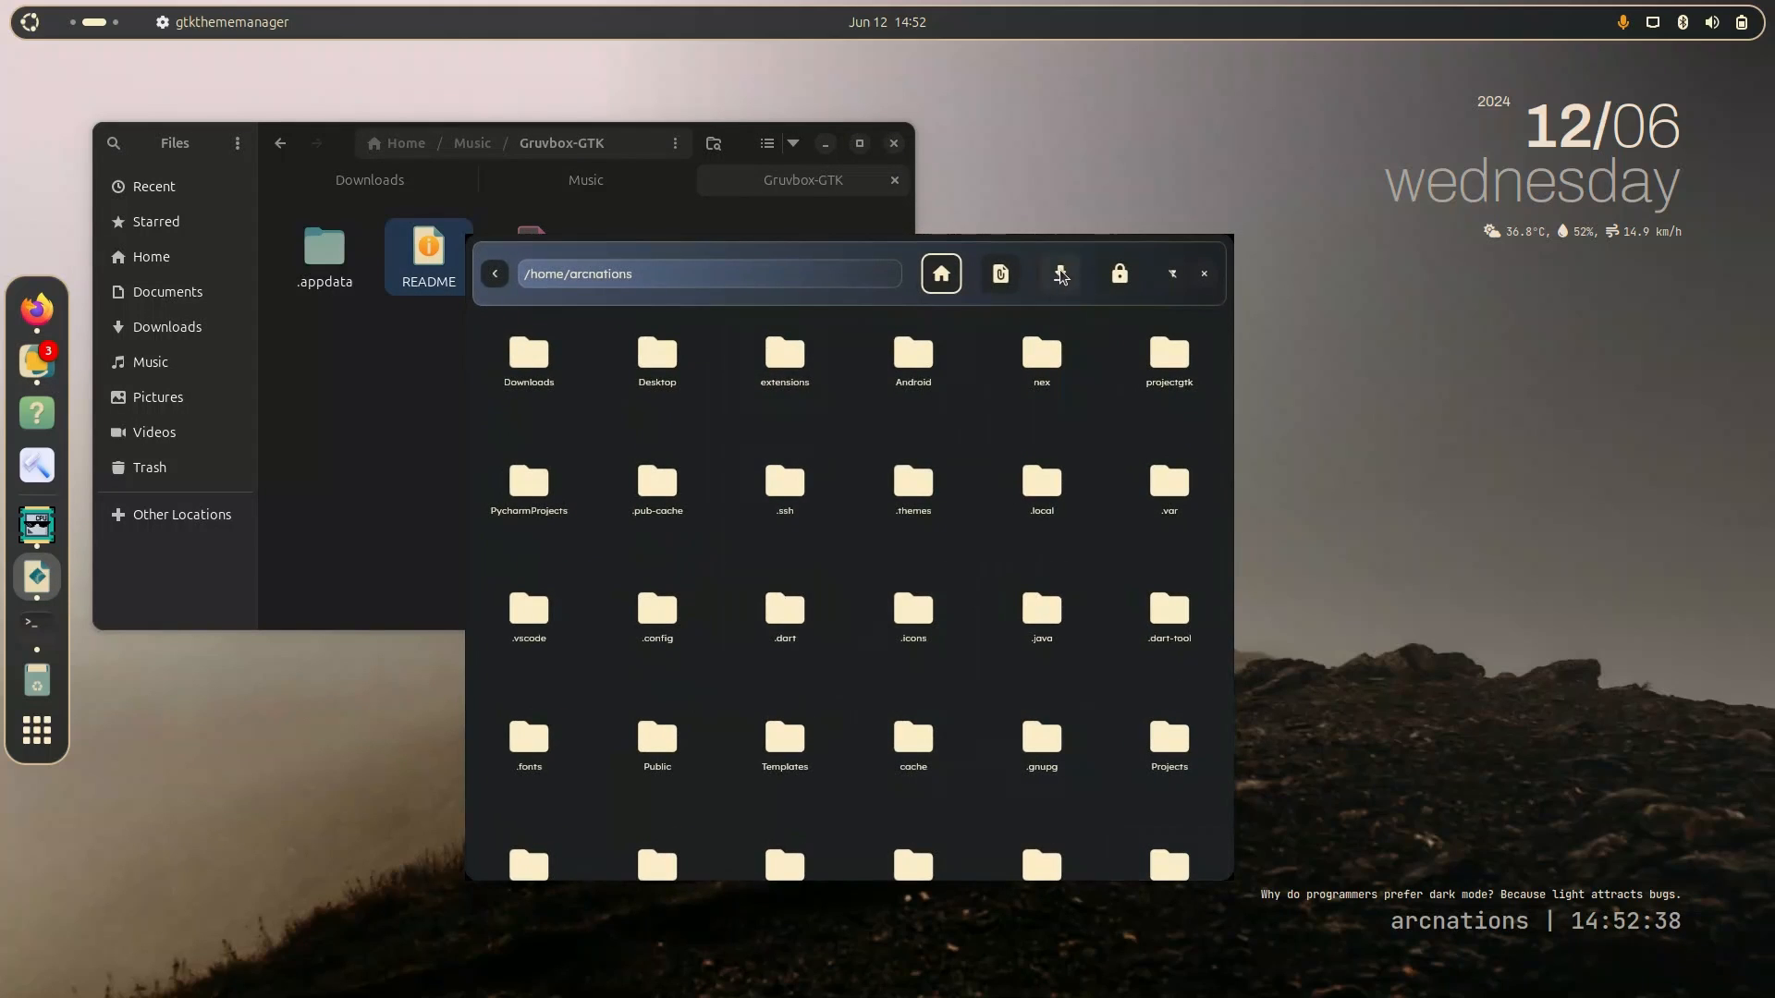
pyautogui.click(1059, 273)
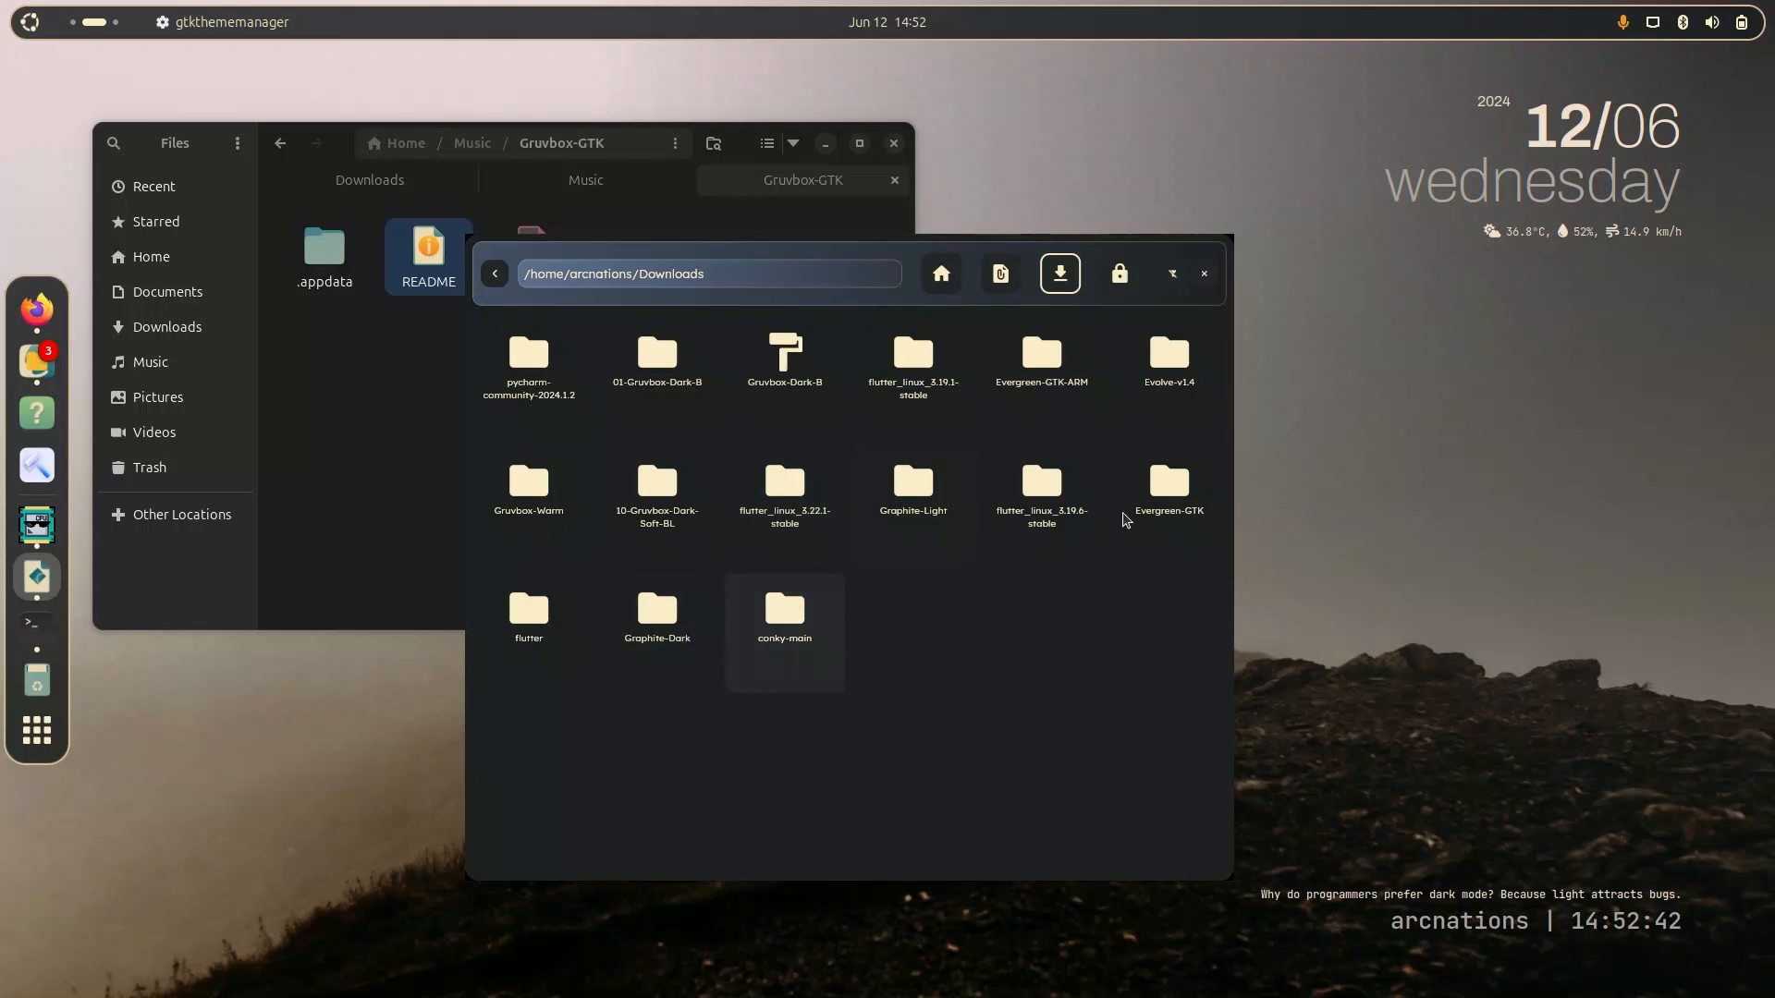
pyautogui.doubleClick(654, 353)
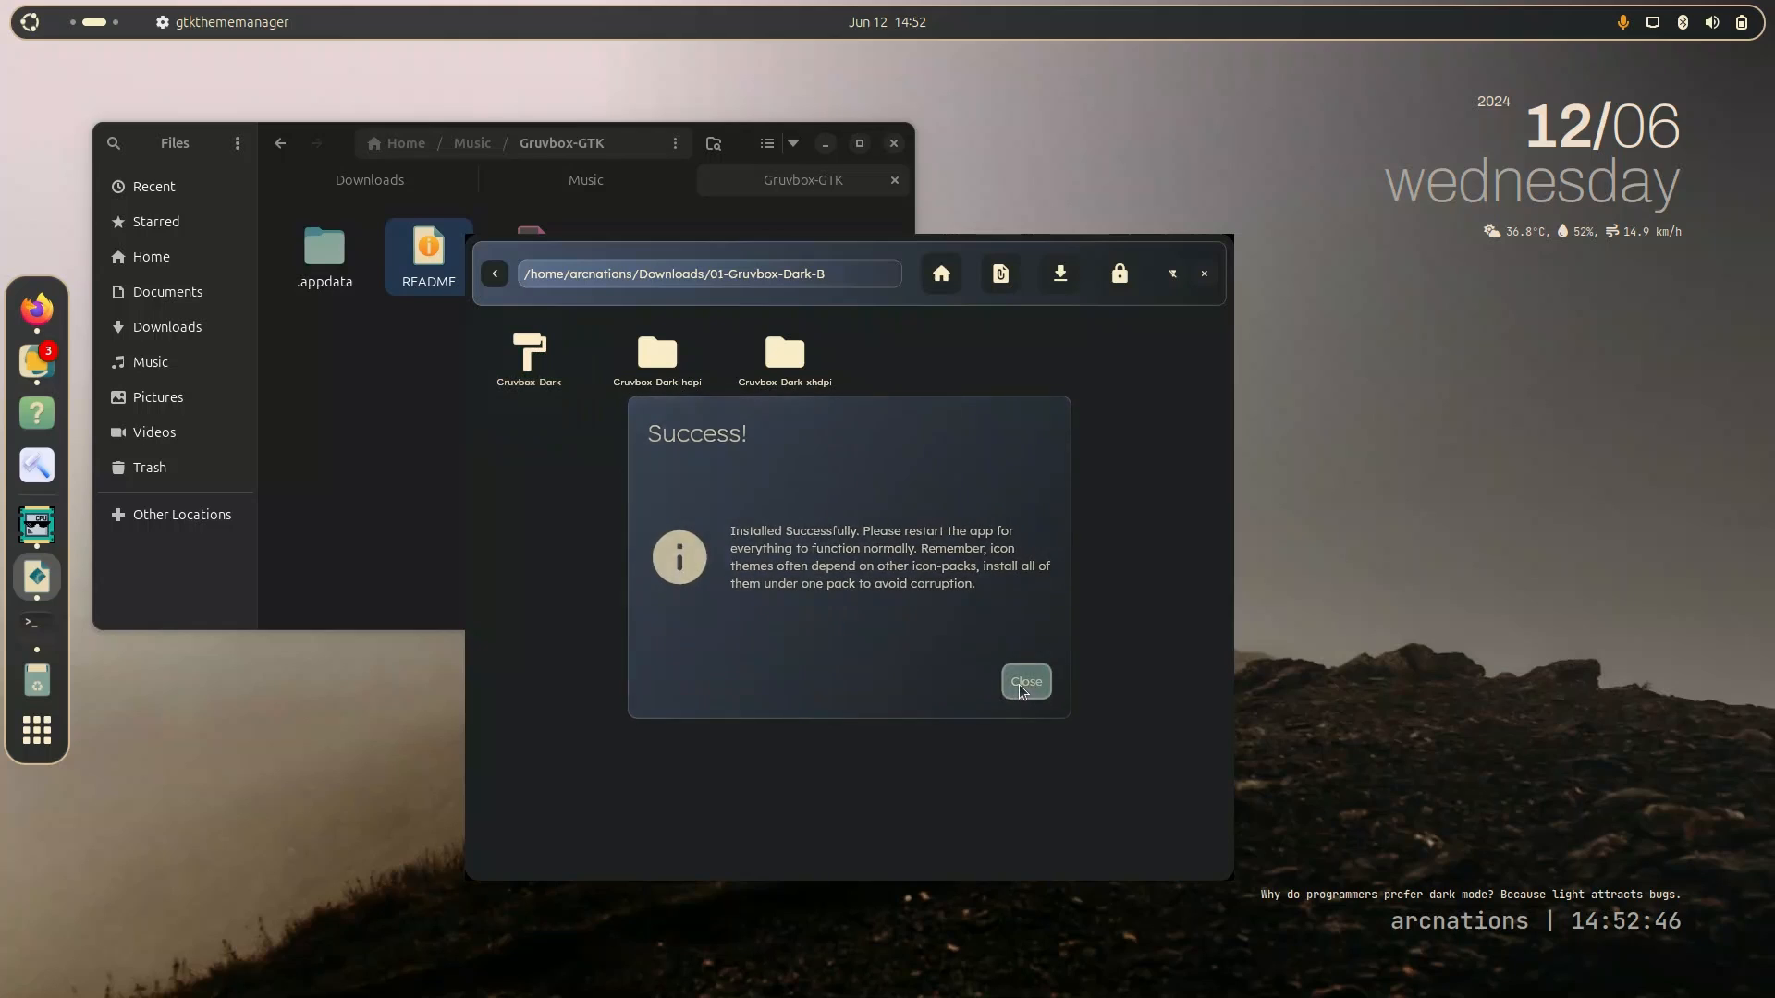
pyautogui.click(1024, 682)
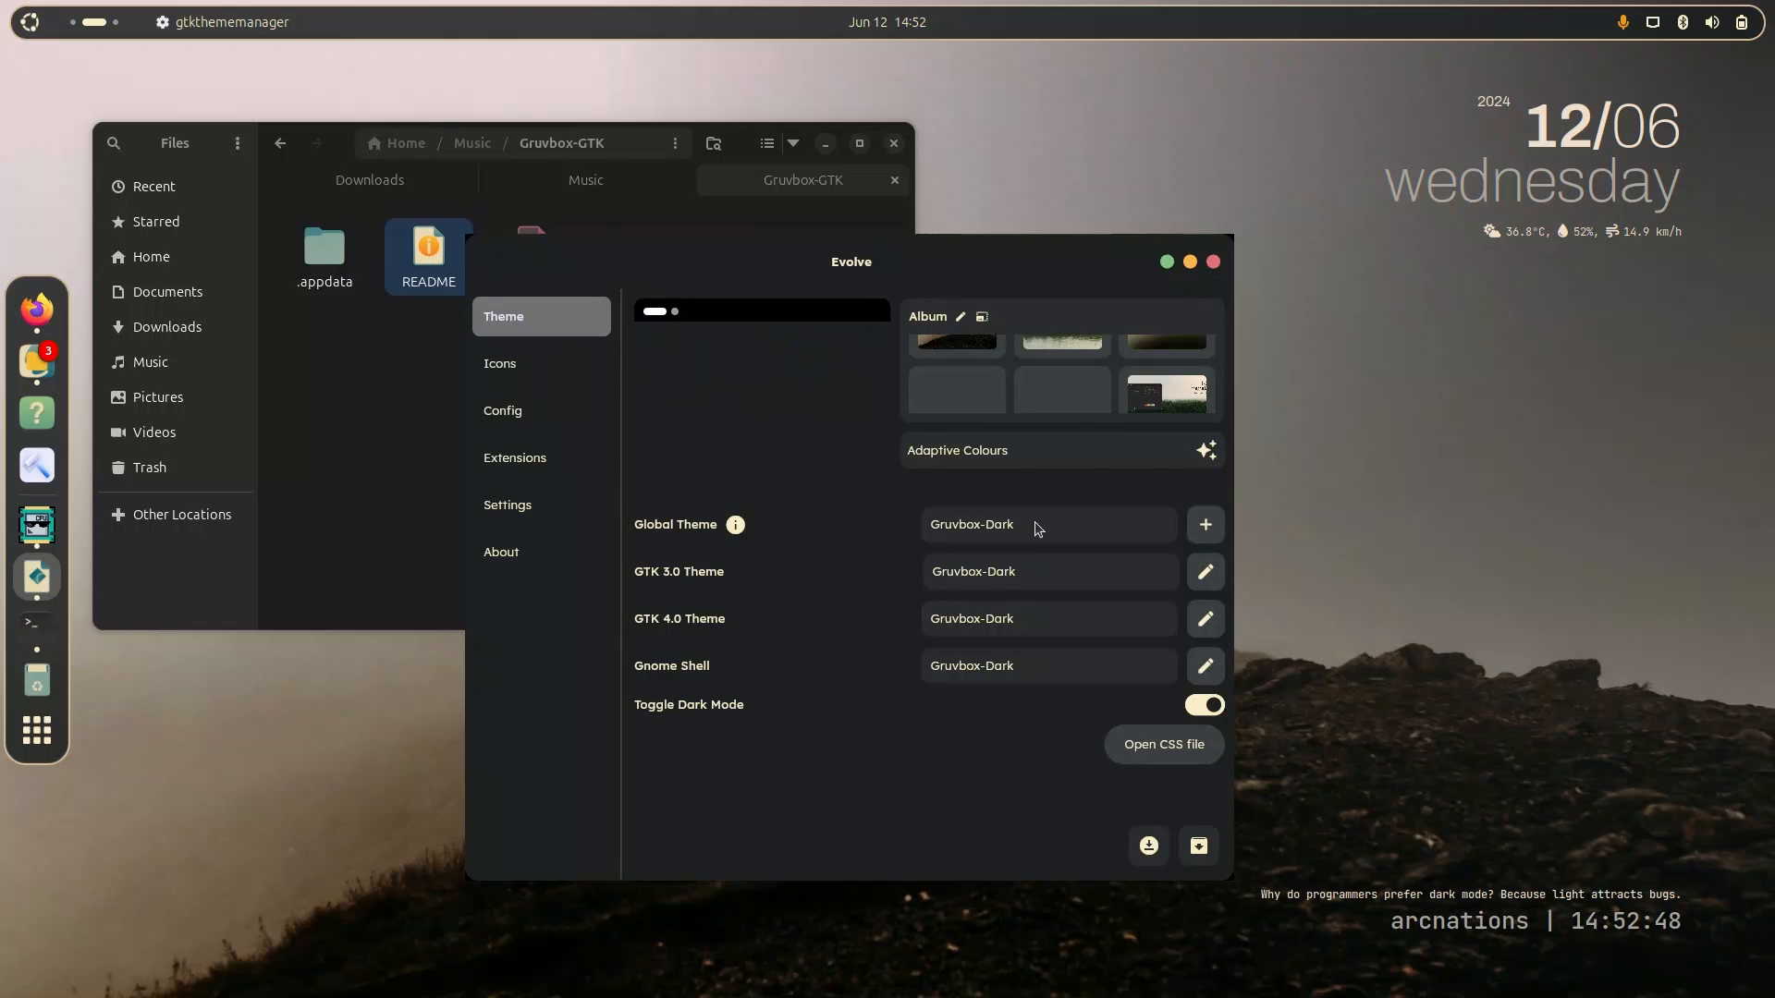
# Briefly apply Gruvbox-Dark-B as the global theme, switch back to Gruvbox-Dark, and load new wallpapers into the album.
pyautogui.click(1042, 523)
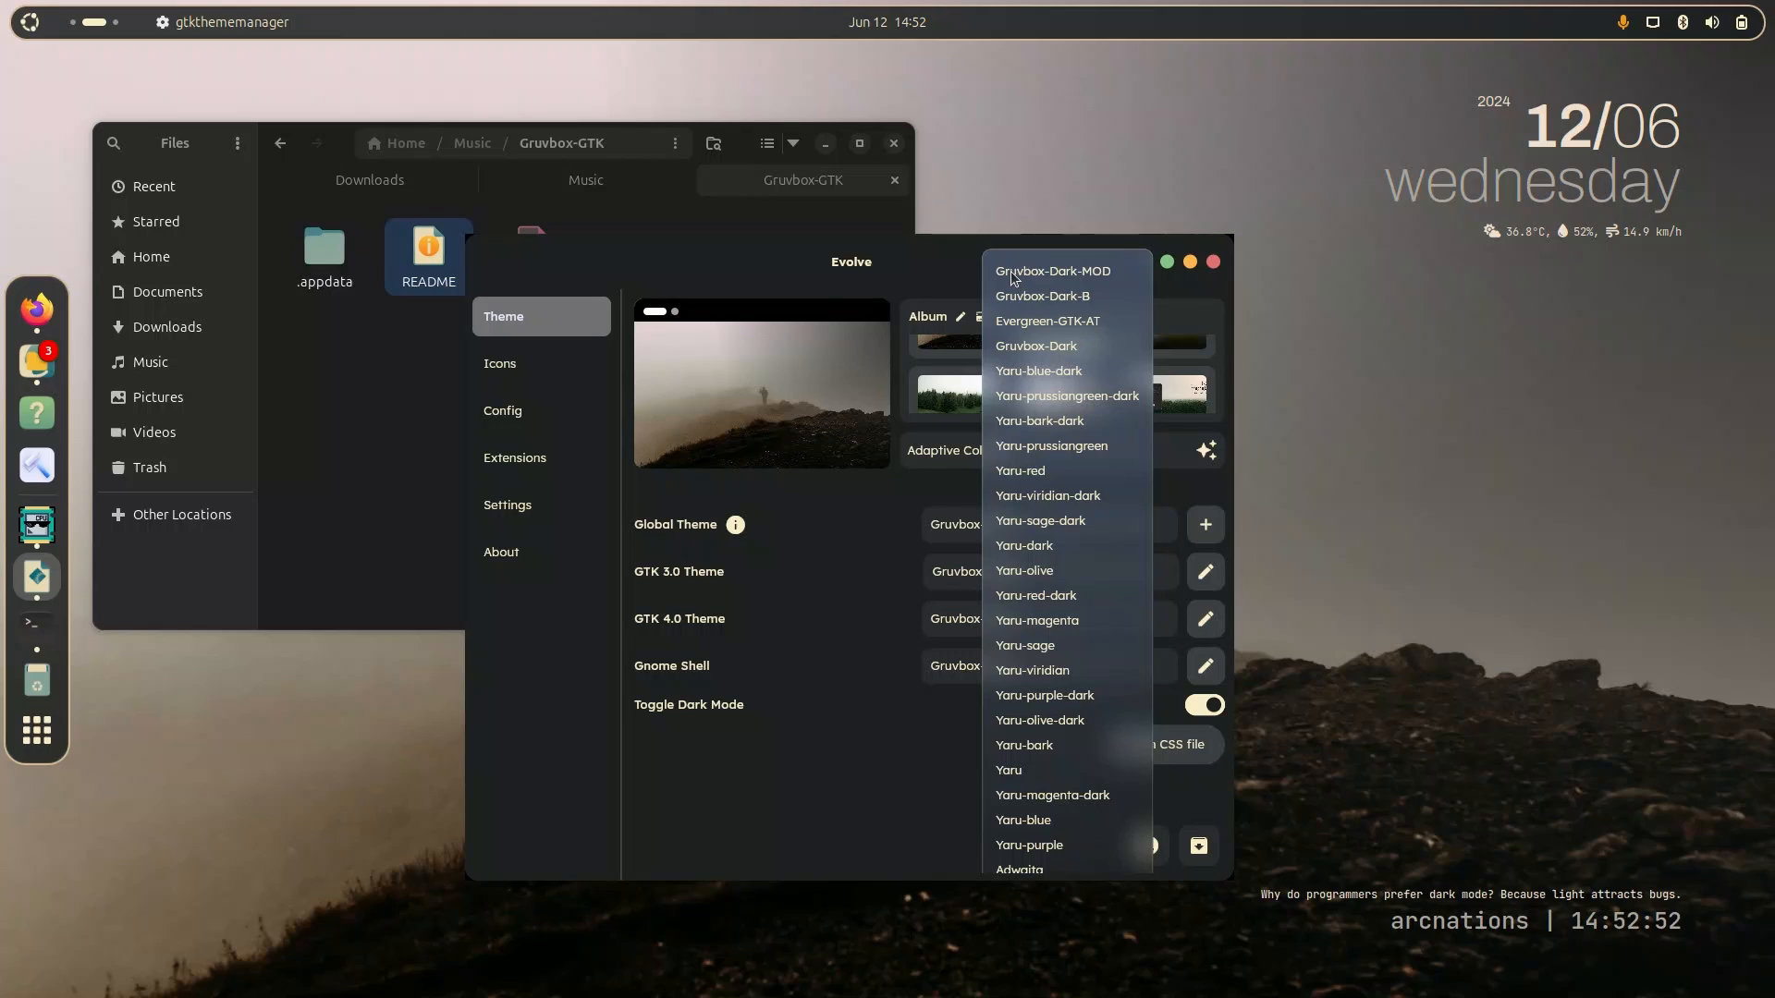
pyautogui.click(1052, 269)
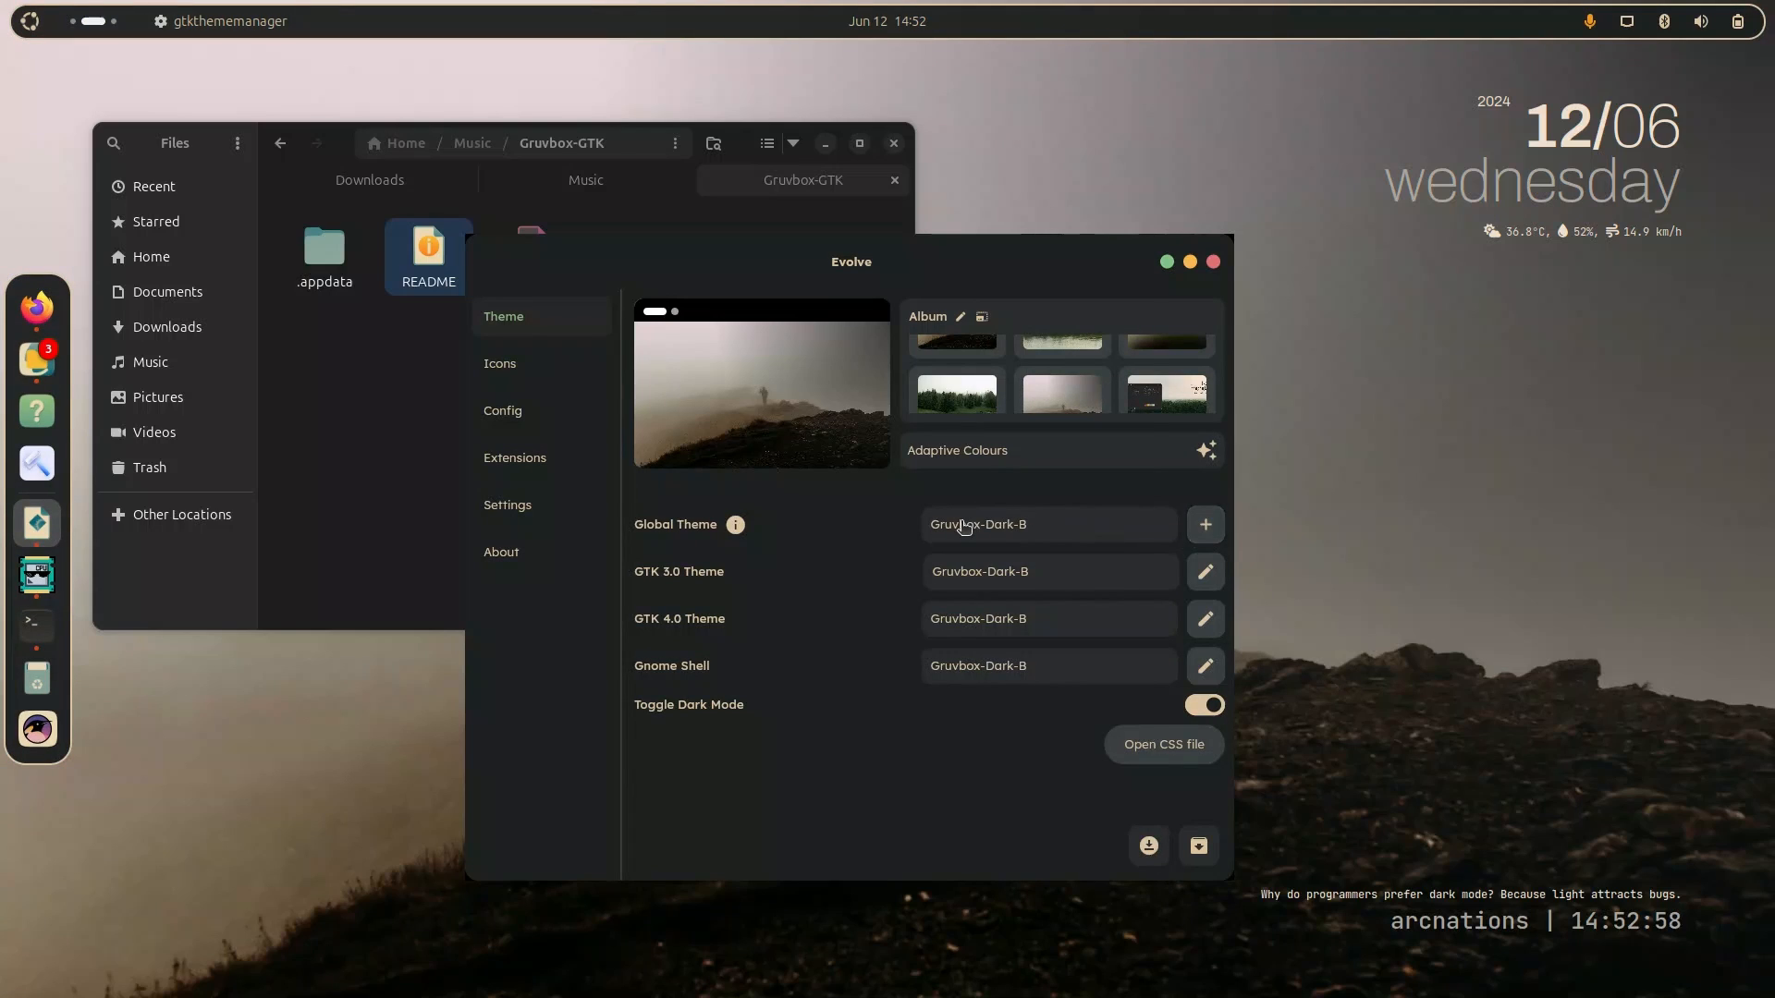
pyautogui.click(1046, 523)
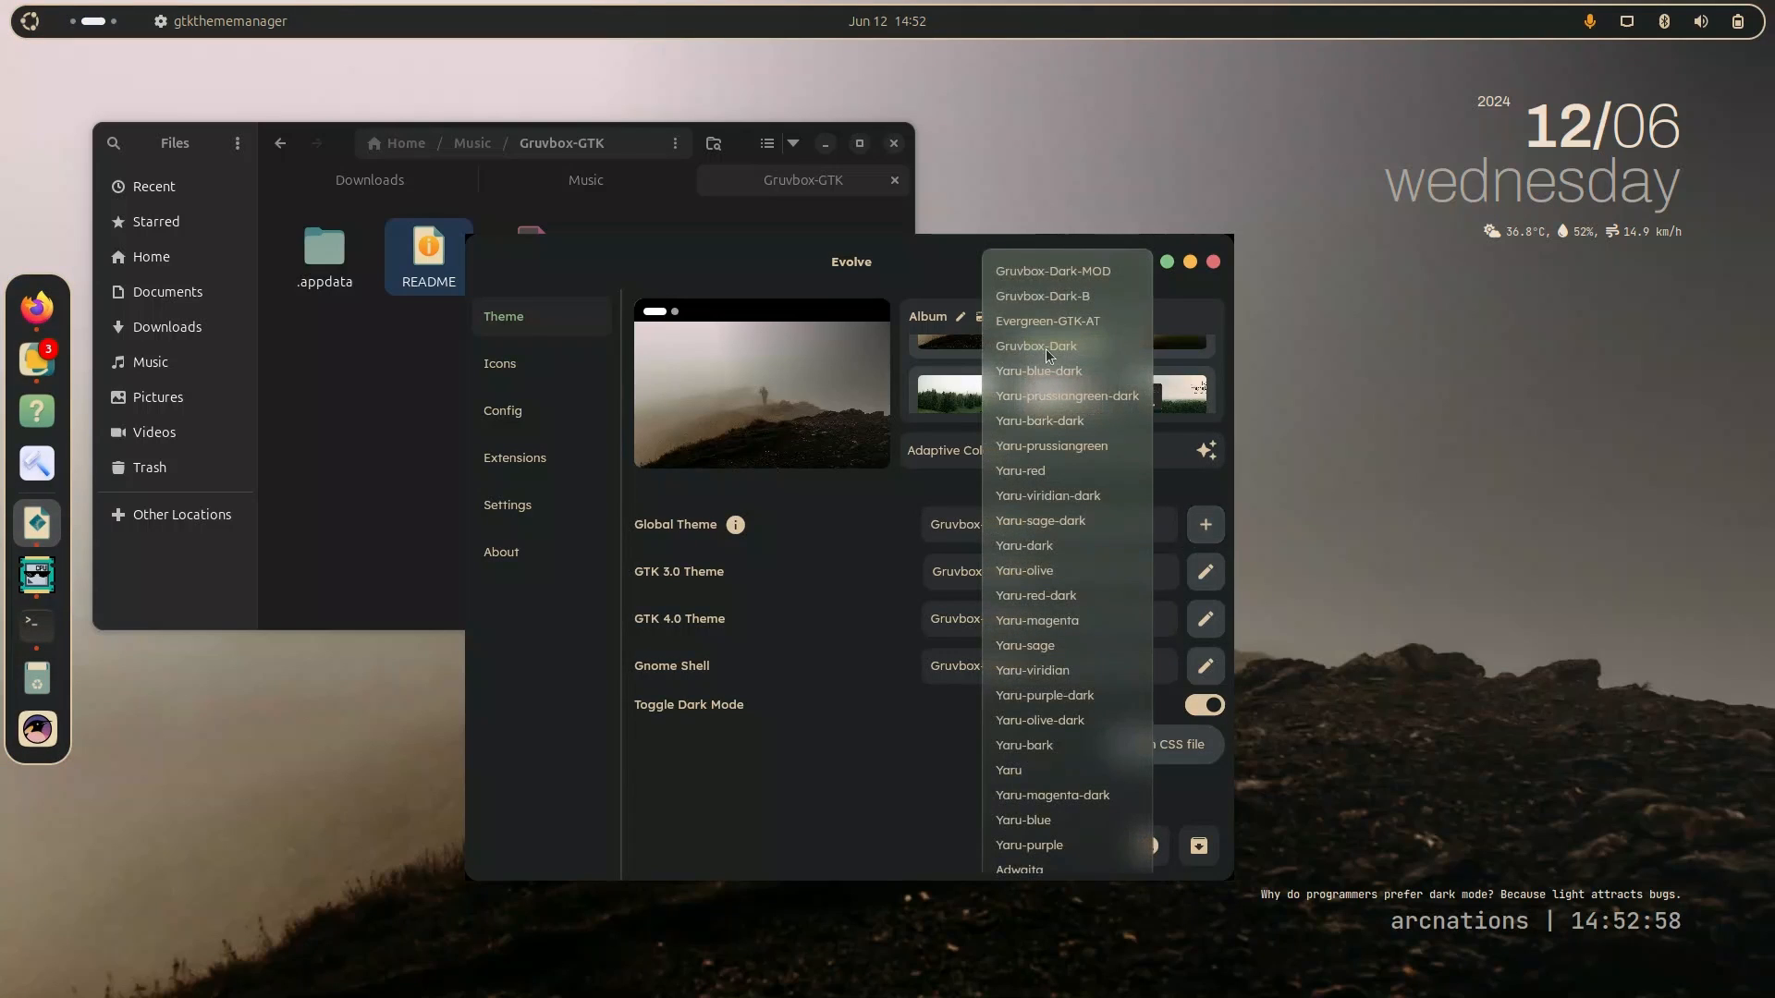
pyautogui.click(1035, 346)
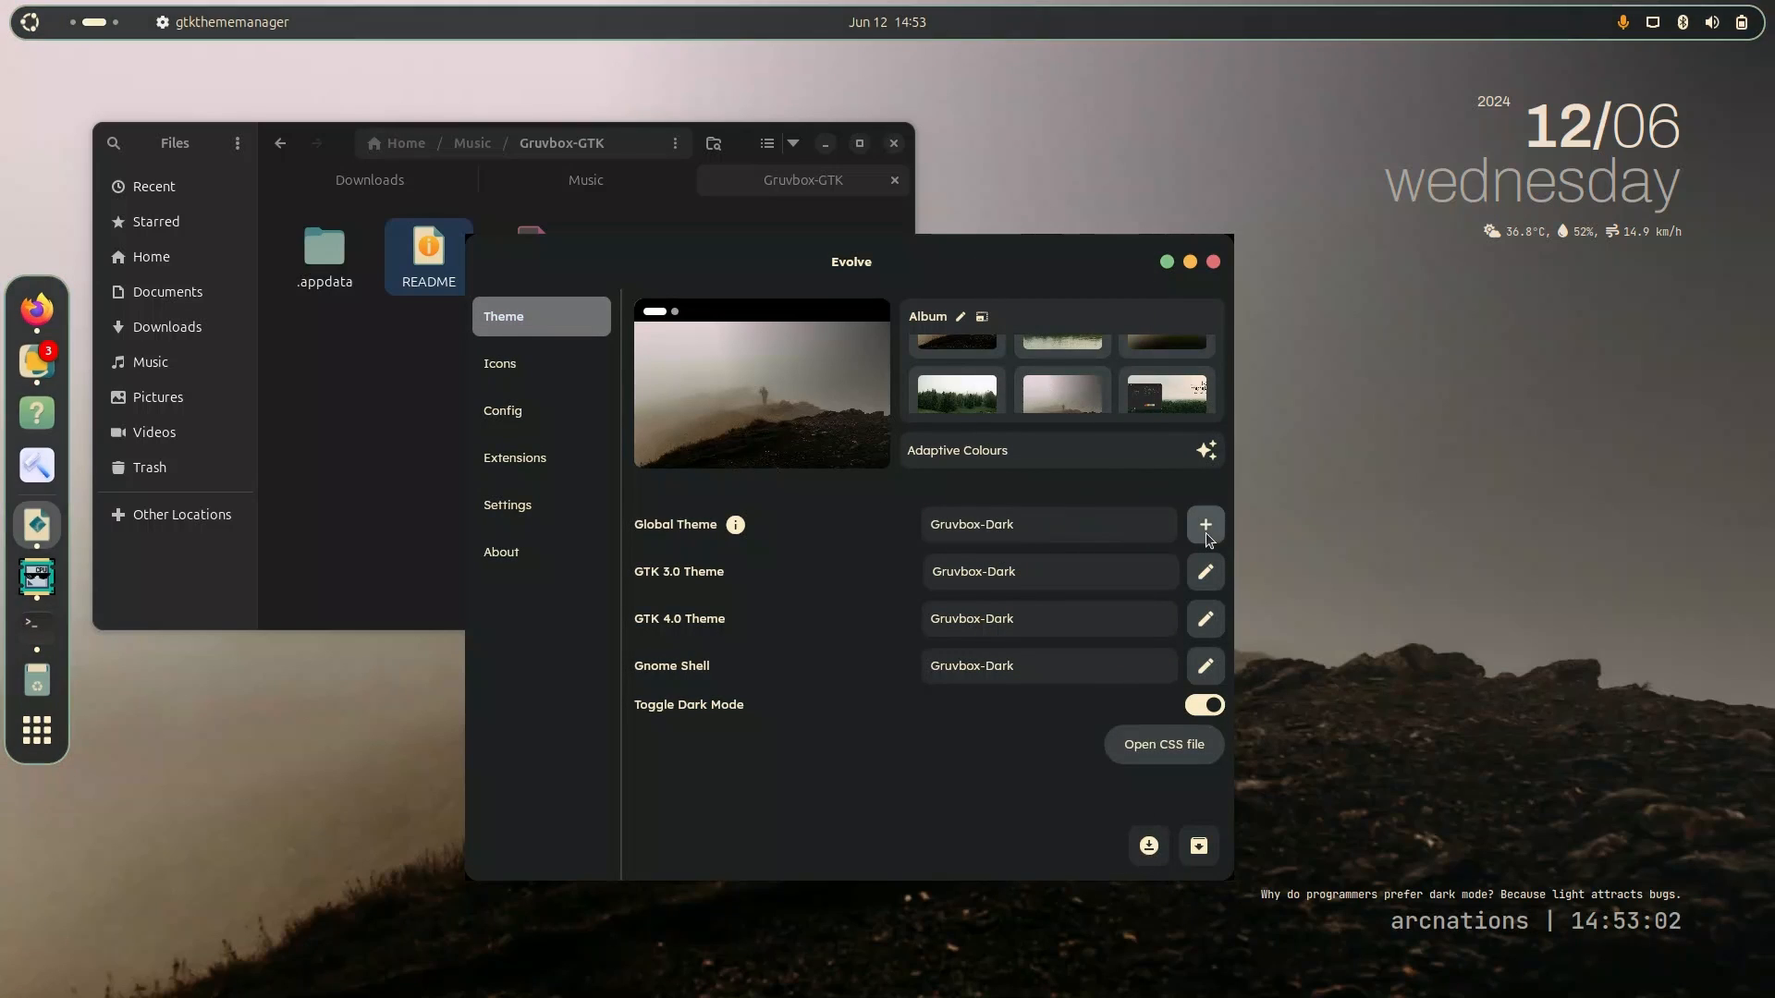
pyautogui.moveTo(632, 385)
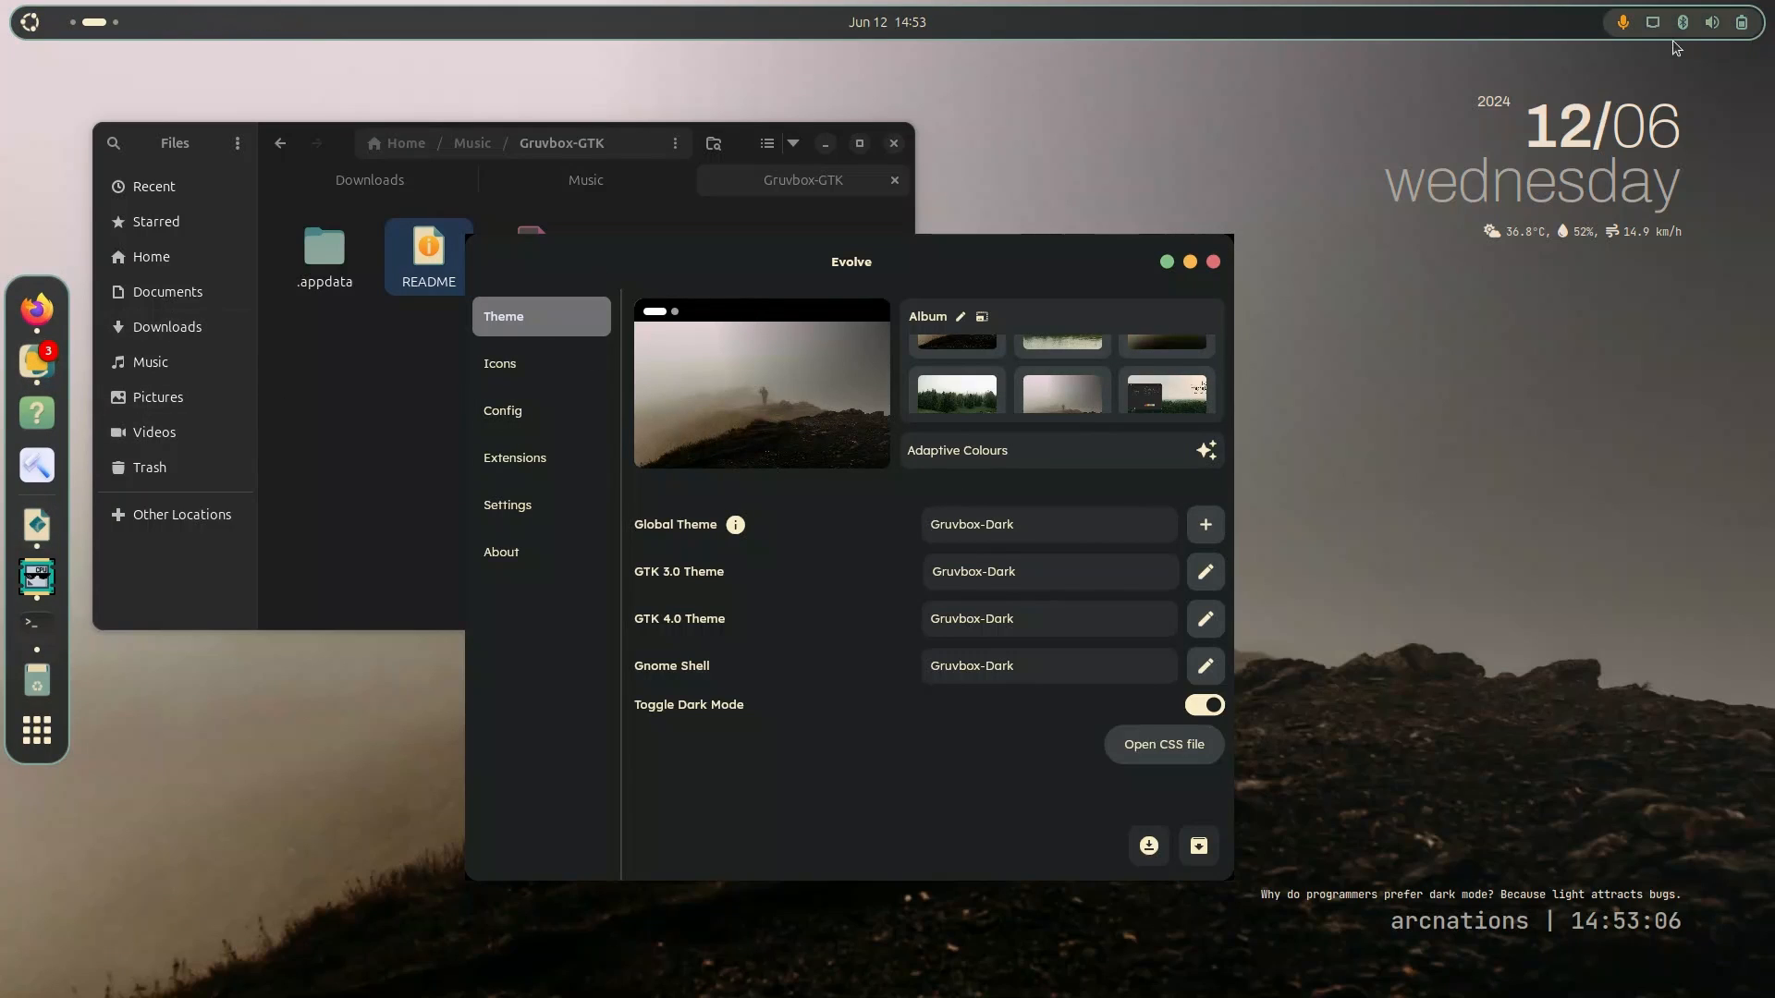
pyautogui.click(1709, 22)
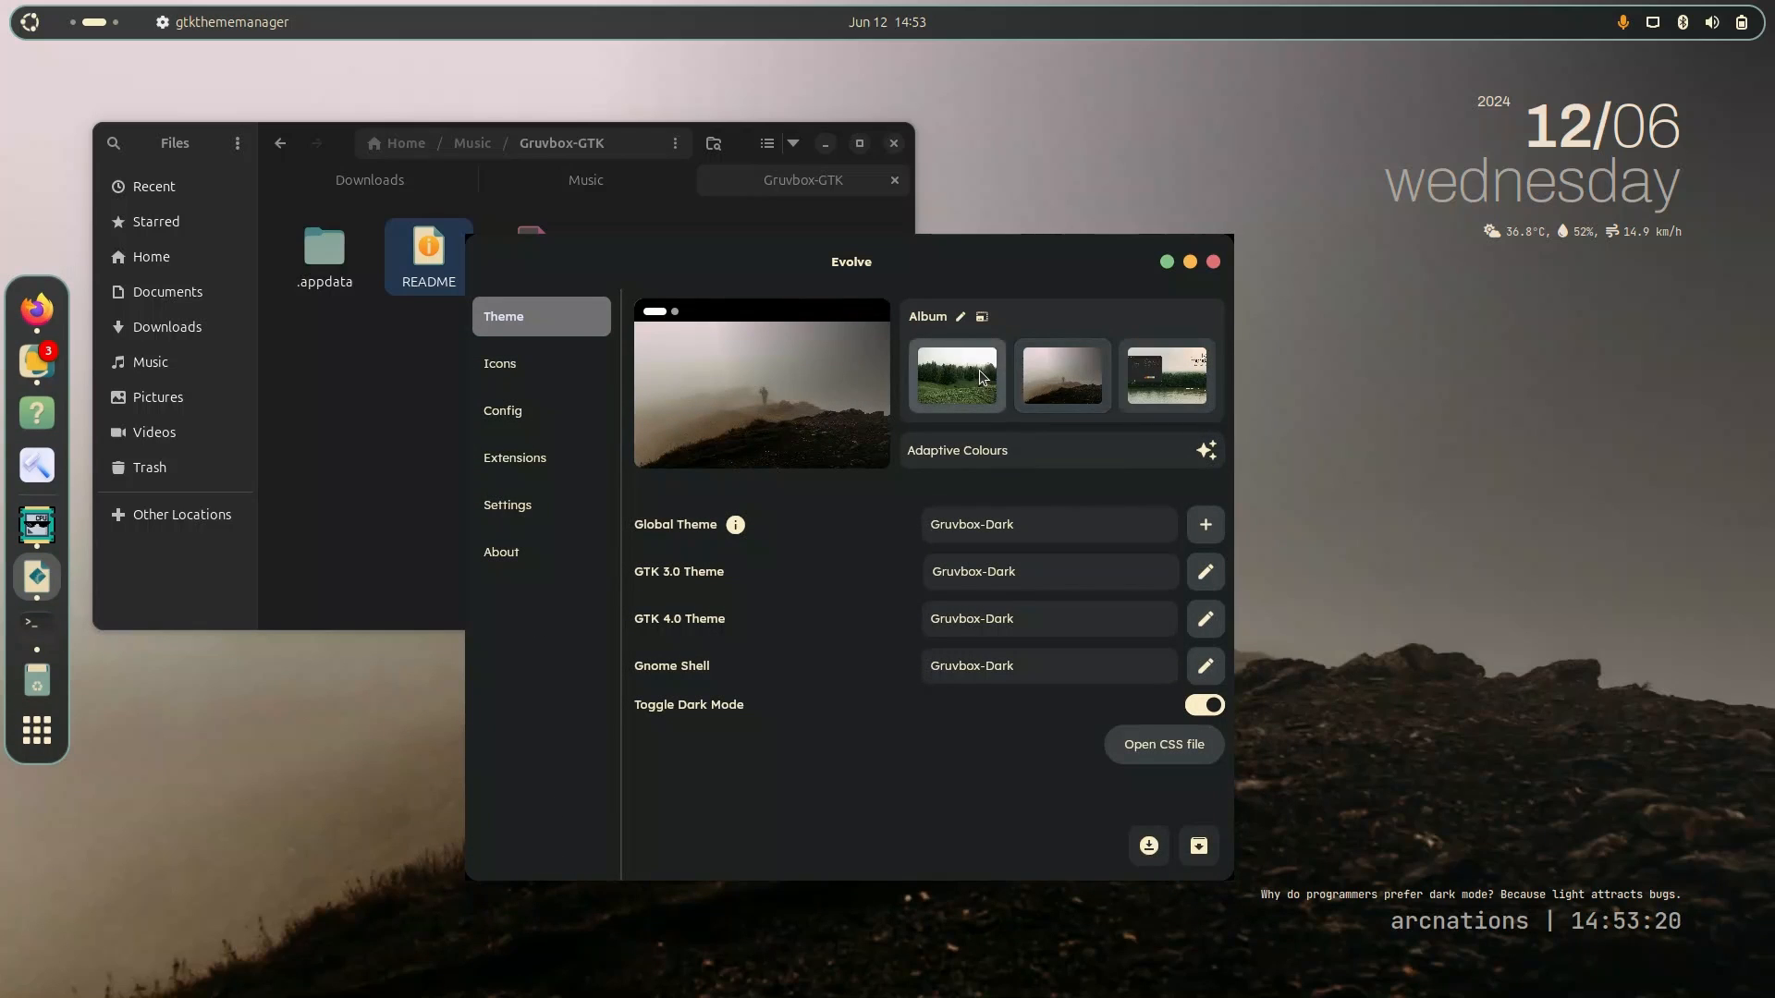
# Apply the green foggy forest image as the desktop wallpaper and expand the album grid.
pyautogui.click(956, 375)
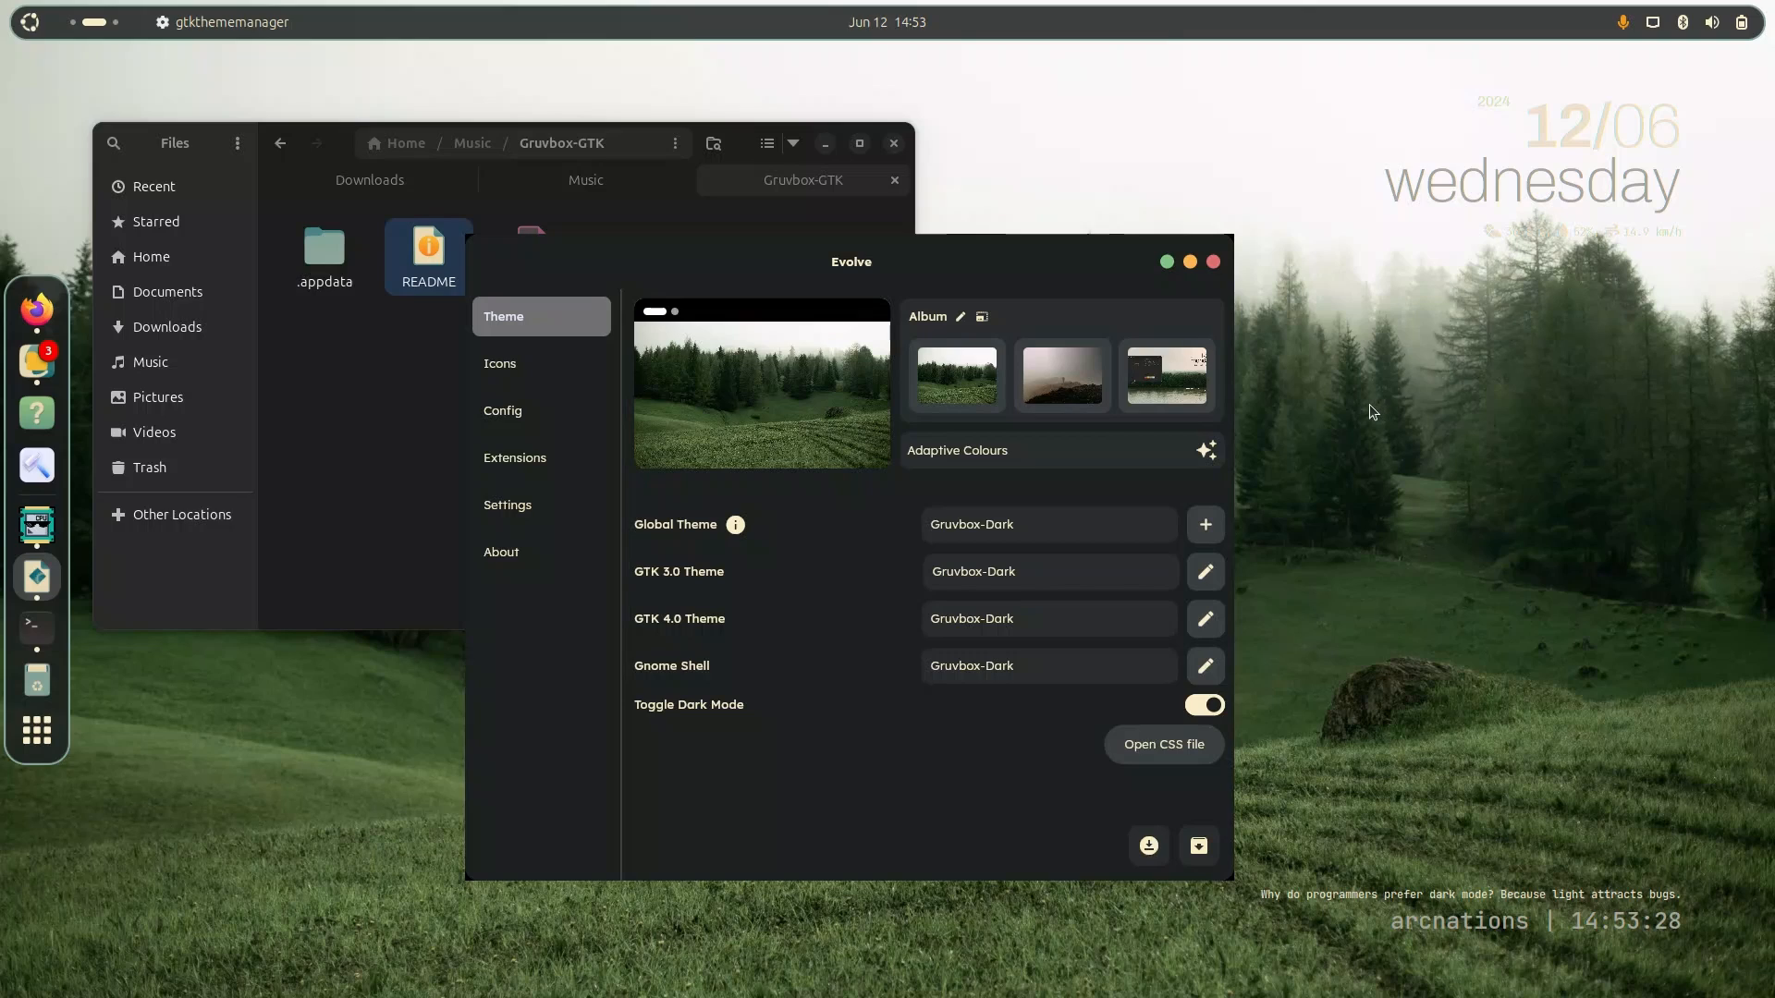
pyautogui.moveTo(1079, 388)
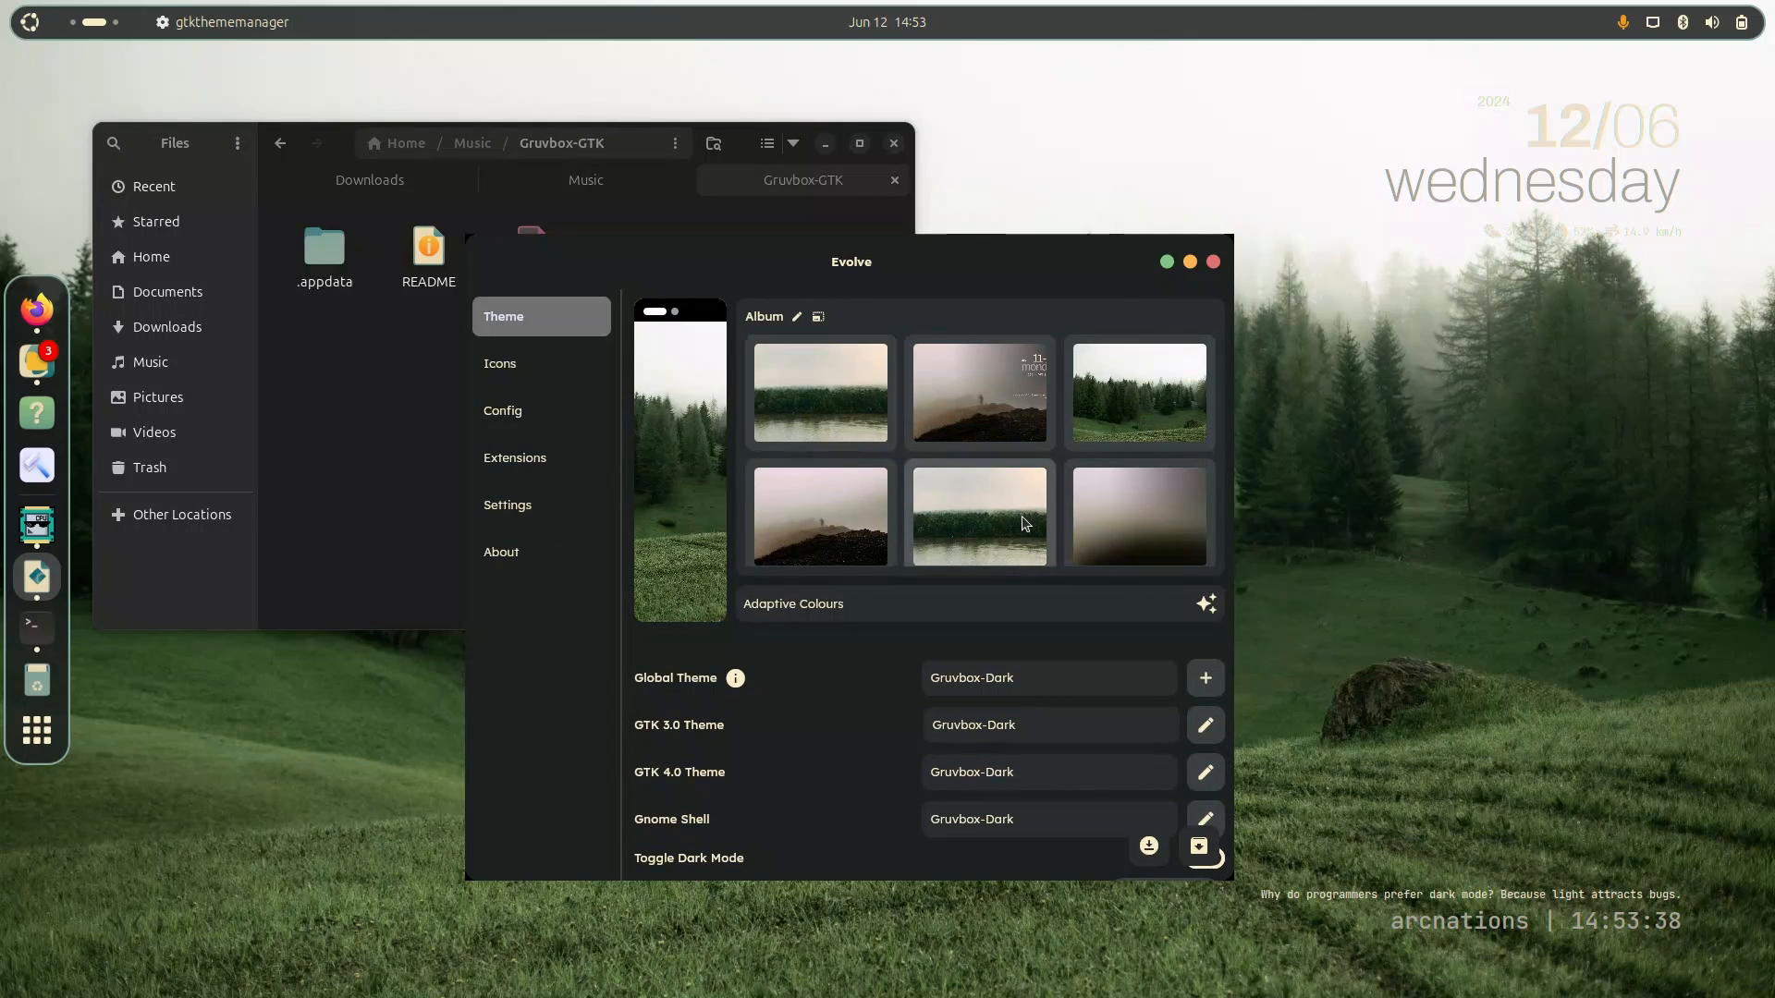
pyautogui.click(1137, 392)
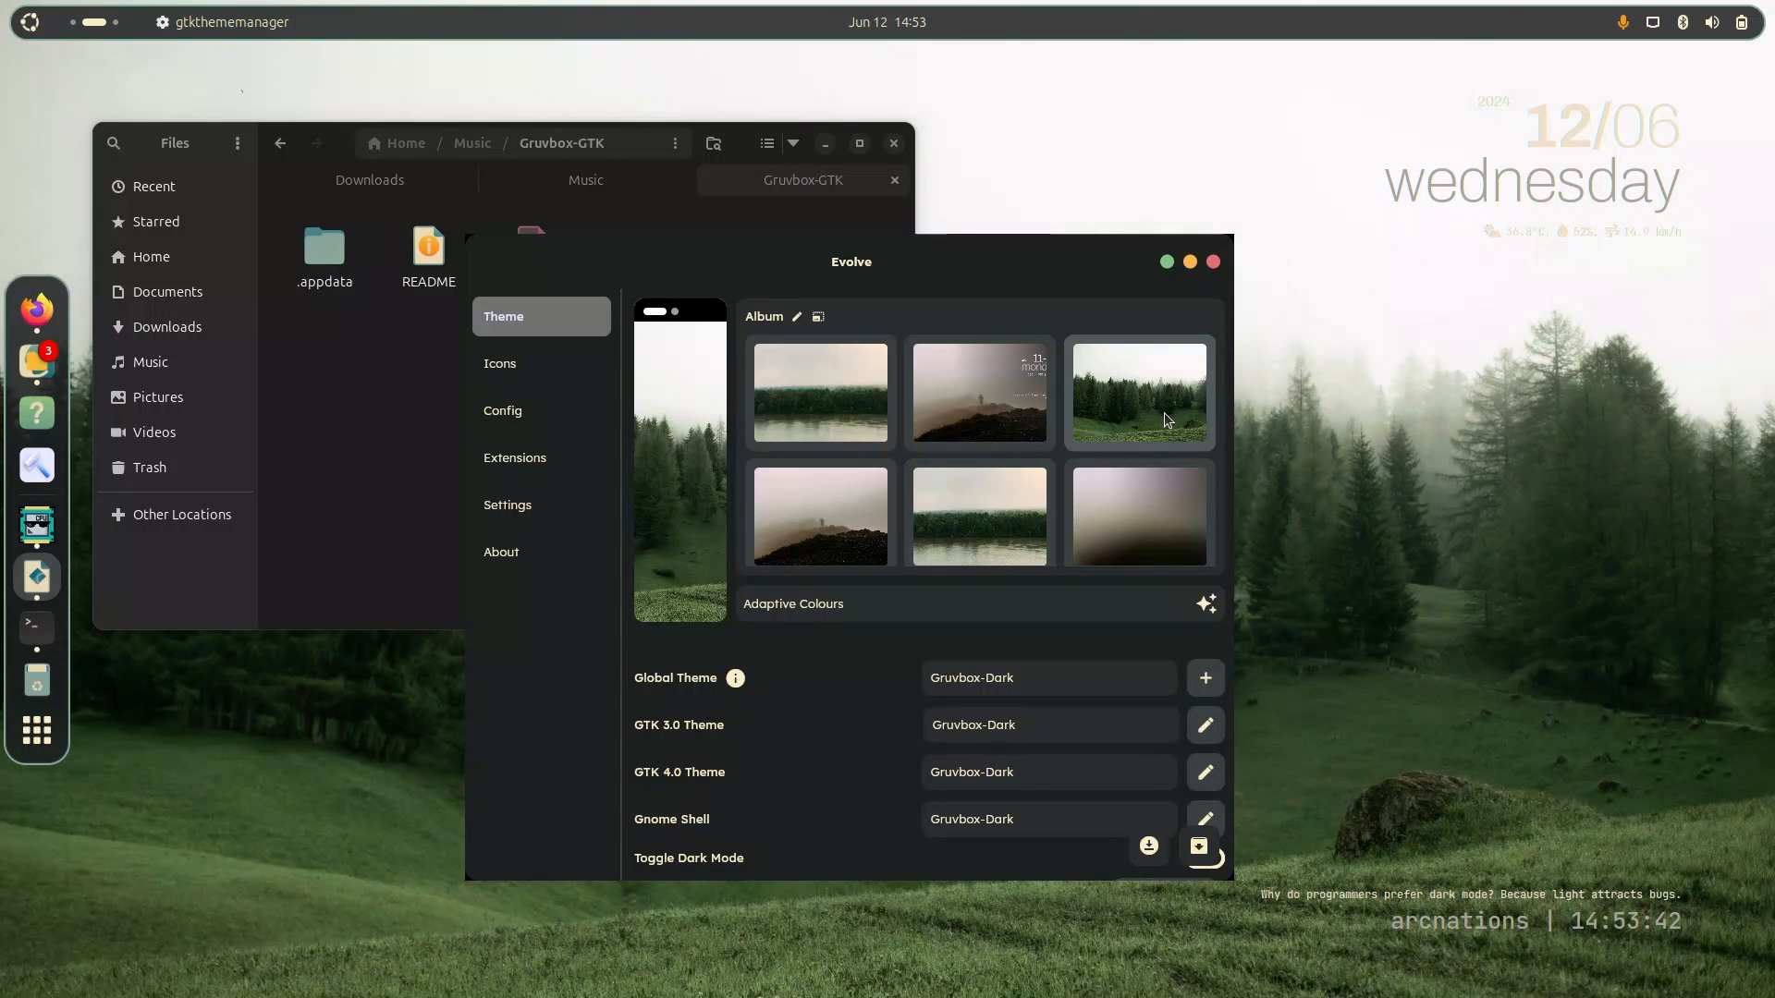
pyautogui.moveTo(1468, 254)
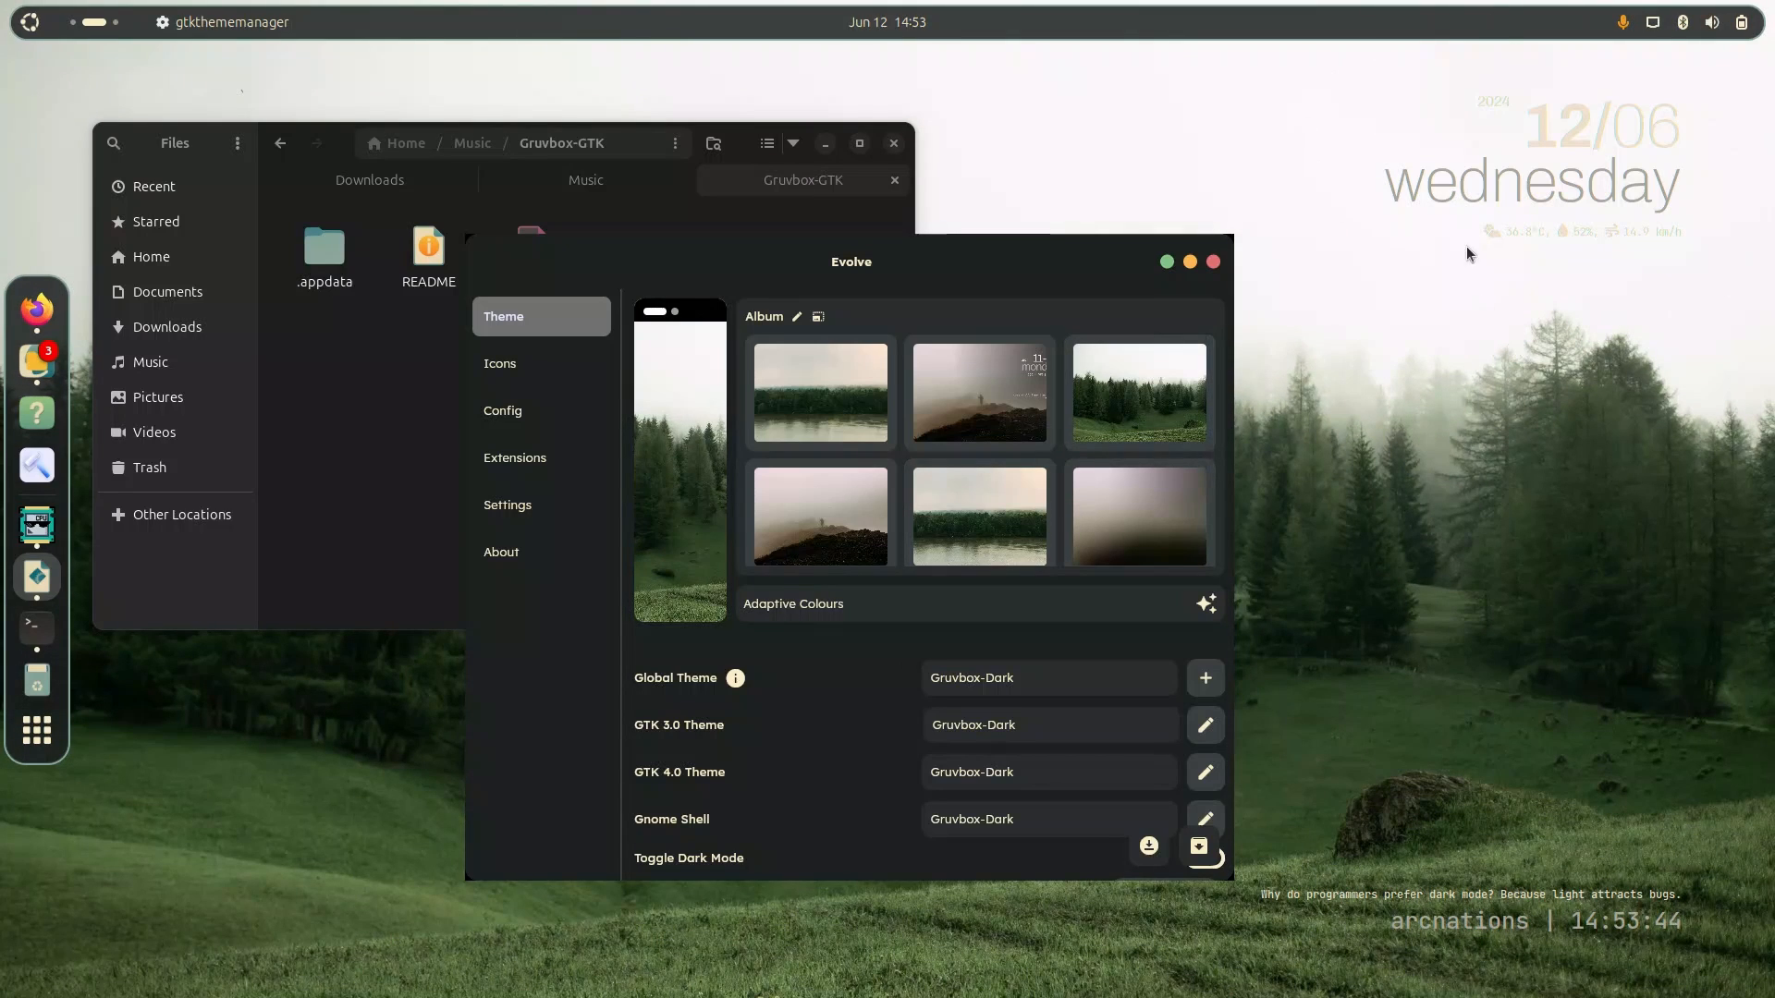
pyautogui.moveTo(1399, 271)
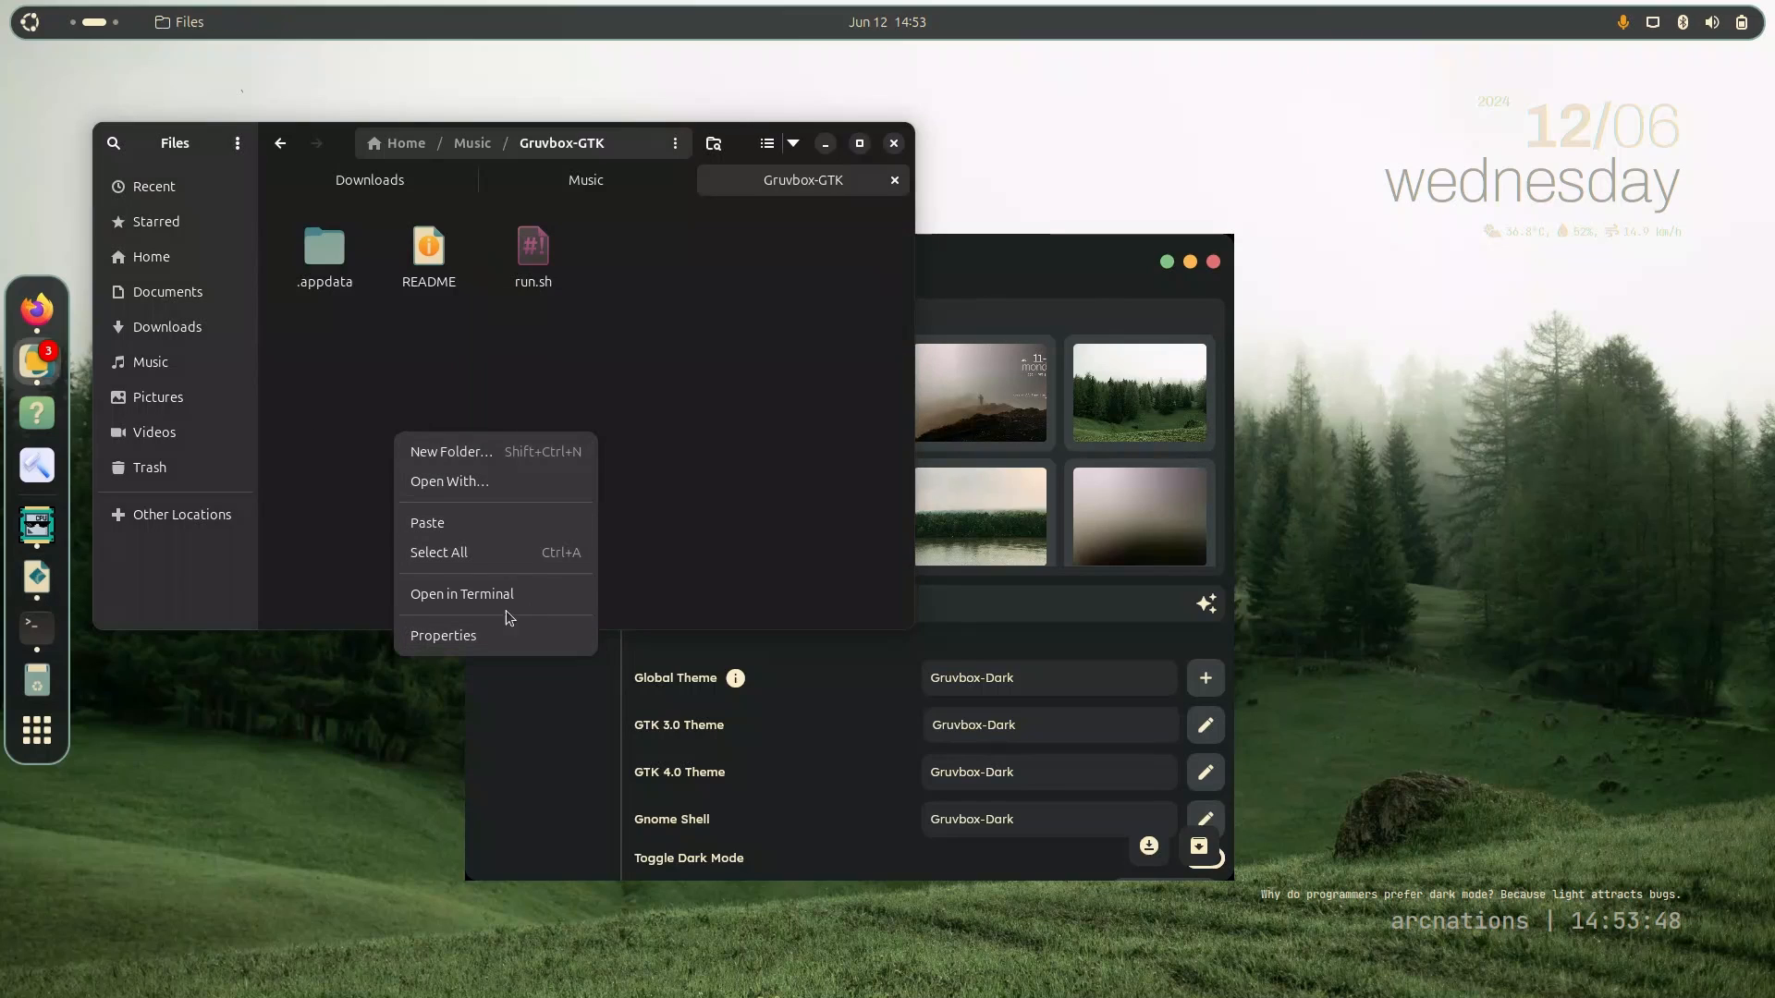
# Run ./install.sh from a terminal in the Gruvbox-GTK folder, bringing up the AT+ Theme Installer.
pyautogui.click(461, 593)
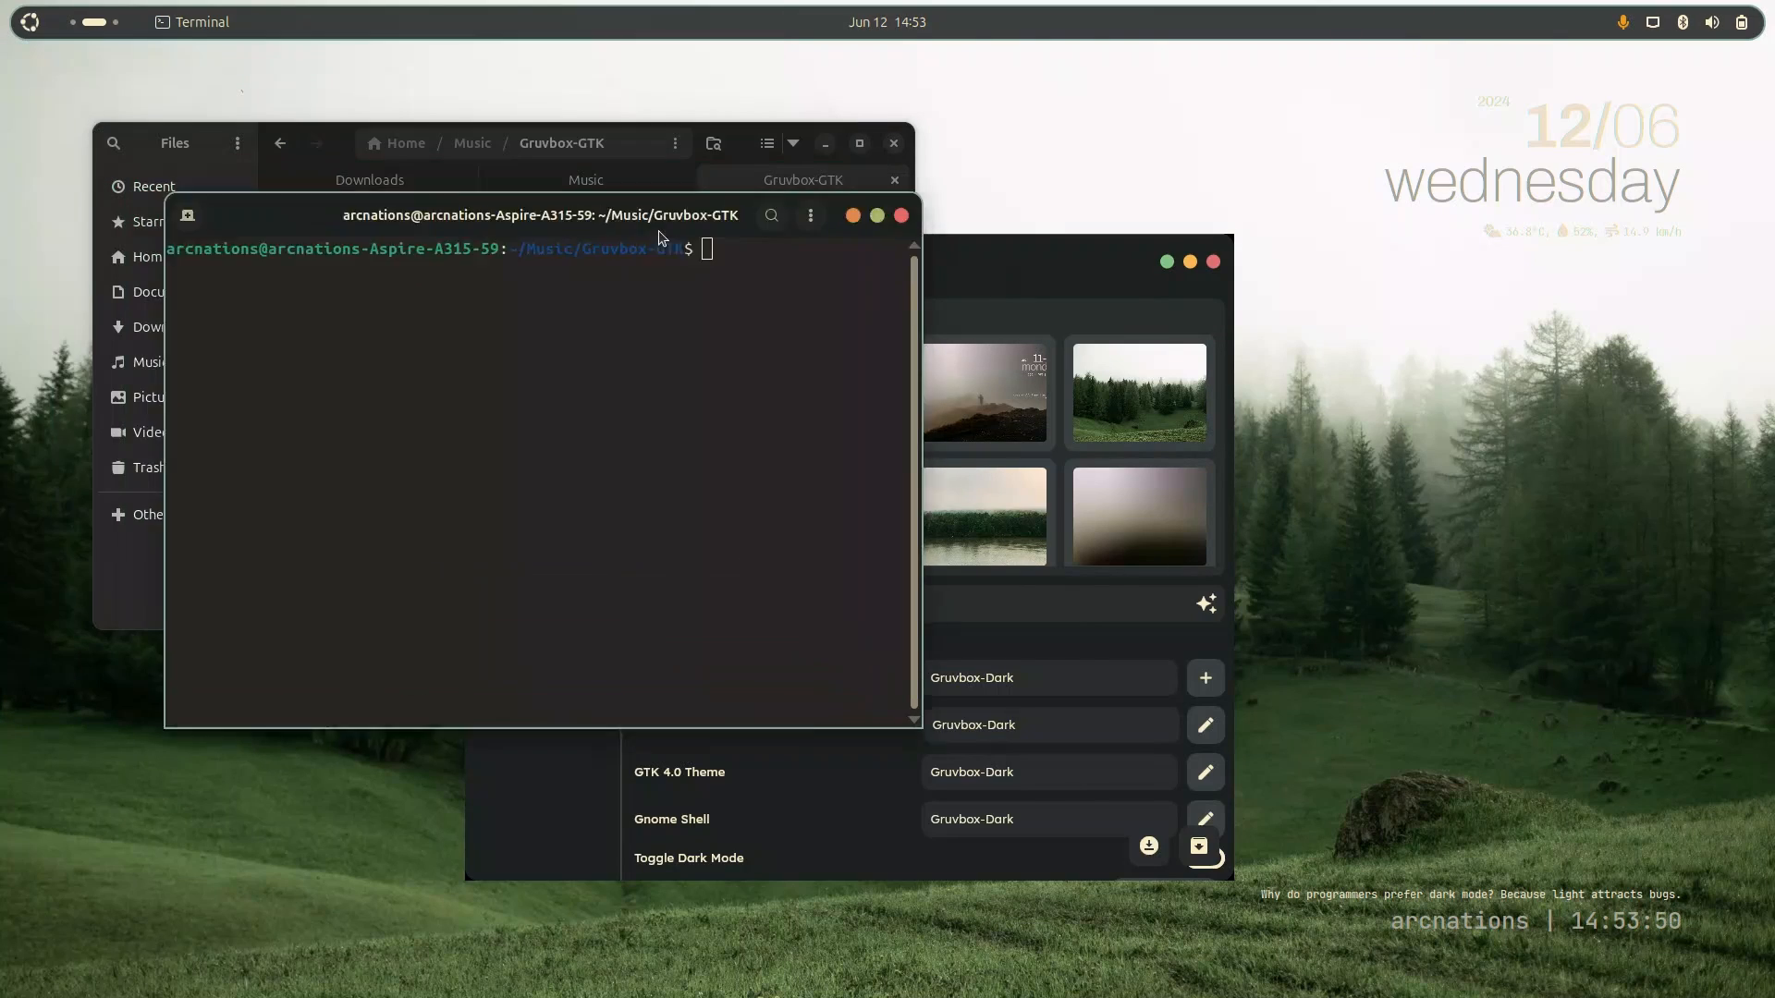
pyautogui.write('./install.sh')
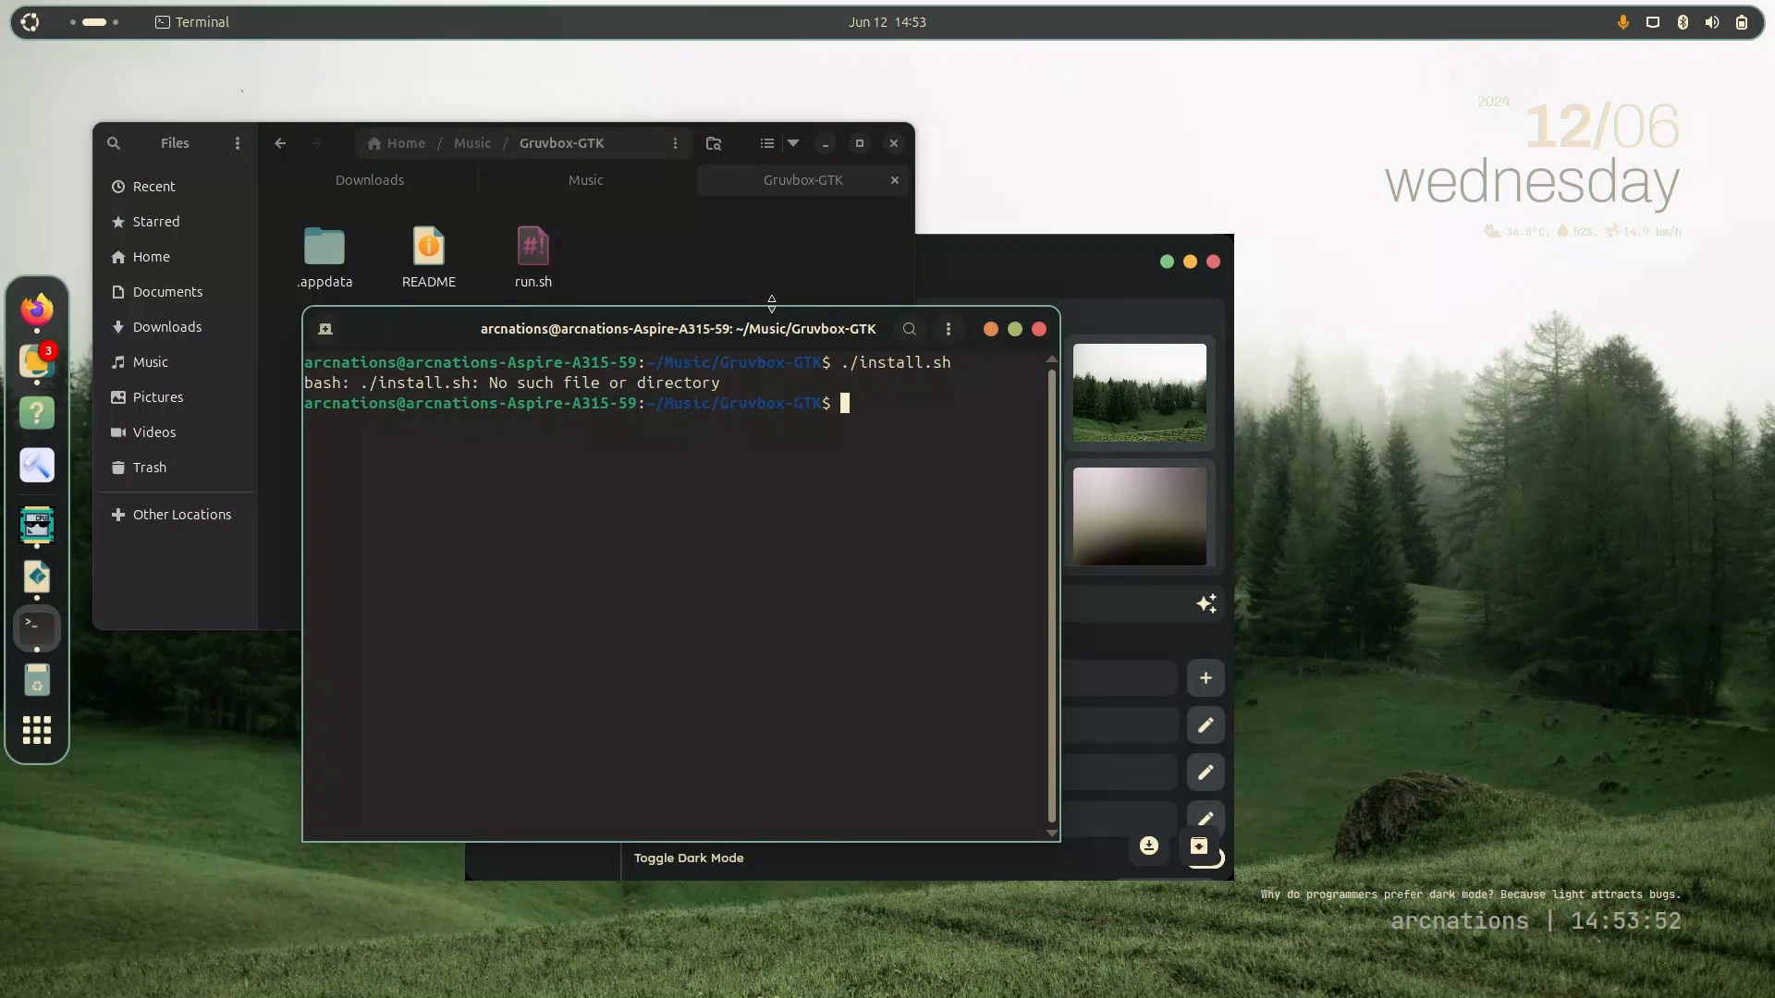
pyautogui.moveTo(678, 329); pyautogui.dragTo(655, 486)
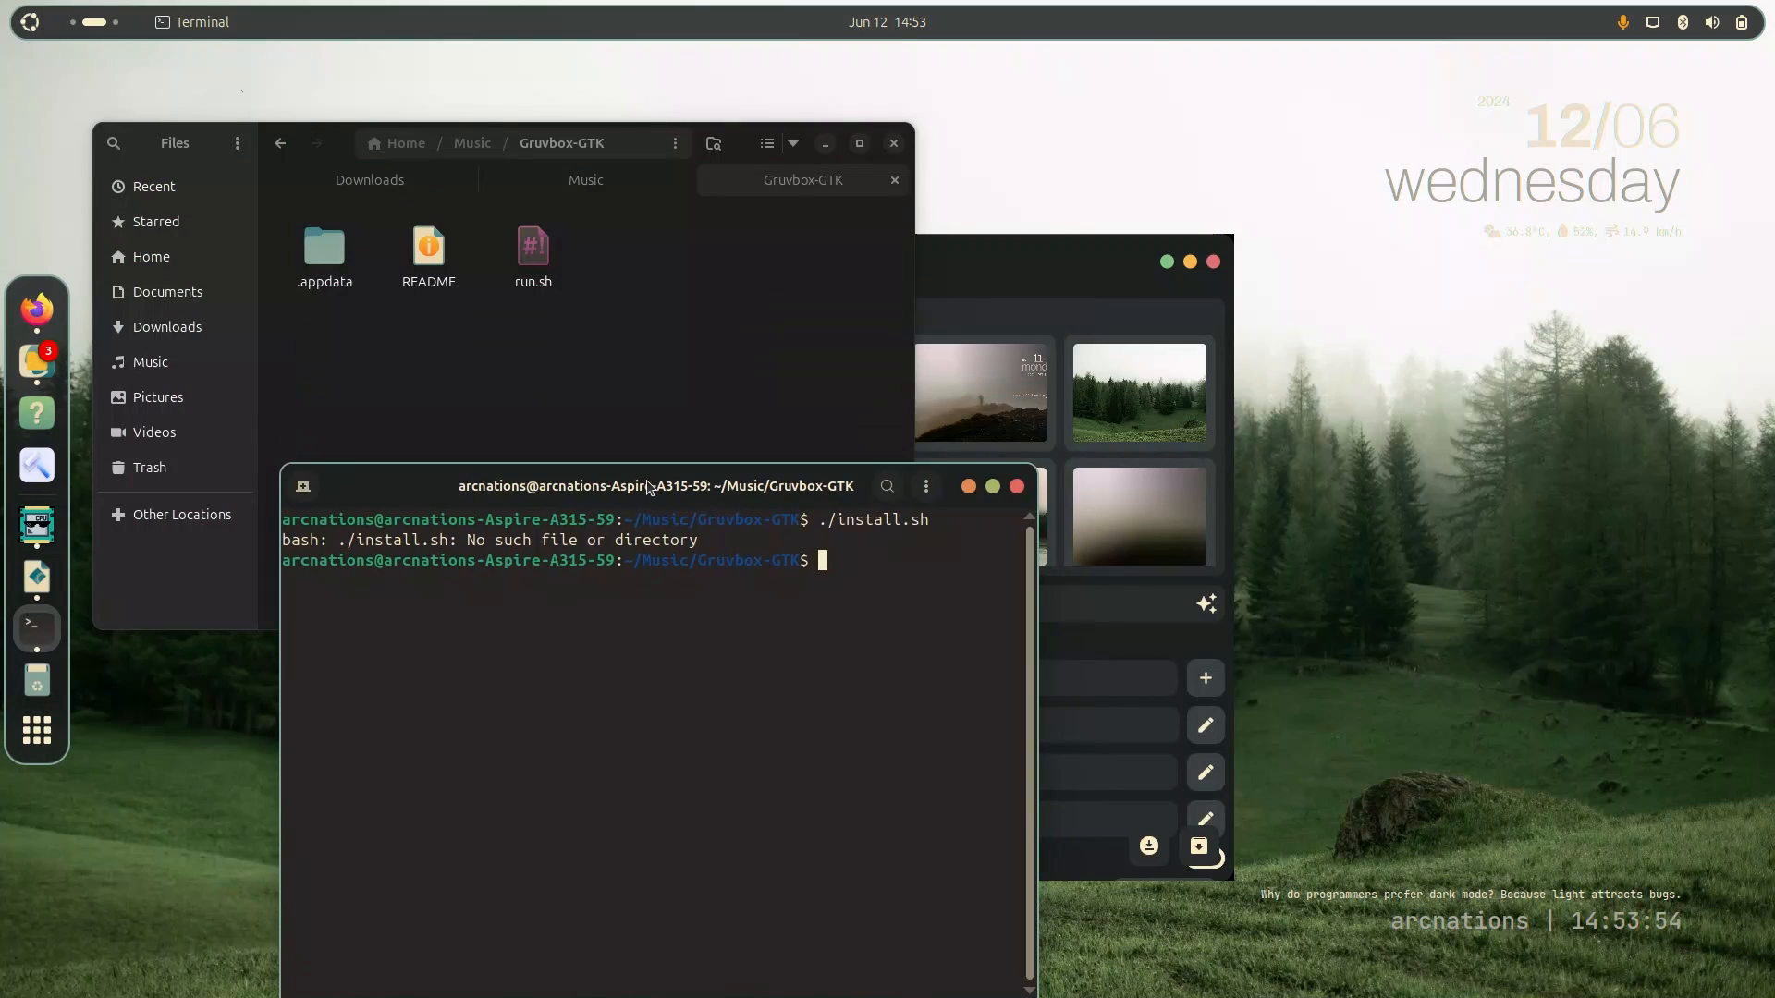
pyautogui.moveTo(965, 547)
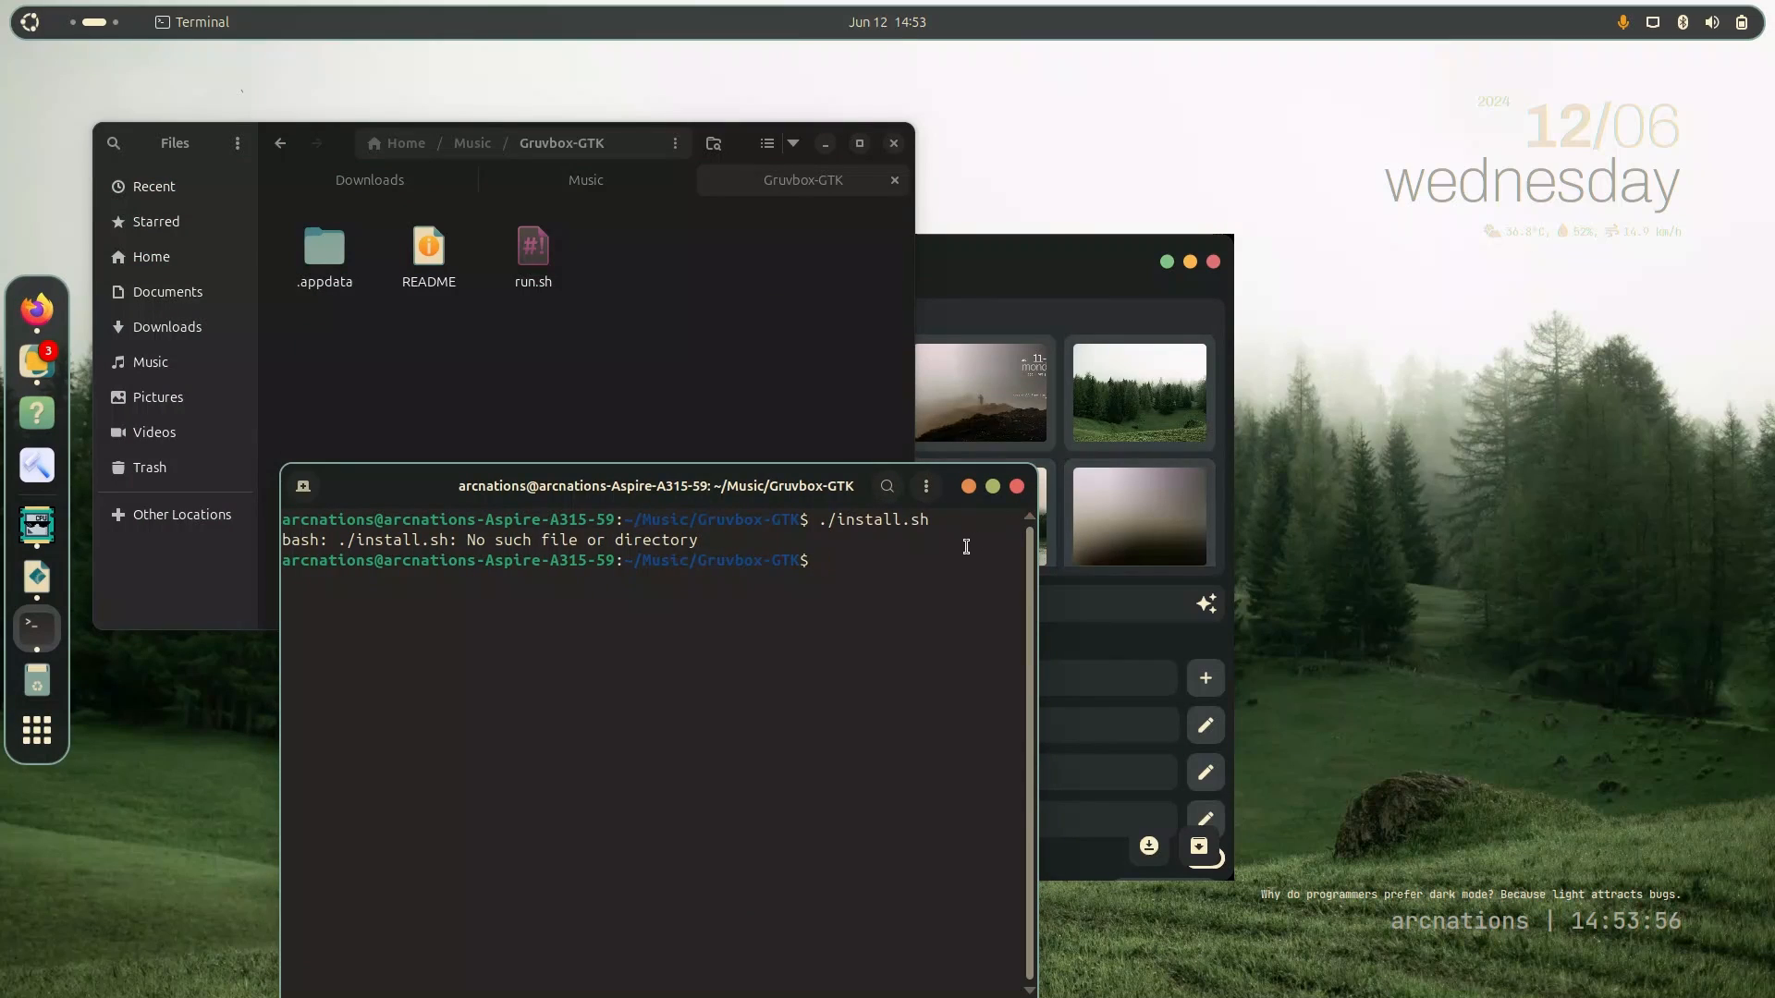
pyautogui.write('./install.sh')
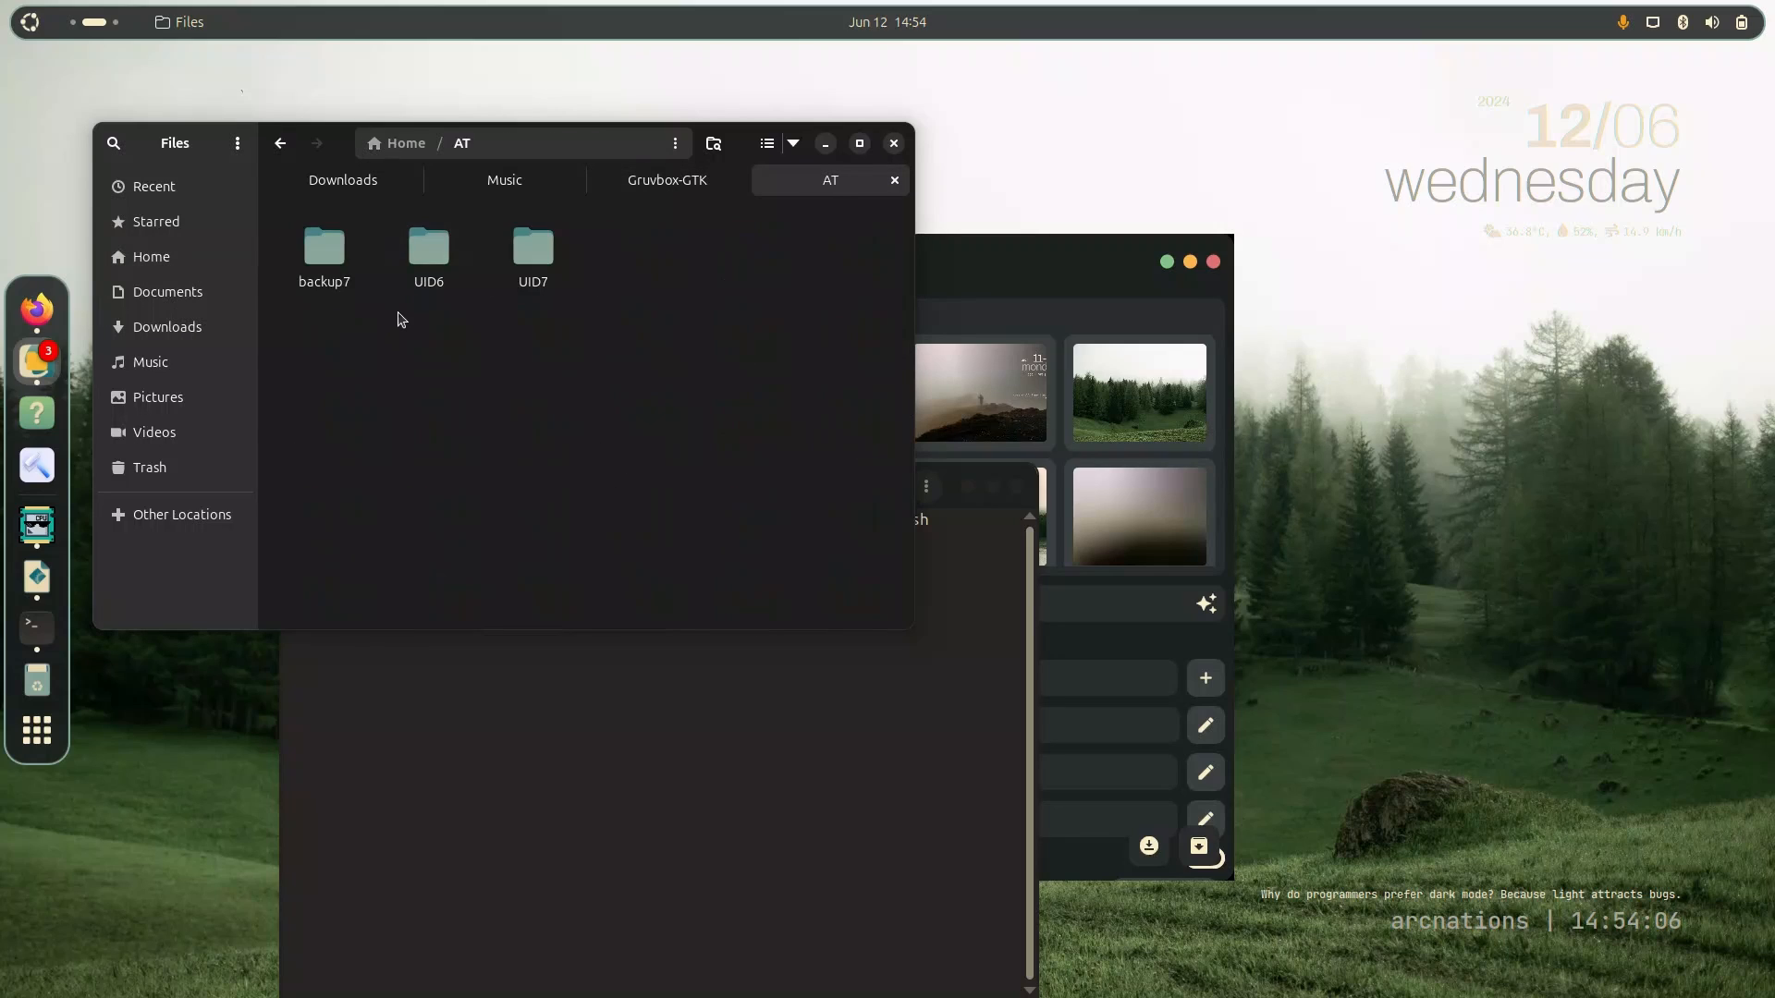
pyautogui.click(532, 245)
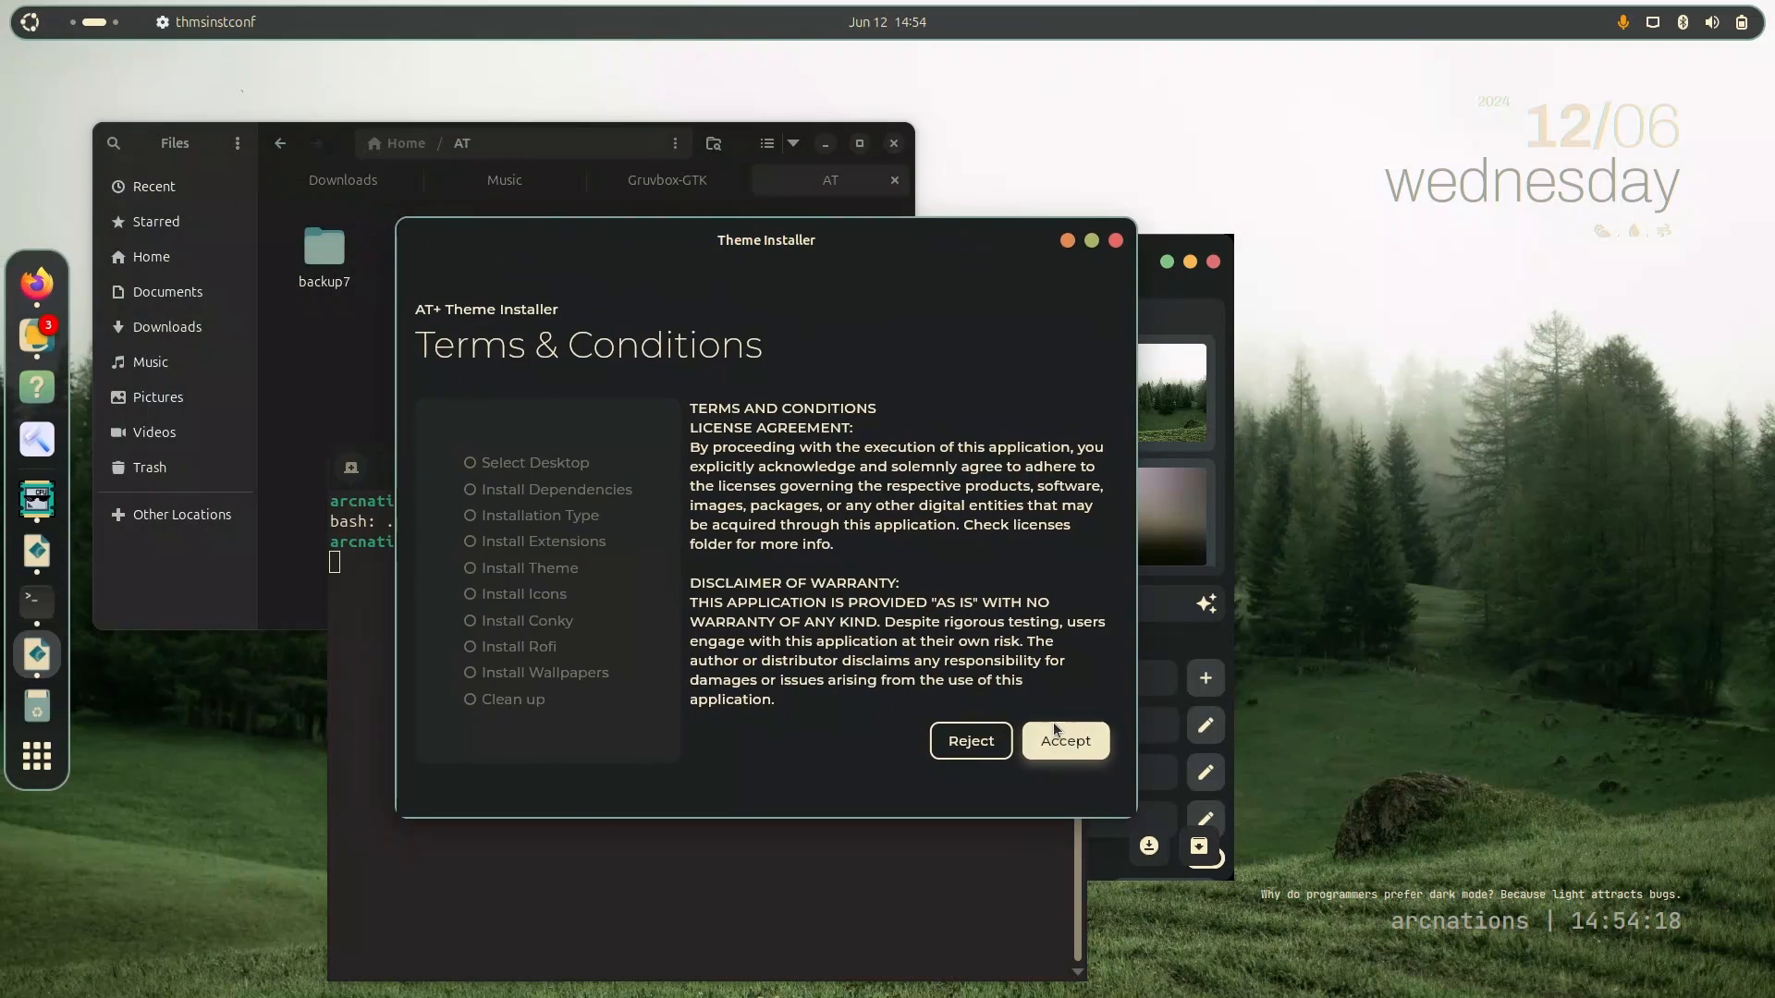
# Accept the terms, choose the installation type and continue through the conky, wallpaper and clean-up pages.
pyautogui.click(1061, 740)
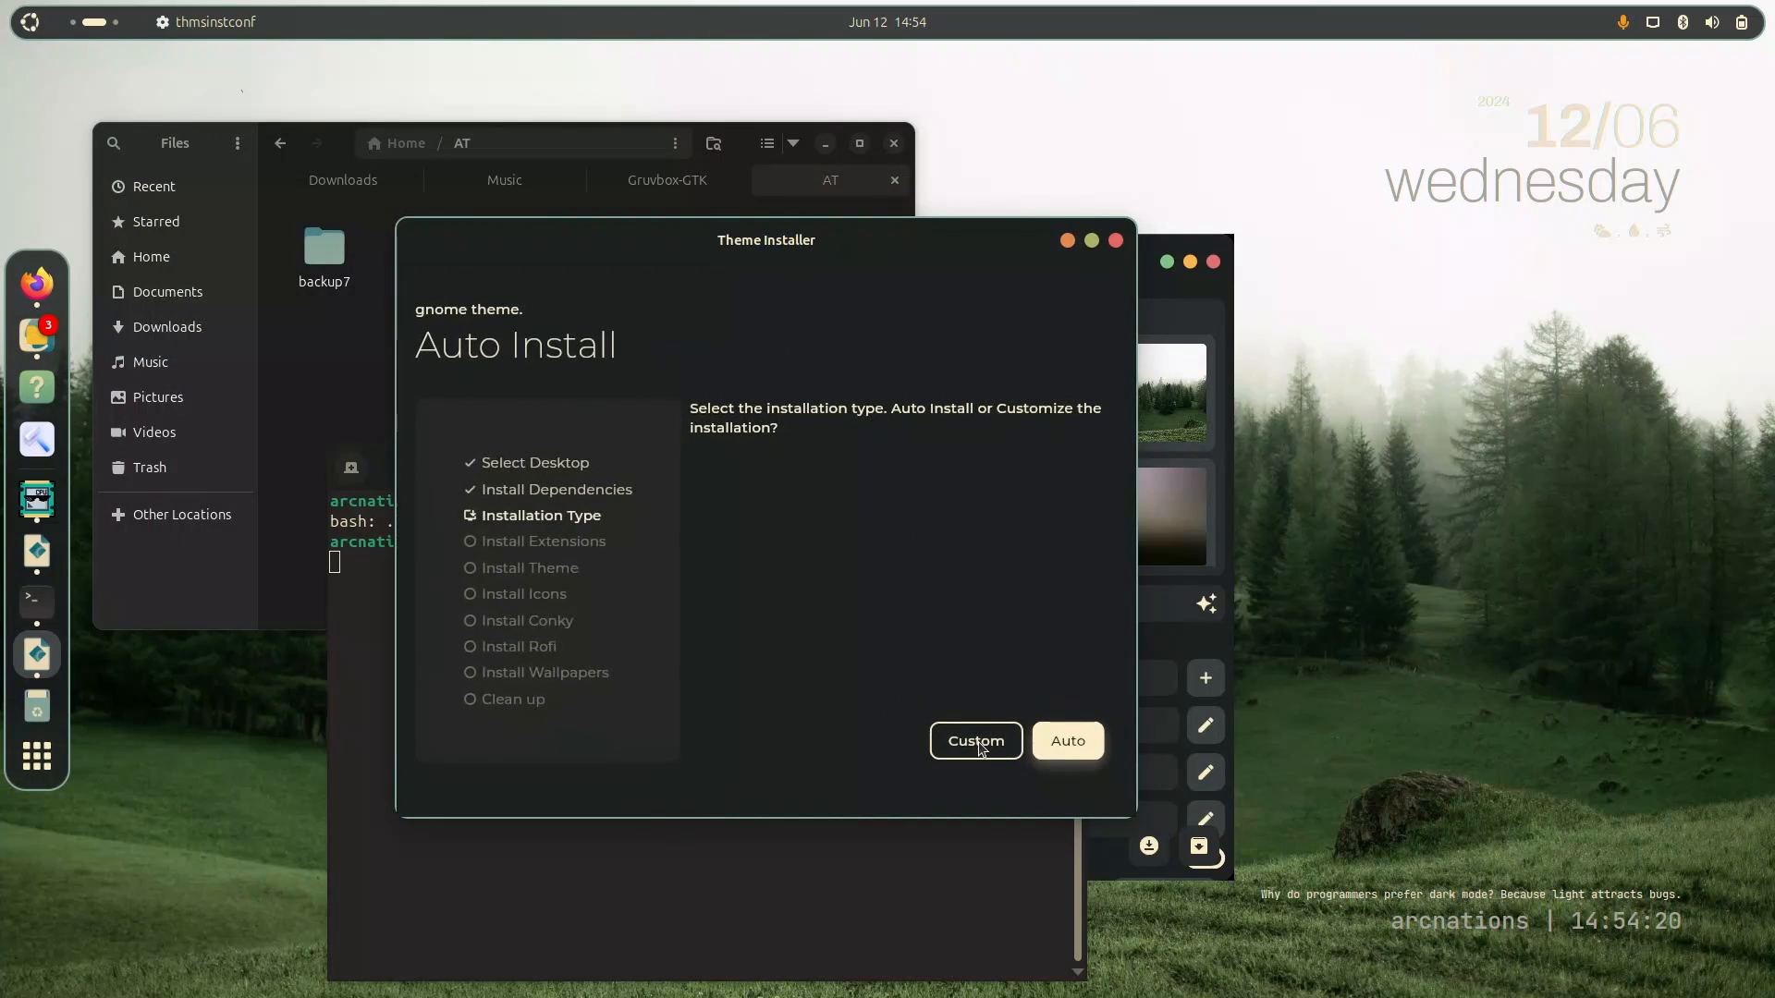
pyautogui.click(974, 740)
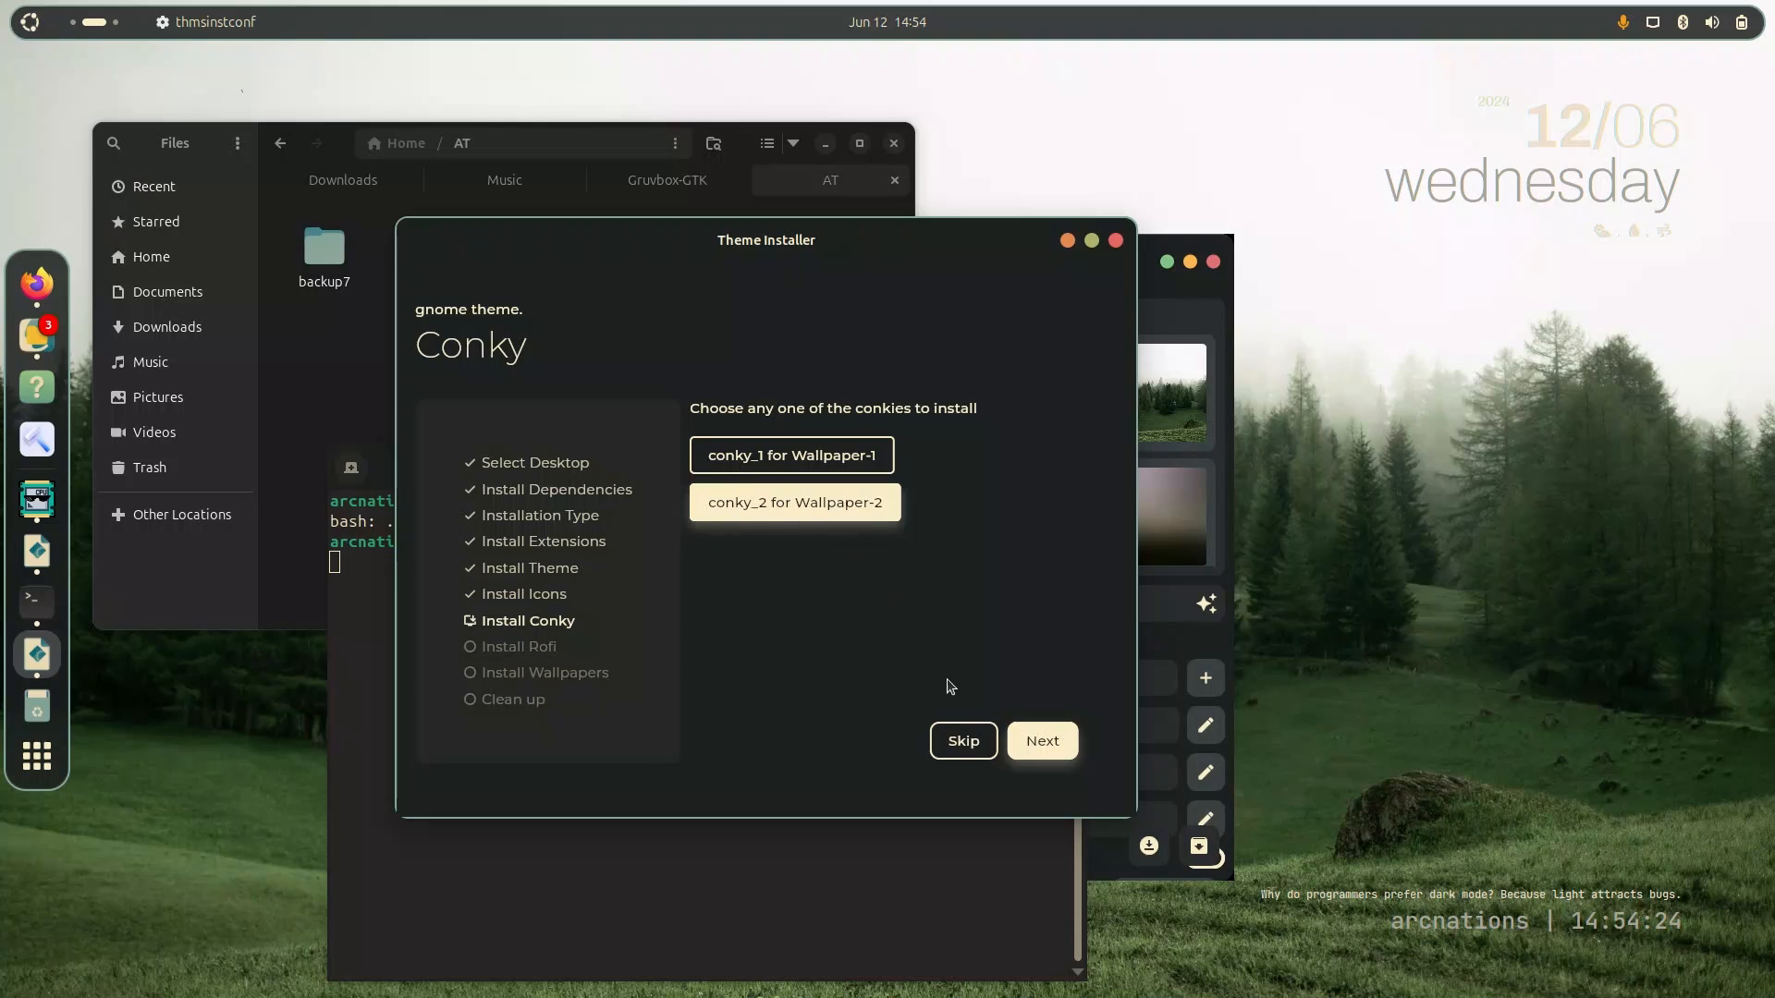
pyautogui.click(1039, 739)
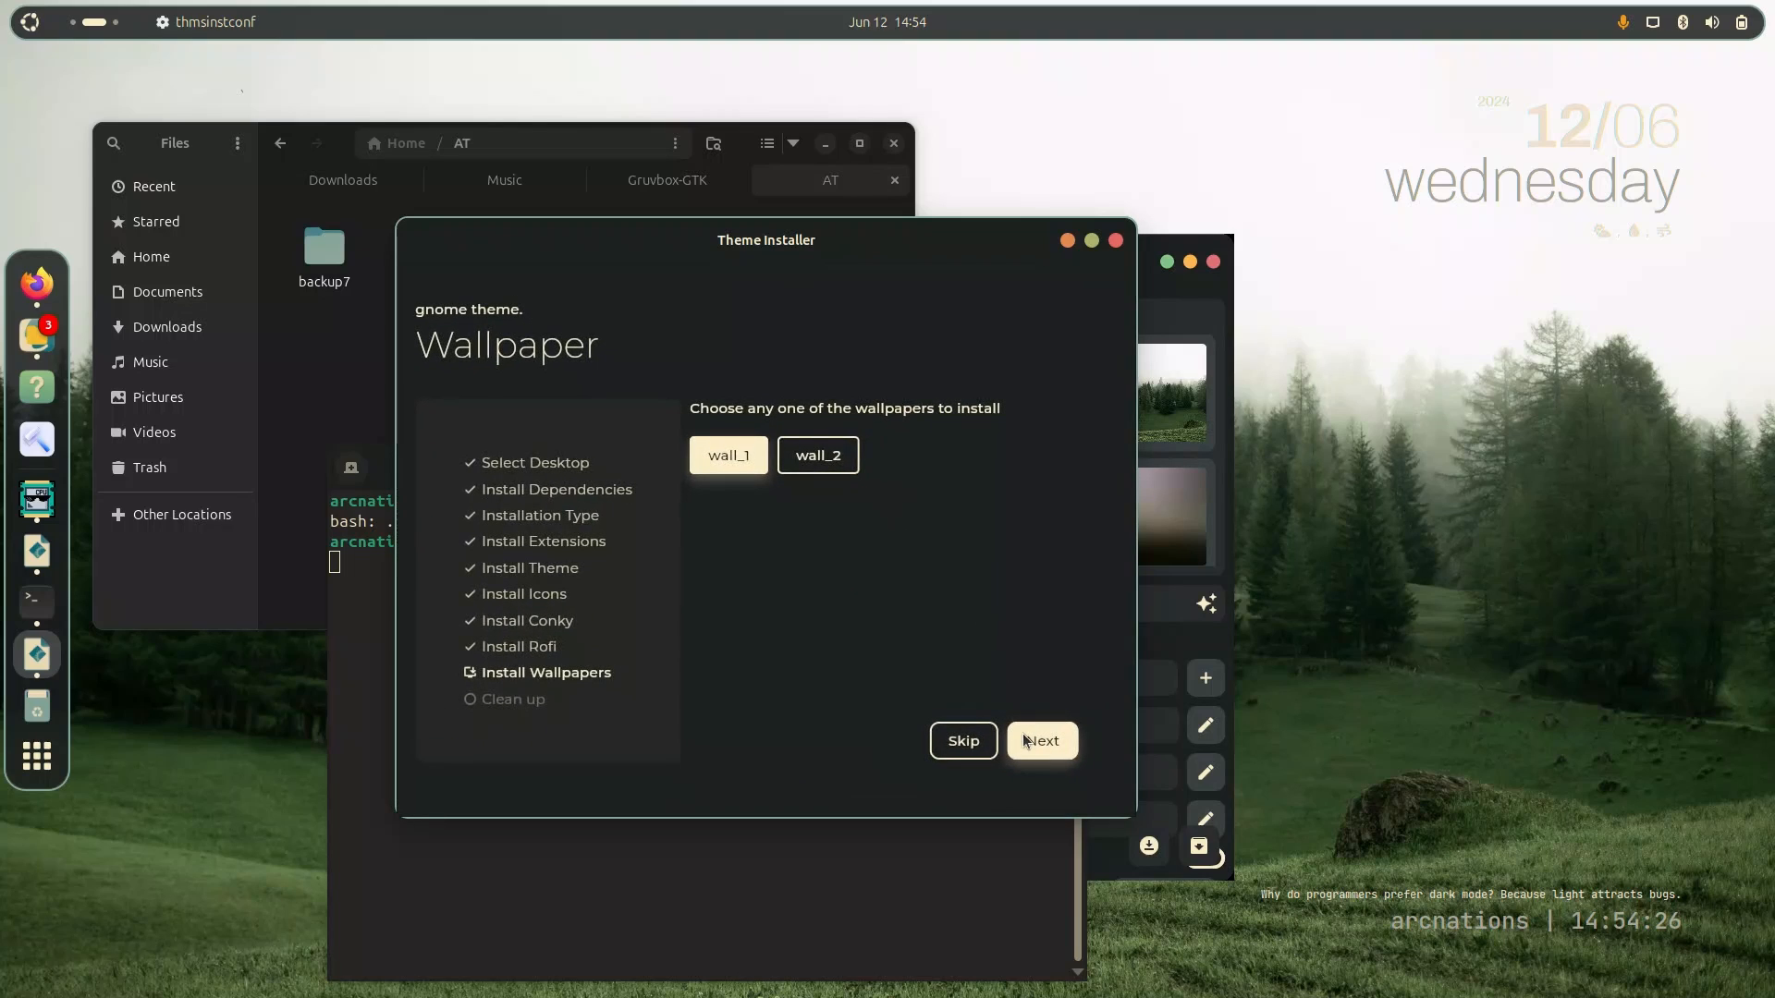
pyautogui.click(1039, 739)
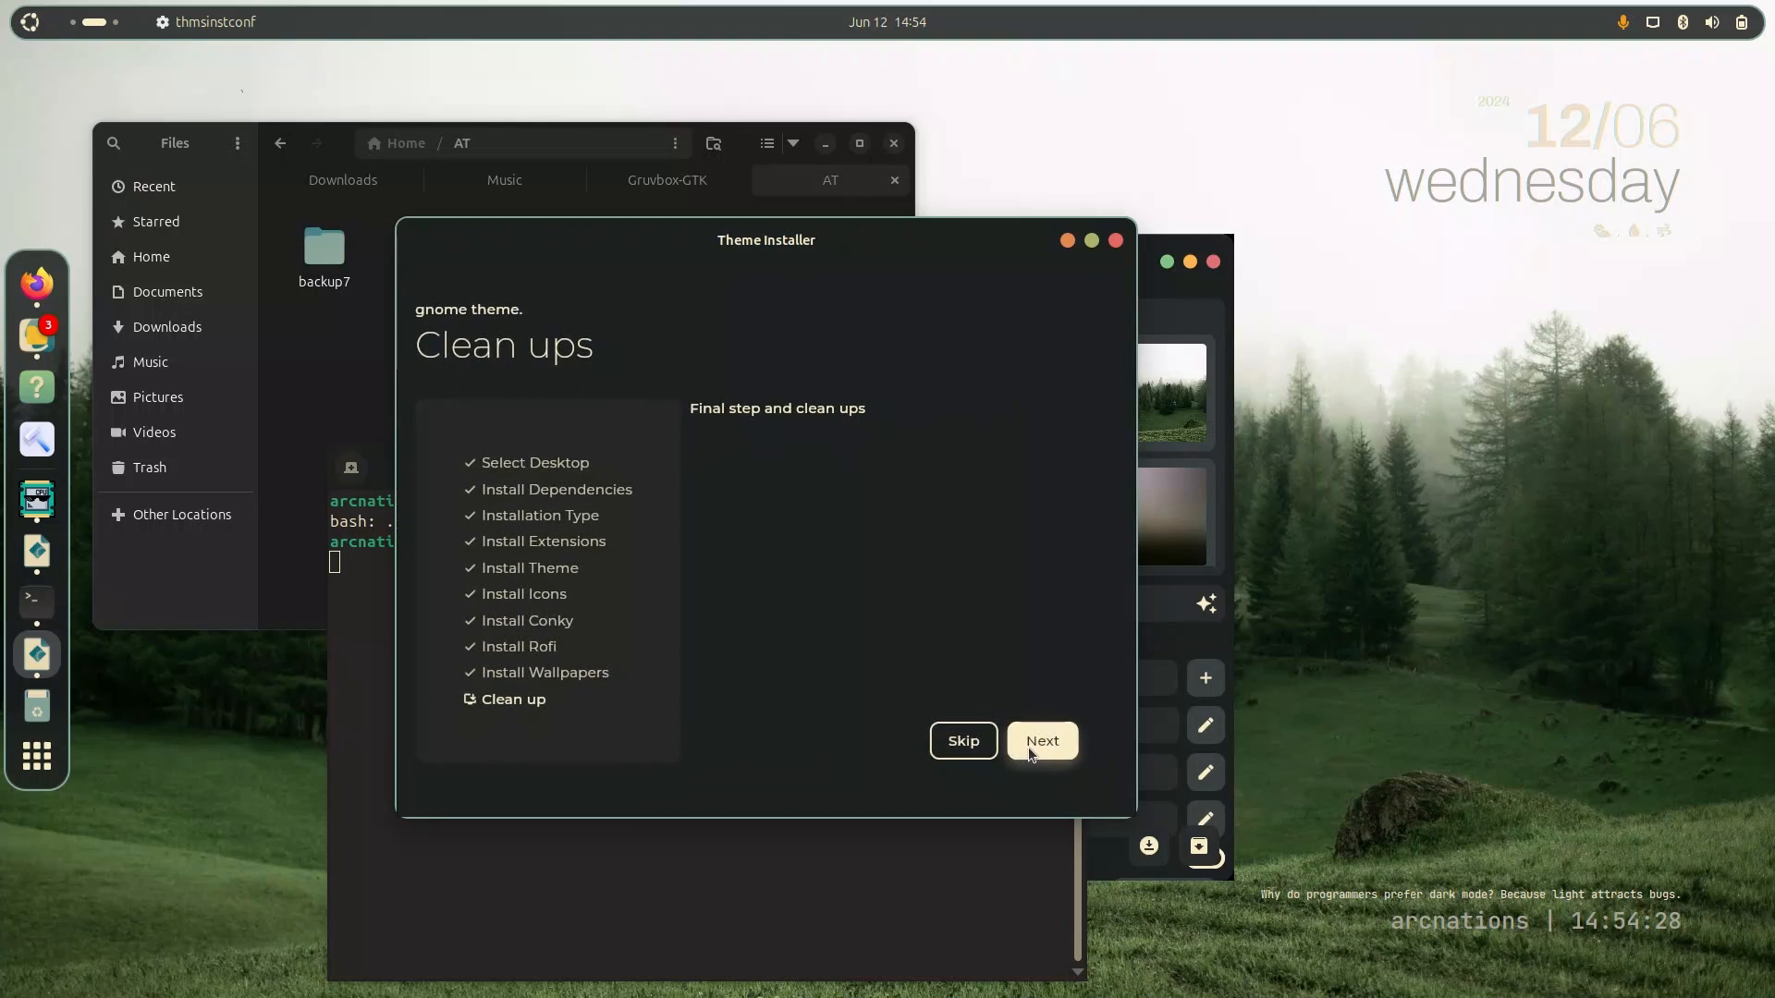
pyautogui.click(1041, 740)
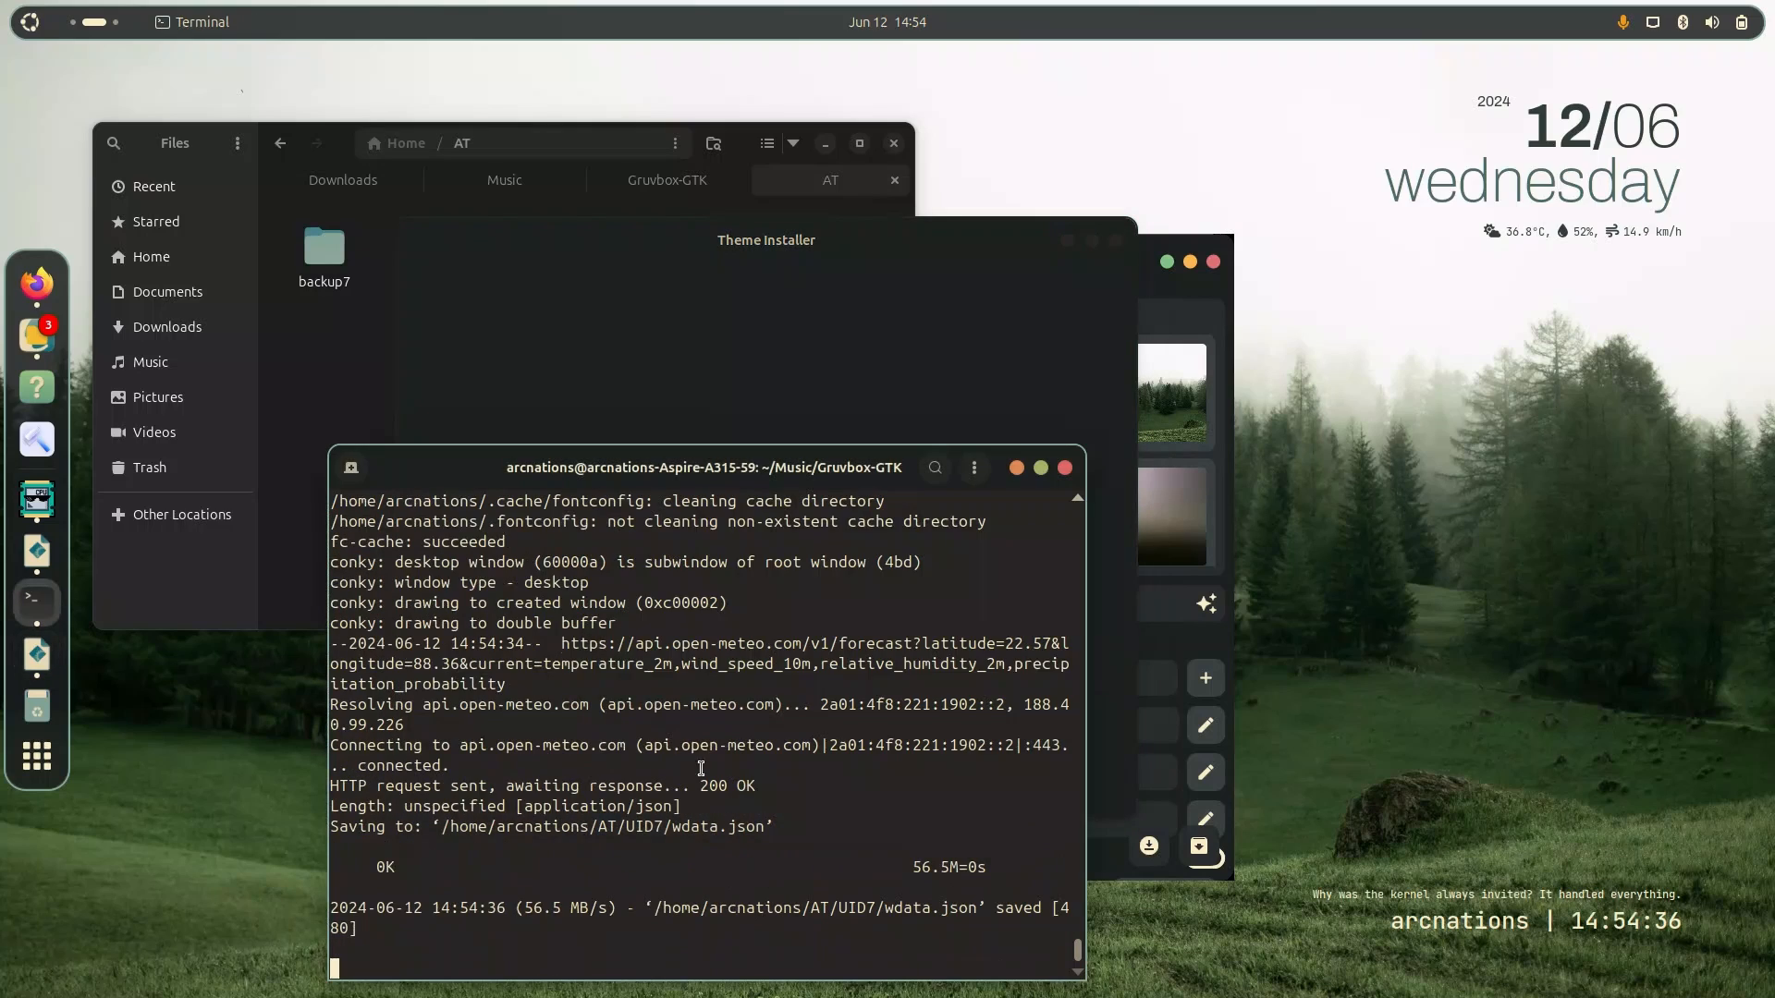
# Close the finished Theme Installer window and the terminal once conky and weather setup complete.
pyautogui.moveTo(703, 468); pyautogui.dragTo(607, 486)
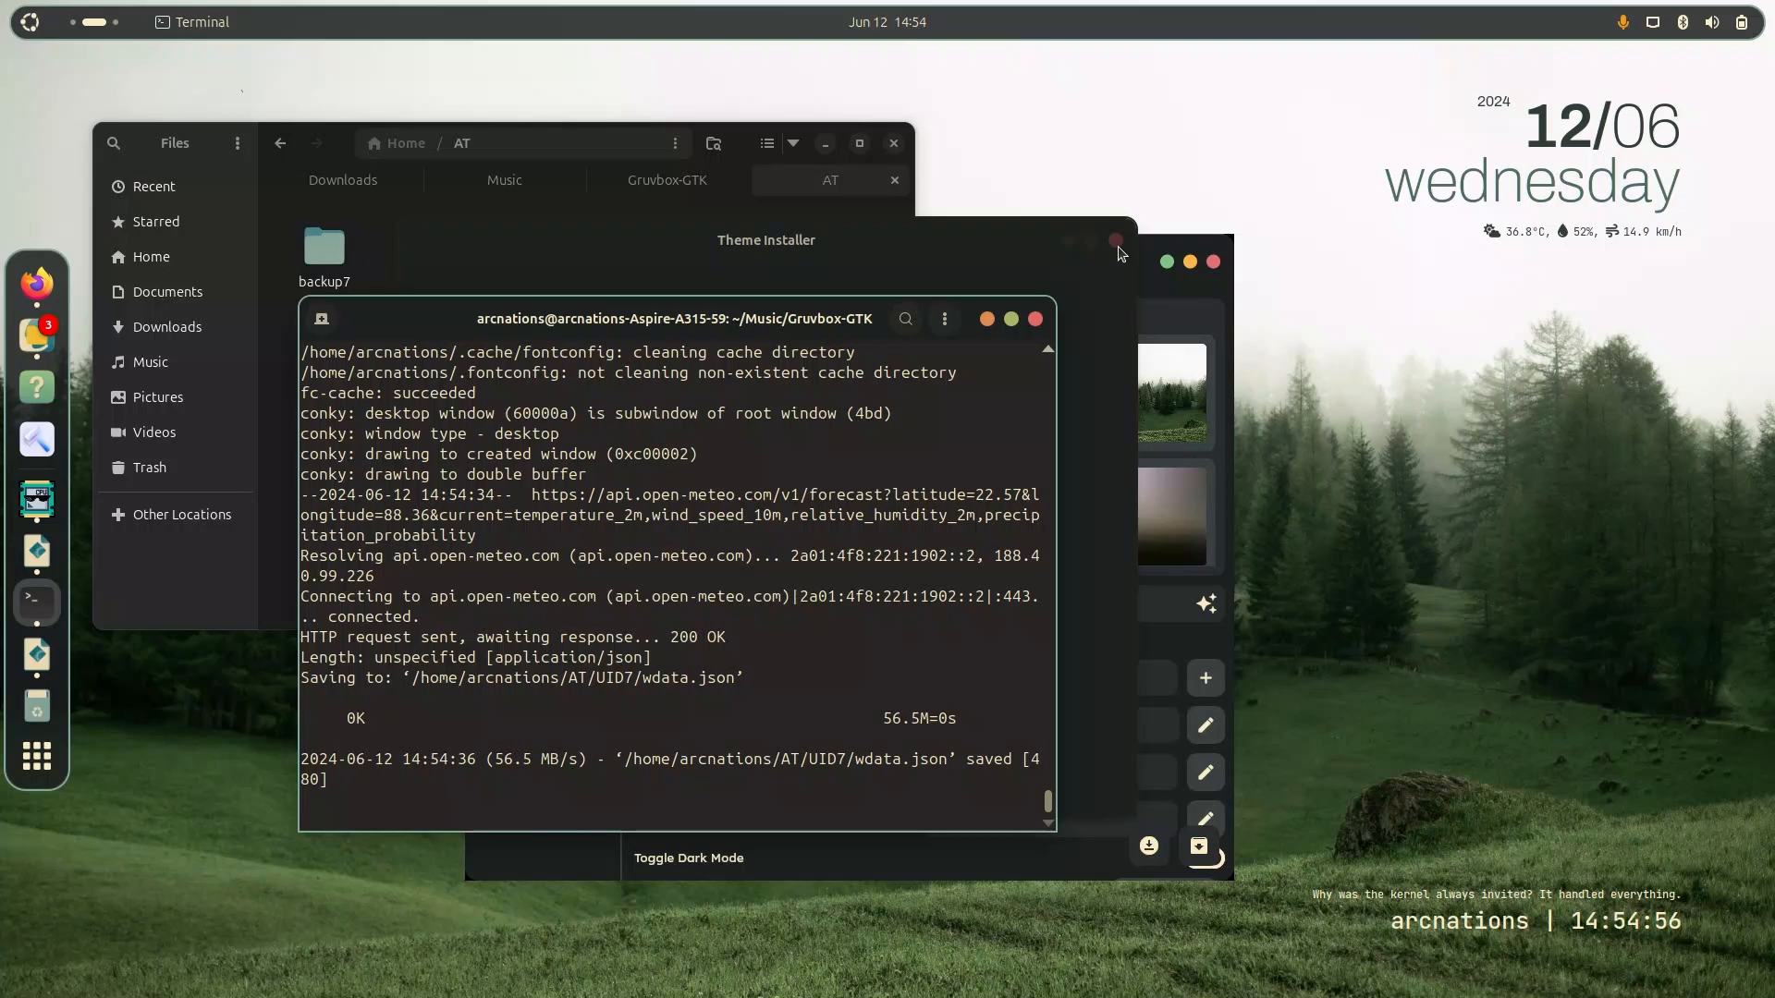
pyautogui.click(1114, 241)
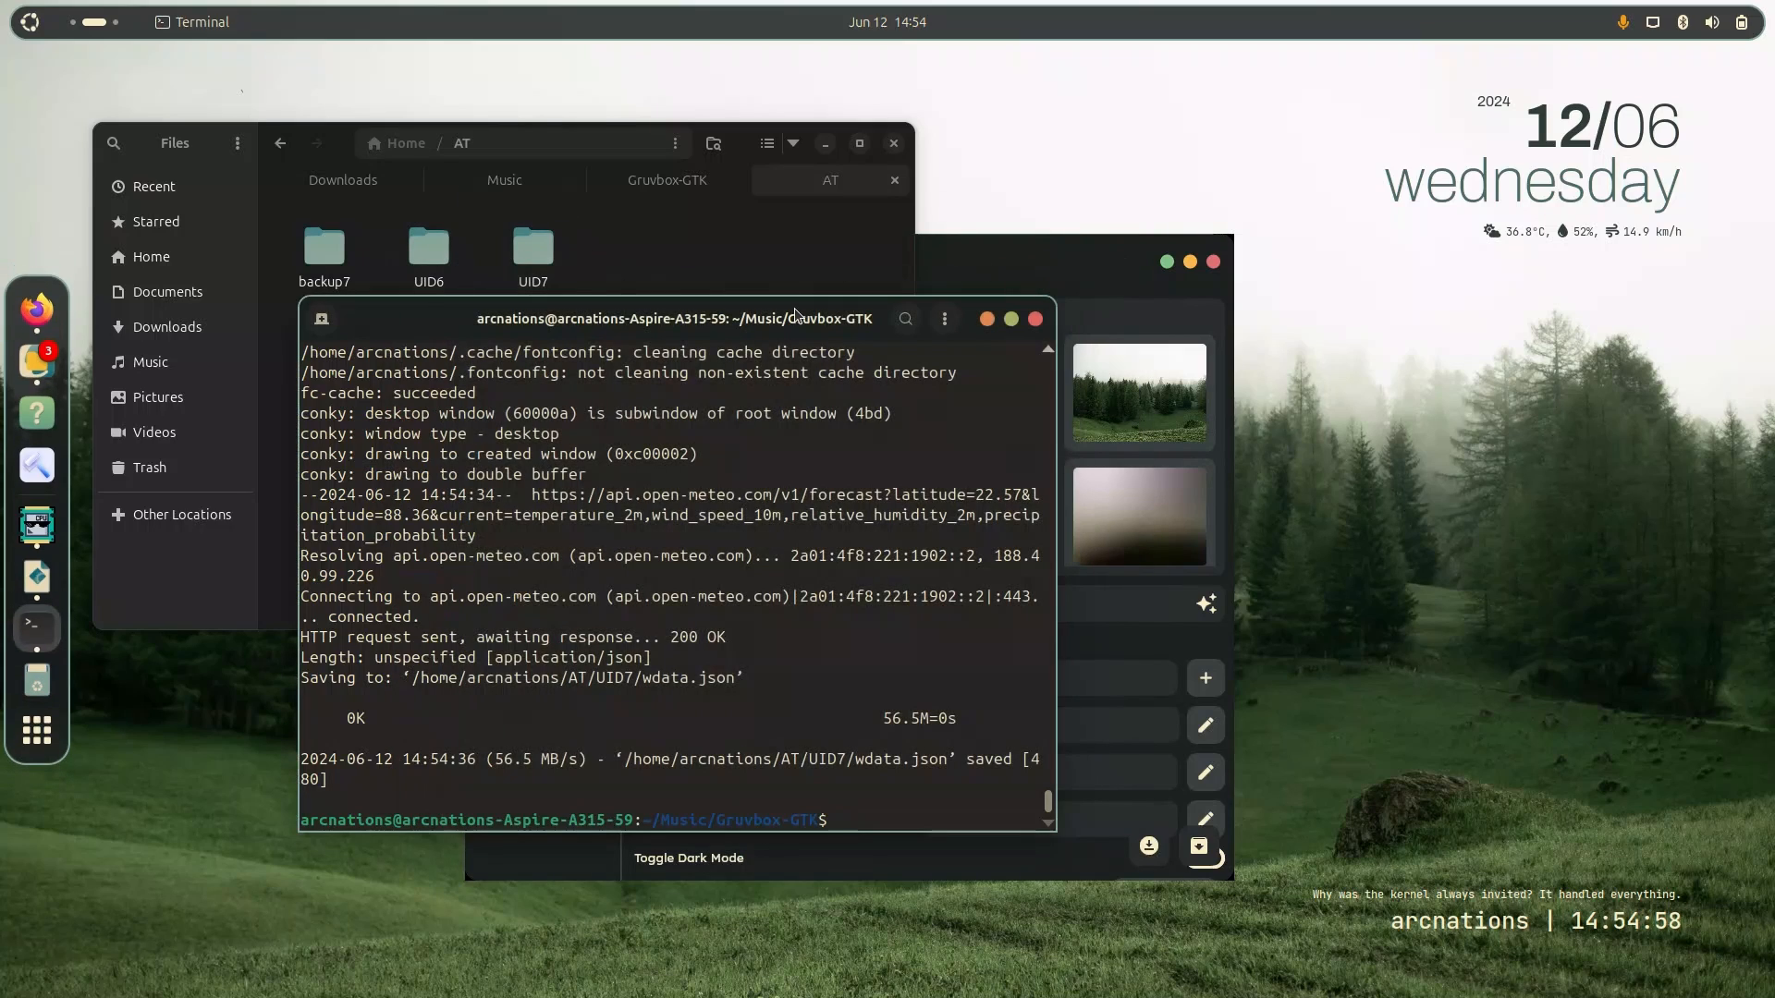
pyautogui.click(1030, 318)
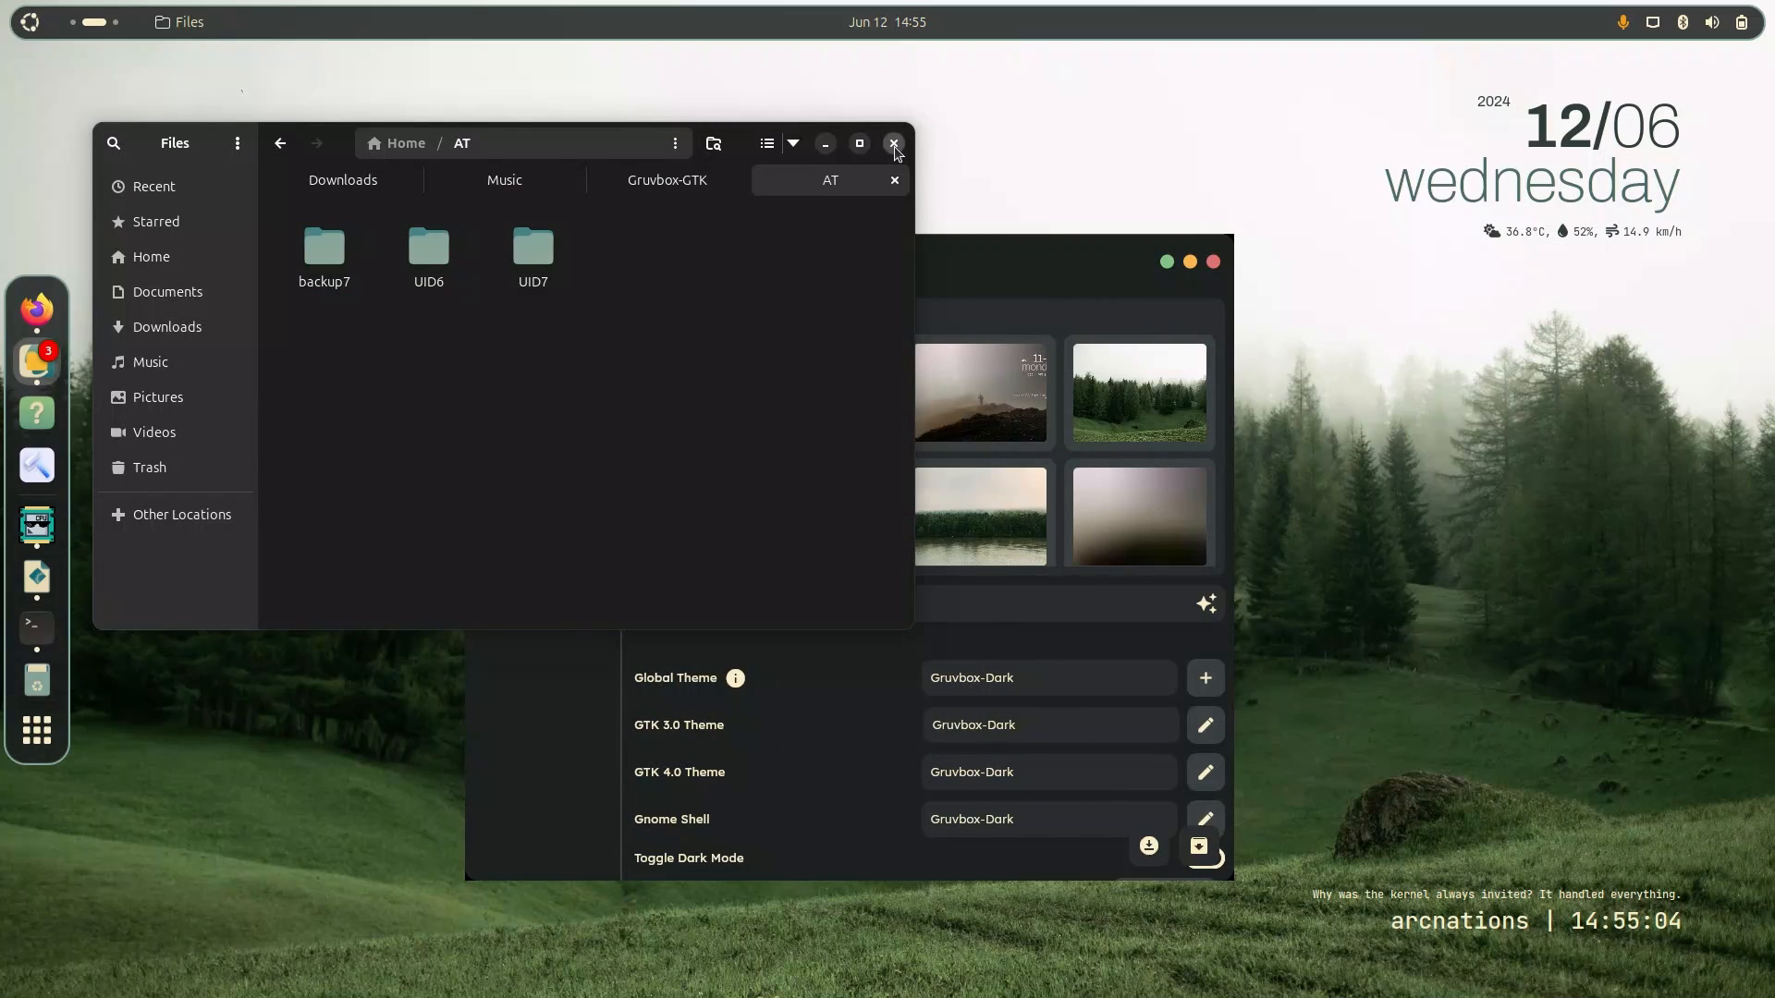
# Close the Files window and bring up GNOME Settings on the Displays page.
pyautogui.click(893, 142)
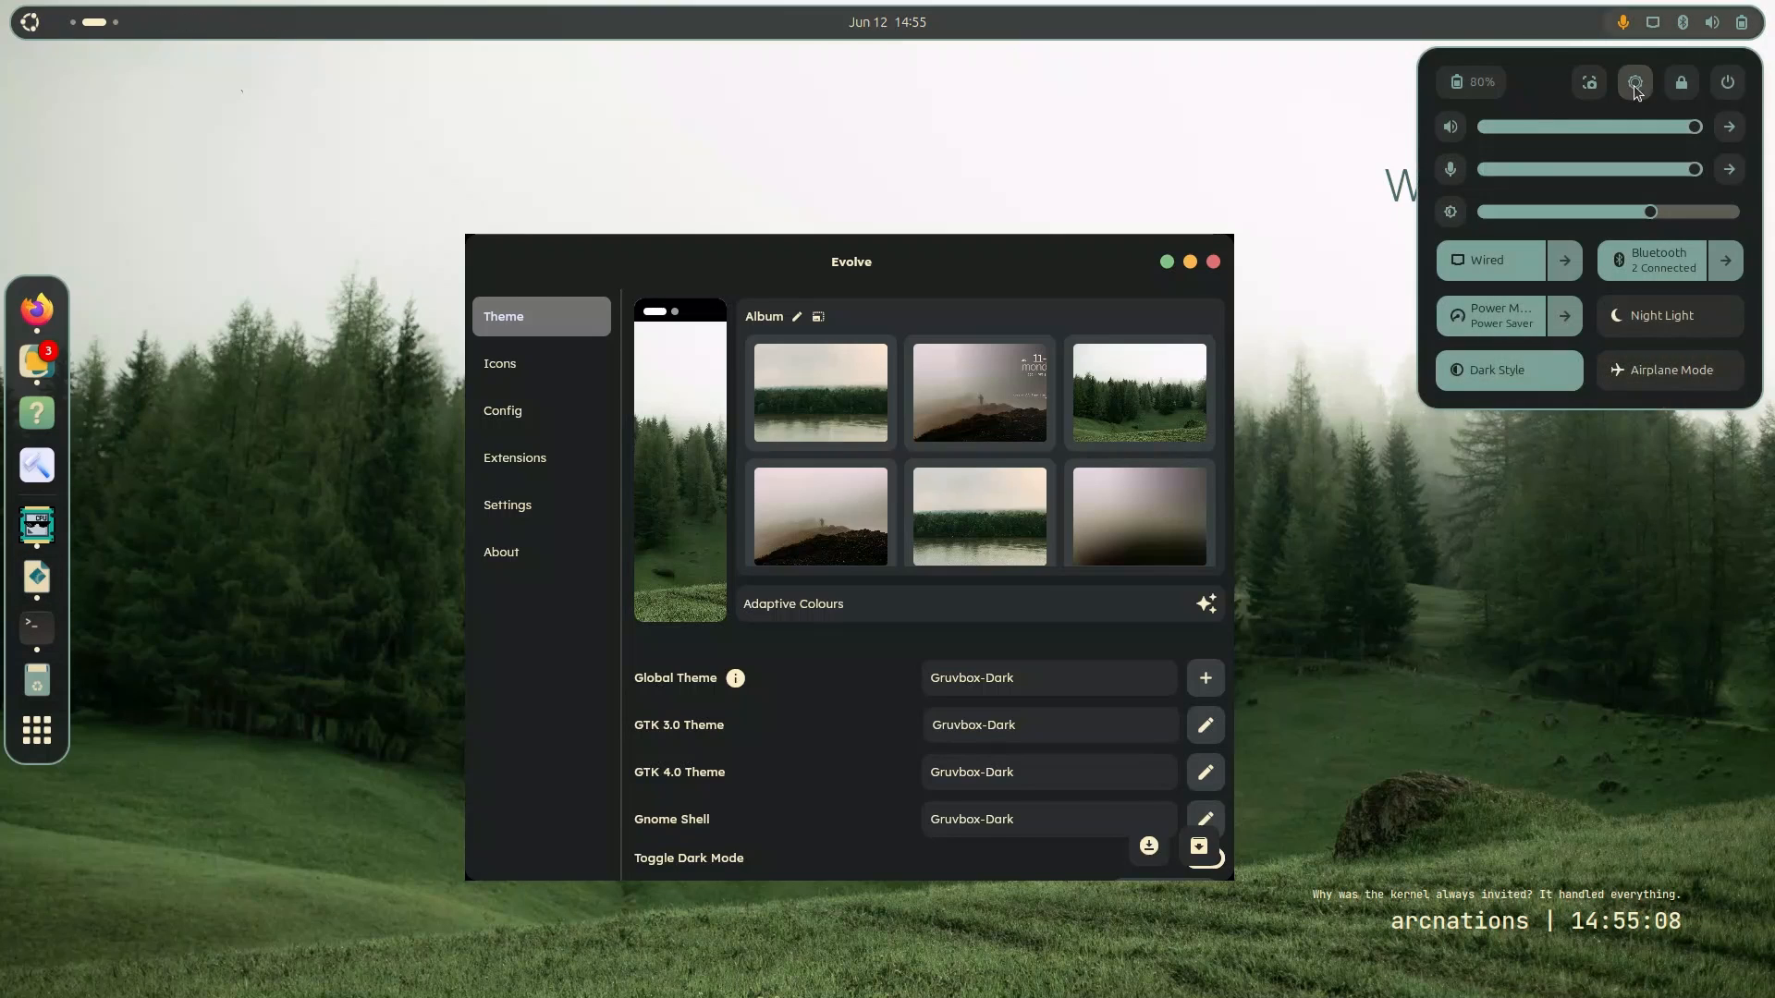
pyautogui.click(1633, 81)
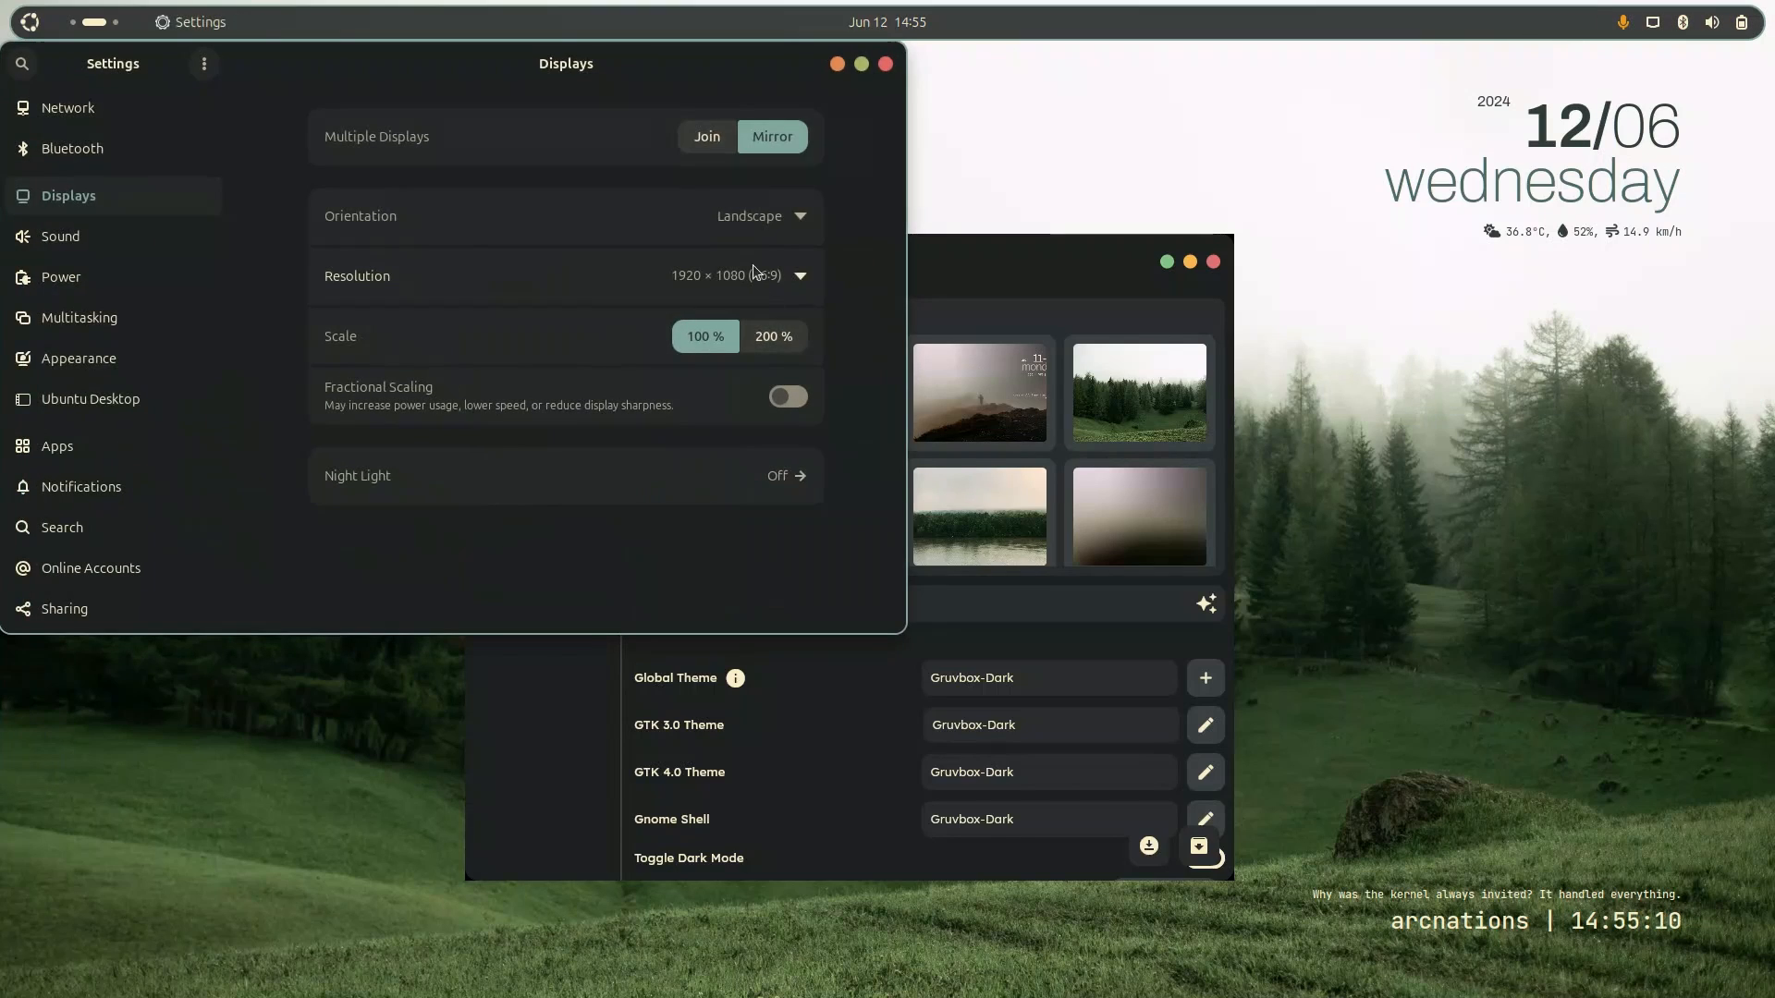